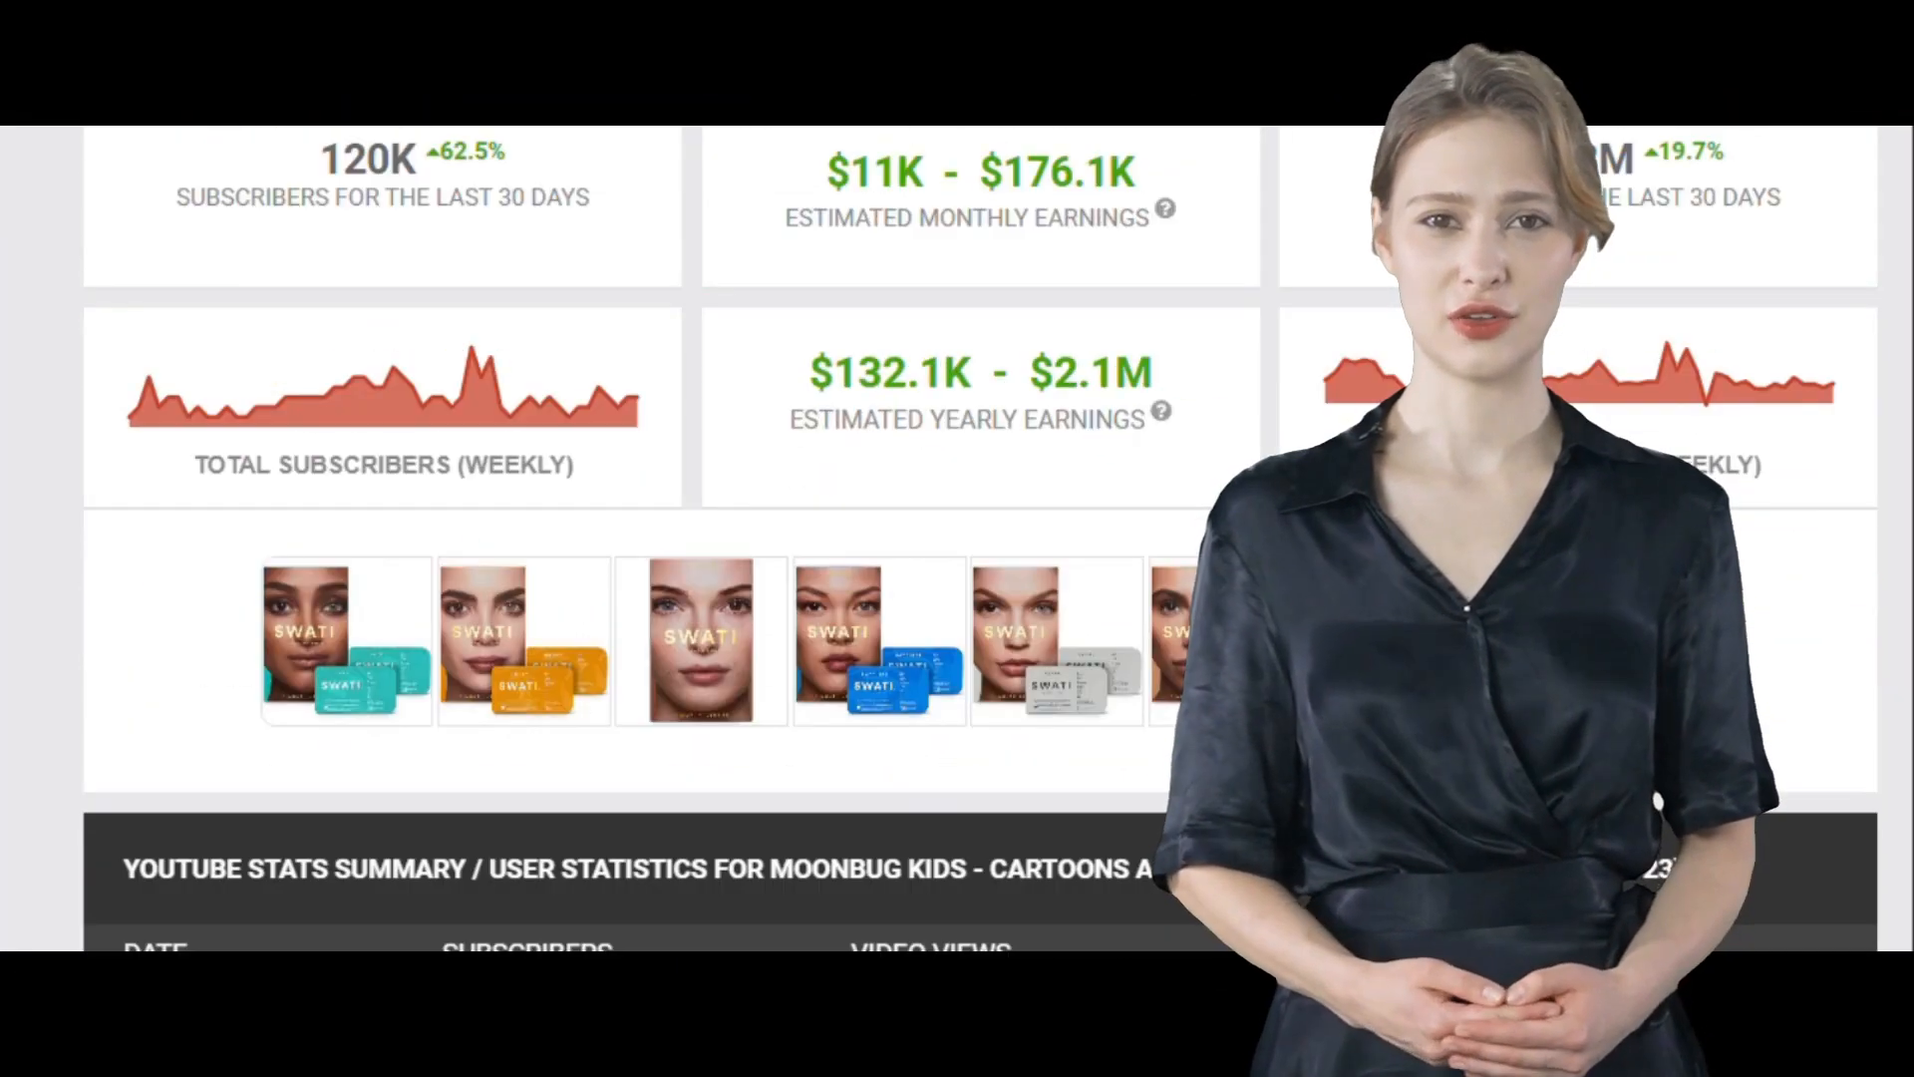
# Reach the Desktop App page on plotagon.com and download the Plotagon Studio Windows installer
pyautogui.scroll(-3)
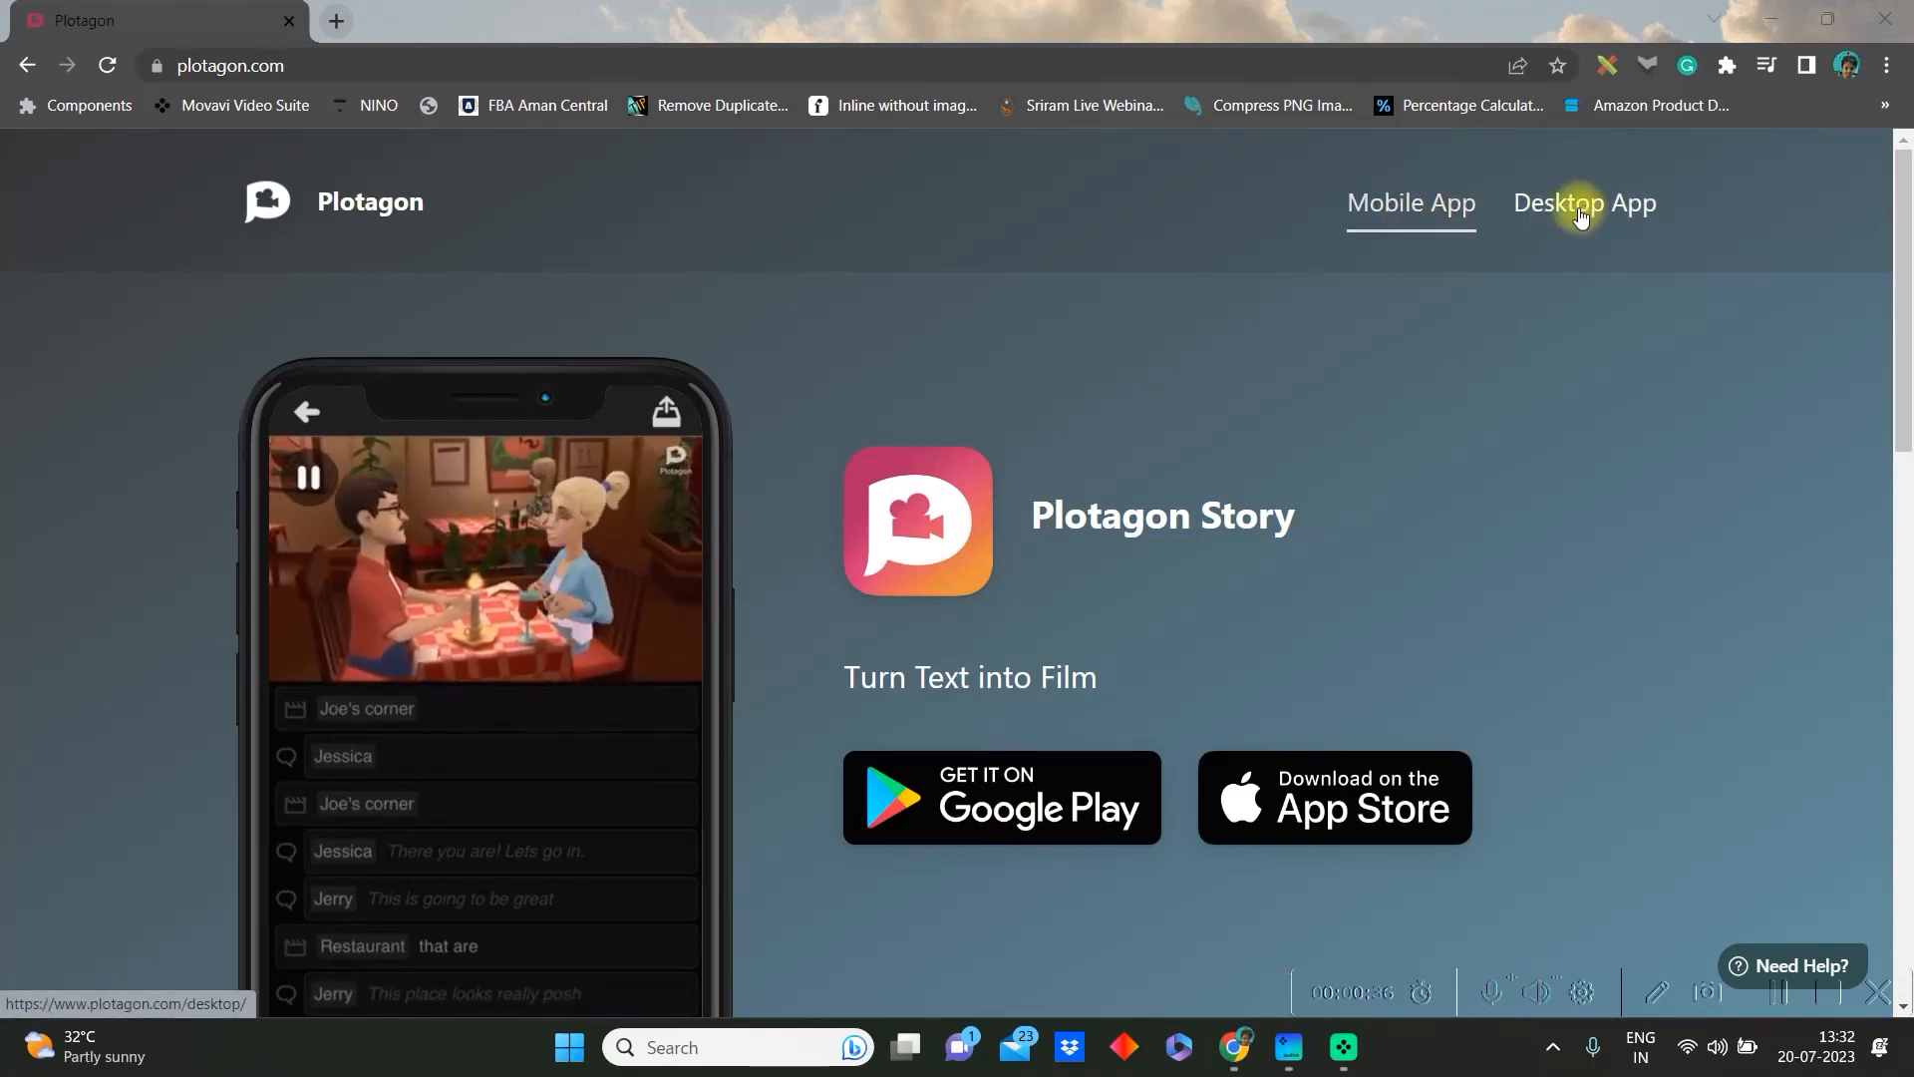
pyautogui.click(1585, 203)
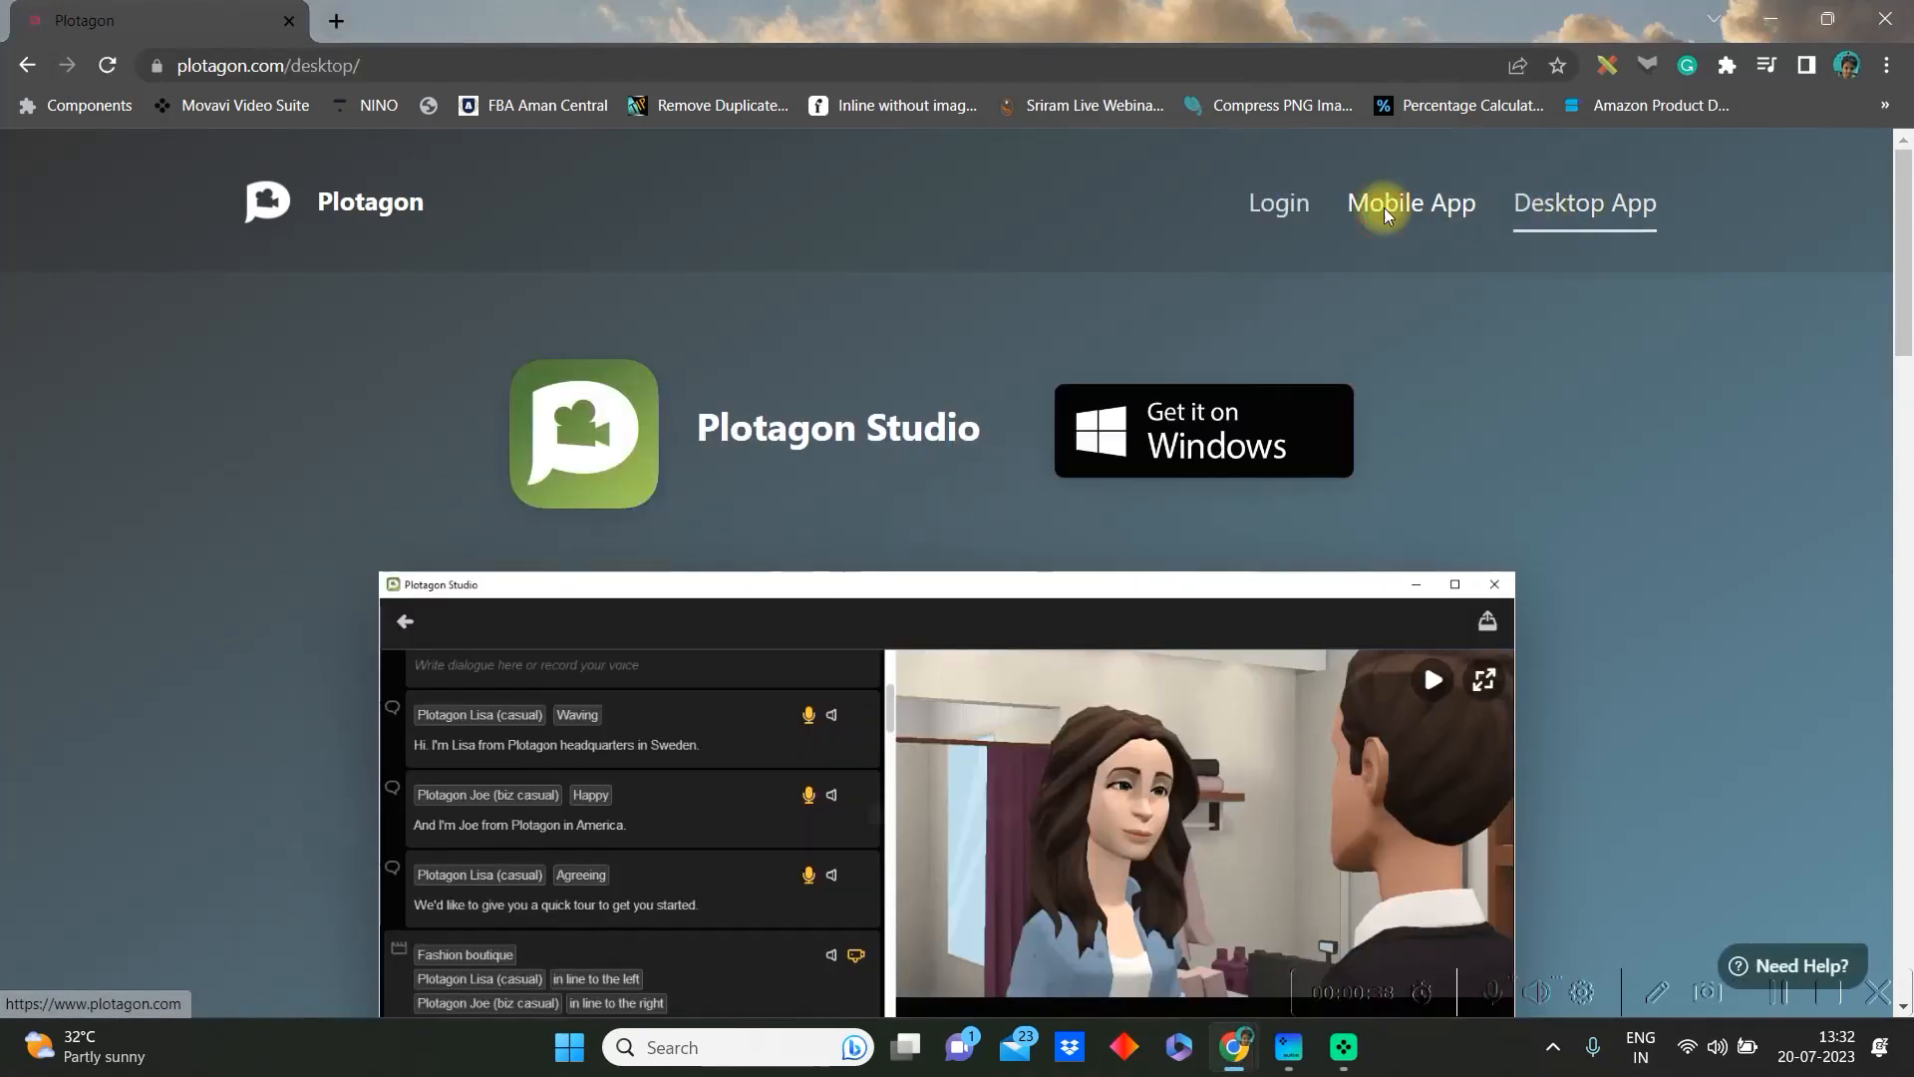
pyautogui.click(1412, 204)
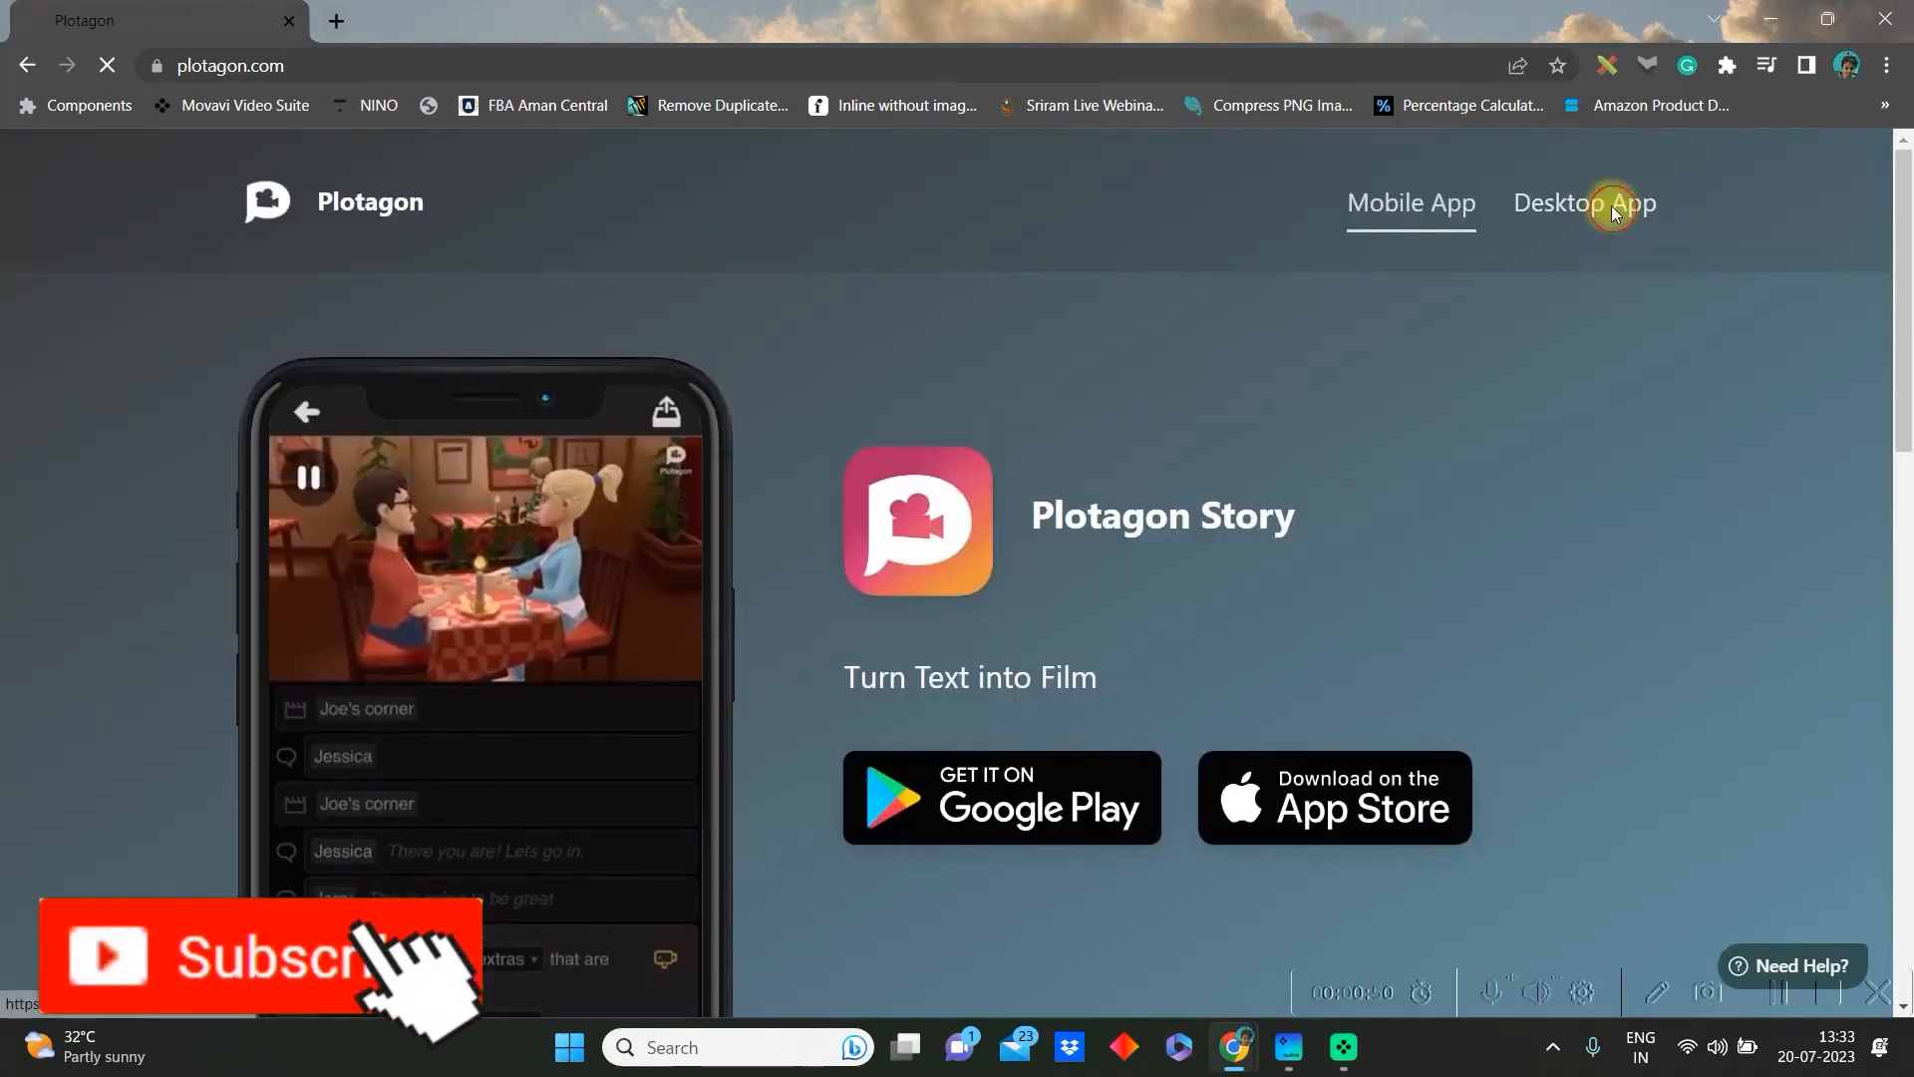
pyautogui.click(1586, 203)
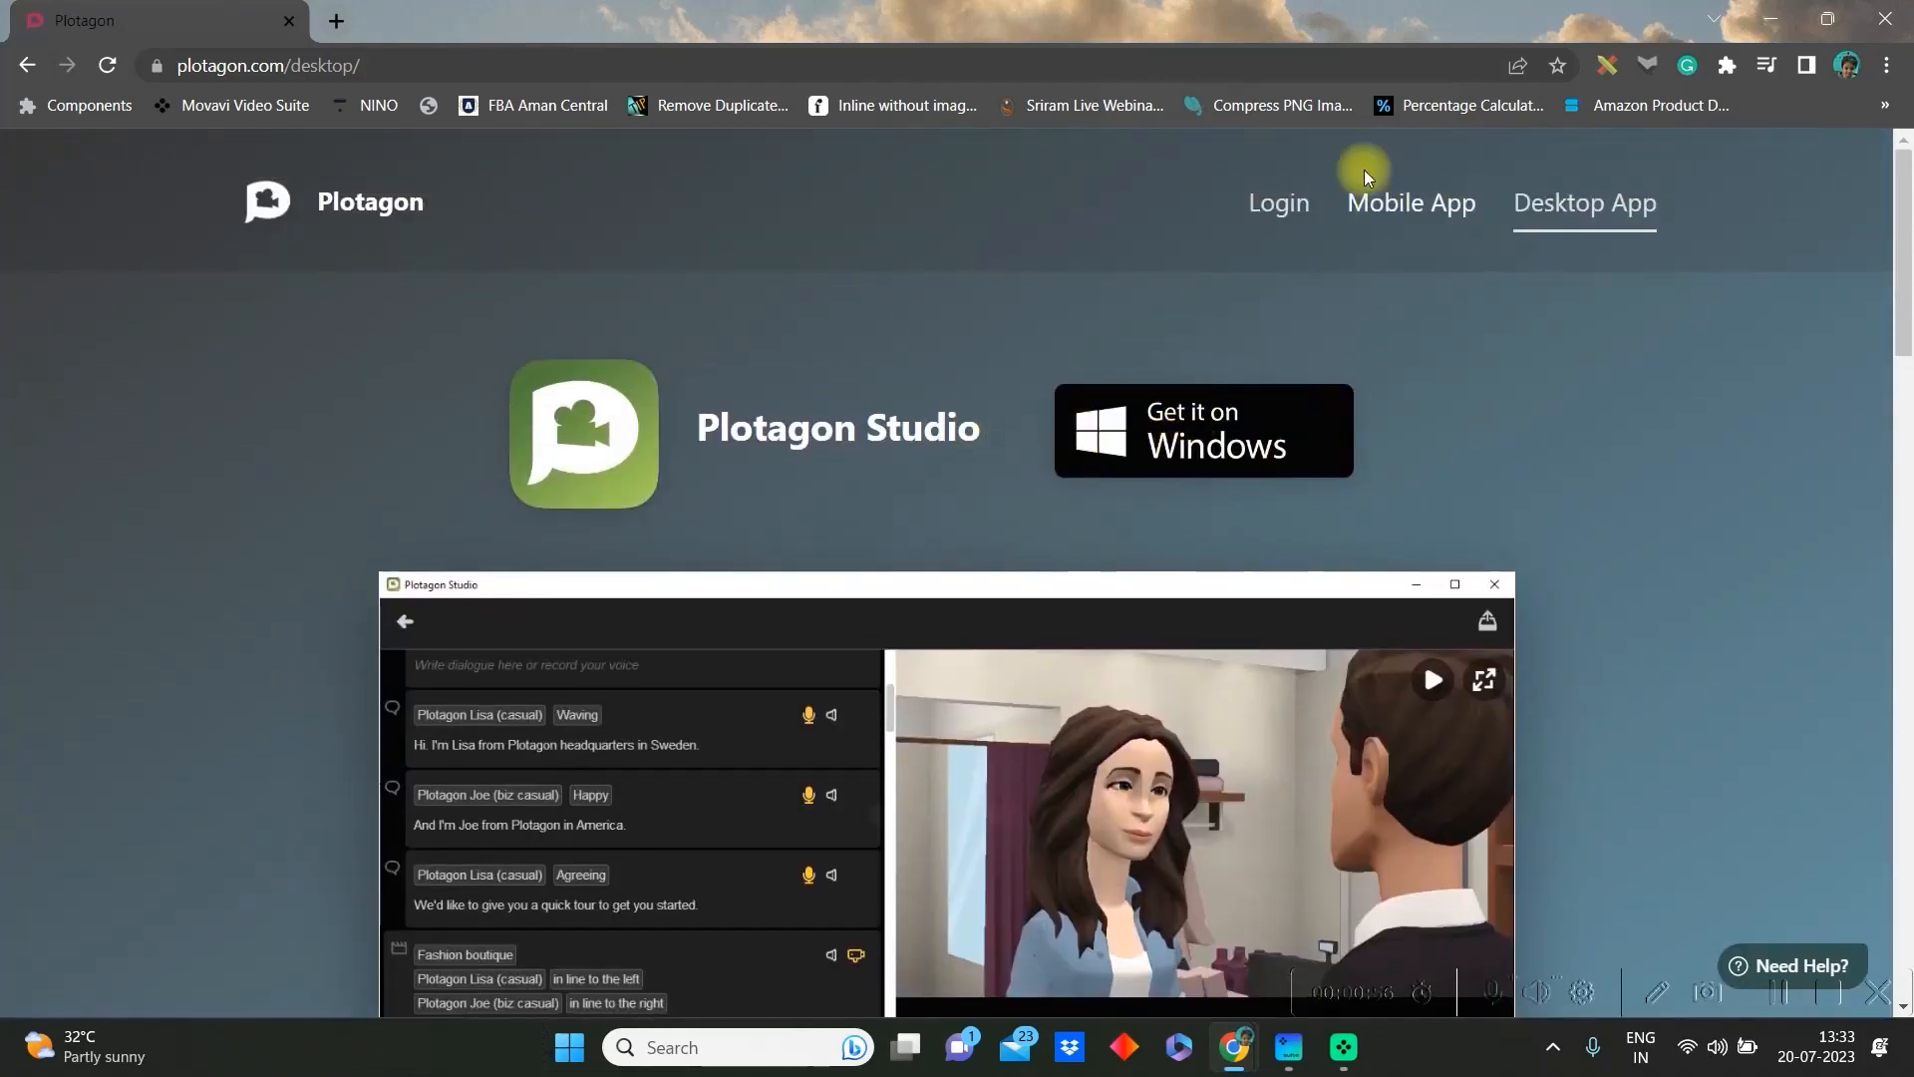
pyautogui.click(1201, 430)
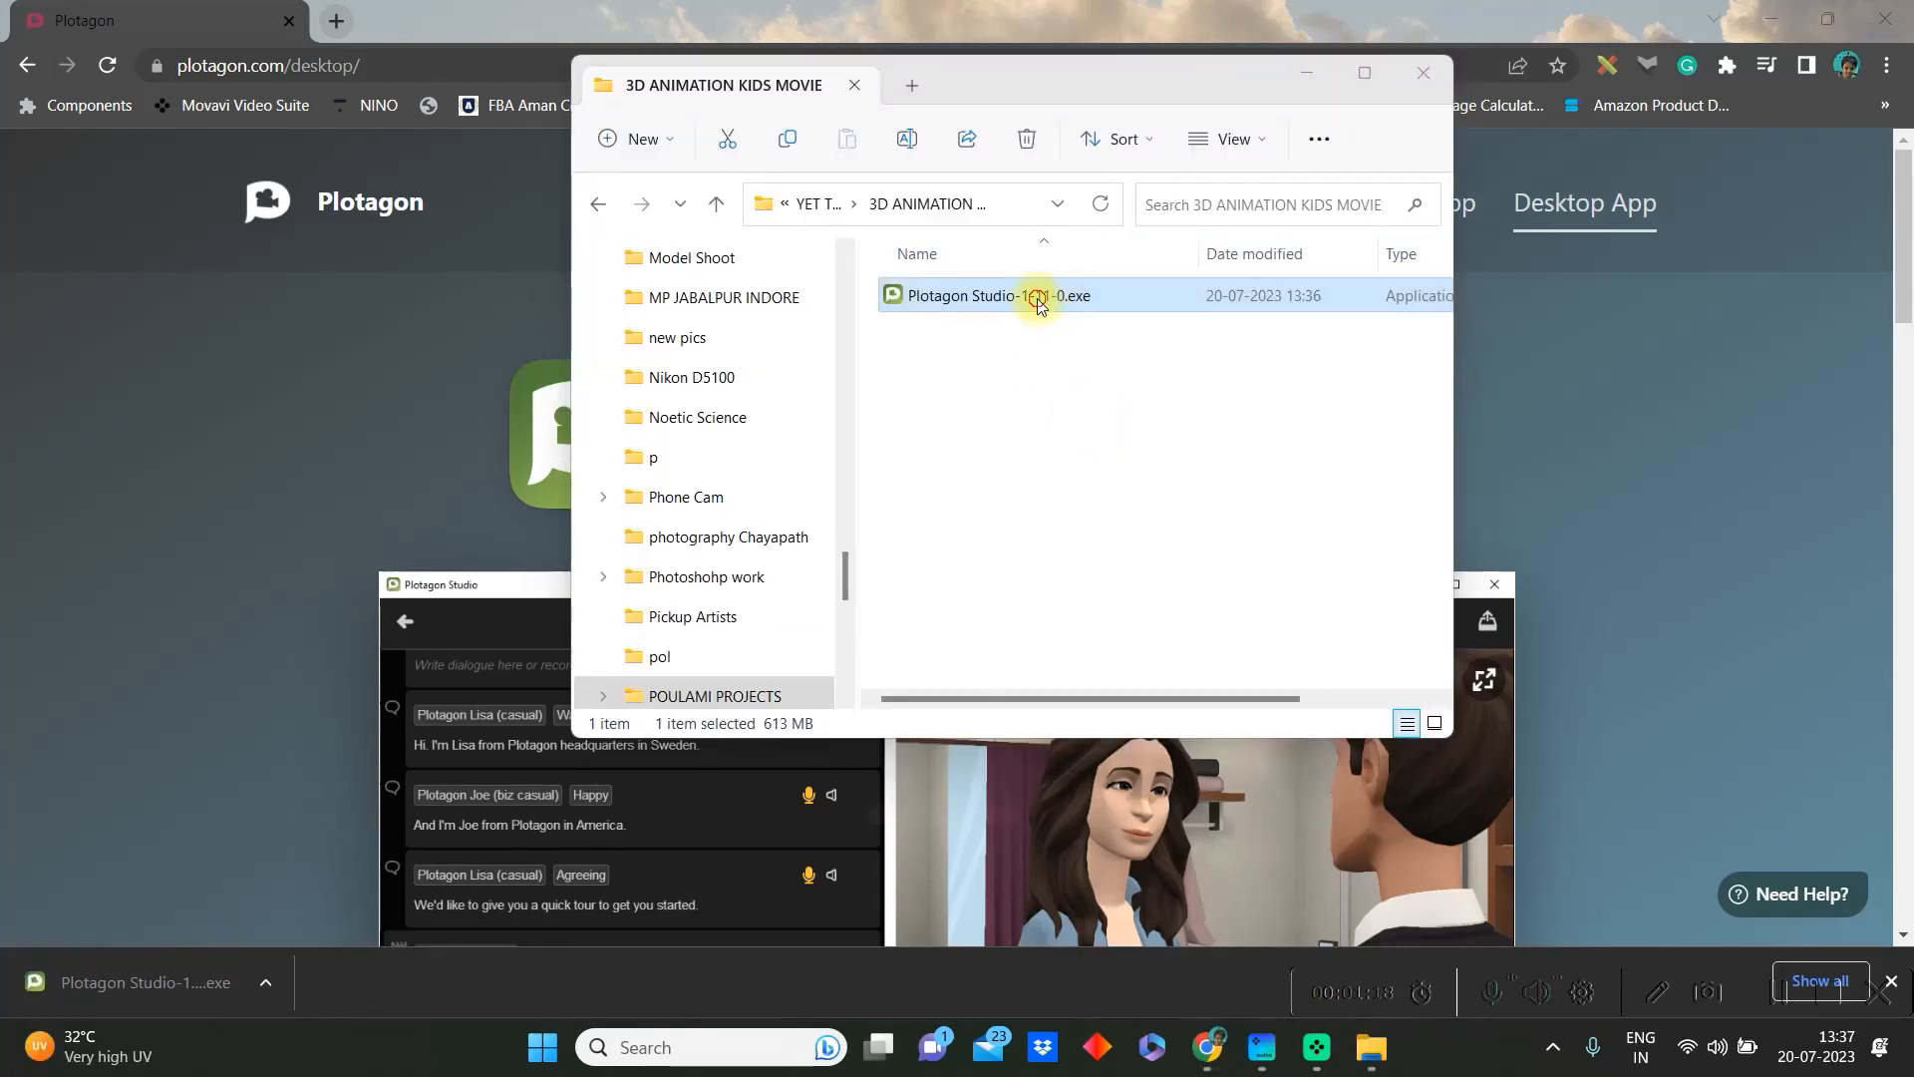
pyautogui.doubleClick(999, 295)
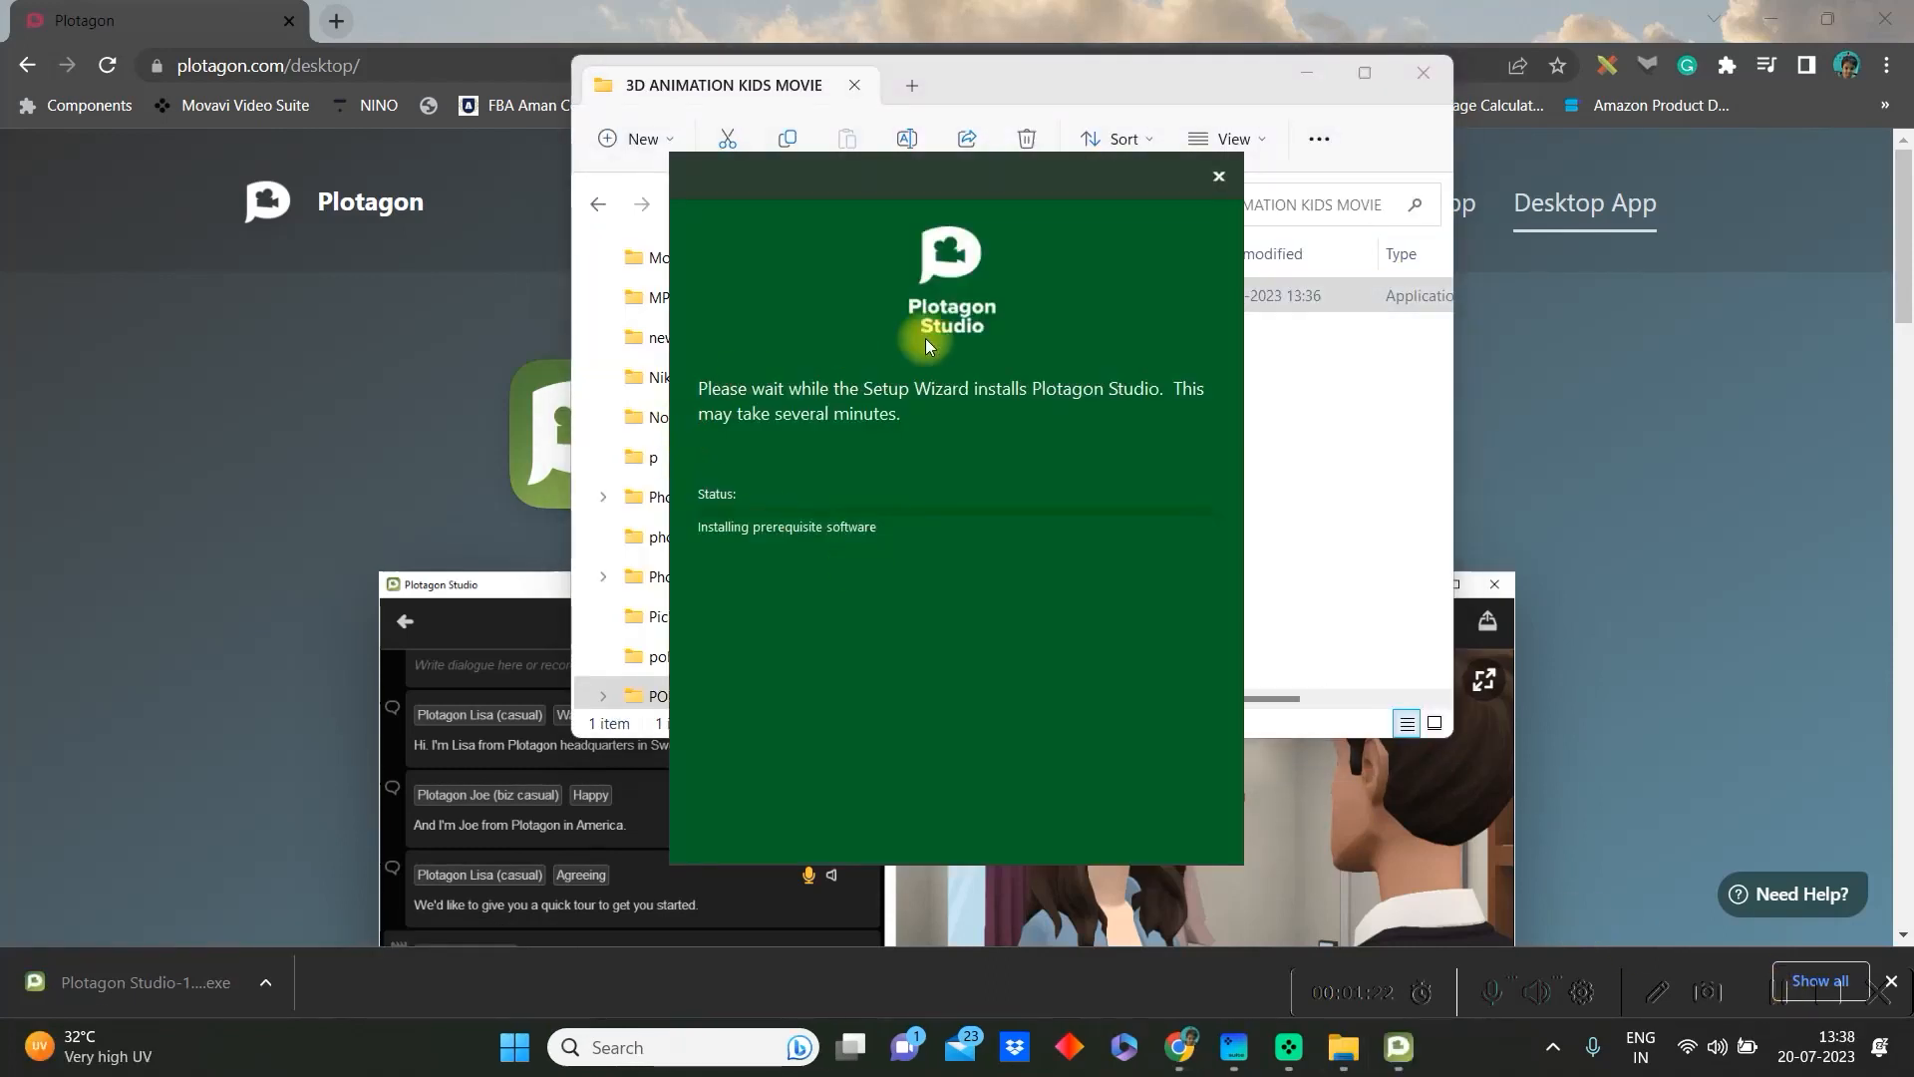
pyautogui.moveTo(991, 303)
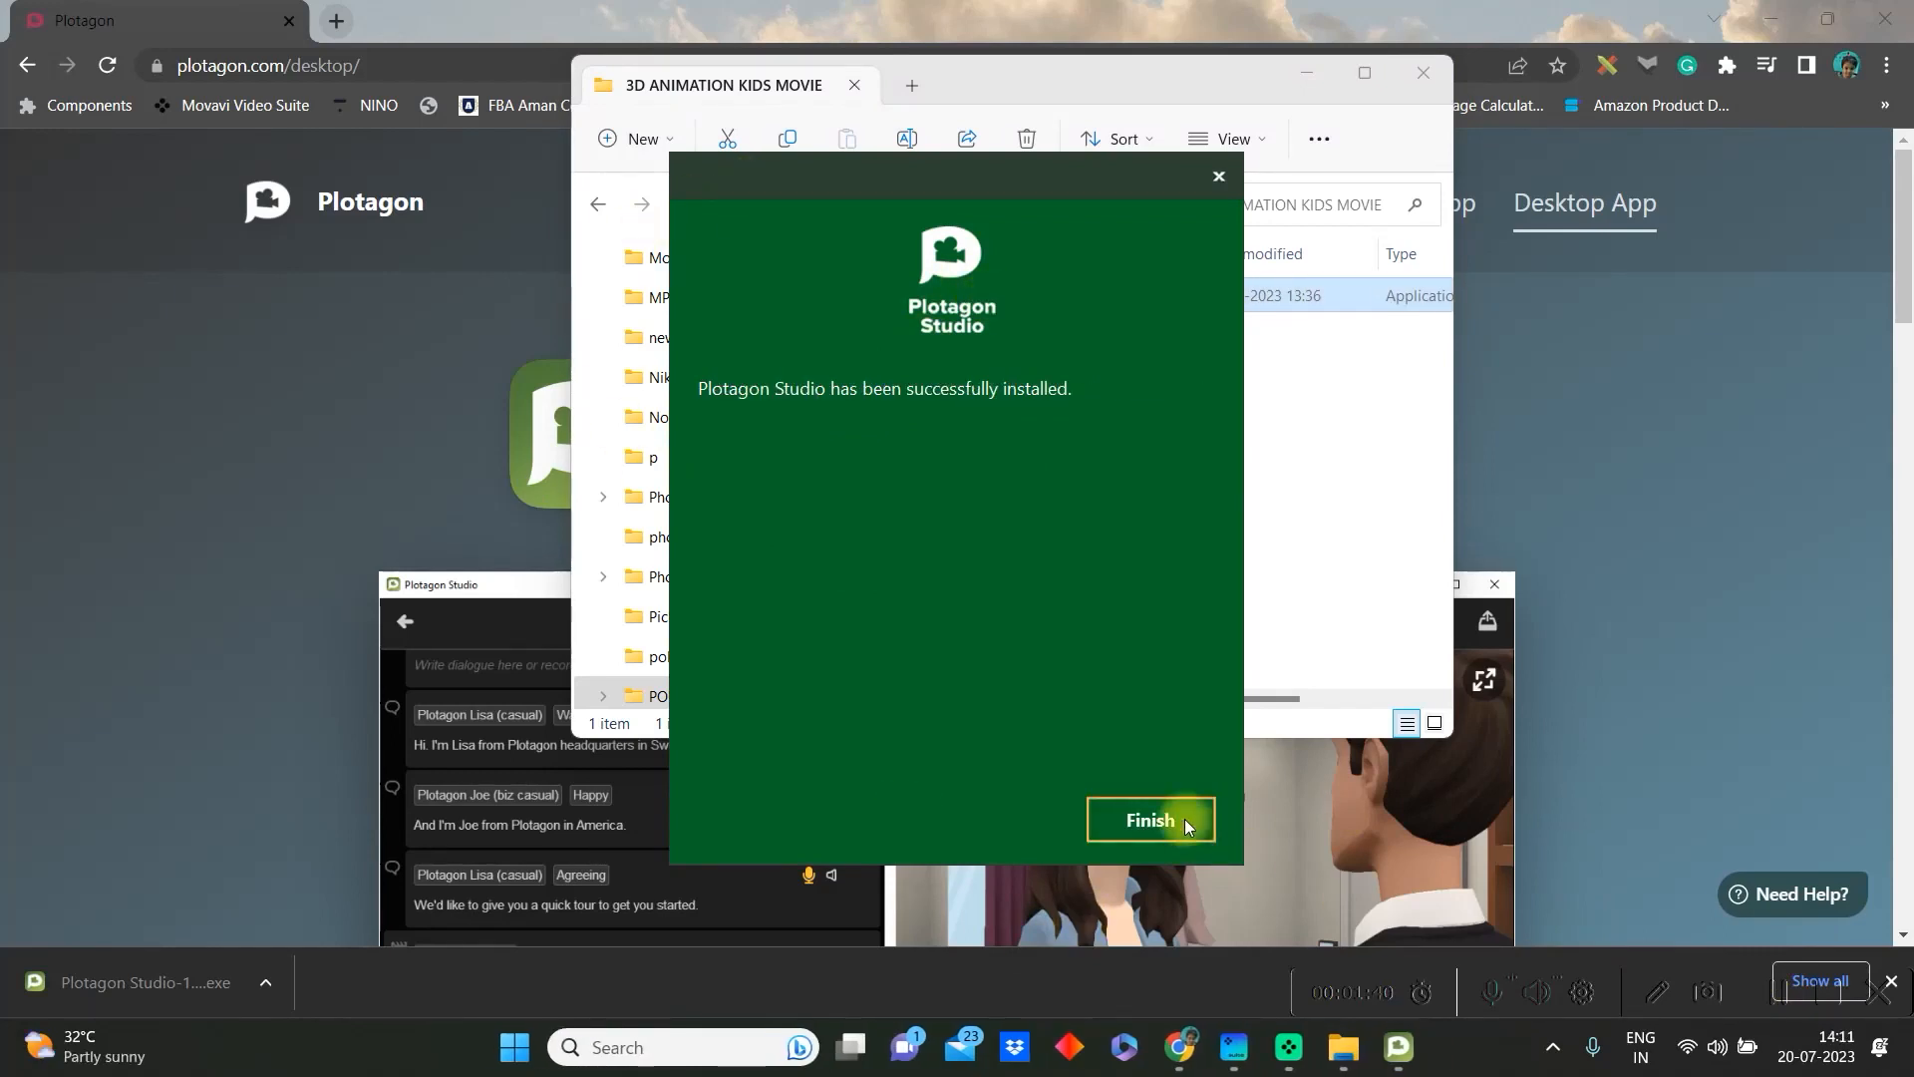
pyautogui.click(1149, 820)
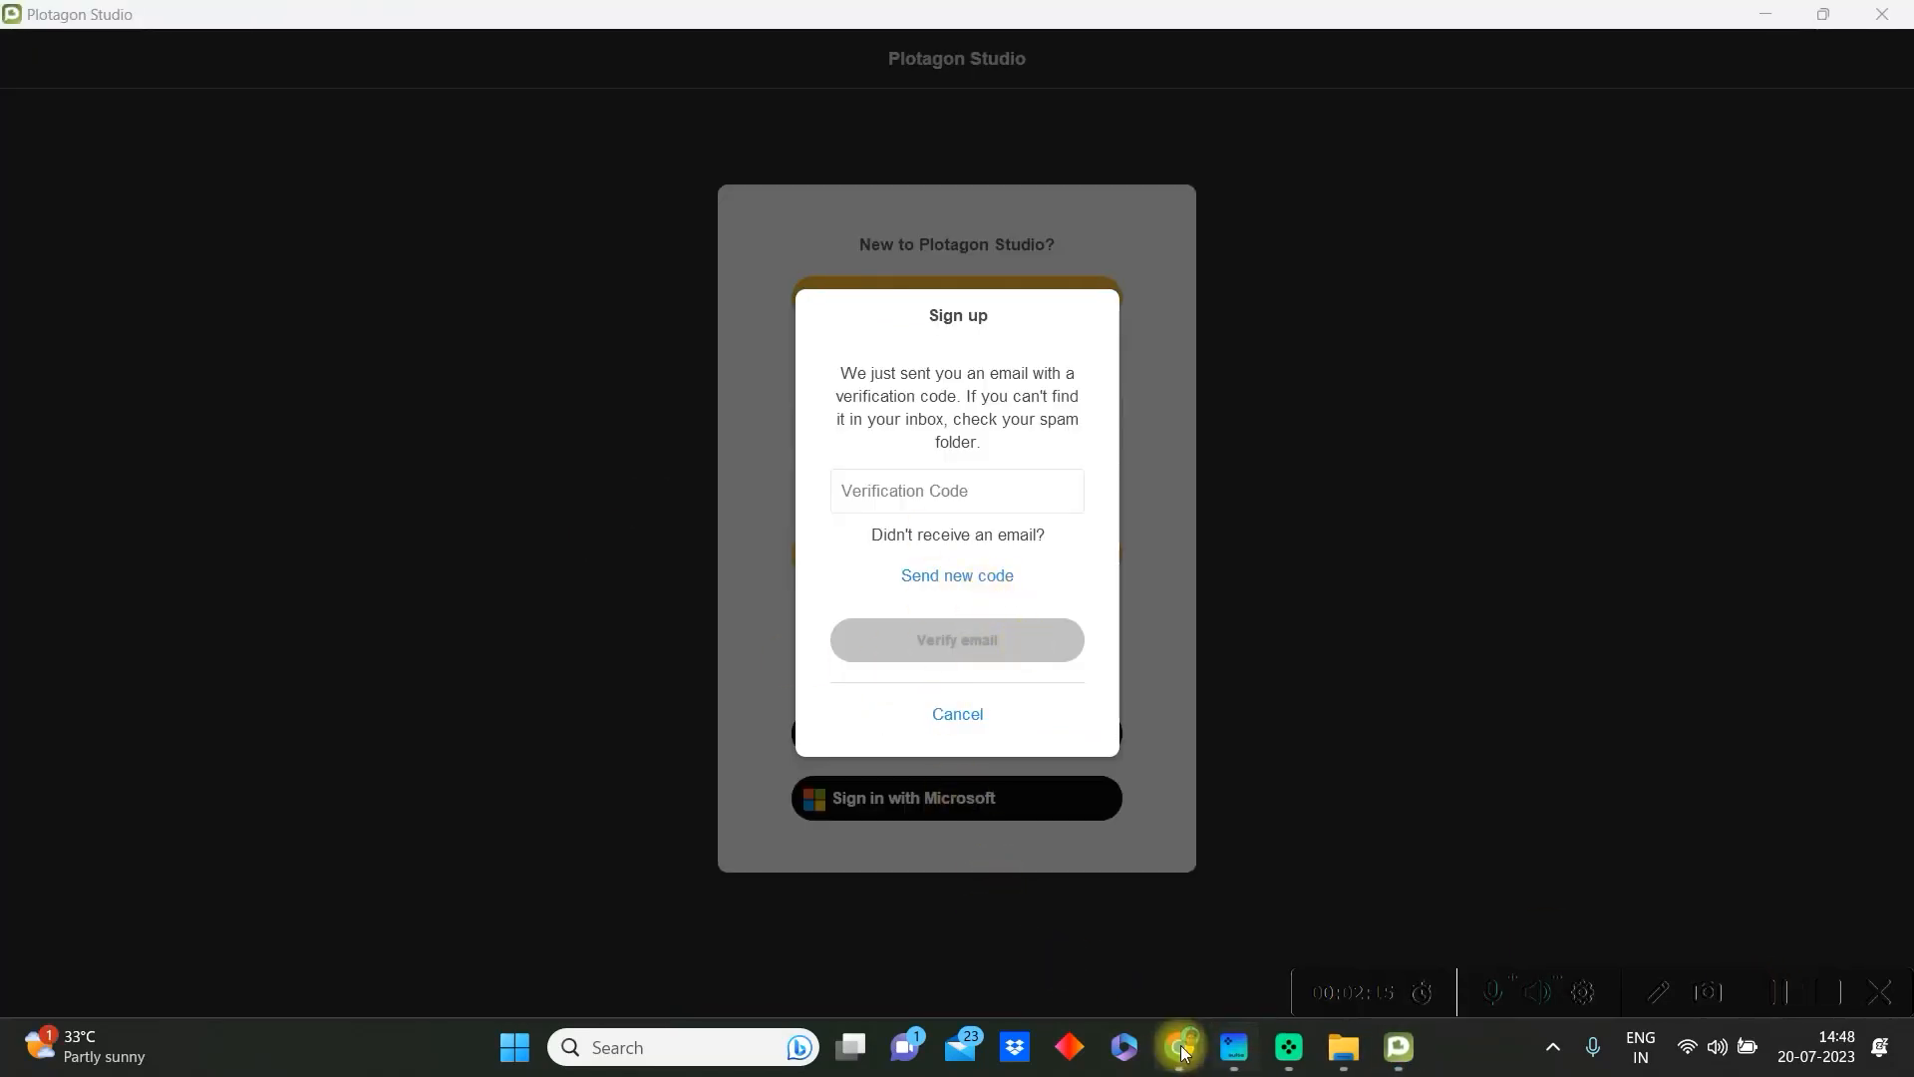
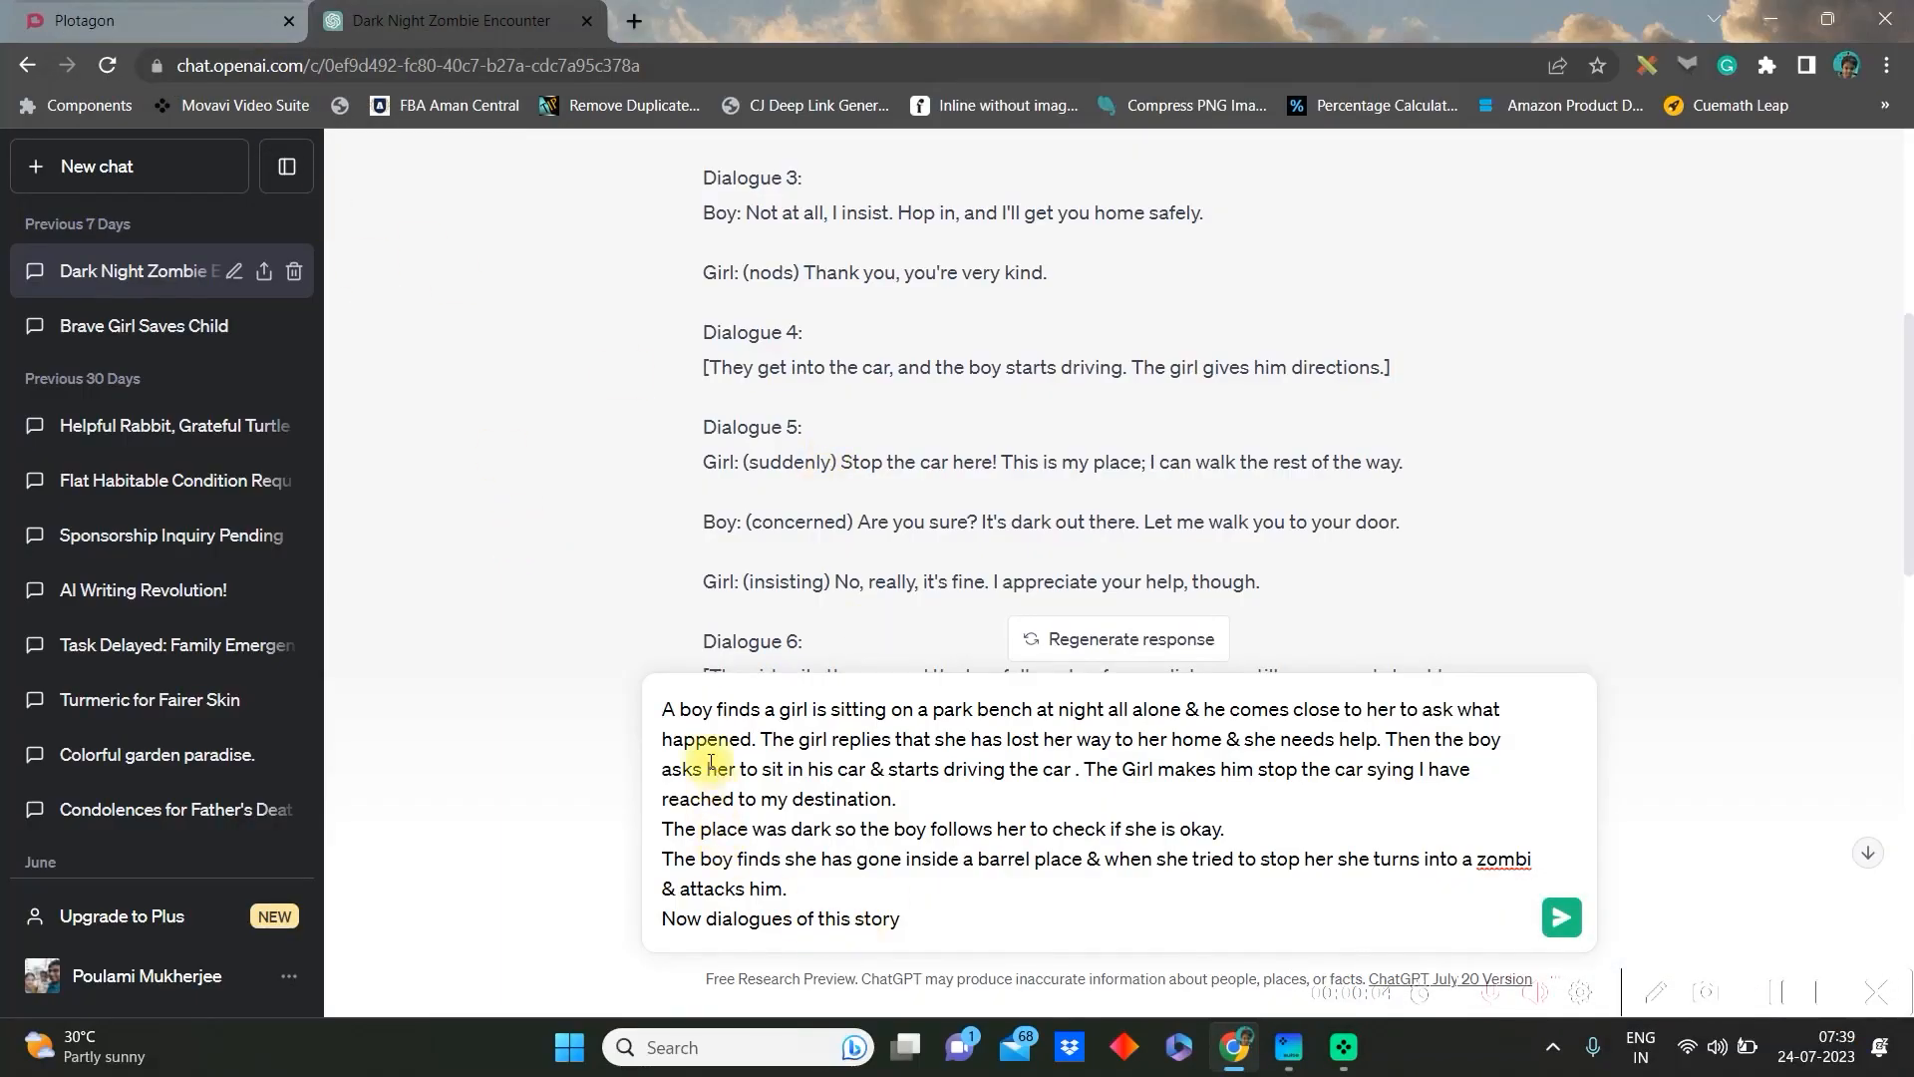
# Send the zombie story prompt to ChatGPT and review the numbered Boy/Girl dialogues
pyautogui.doubleClick(732, 887)
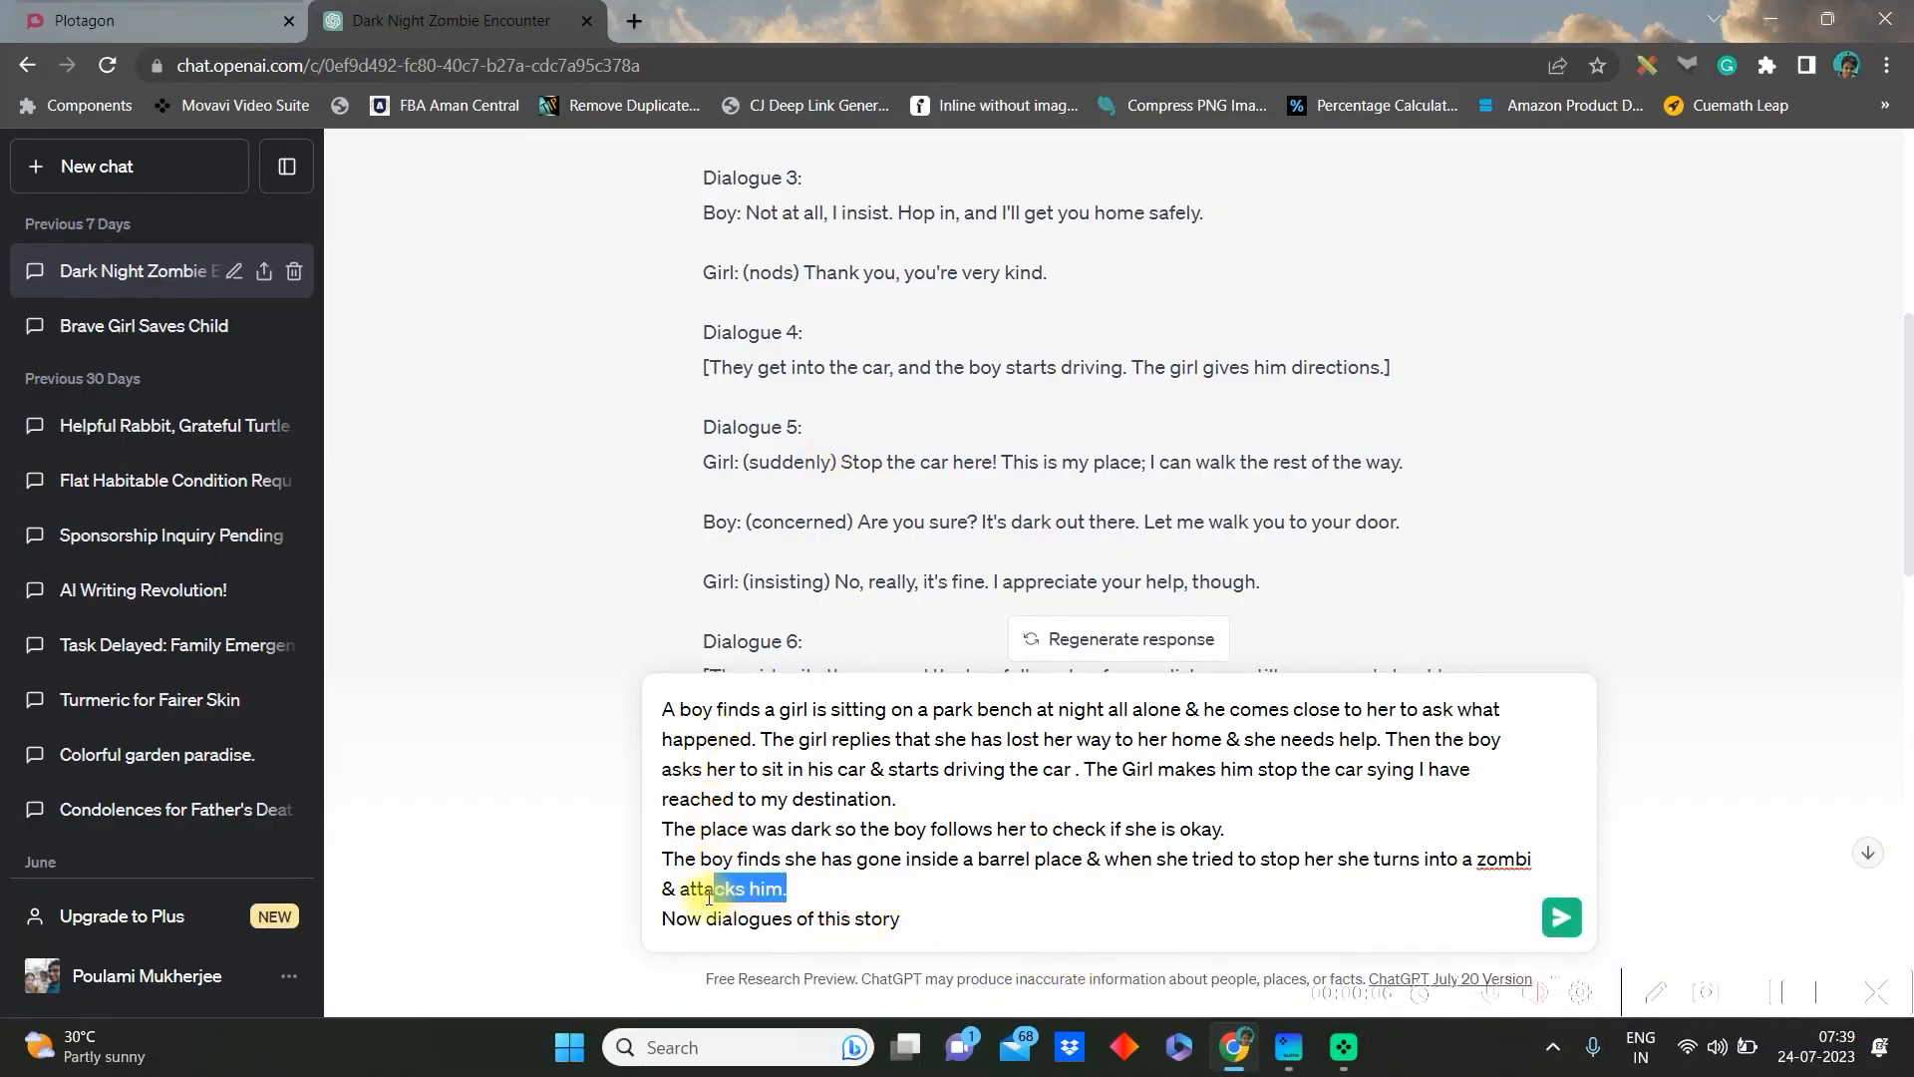
pyautogui.click(1559, 917)
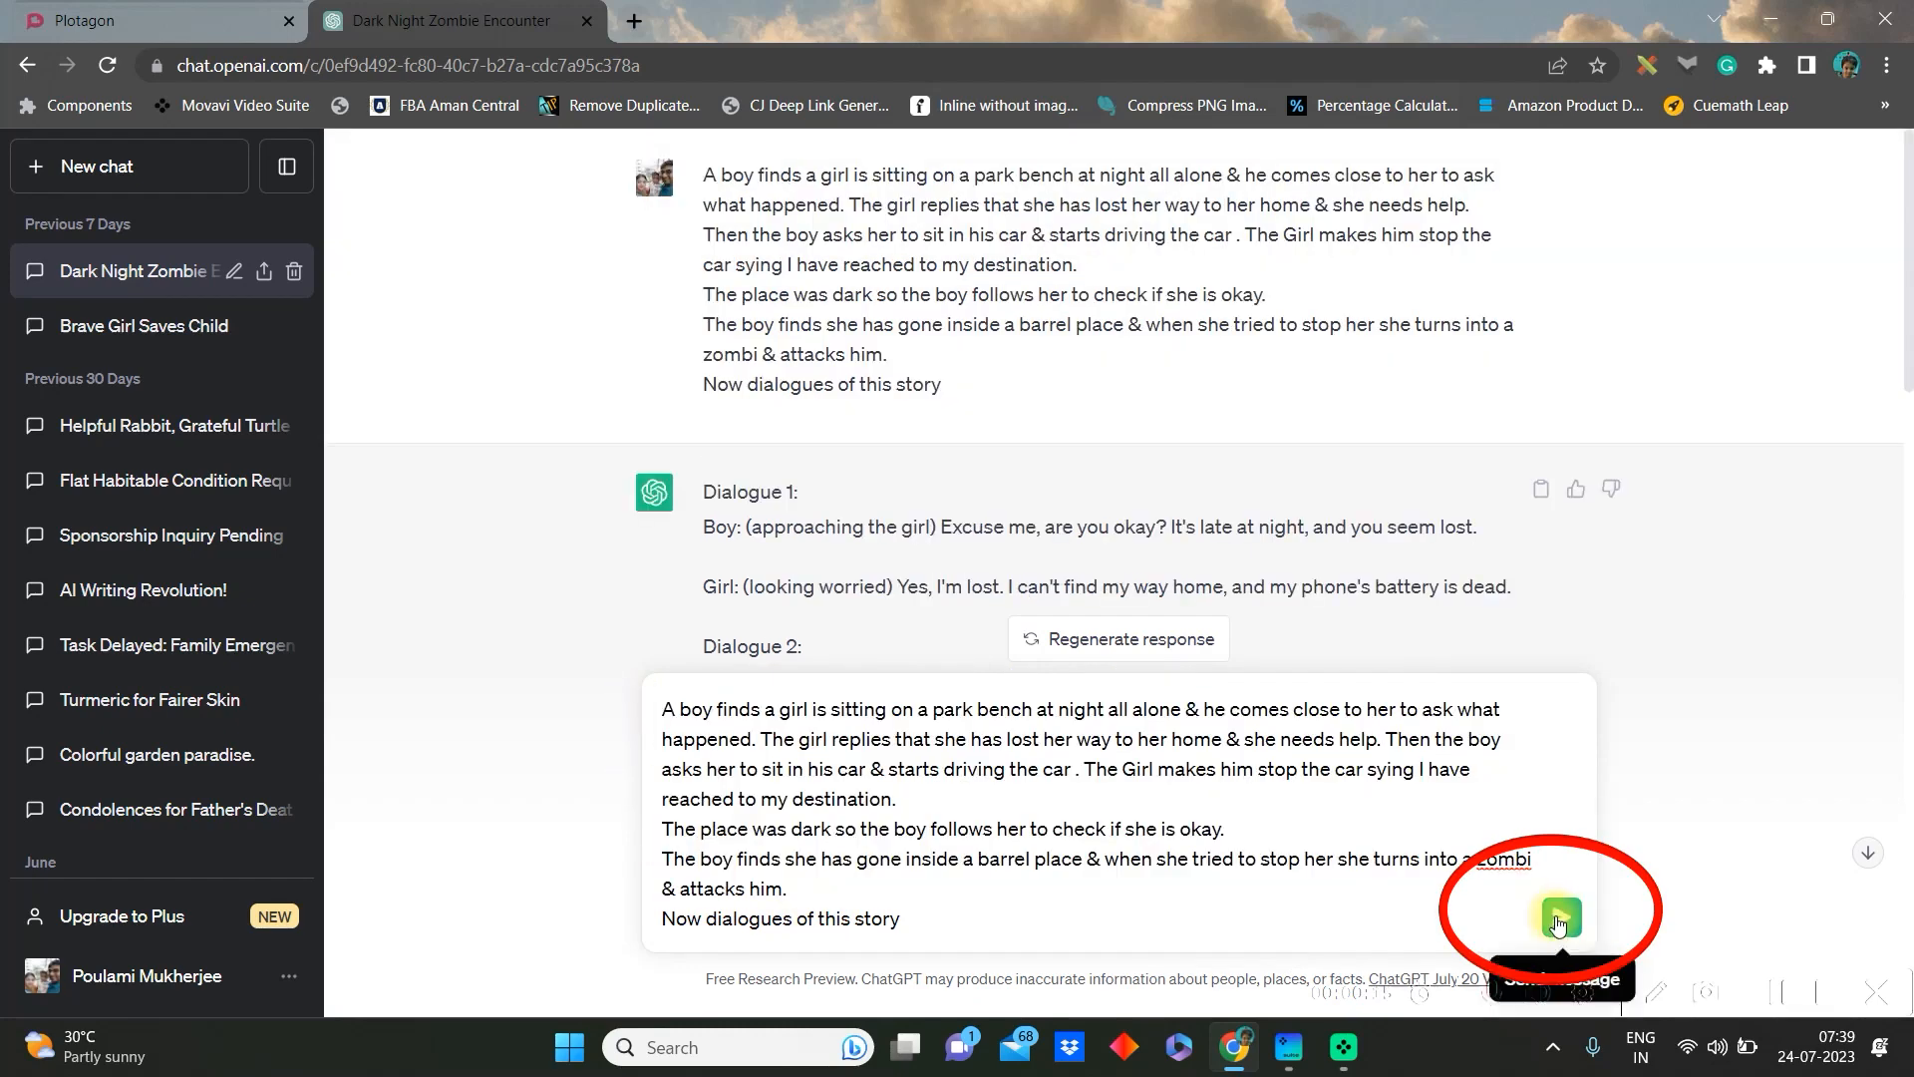
pyautogui.moveTo(1139, 499)
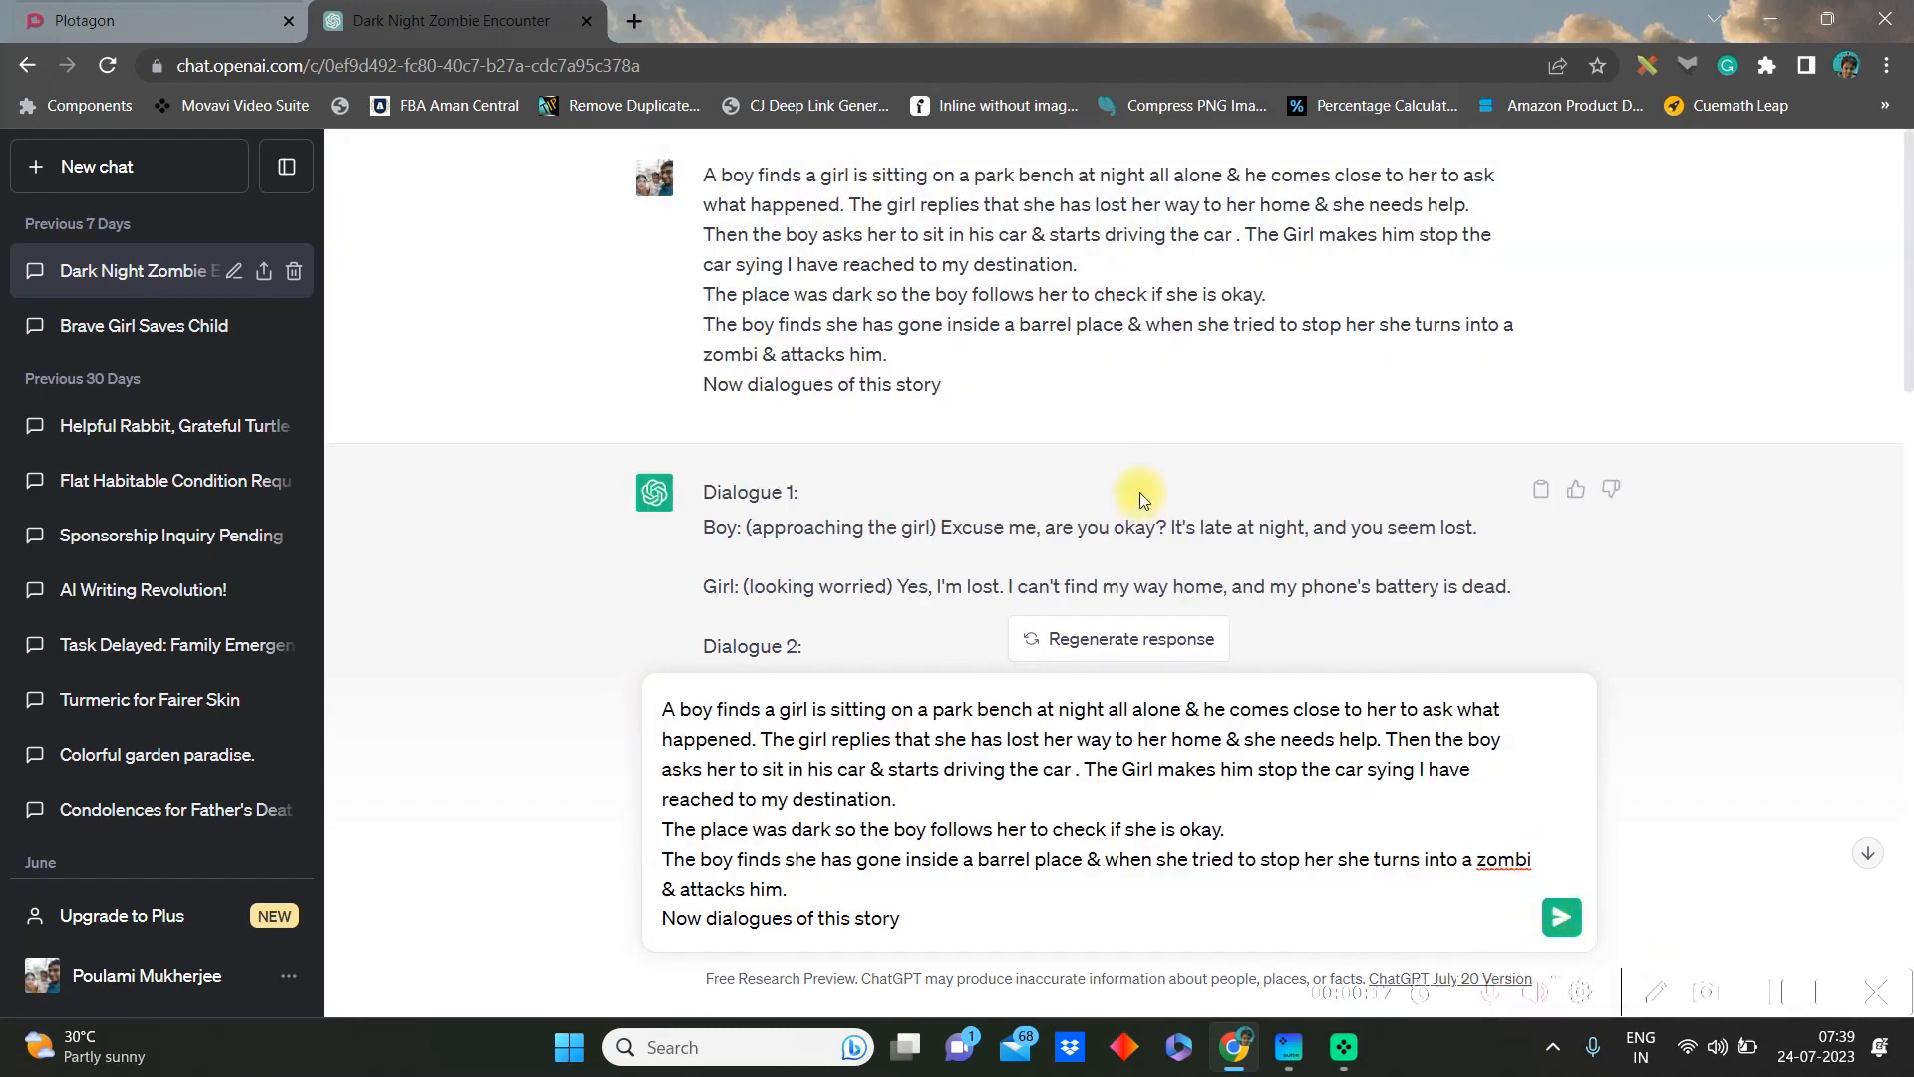
pyautogui.scroll(-3)
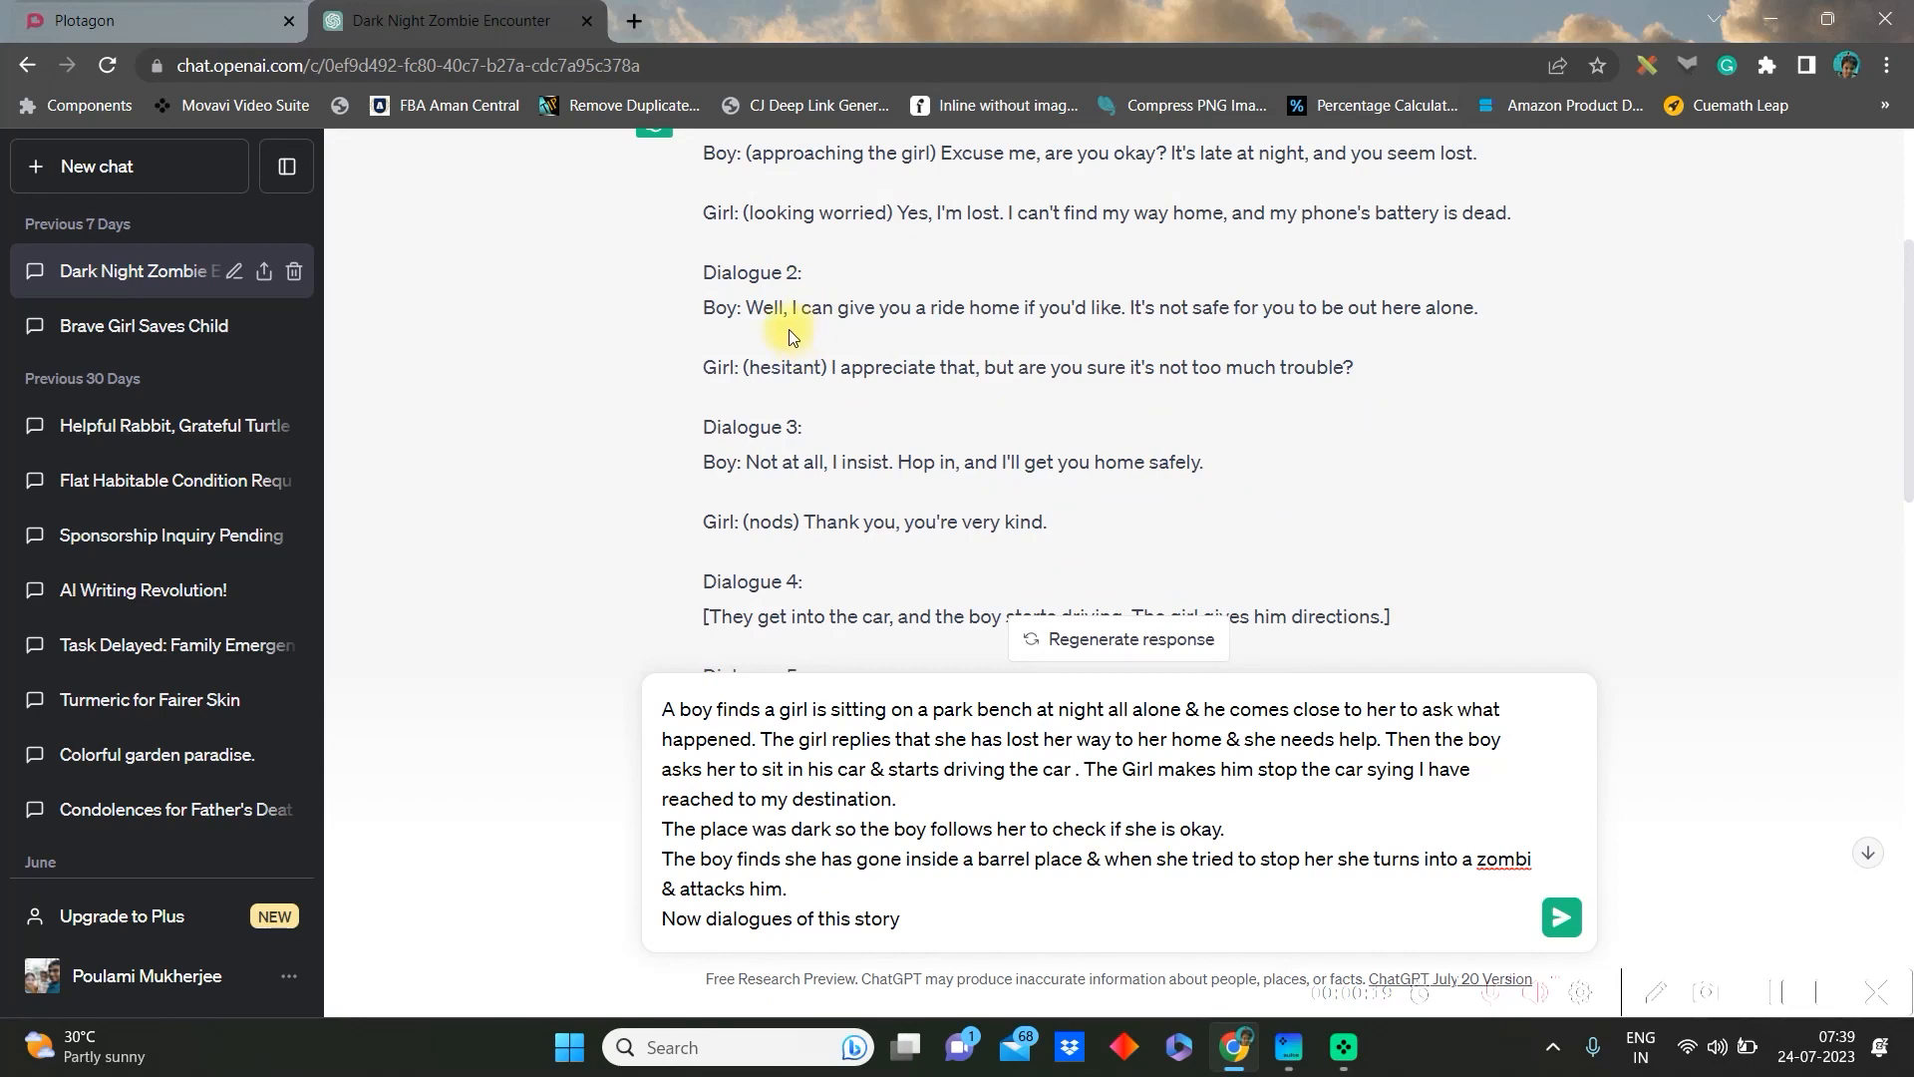
pyautogui.scroll(-3)
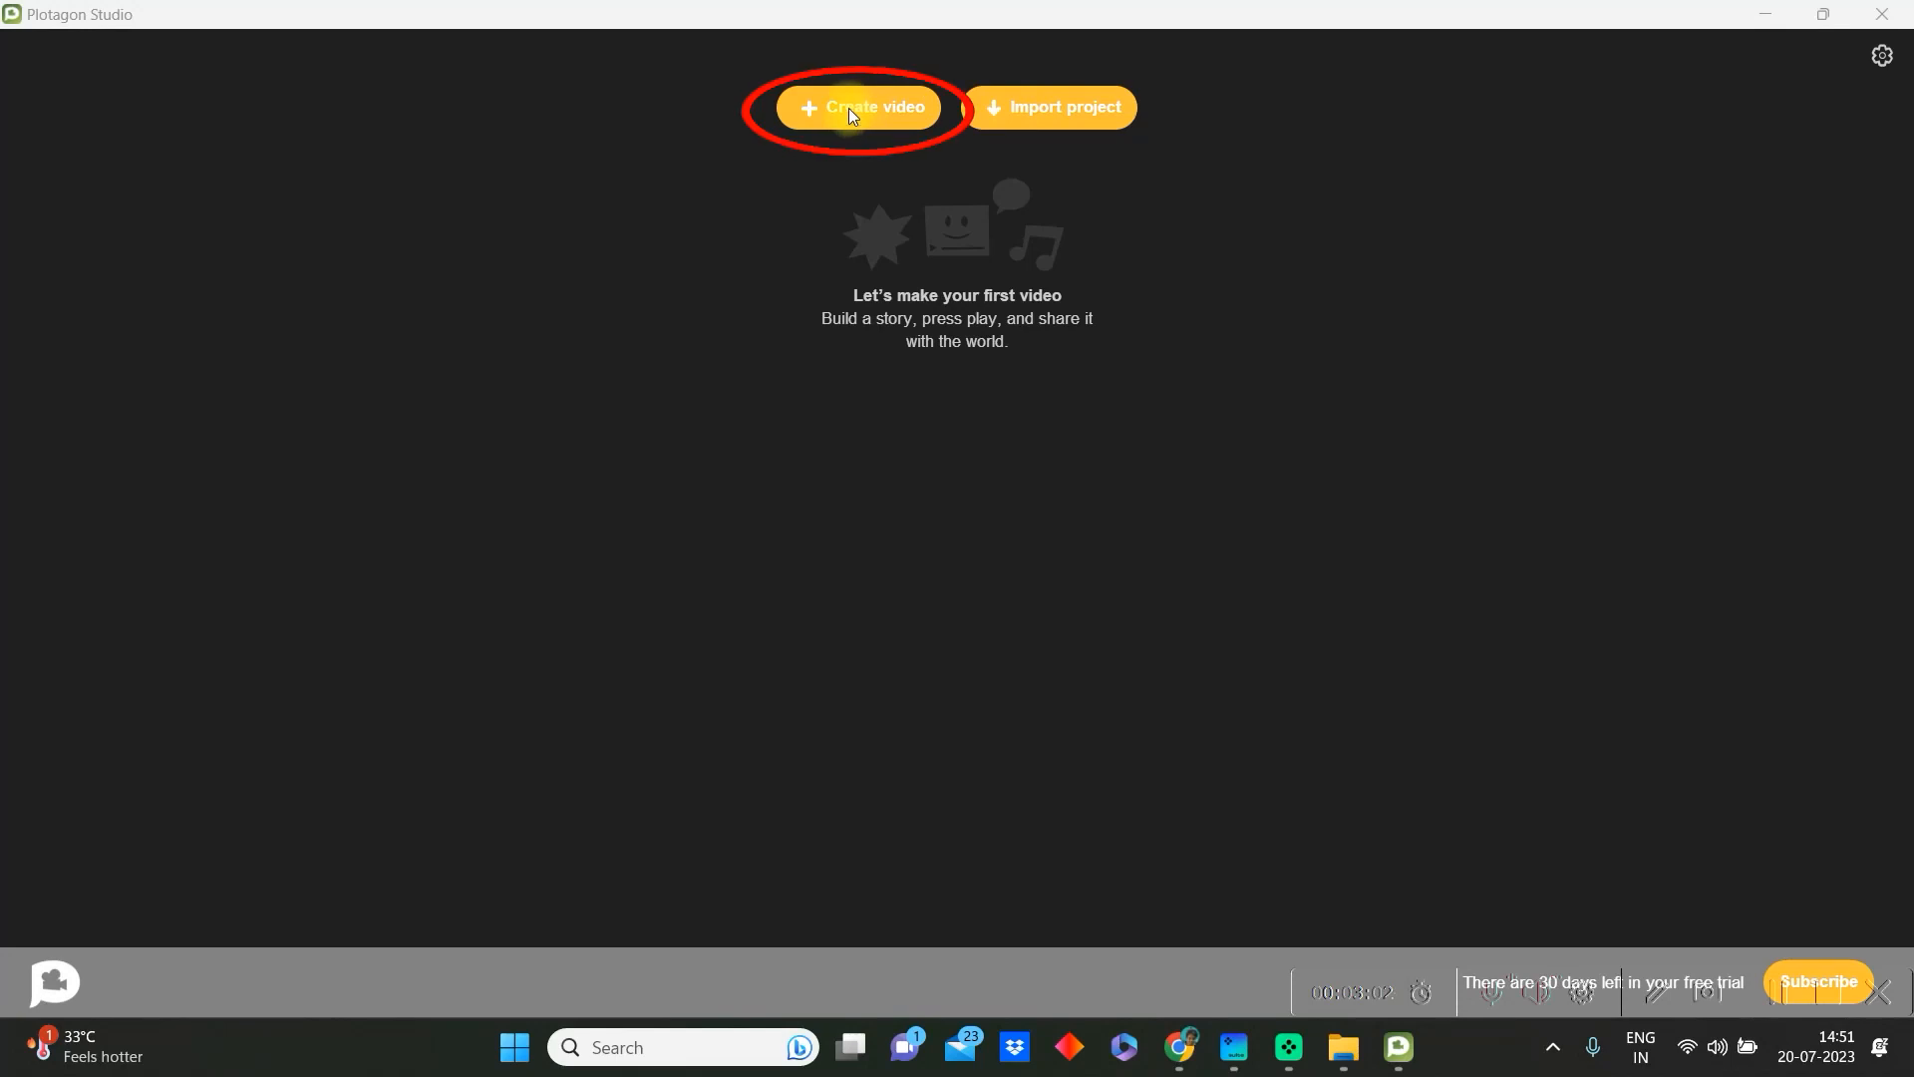
# Start a new video from the Plotagon Studio home screen
pyautogui.click(858, 108)
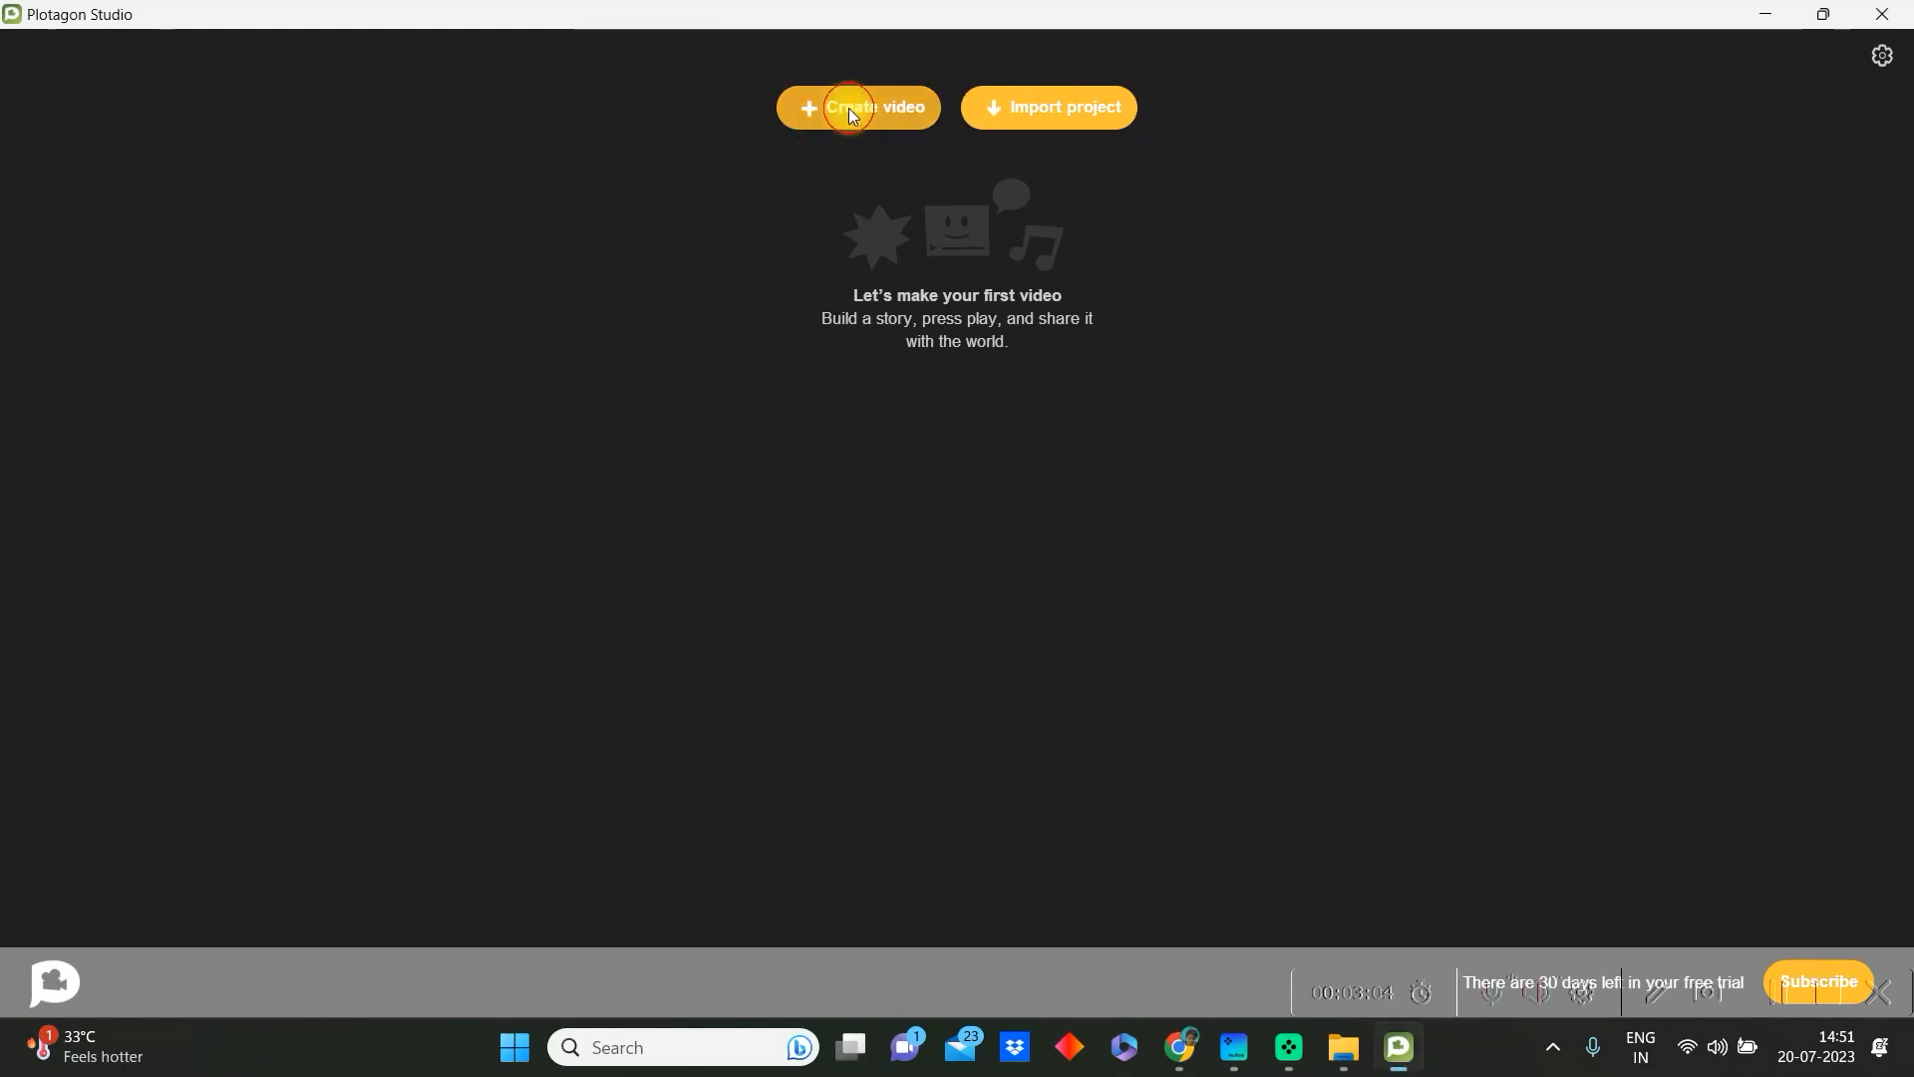
pyautogui.click(857, 107)
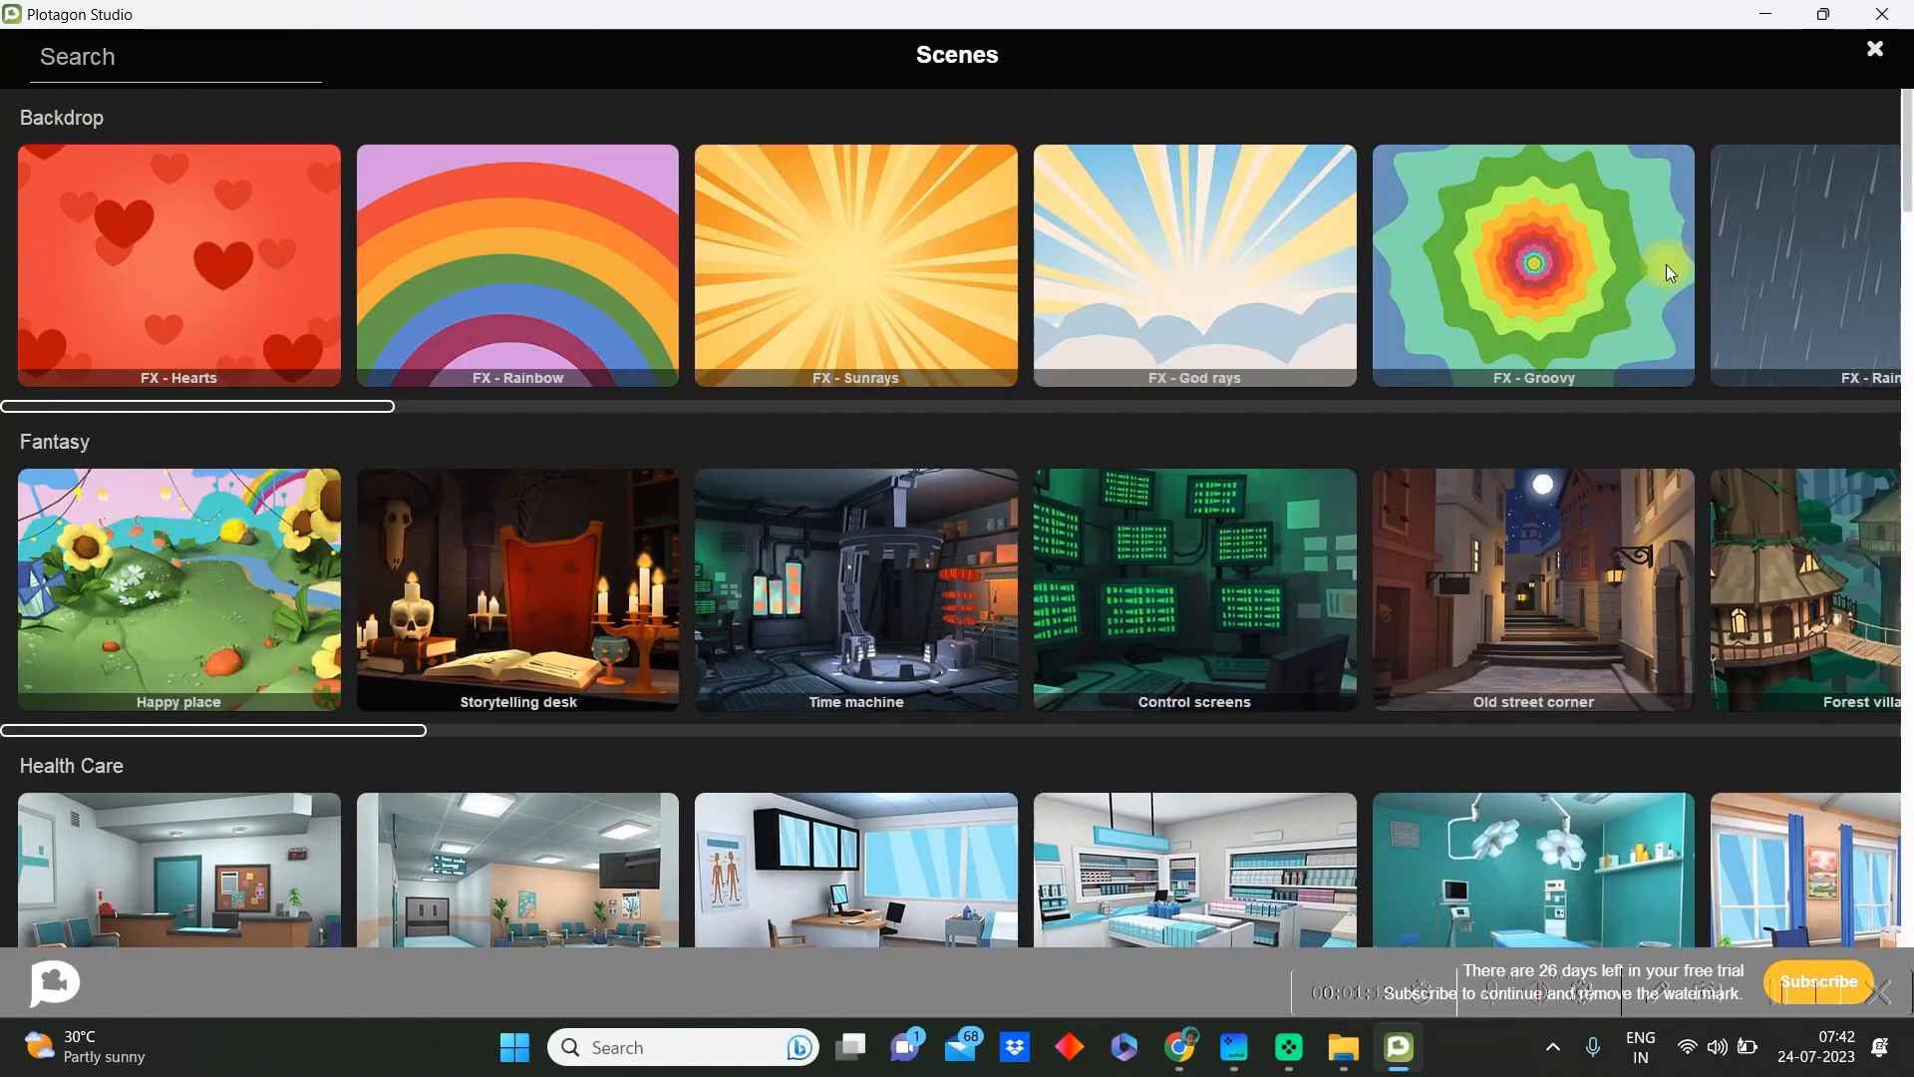
# Choose the Park bench at night scene for the first scene
pyautogui.scroll(-3)
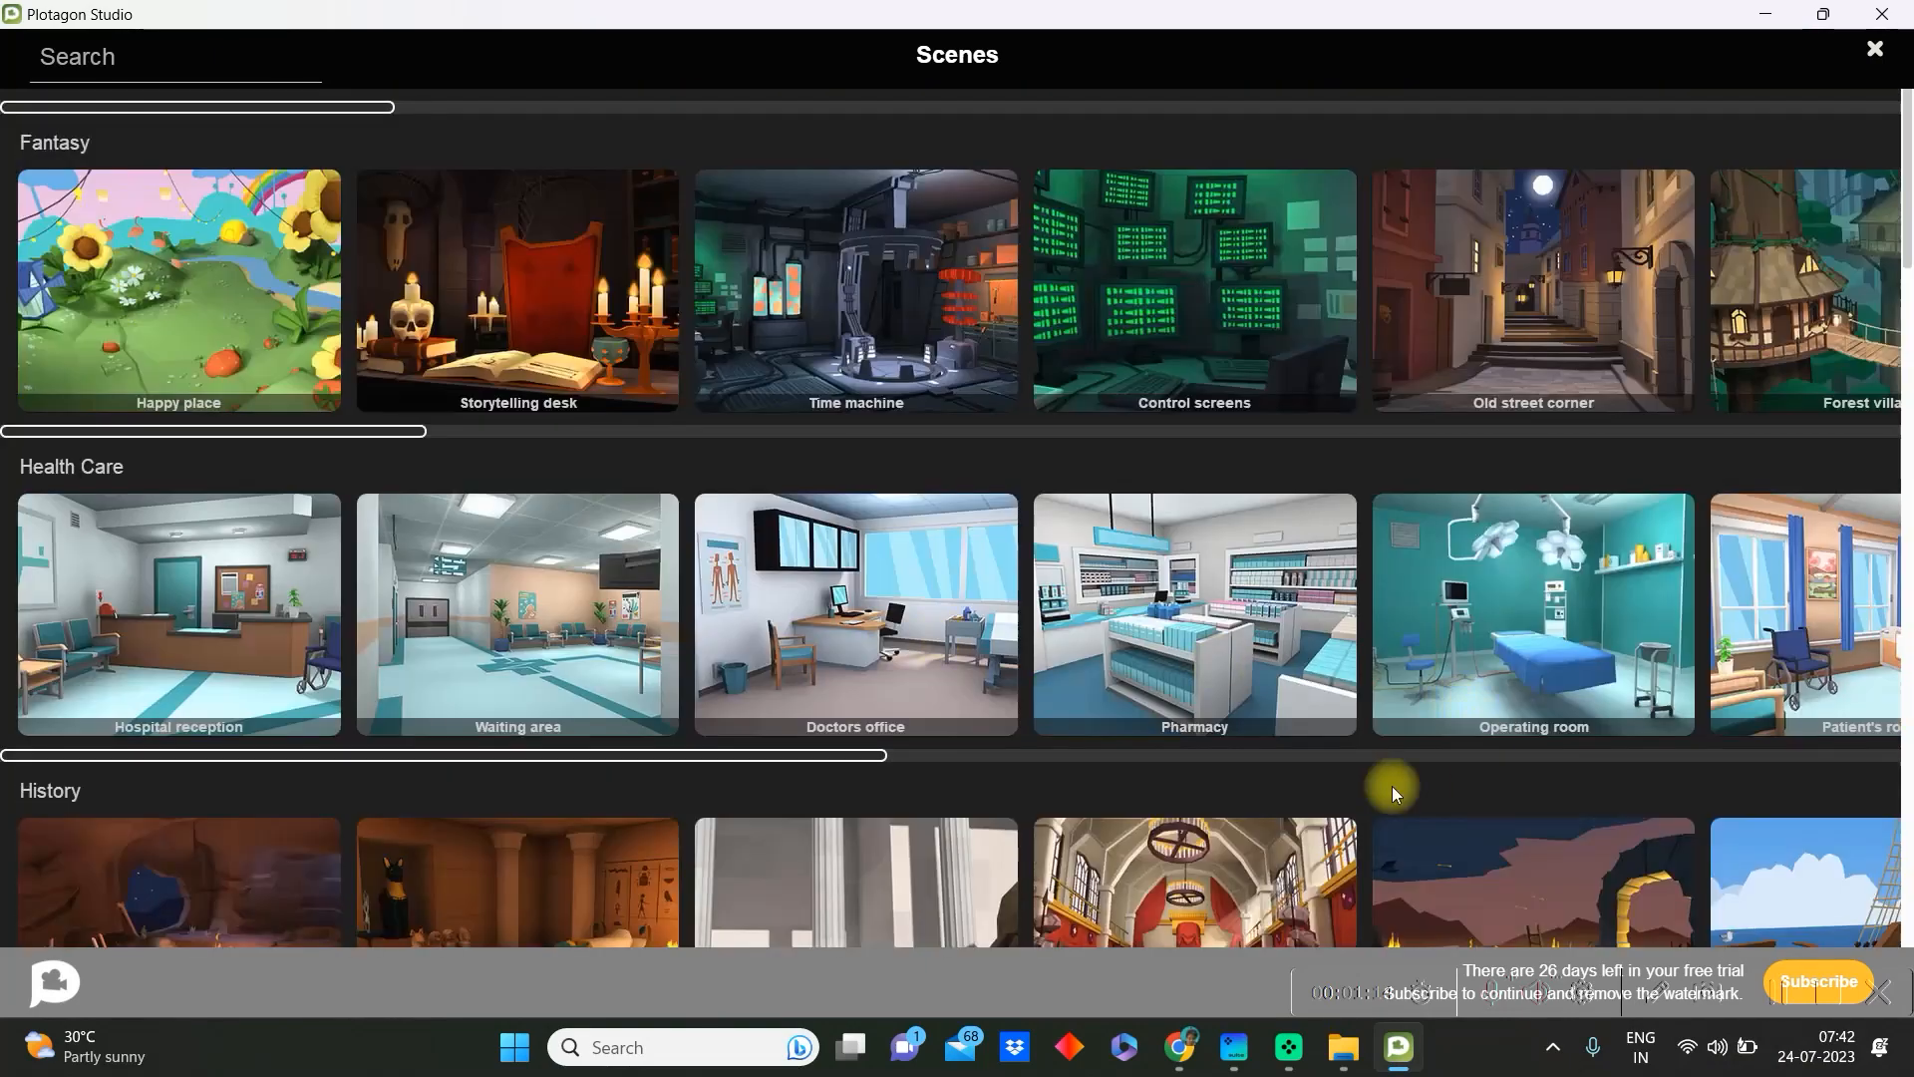
pyautogui.scroll(-3)
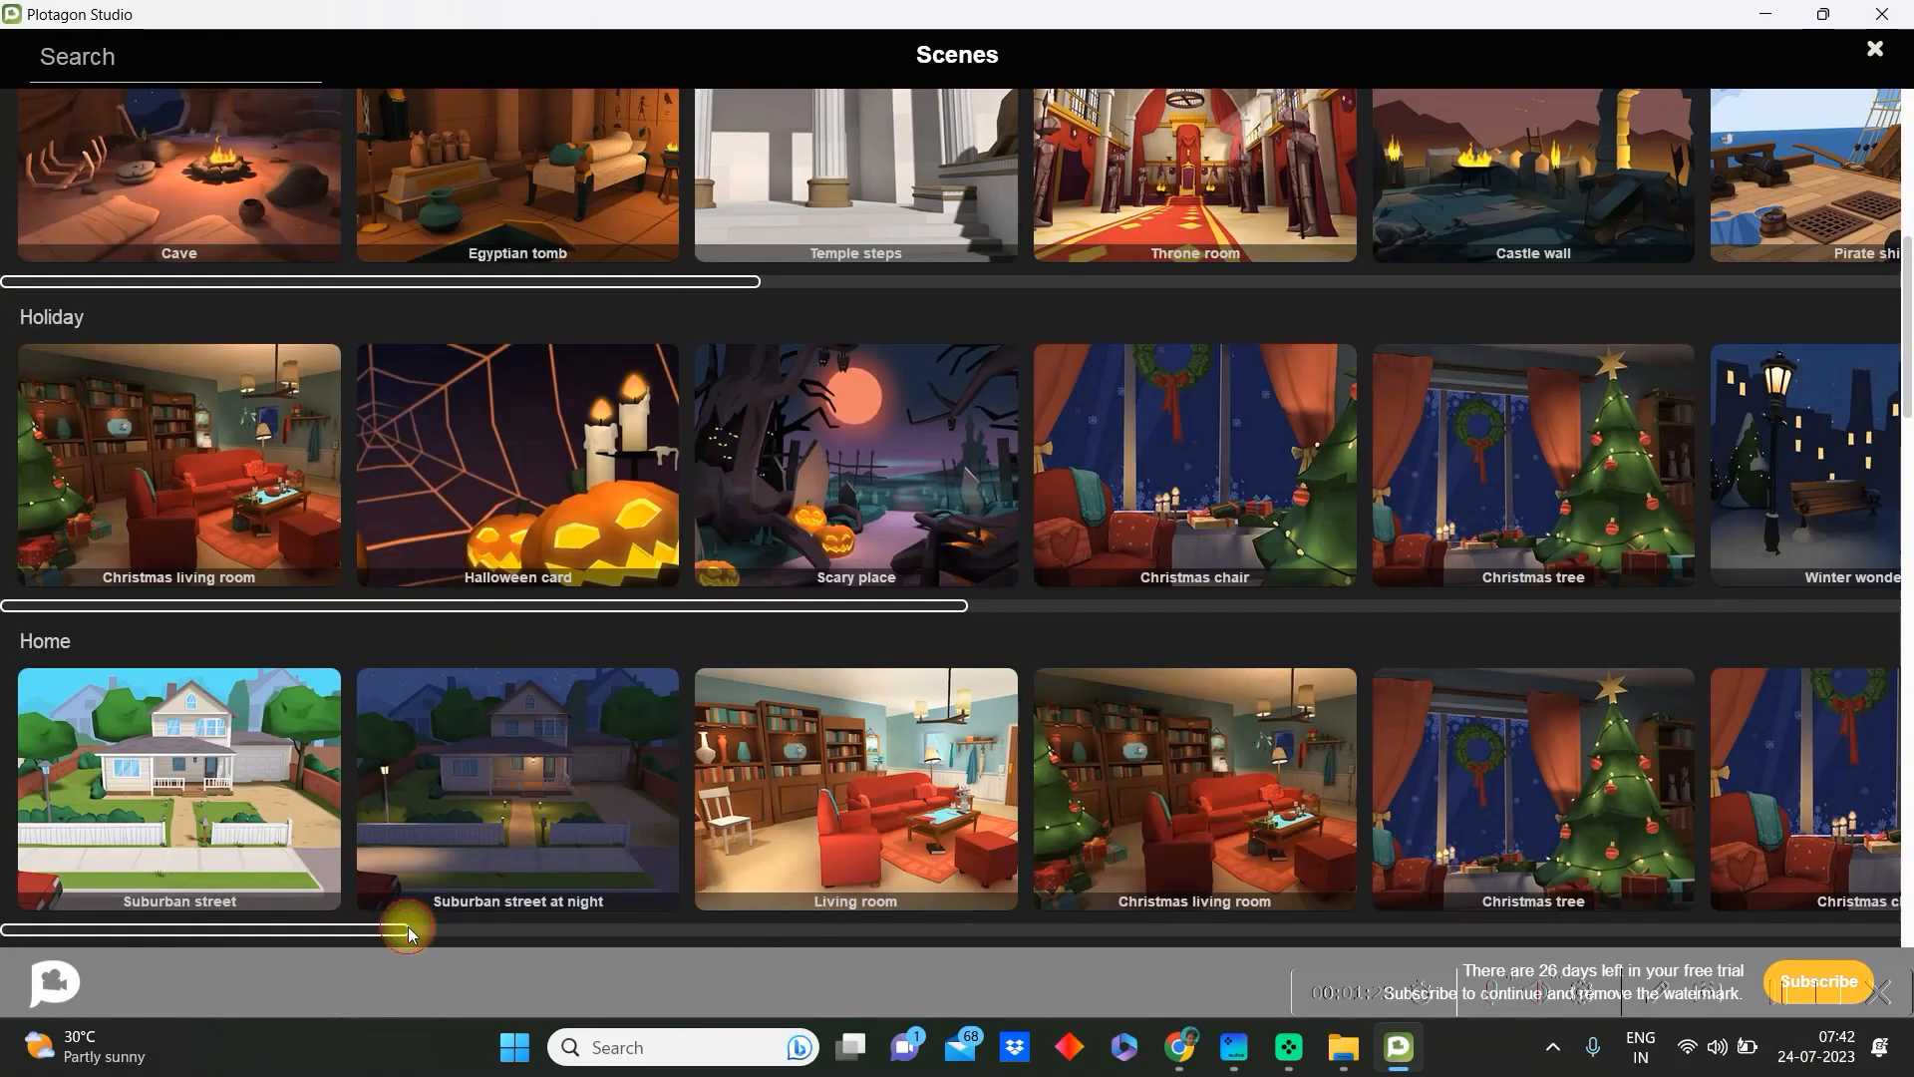
pyautogui.moveTo(407, 933); pyautogui.dragTo(622, 929)
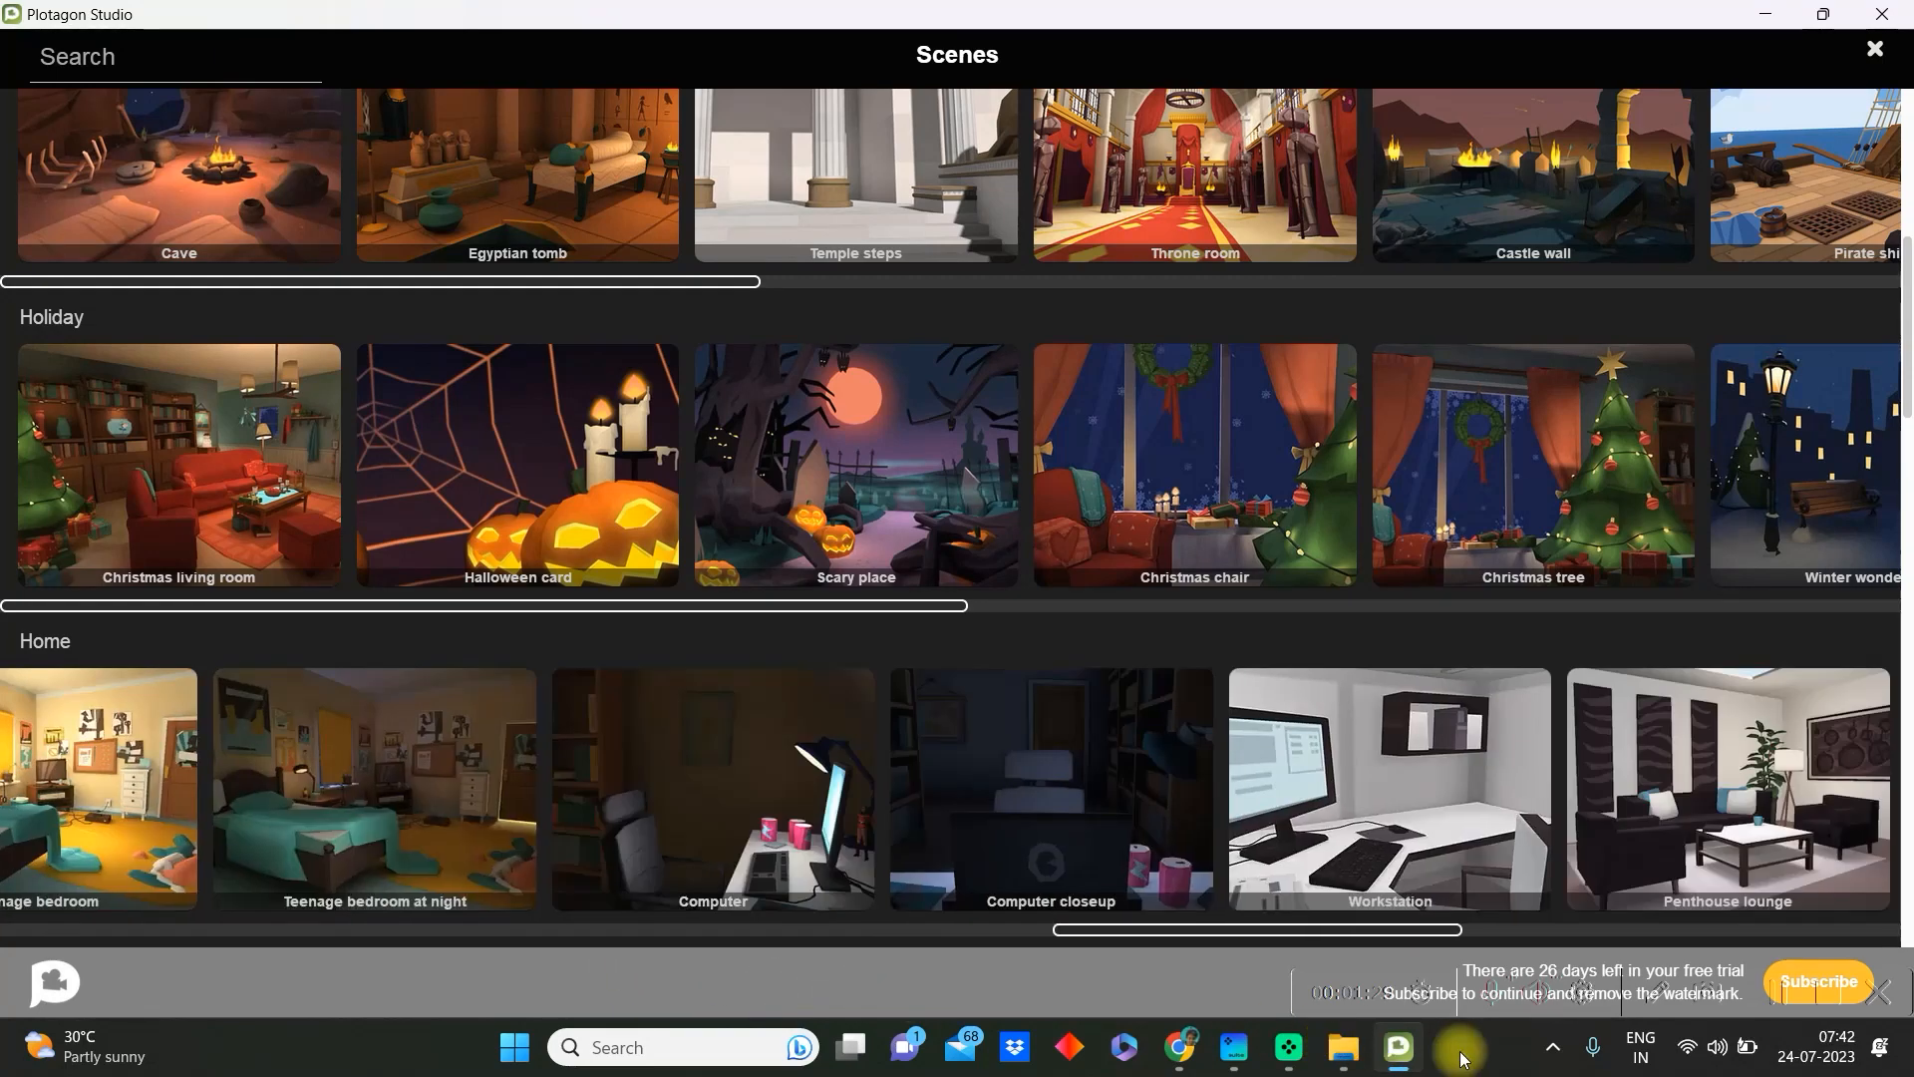
pyautogui.scroll(-3)
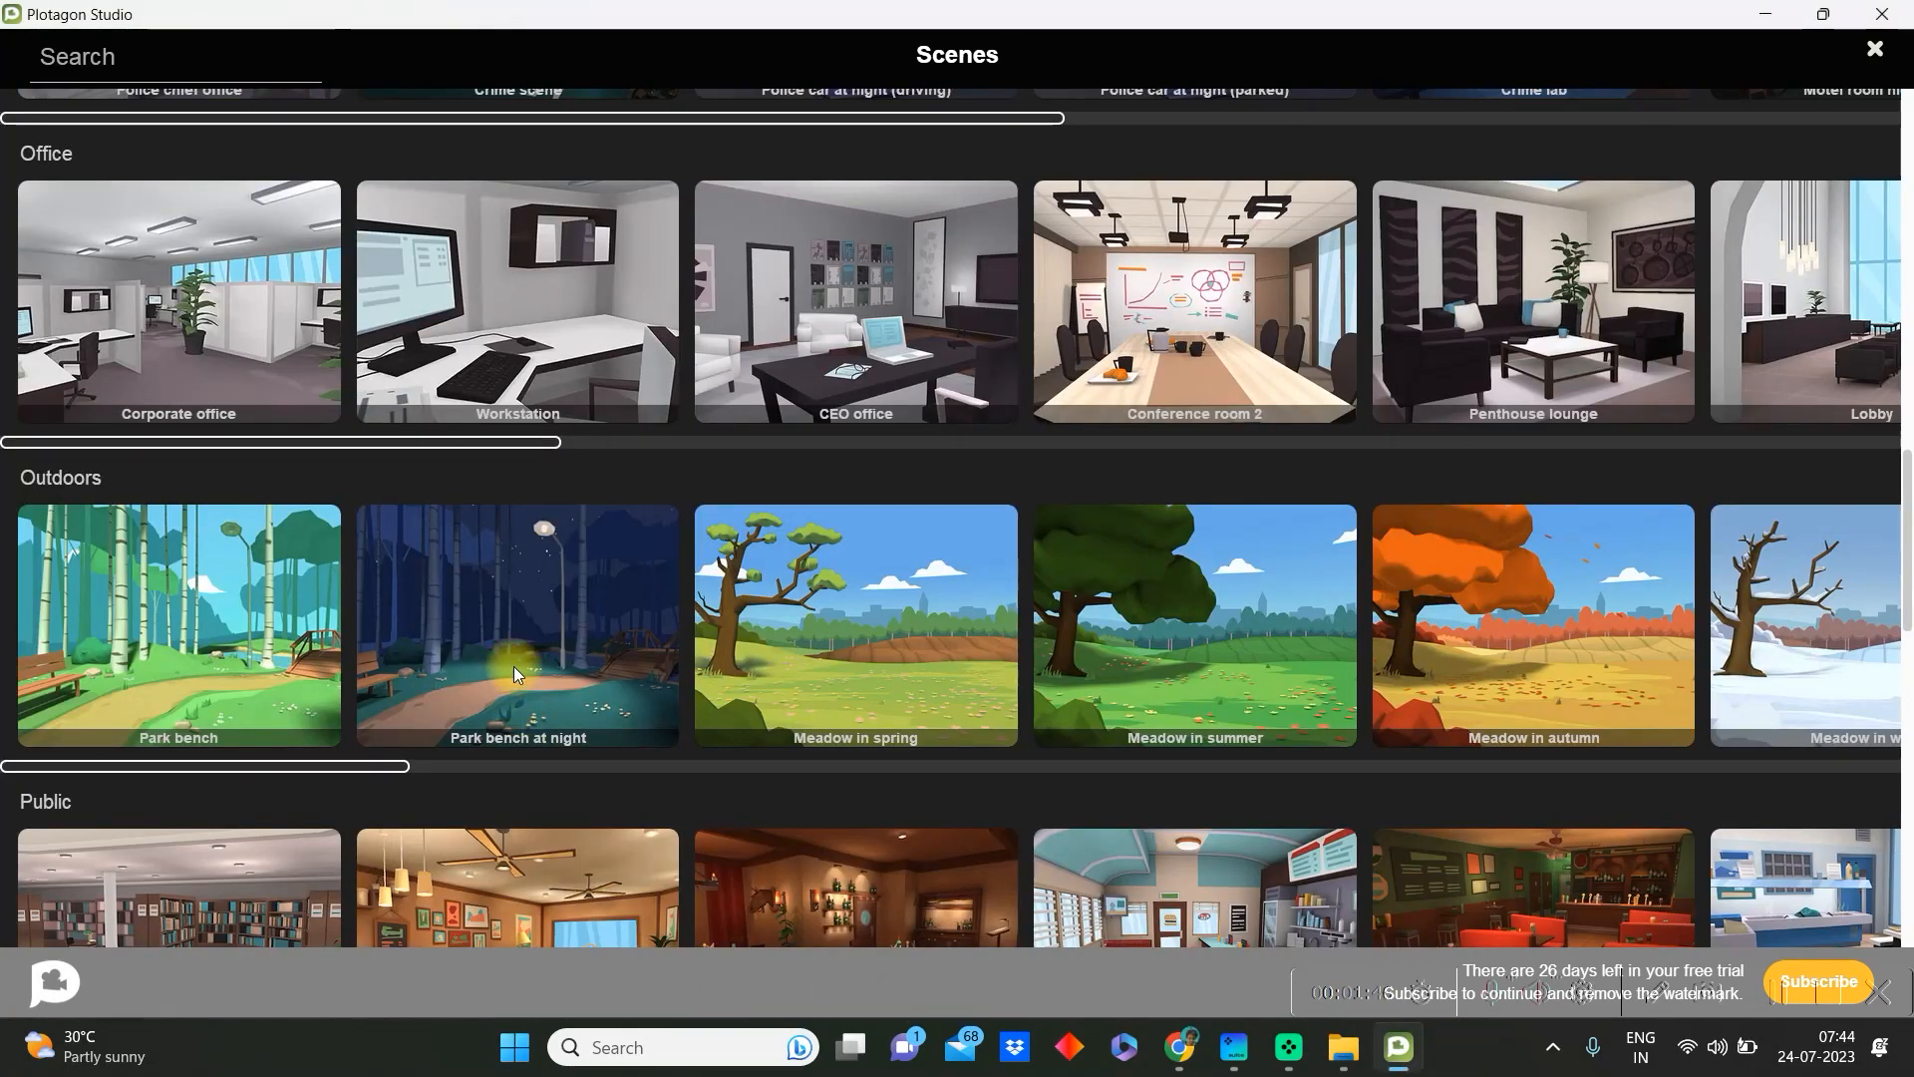
pyautogui.click(516, 622)
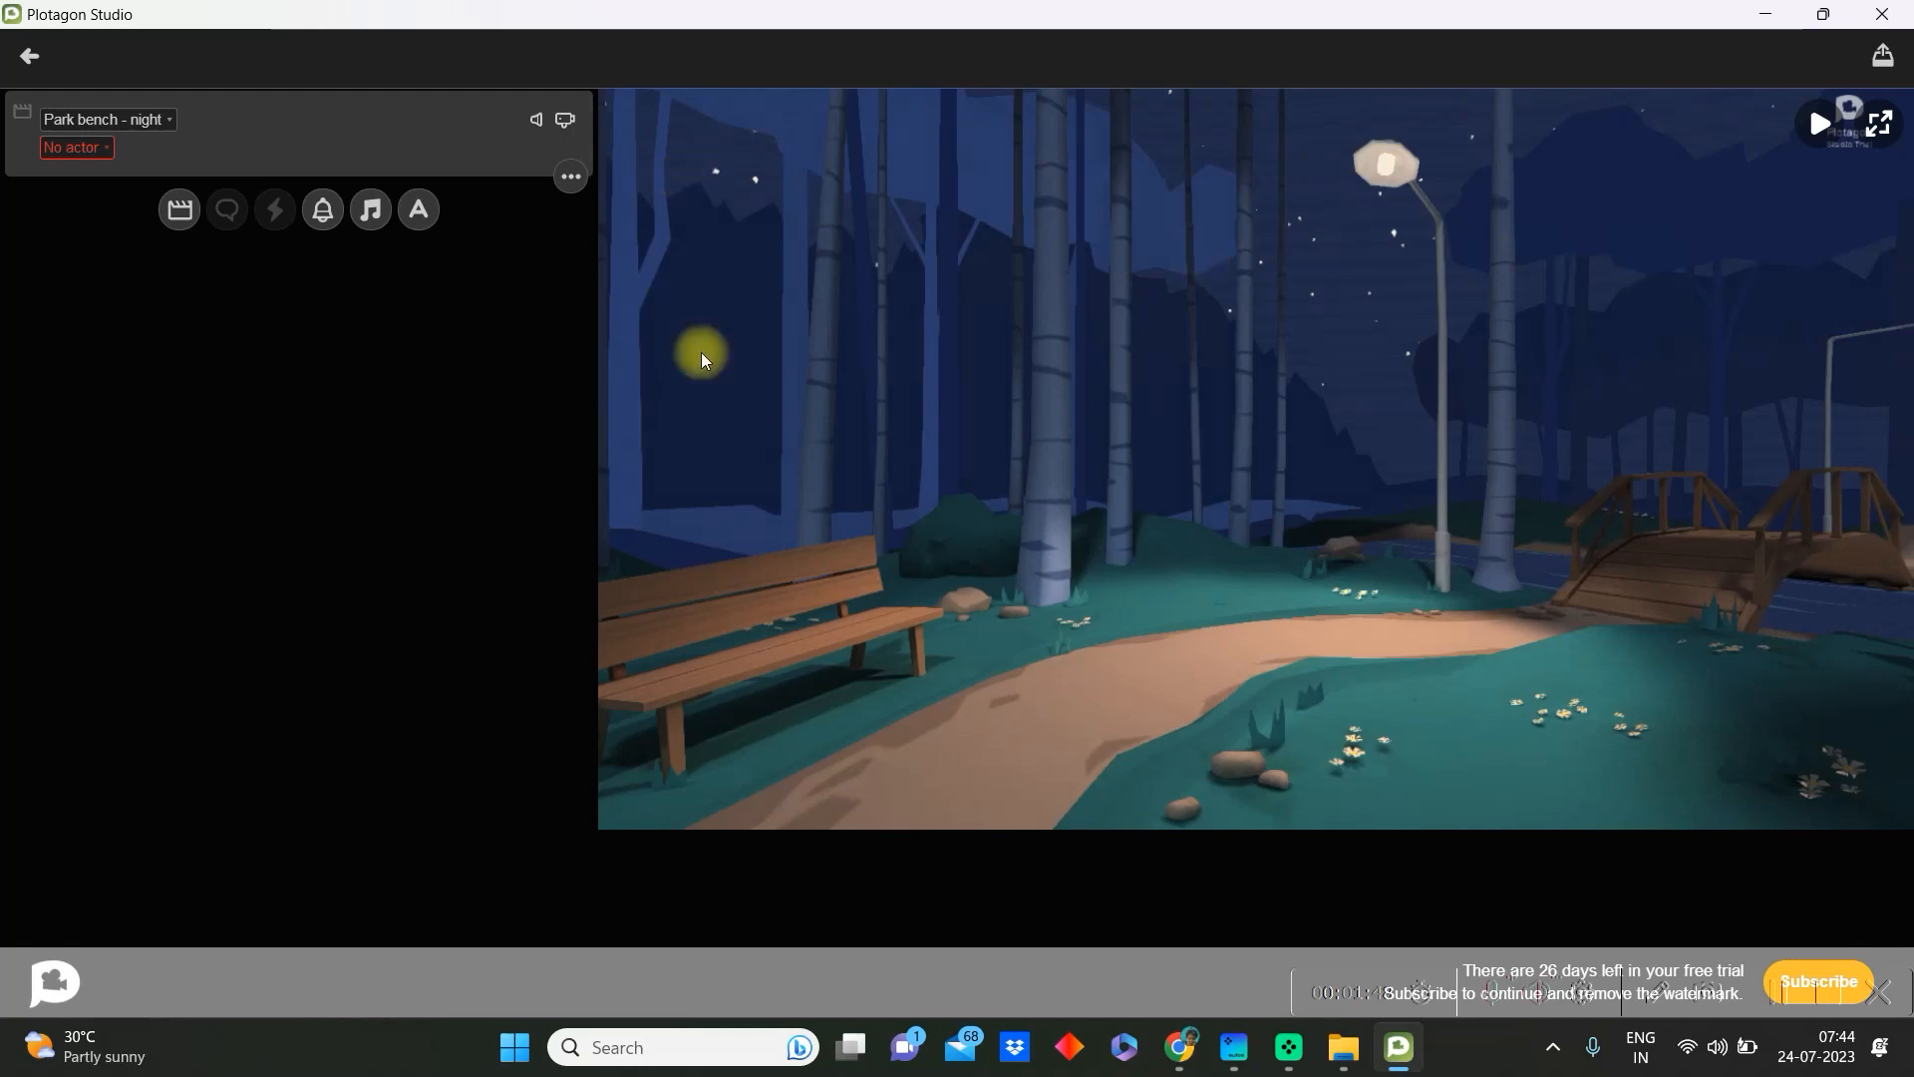
# Add a second scene set inside the Red car (parked) from Transportation
pyautogui.click(104, 117)
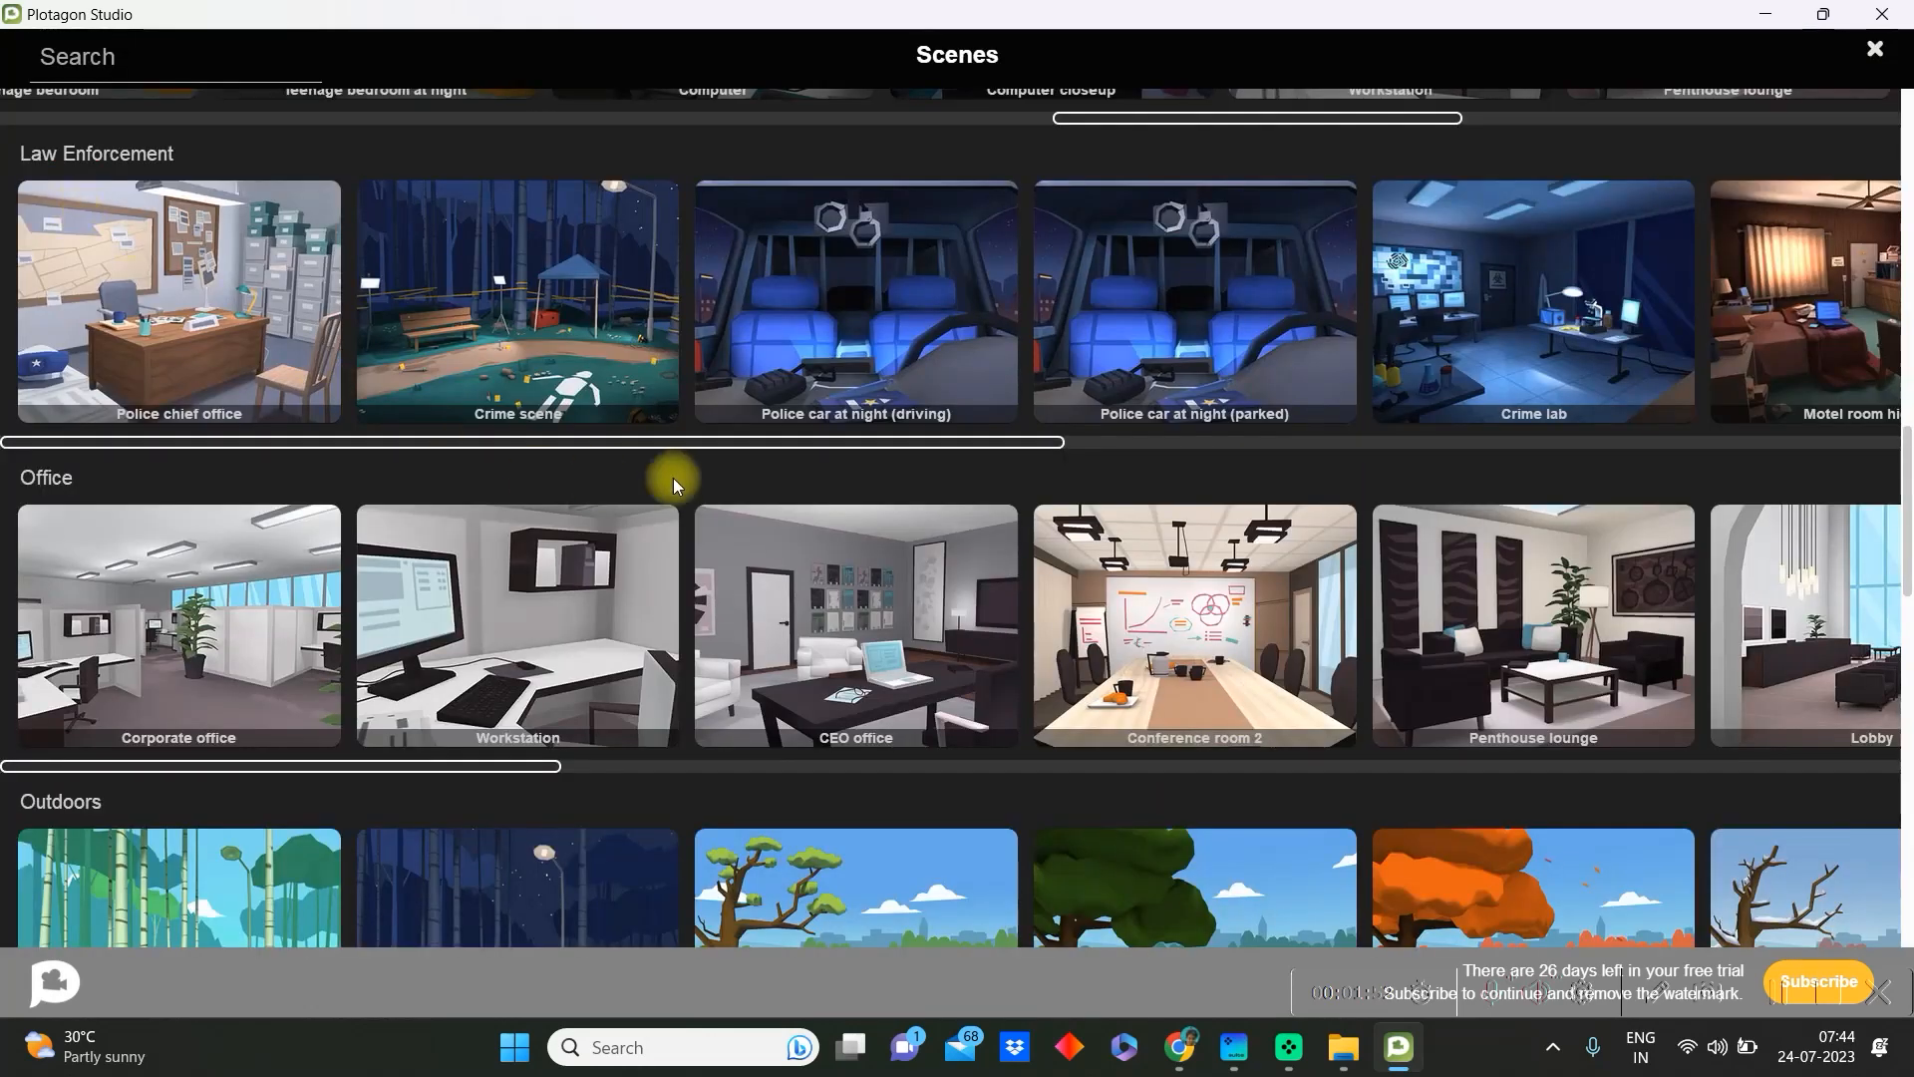
pyautogui.scroll(-3)
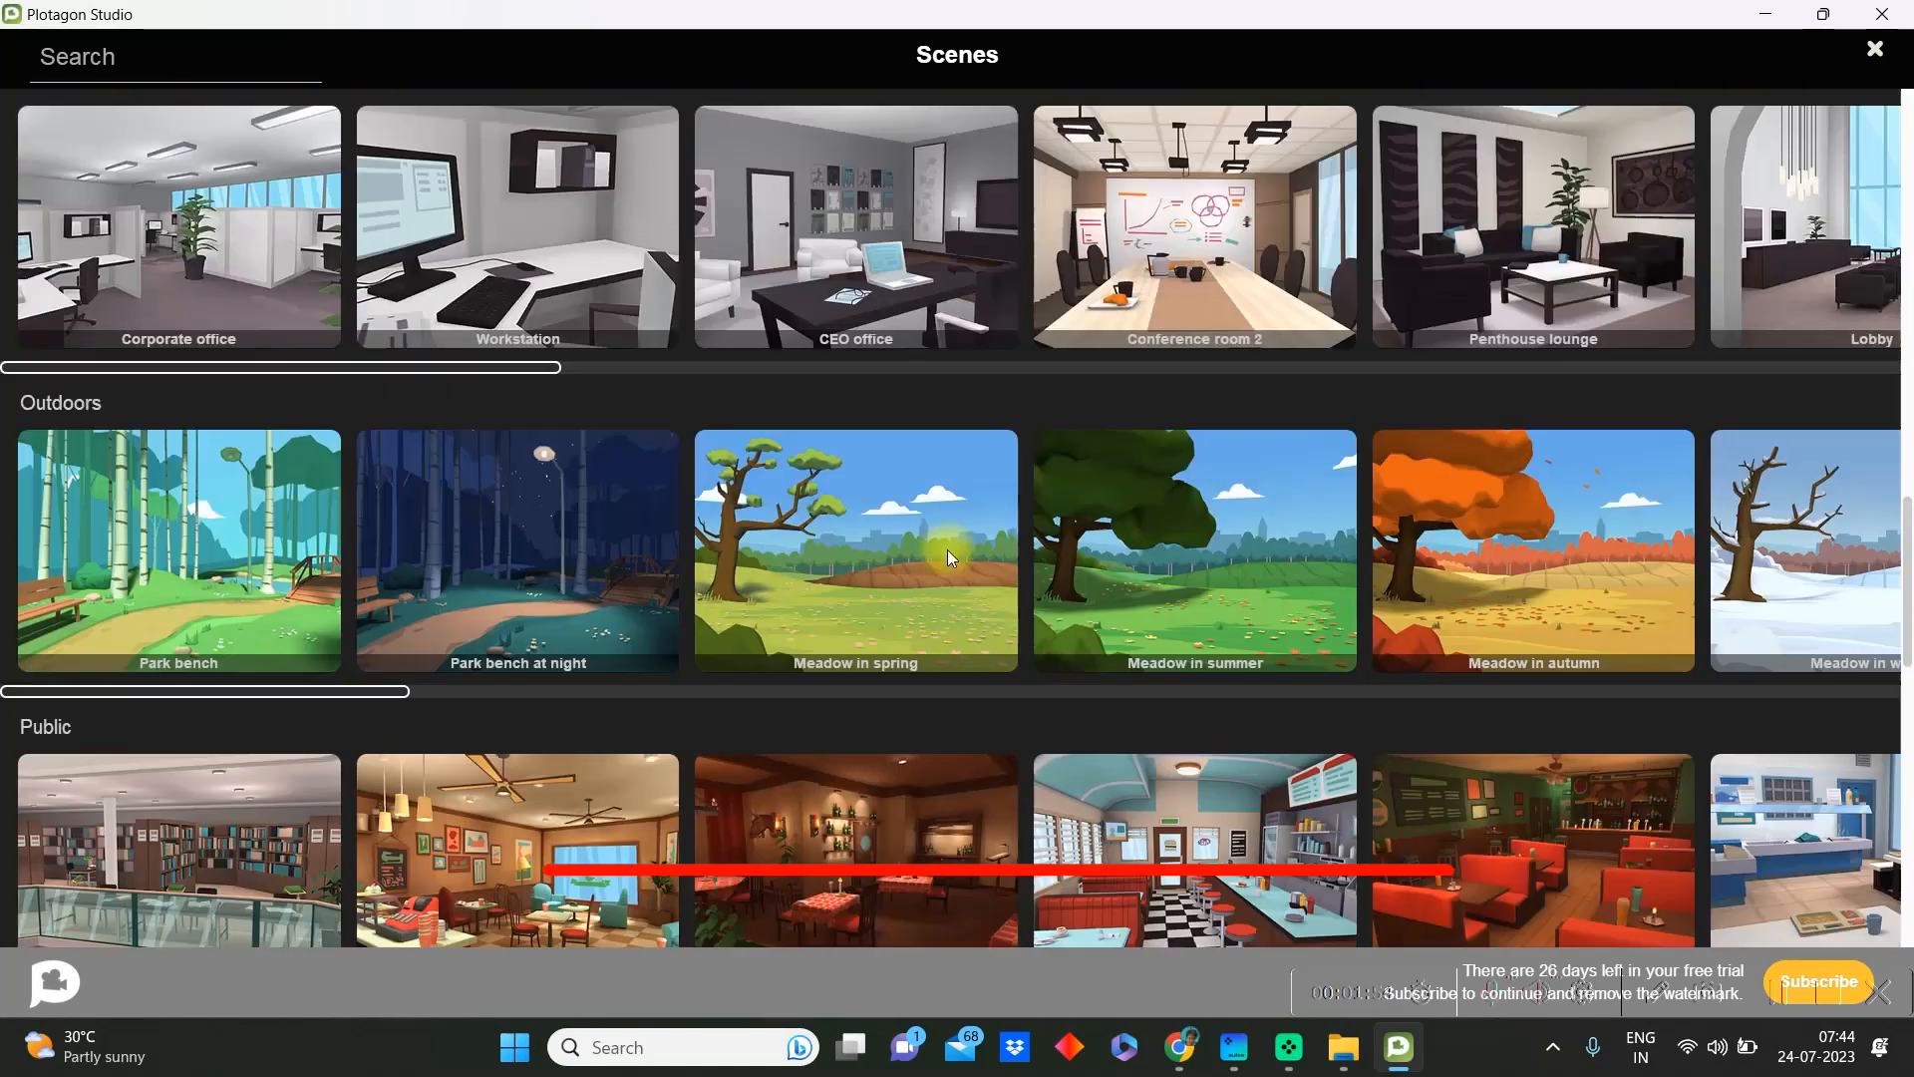
pyautogui.scroll(-3)
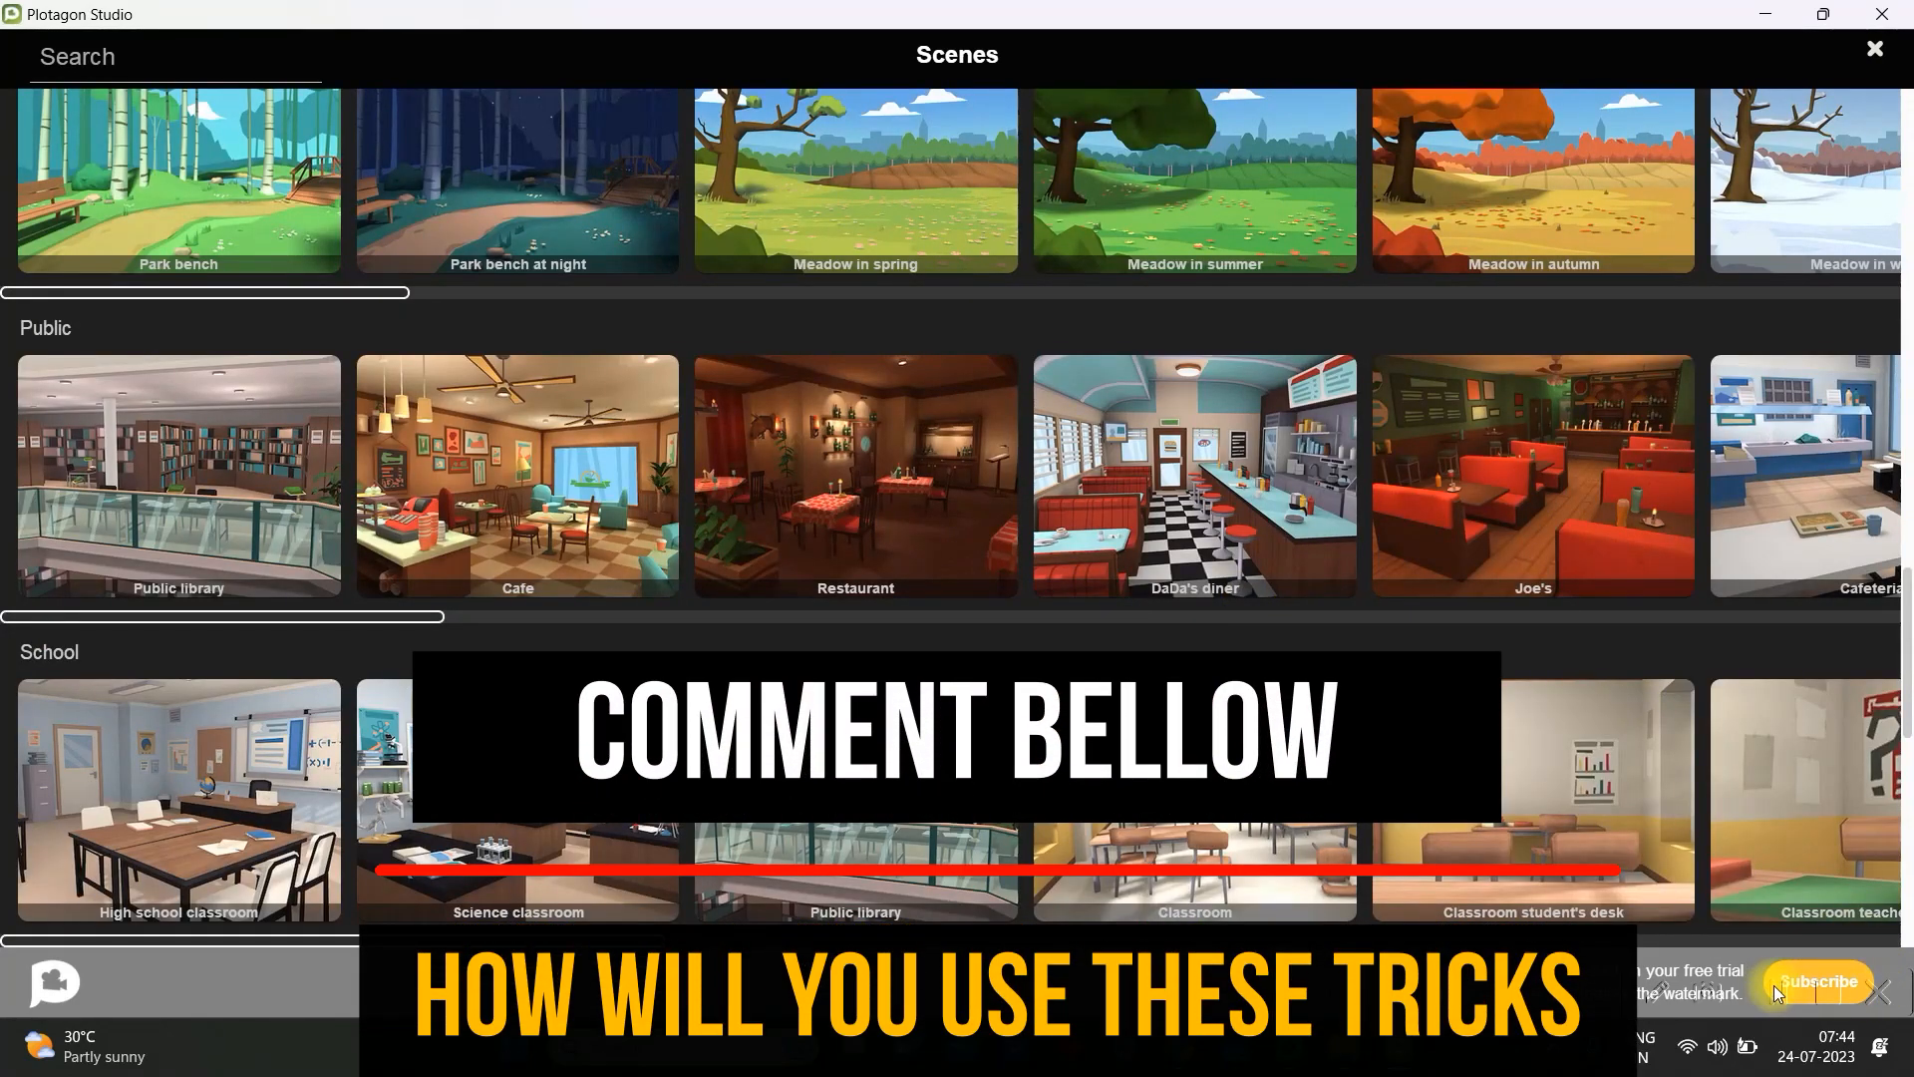
pyautogui.click(517, 474)
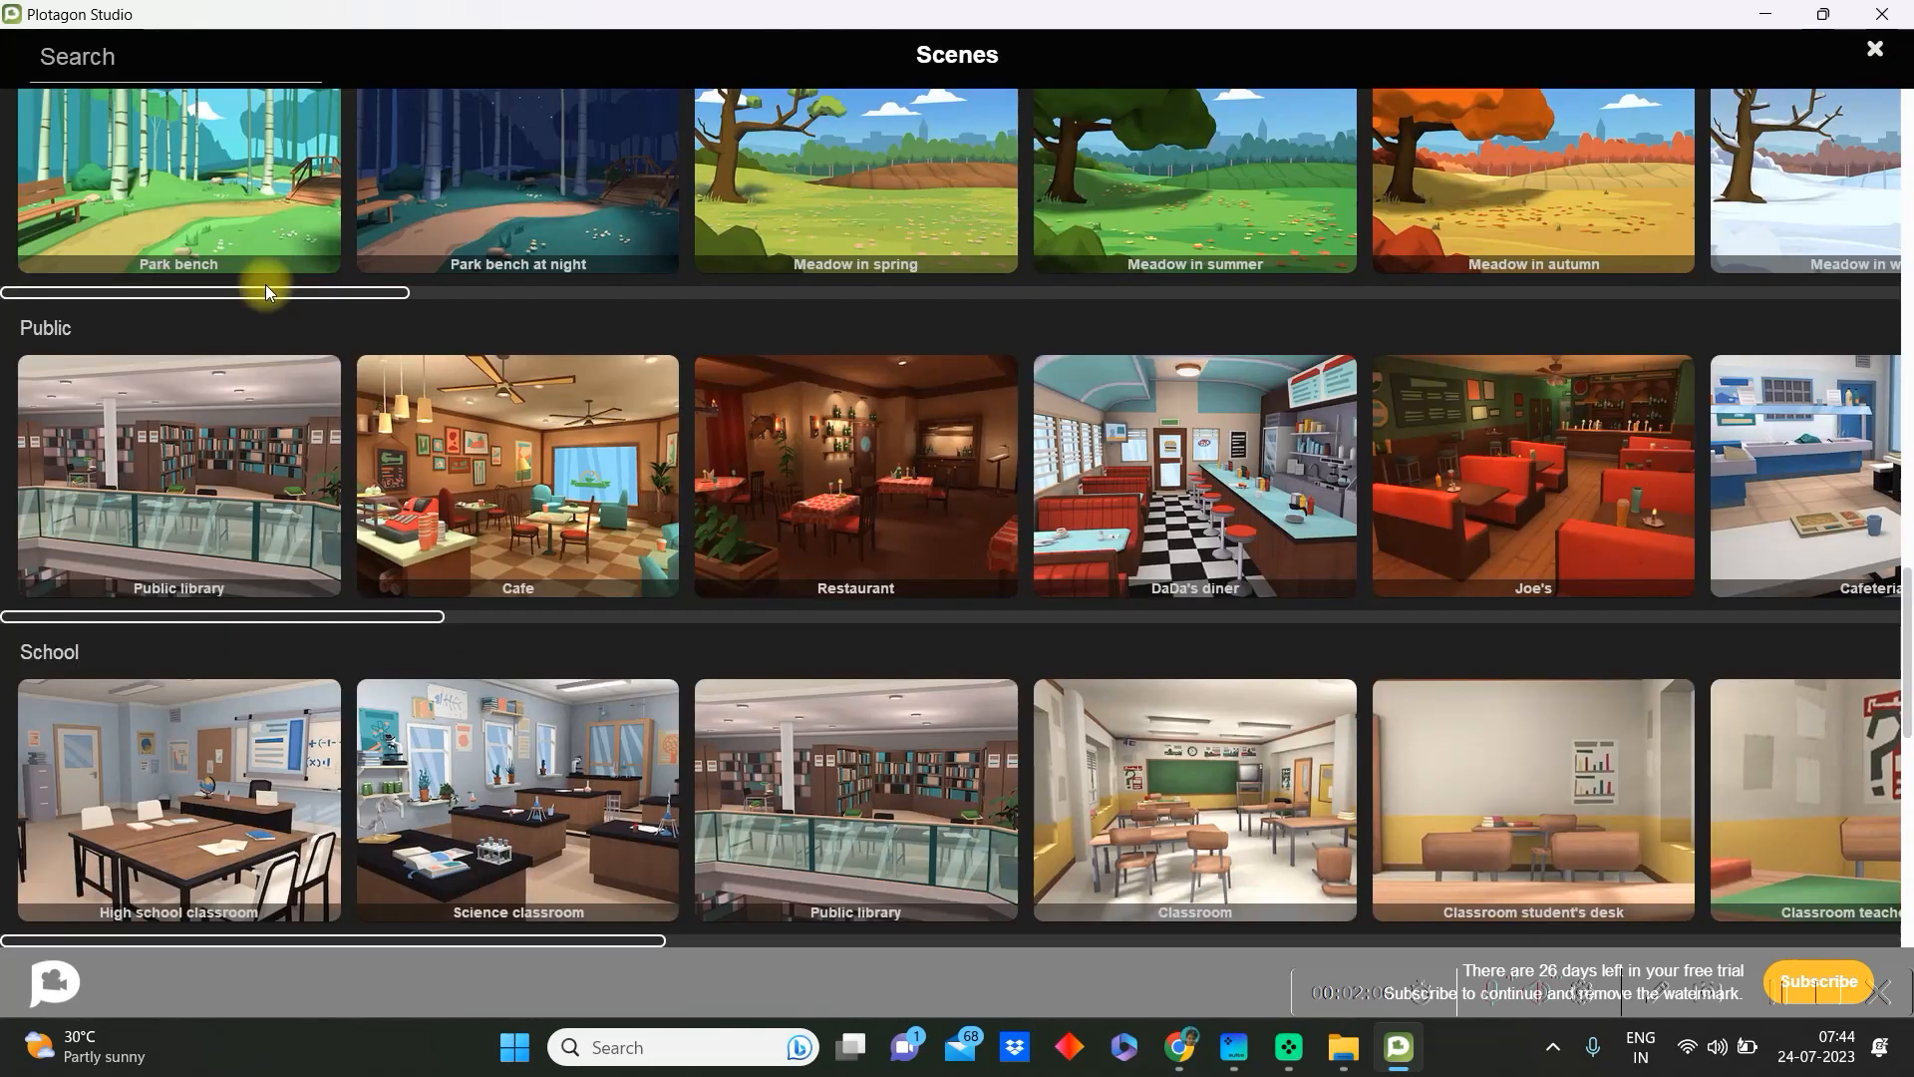
pyautogui.moveTo(1783, 1006)
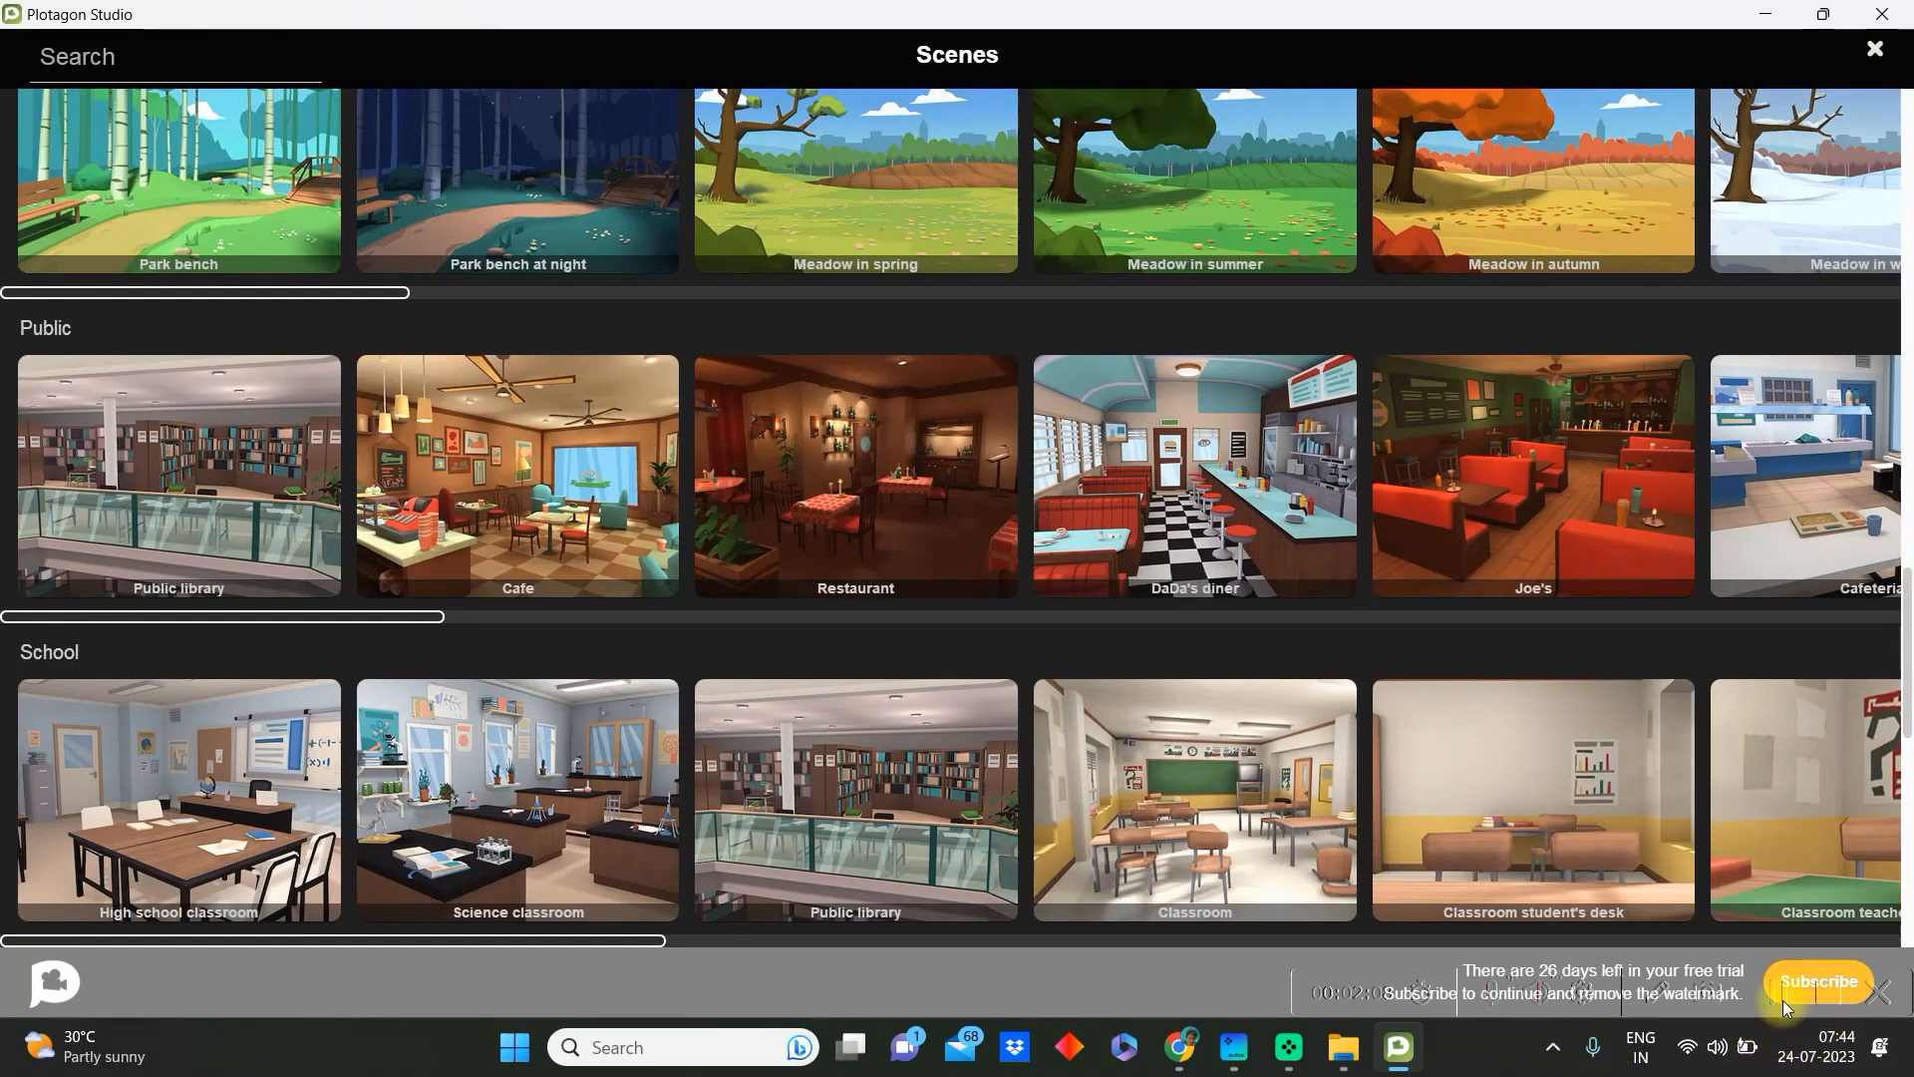
pyautogui.scroll(-3)
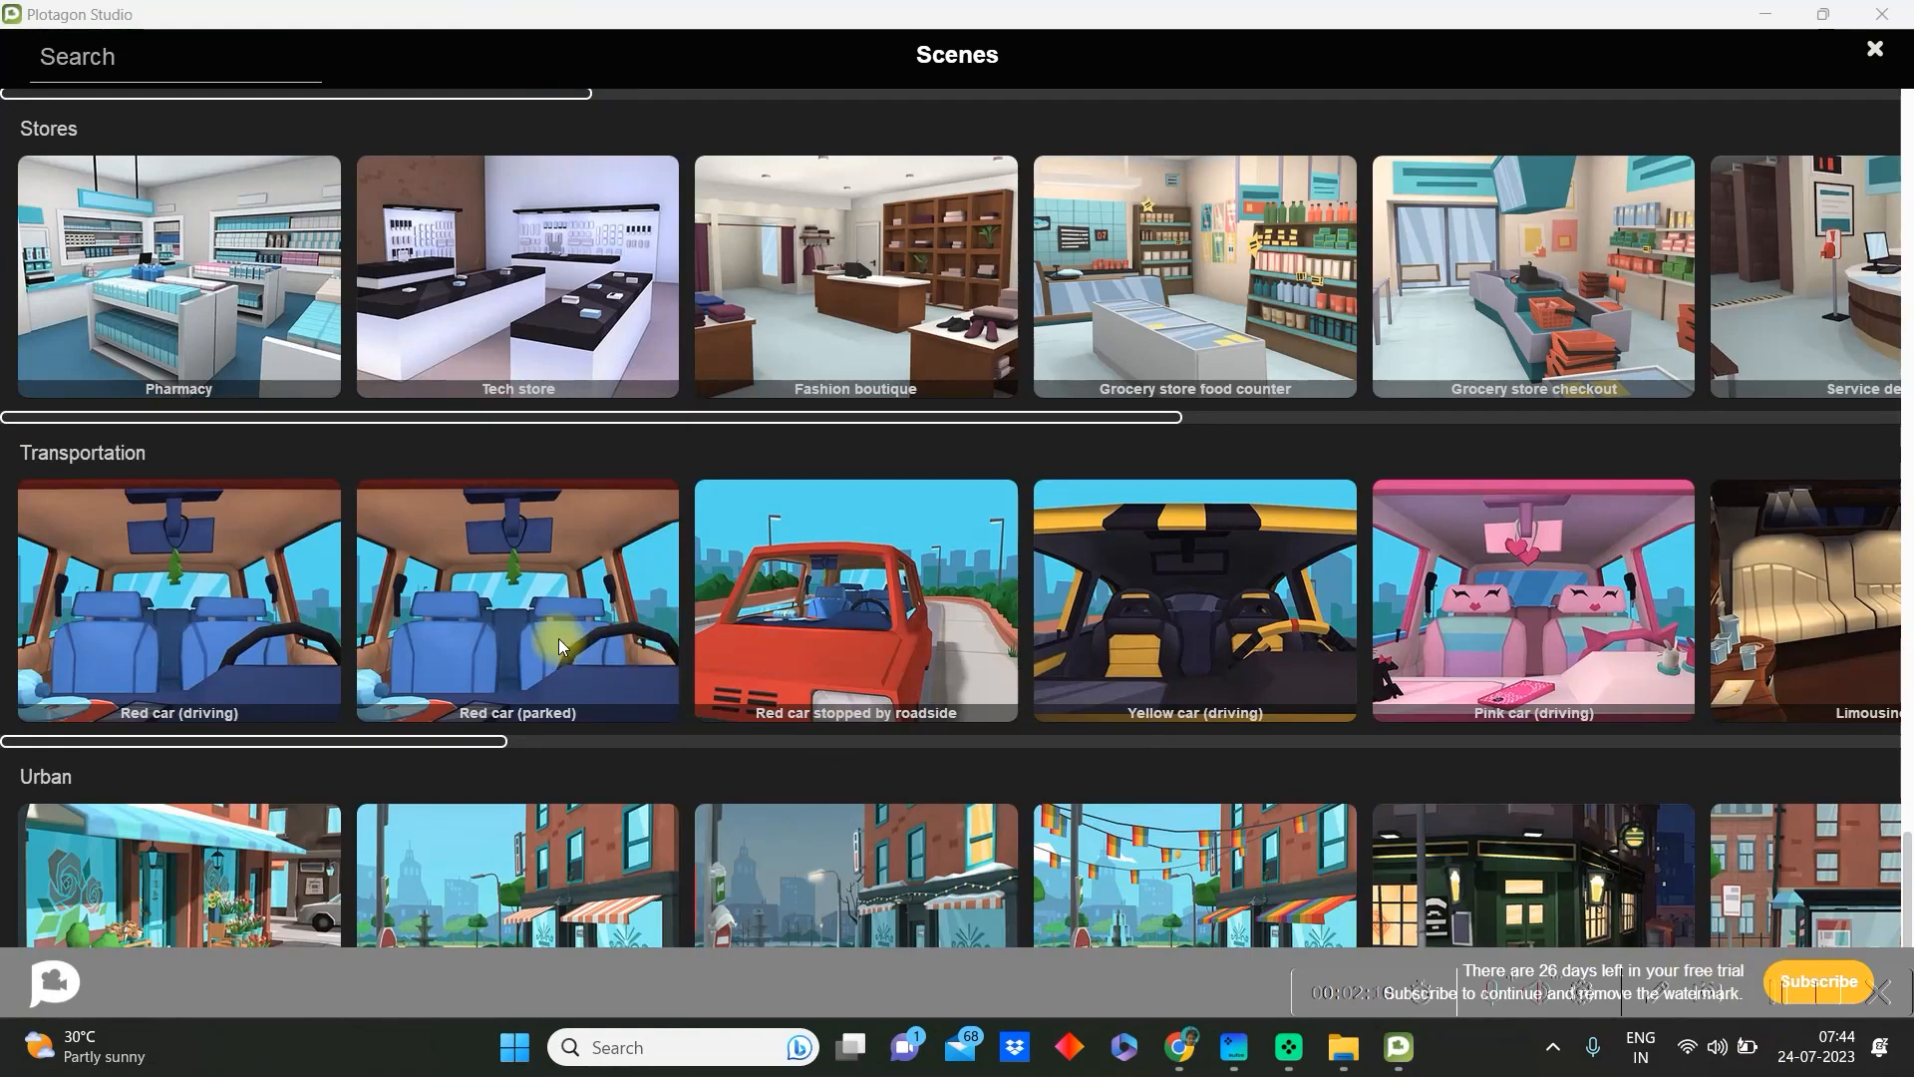
pyautogui.moveTo(552, 648)
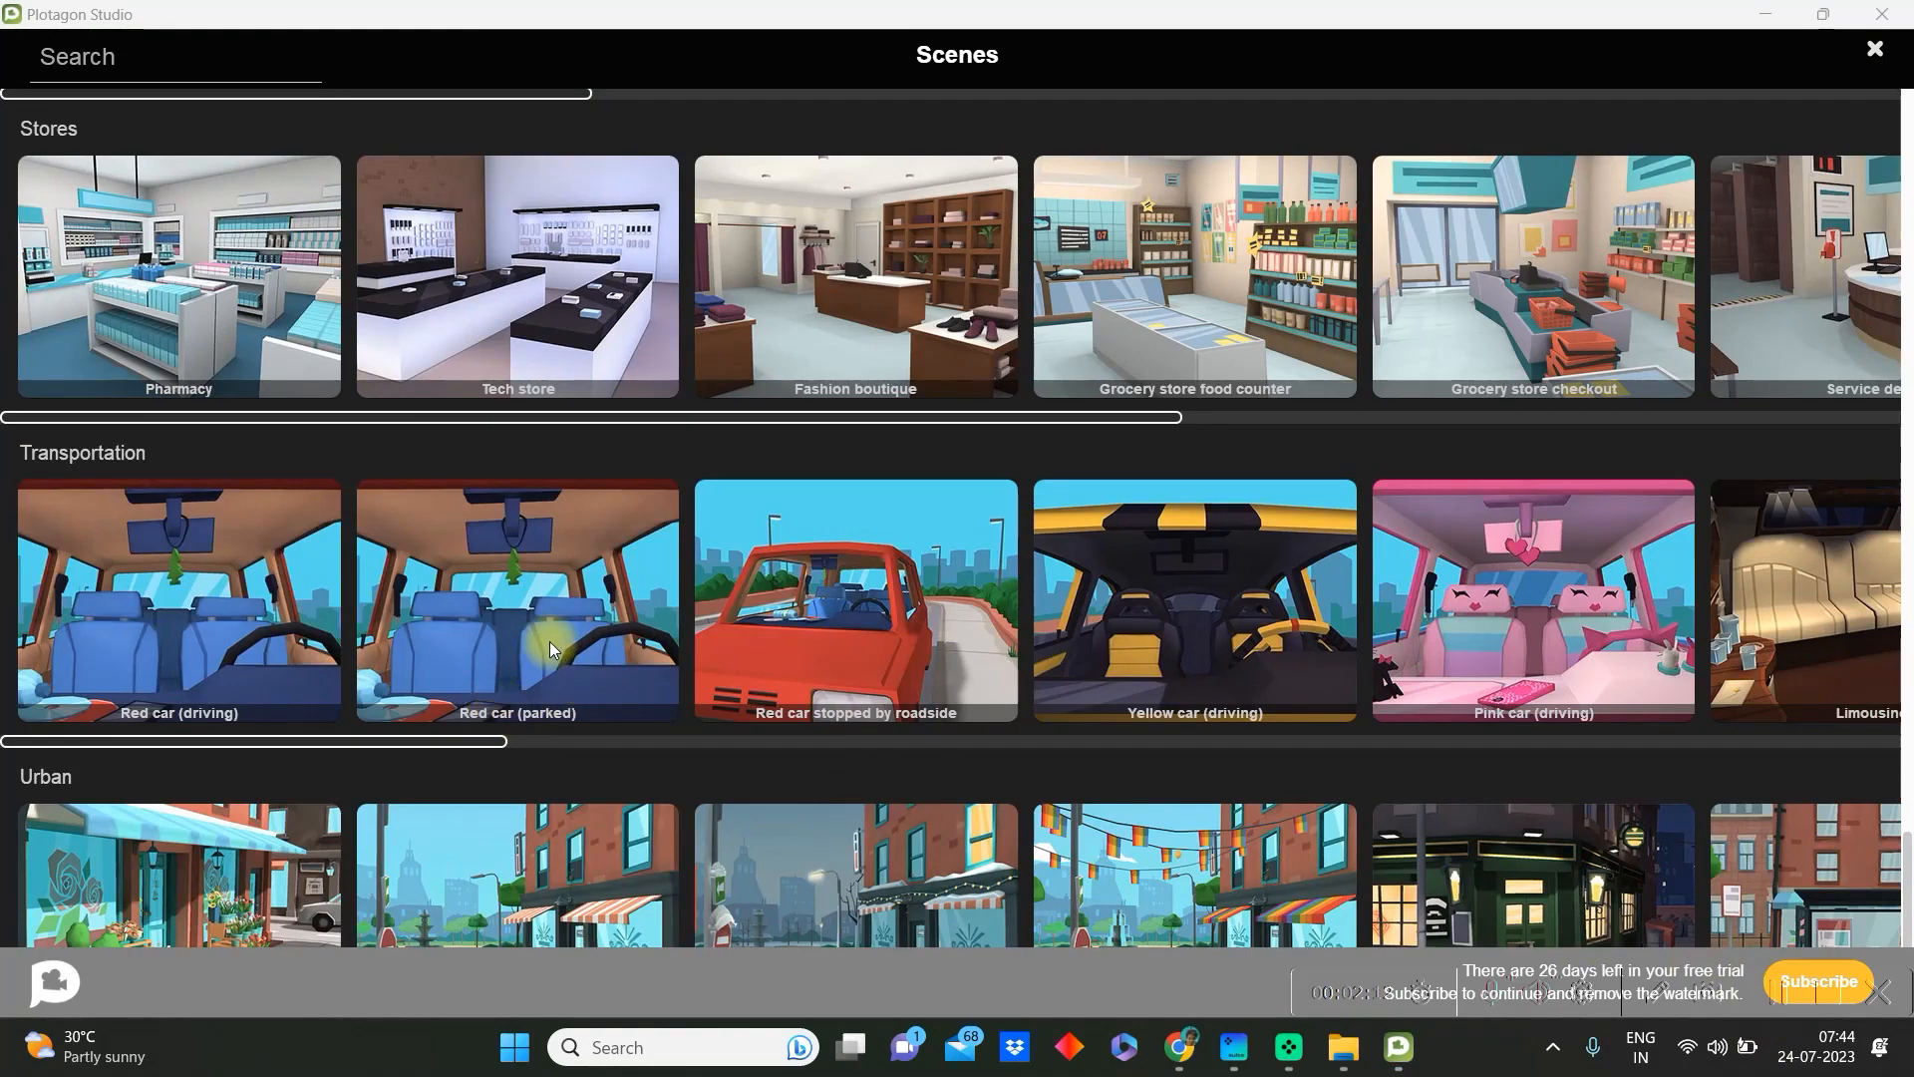
pyautogui.click(517, 598)
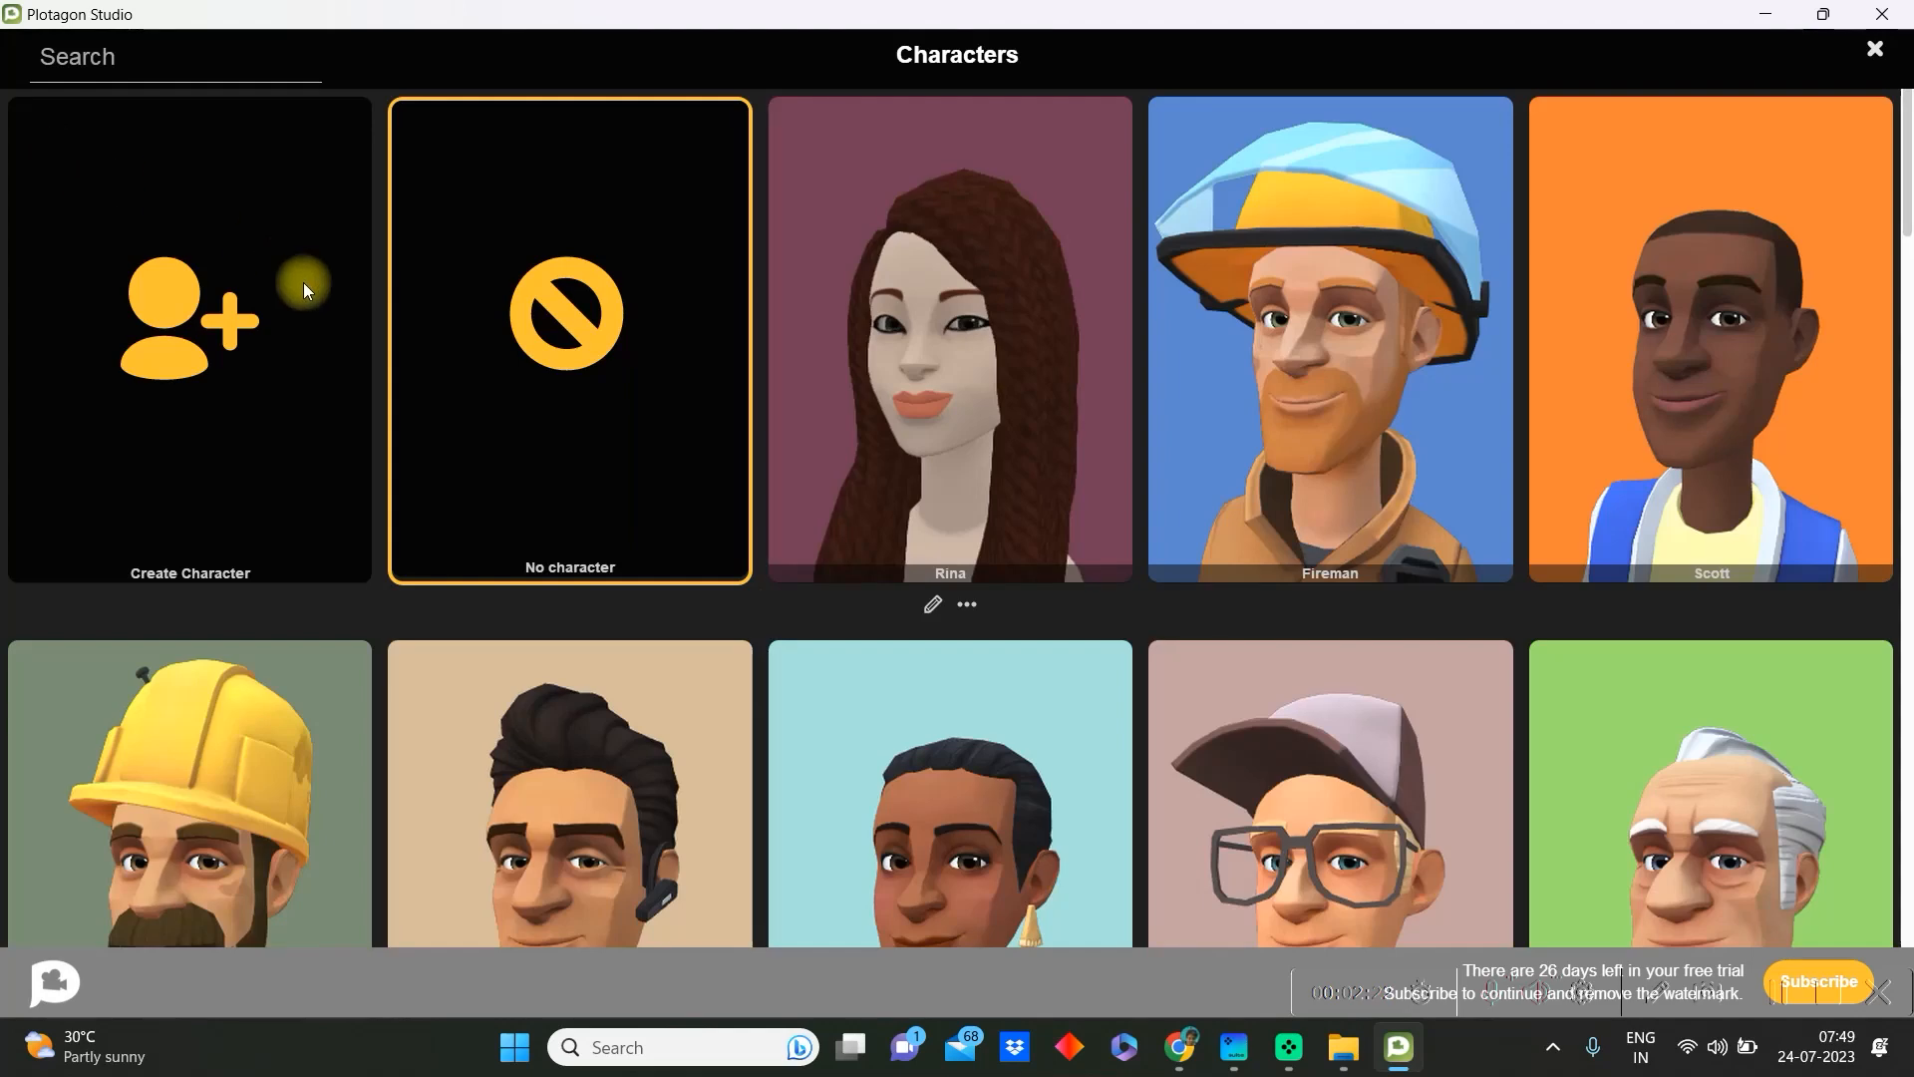
pyautogui.moveTo(764, 476)
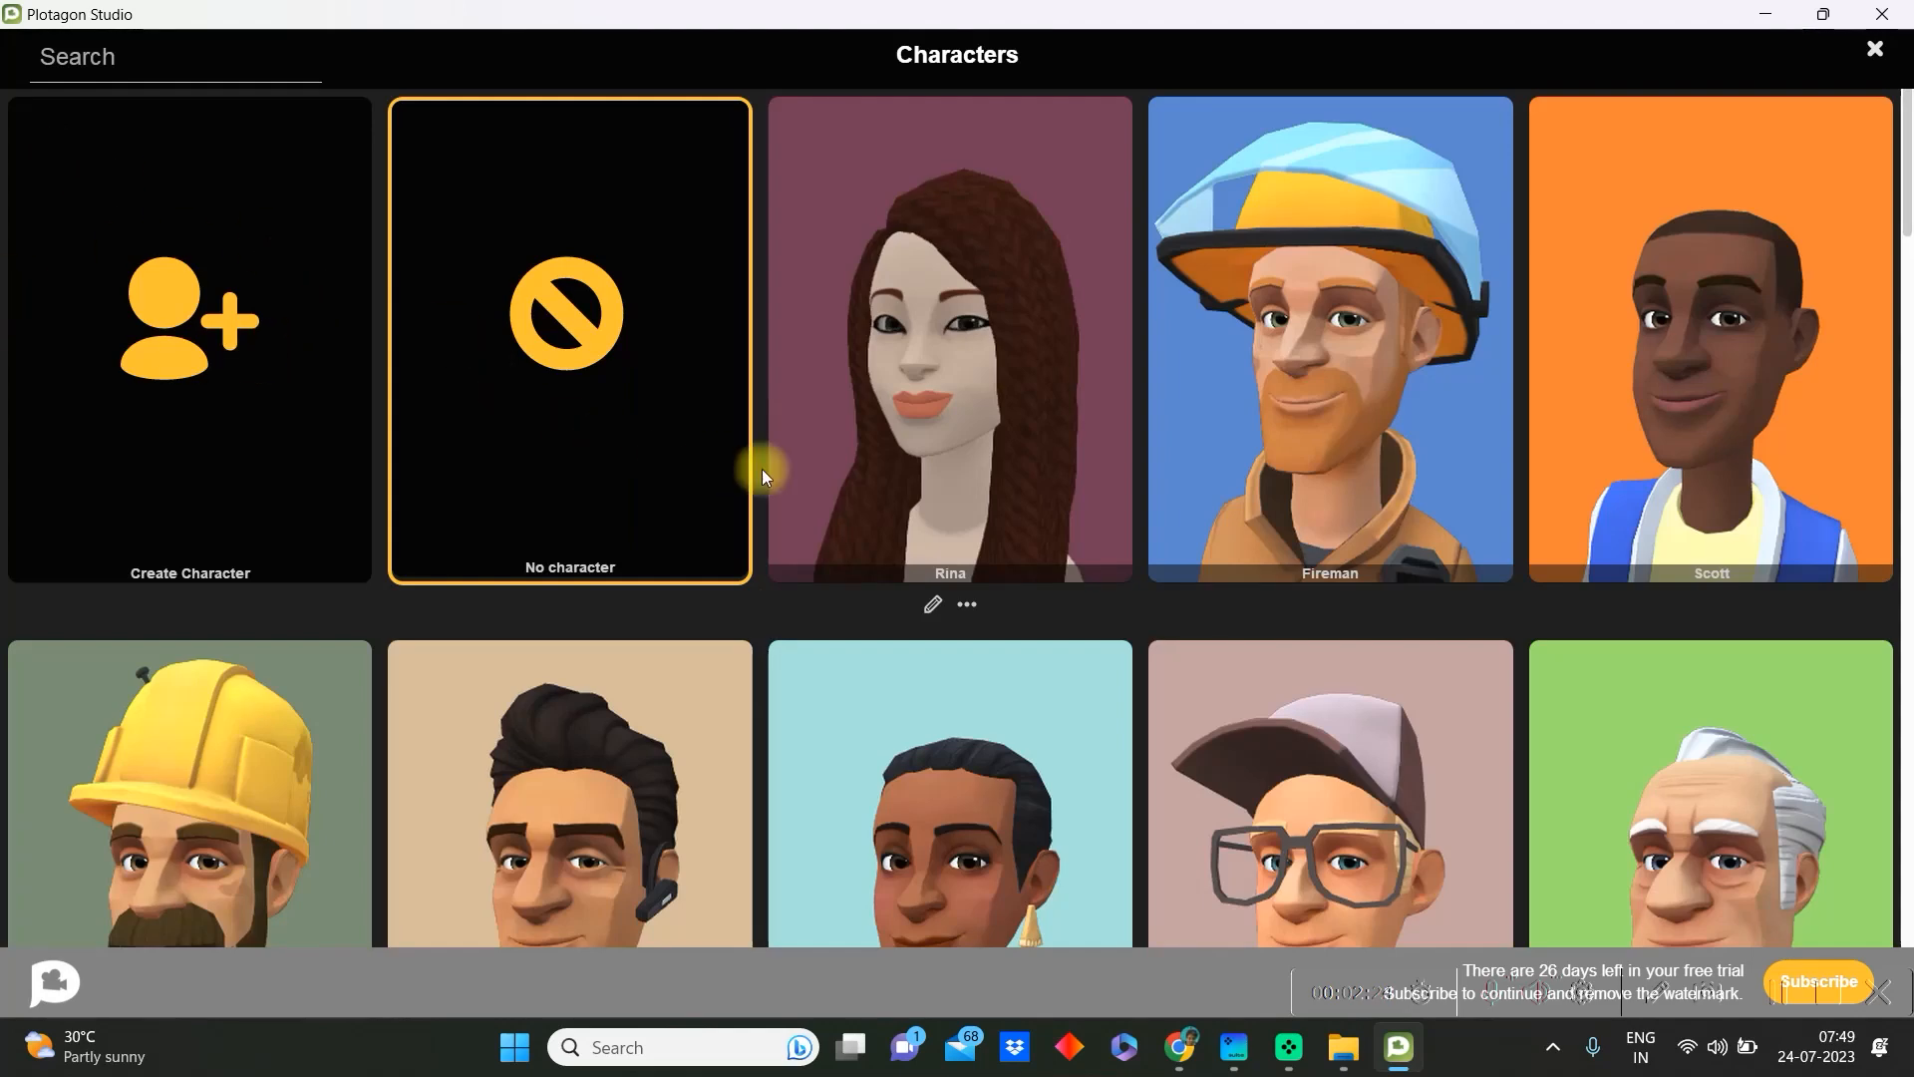
# Browse the stock characters, then start creating a brand-new character
pyautogui.scroll(-3)
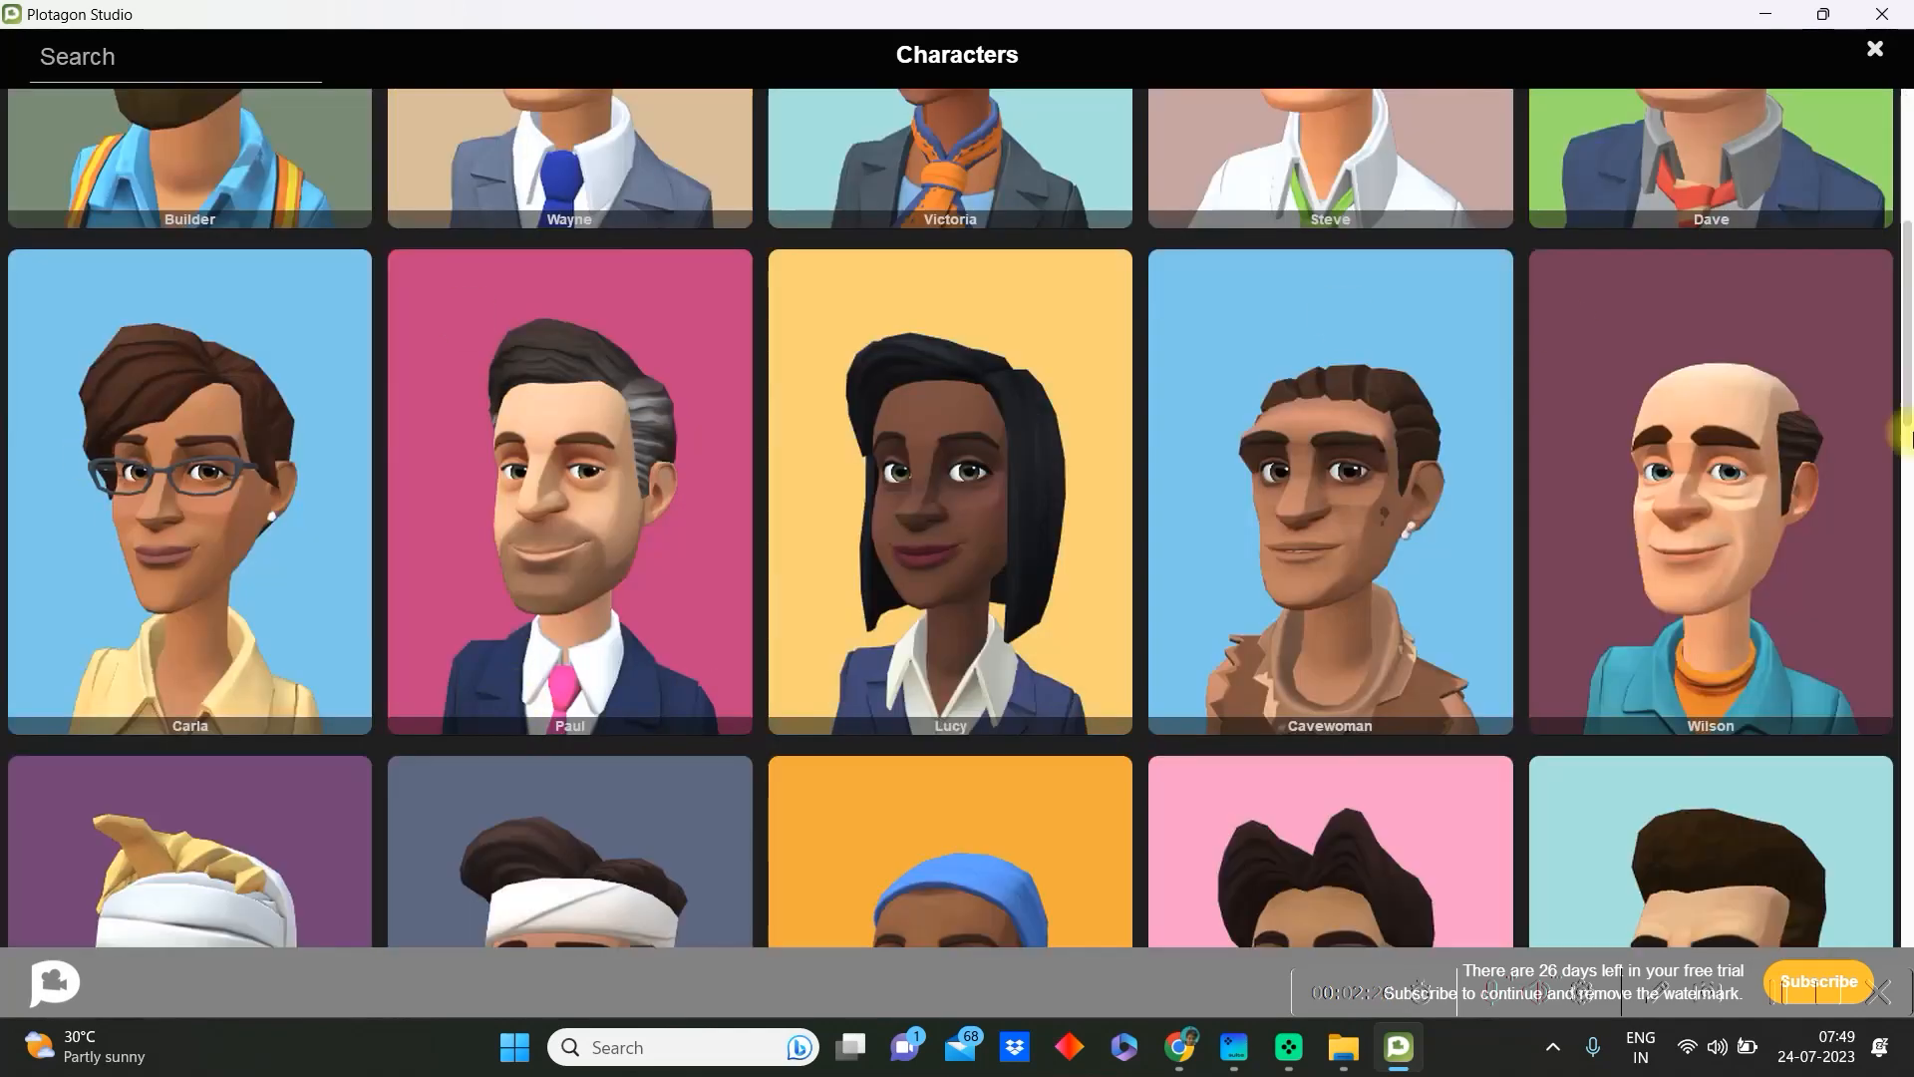
pyautogui.scroll(-3)
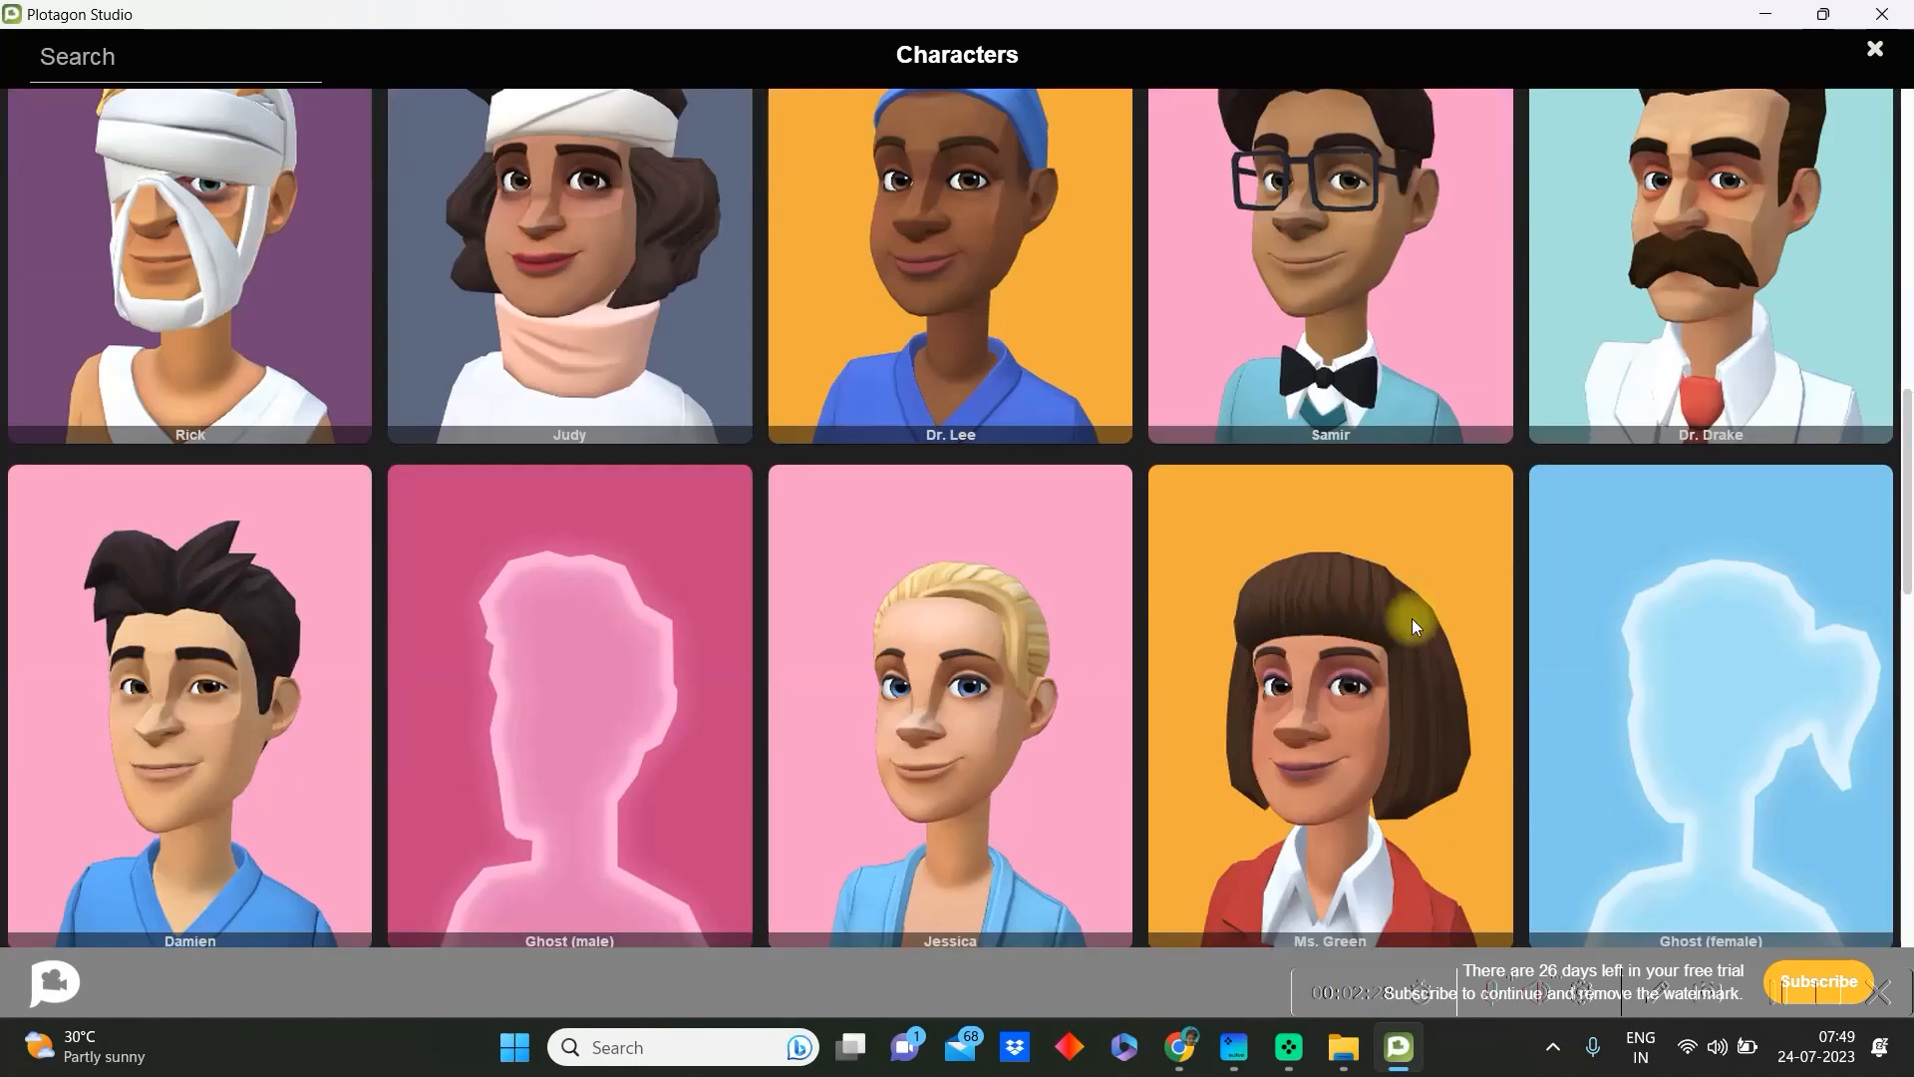
pyautogui.scroll(-3)
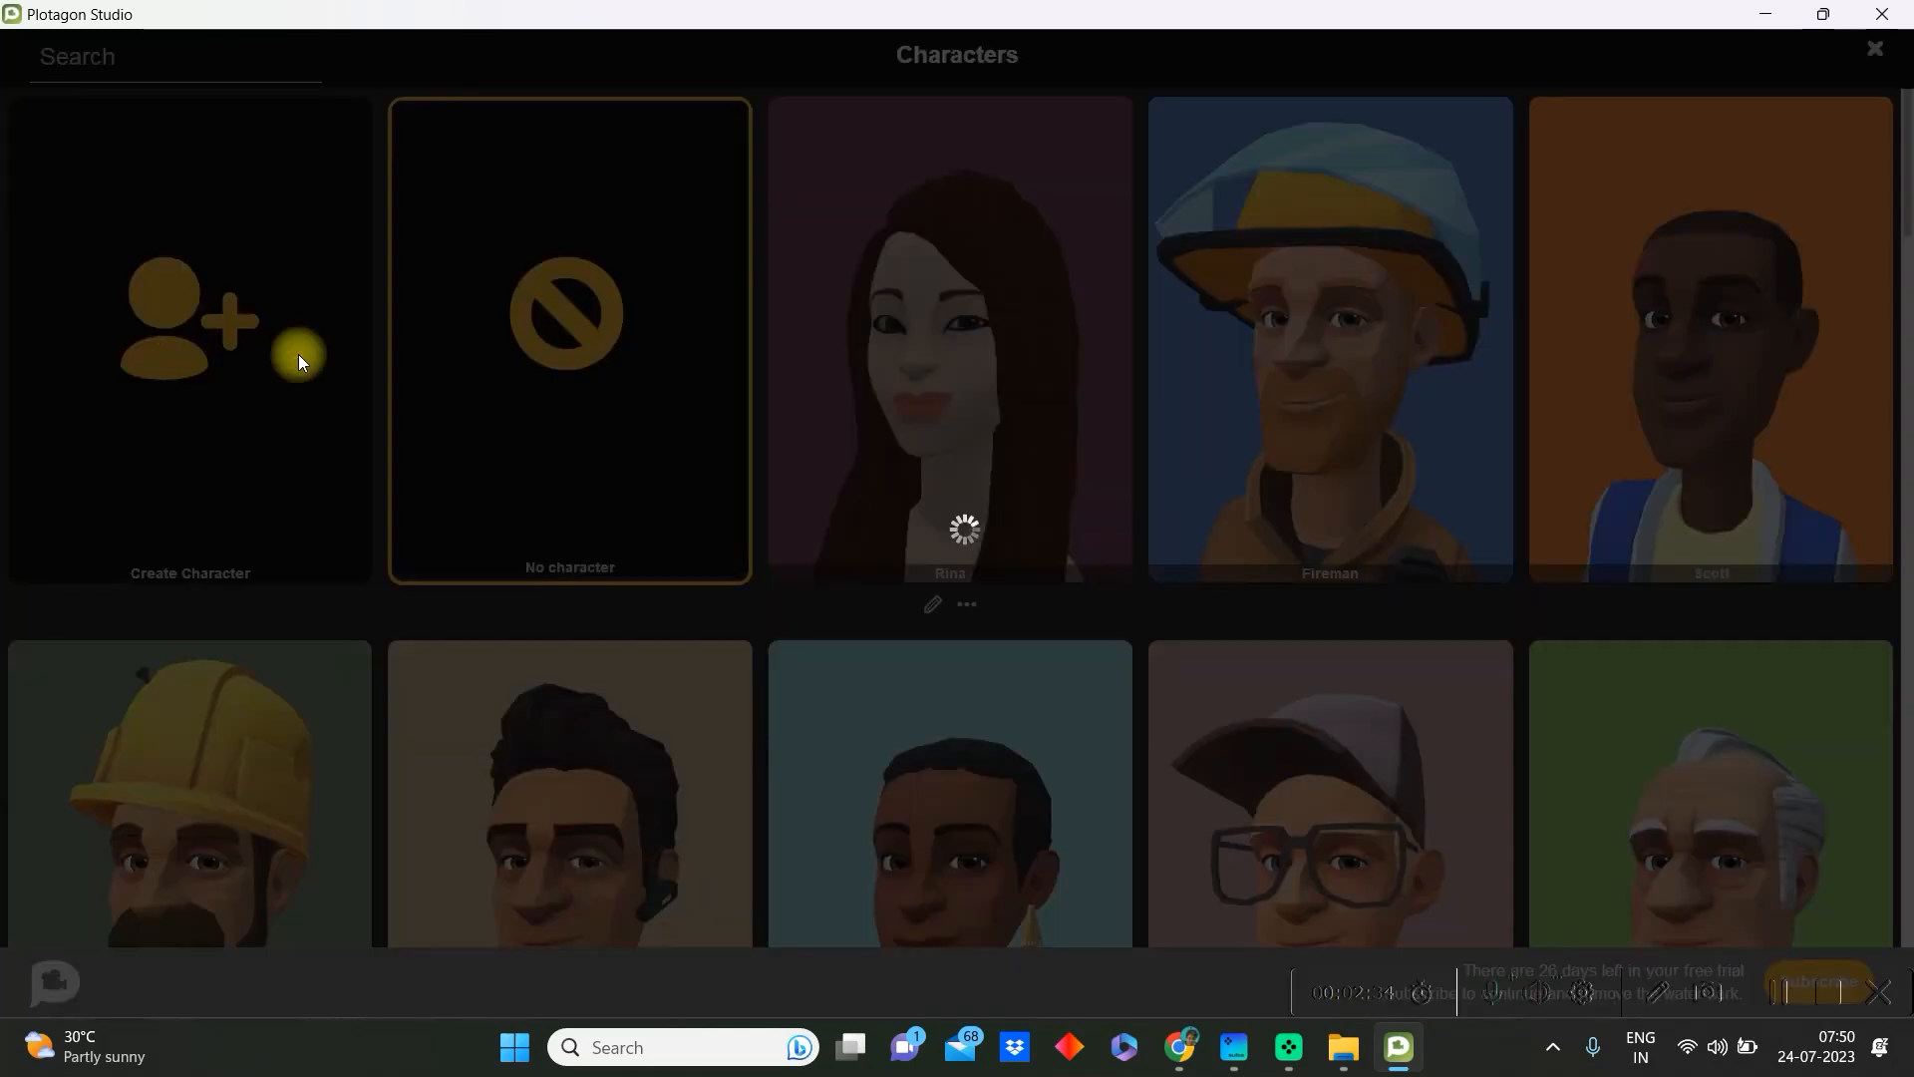
pyautogui.click(189, 317)
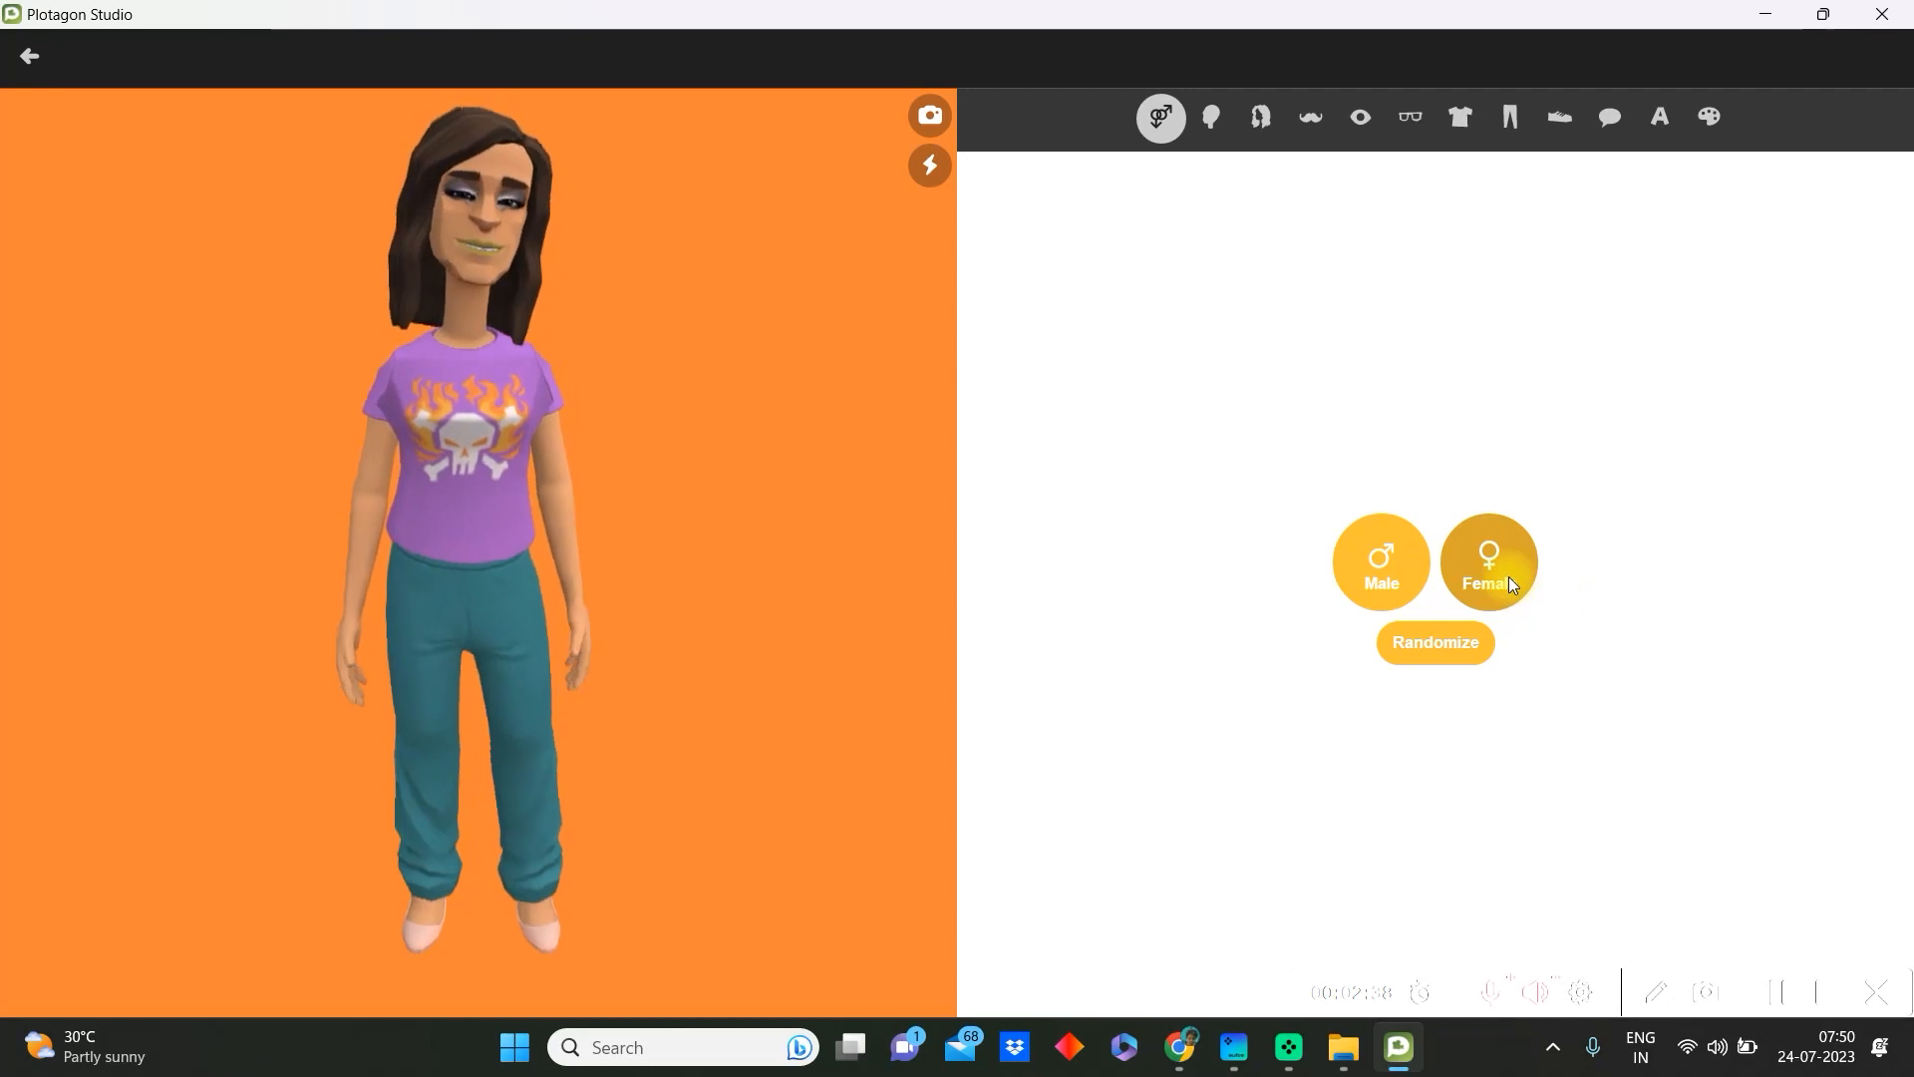
# Make the character female, preview a gesture, and give her a new face shape and light skin tone
pyautogui.click(1380, 562)
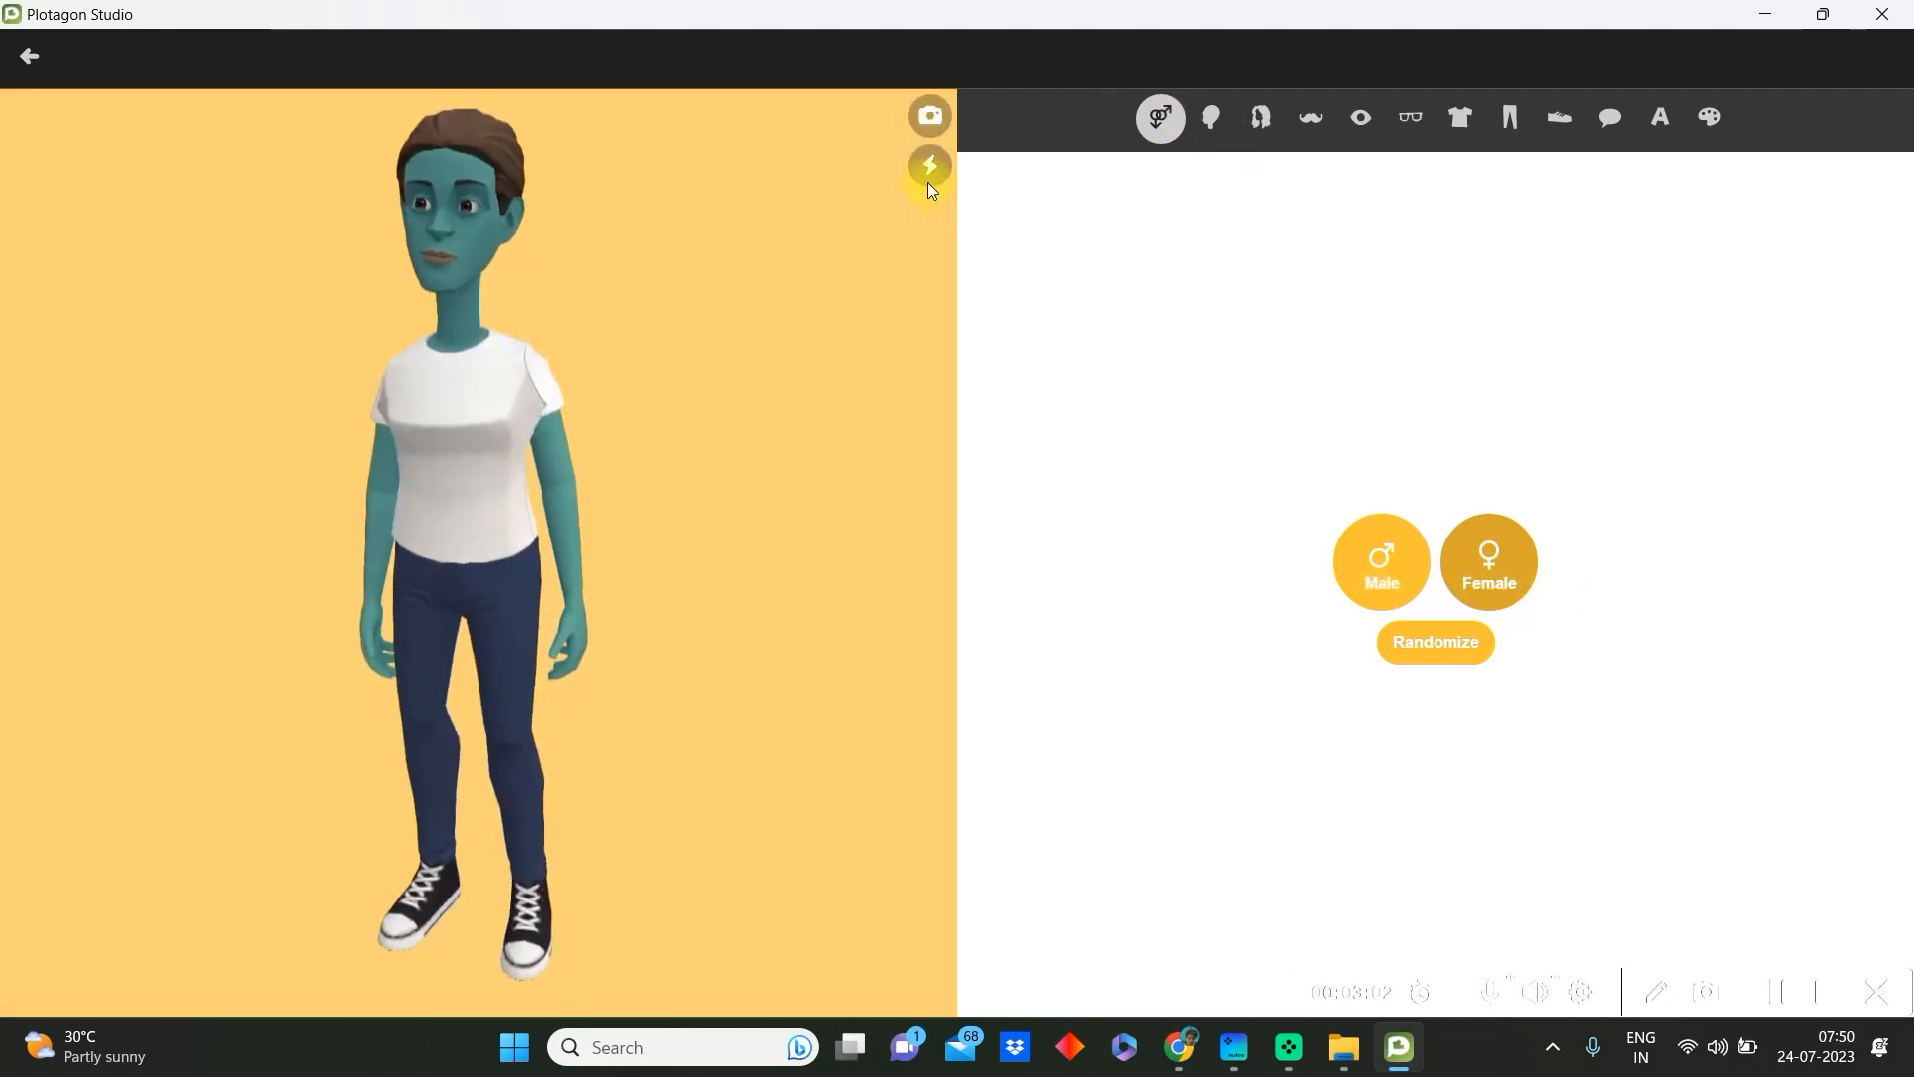
pyautogui.click(927, 165)
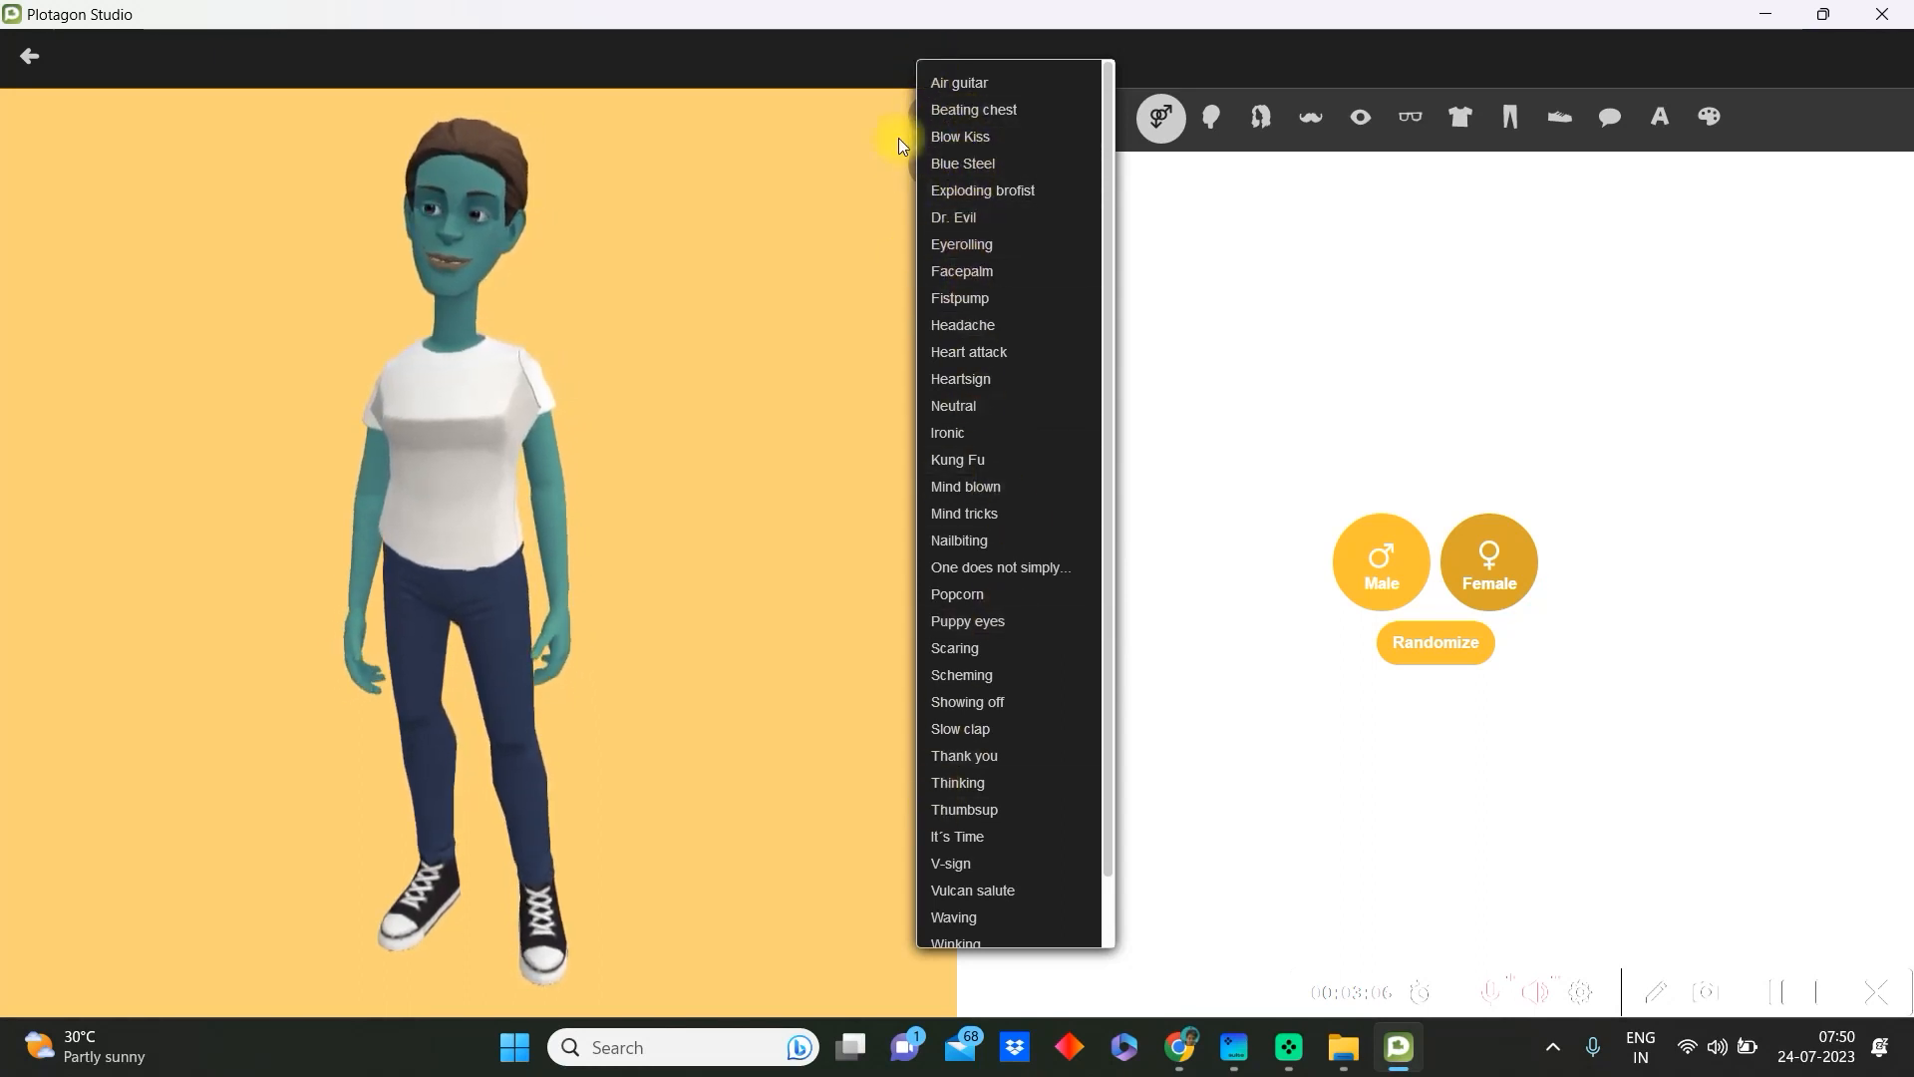
pyautogui.click(973, 107)
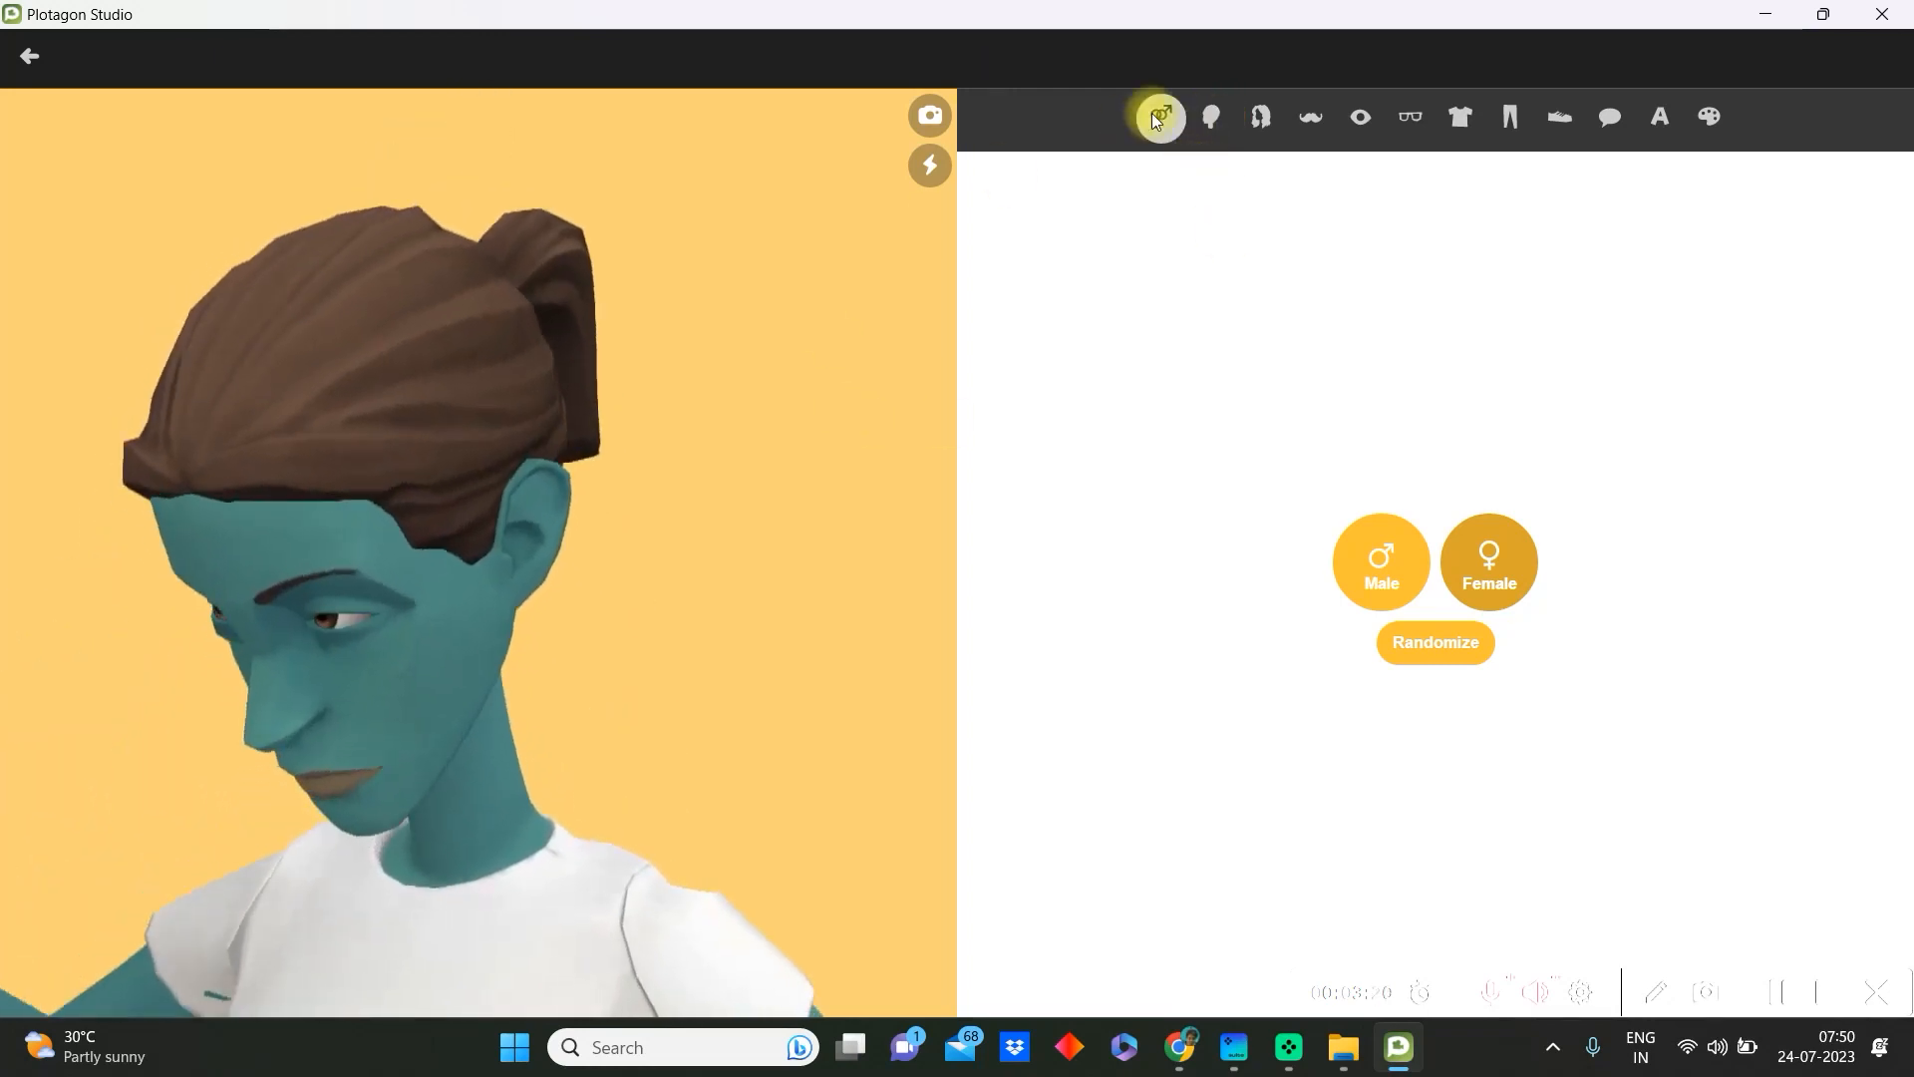
pyautogui.click(1208, 118)
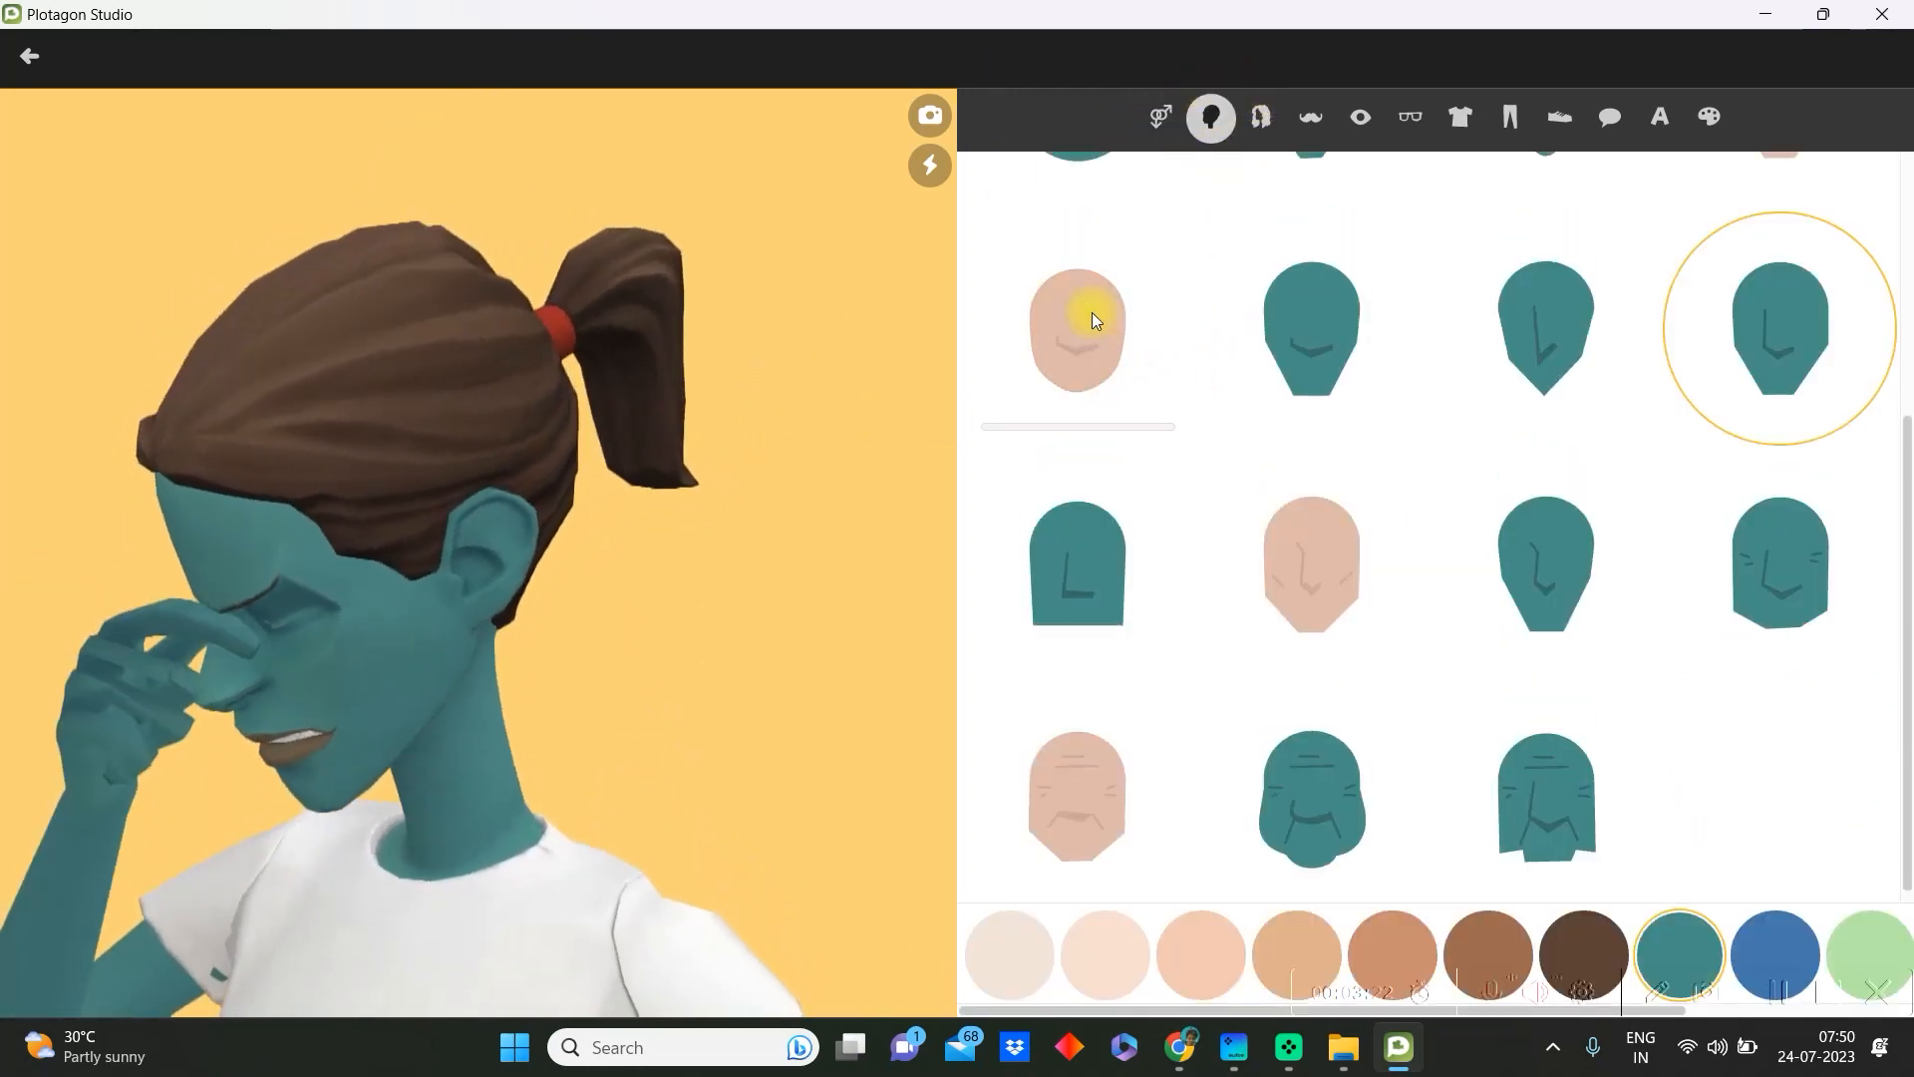
pyautogui.click(1103, 953)
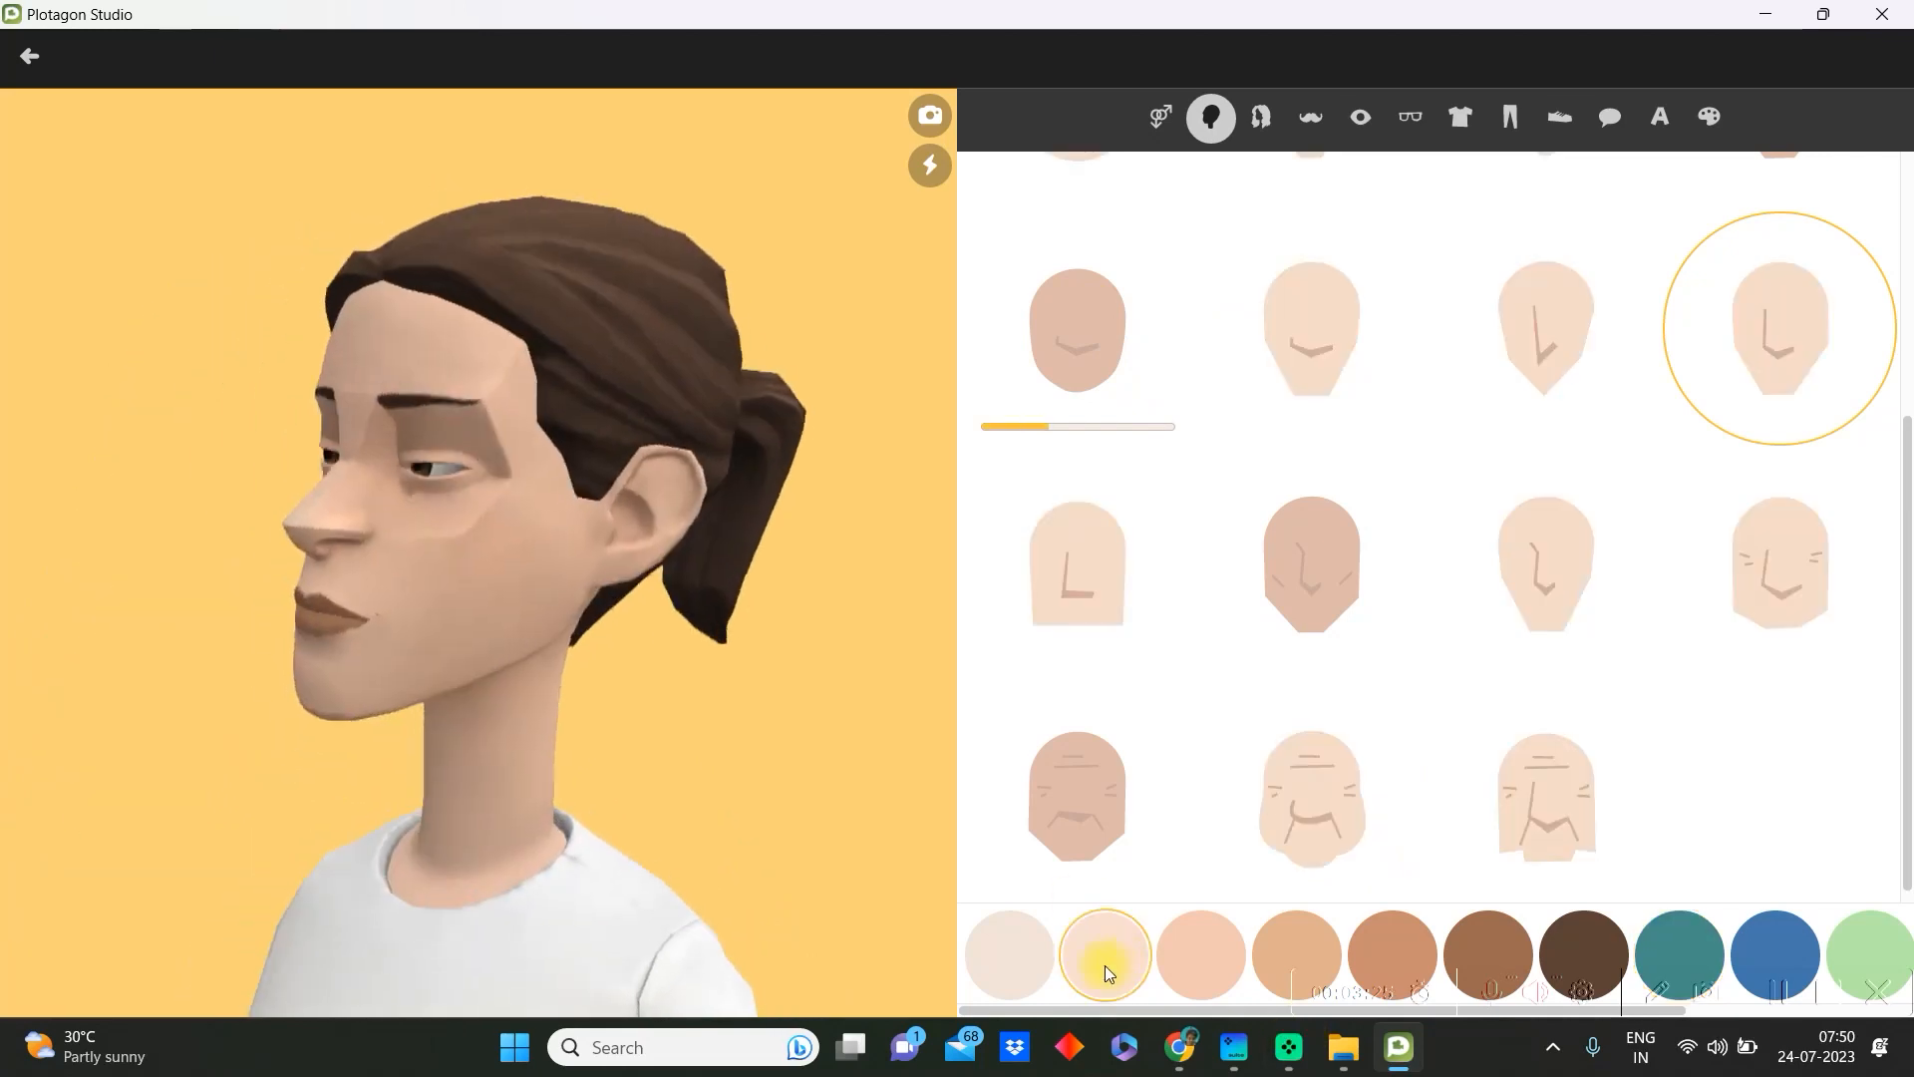
pyautogui.click(1258, 117)
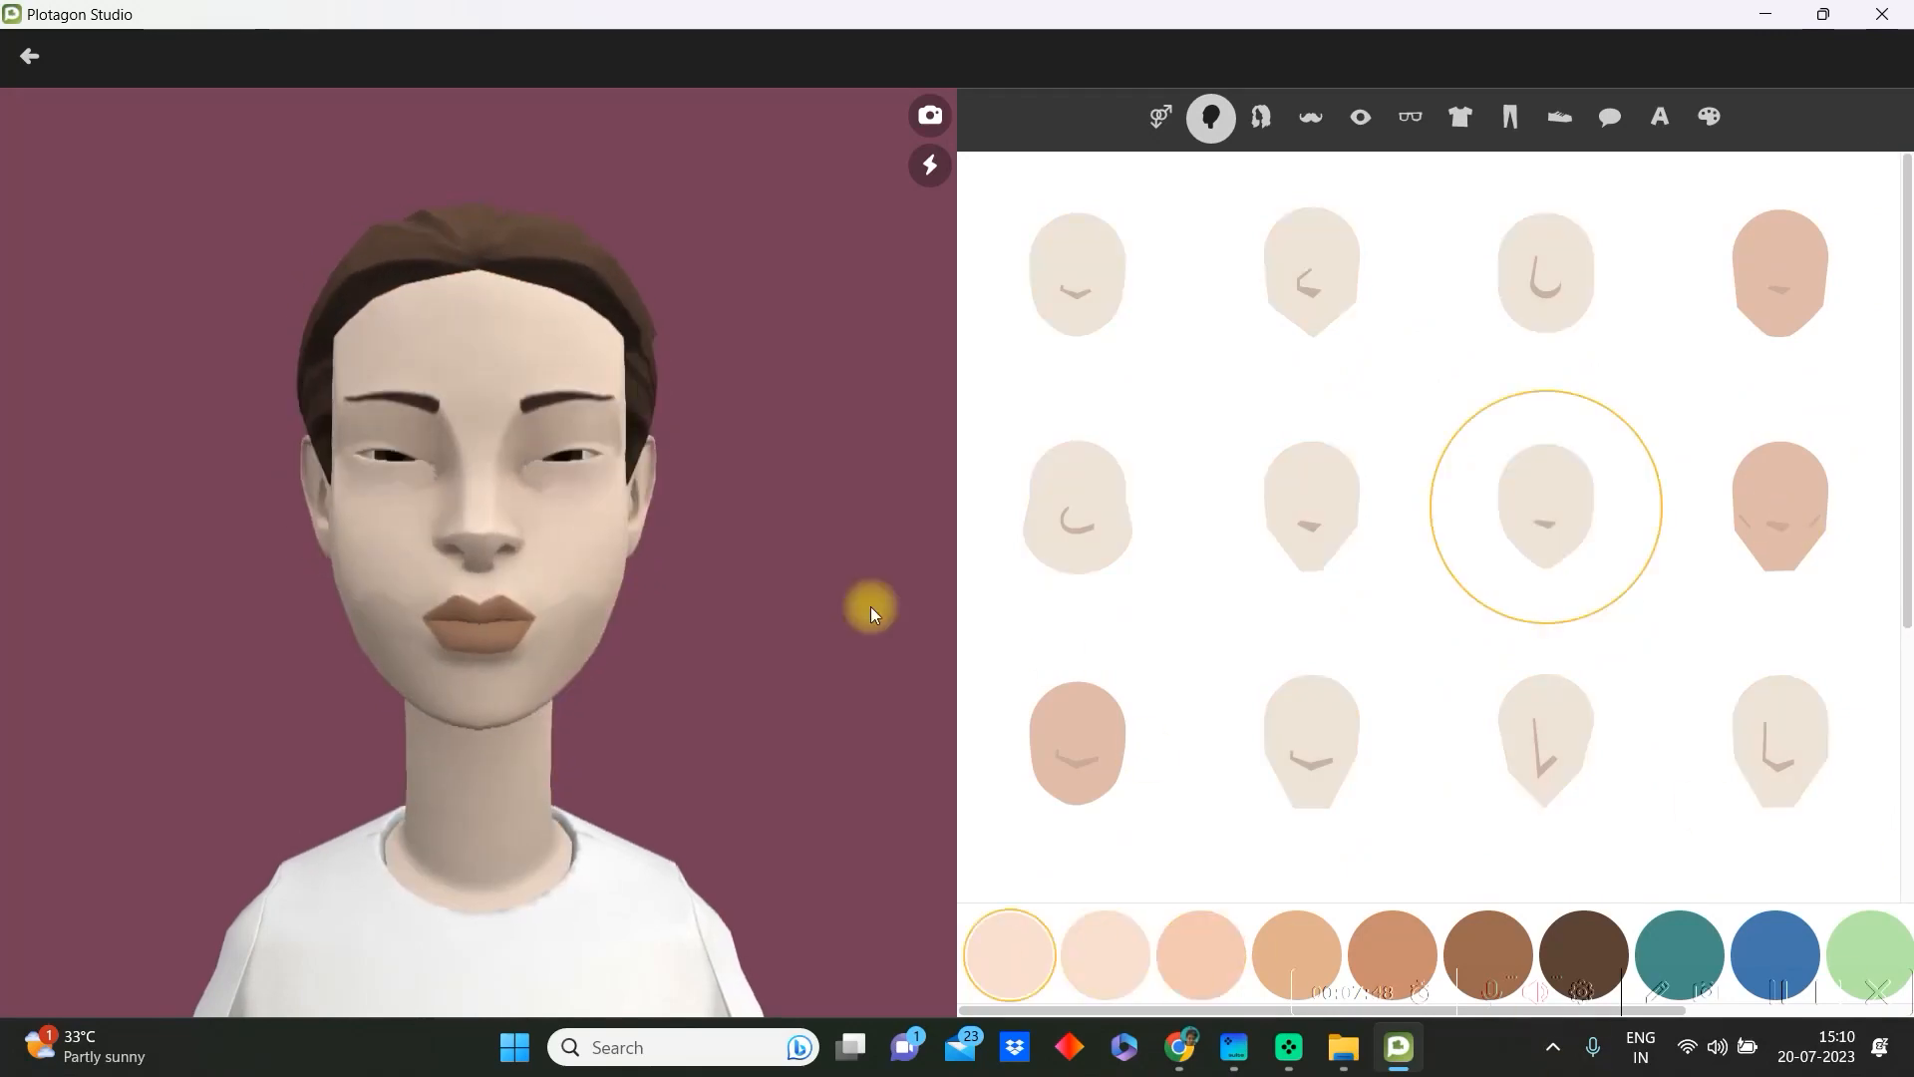
# Style the character's hair, eyes, lips, accessories, headwear, top, trousers and blue high-heeled shoes
pyautogui.click(1260, 117)
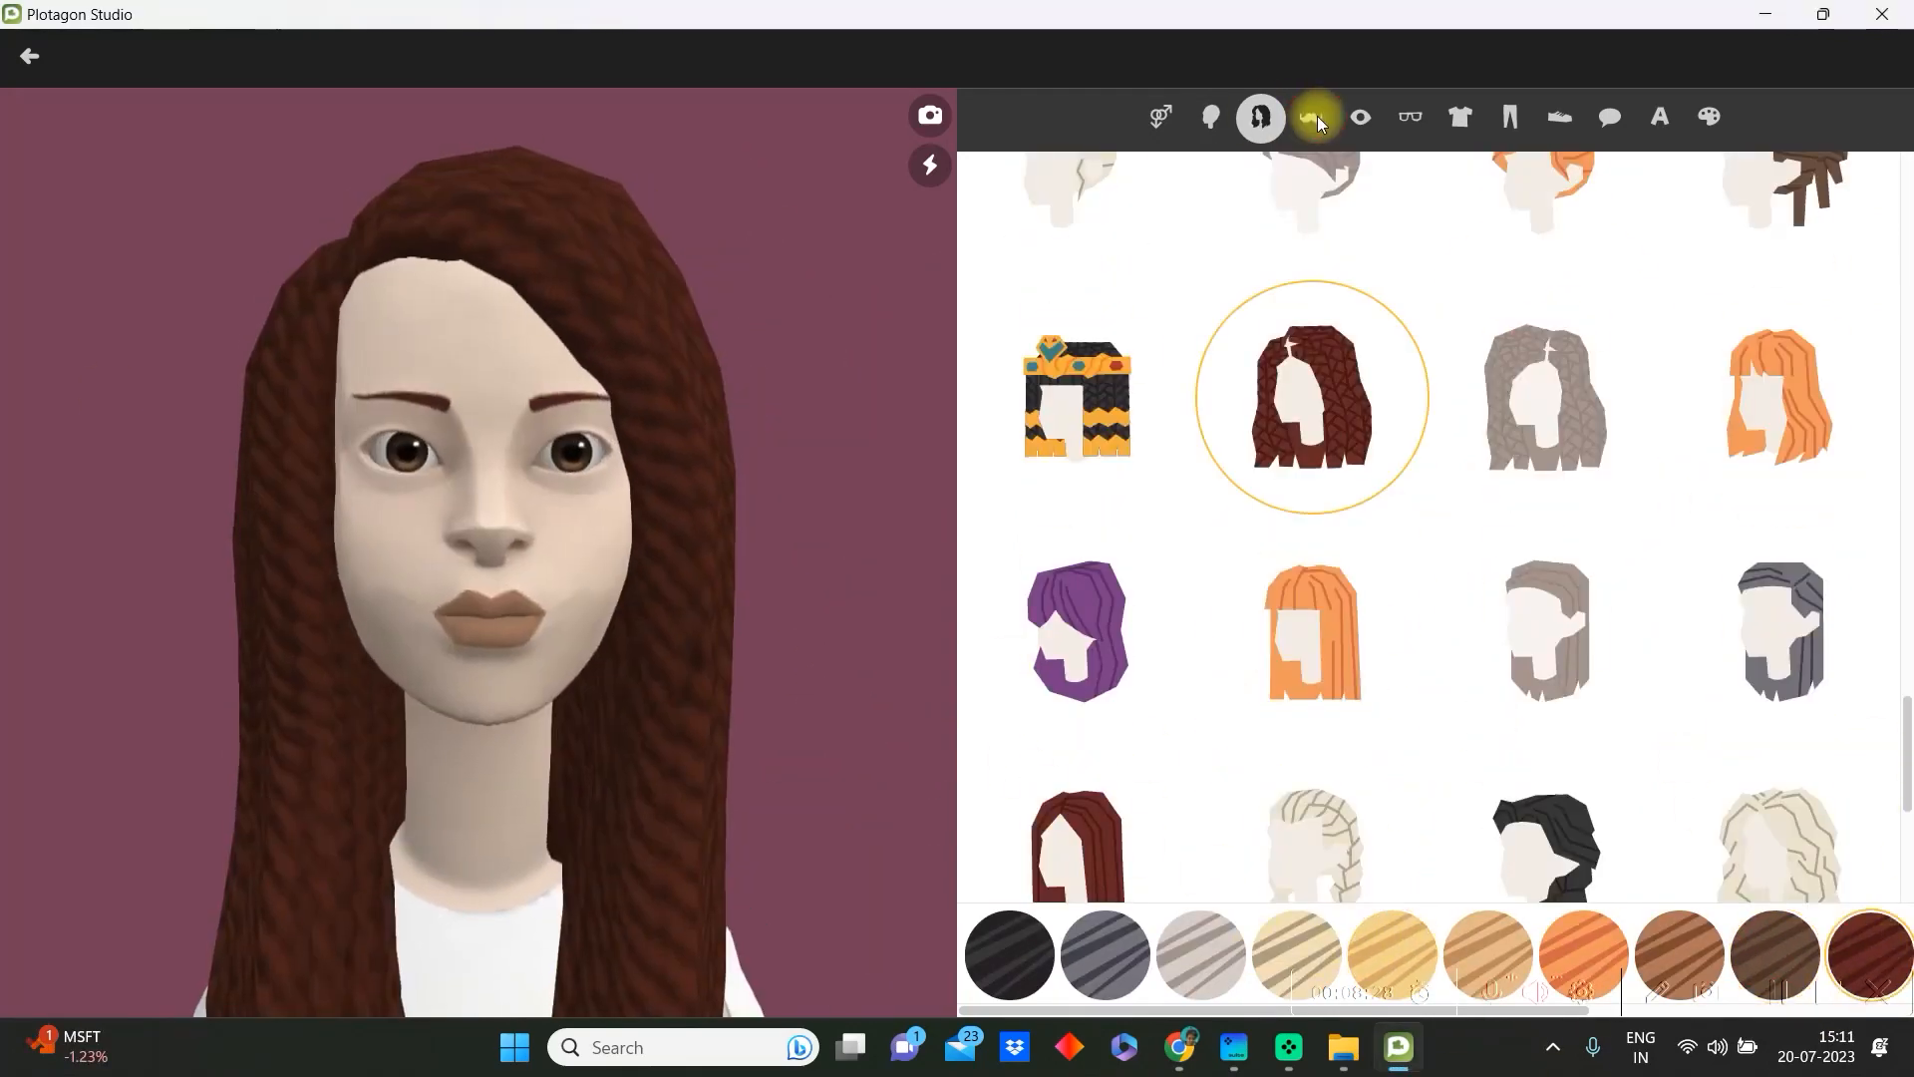
pyautogui.click(1358, 118)
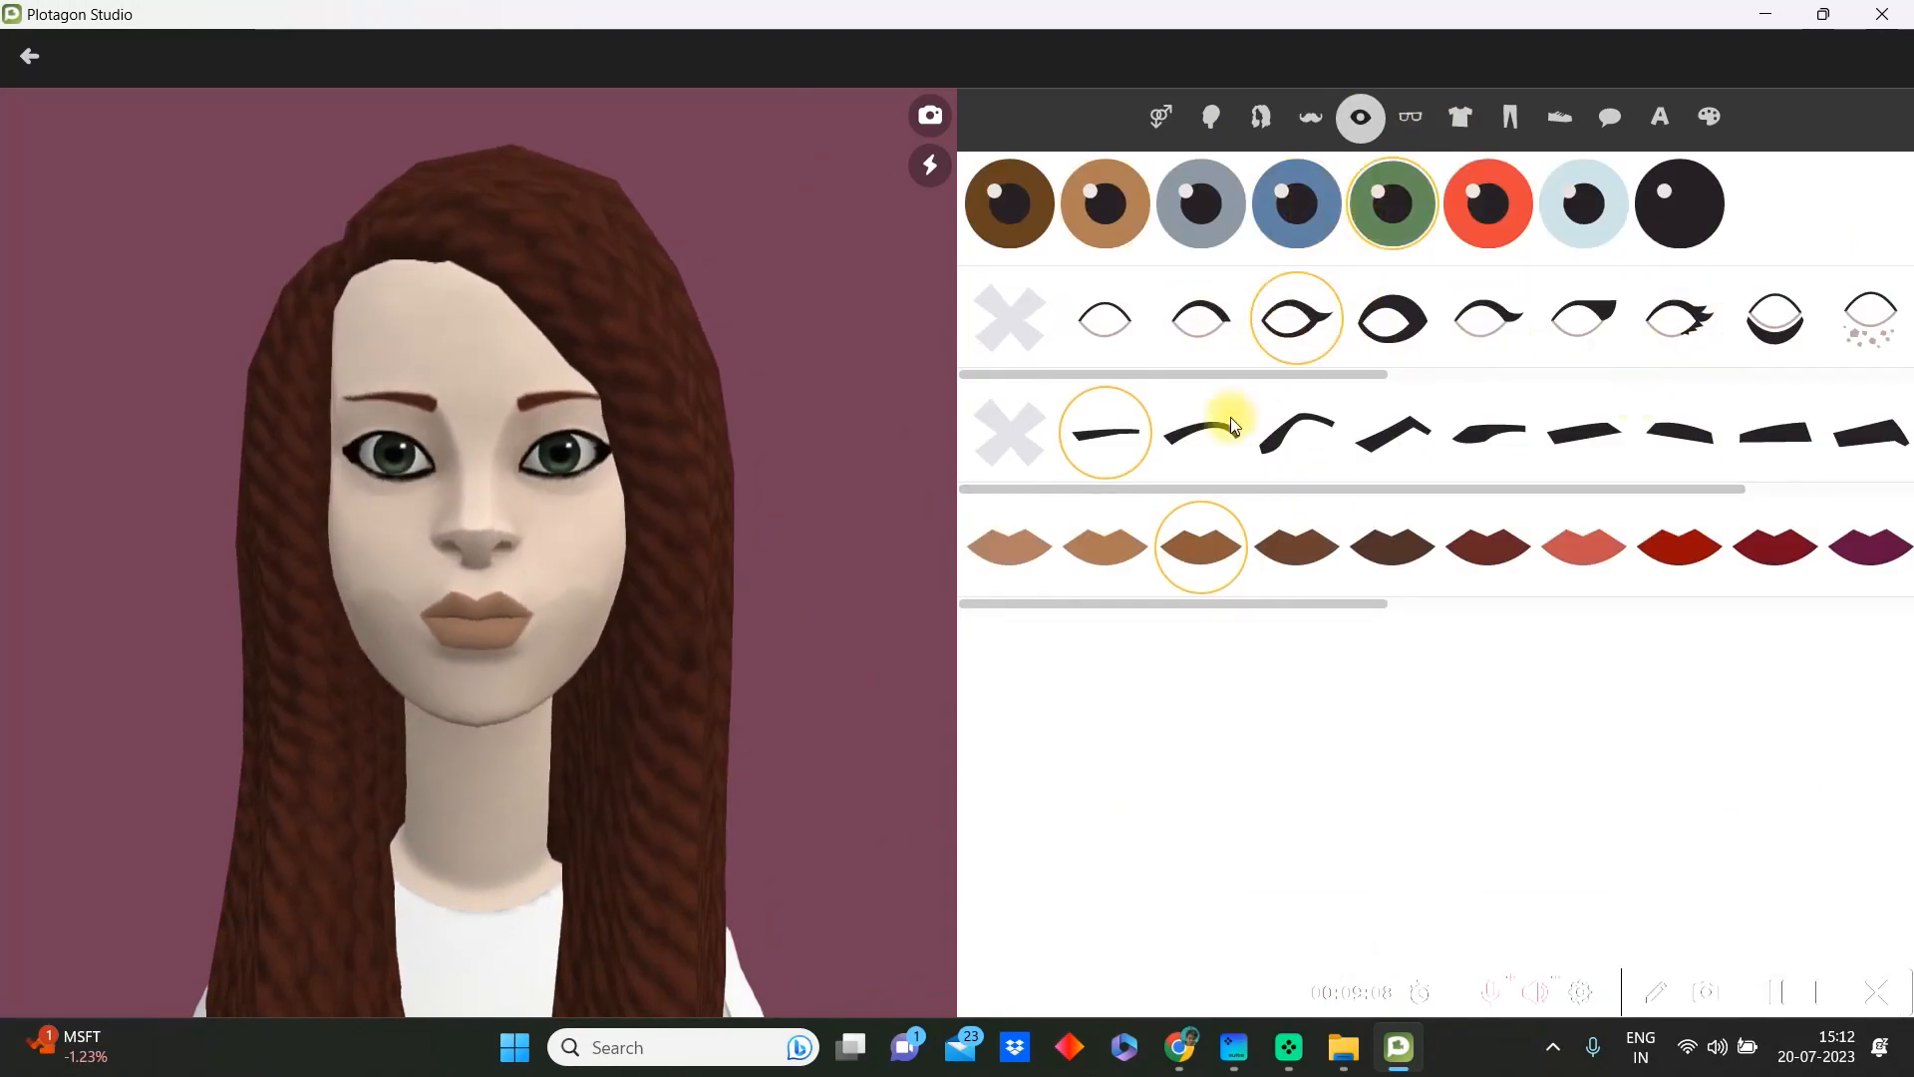
pyautogui.click(1410, 118)
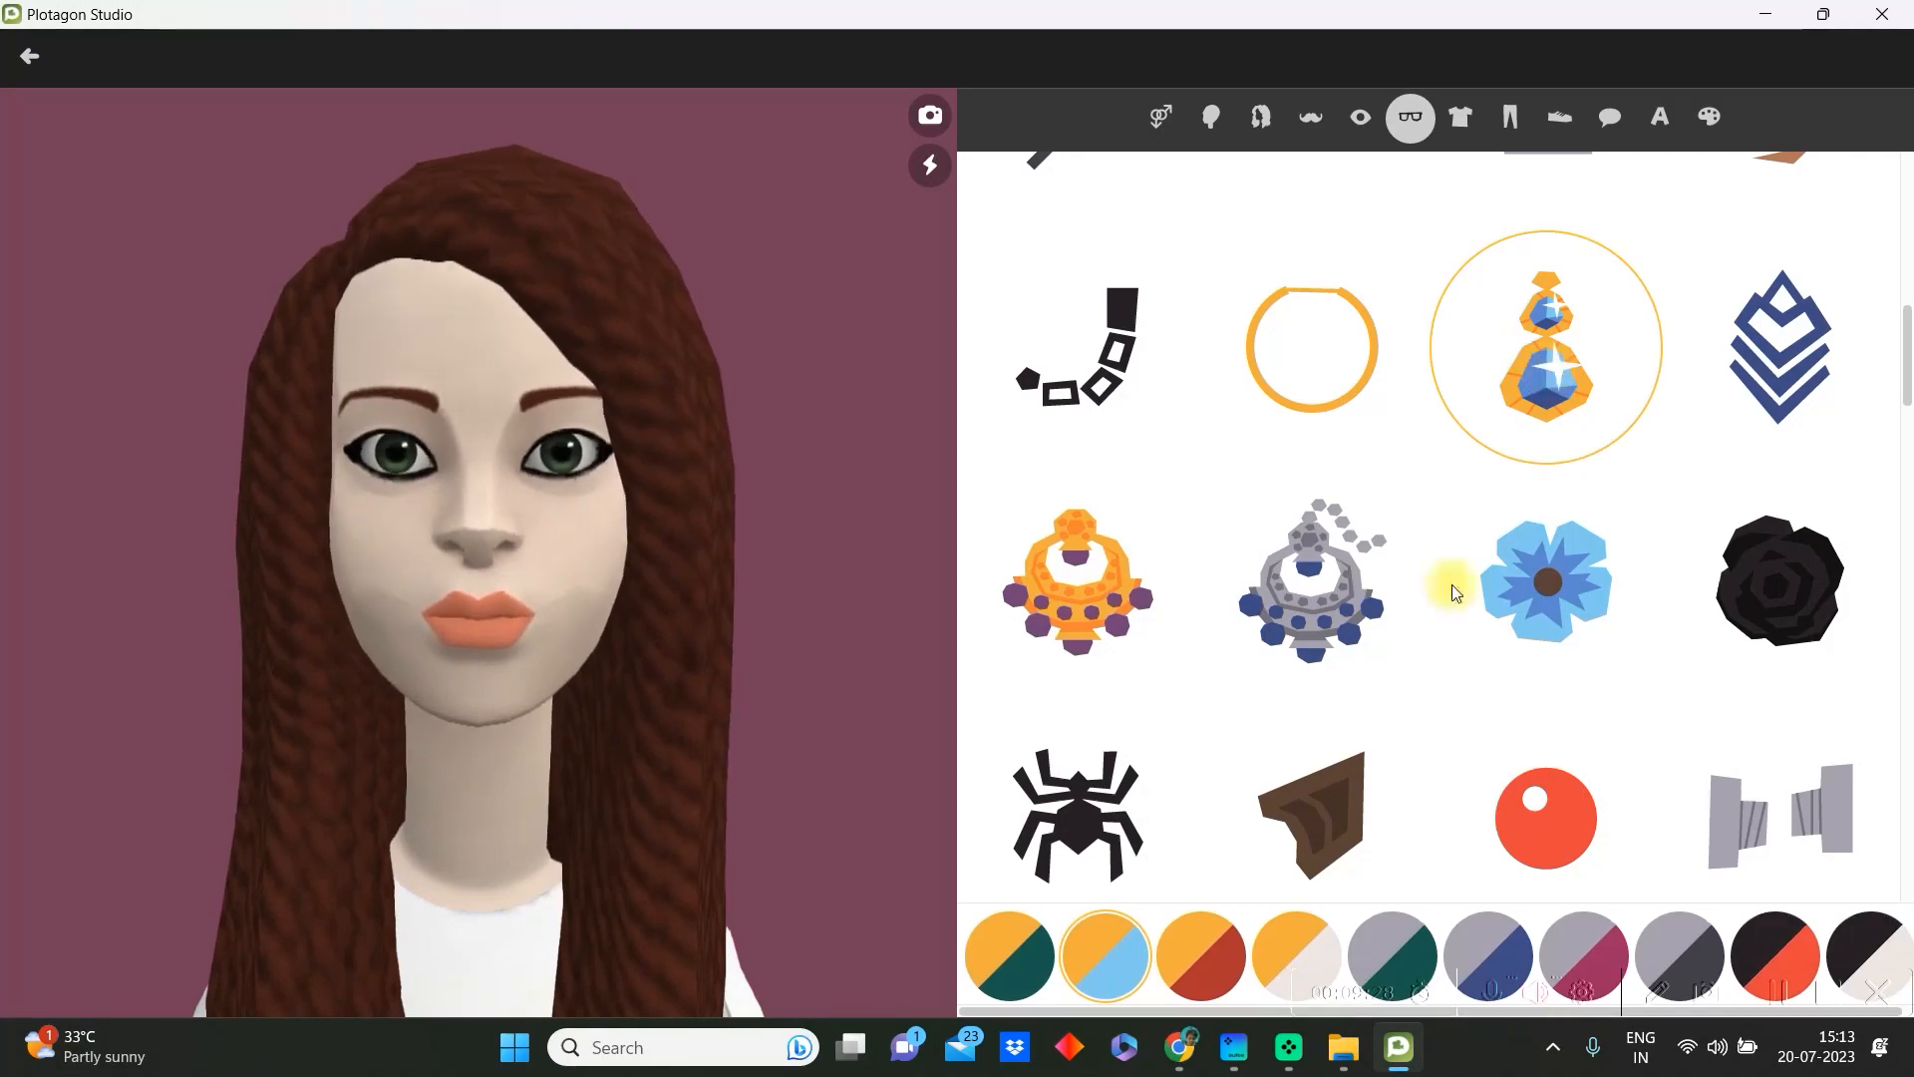
pyautogui.click(1462, 117)
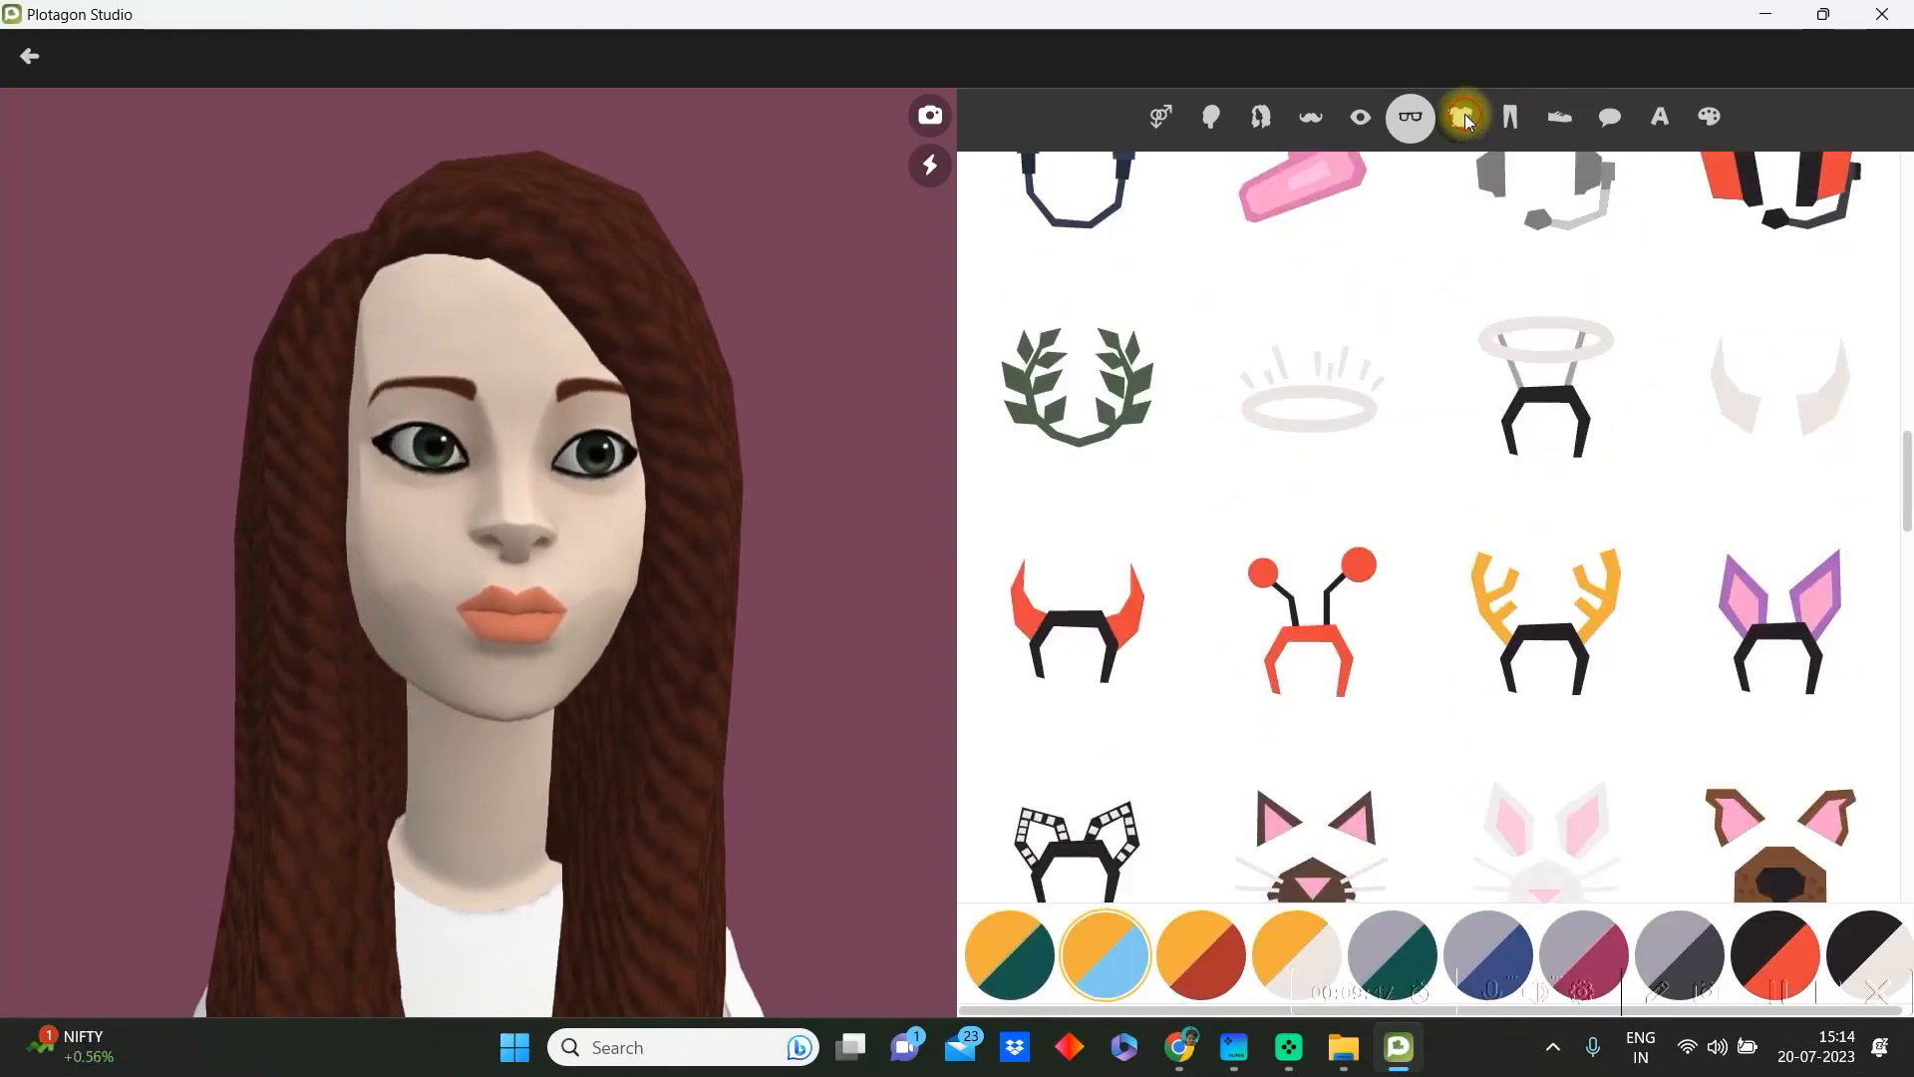
pyautogui.click(1460, 117)
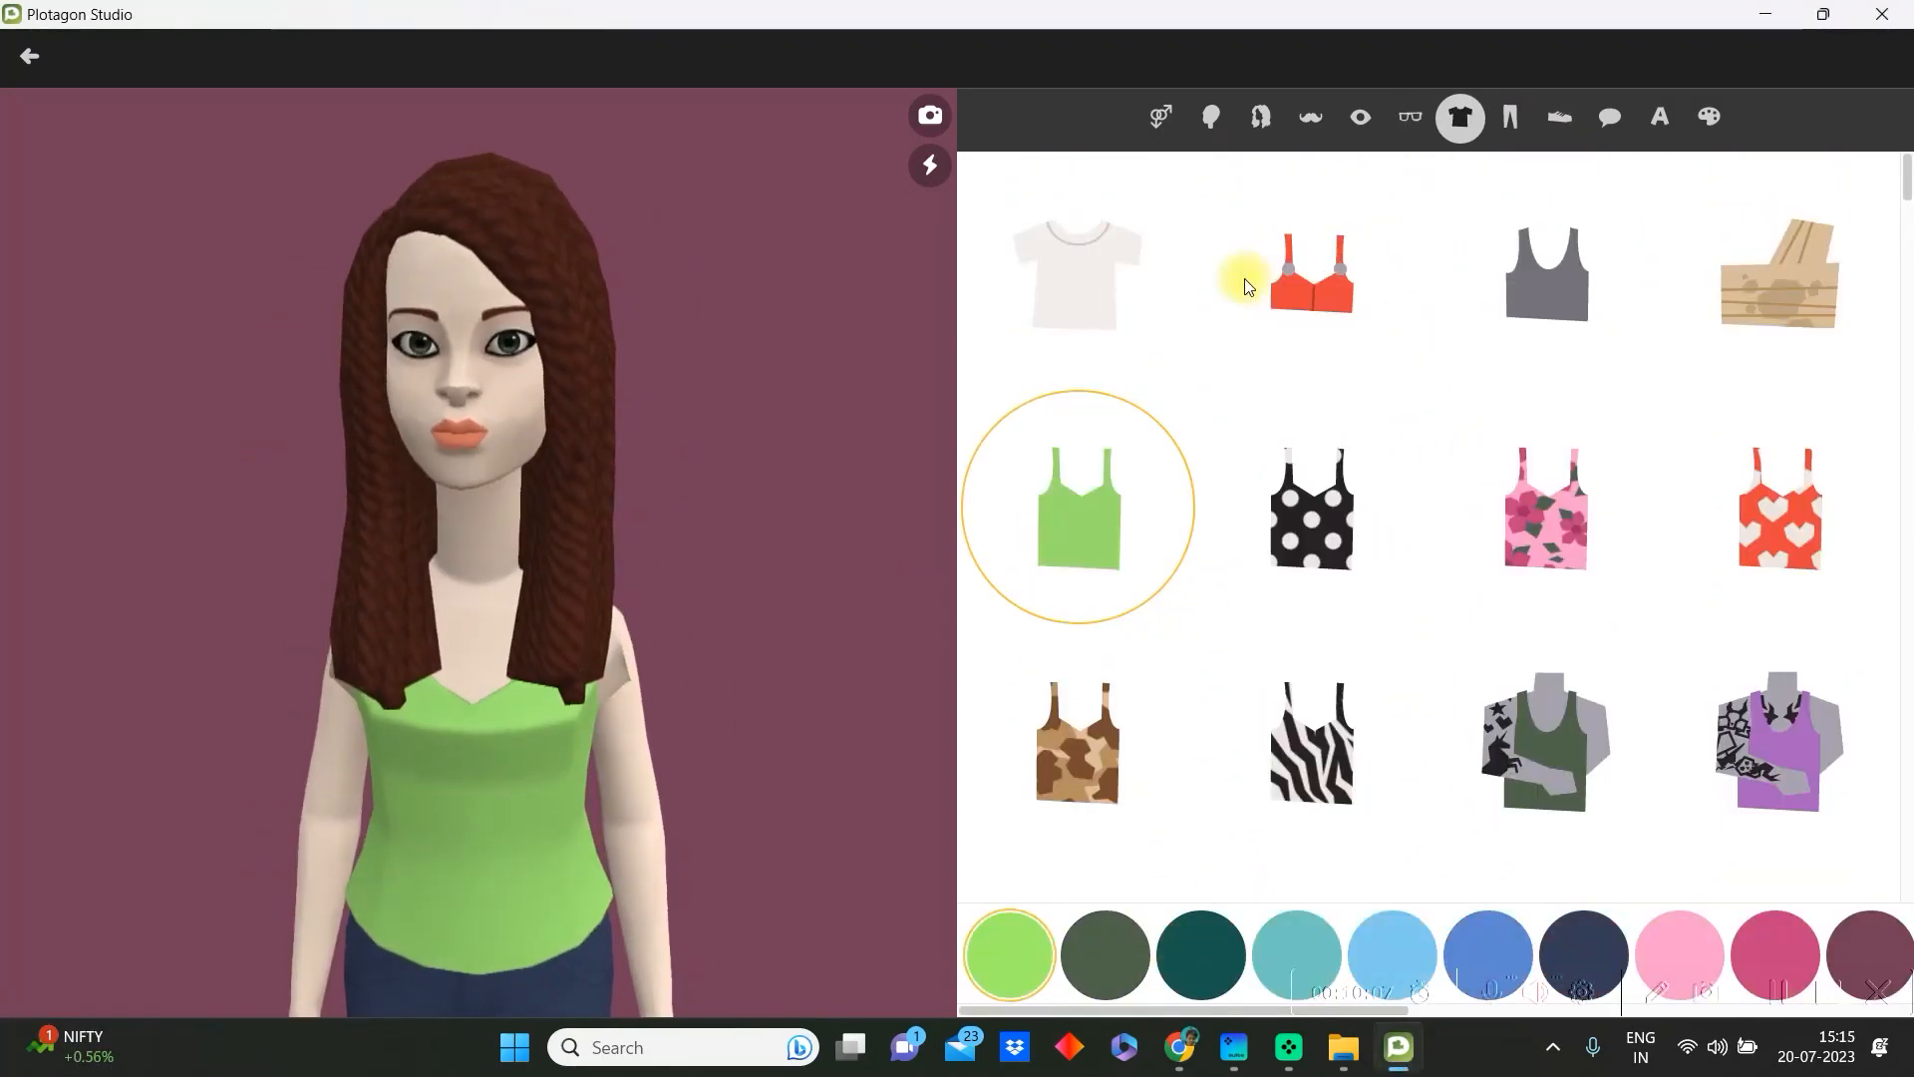
pyautogui.click(1510, 115)
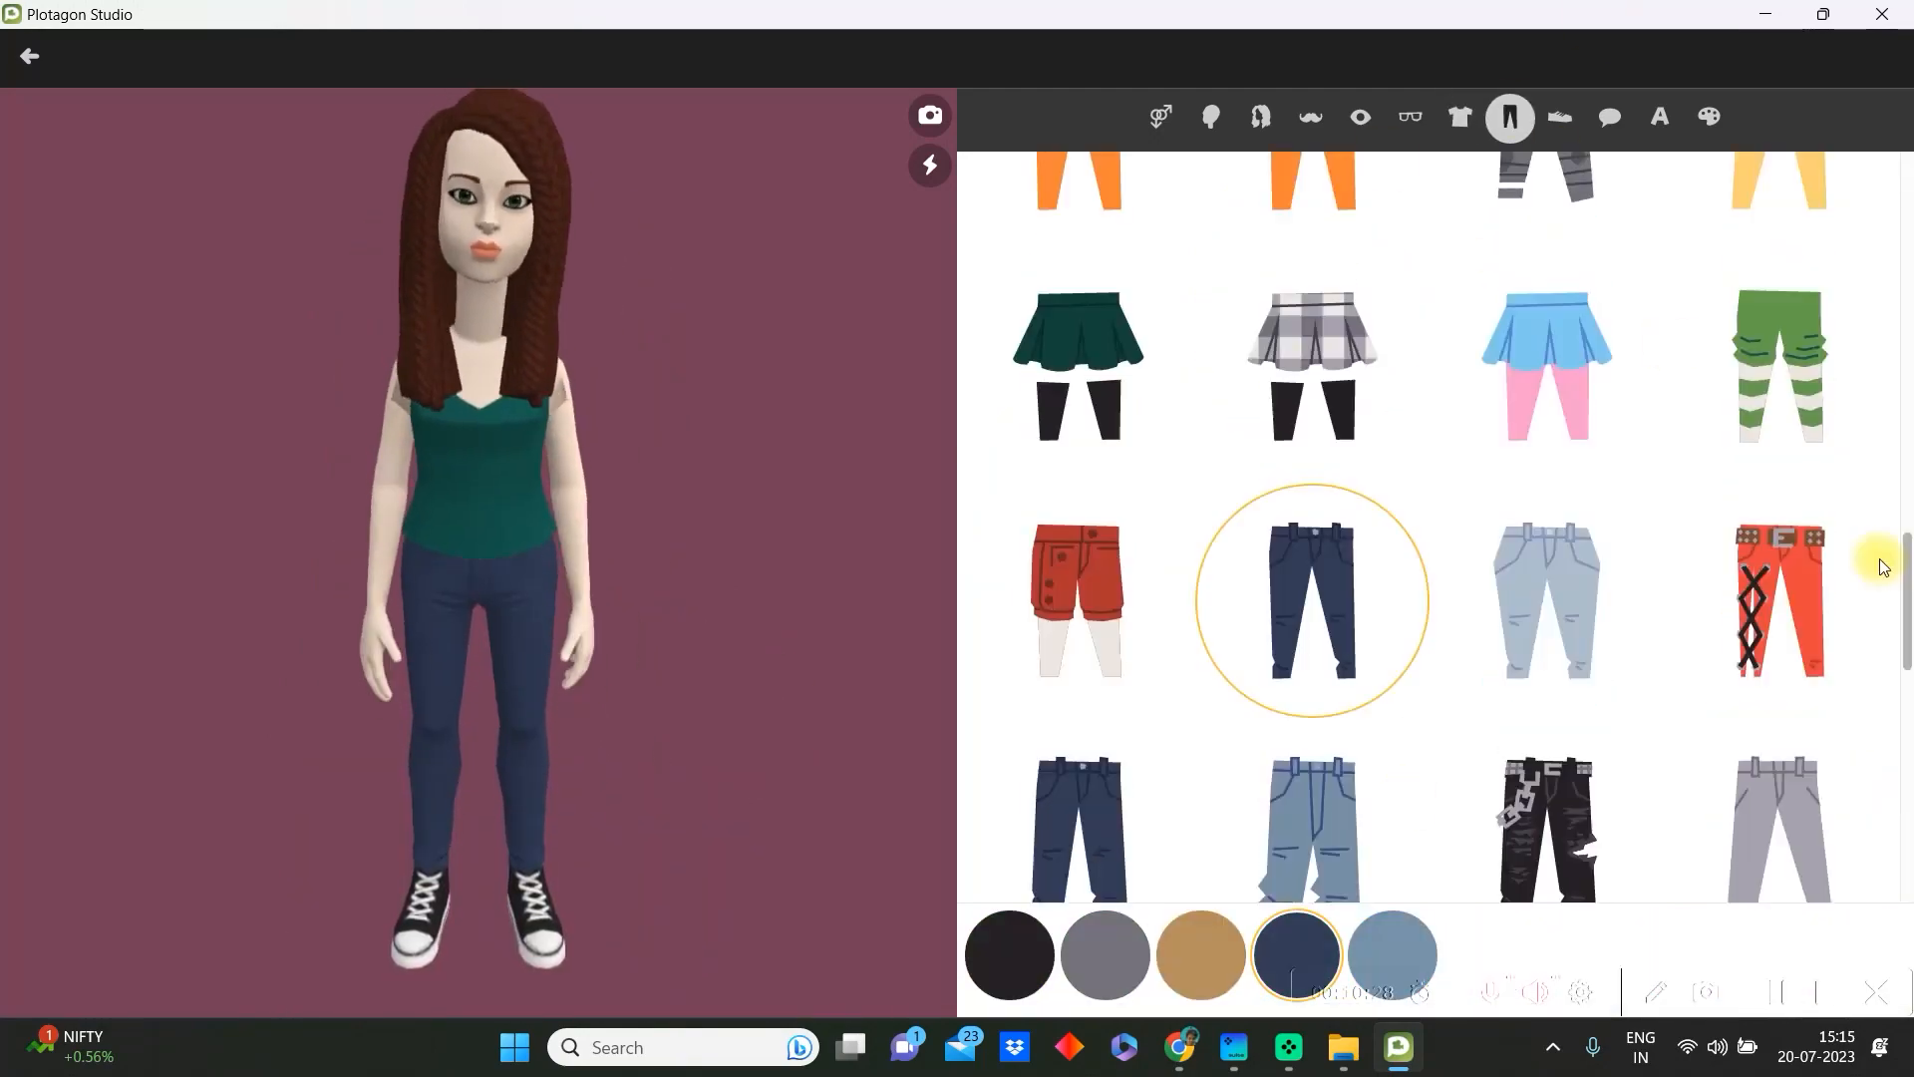
pyautogui.click(1560, 115)
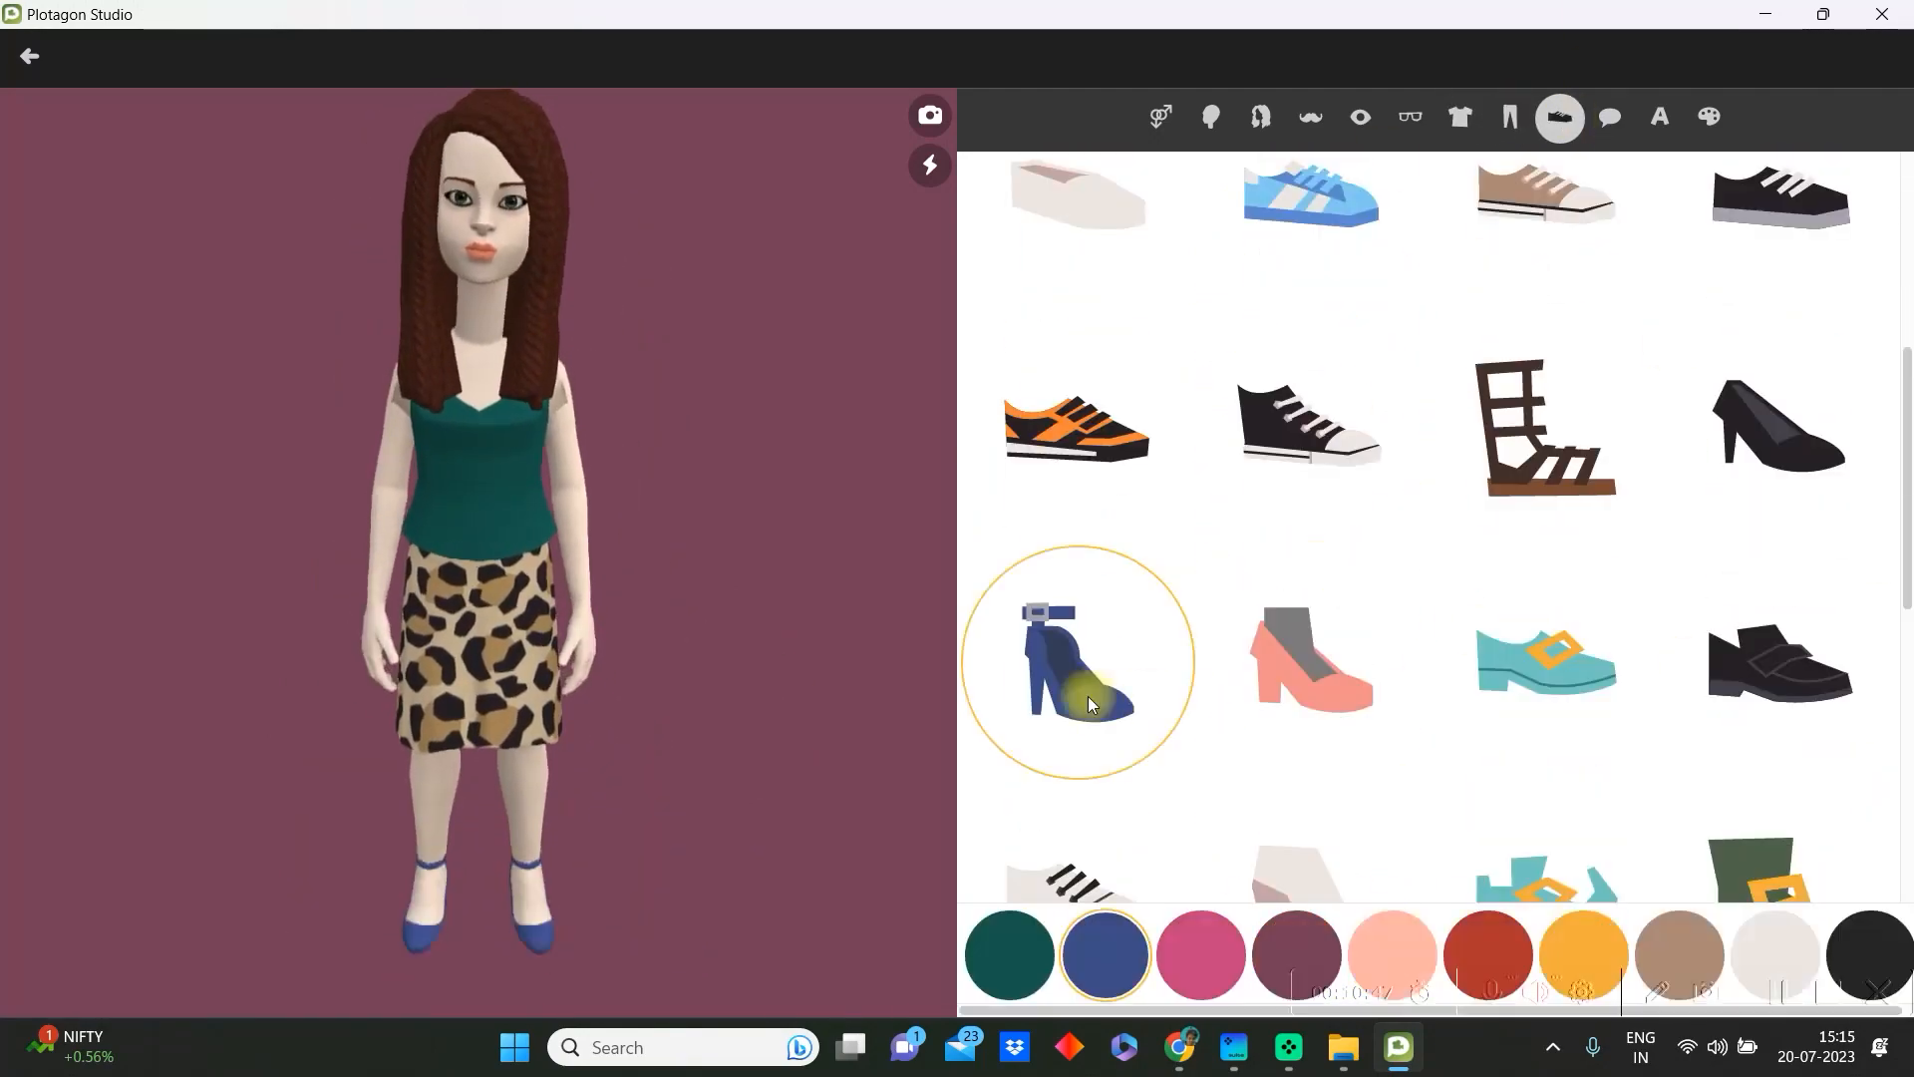
pyautogui.click(28, 56)
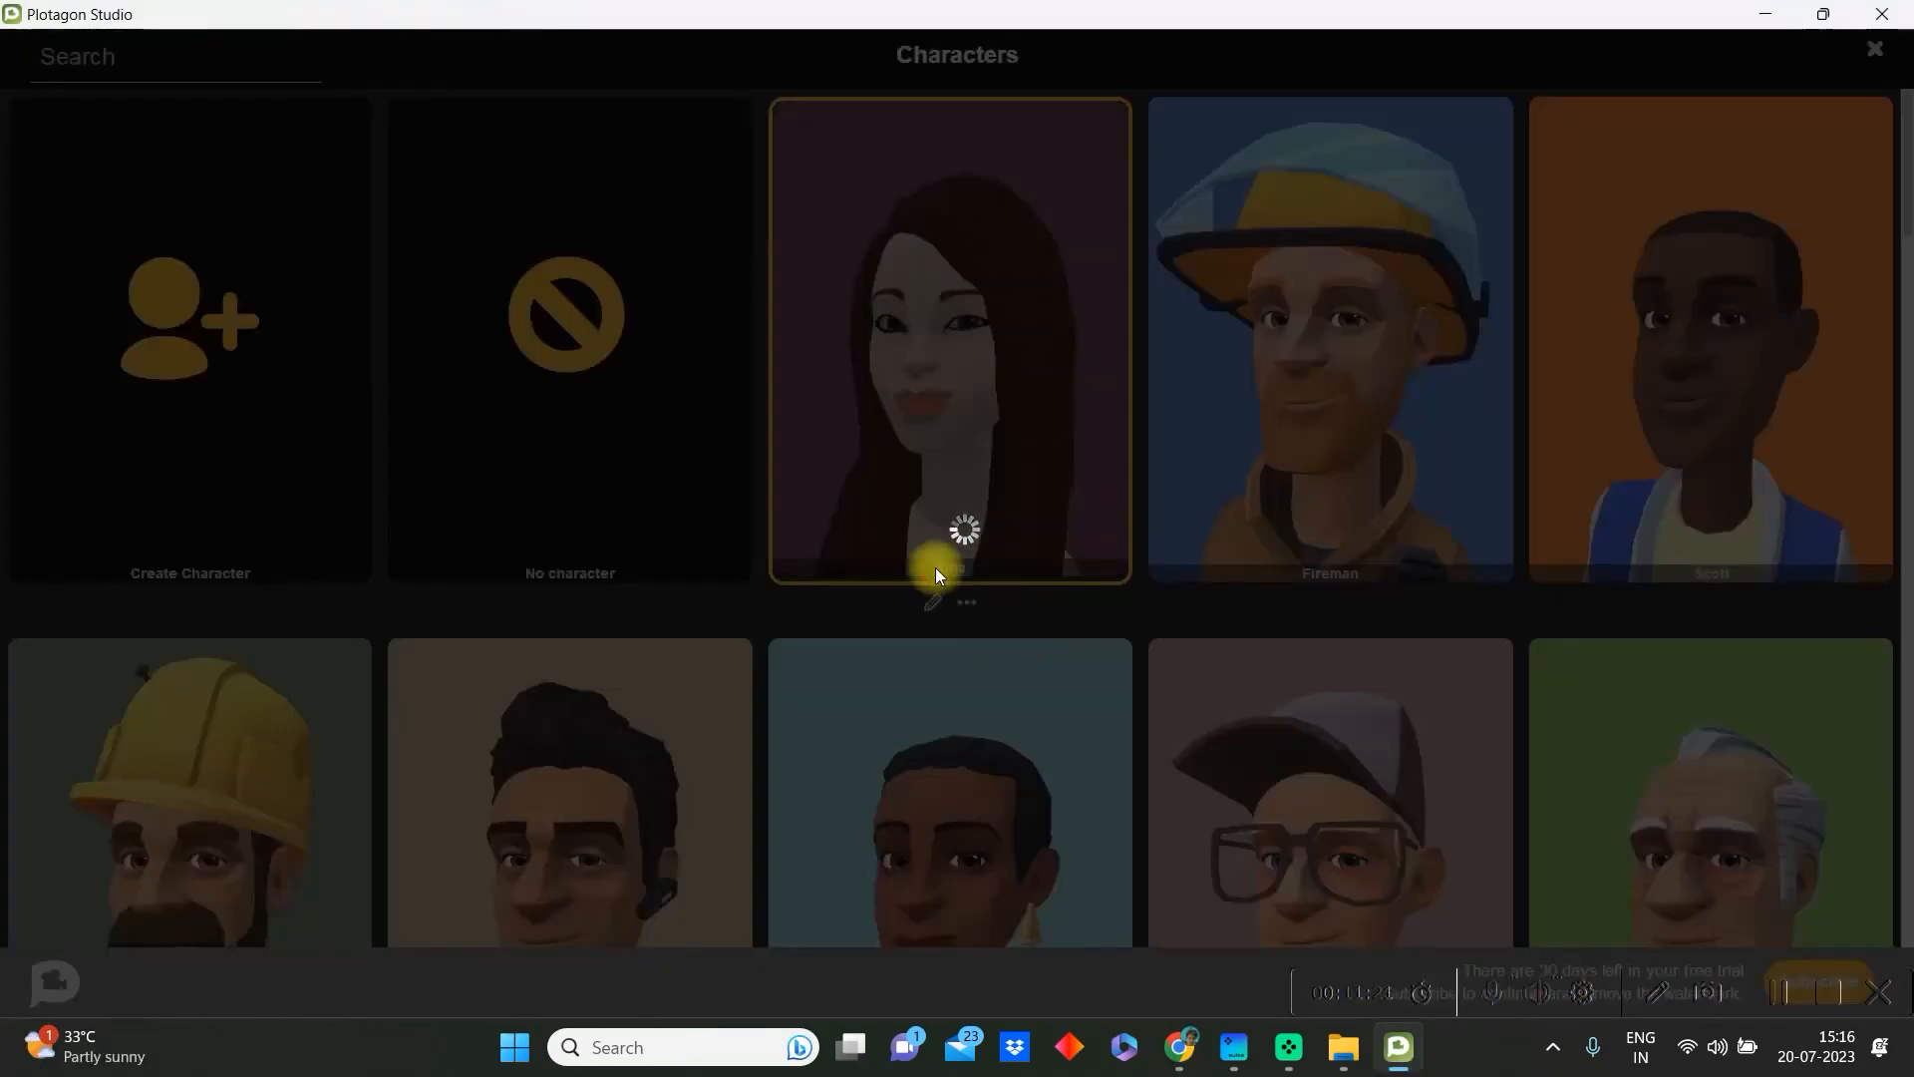
# Name the character Erin, give her a green background and save her to the list
pyautogui.click(949, 339)
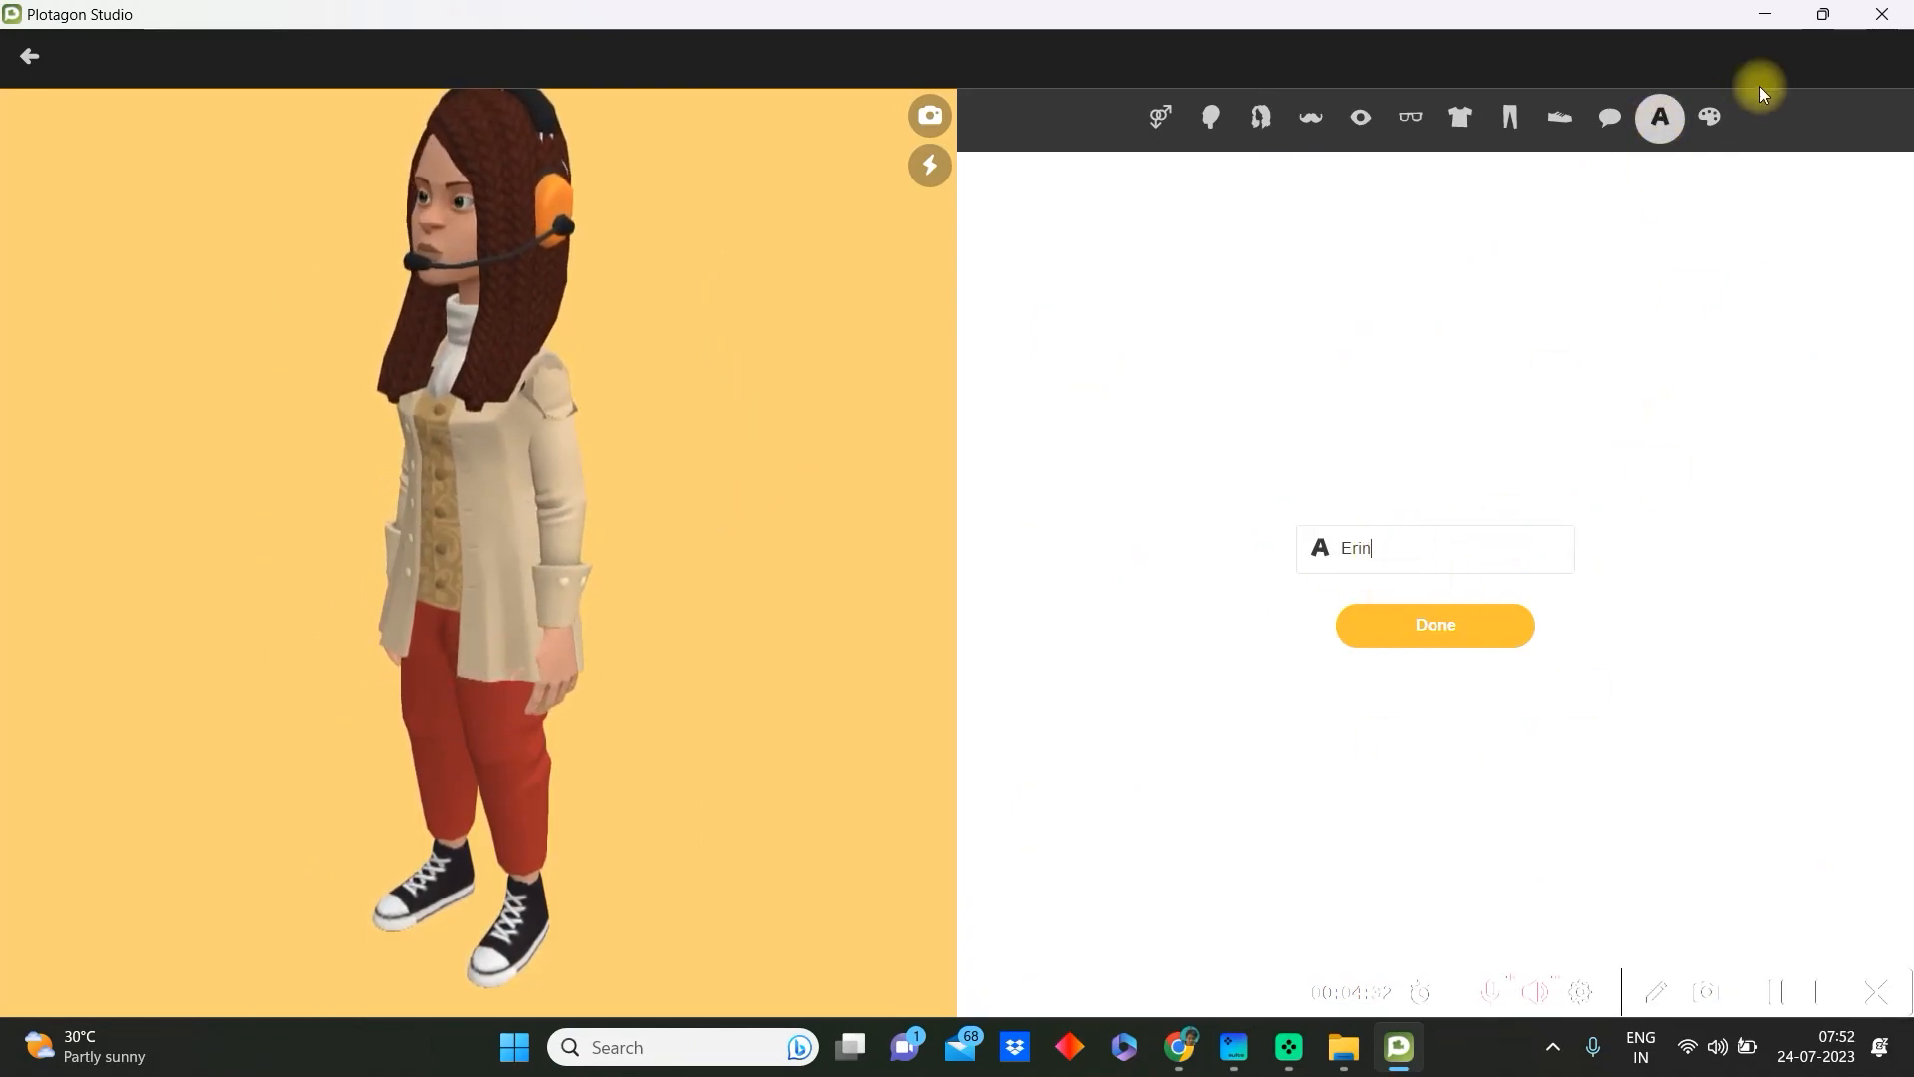
pyautogui.click(1709, 118)
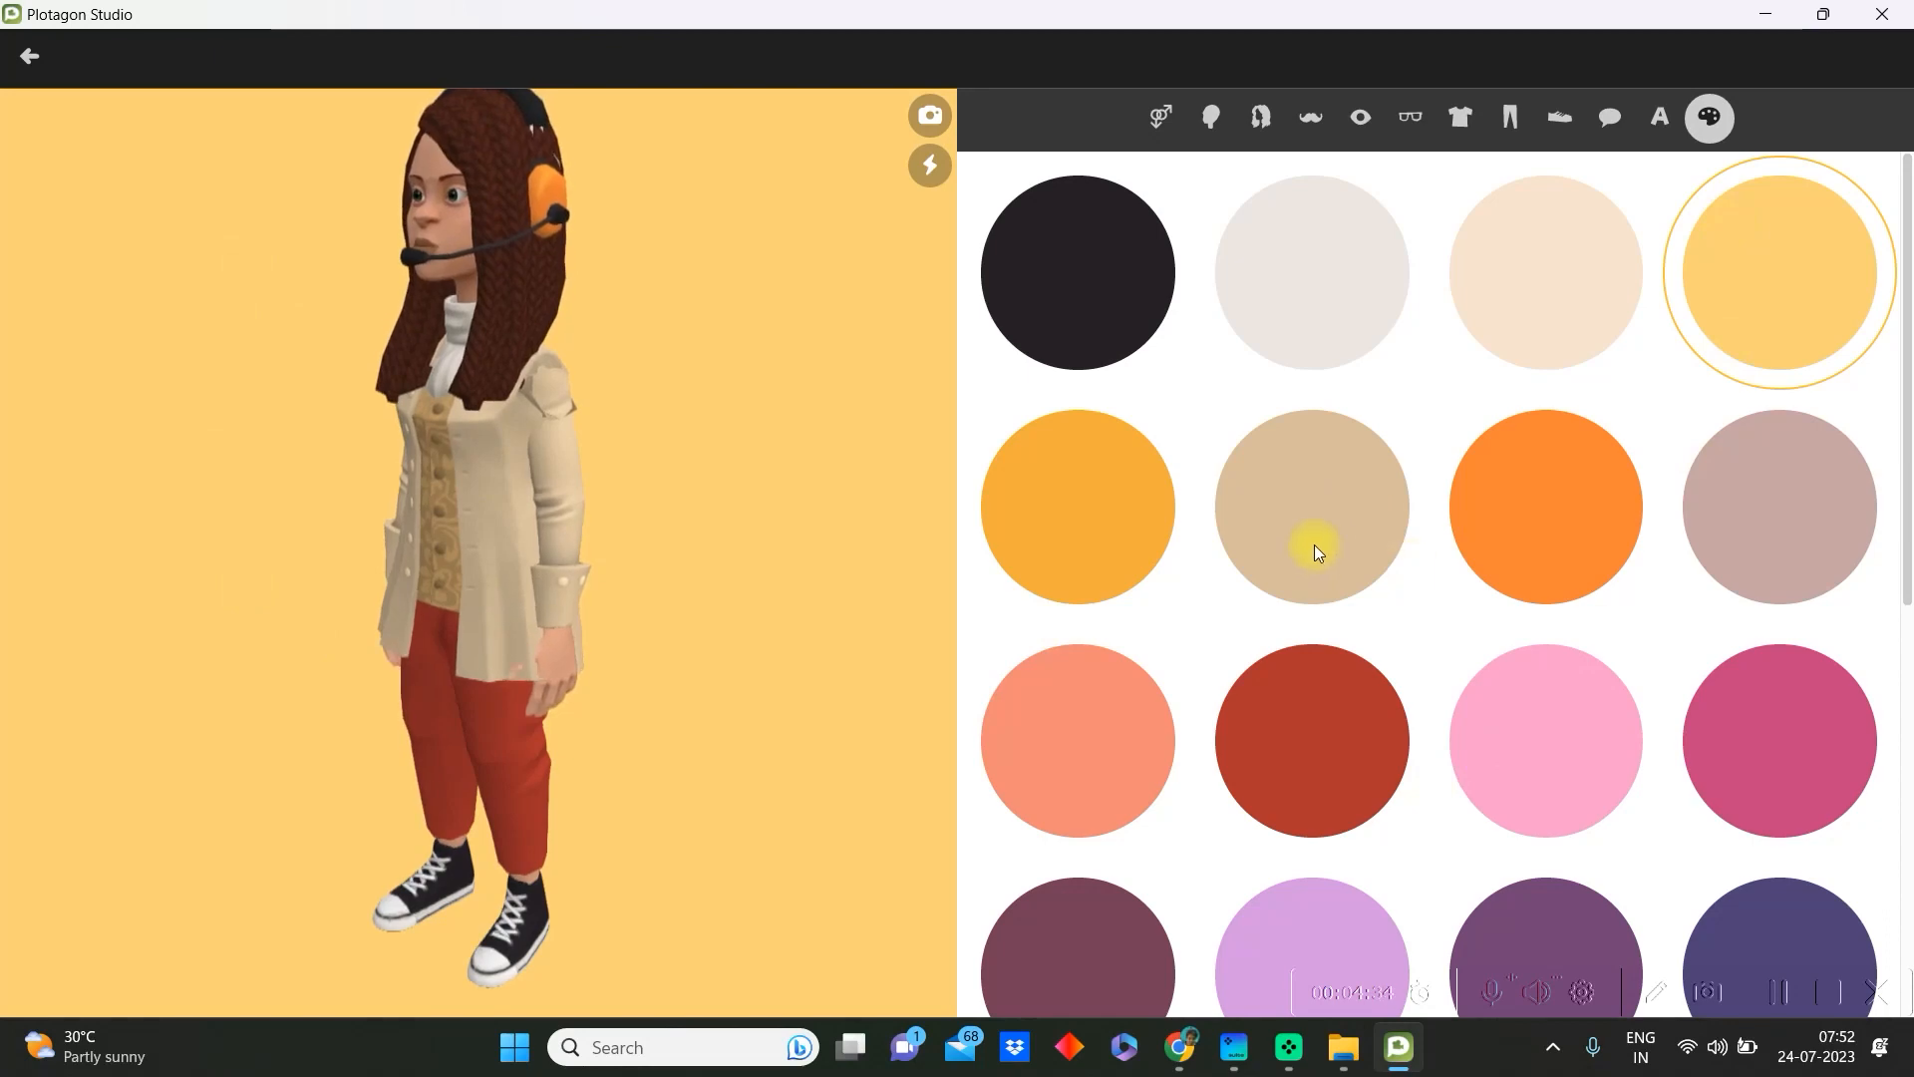
pyautogui.click(1310, 504)
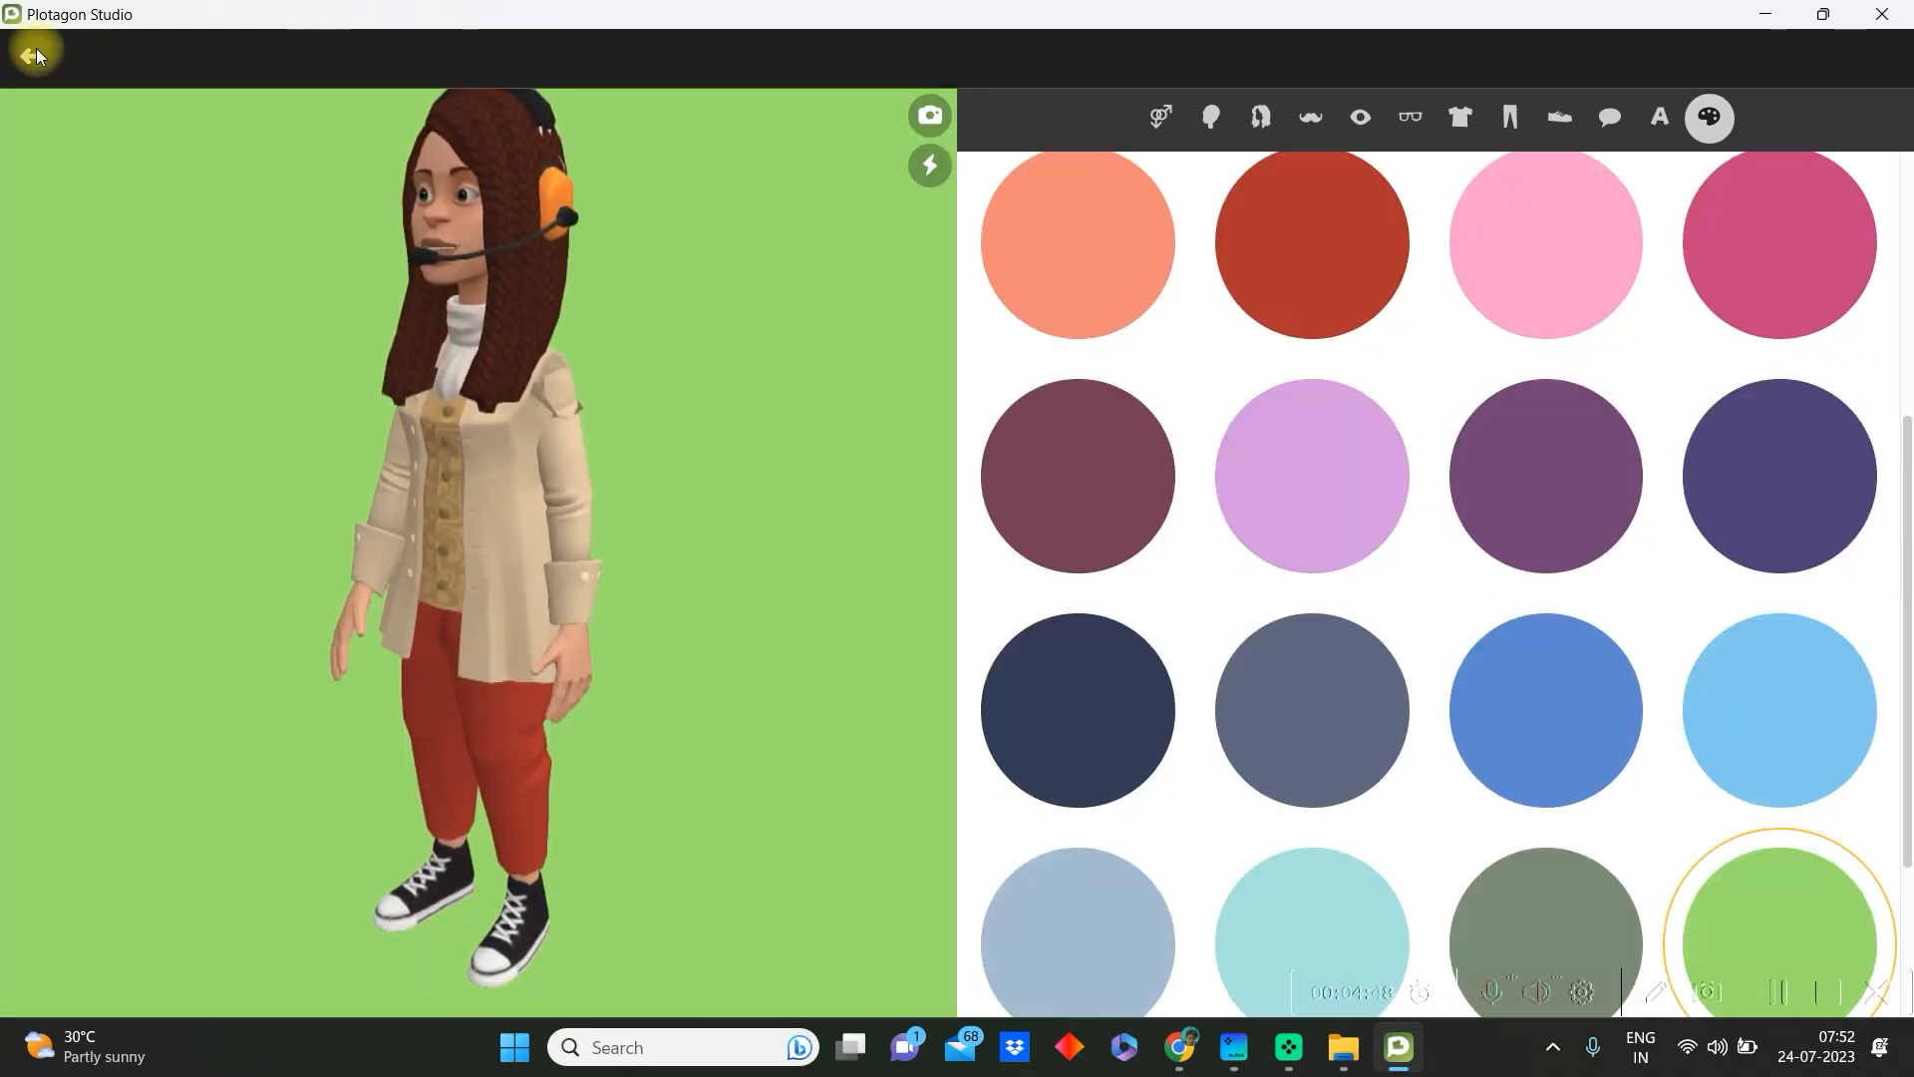
pyautogui.click(1312, 241)
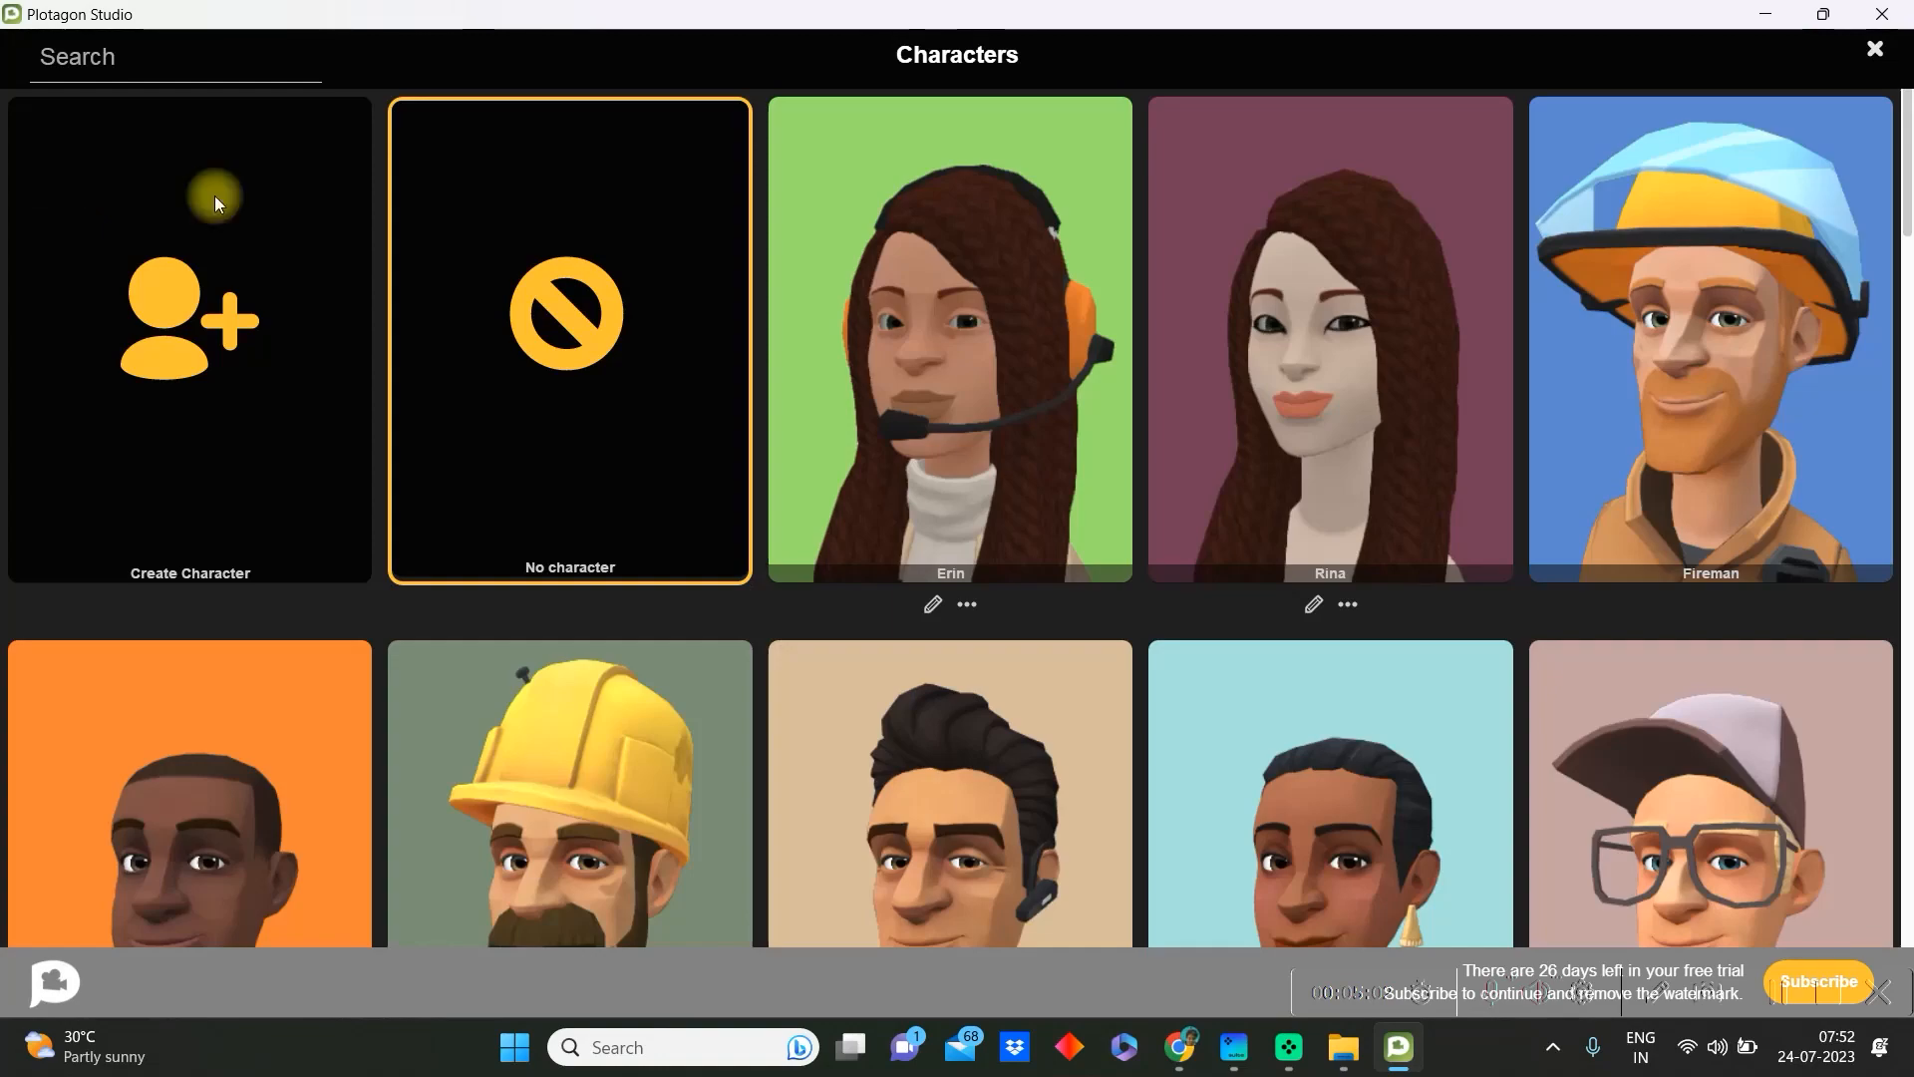
# Scroll through the Characters picker before returning to the story editor
pyautogui.scroll(-3)
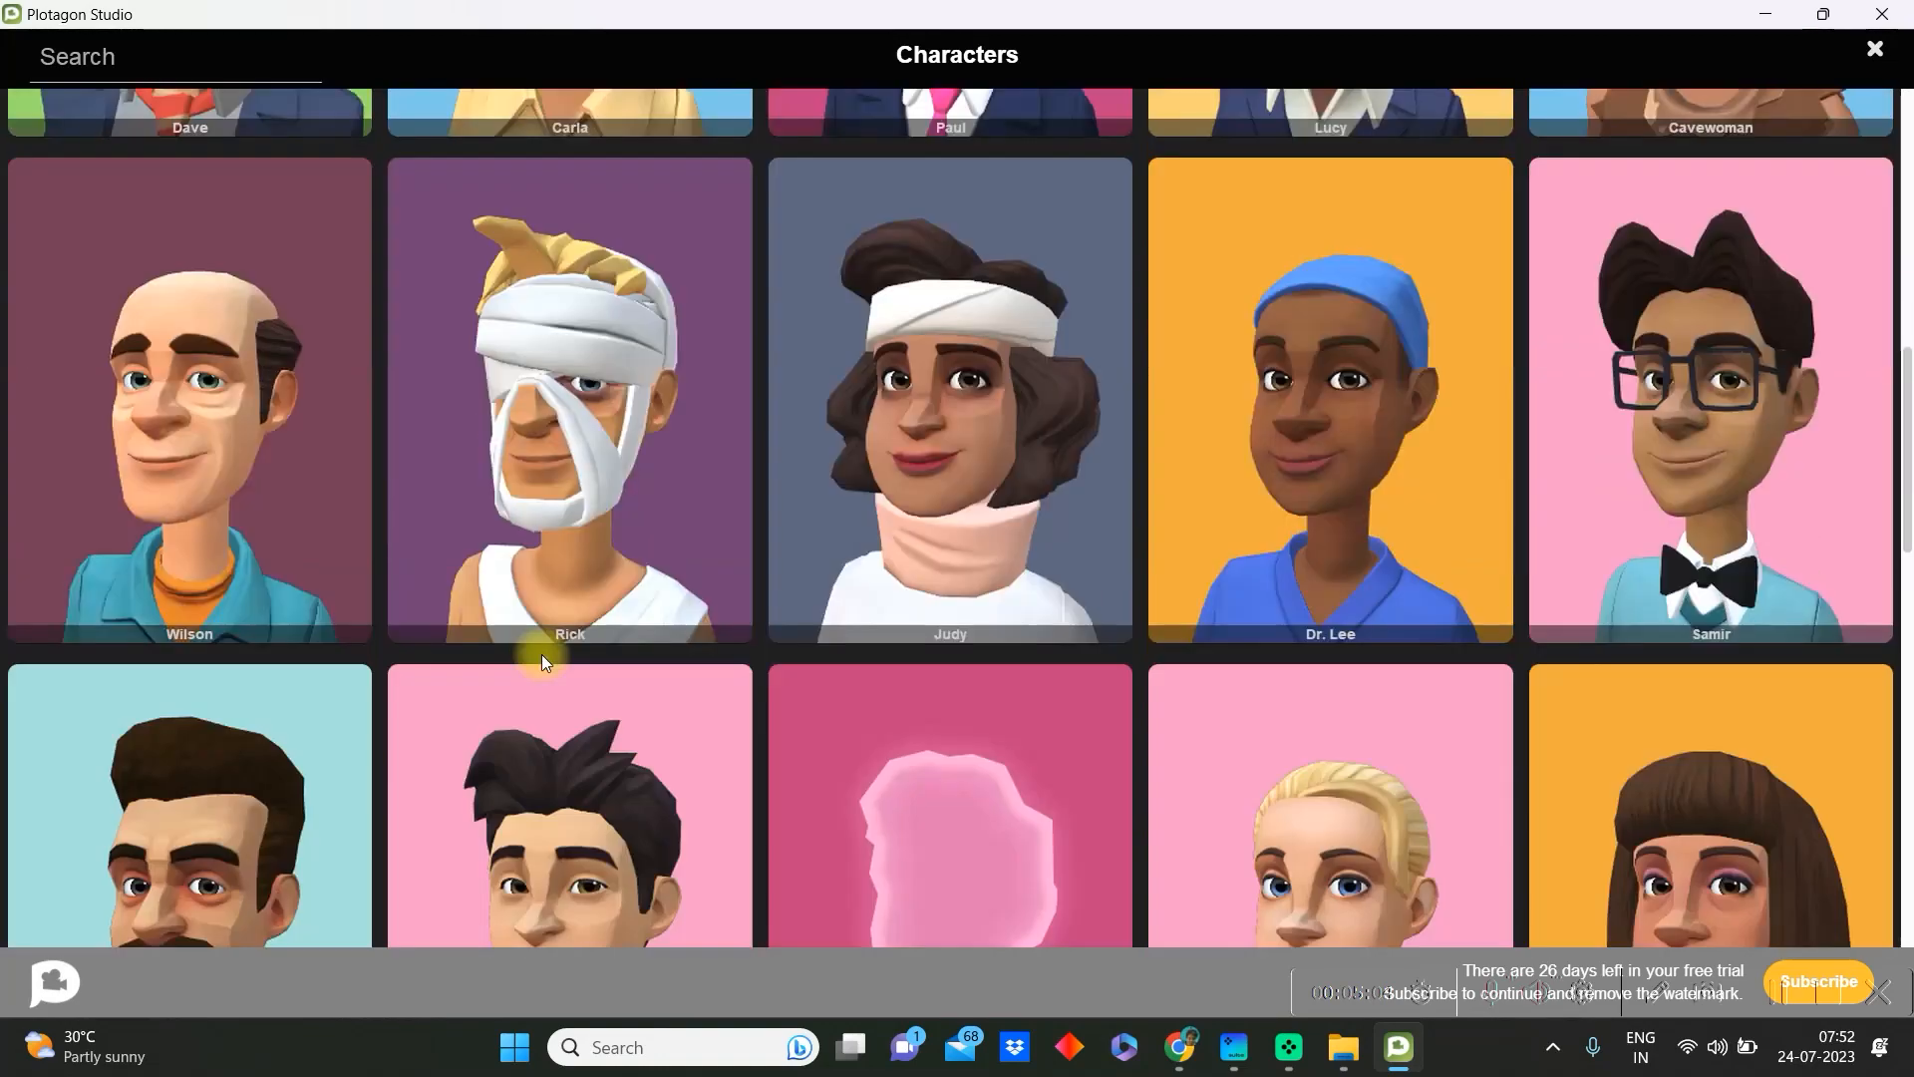
pyautogui.scroll(-3)
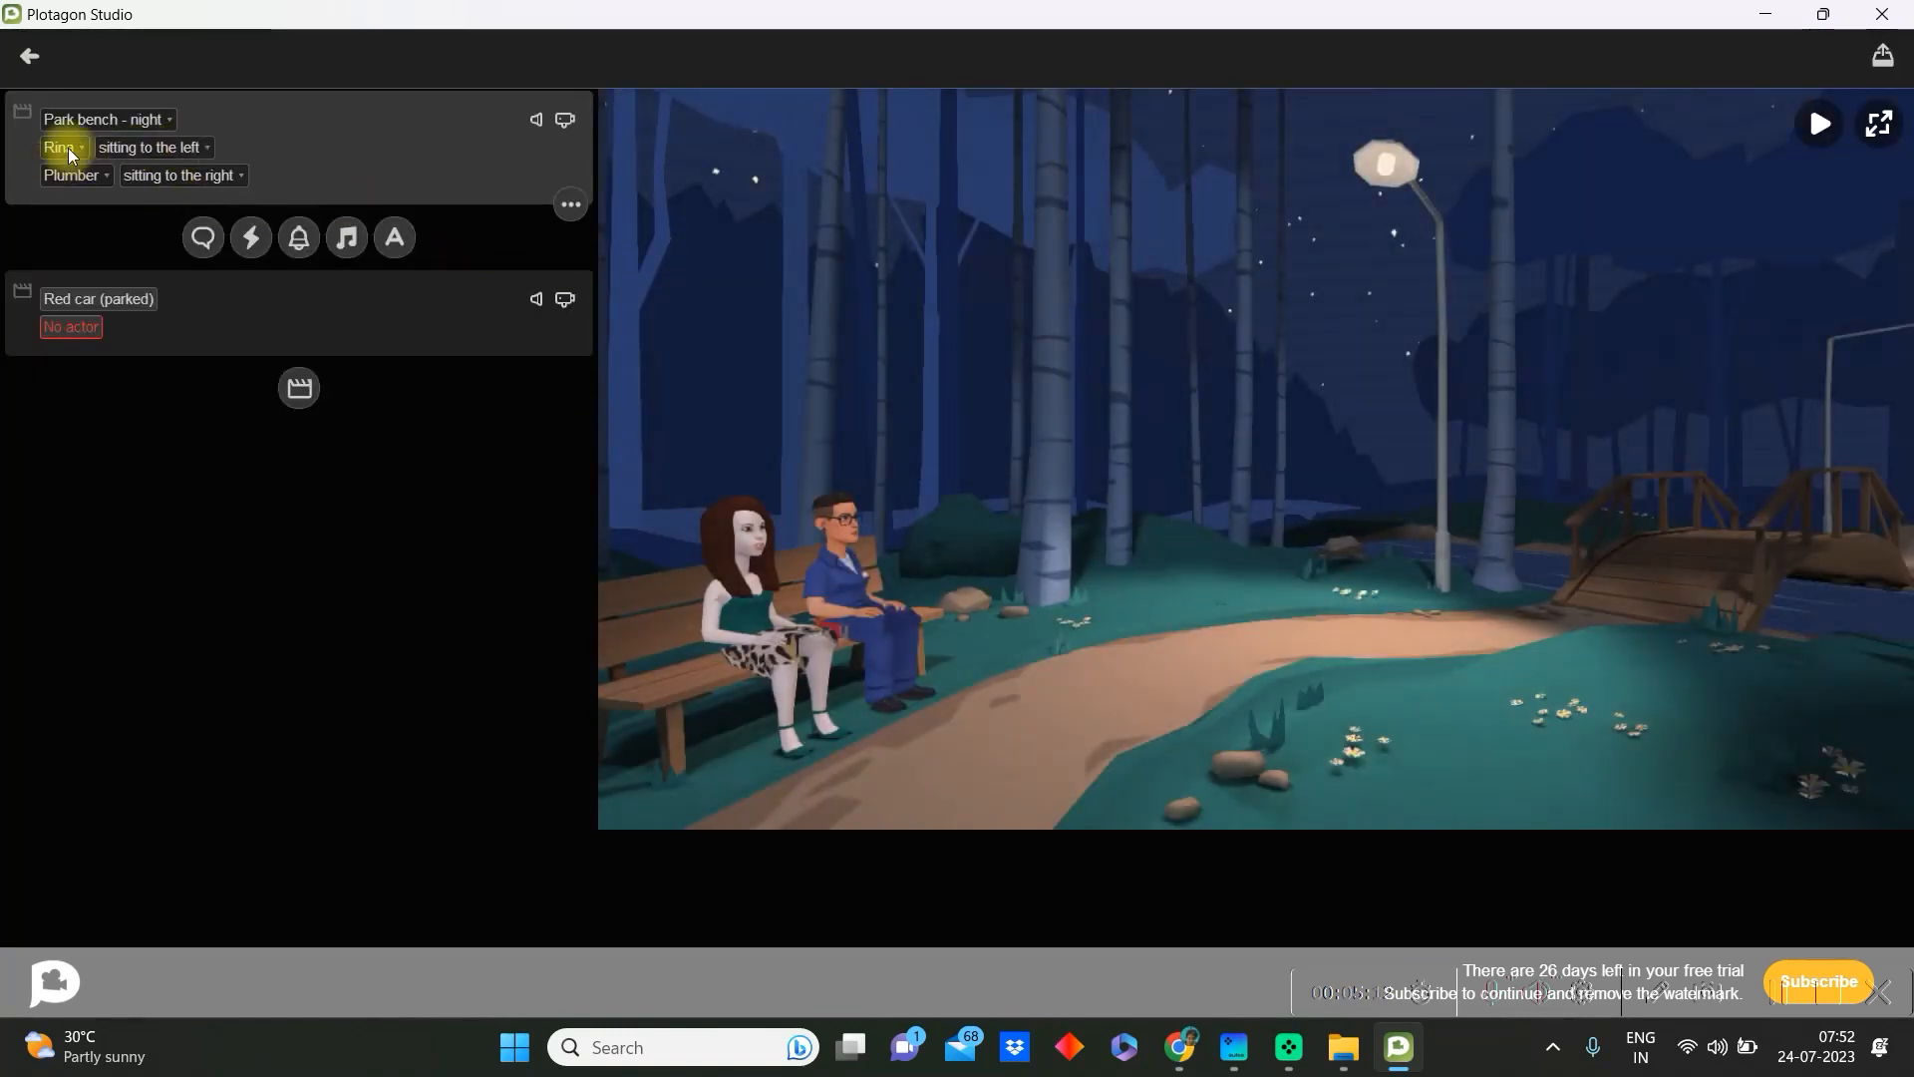
# Move the Plumber to Path (left) so Rina sits alone on the park bench
pyautogui.click(151, 148)
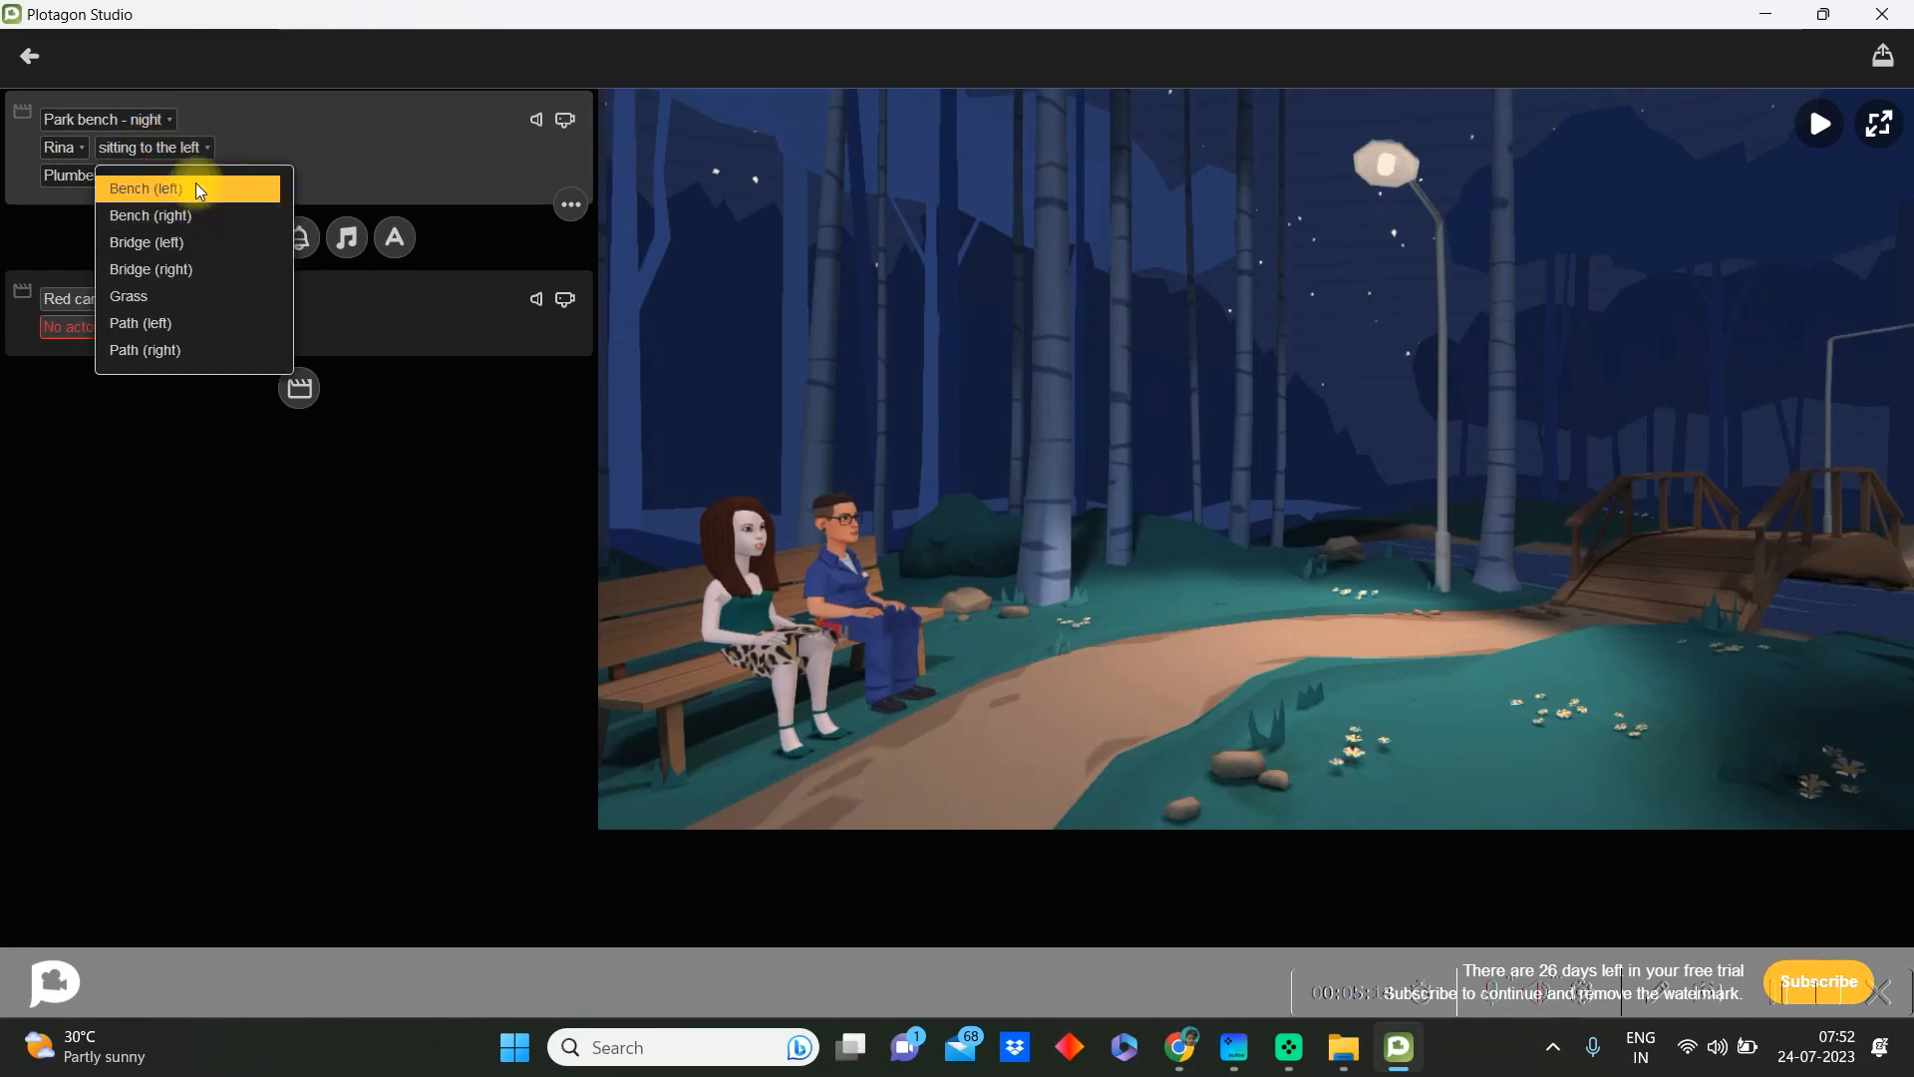
pyautogui.moveTo(52, 183)
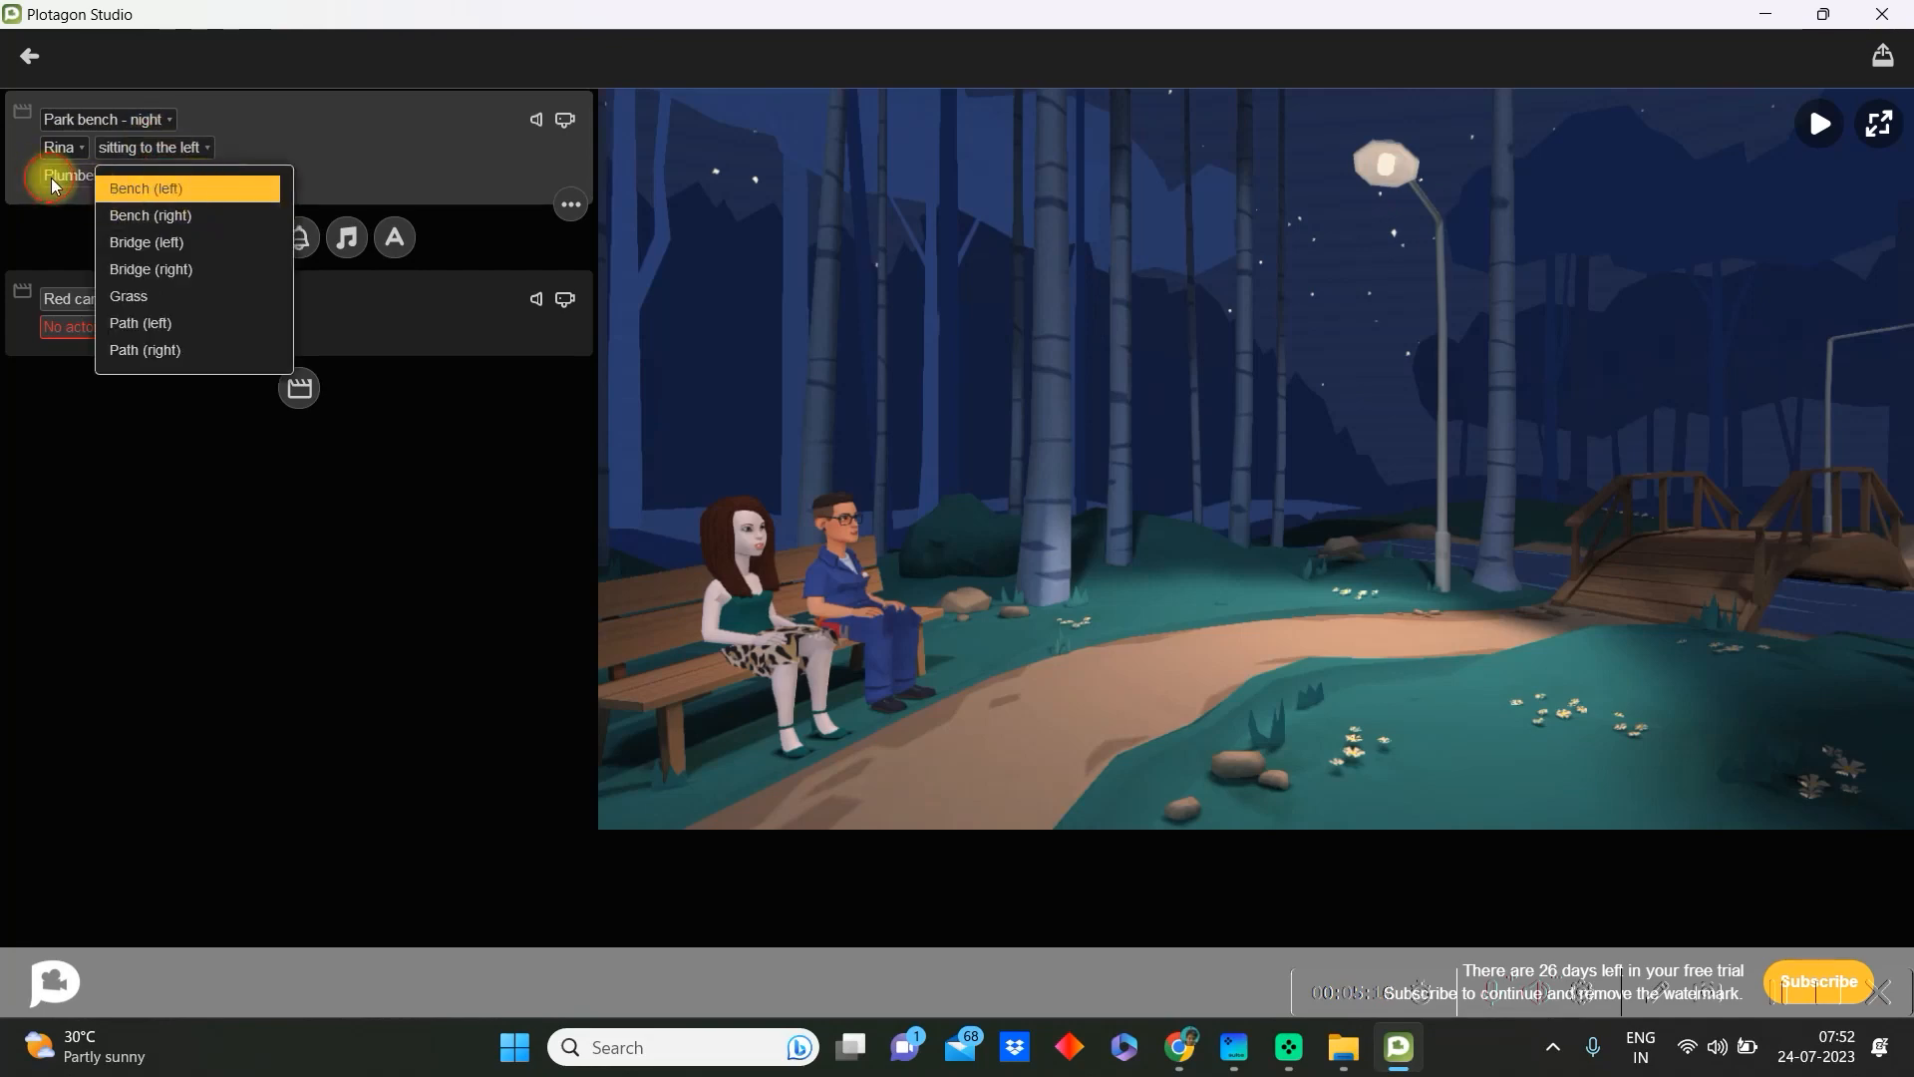
pyautogui.click(54, 175)
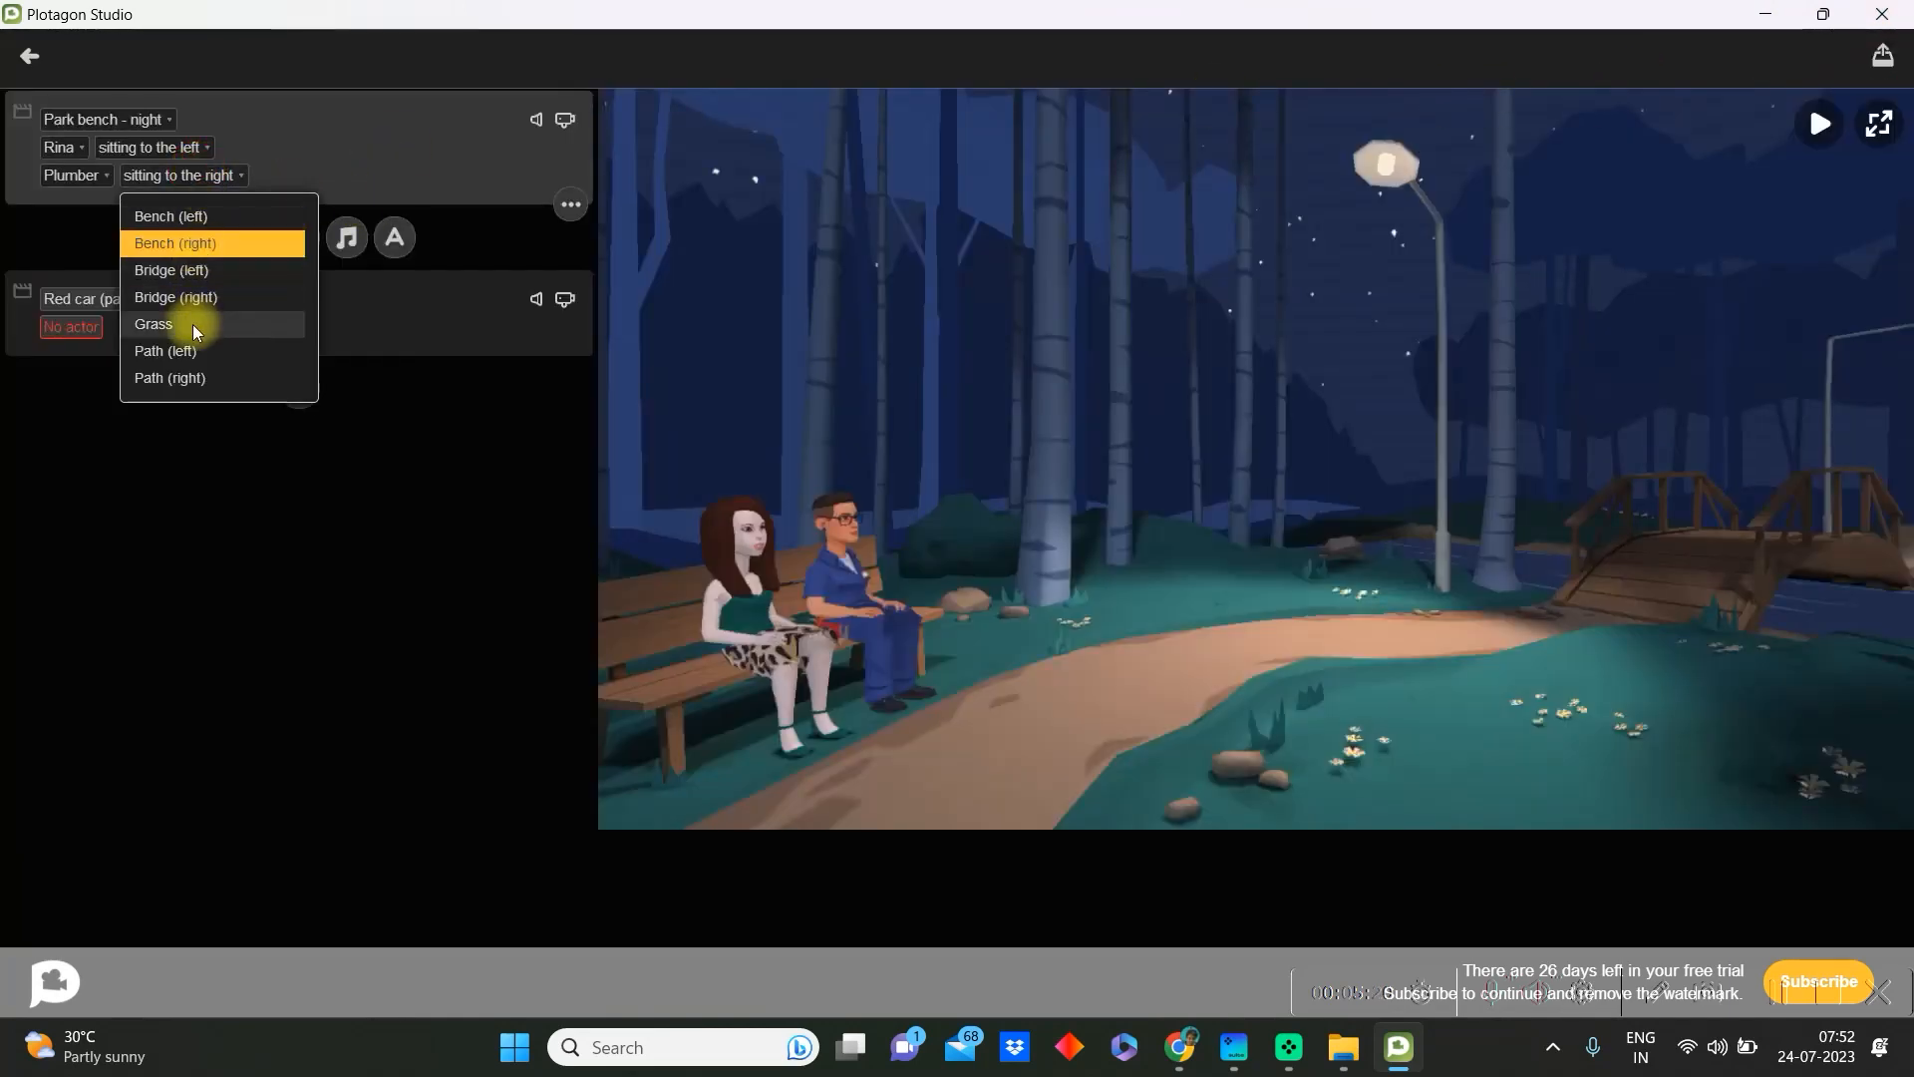
pyautogui.moveTo(176, 351)
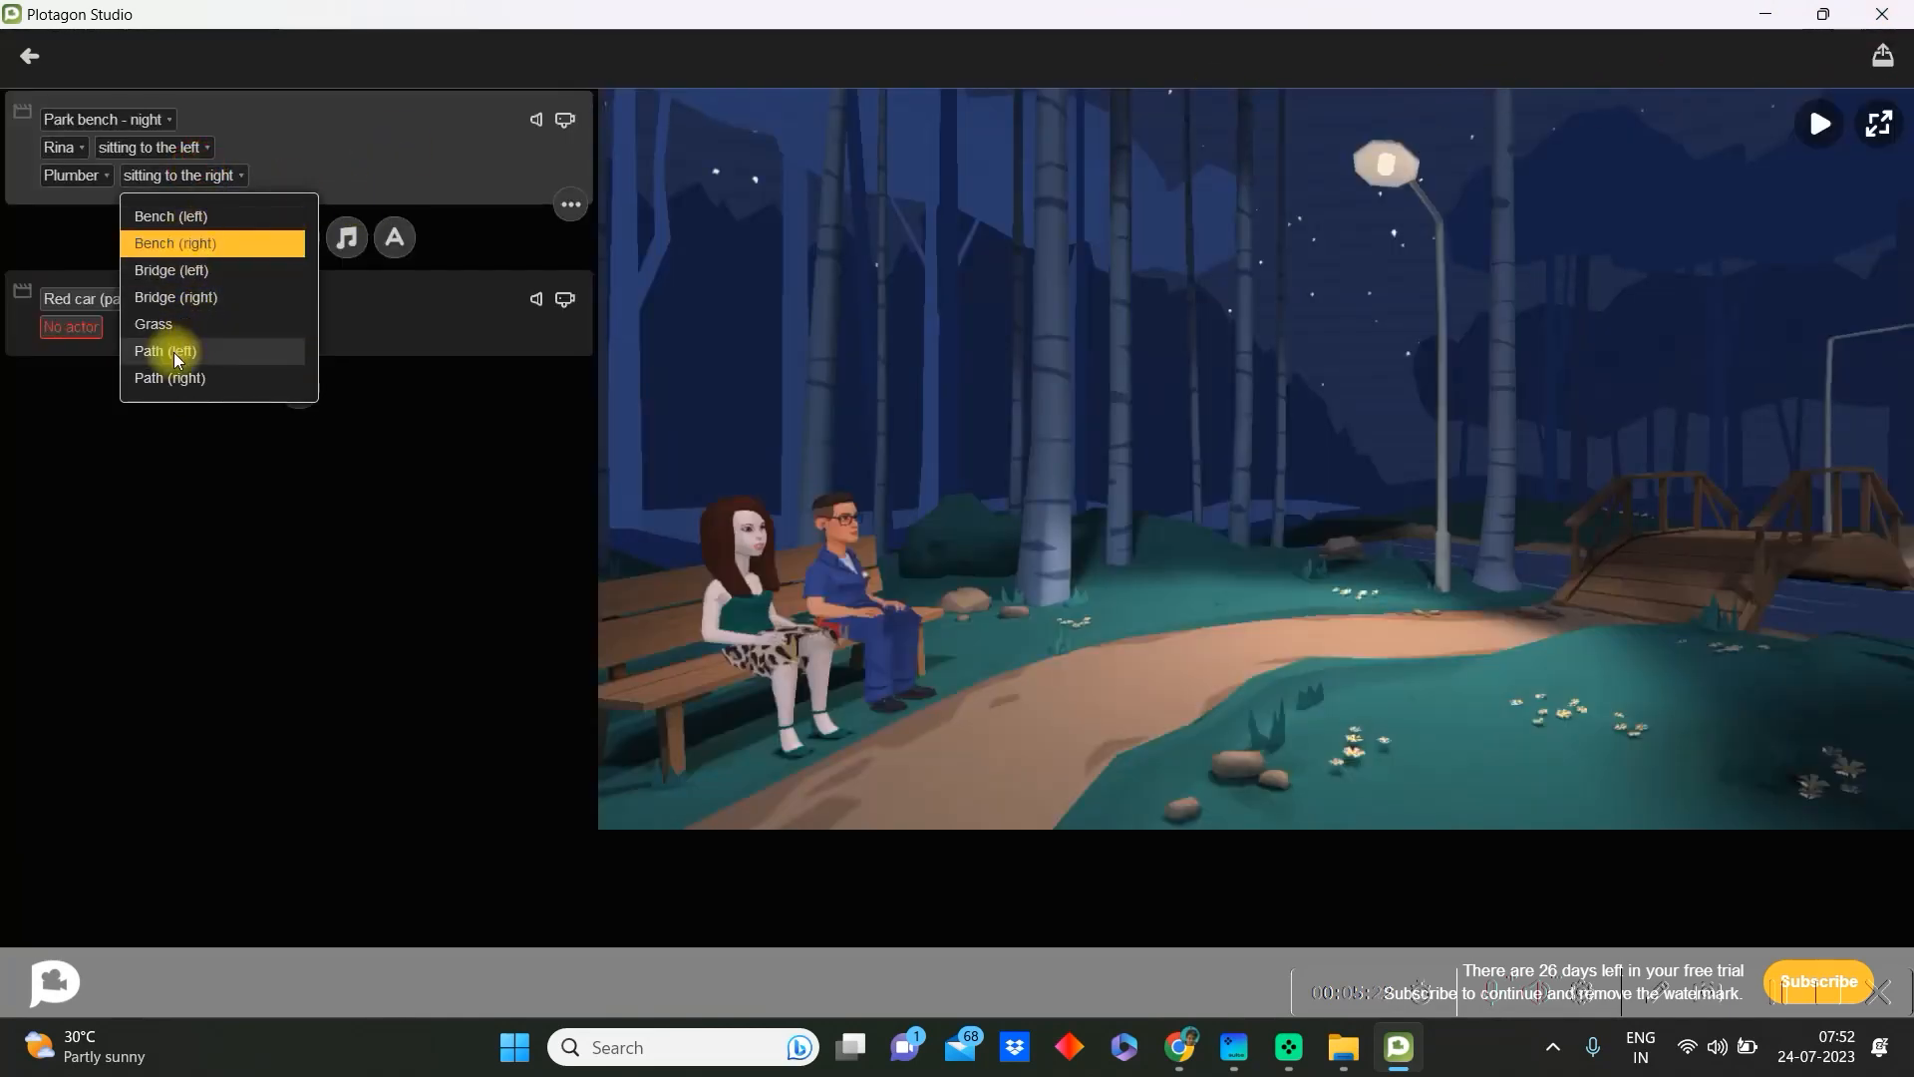
pyautogui.click(164, 351)
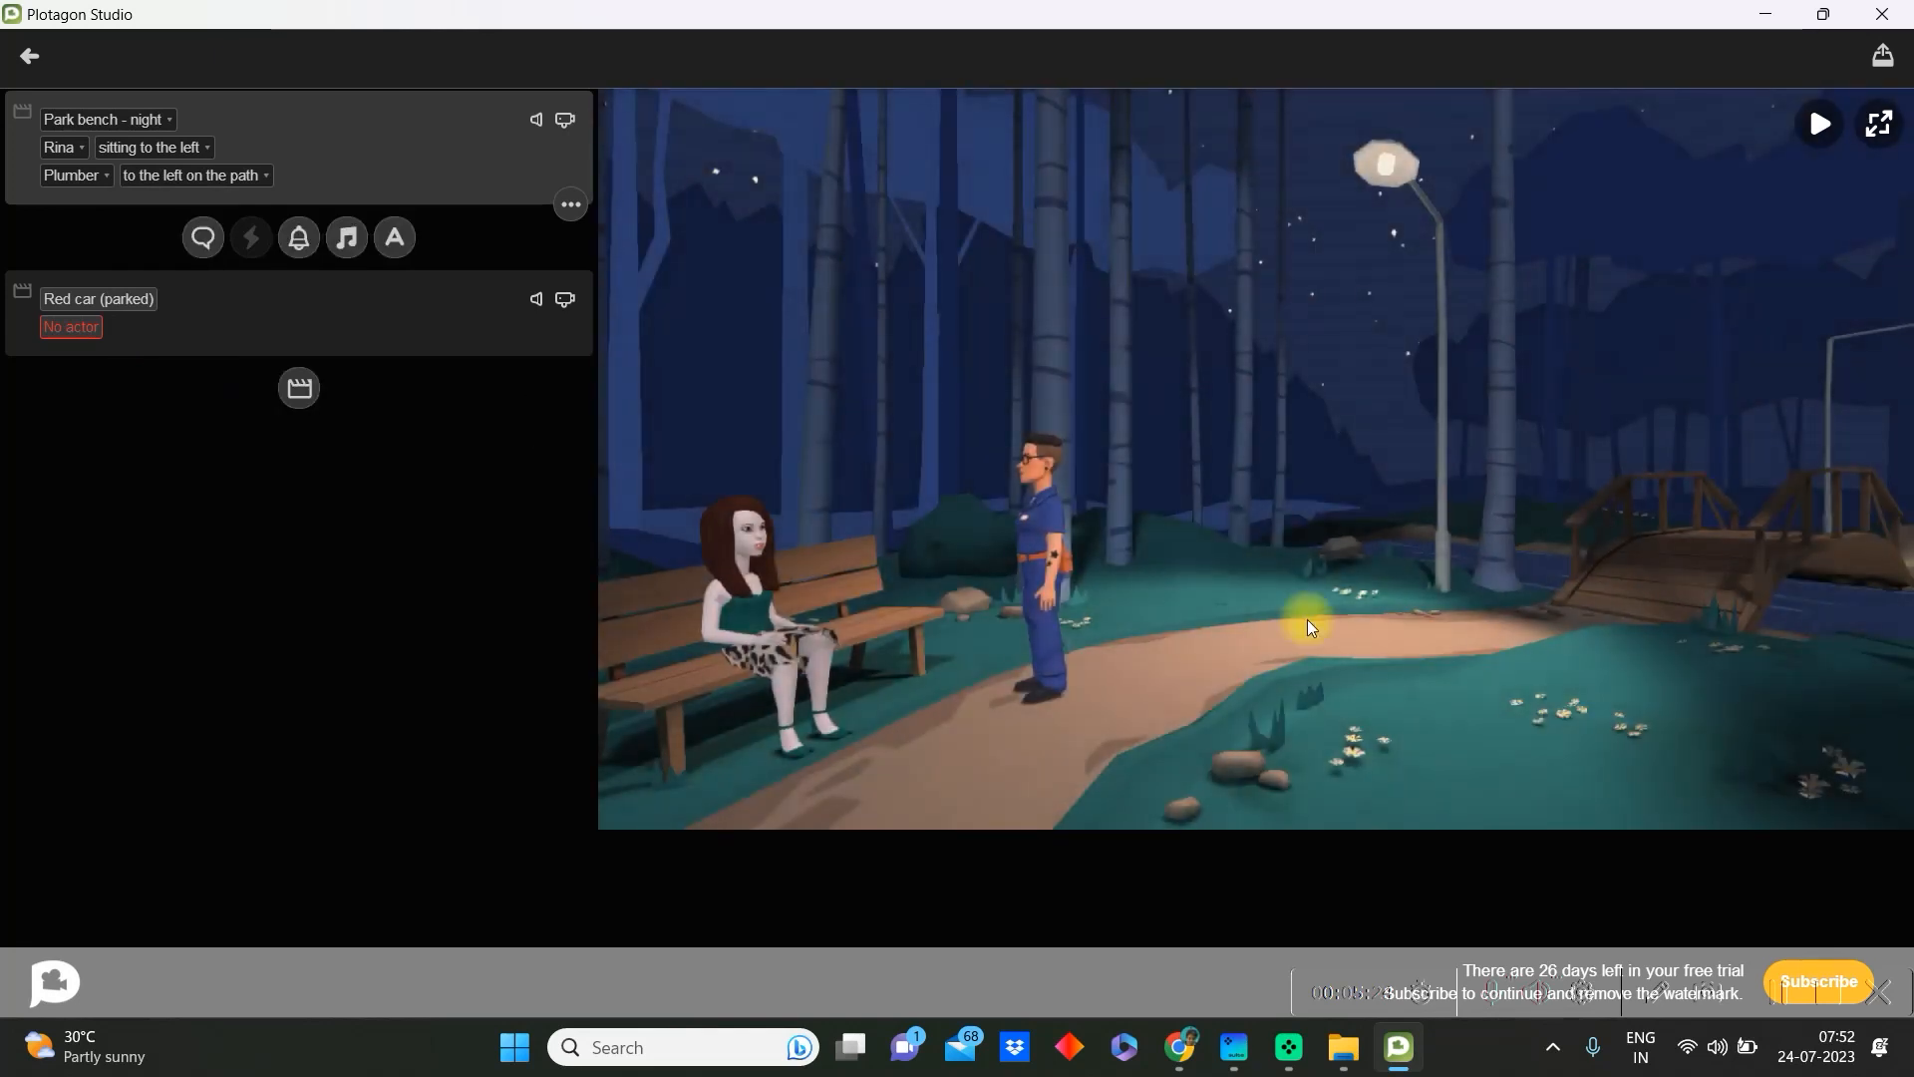
pyautogui.moveTo(1013, 547)
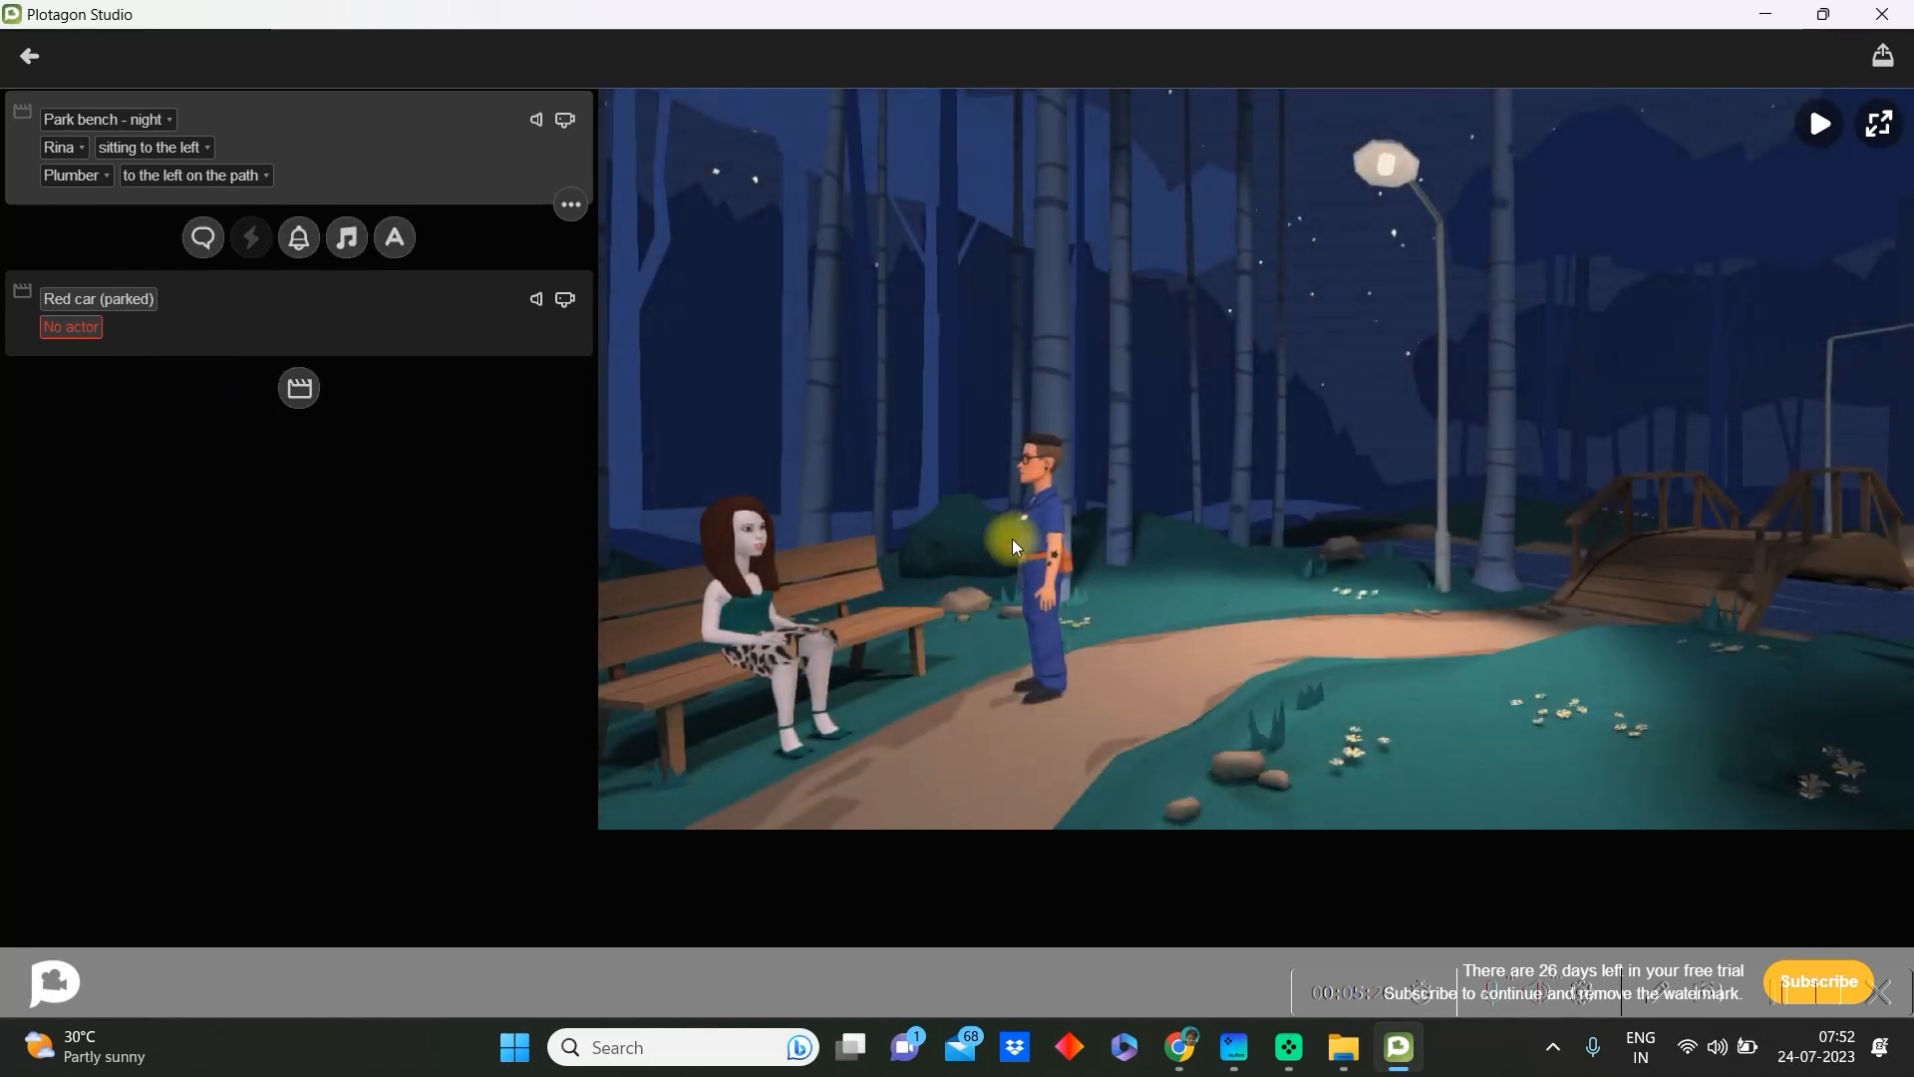
pyautogui.moveTo(744, 480)
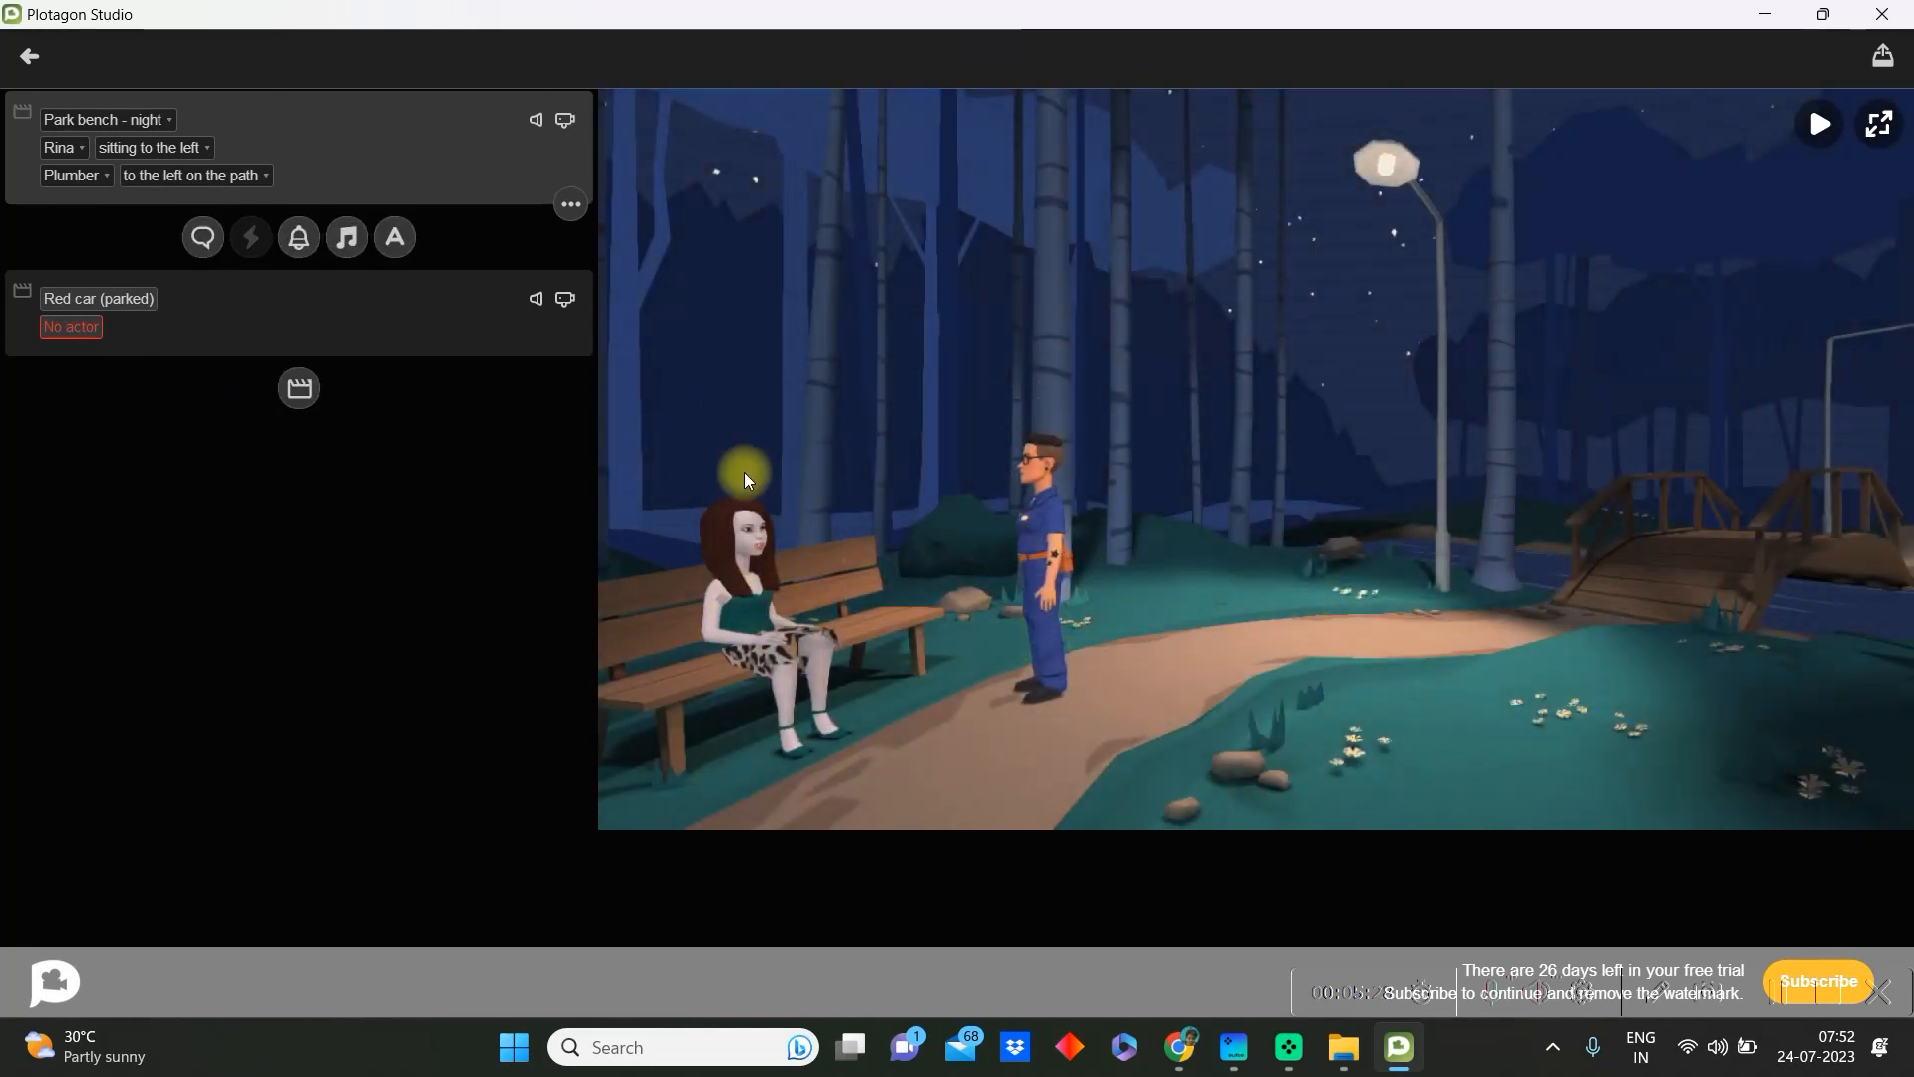
pyautogui.moveTo(453, 345)
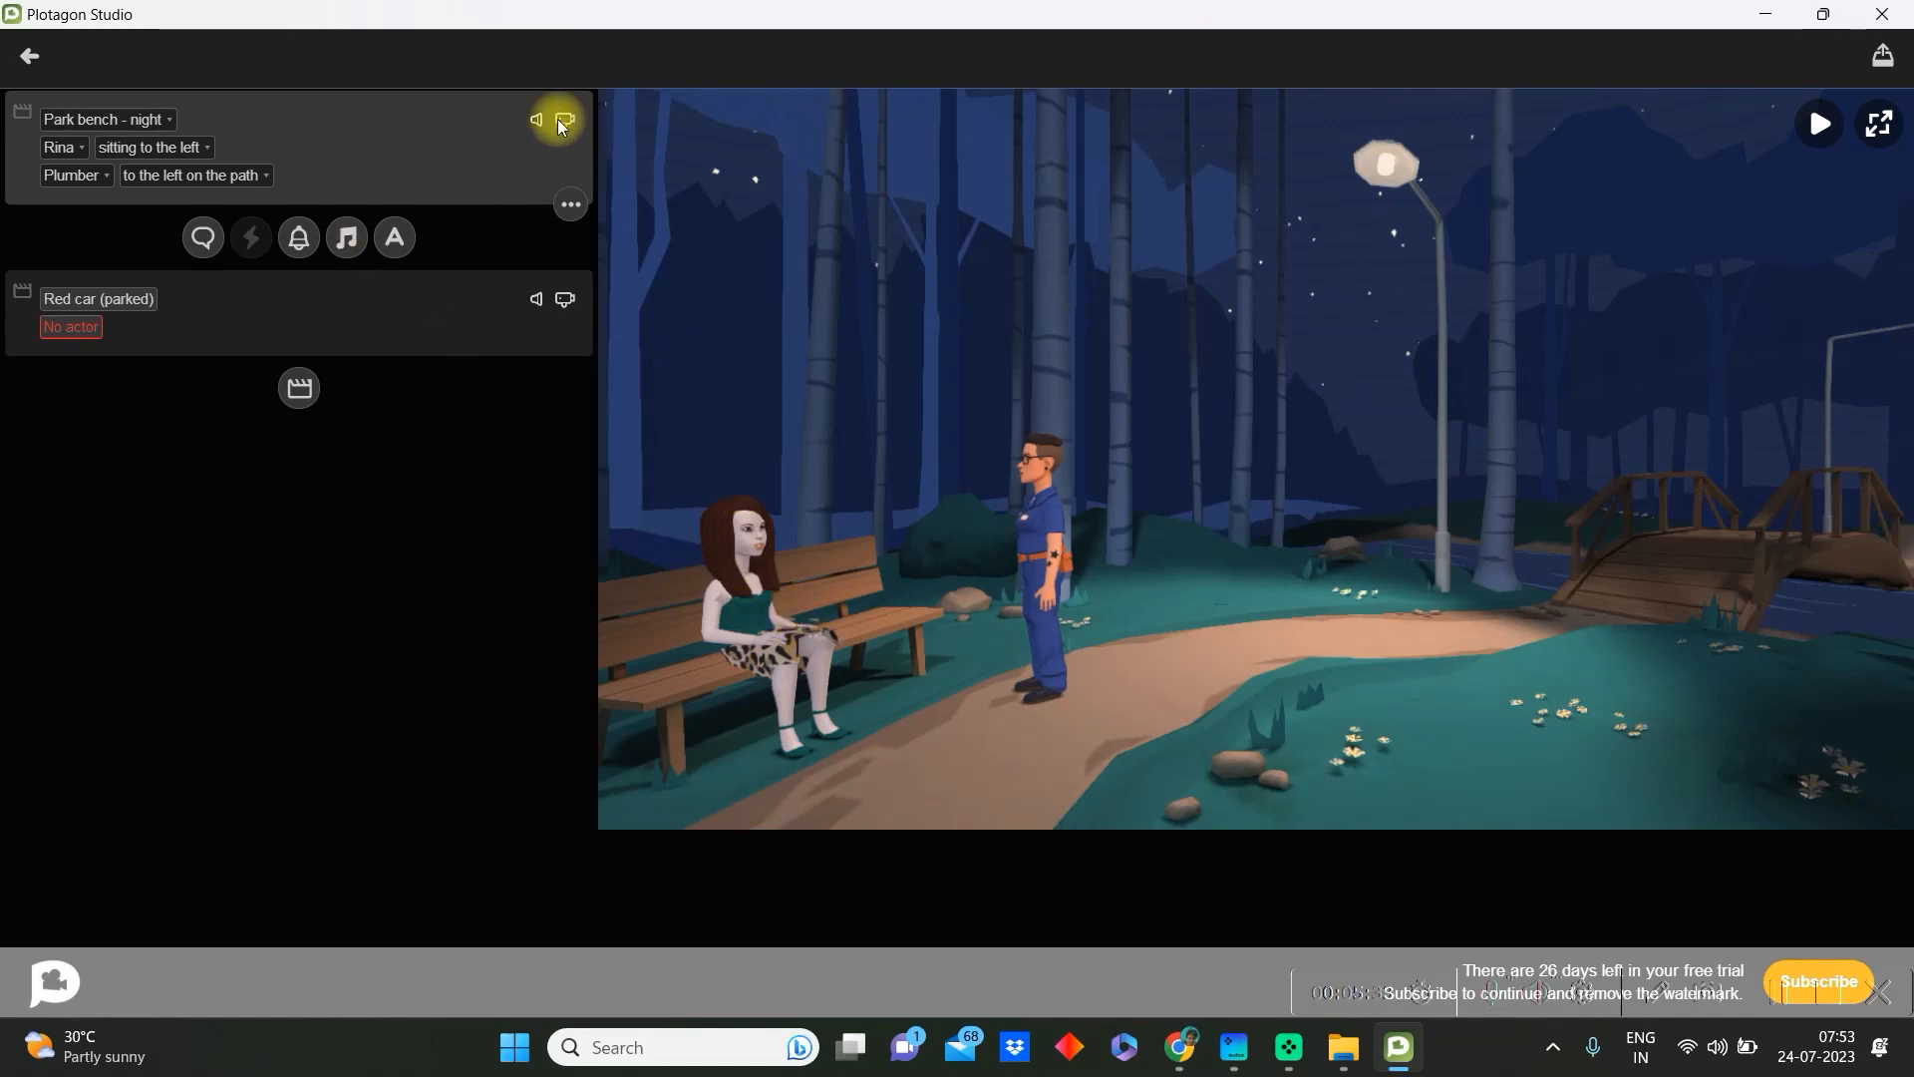
# Add a still camera shot from the establishing spot, looking at Path (left)
pyautogui.click(562, 117)
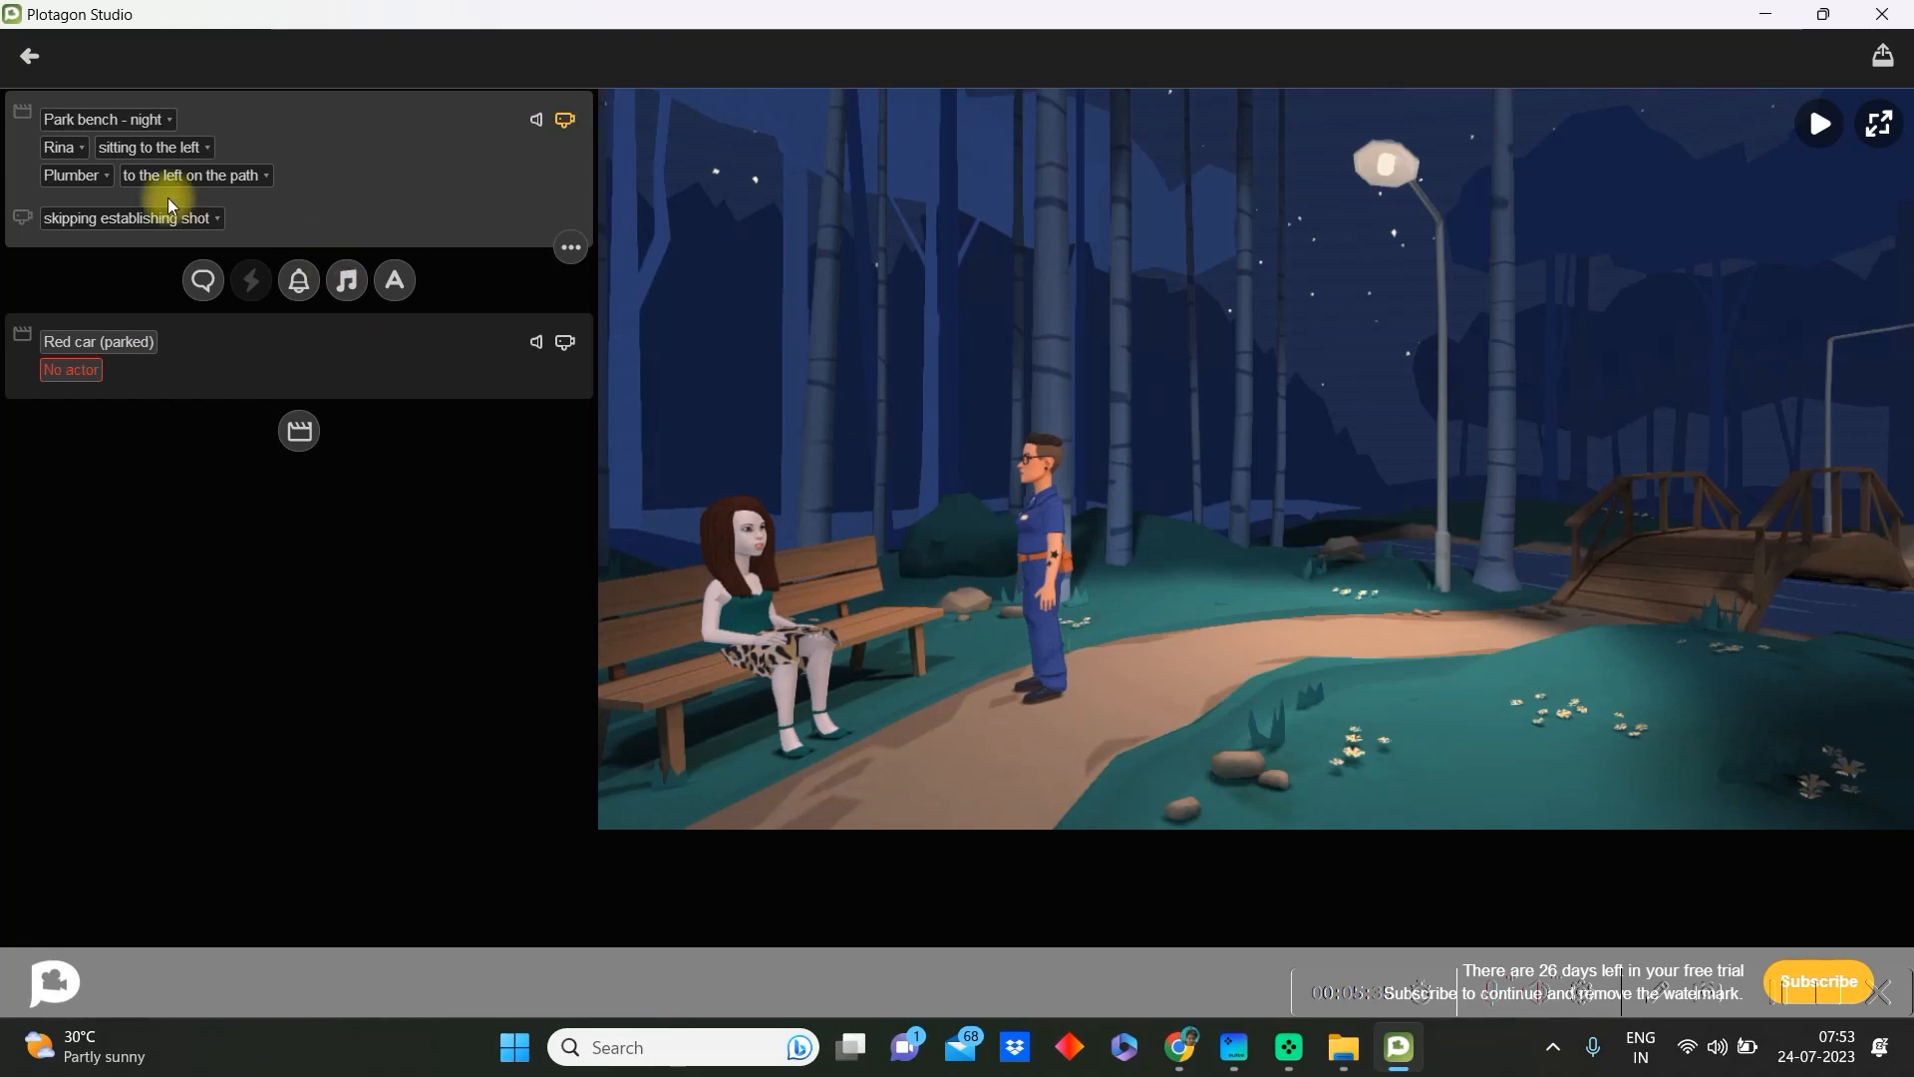
pyautogui.click(127, 217)
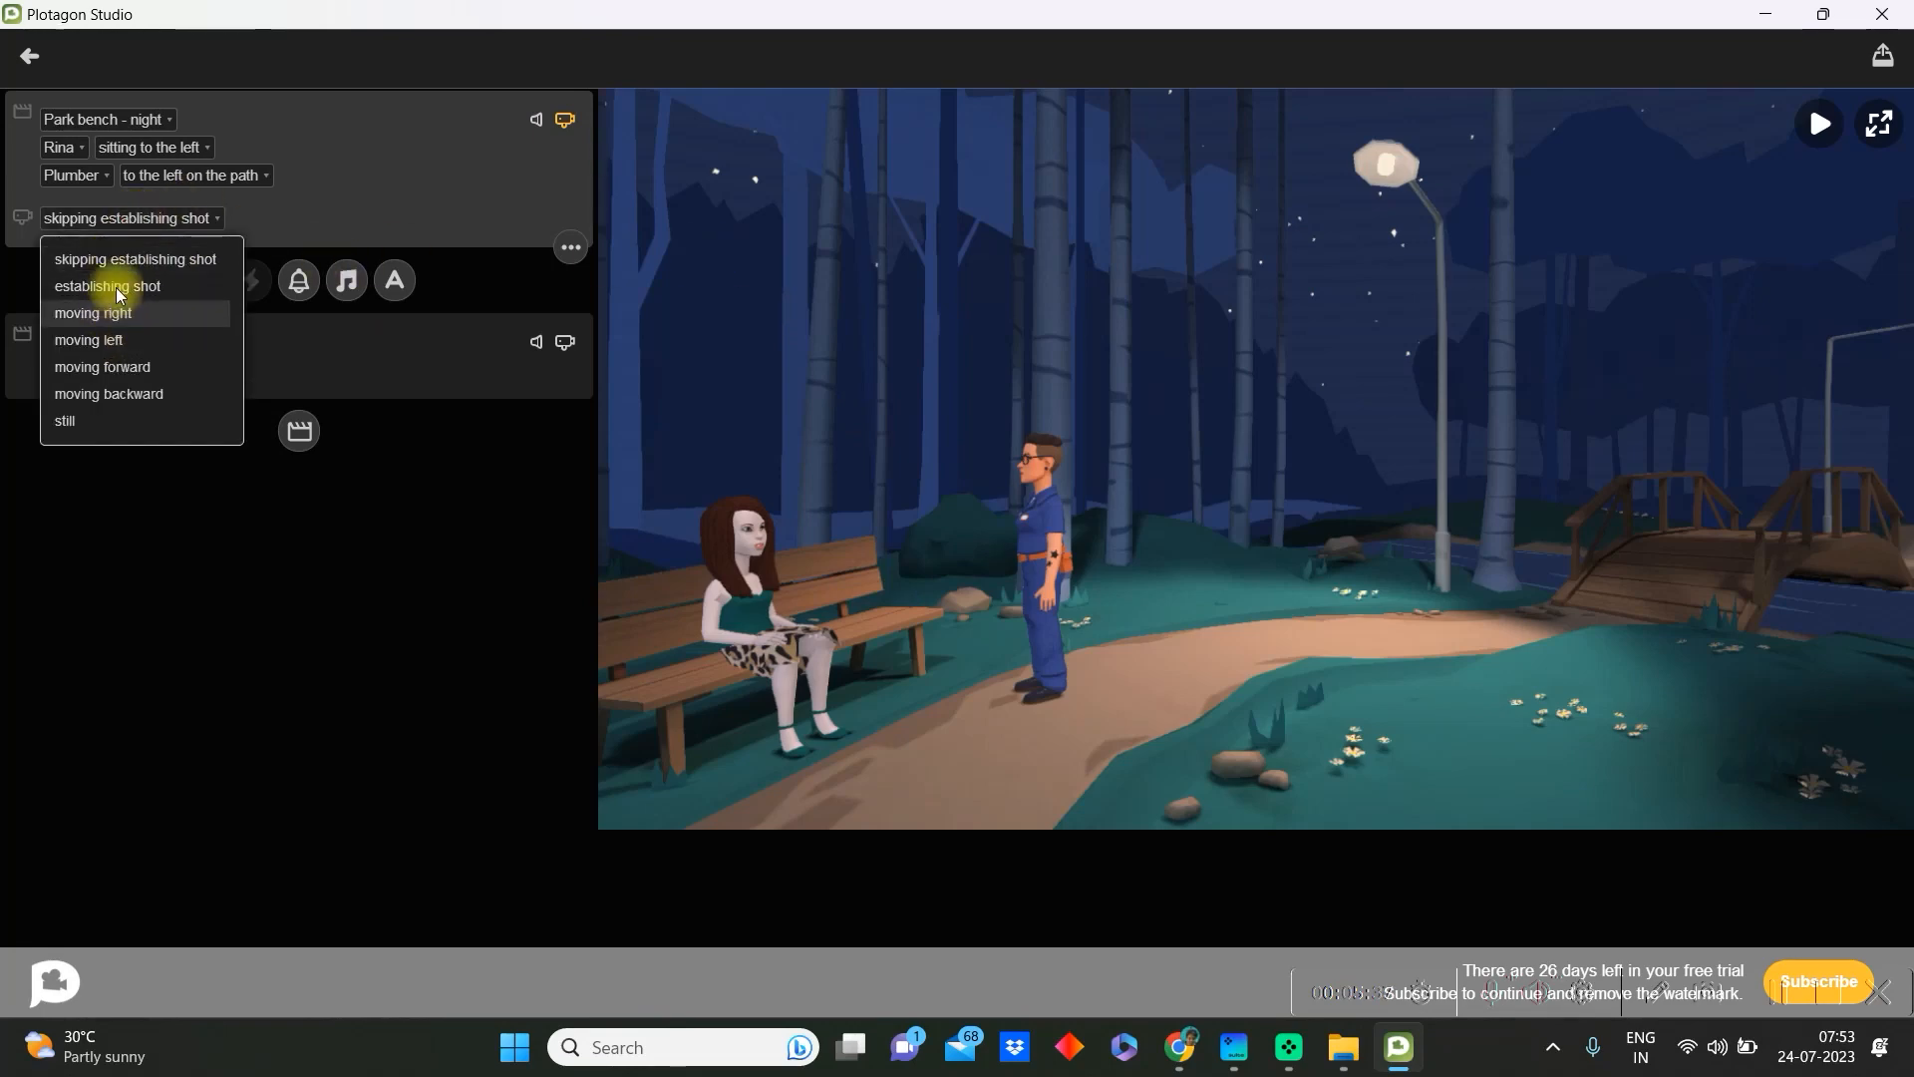
pyautogui.click(90, 313)
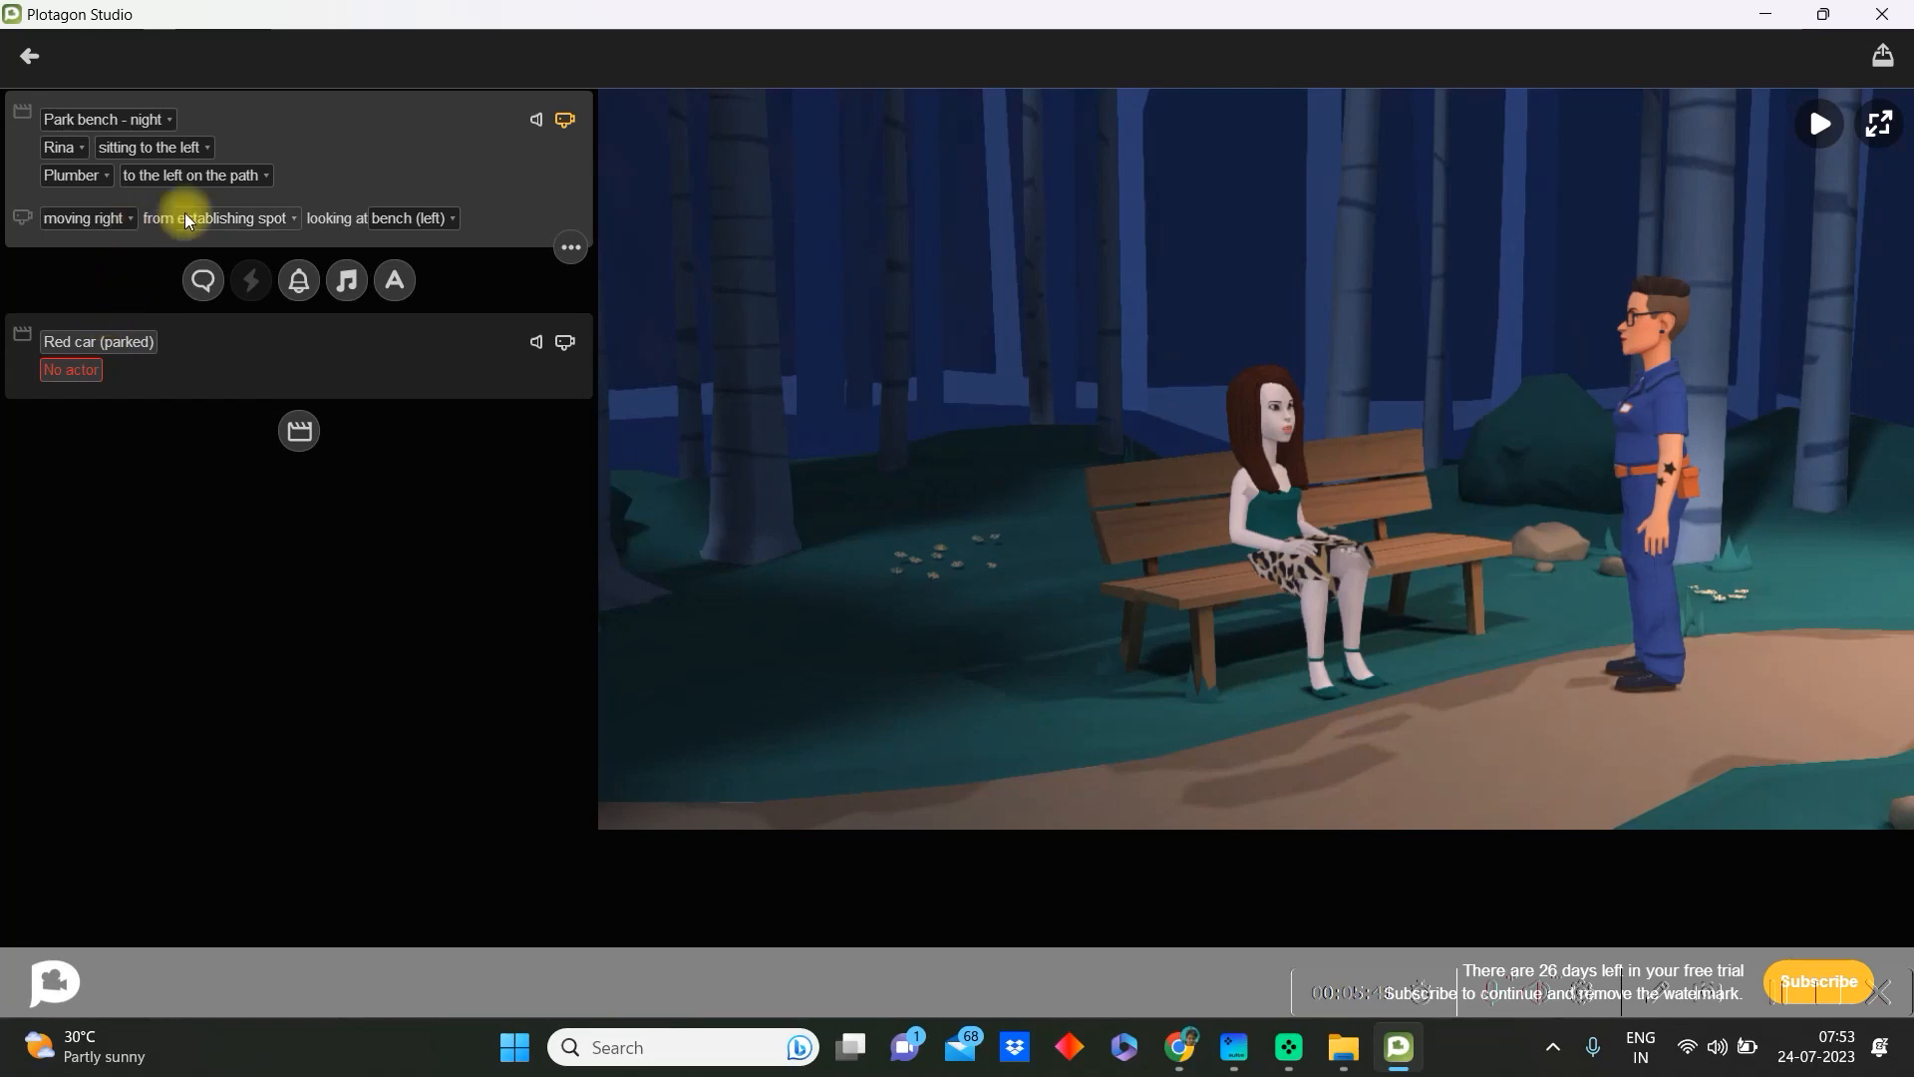
pyautogui.click(218, 218)
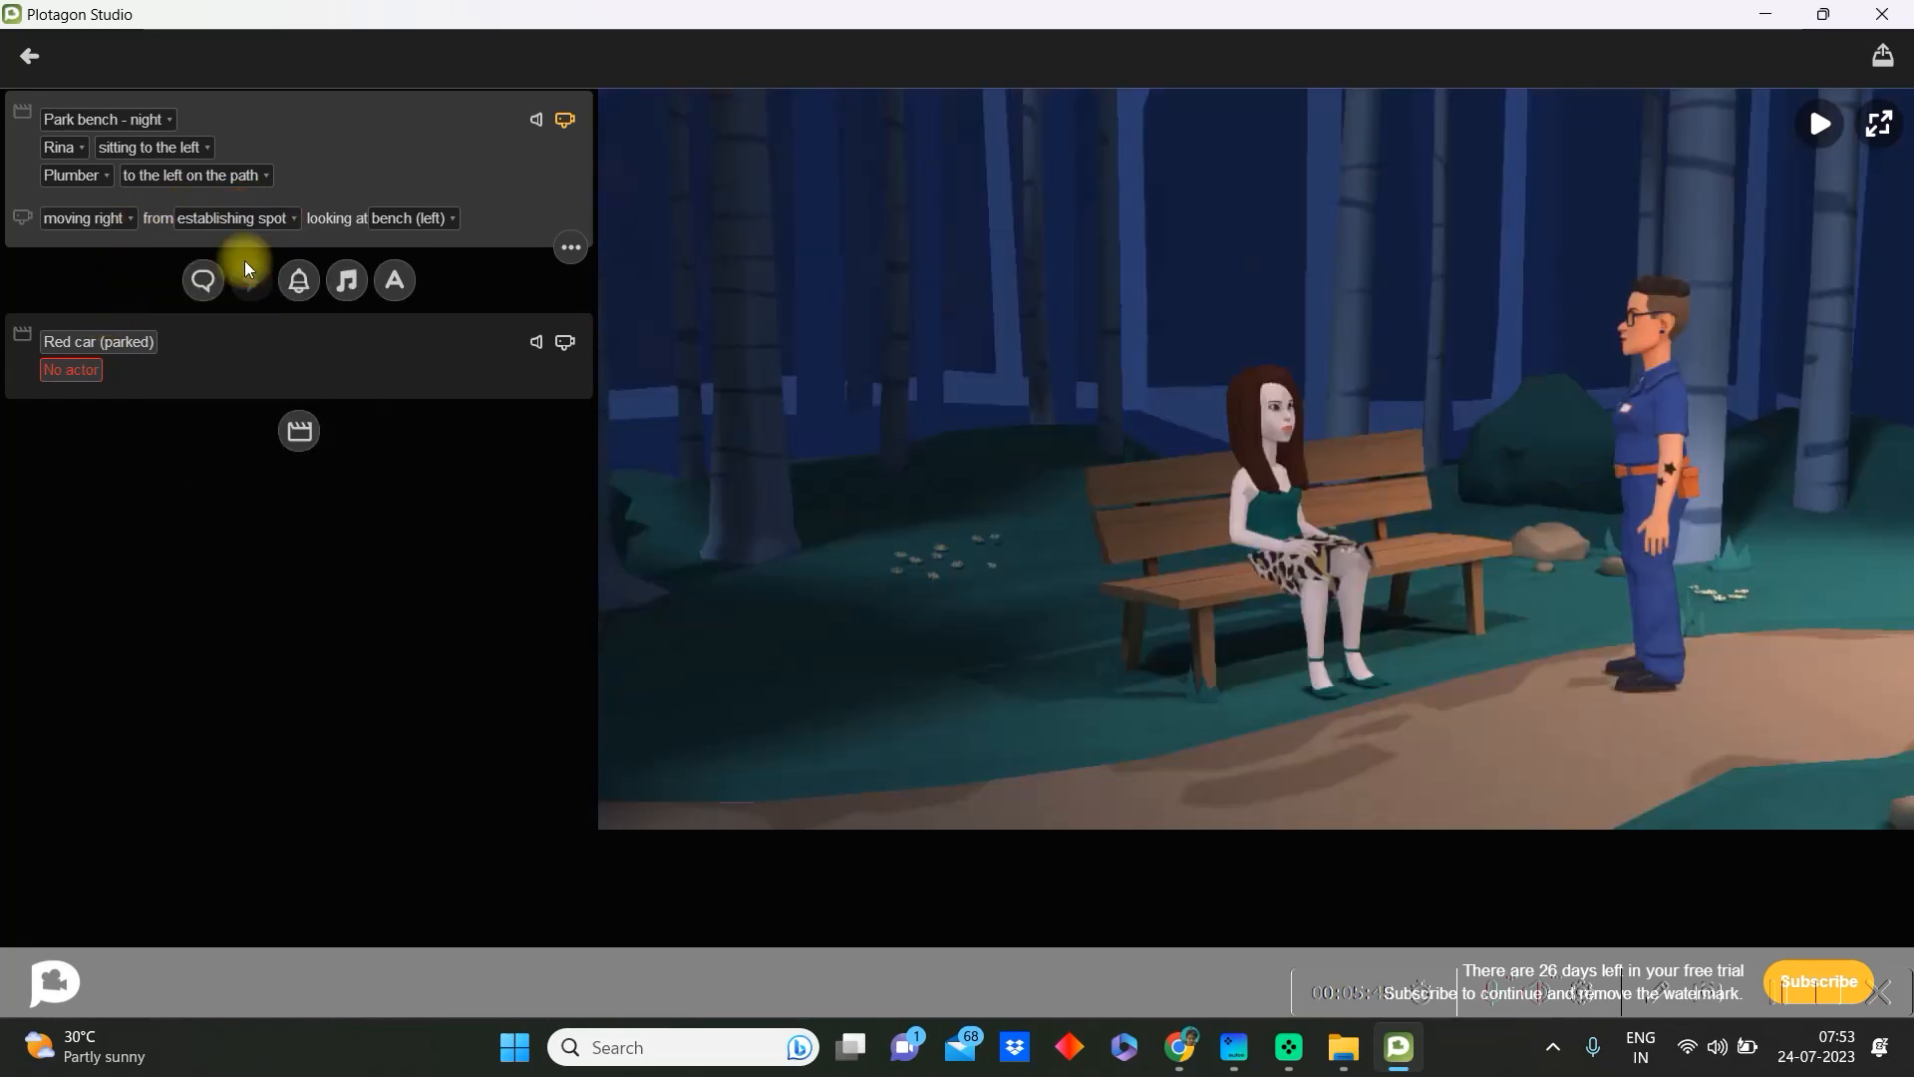
pyautogui.click(379, 217)
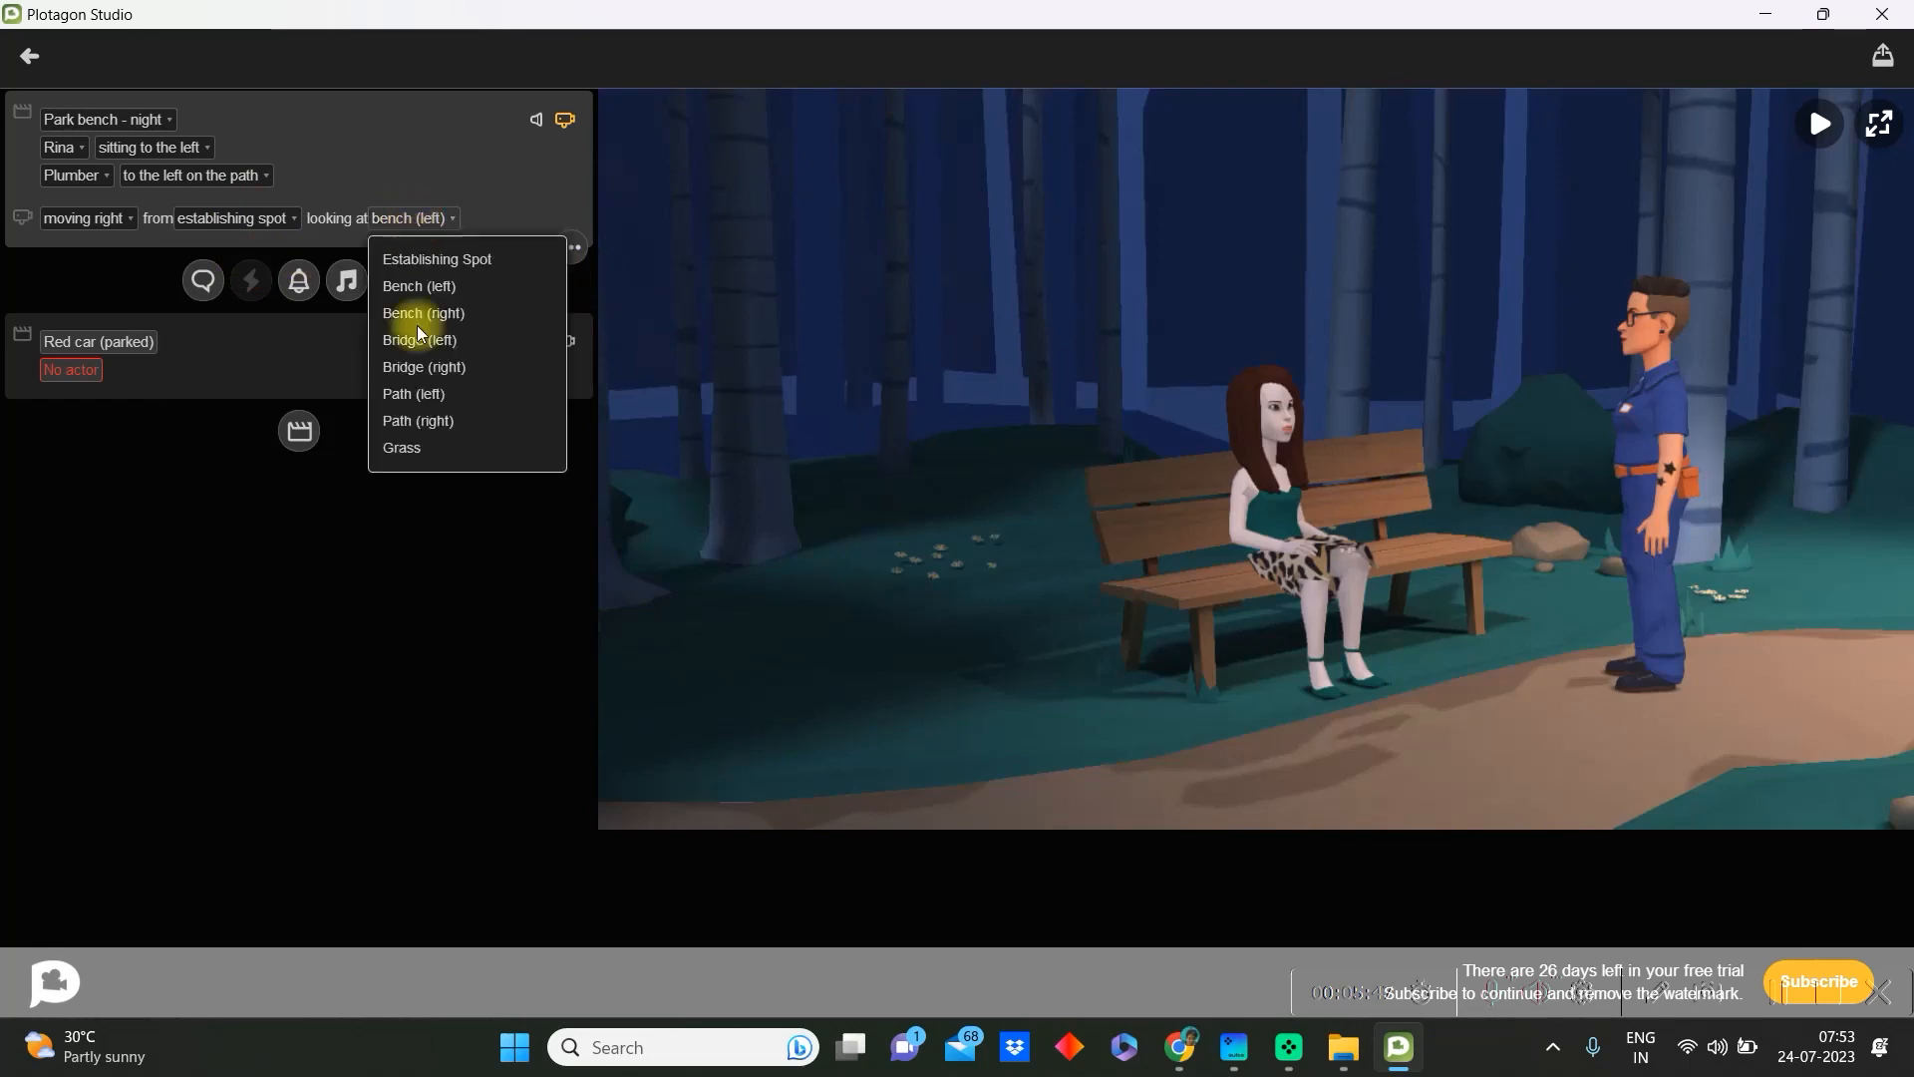
pyautogui.click(413, 395)
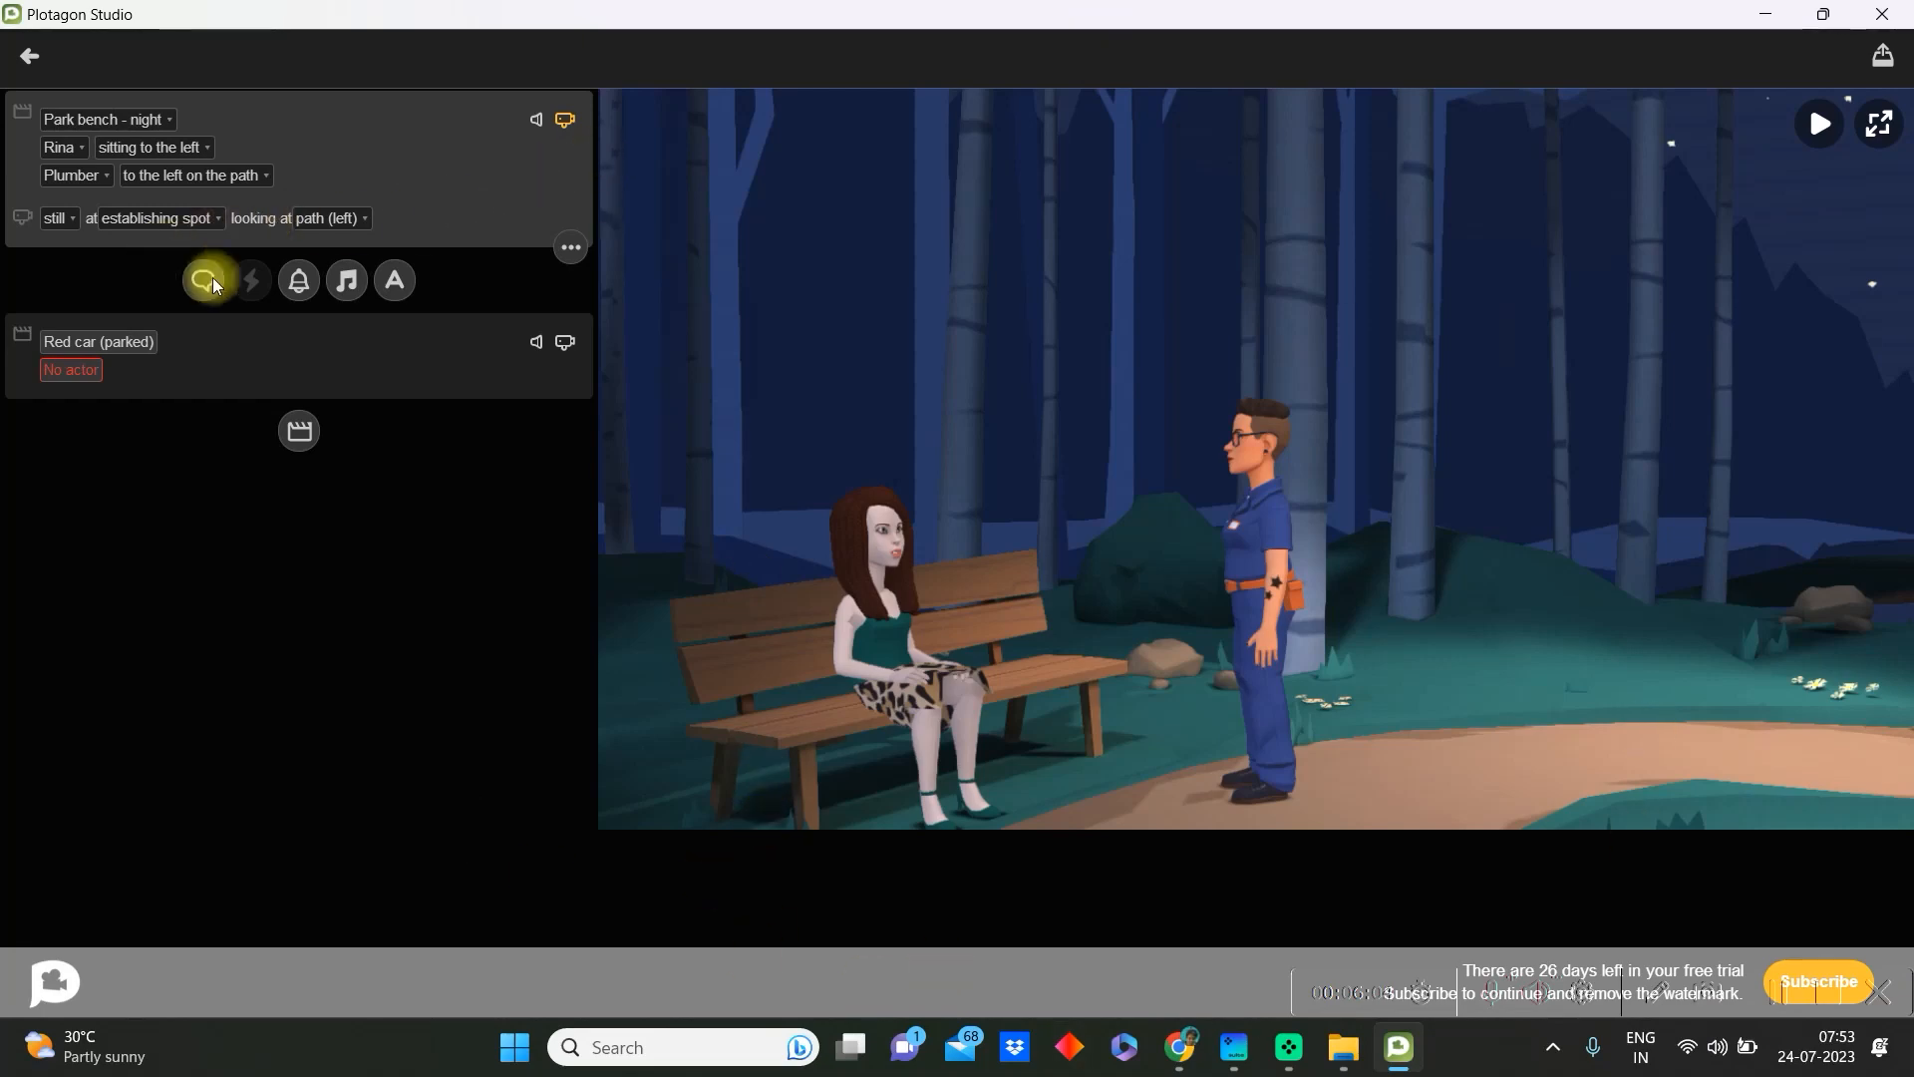
# Add an empty neutral dialogue line spoken by Rina, then bring up the ChatGPT story dialogue
pyautogui.click(203, 279)
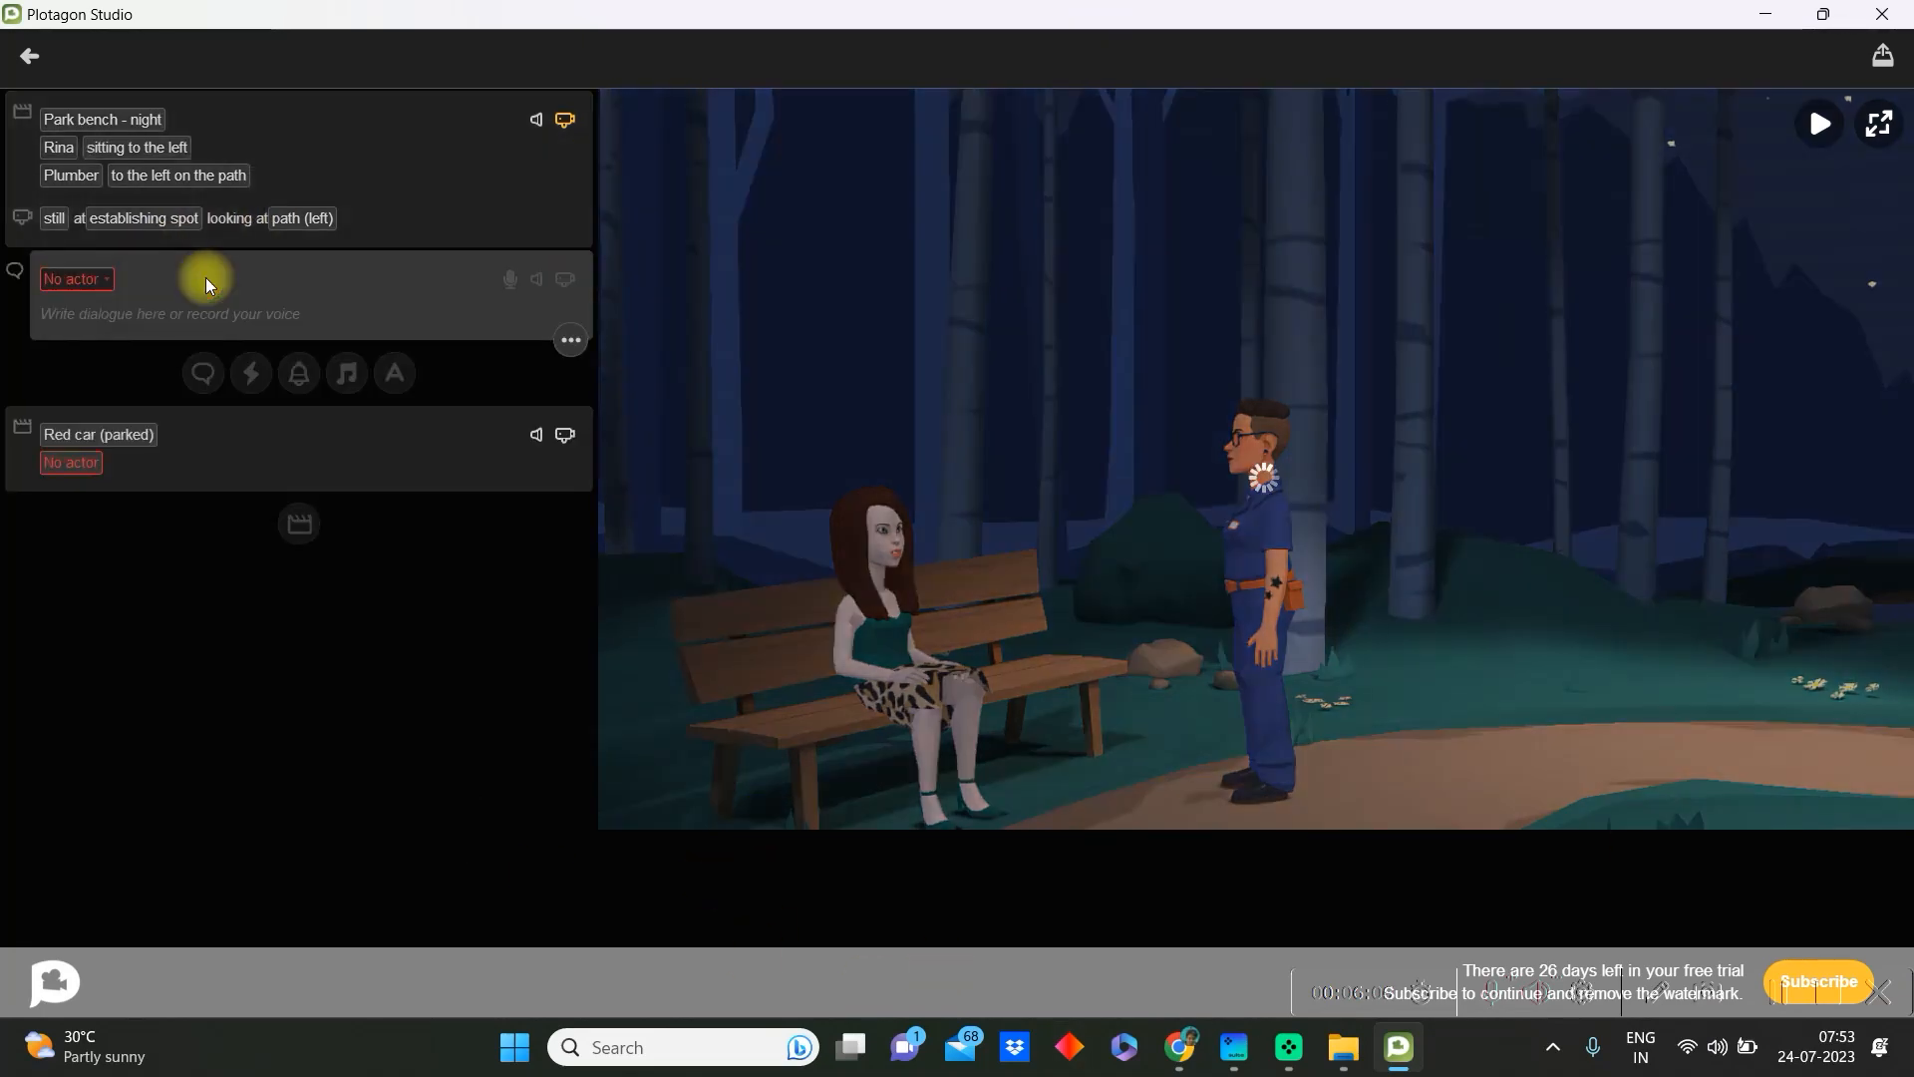
pyautogui.click(73, 279)
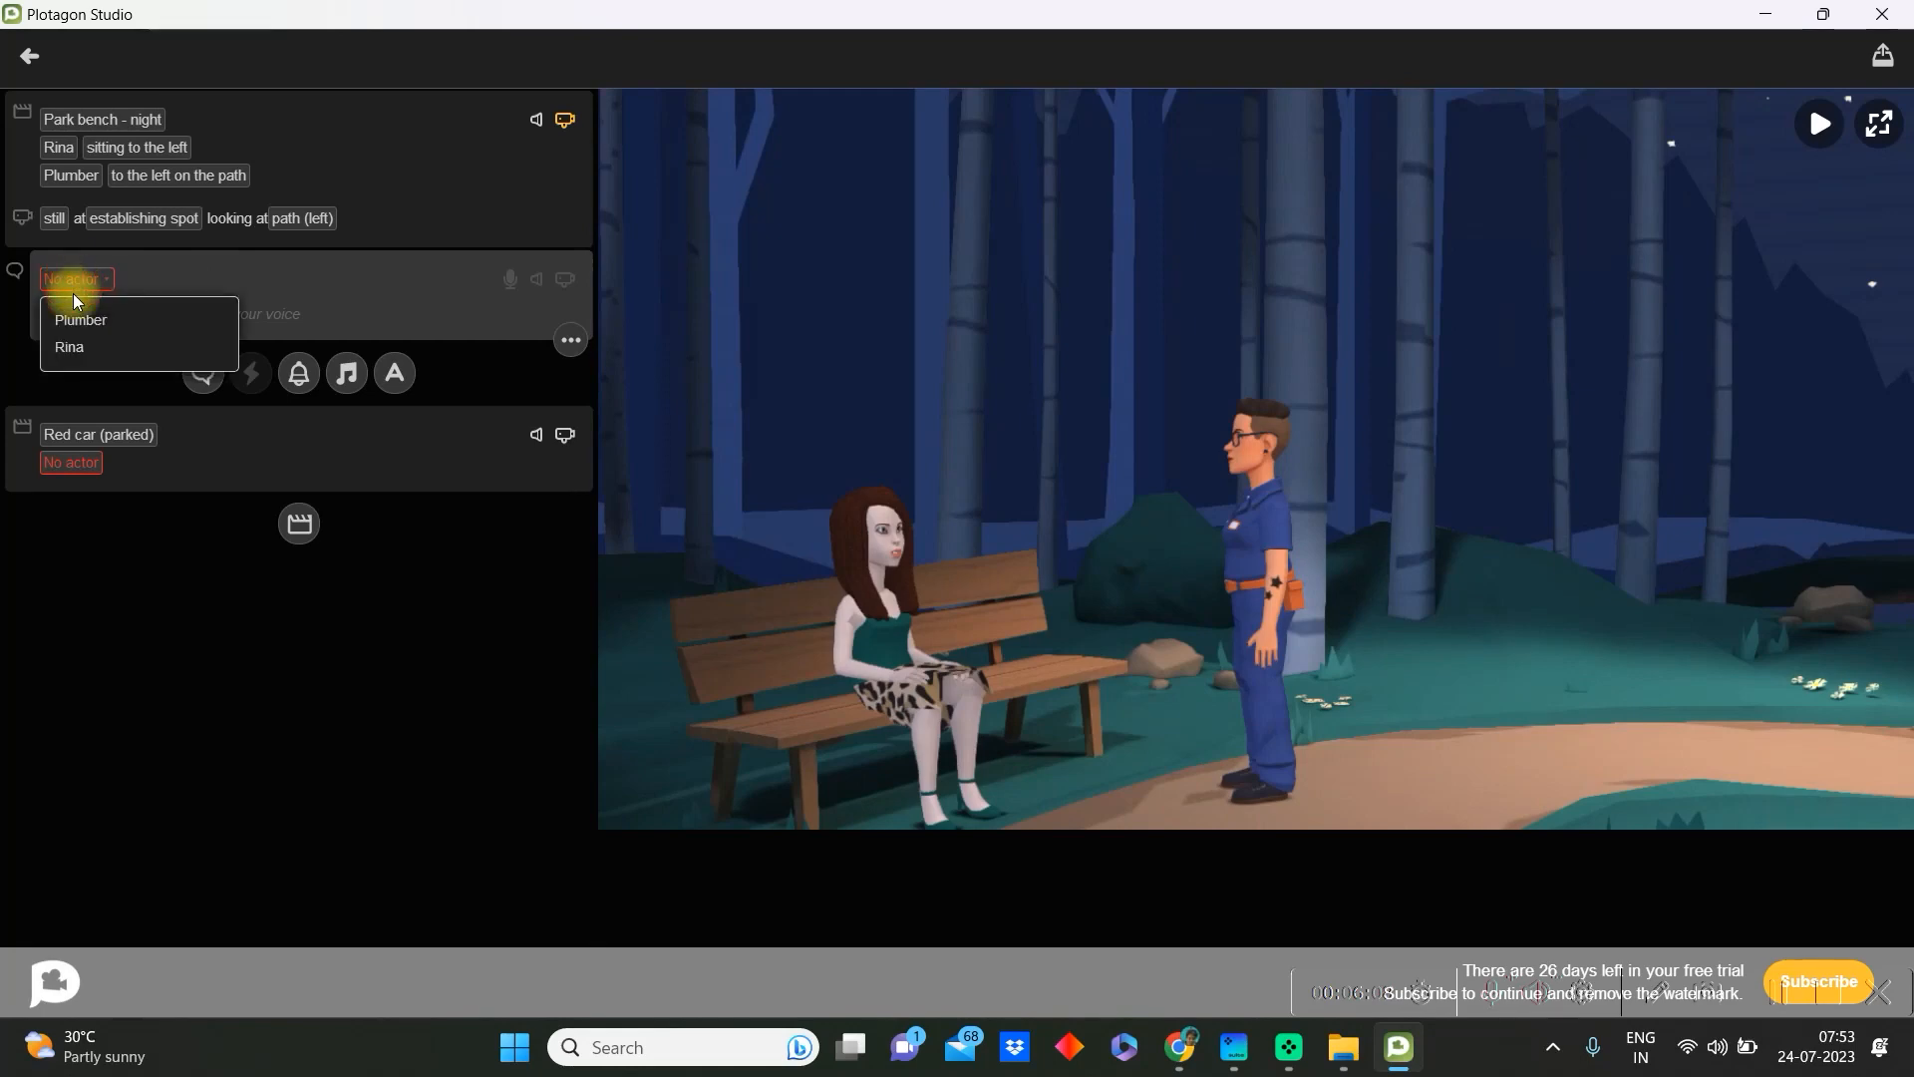
pyautogui.moveTo(836, 704)
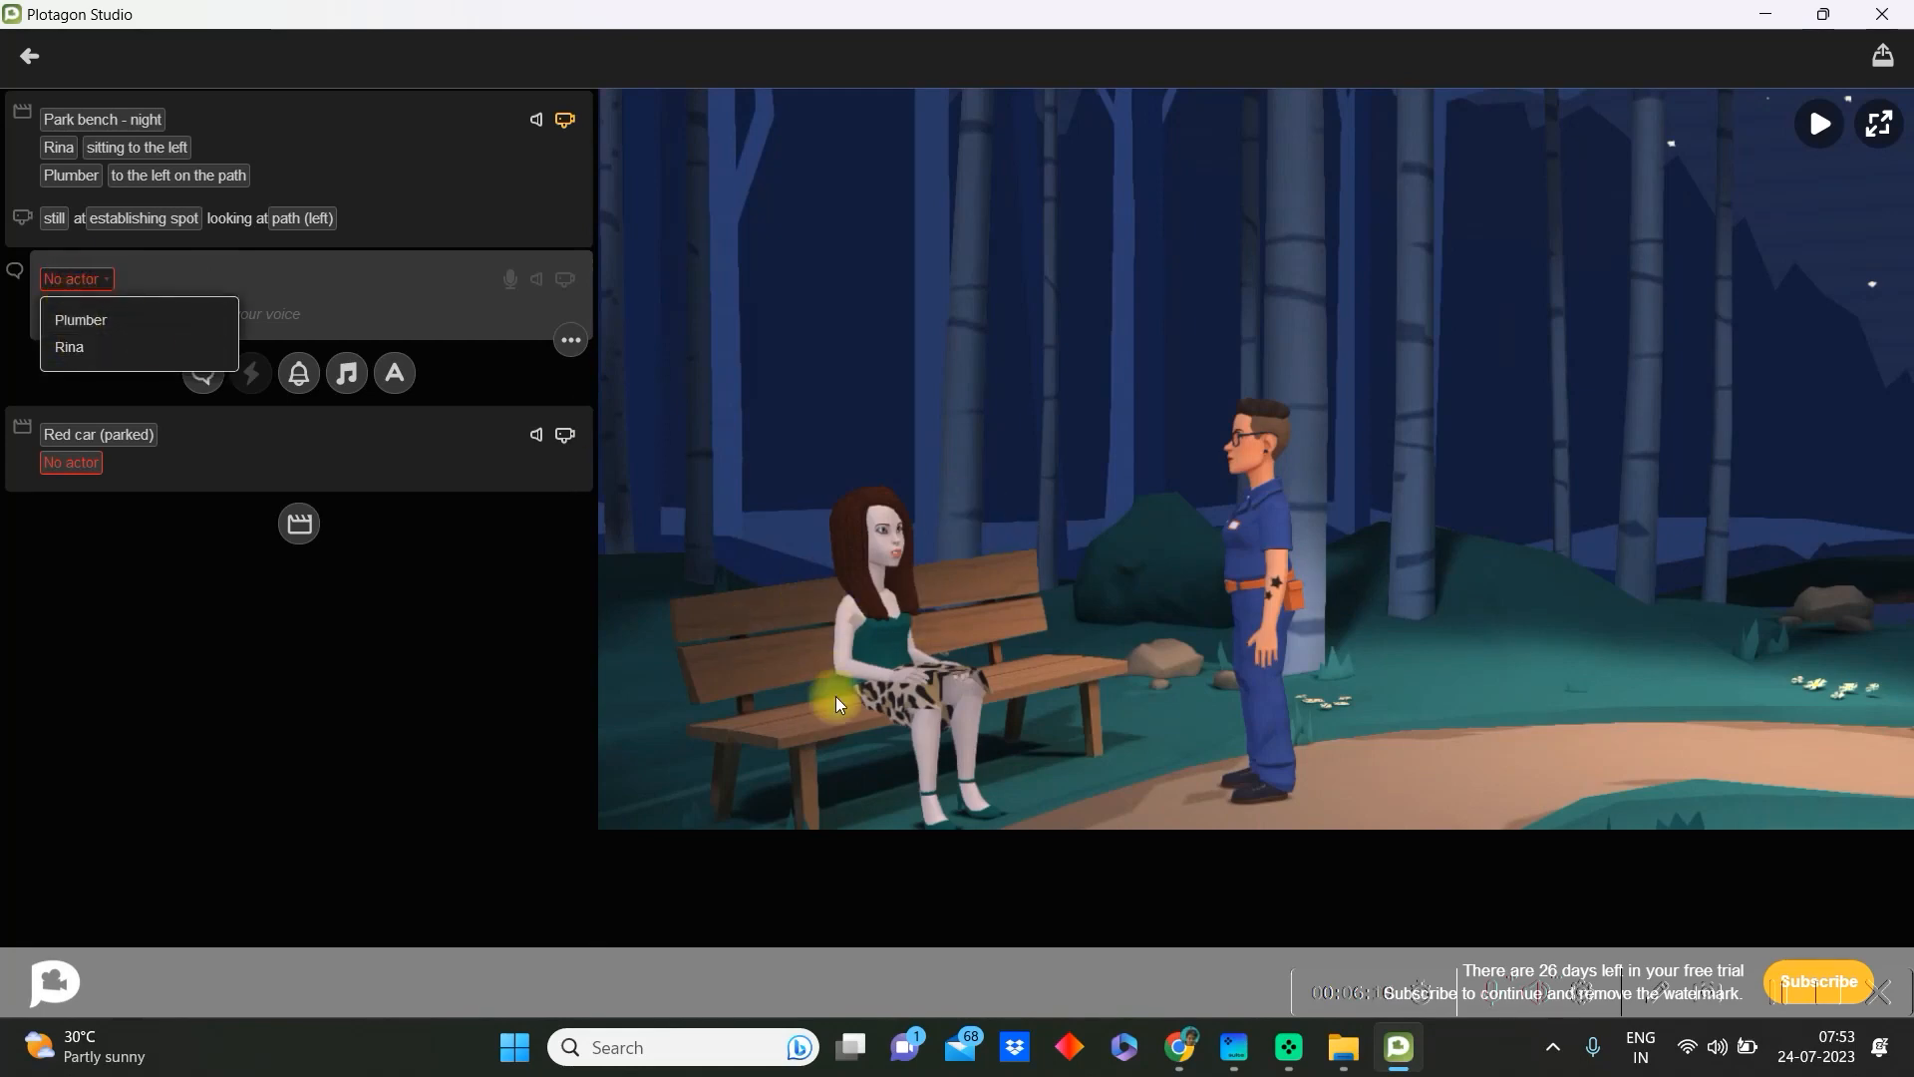
pyautogui.click(67, 347)
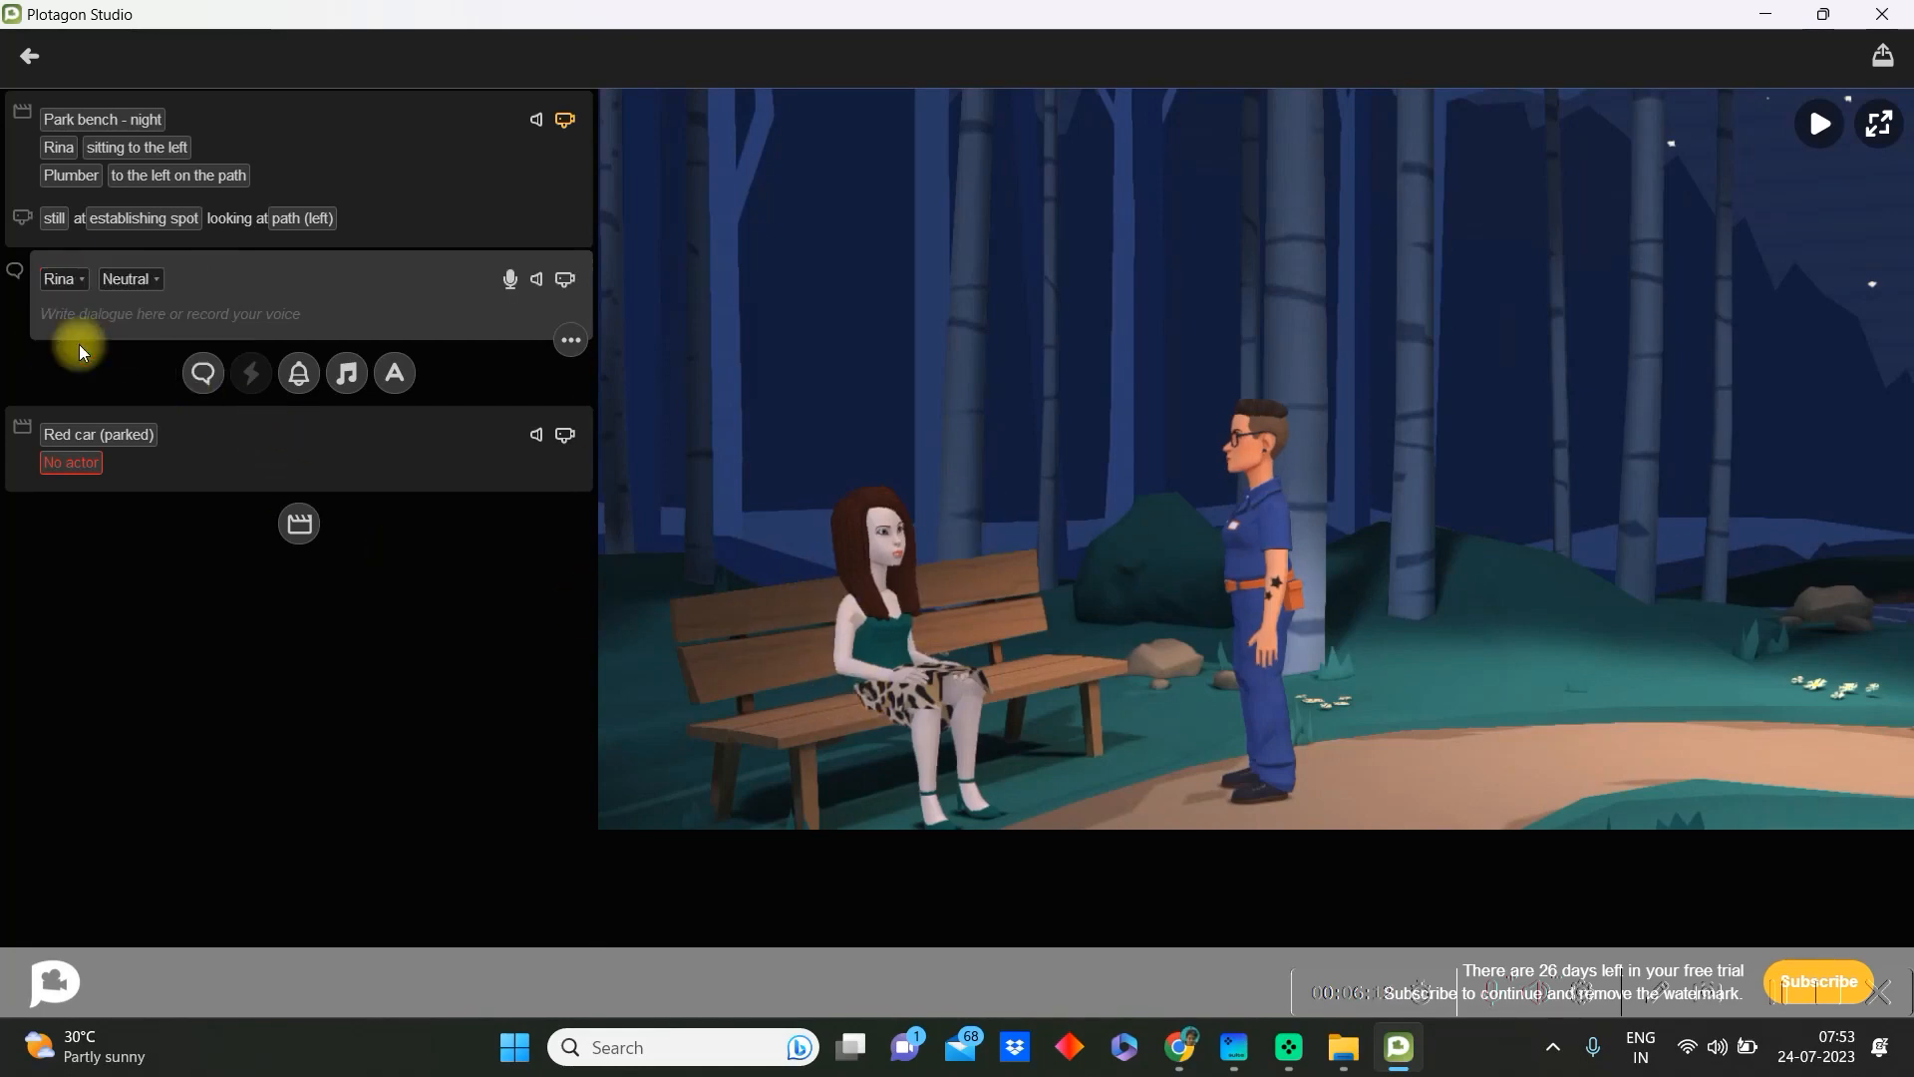
pyautogui.moveTo(771, 562)
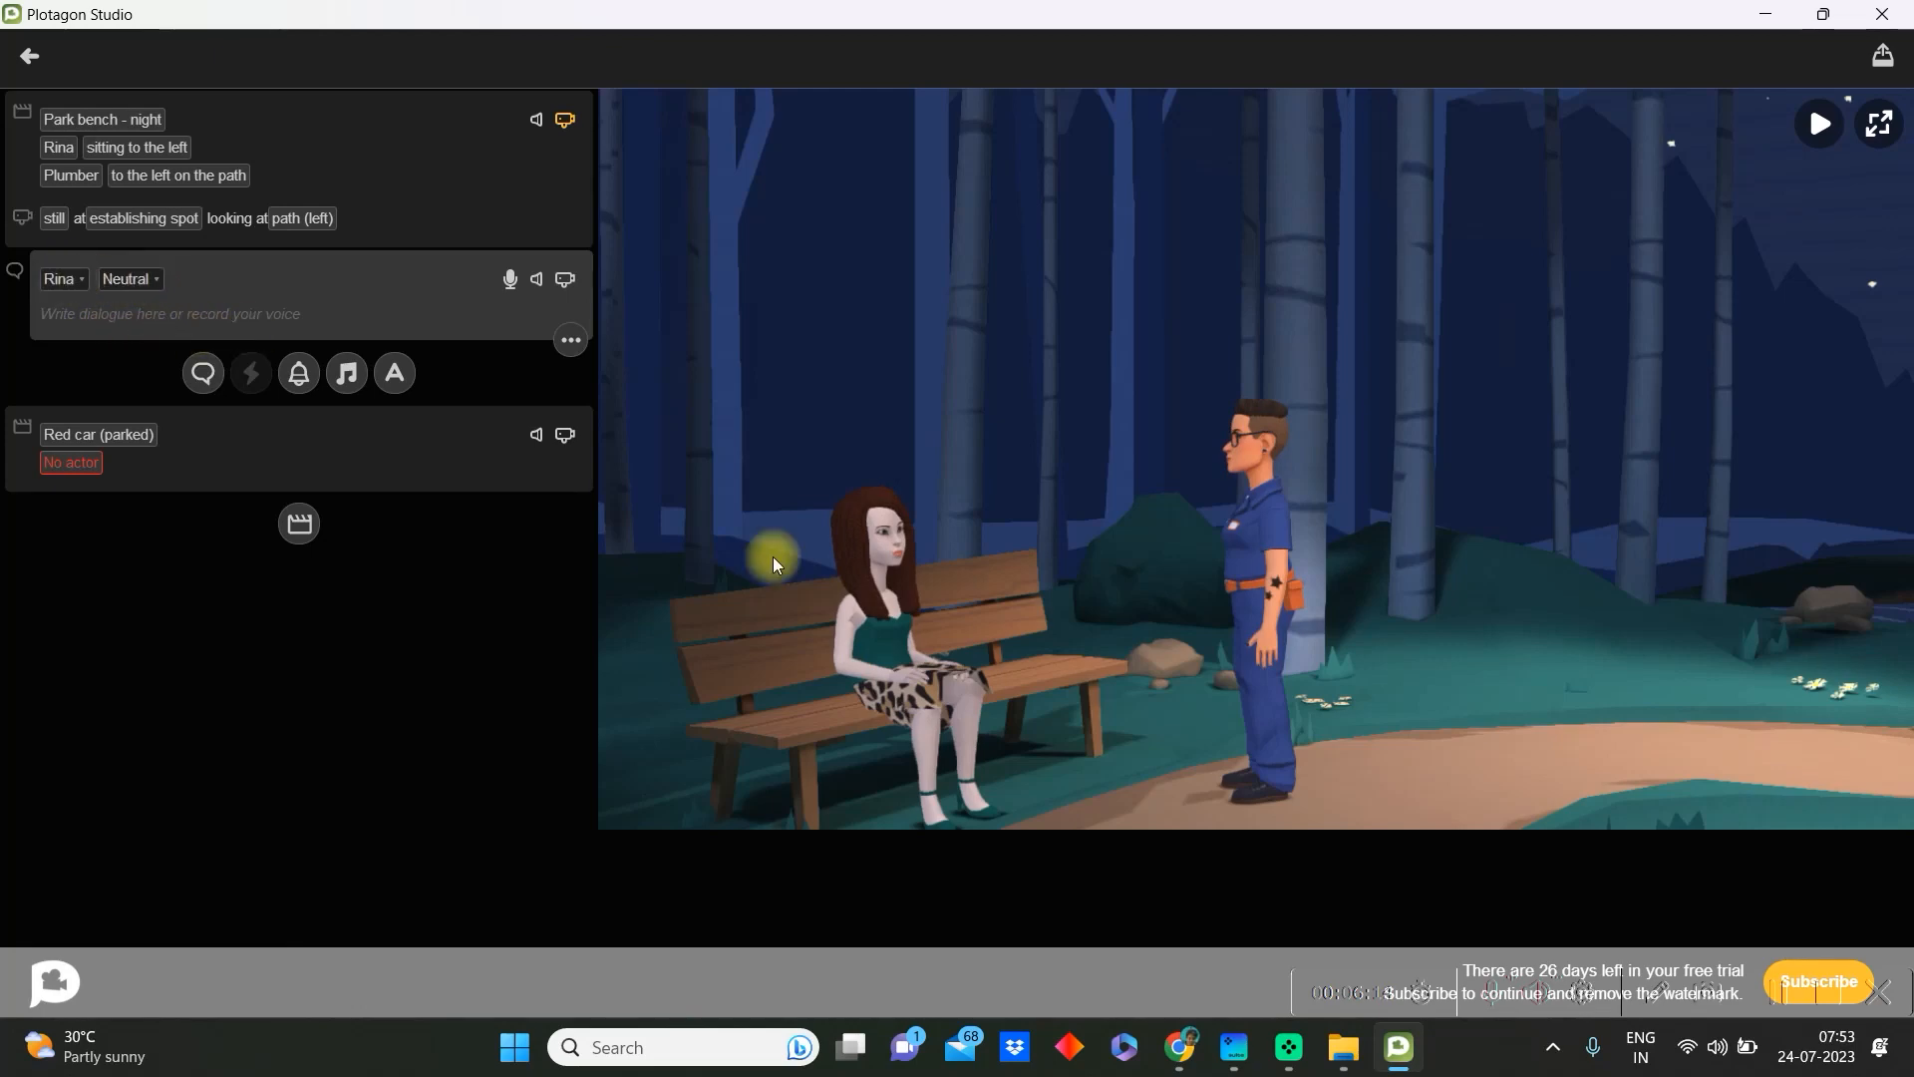
pyautogui.click(1176, 1047)
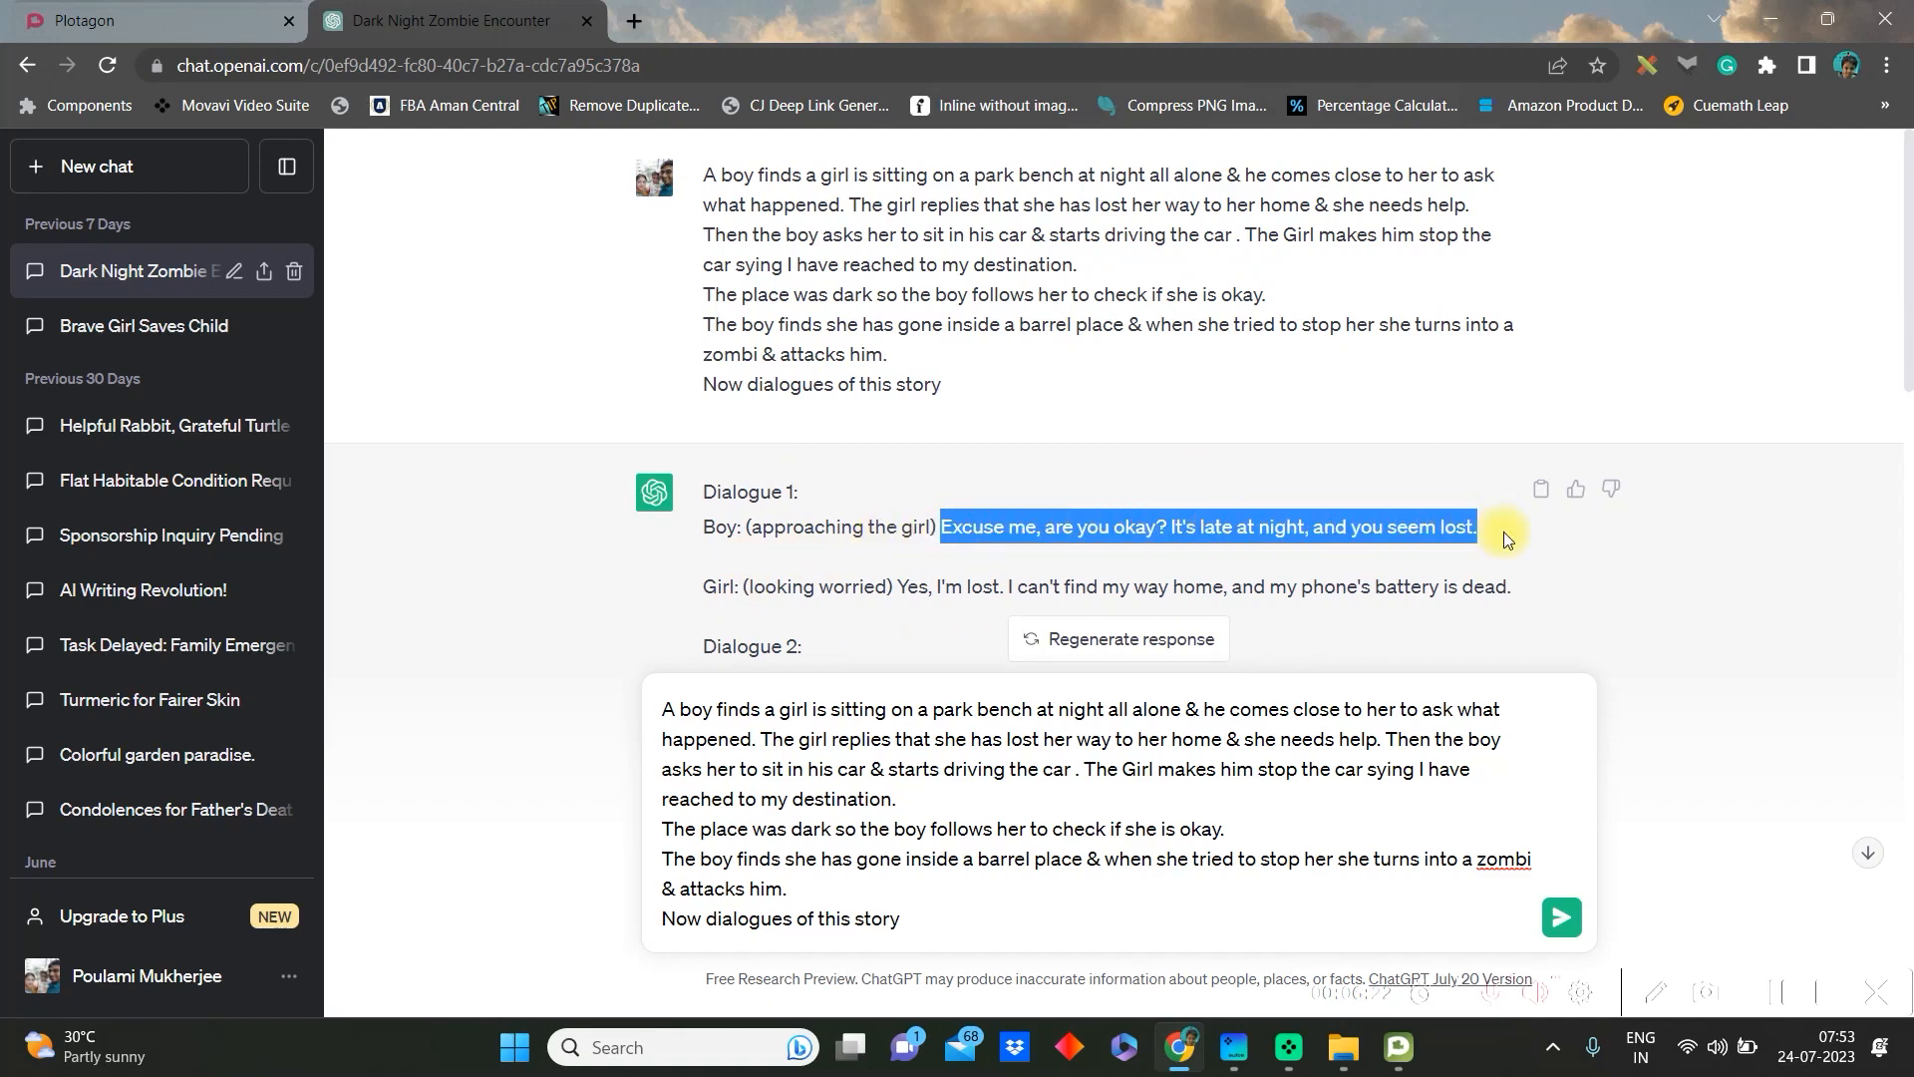
pyautogui.moveTo(1388, 562)
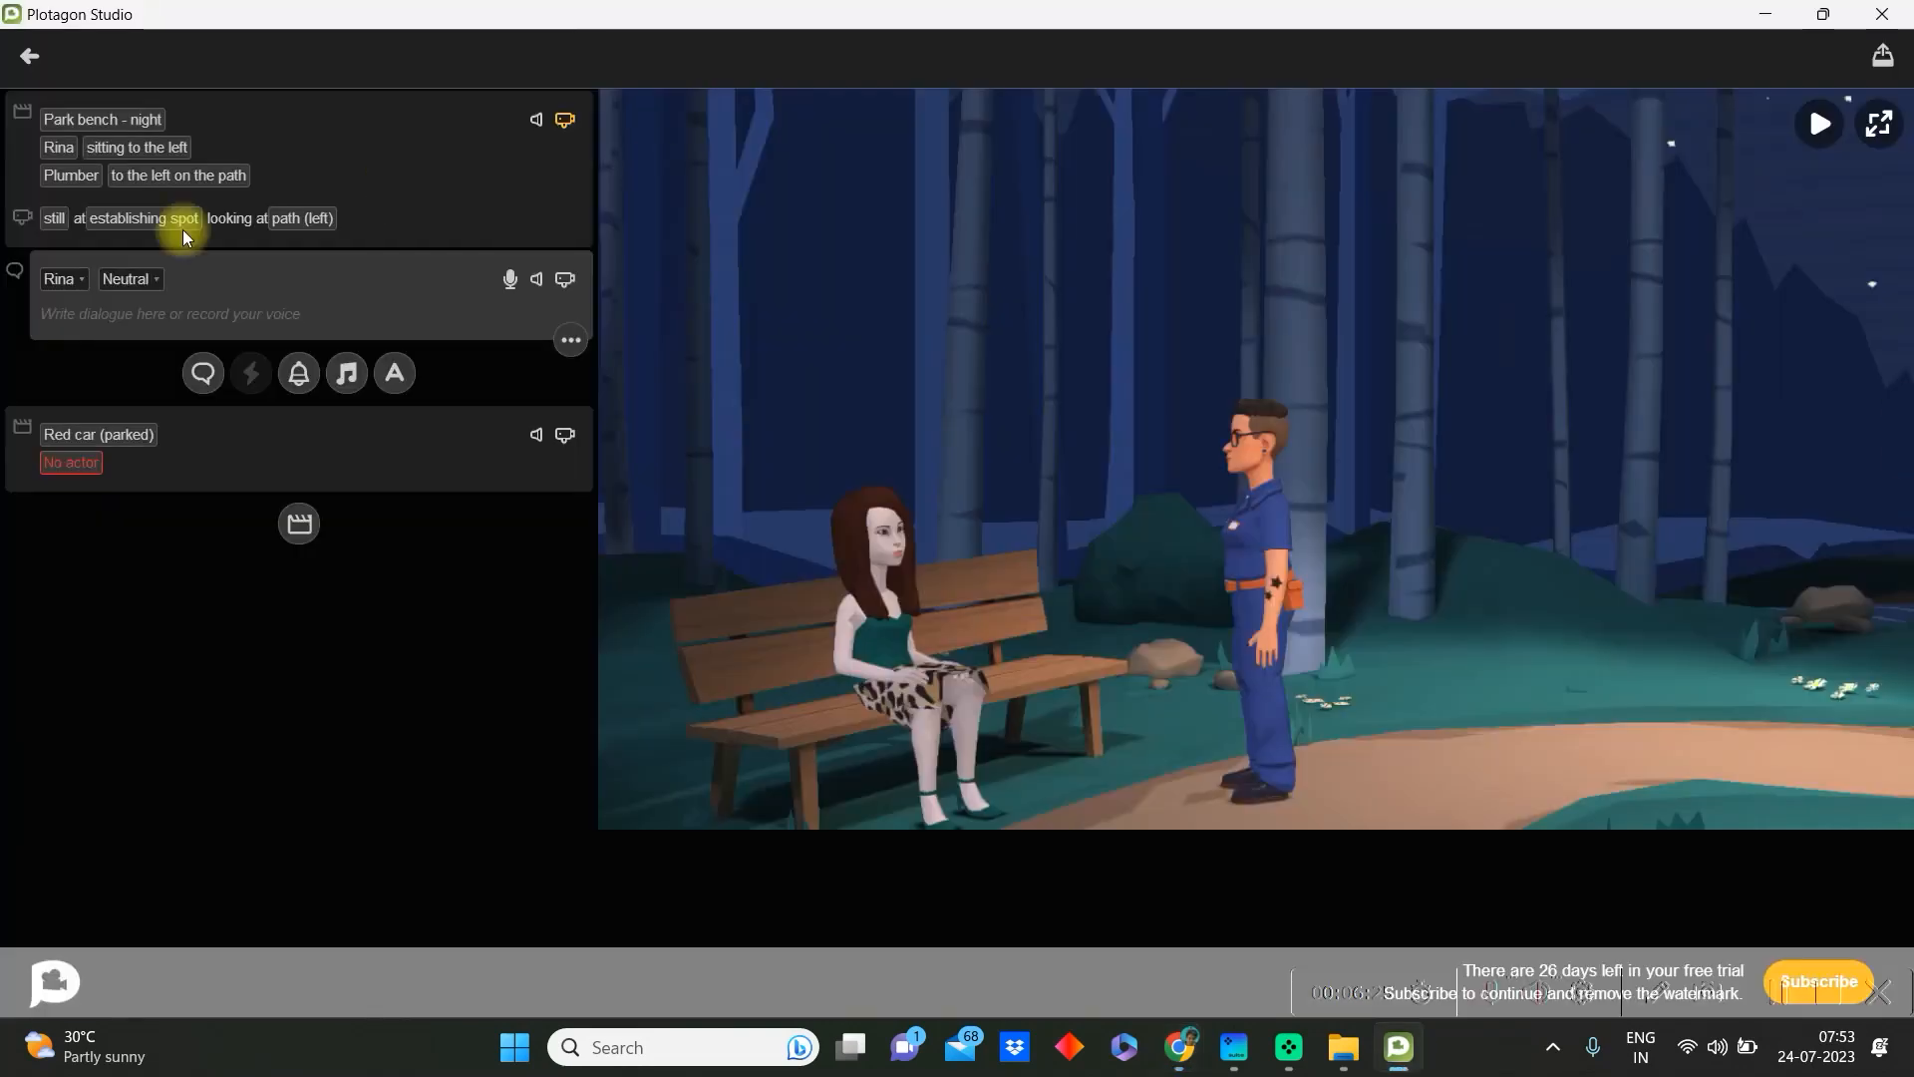
# Make the line the Plumber's, Surprised: "Excuse me, are you okay? It's late at night, and you seem lost."
pyautogui.click(62, 279)
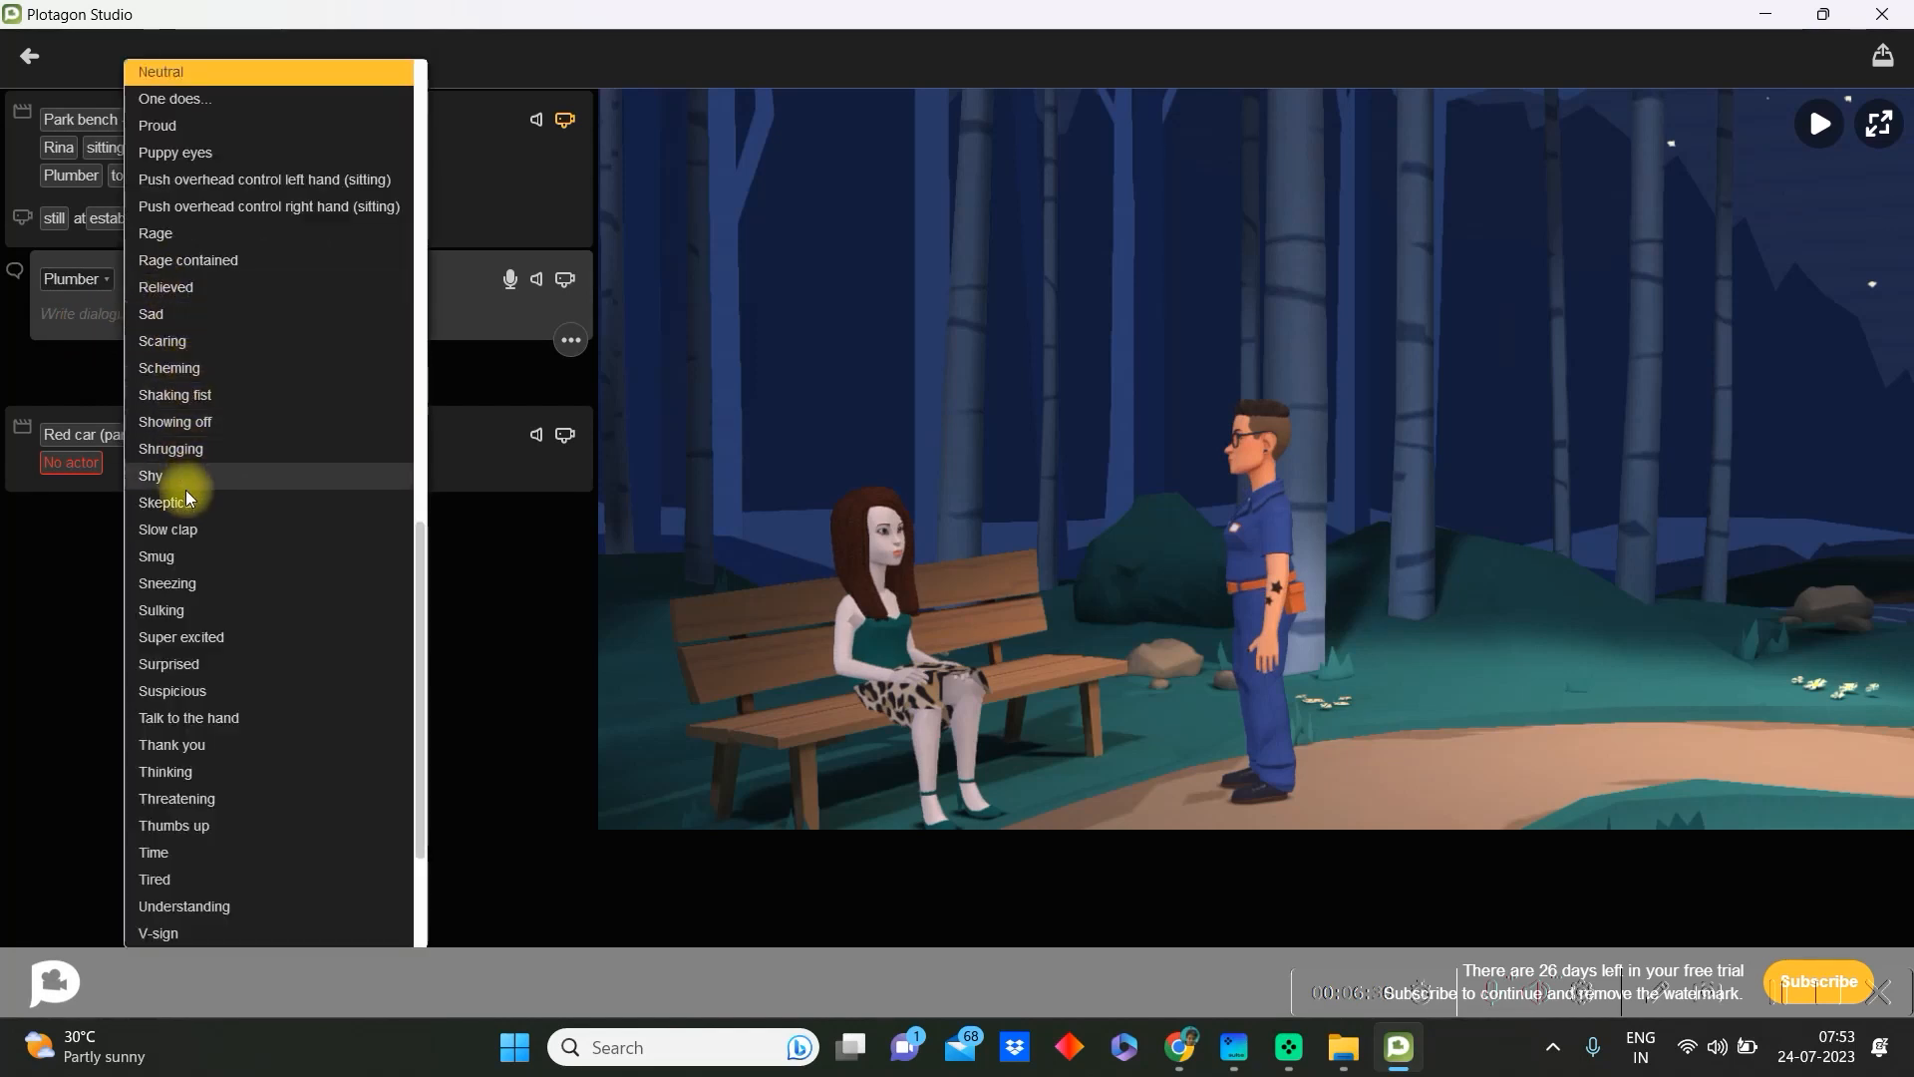
pyautogui.moveTo(213, 448)
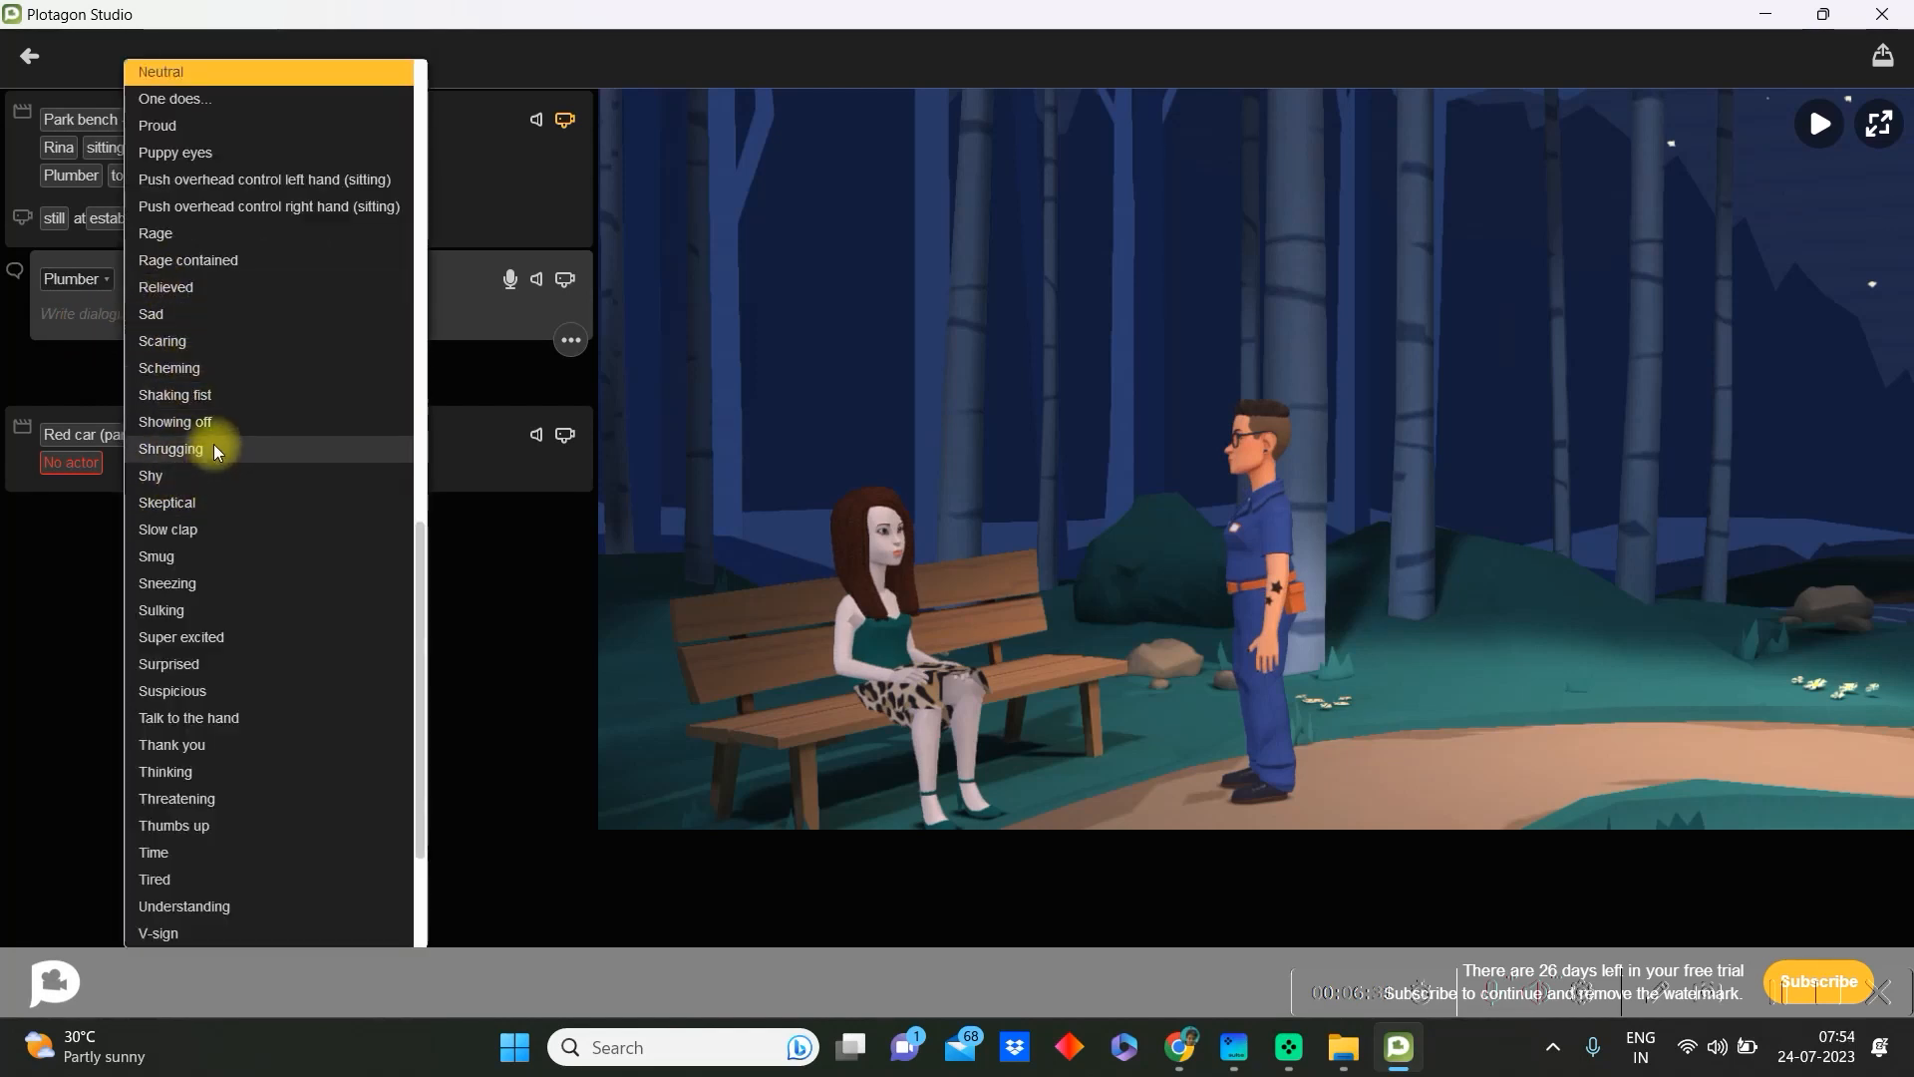
pyautogui.click(168, 663)
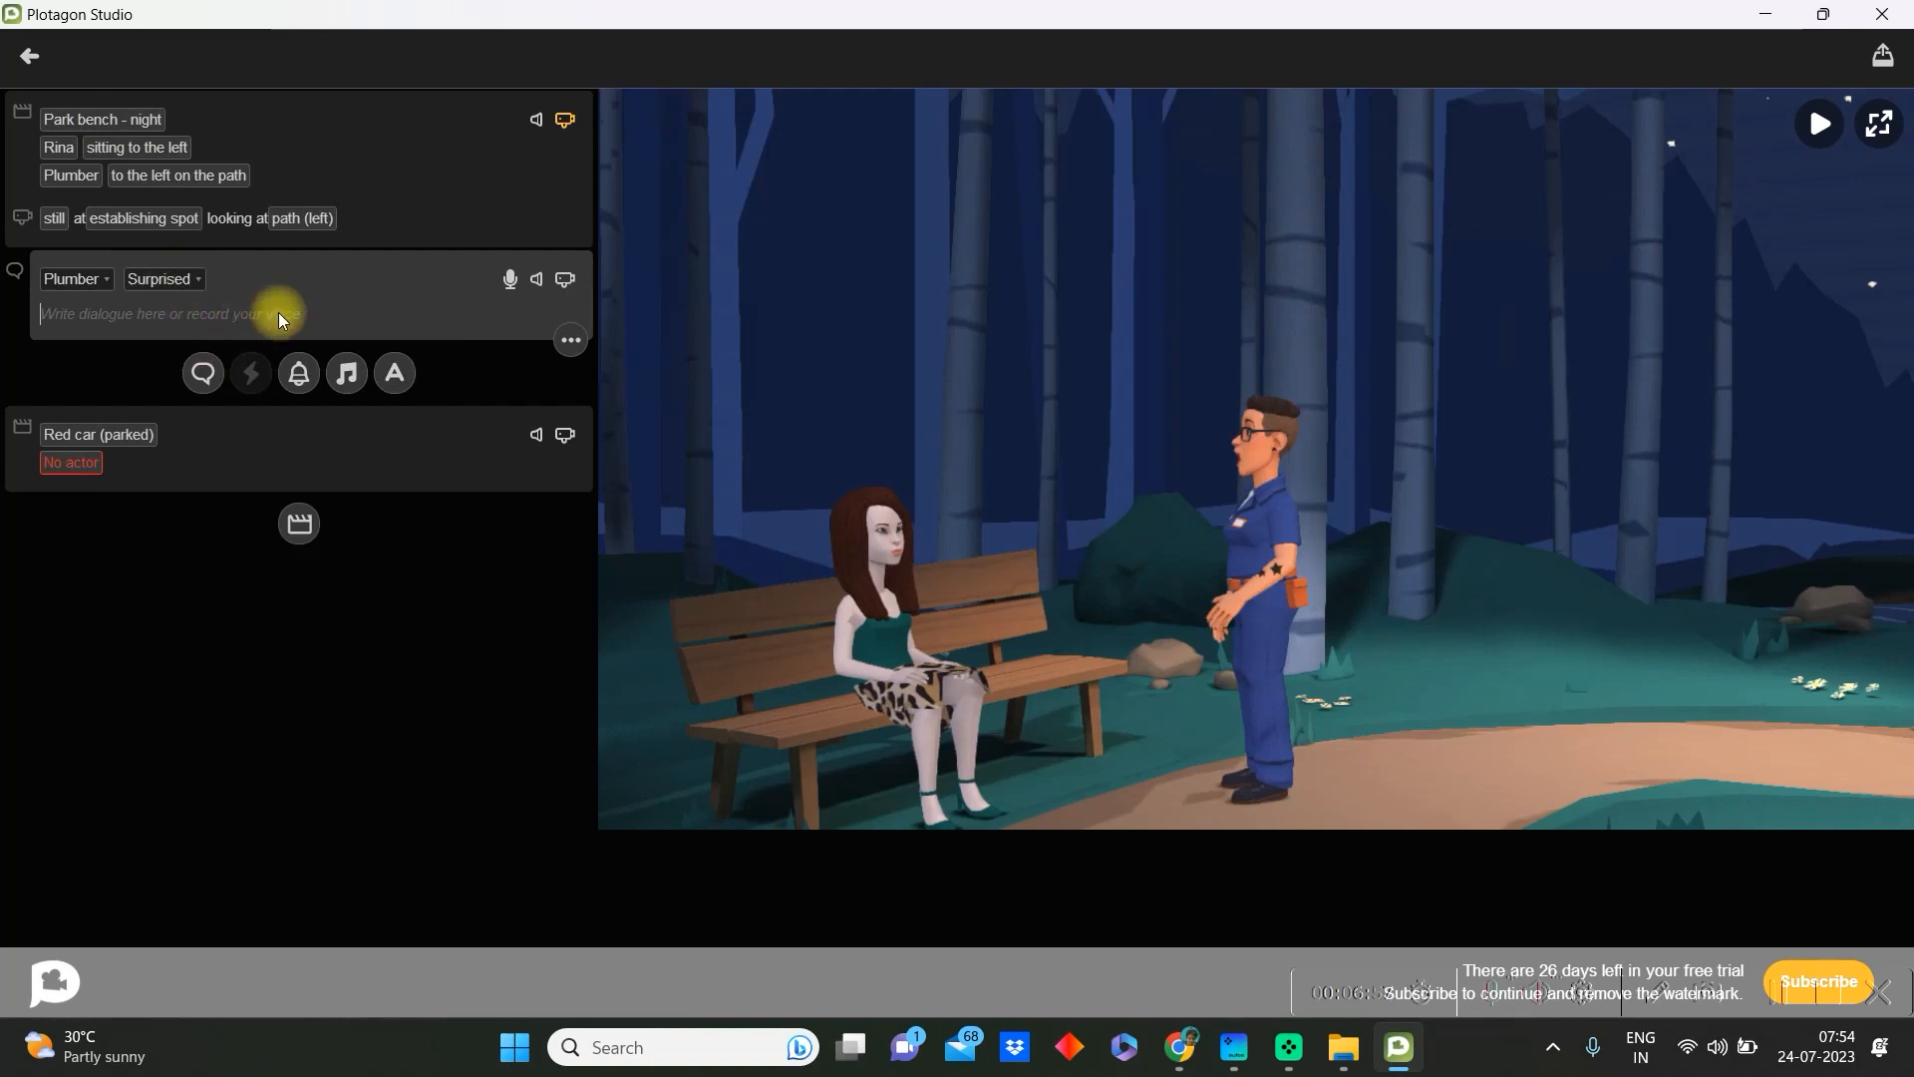
pyautogui.write("Excuse me, are you okay? It's late at night, and you seem lost.")
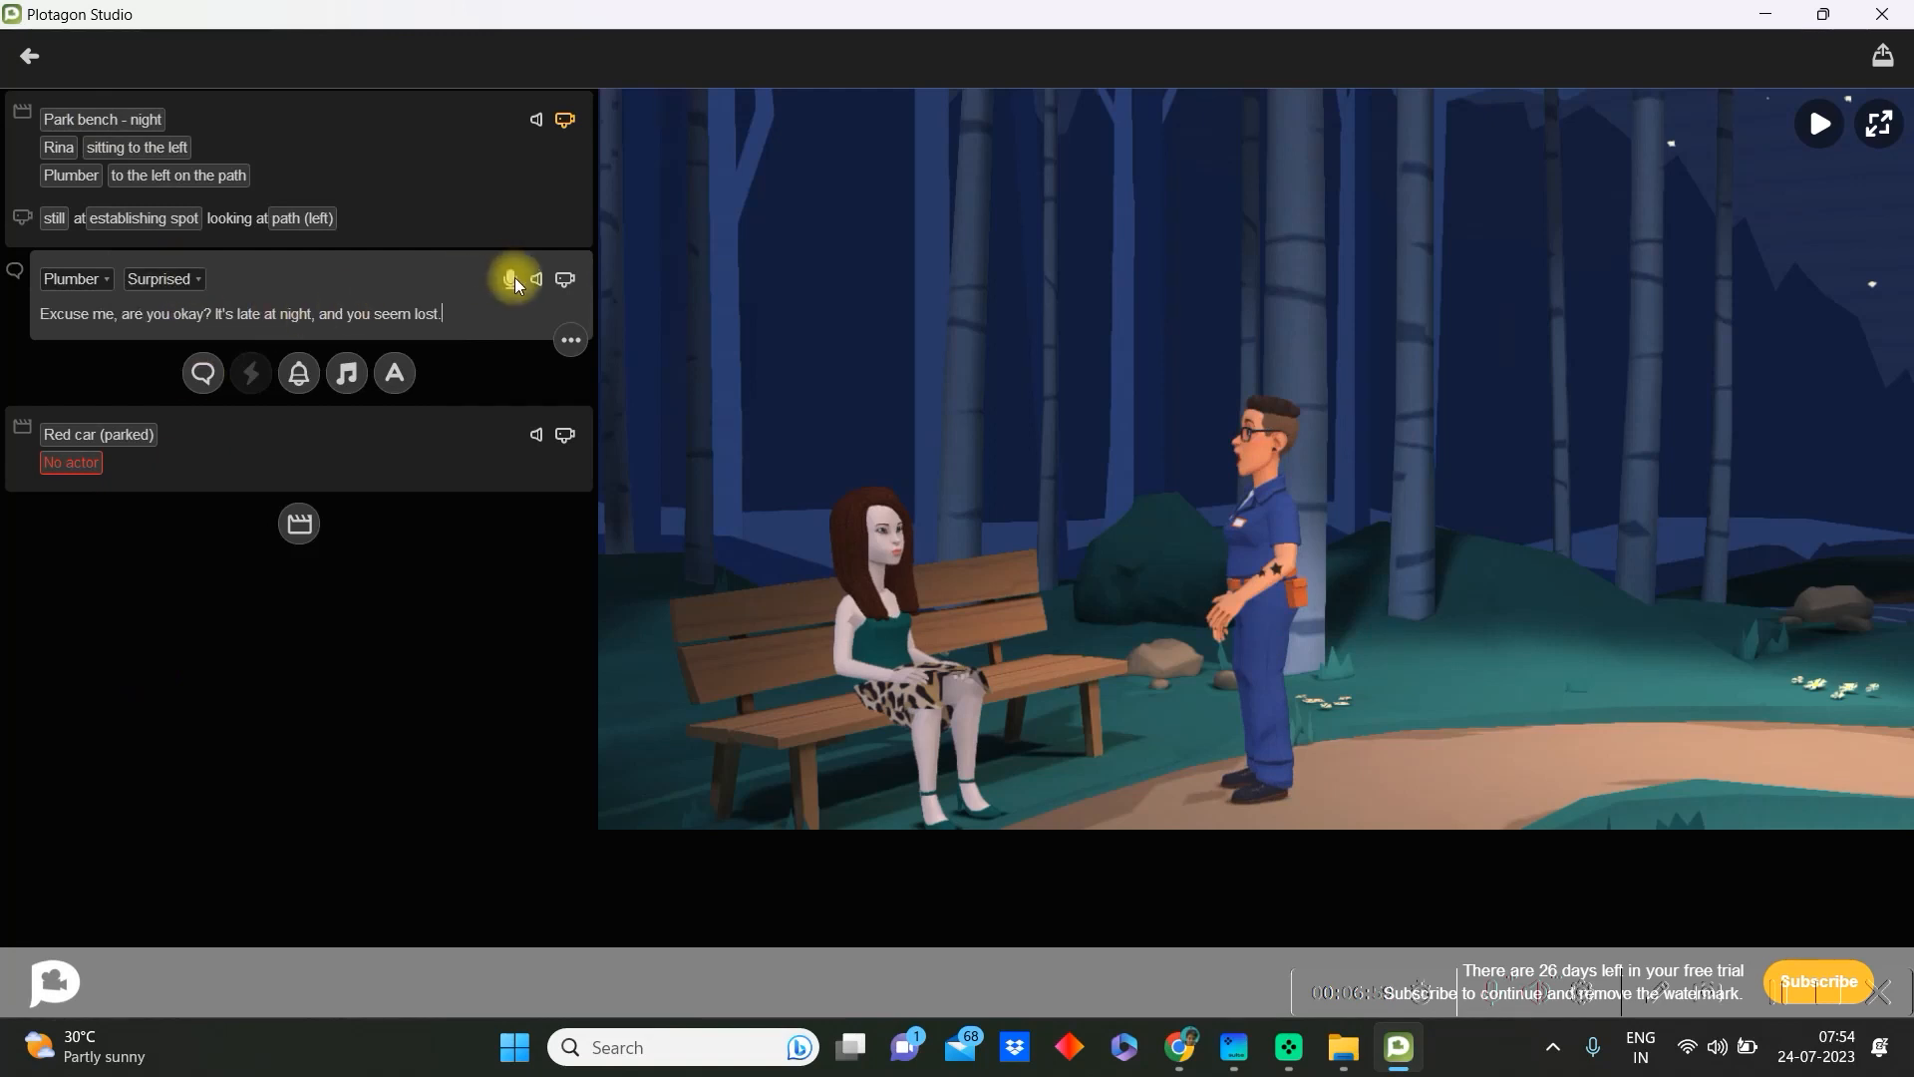
pyautogui.click(511, 280)
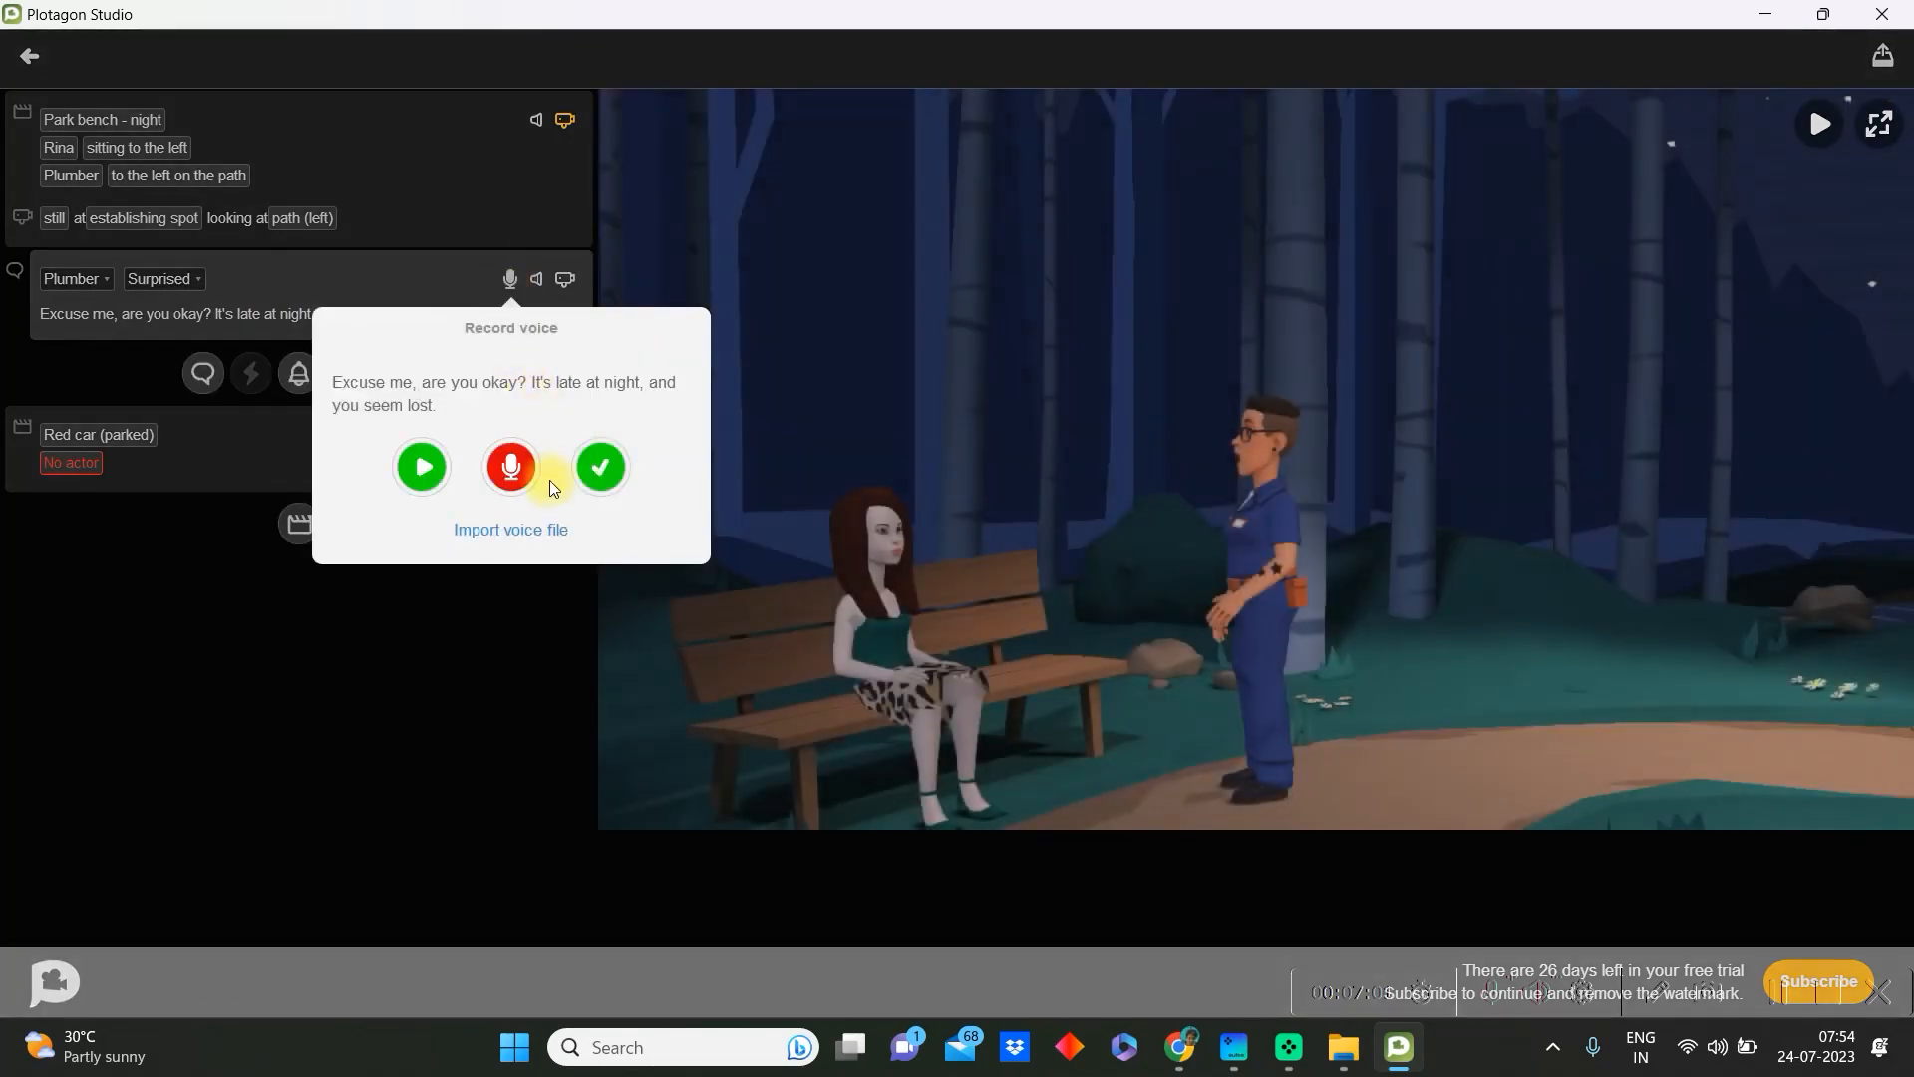
# Record and accept a voice take for the Plumber's line, then reopen its recording panel
pyautogui.click(421, 466)
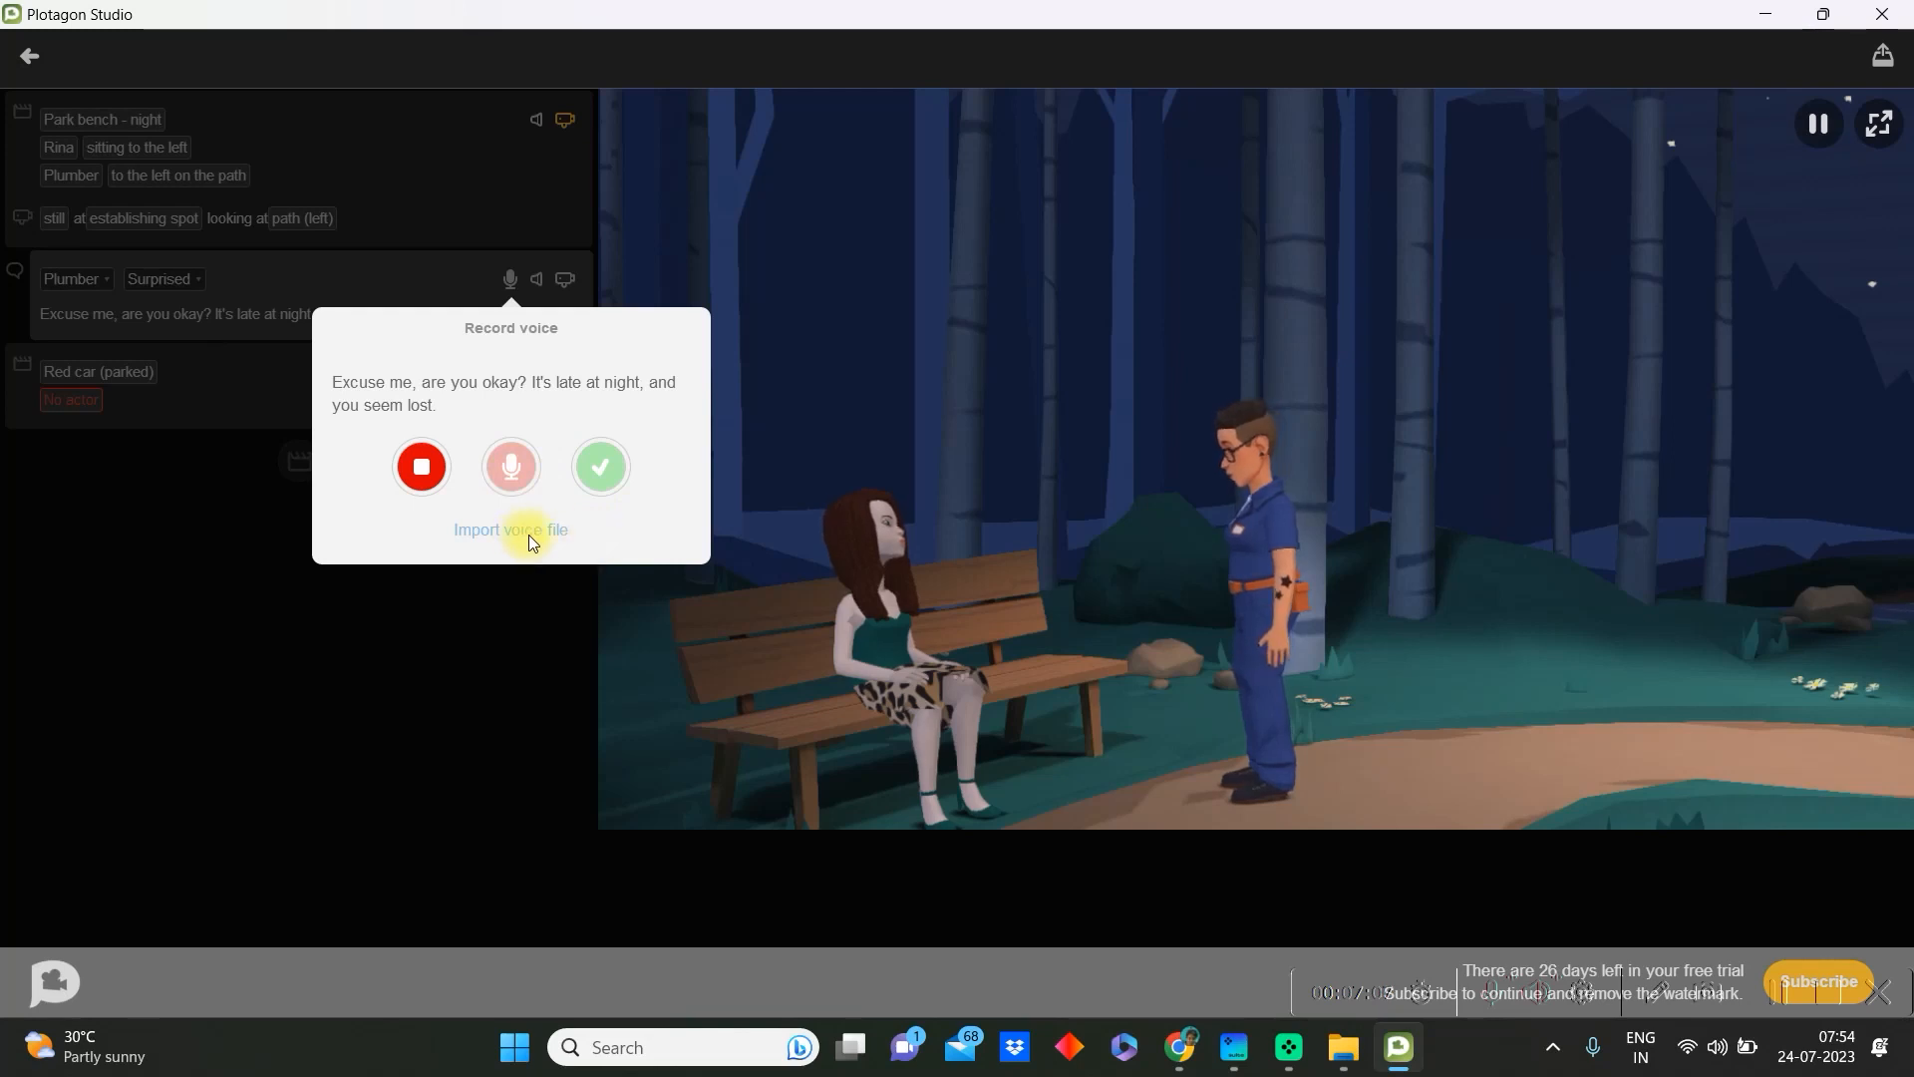
pyautogui.click(420, 467)
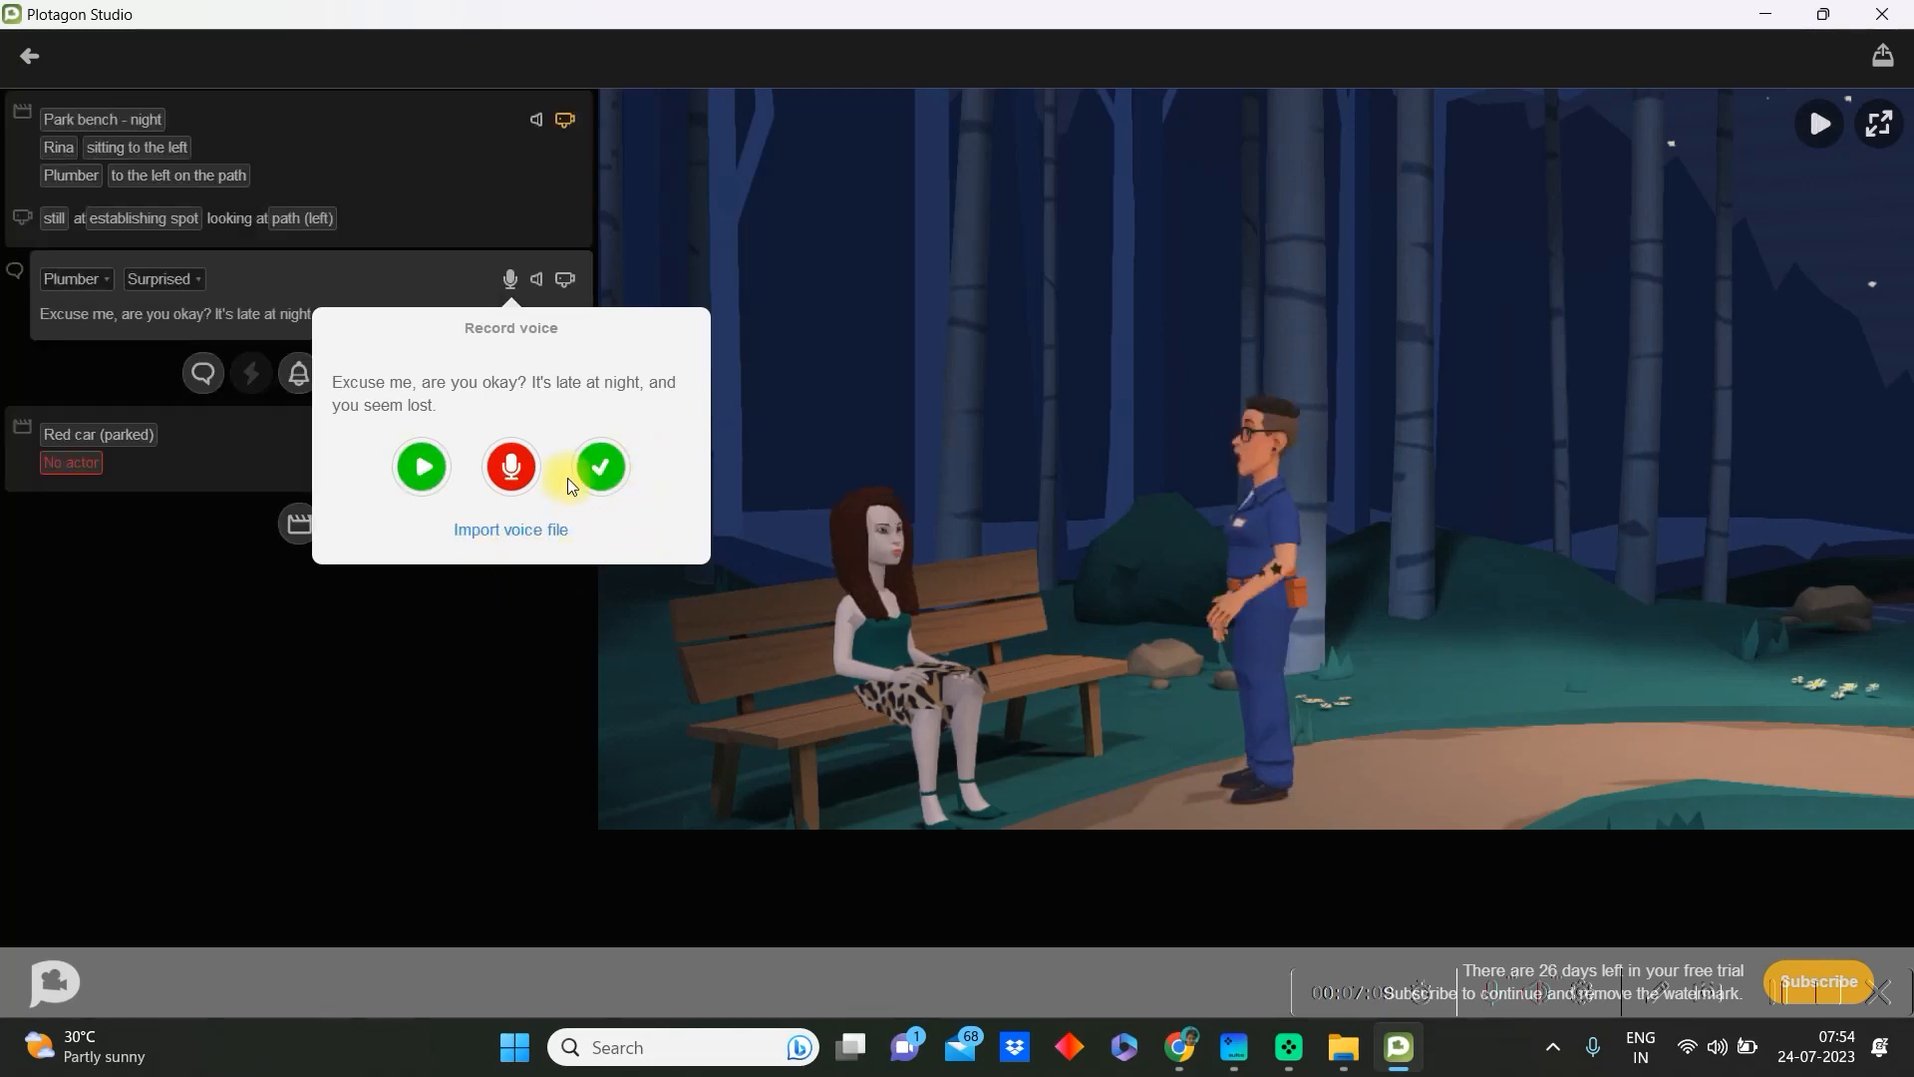
pyautogui.click(596, 467)
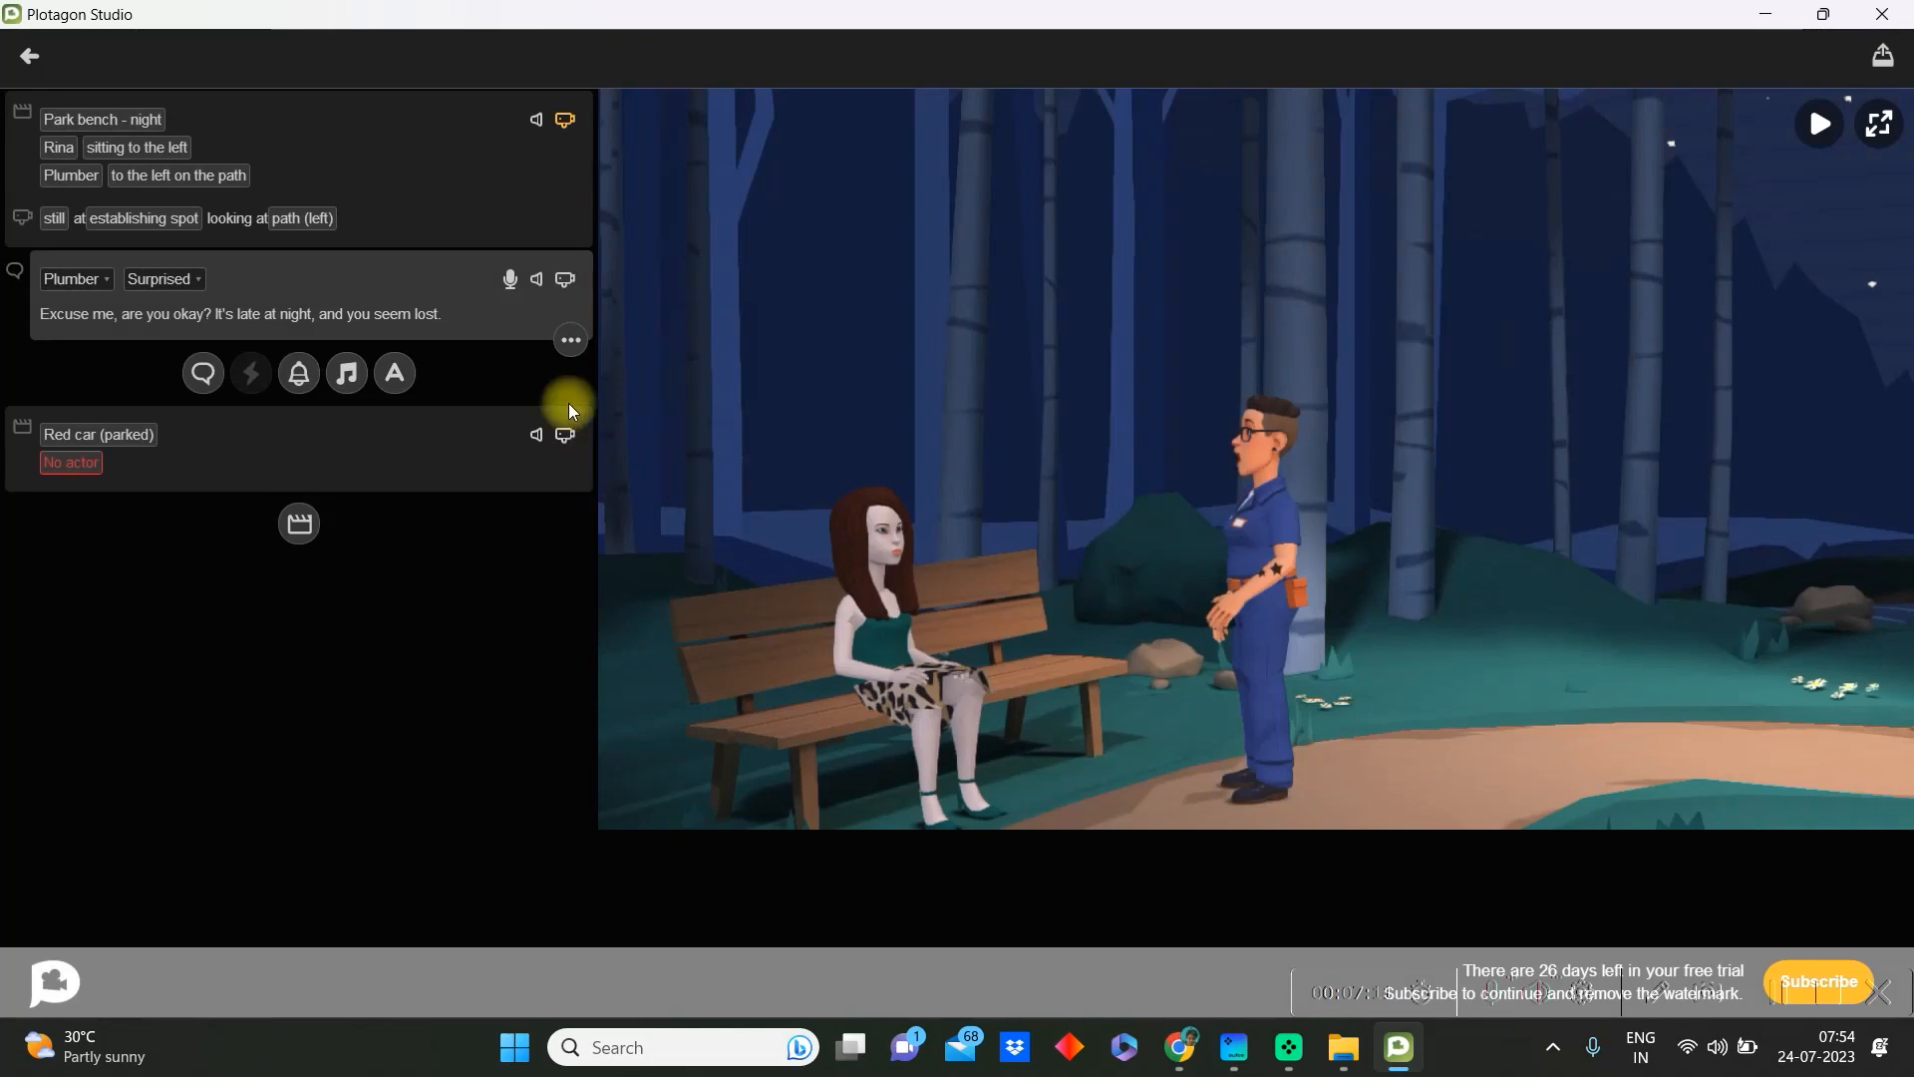
pyautogui.click(508, 279)
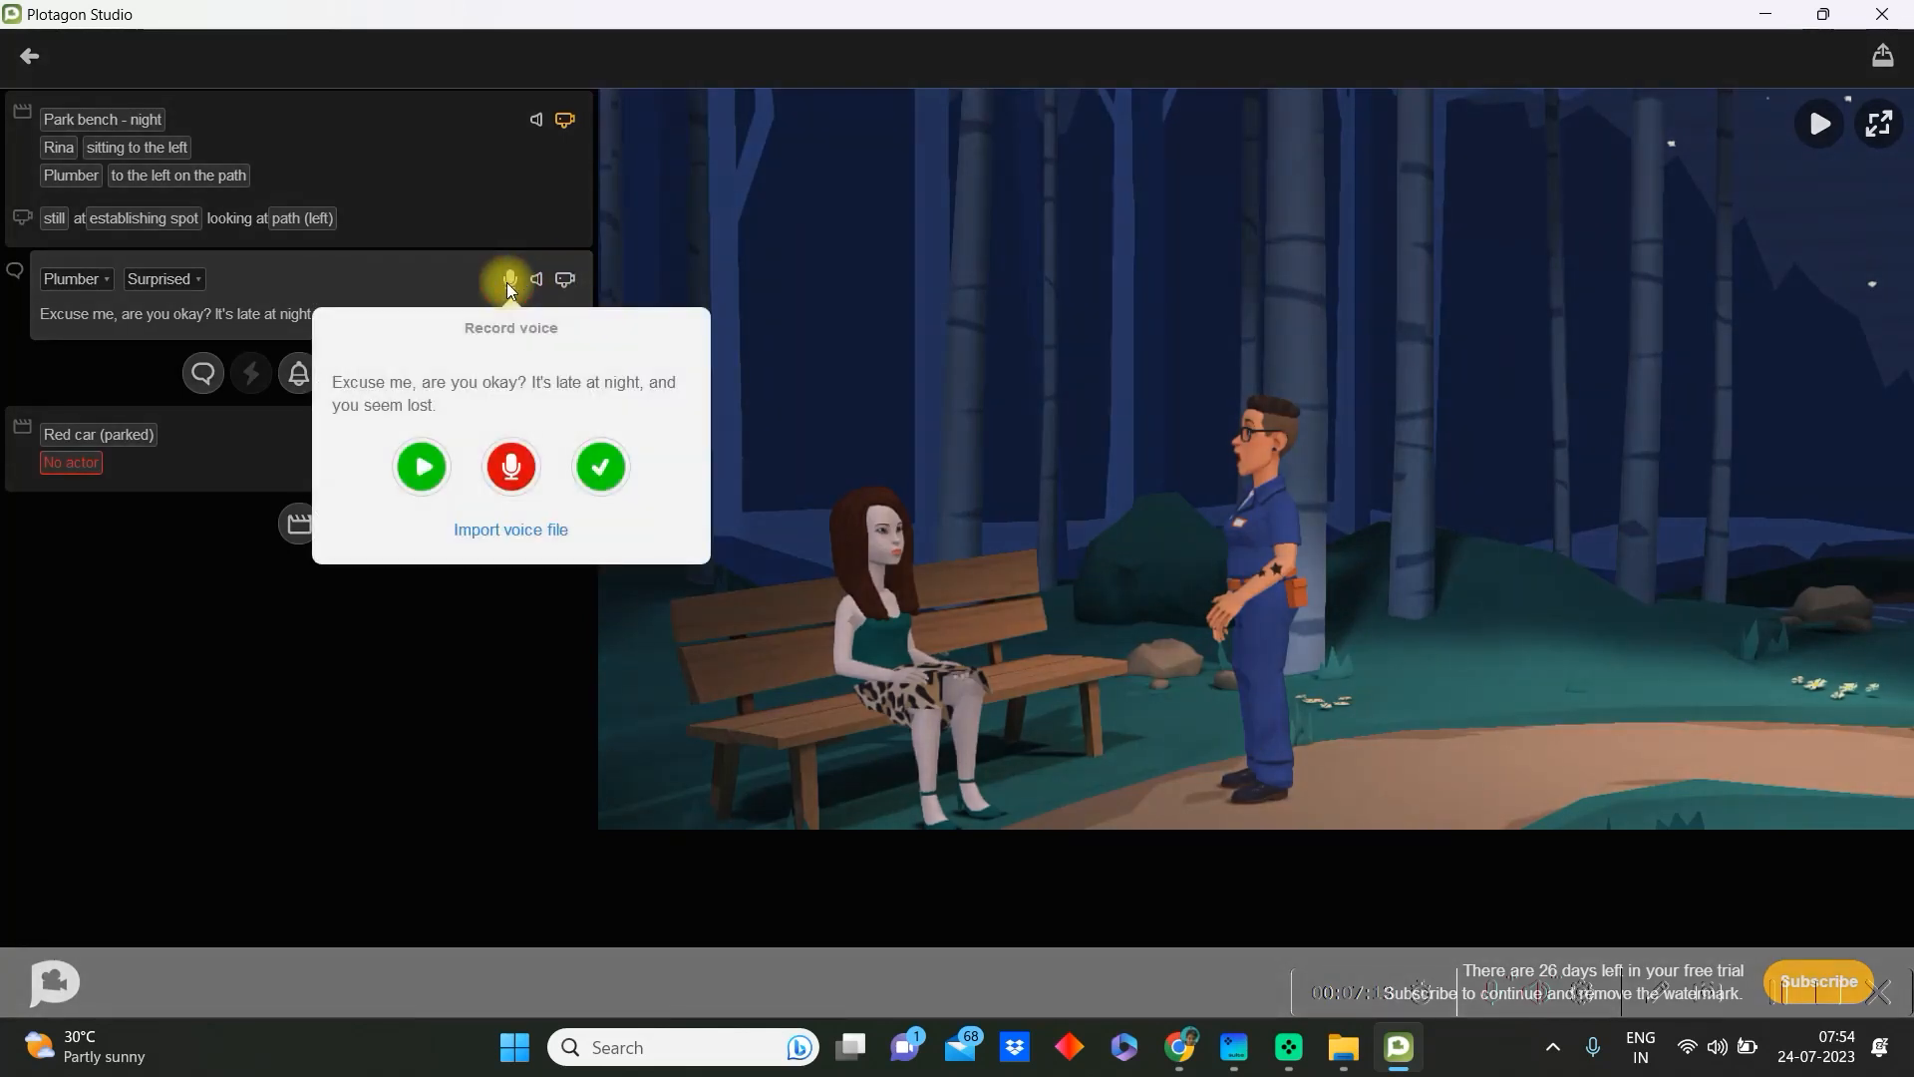
pyautogui.click(508, 467)
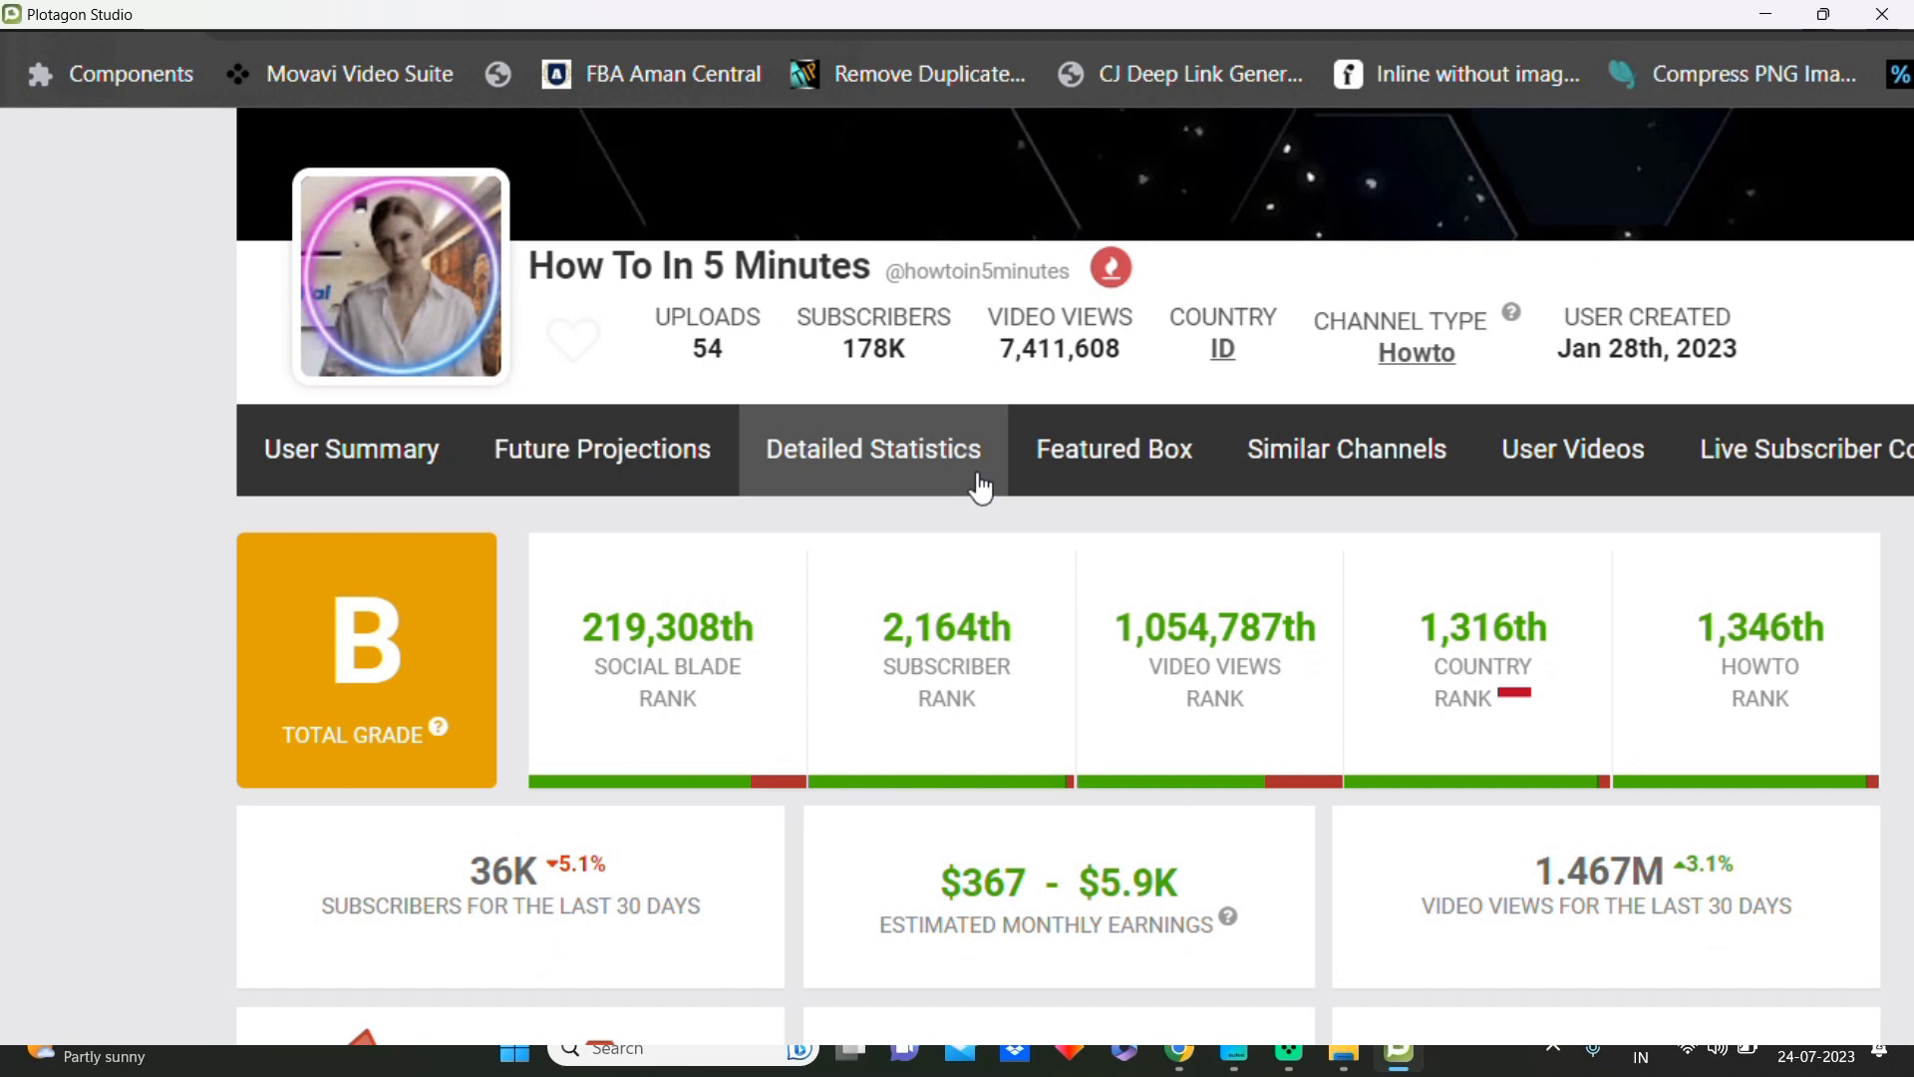
pyautogui.moveTo(1667, 56)
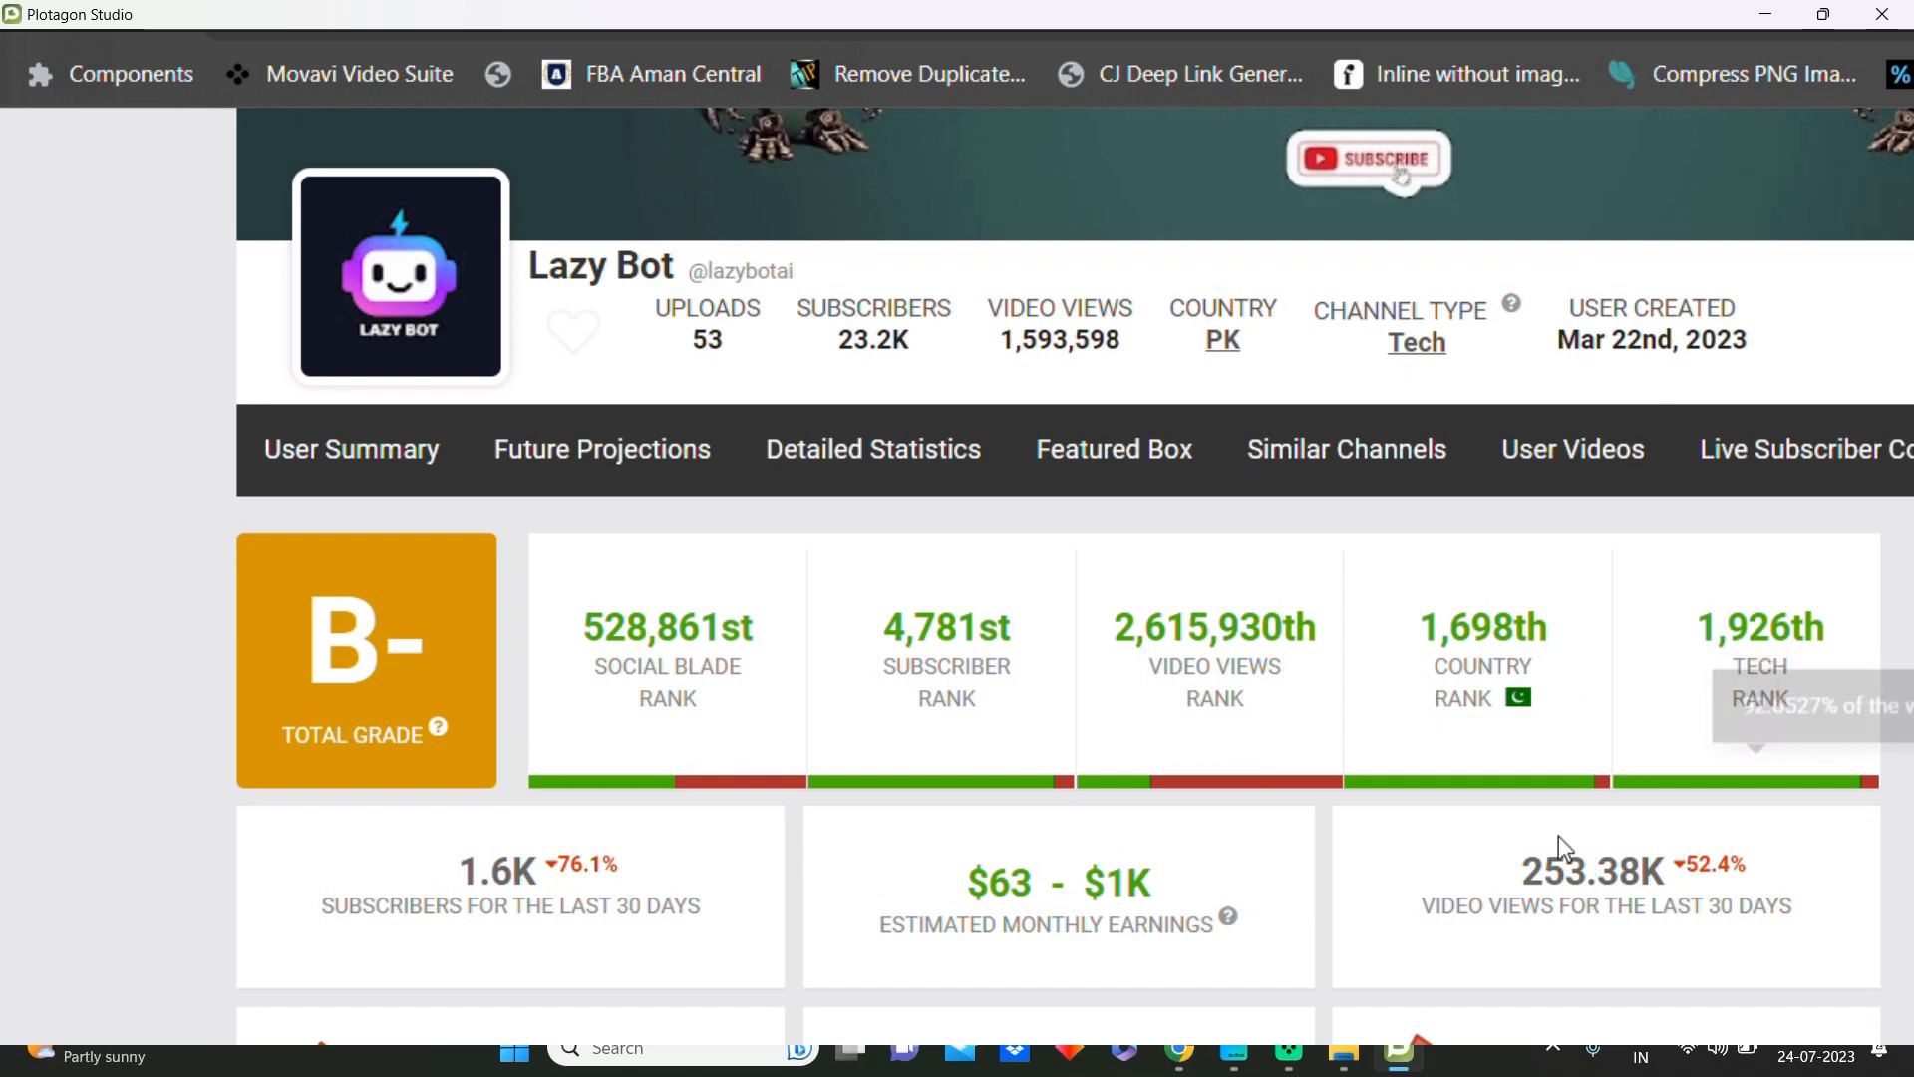
# Scroll the Lazy Bot Social Blade stats to the earnings, then return to the Plumber's recording panel
pyautogui.scroll(-3)
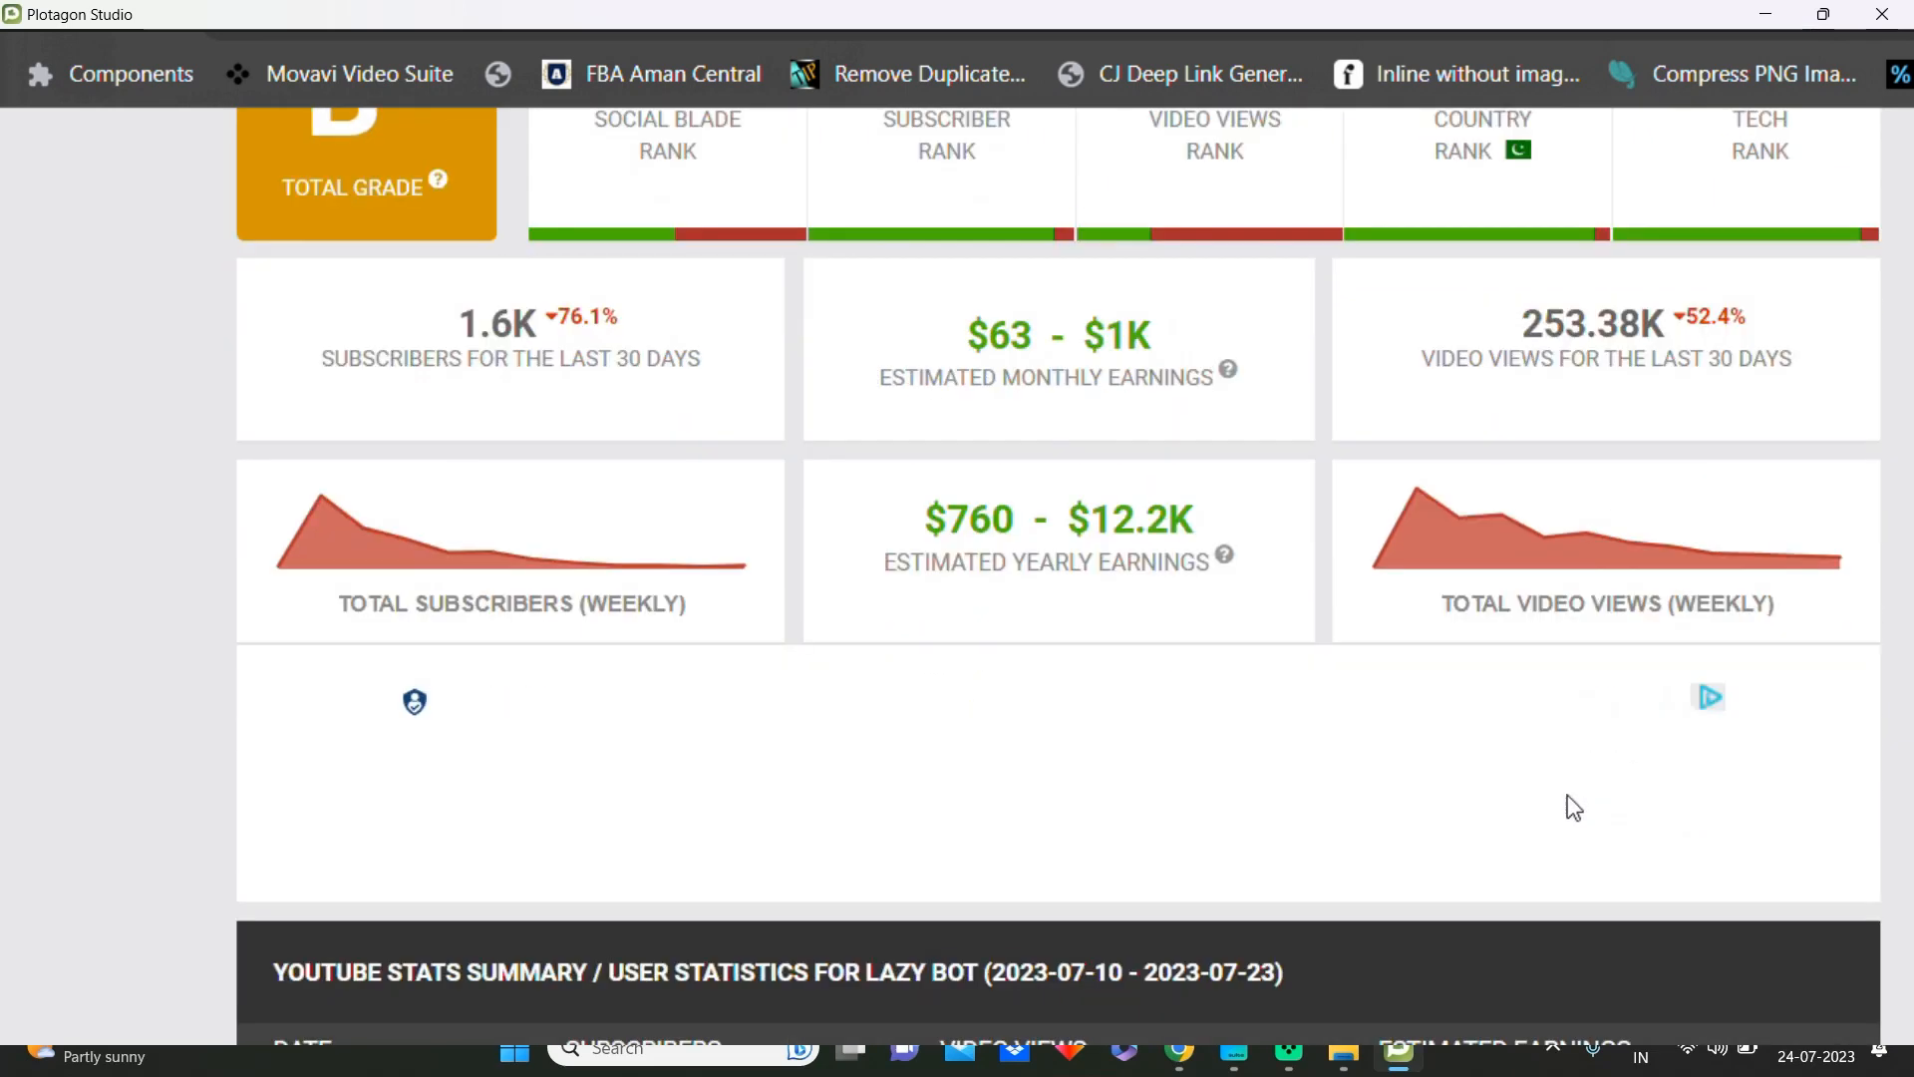
pyautogui.moveTo(1627, 716)
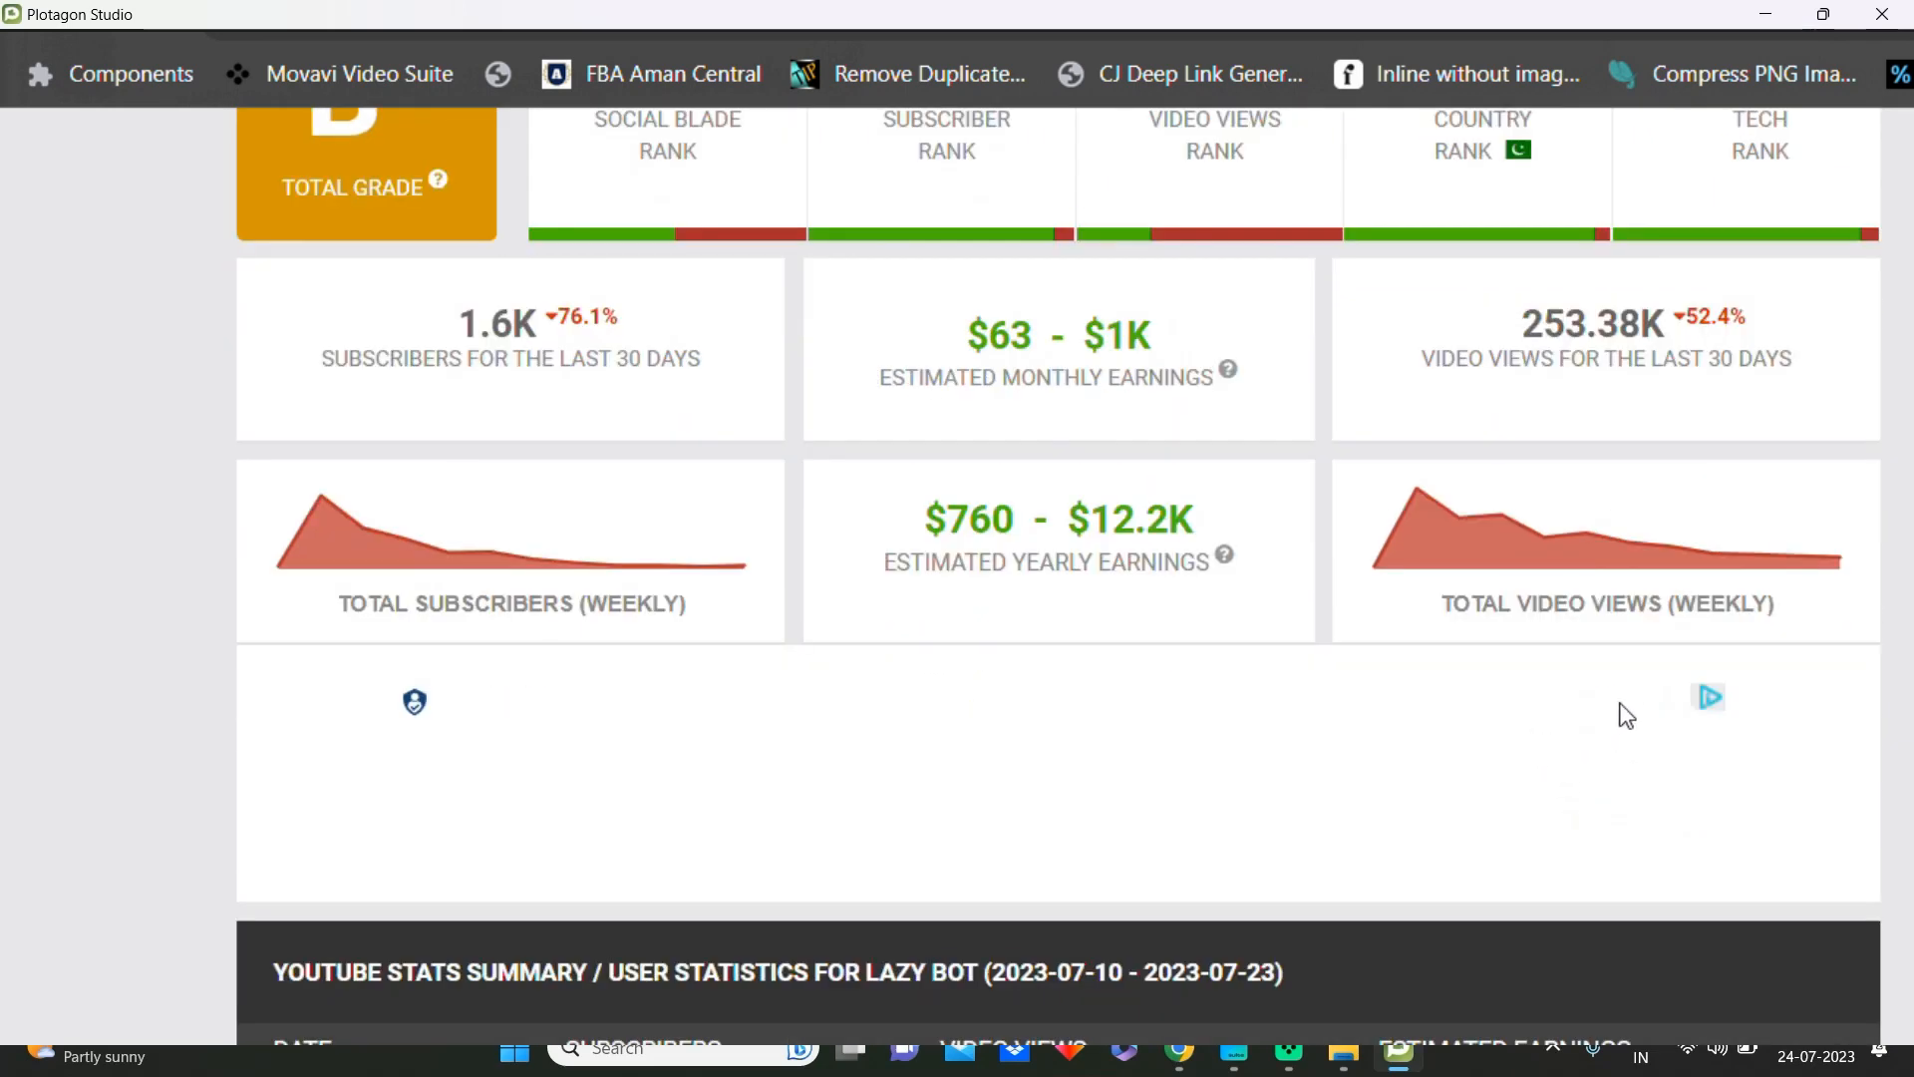
pyautogui.click(509, 279)
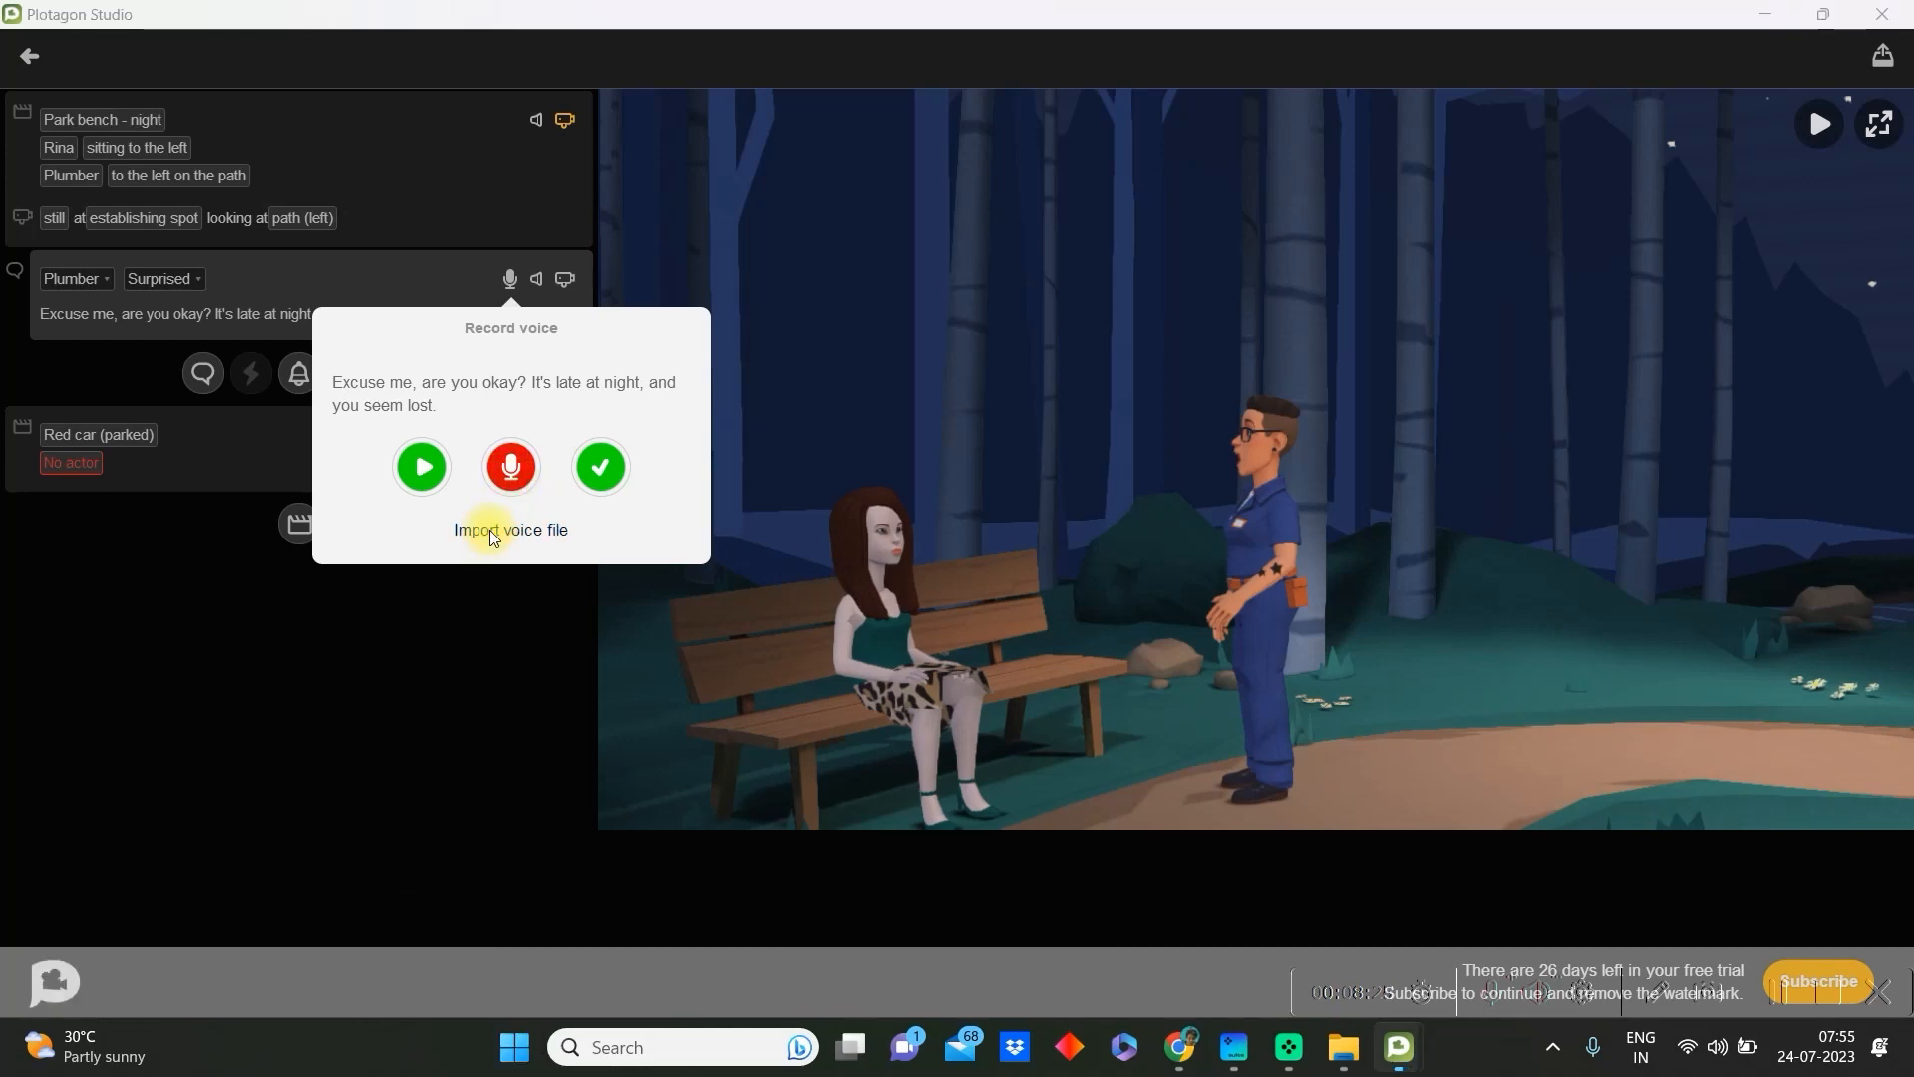
# Cancel a voice-file import, record a new take for the Plumber's line, mute it and confirm
pyautogui.click(510, 531)
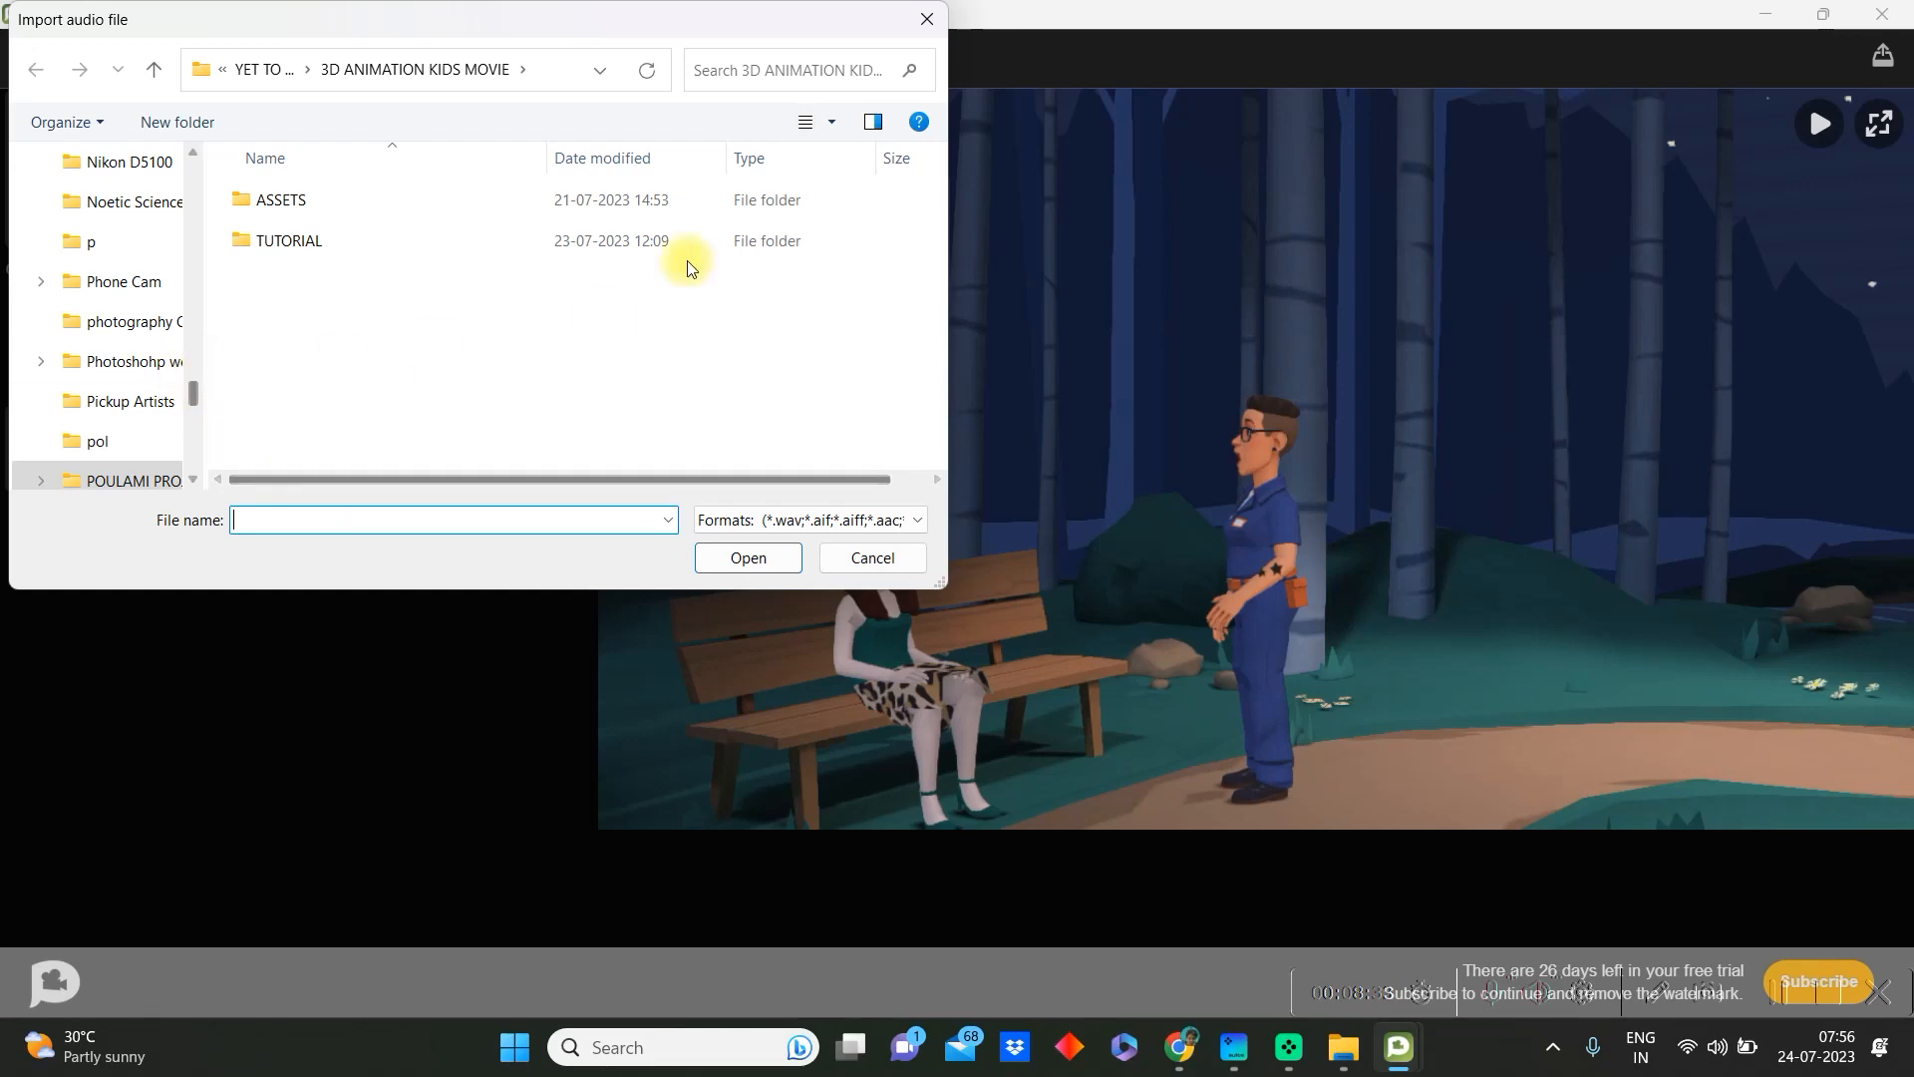
pyautogui.click(872, 558)
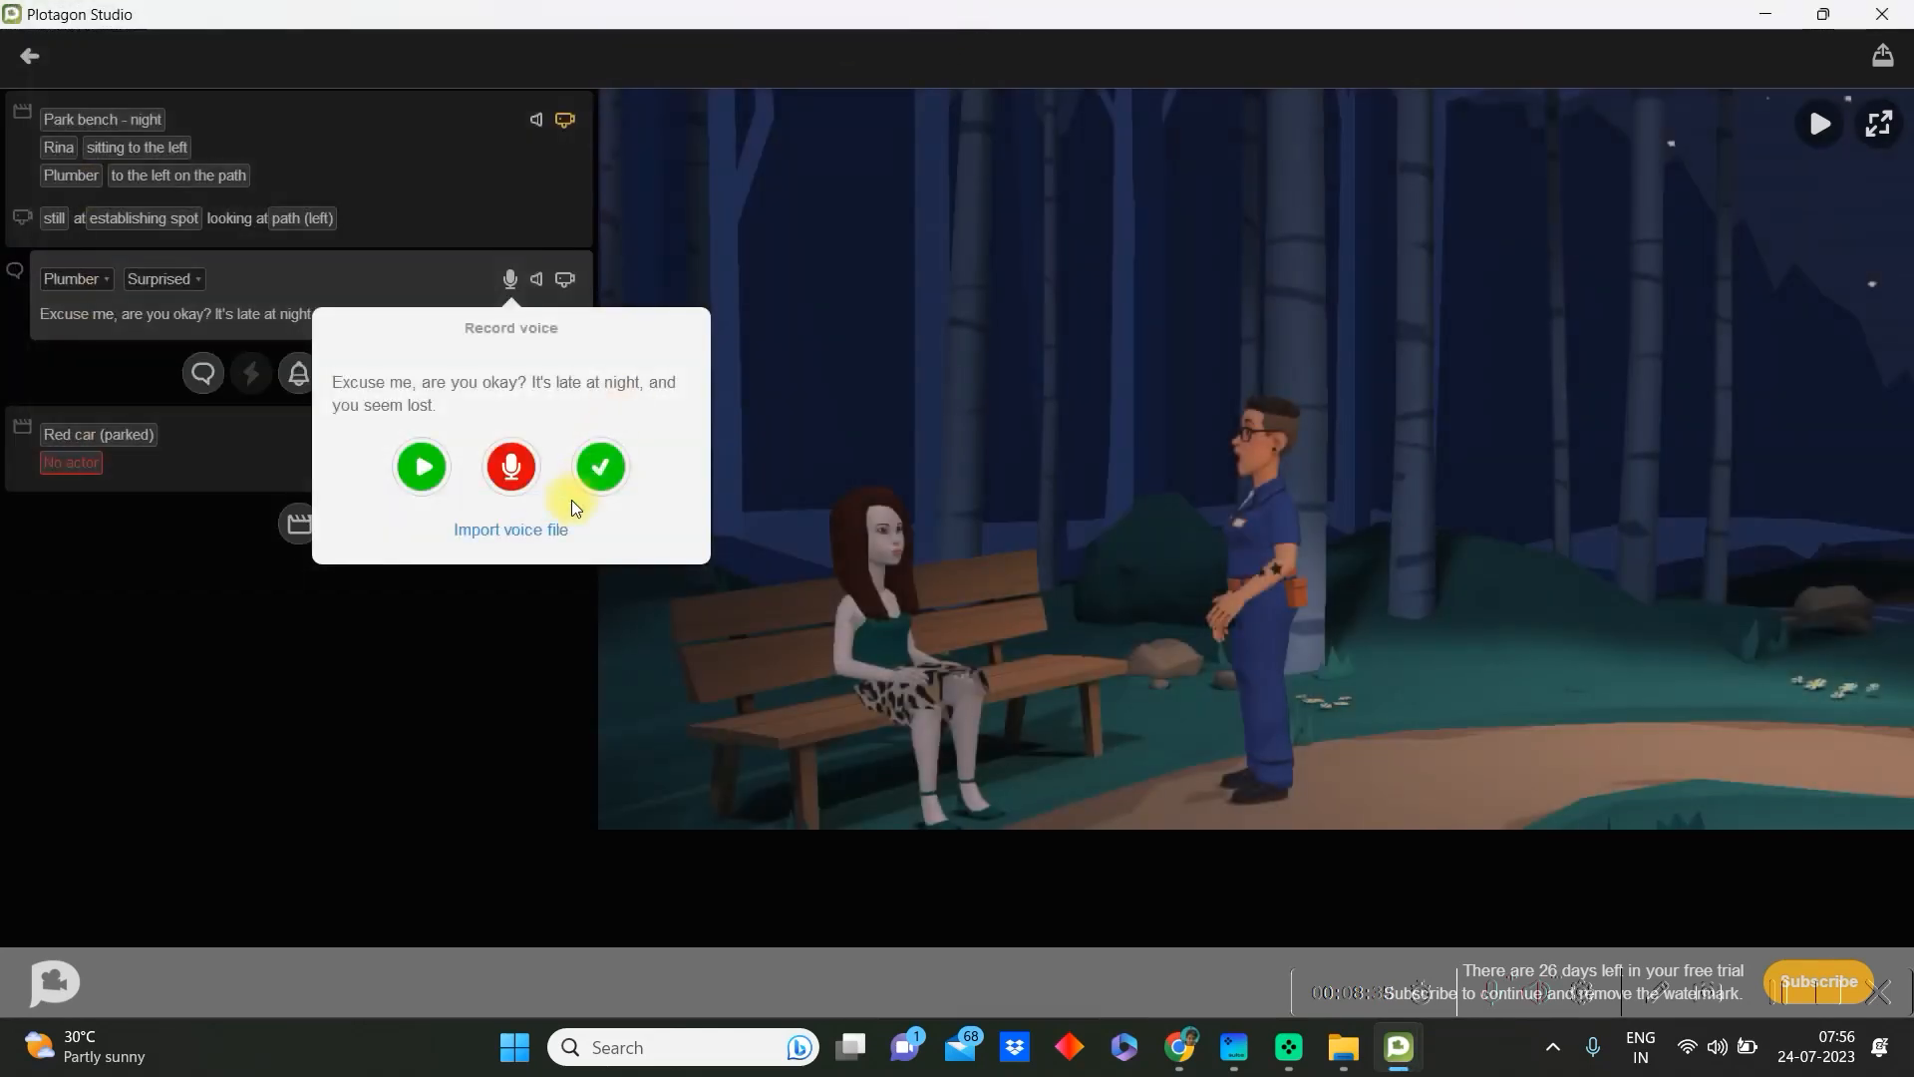
pyautogui.click(510, 467)
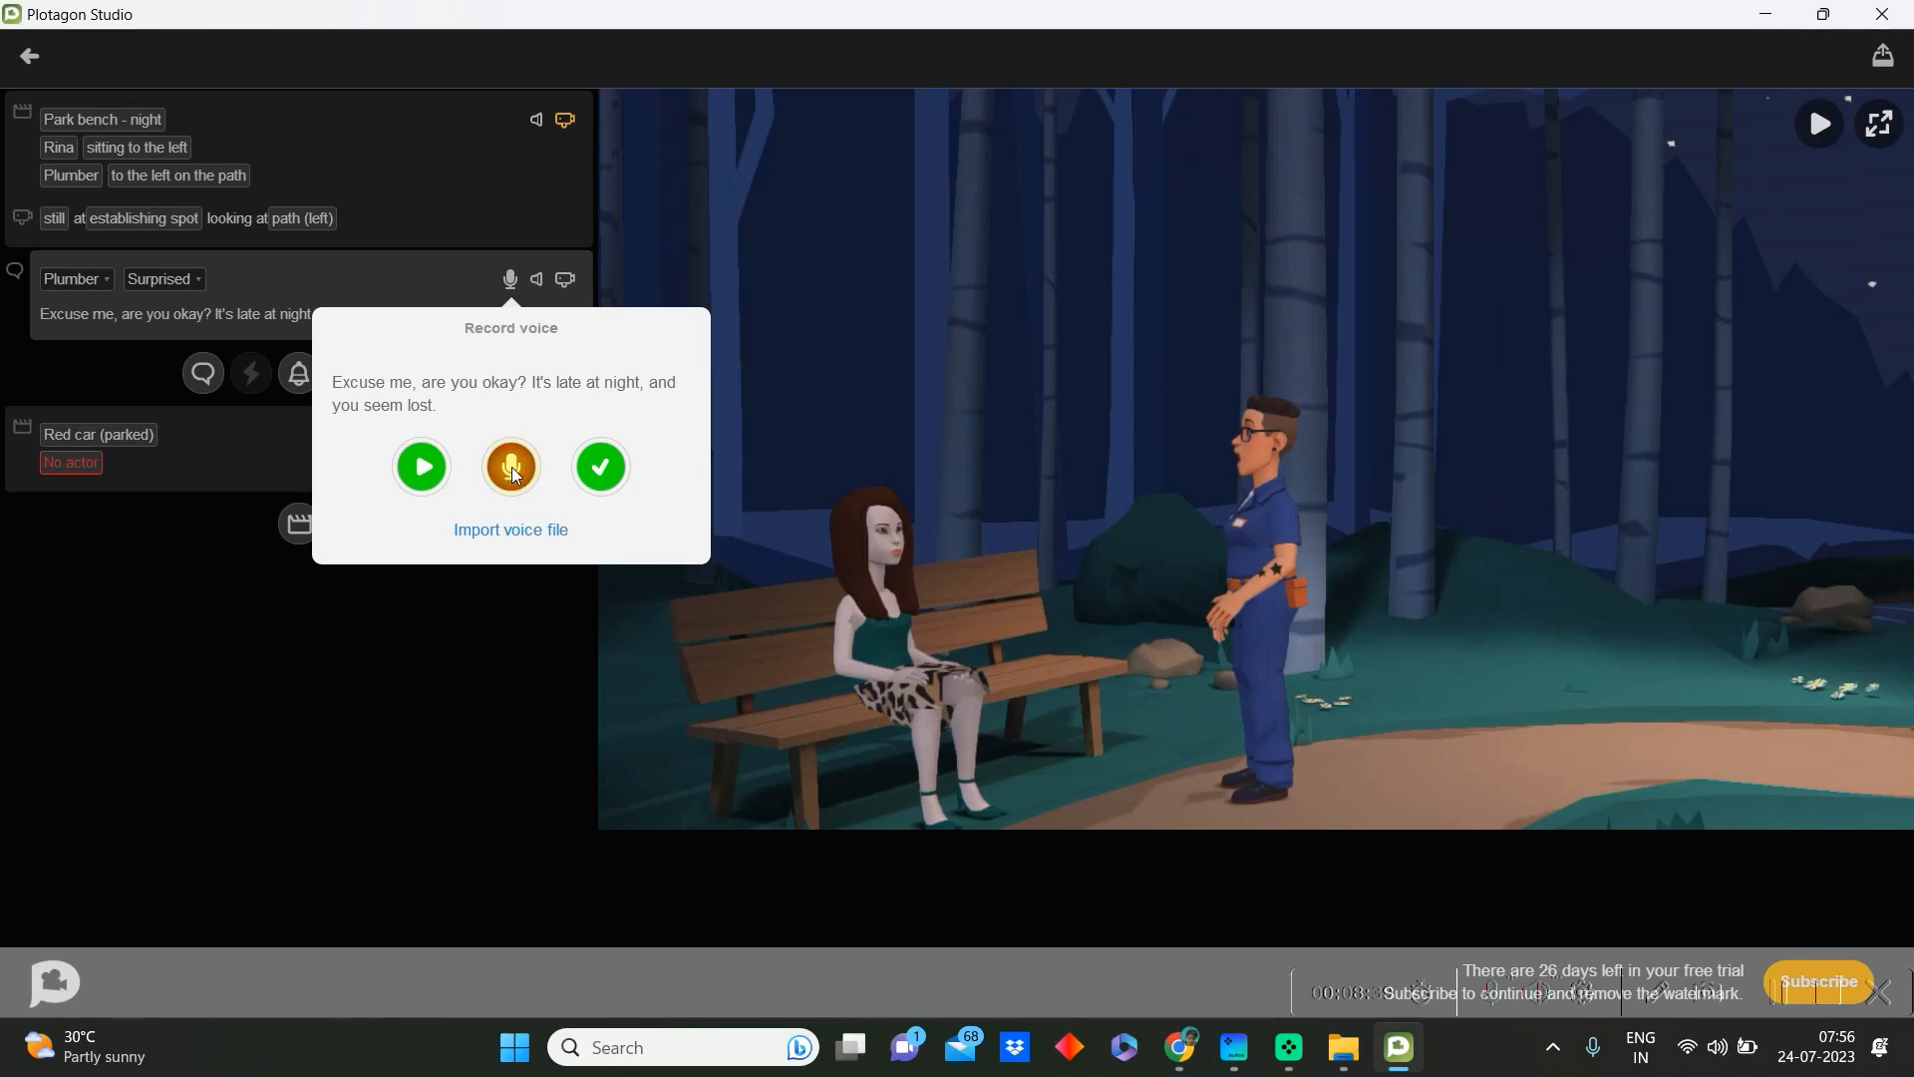
pyautogui.click(510, 467)
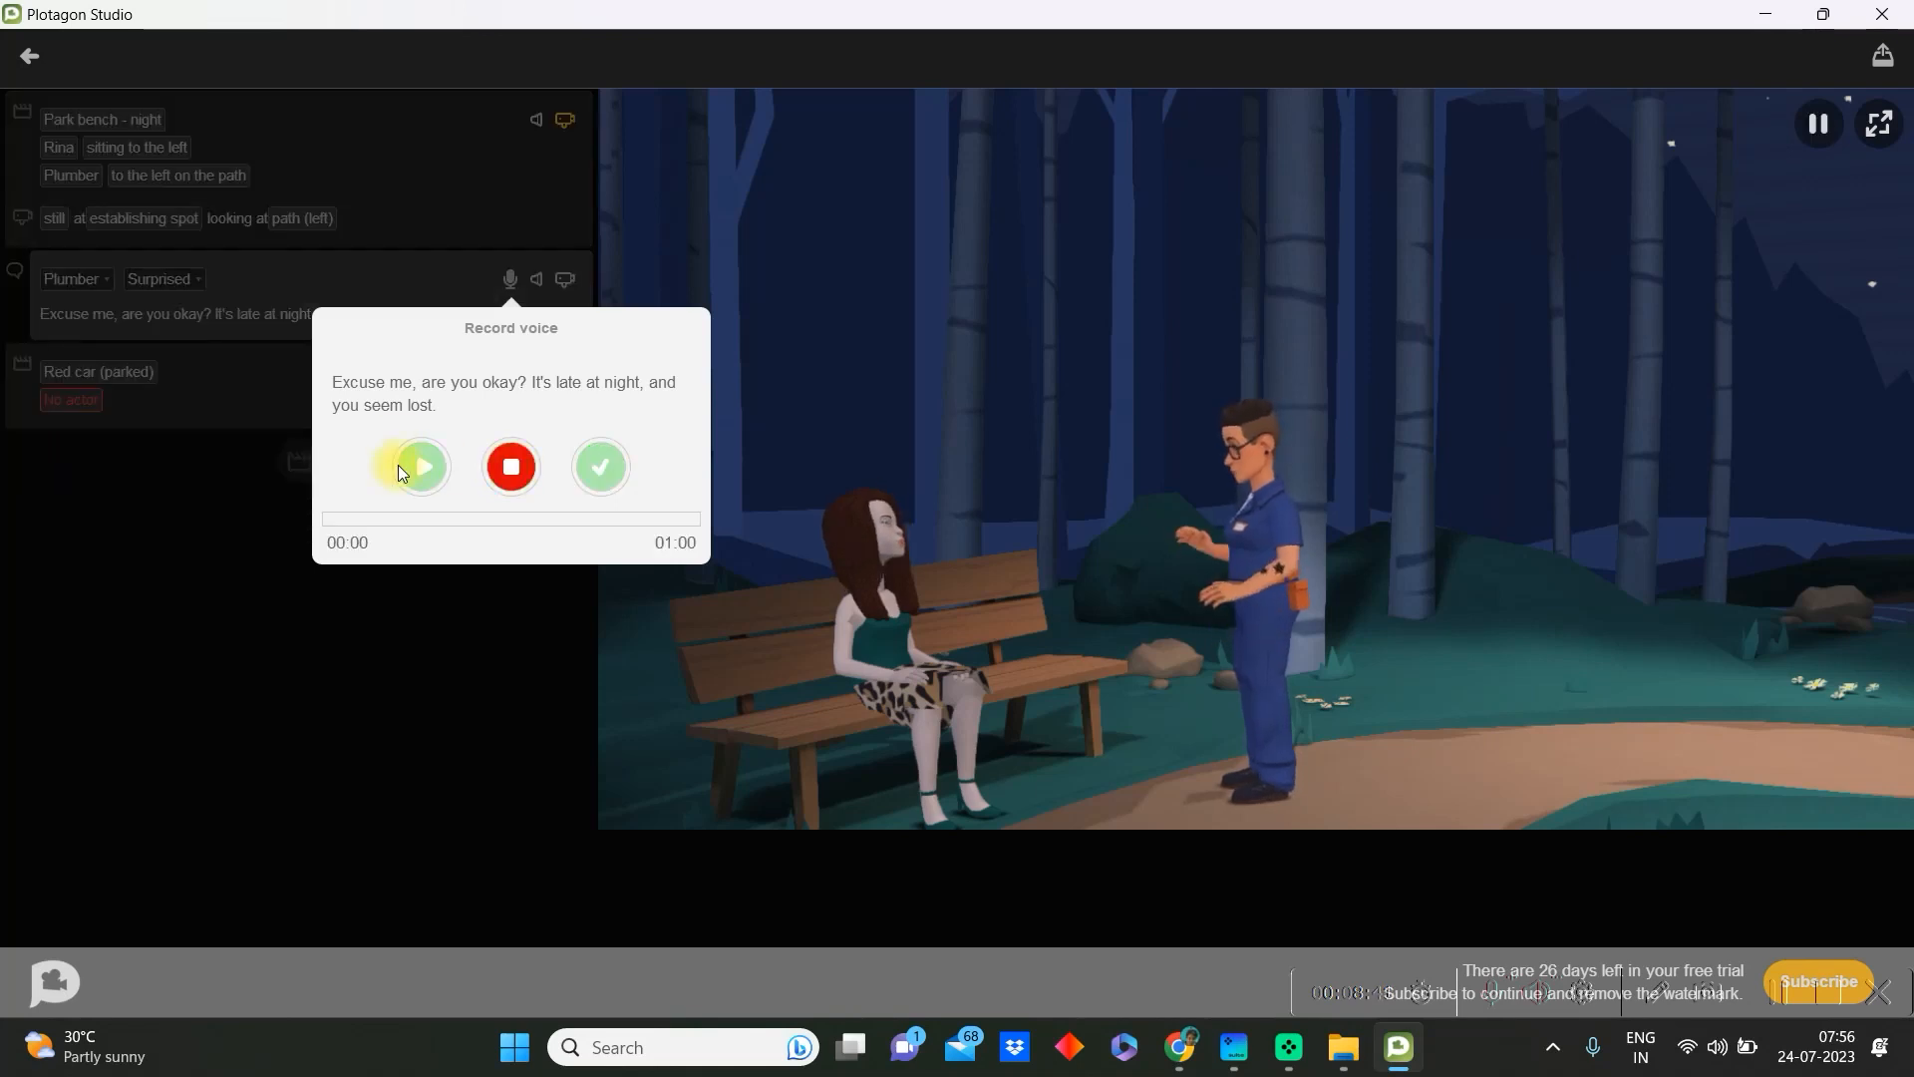
pyautogui.click(511, 466)
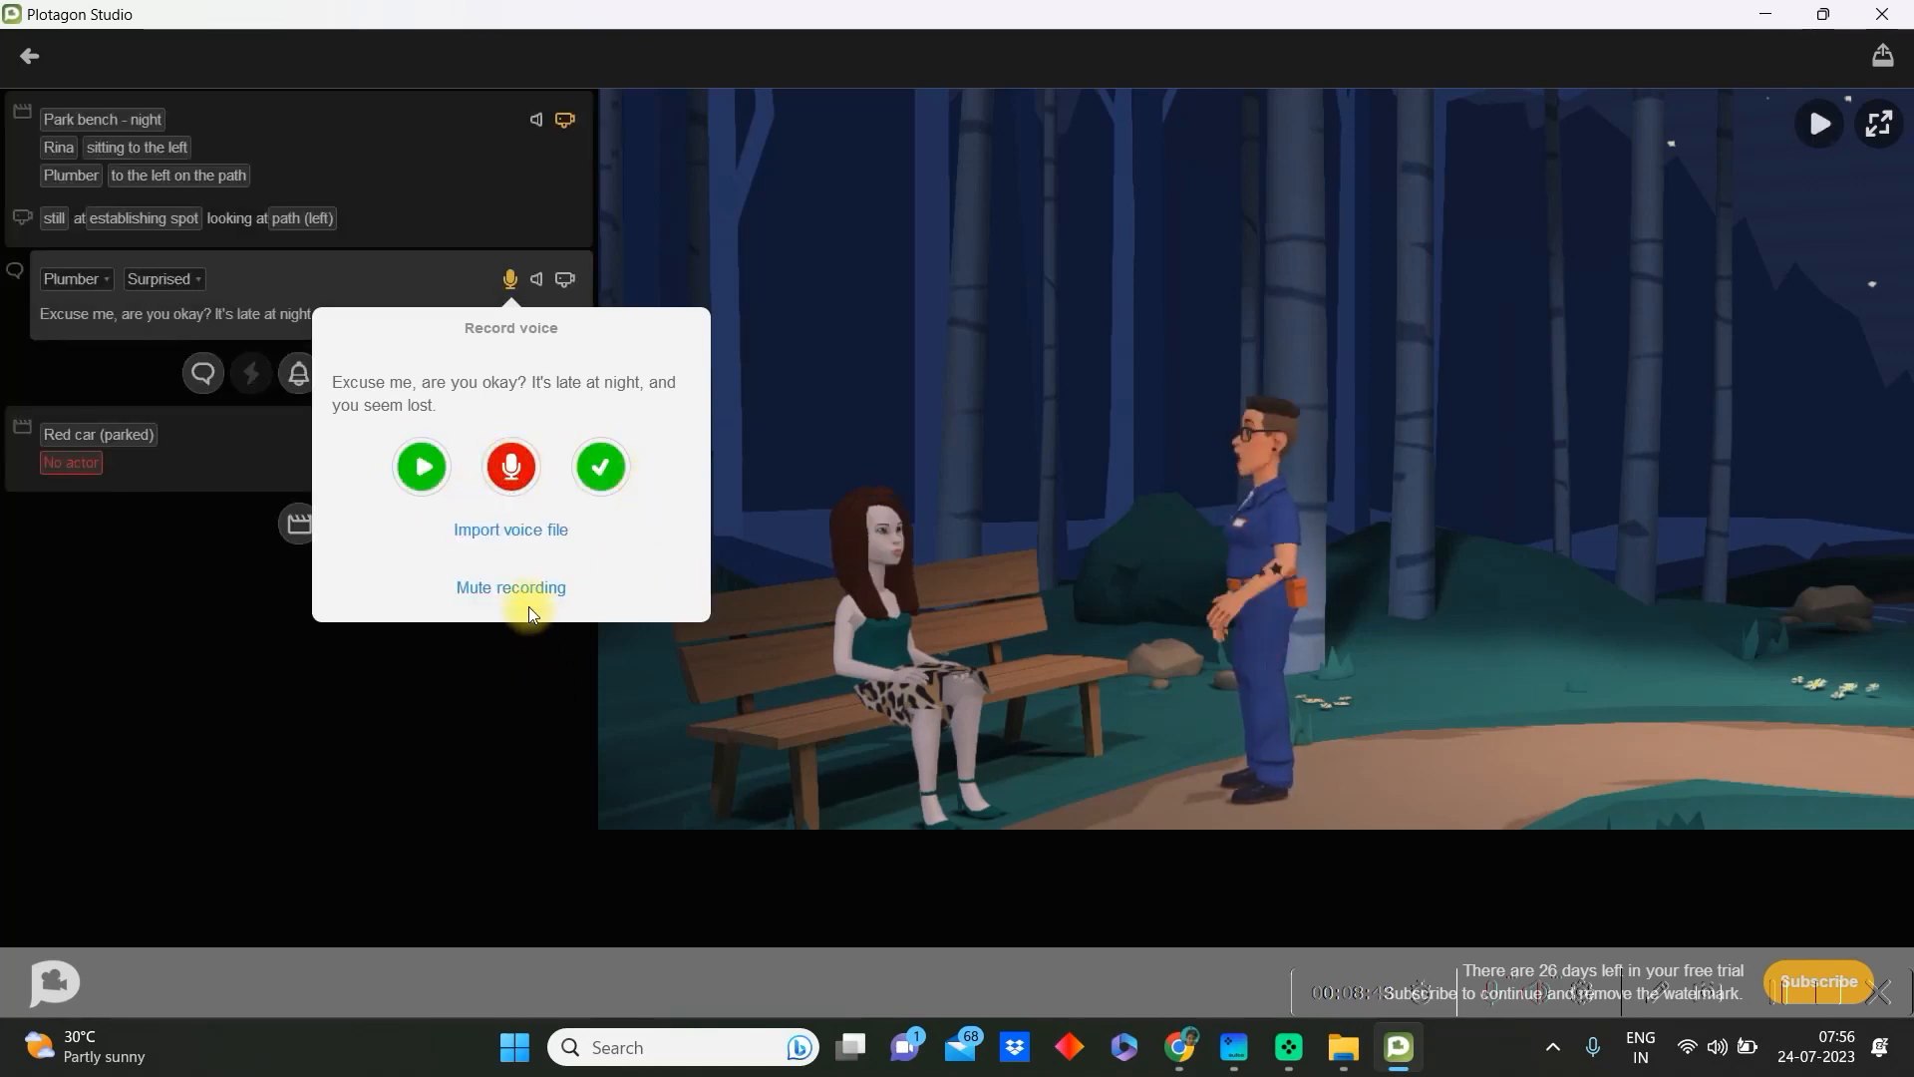
pyautogui.click(511, 586)
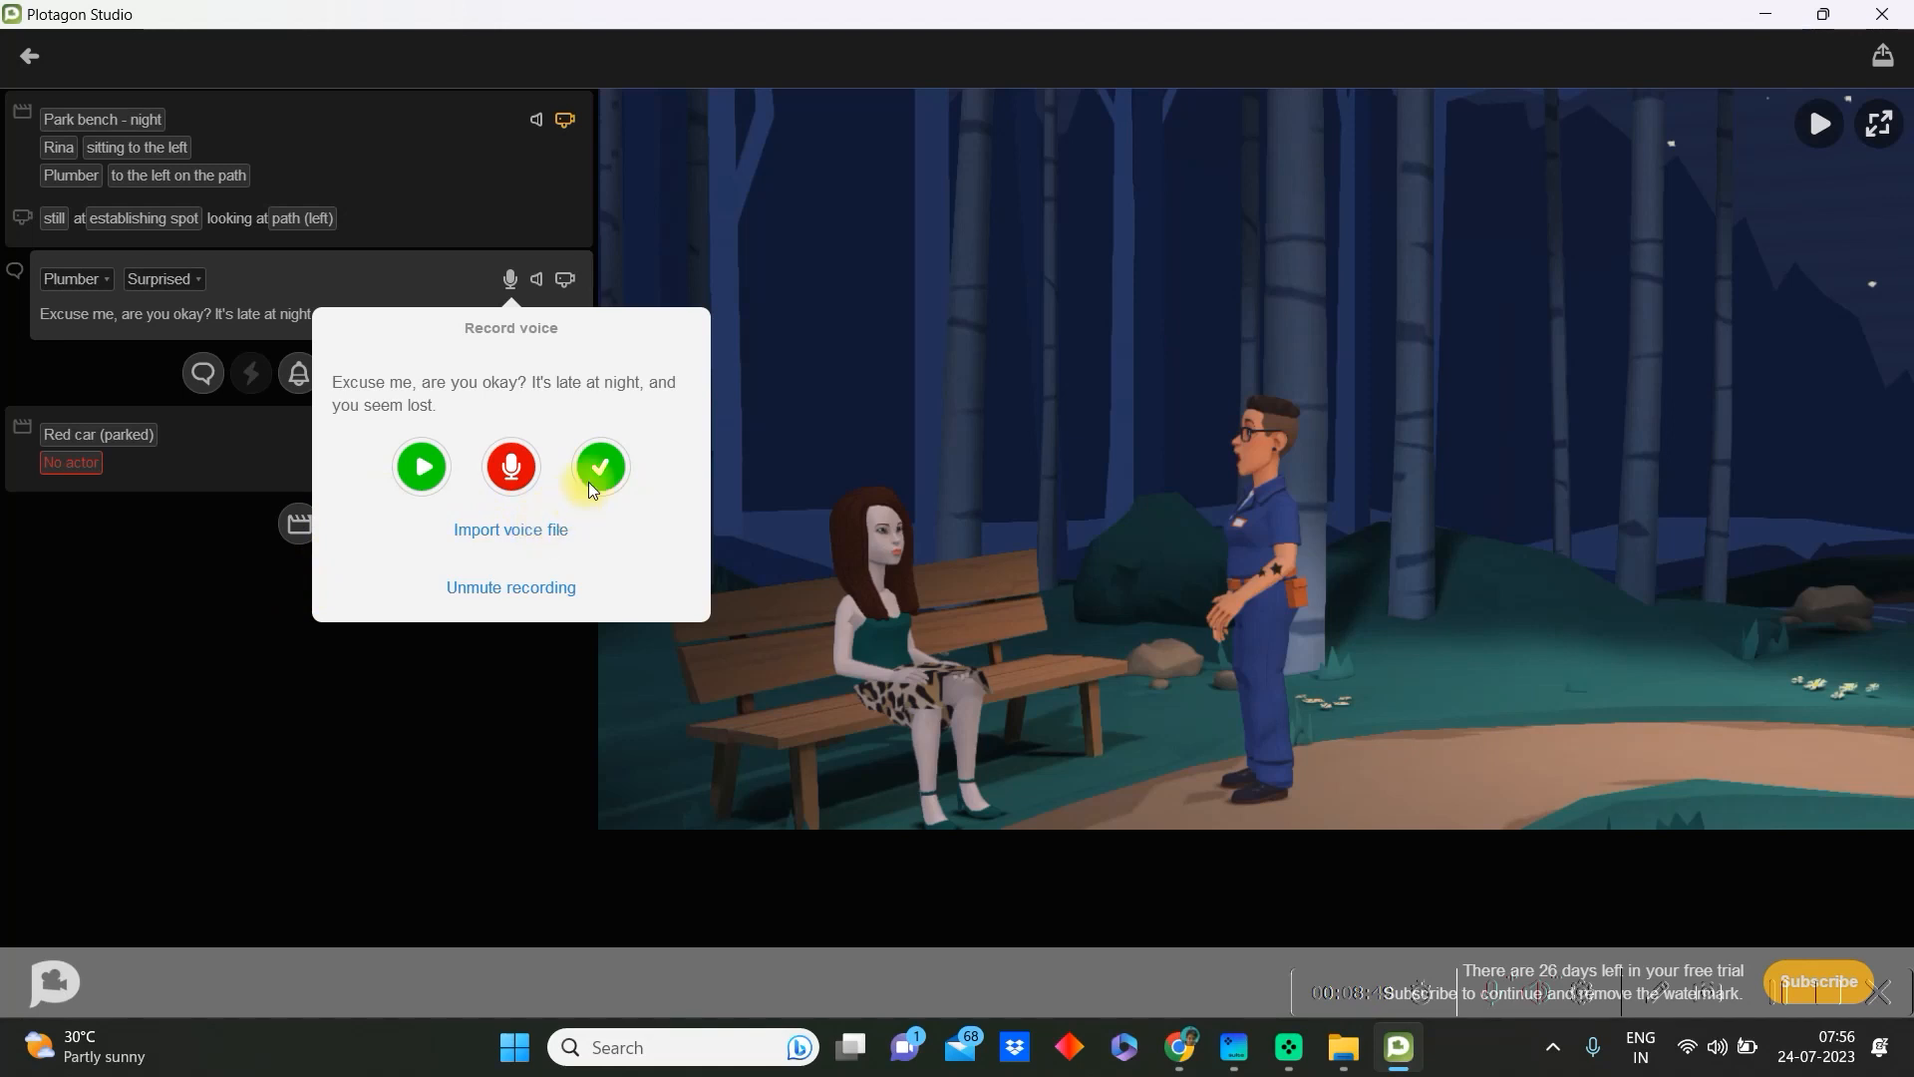
pyautogui.moveTo(629, 509)
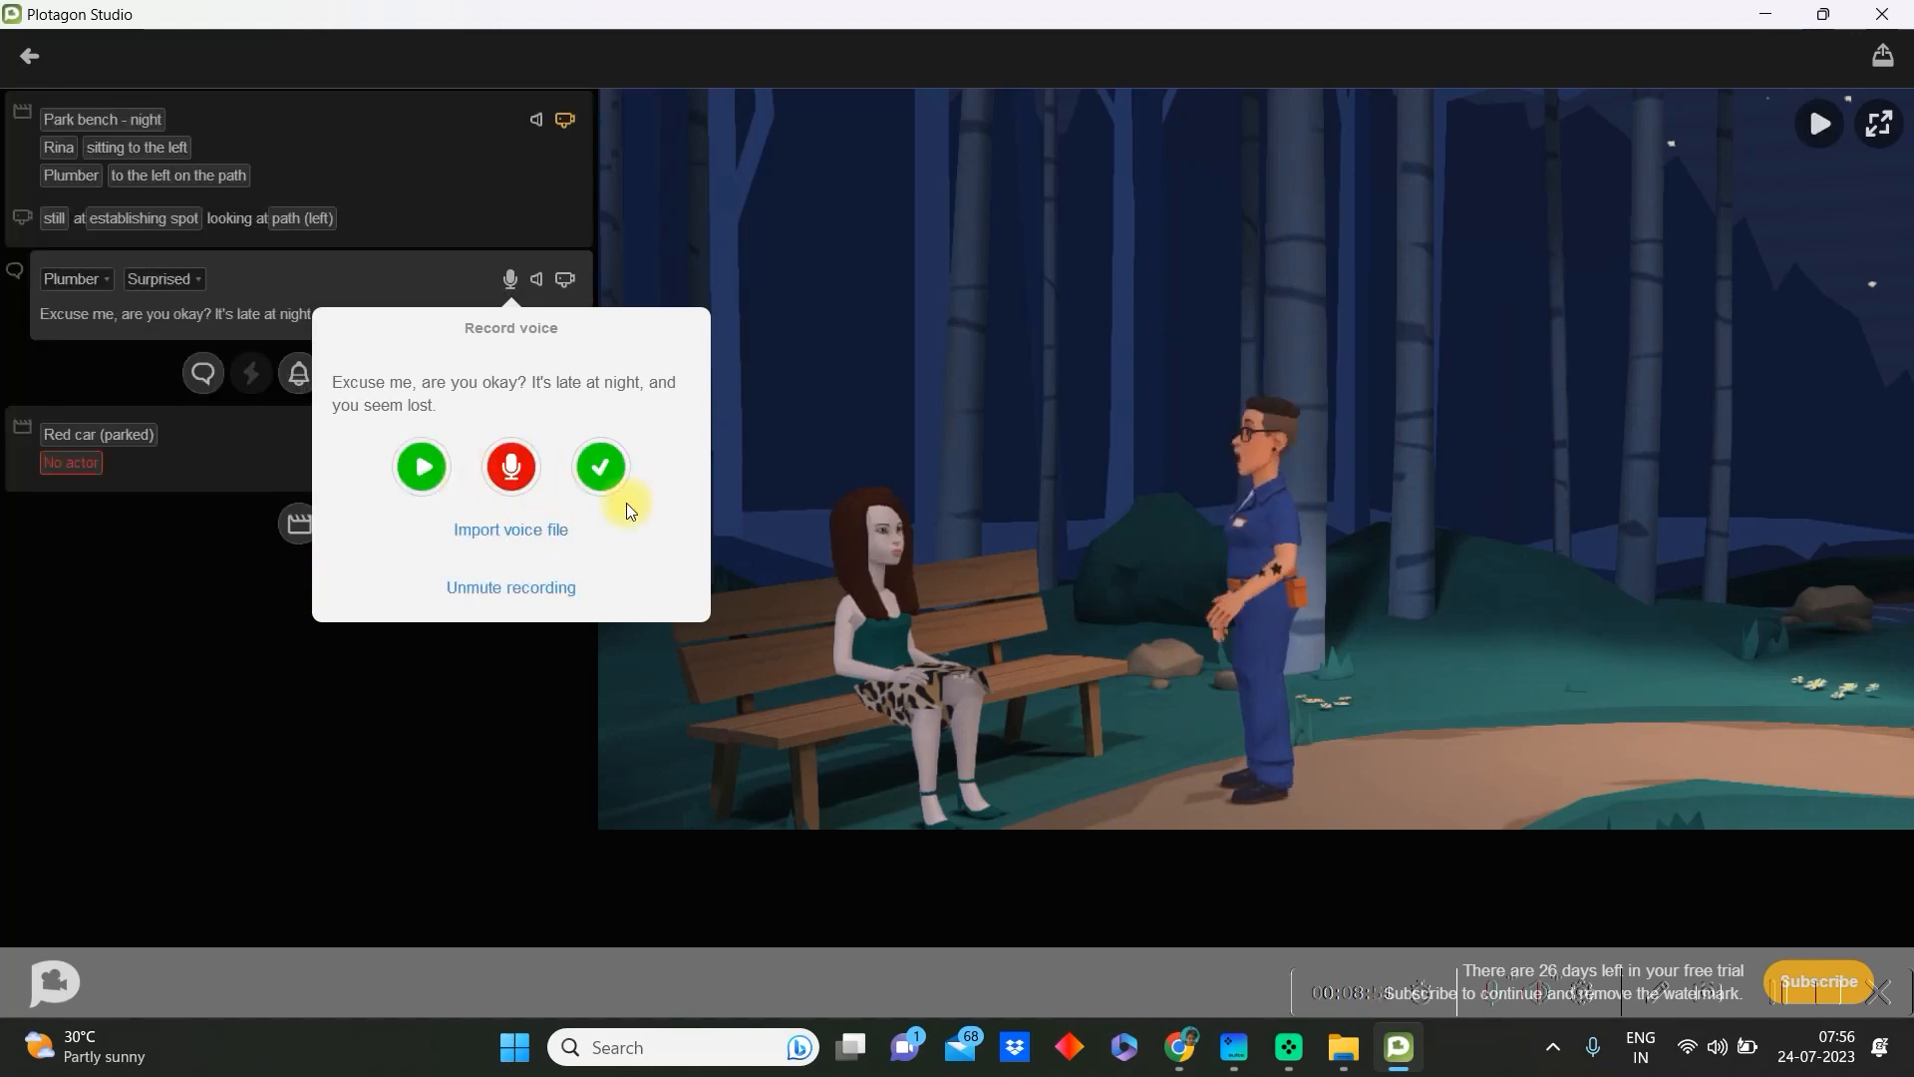
pyautogui.click(600, 467)
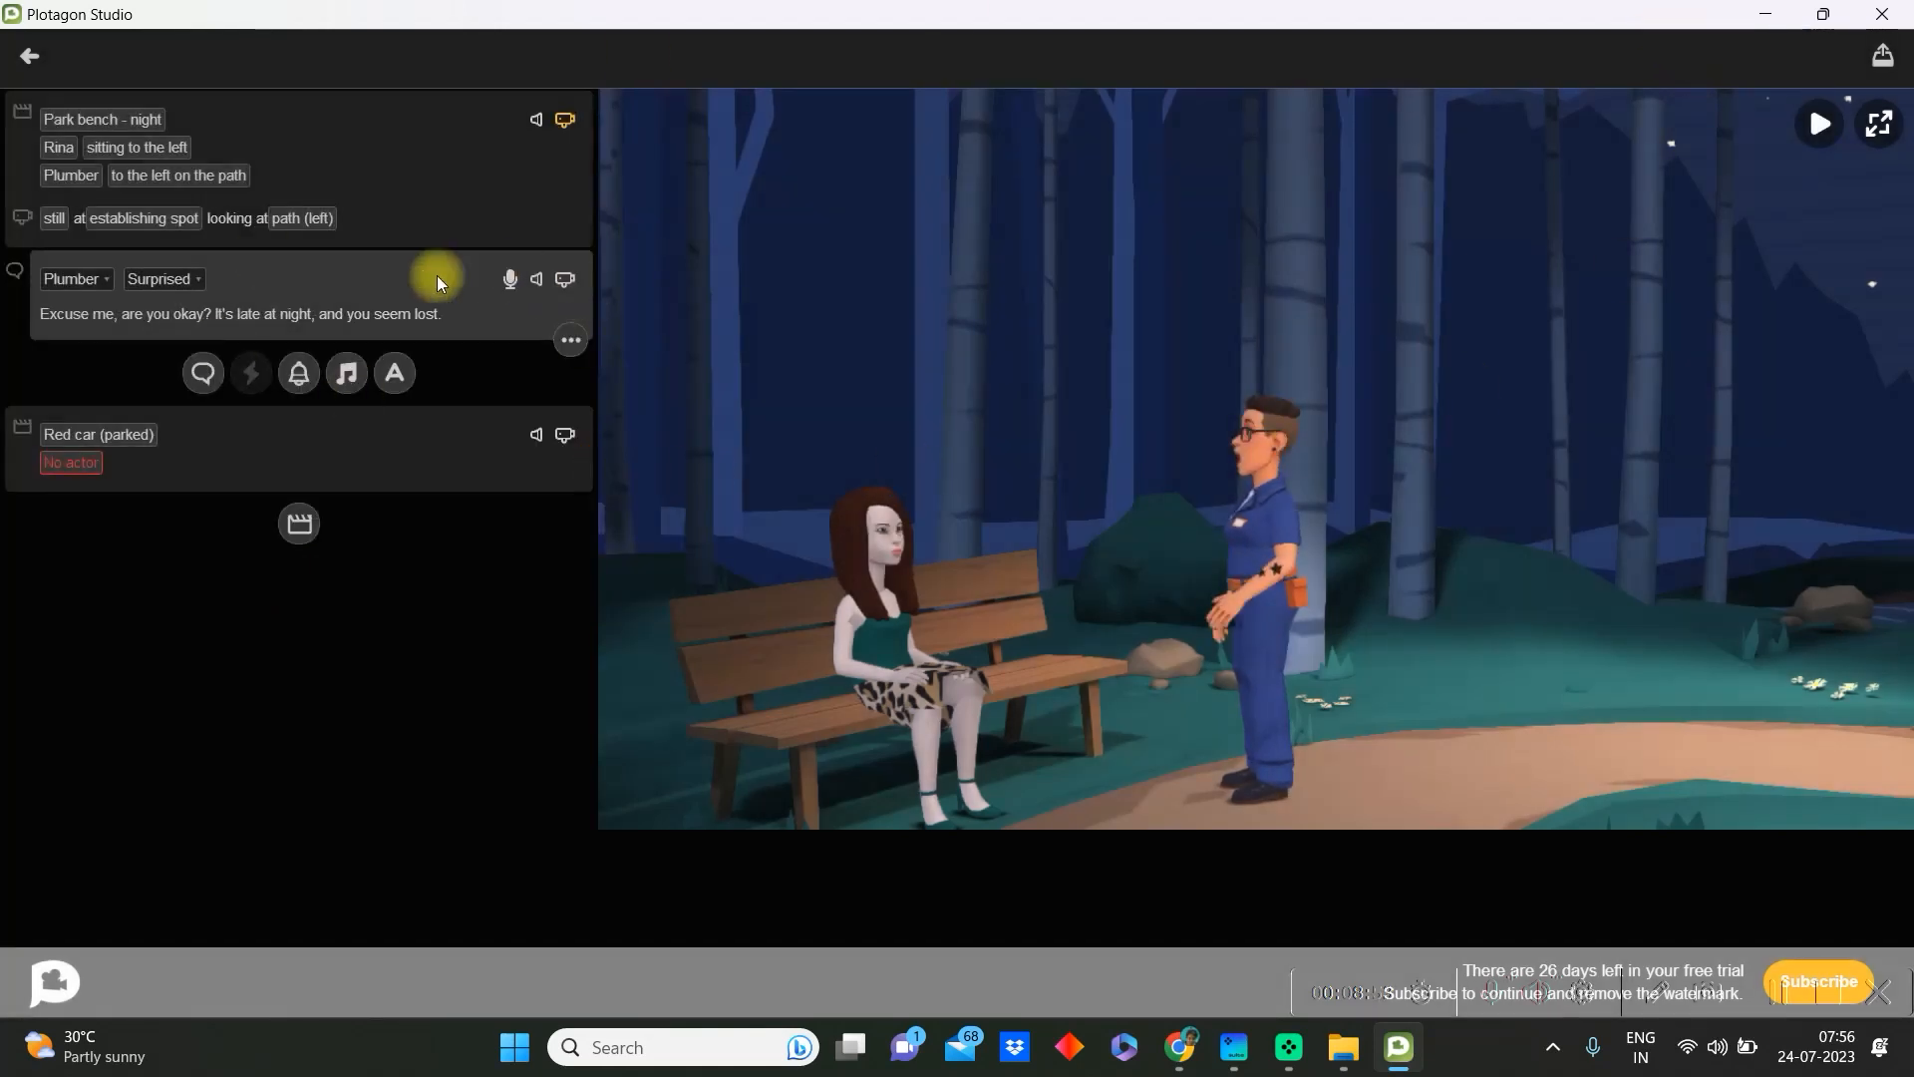
pyautogui.moveTo(92, 306)
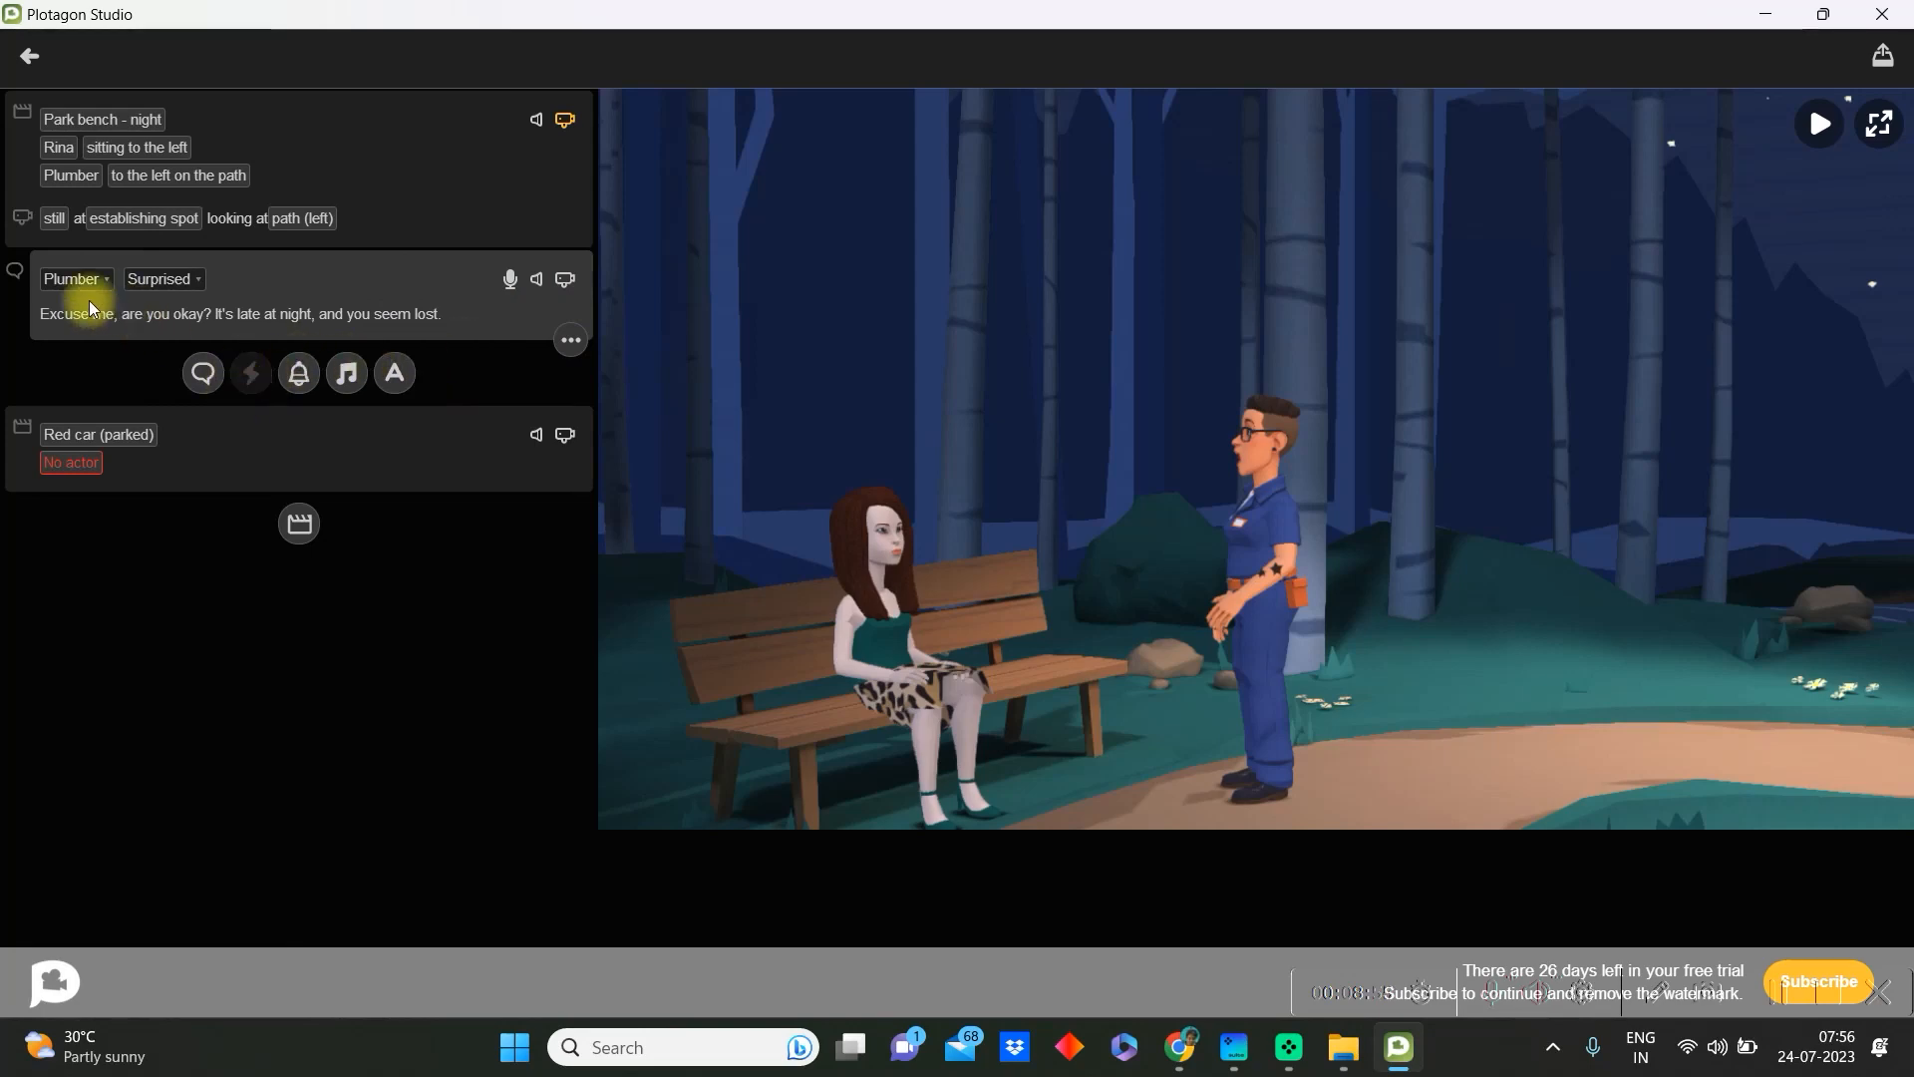
# Add a Shy line for Rina: "Yes, I'm lost. I can't find my way home, and my phone's battery is dead."
pyautogui.click(203, 373)
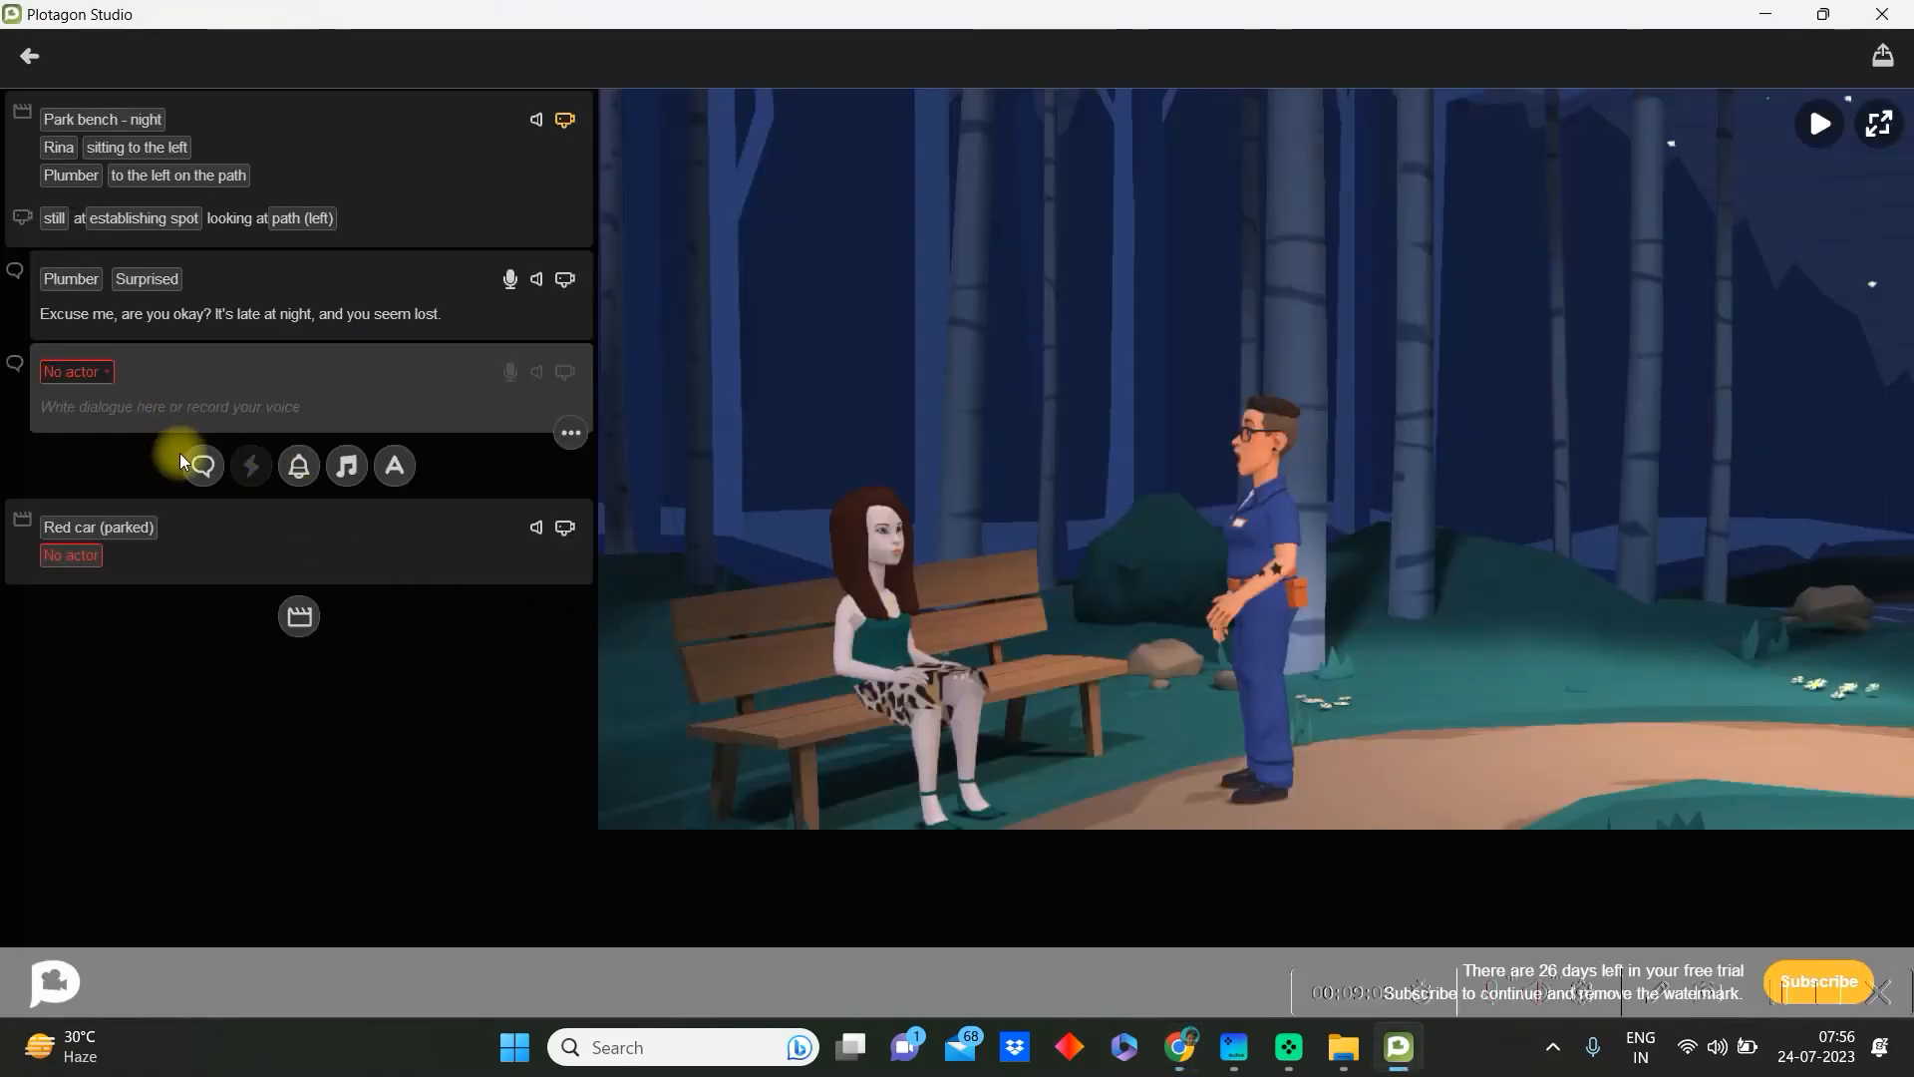
pyautogui.click(76, 371)
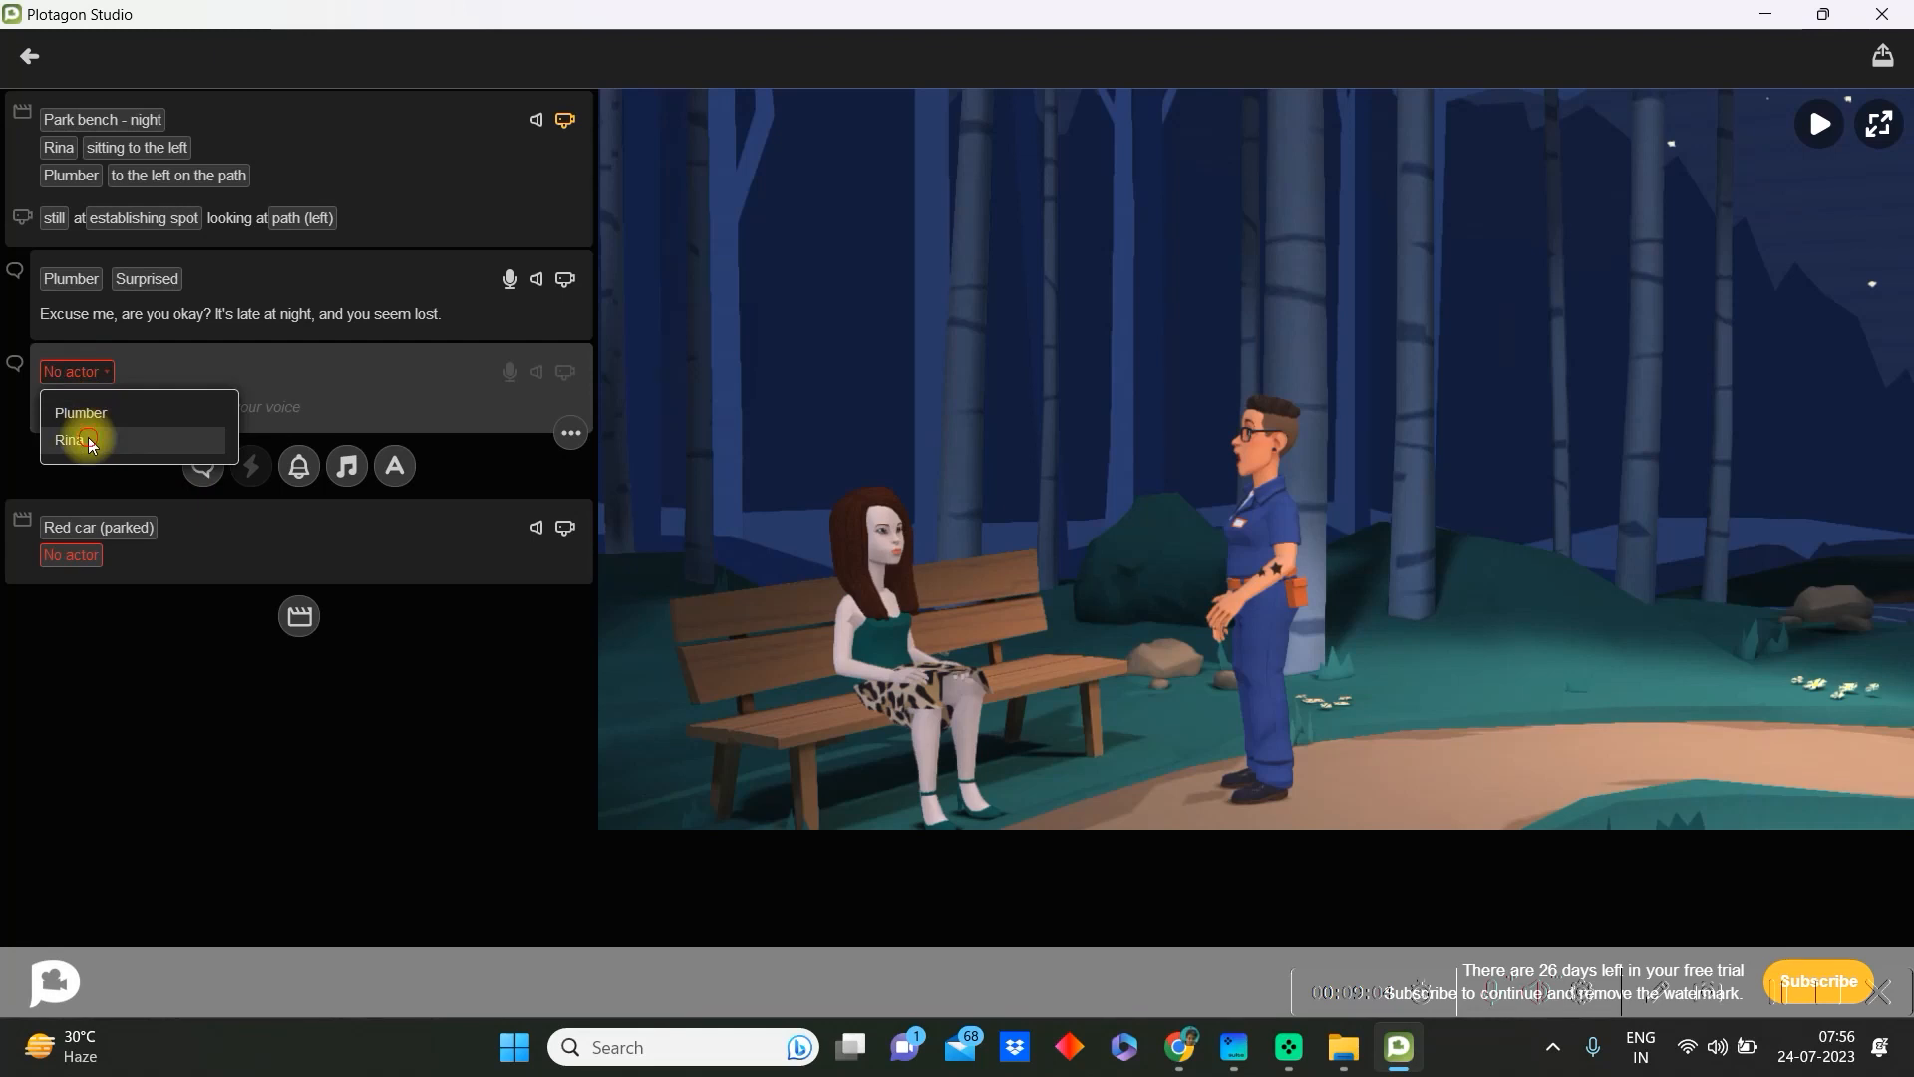
pyautogui.click(71, 439)
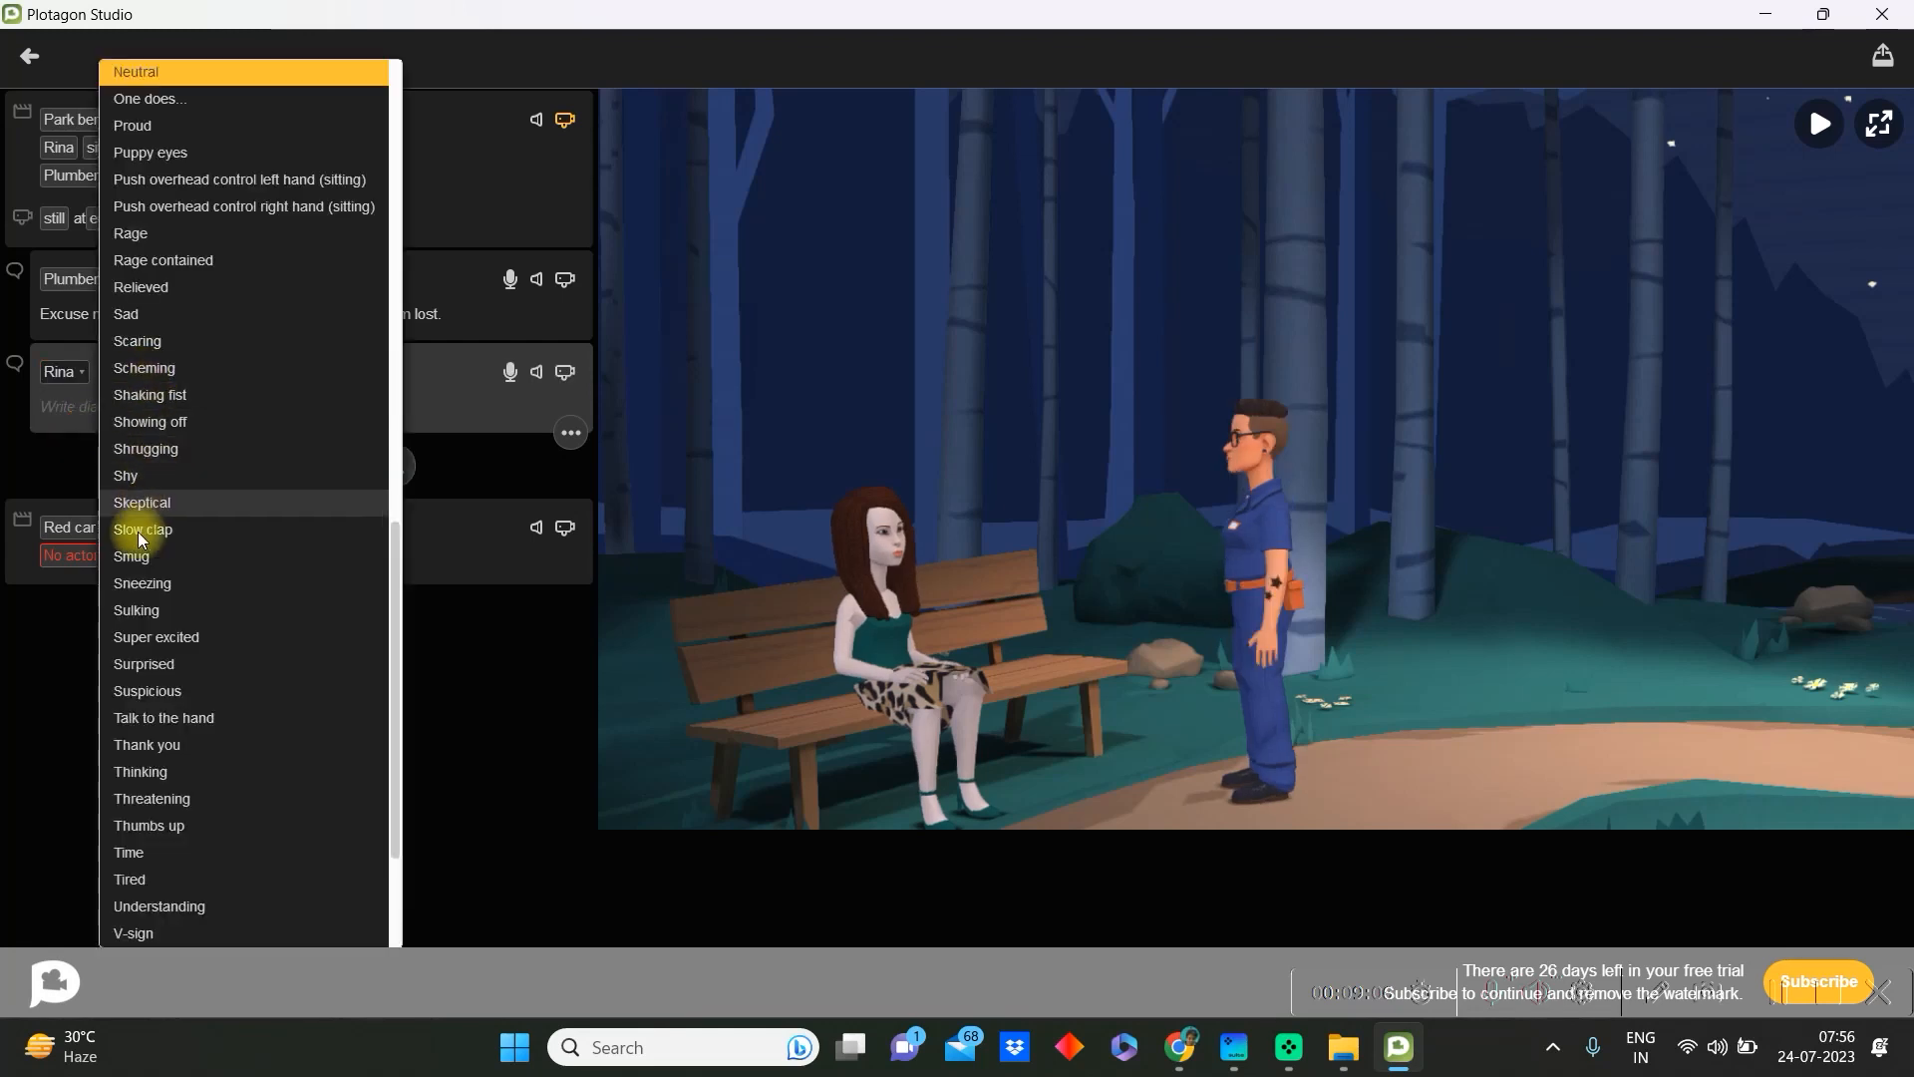
pyautogui.moveTo(167, 475)
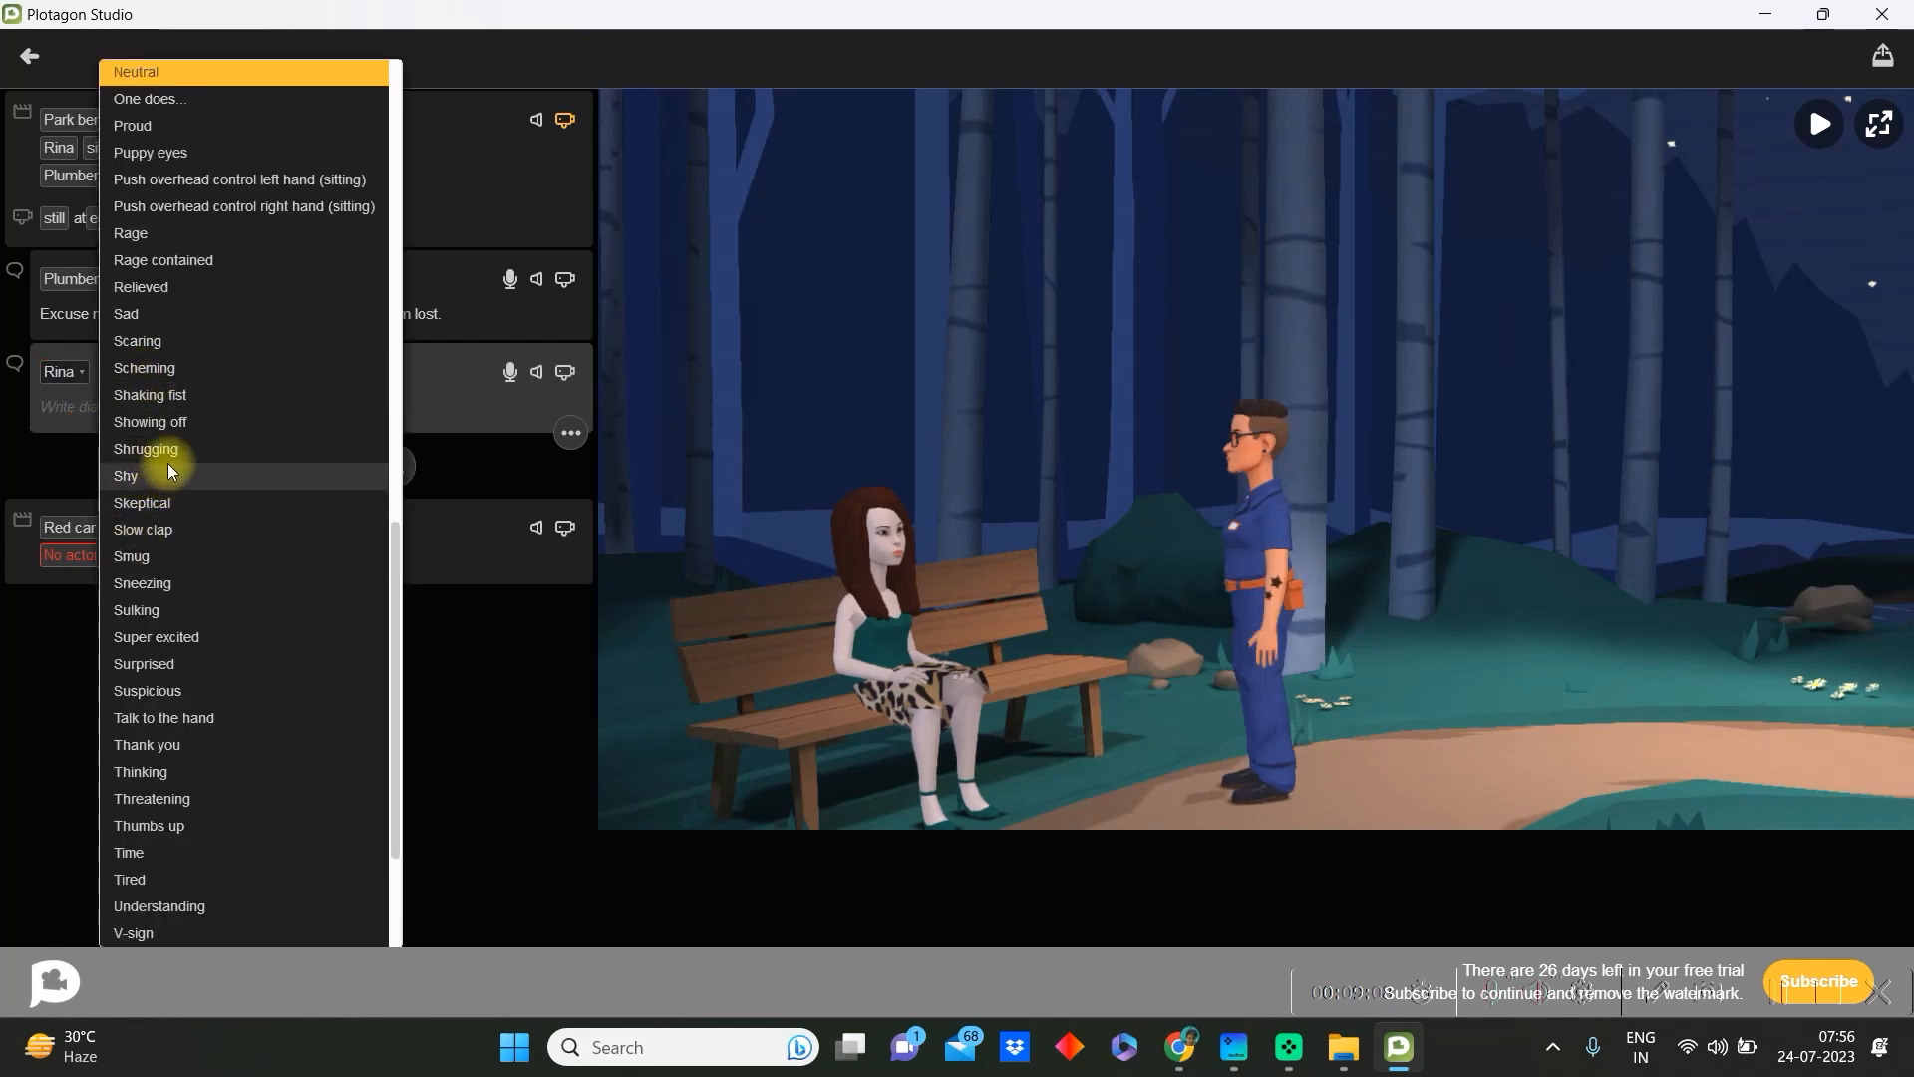
pyautogui.click(126, 475)
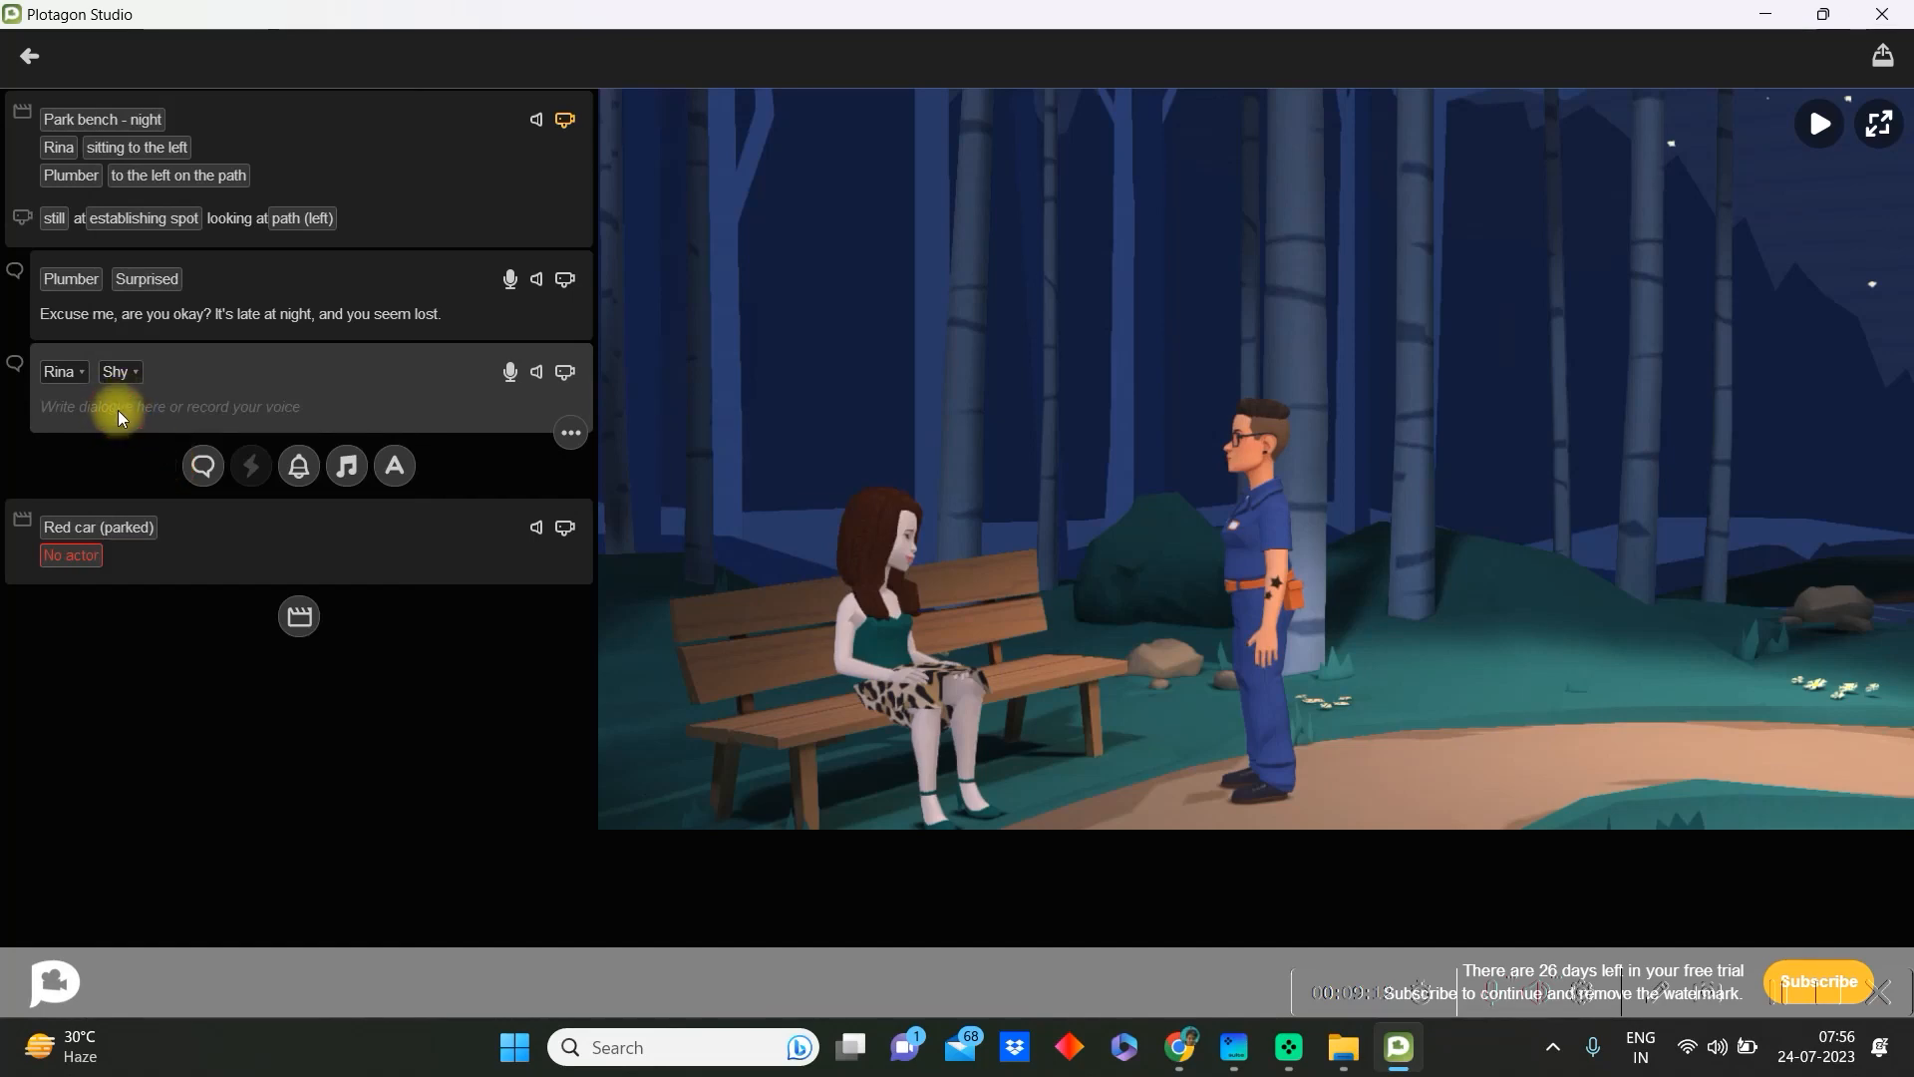
pyautogui.click(509, 371)
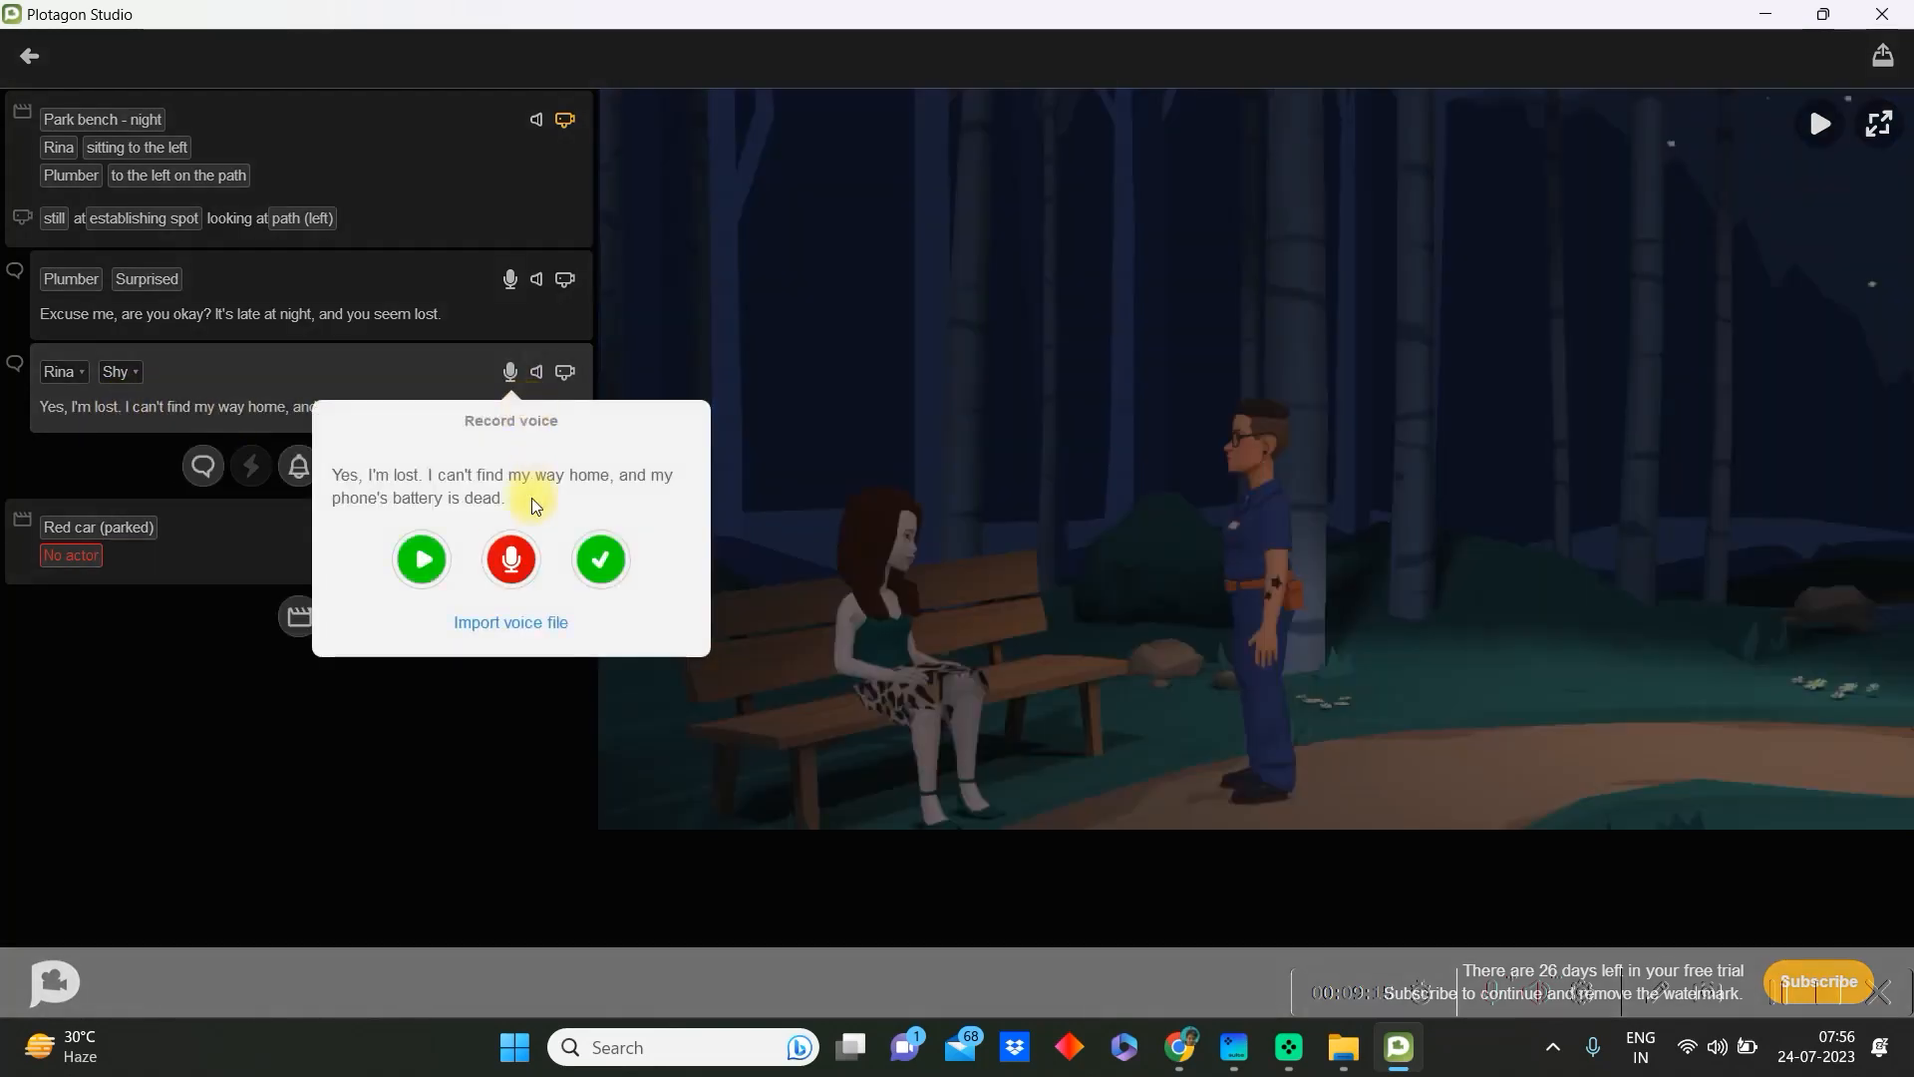
# Preview Rina's line, switch her expression to Talk to the hand, and close the recording panel
pyautogui.click(421, 561)
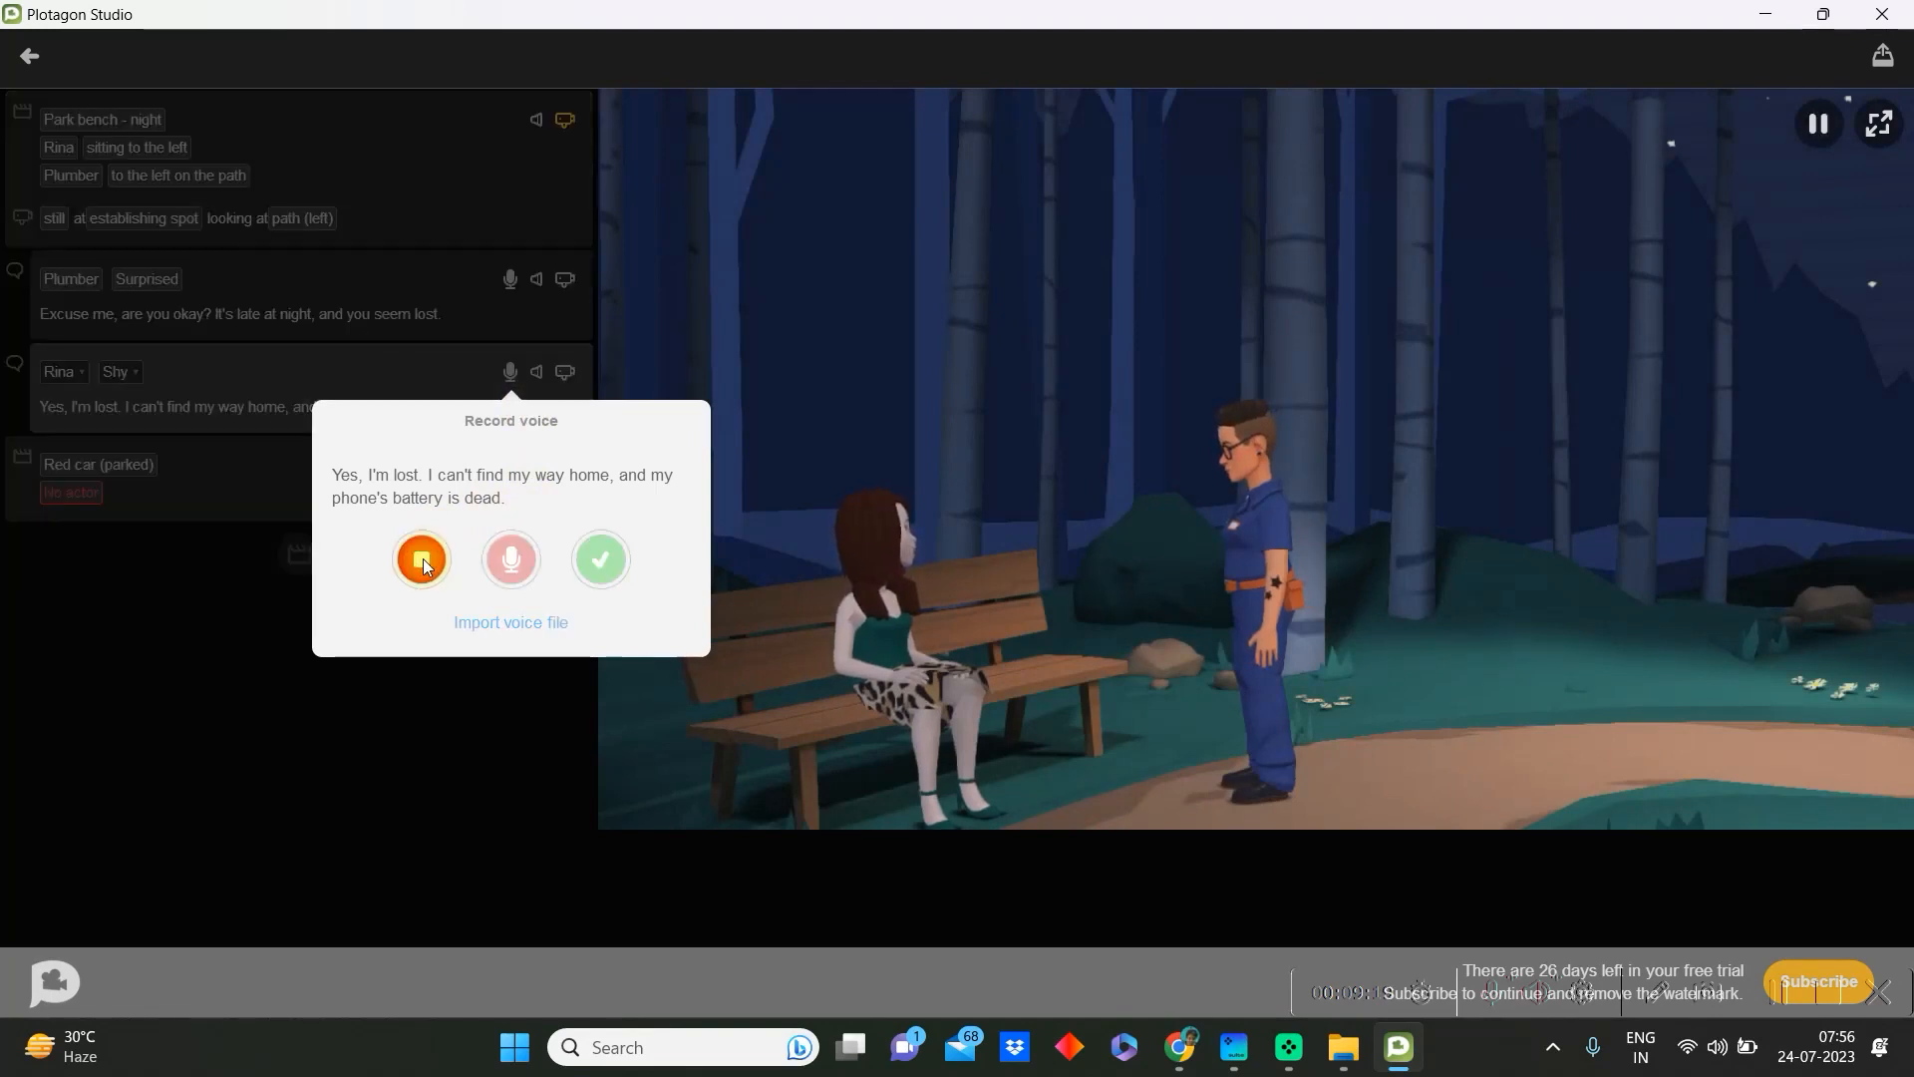
pyautogui.click(420, 559)
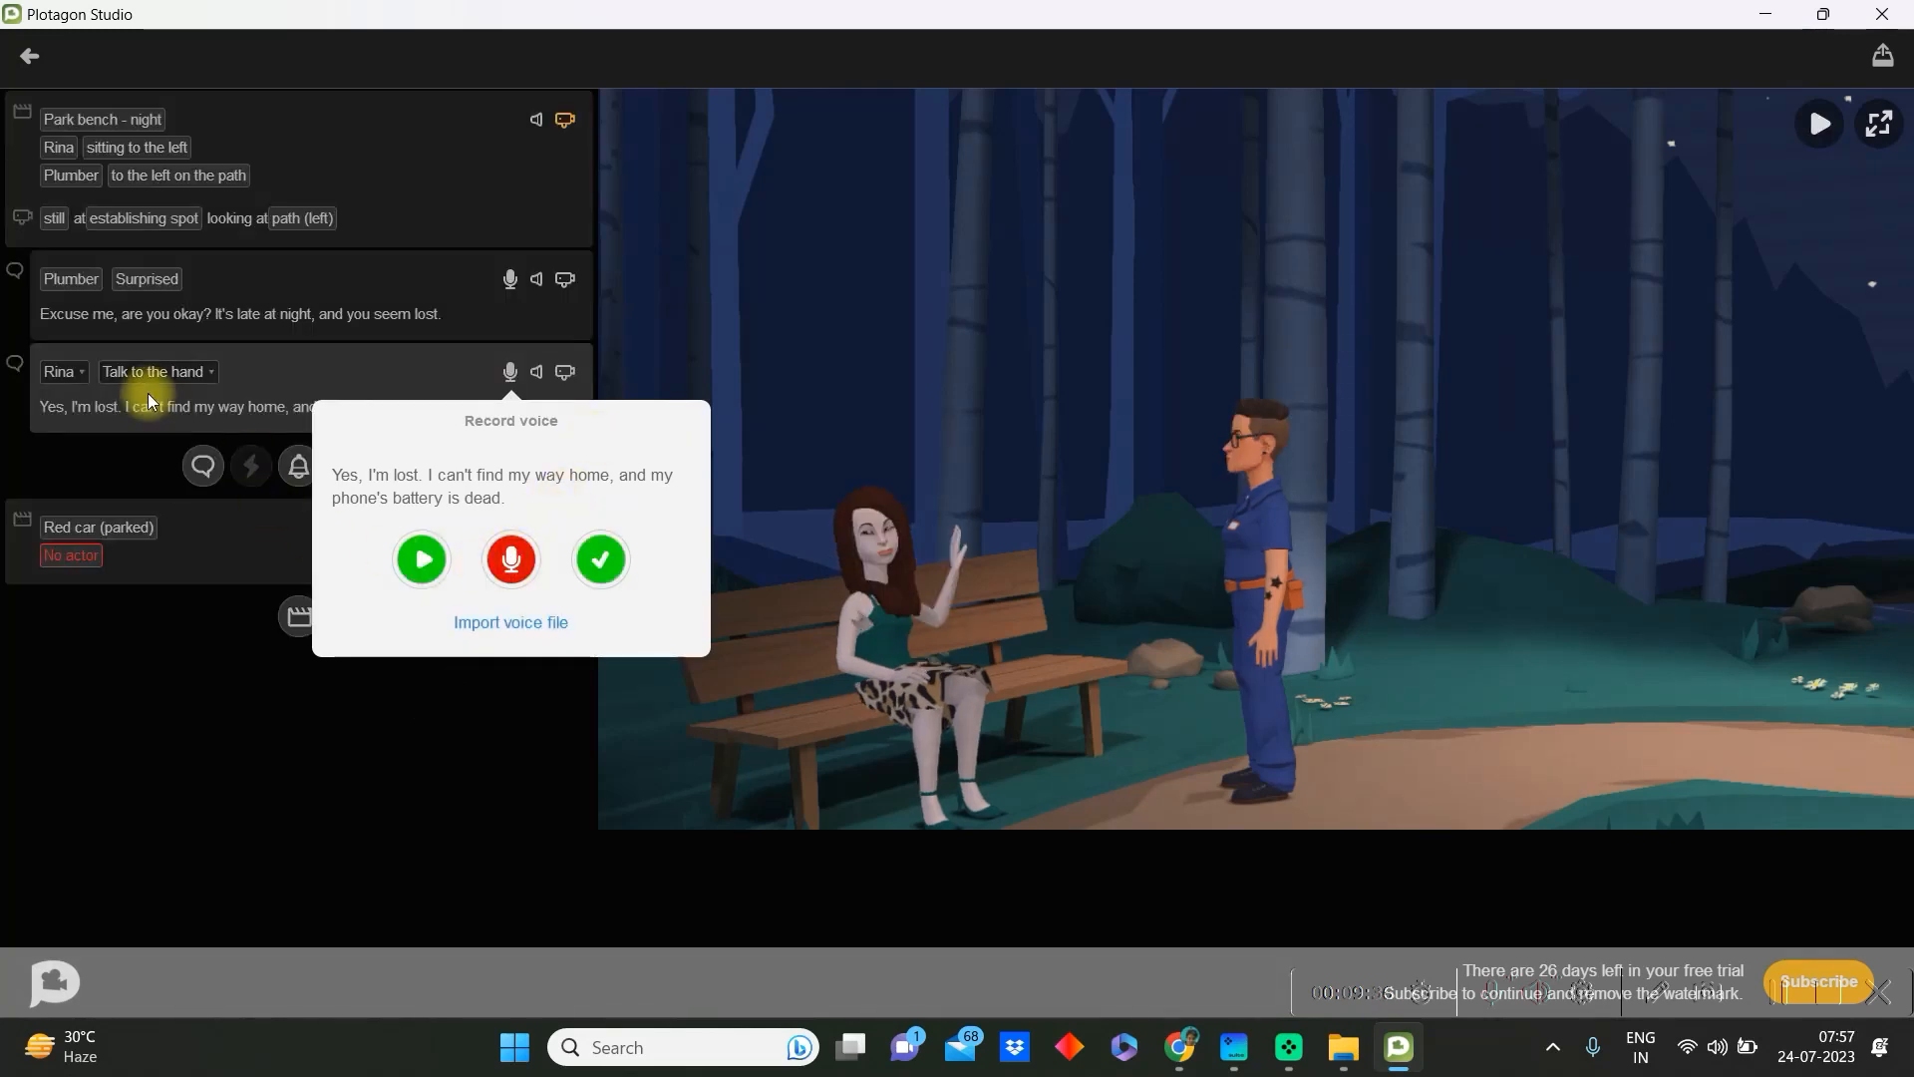
pyautogui.moveTo(475, 550)
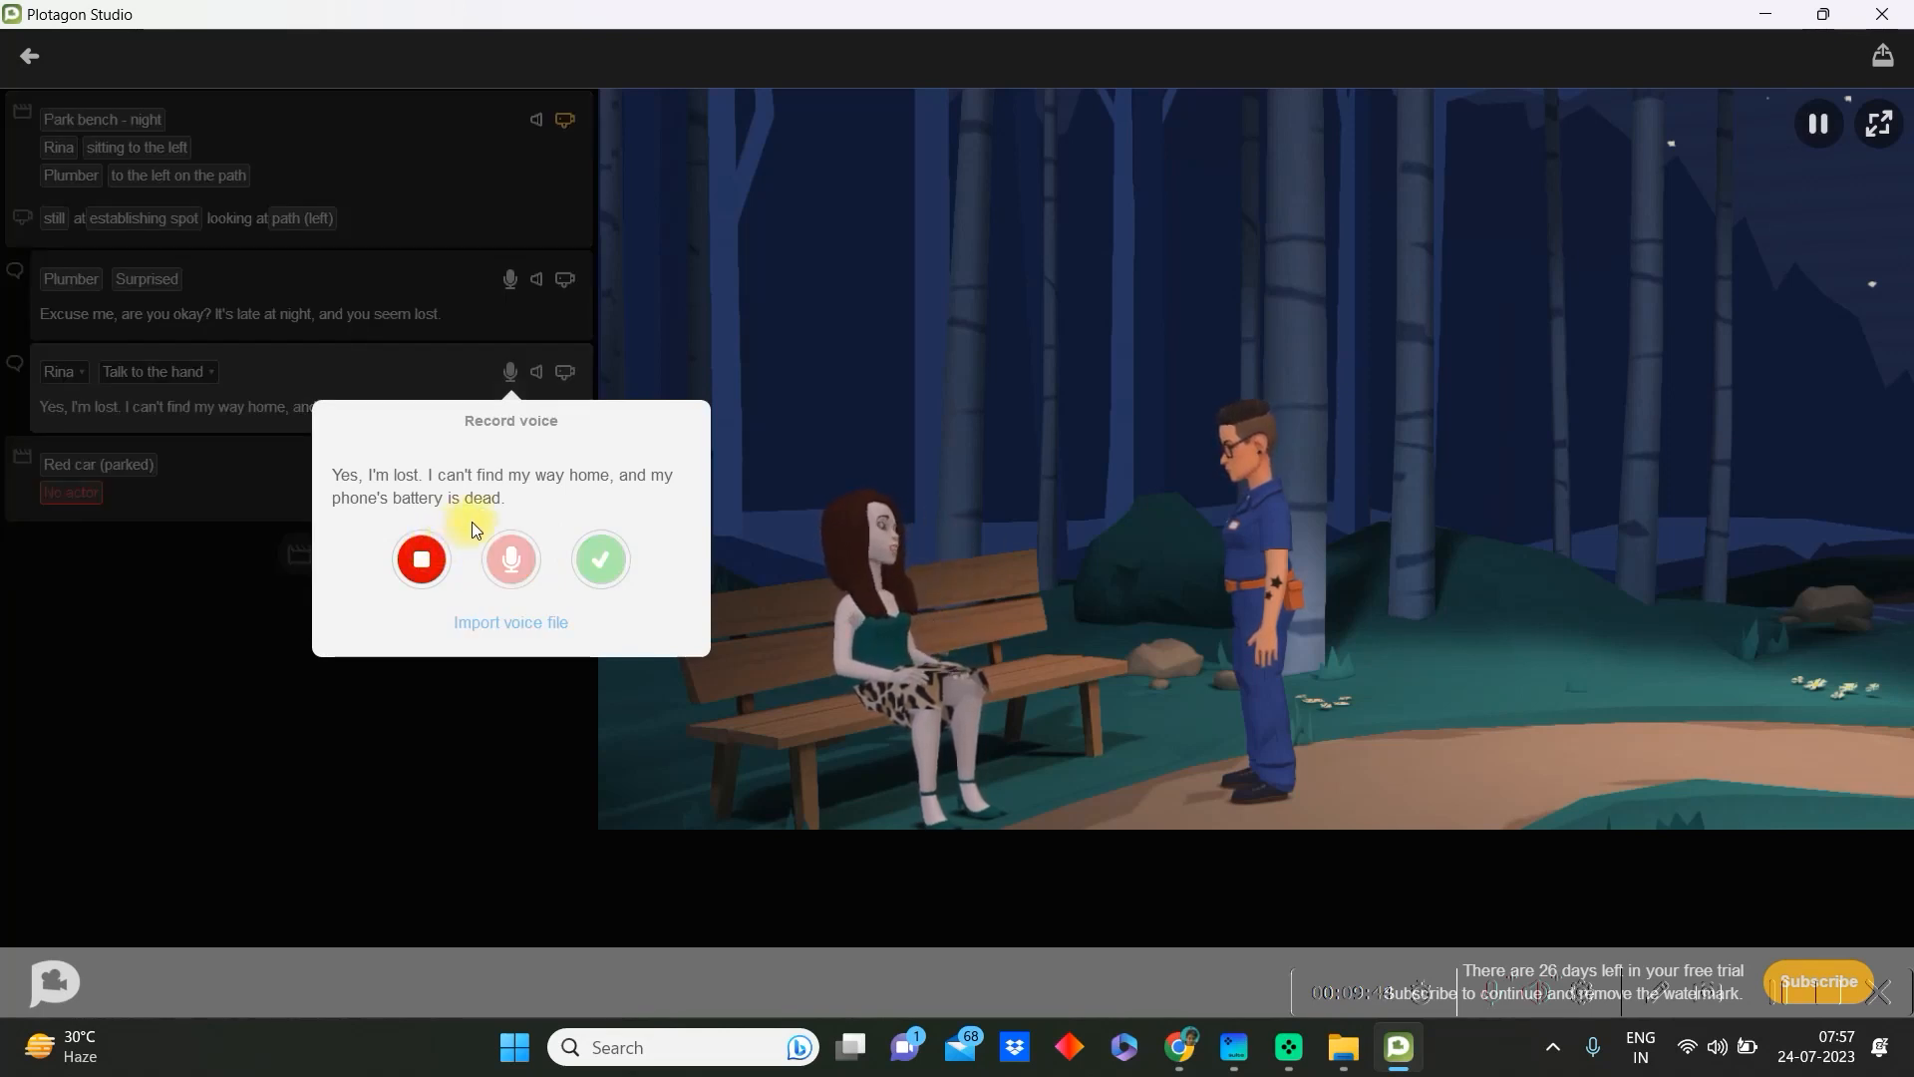
pyautogui.click(420, 560)
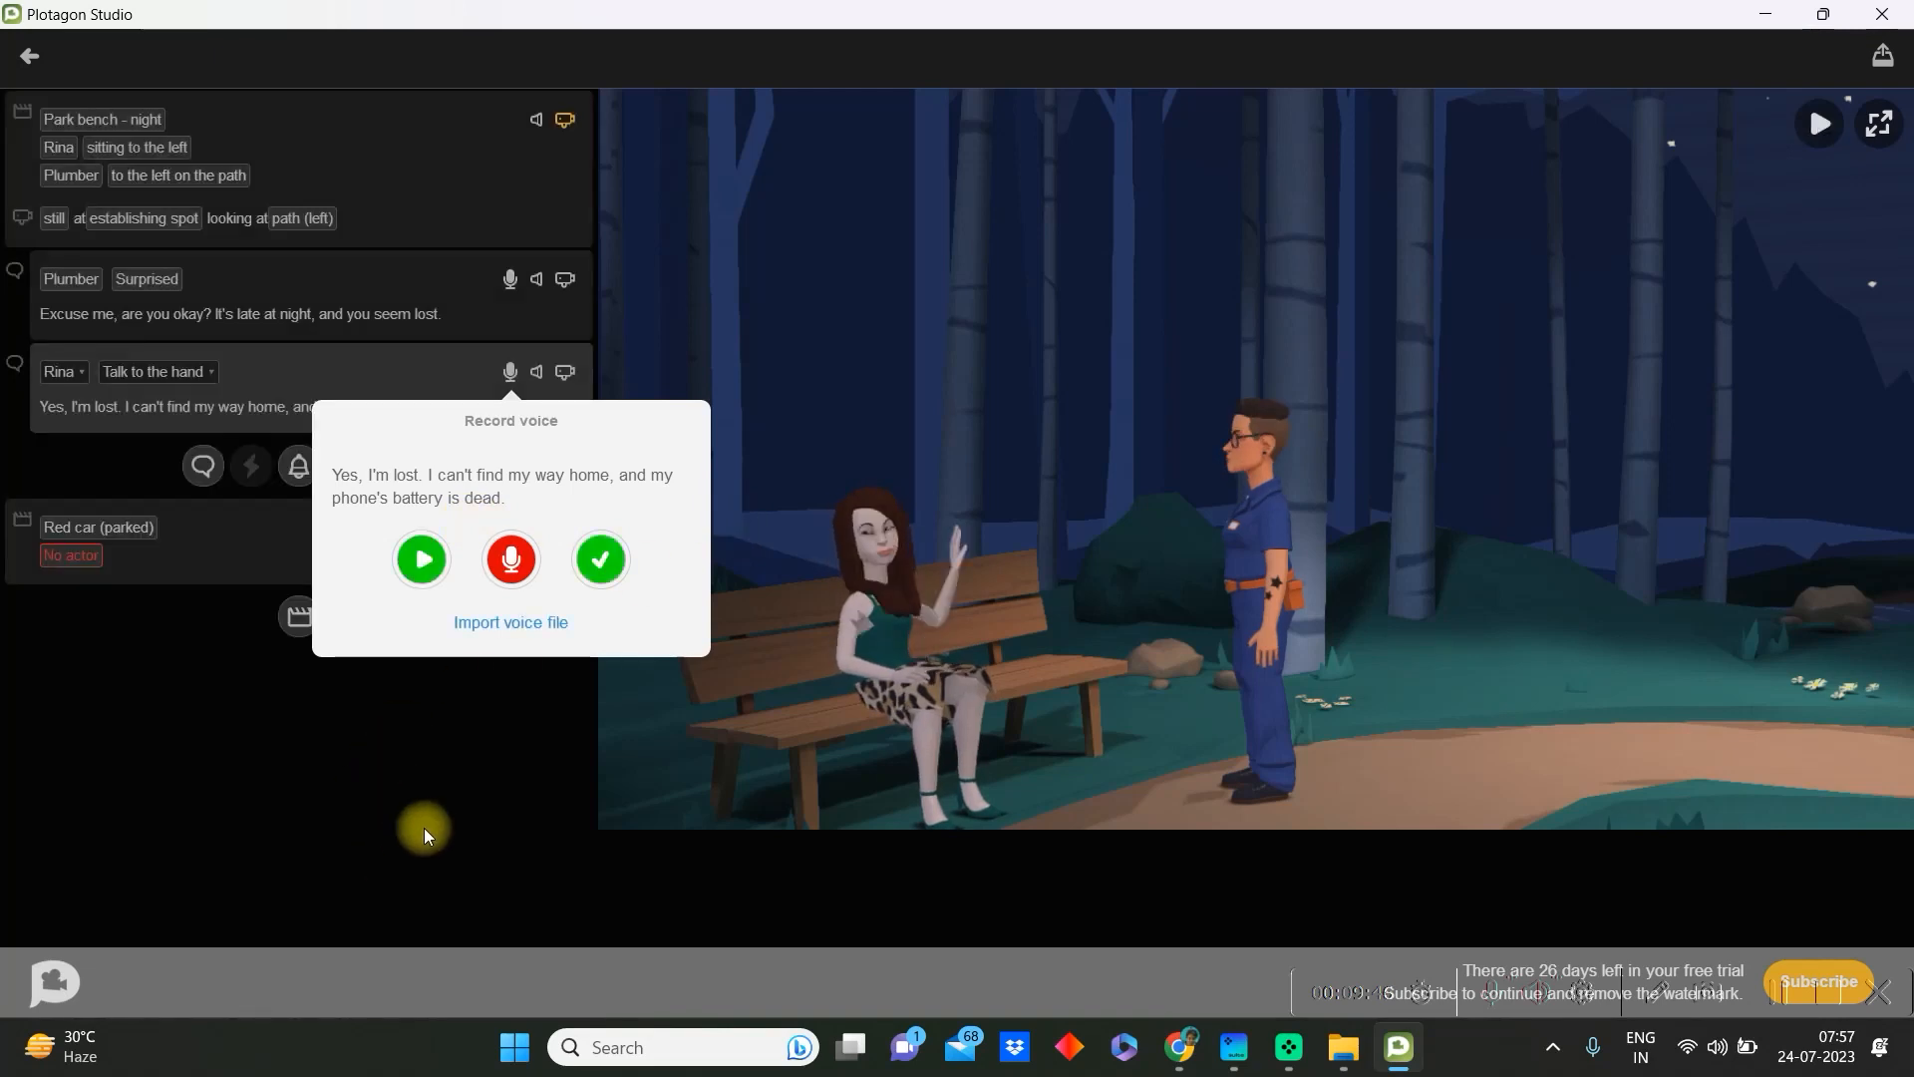
pyautogui.click(600, 558)
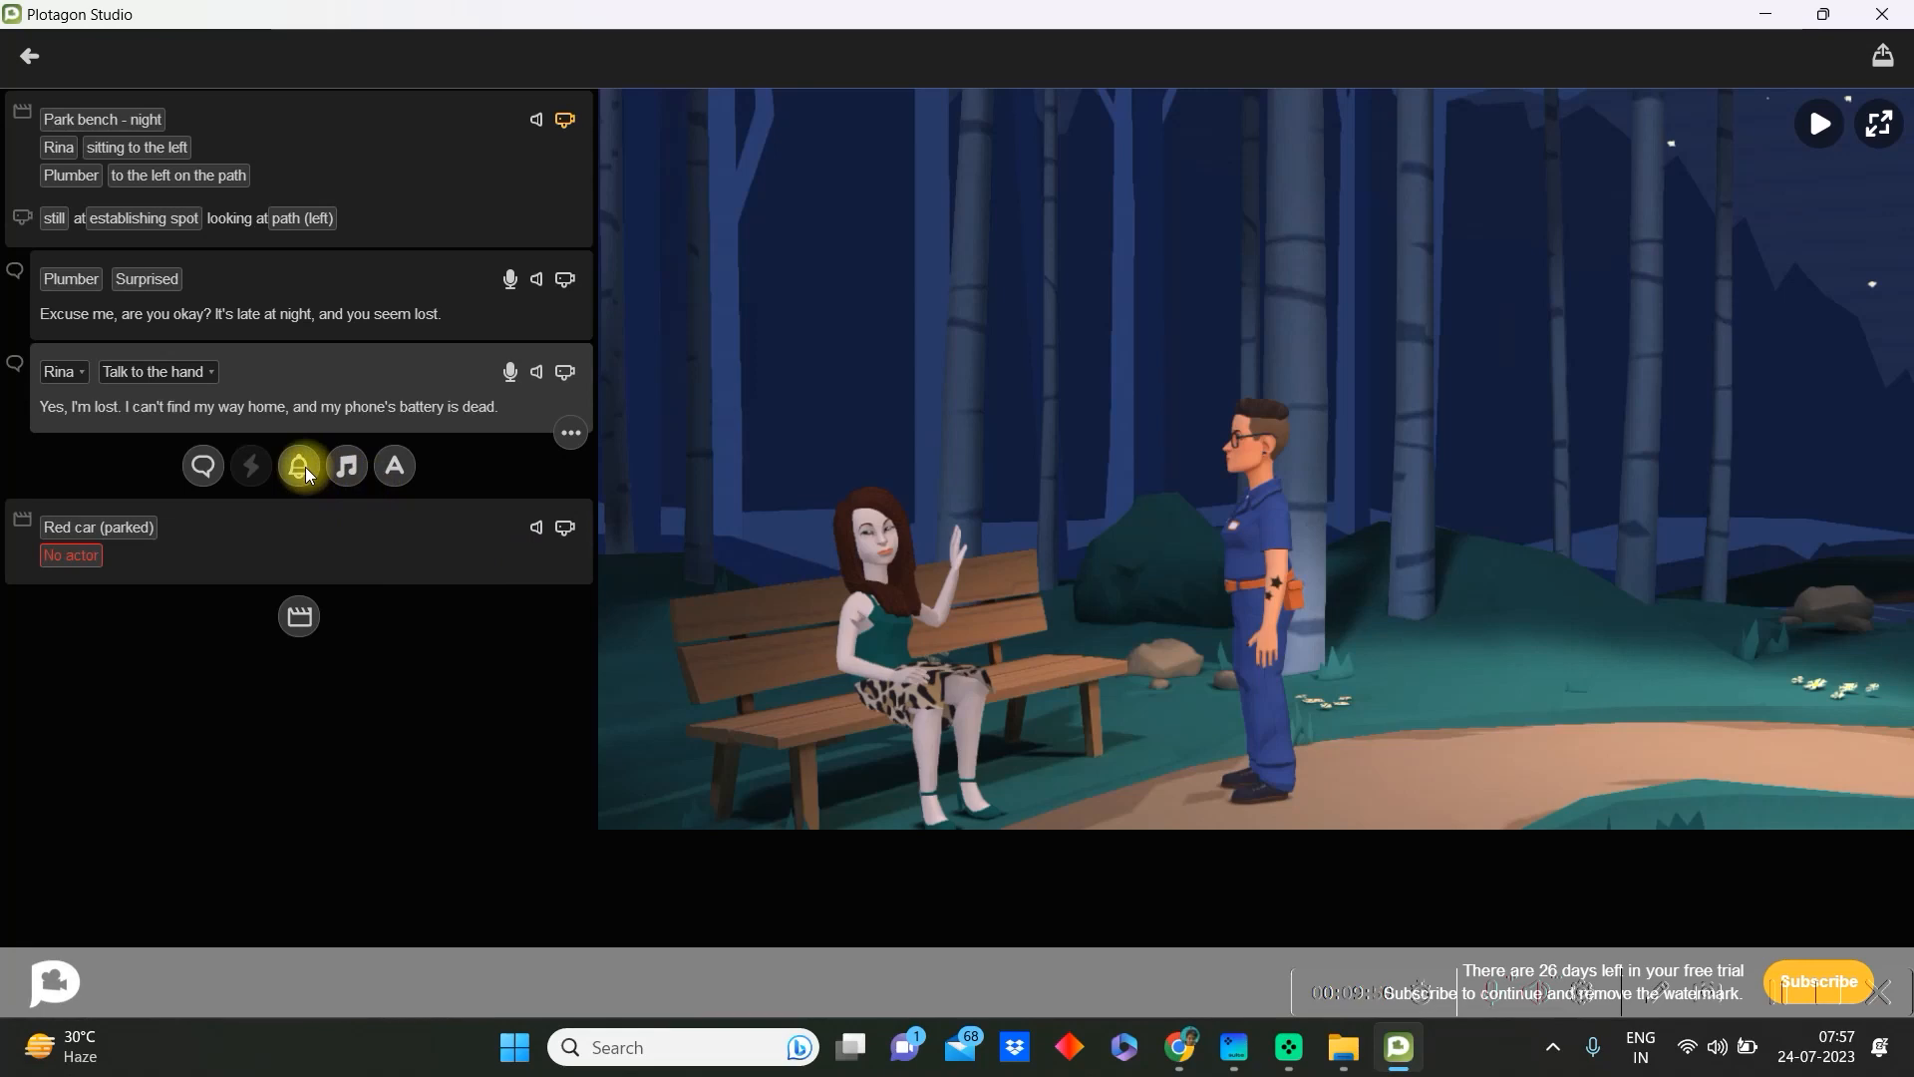
# Try a sound effect after Rina's line, then add a blank centered text card instead
pyautogui.click(298, 465)
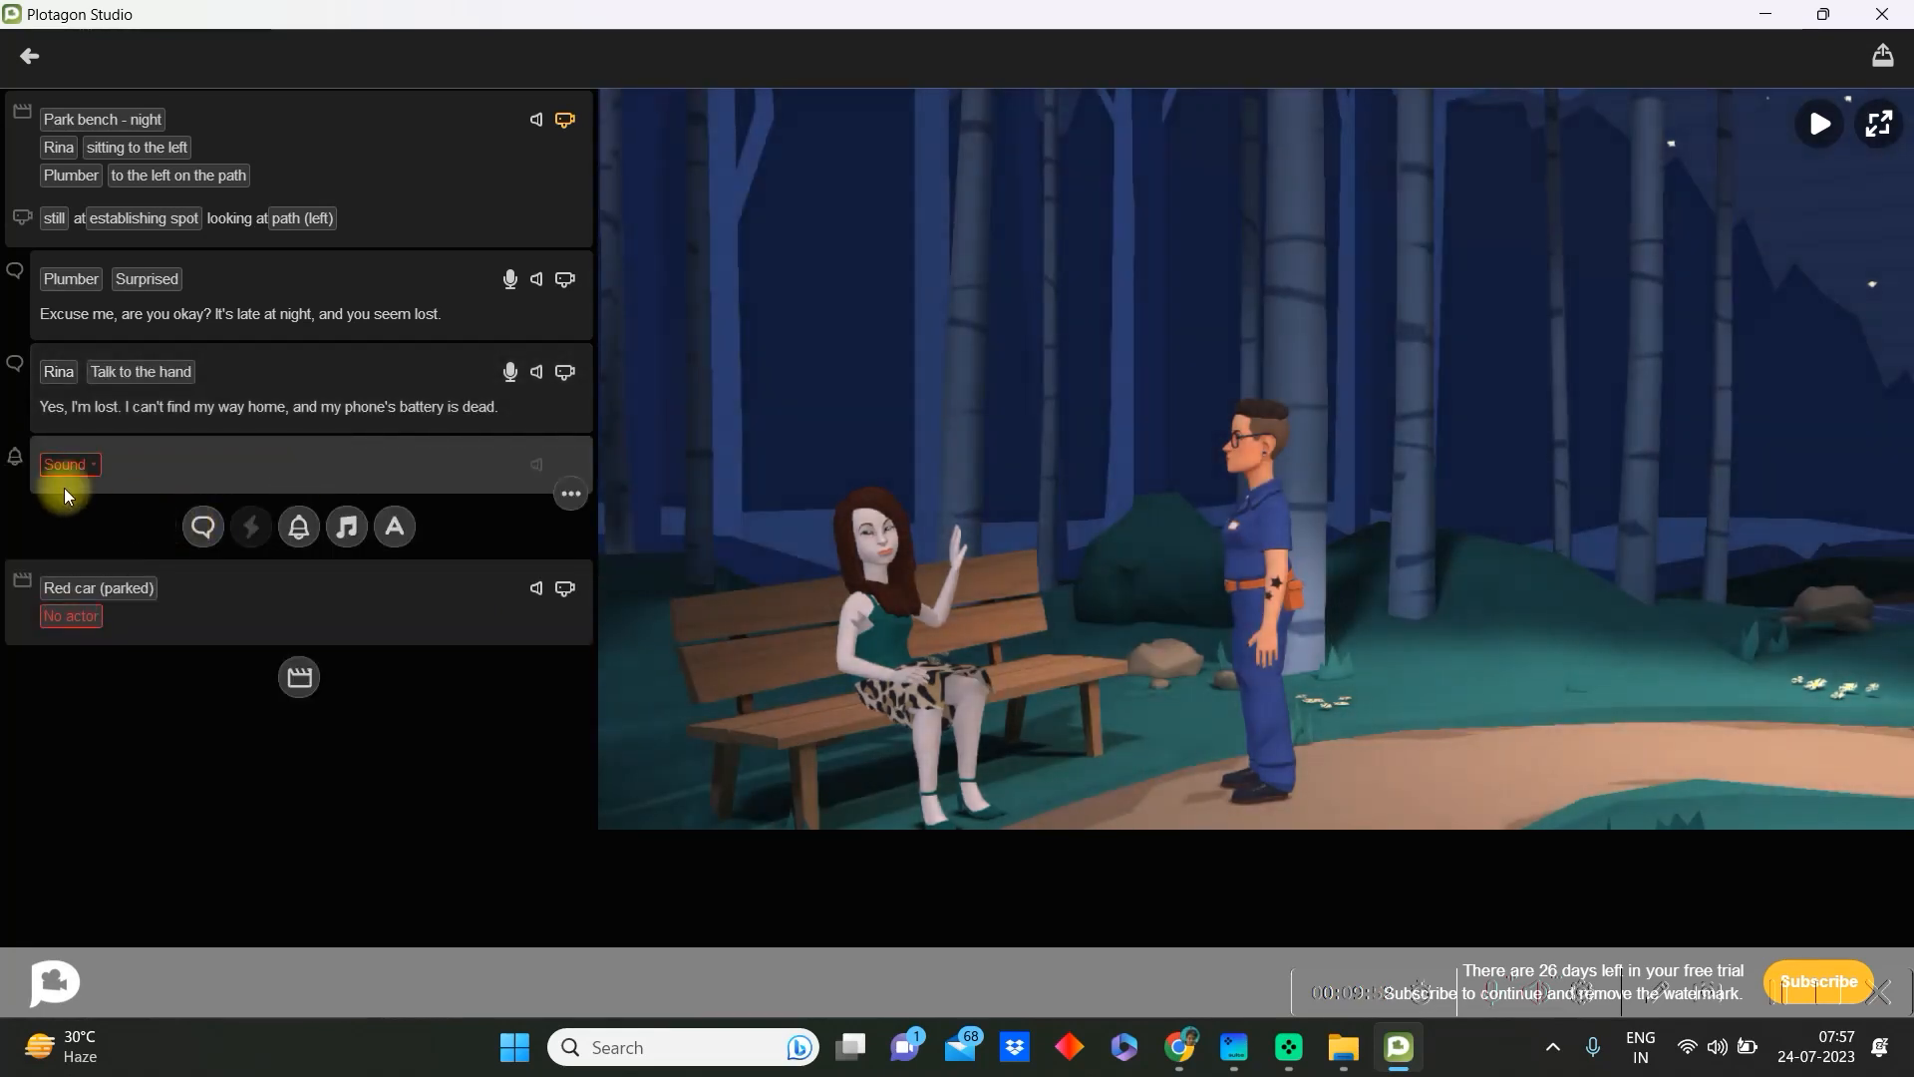
pyautogui.click(68, 464)
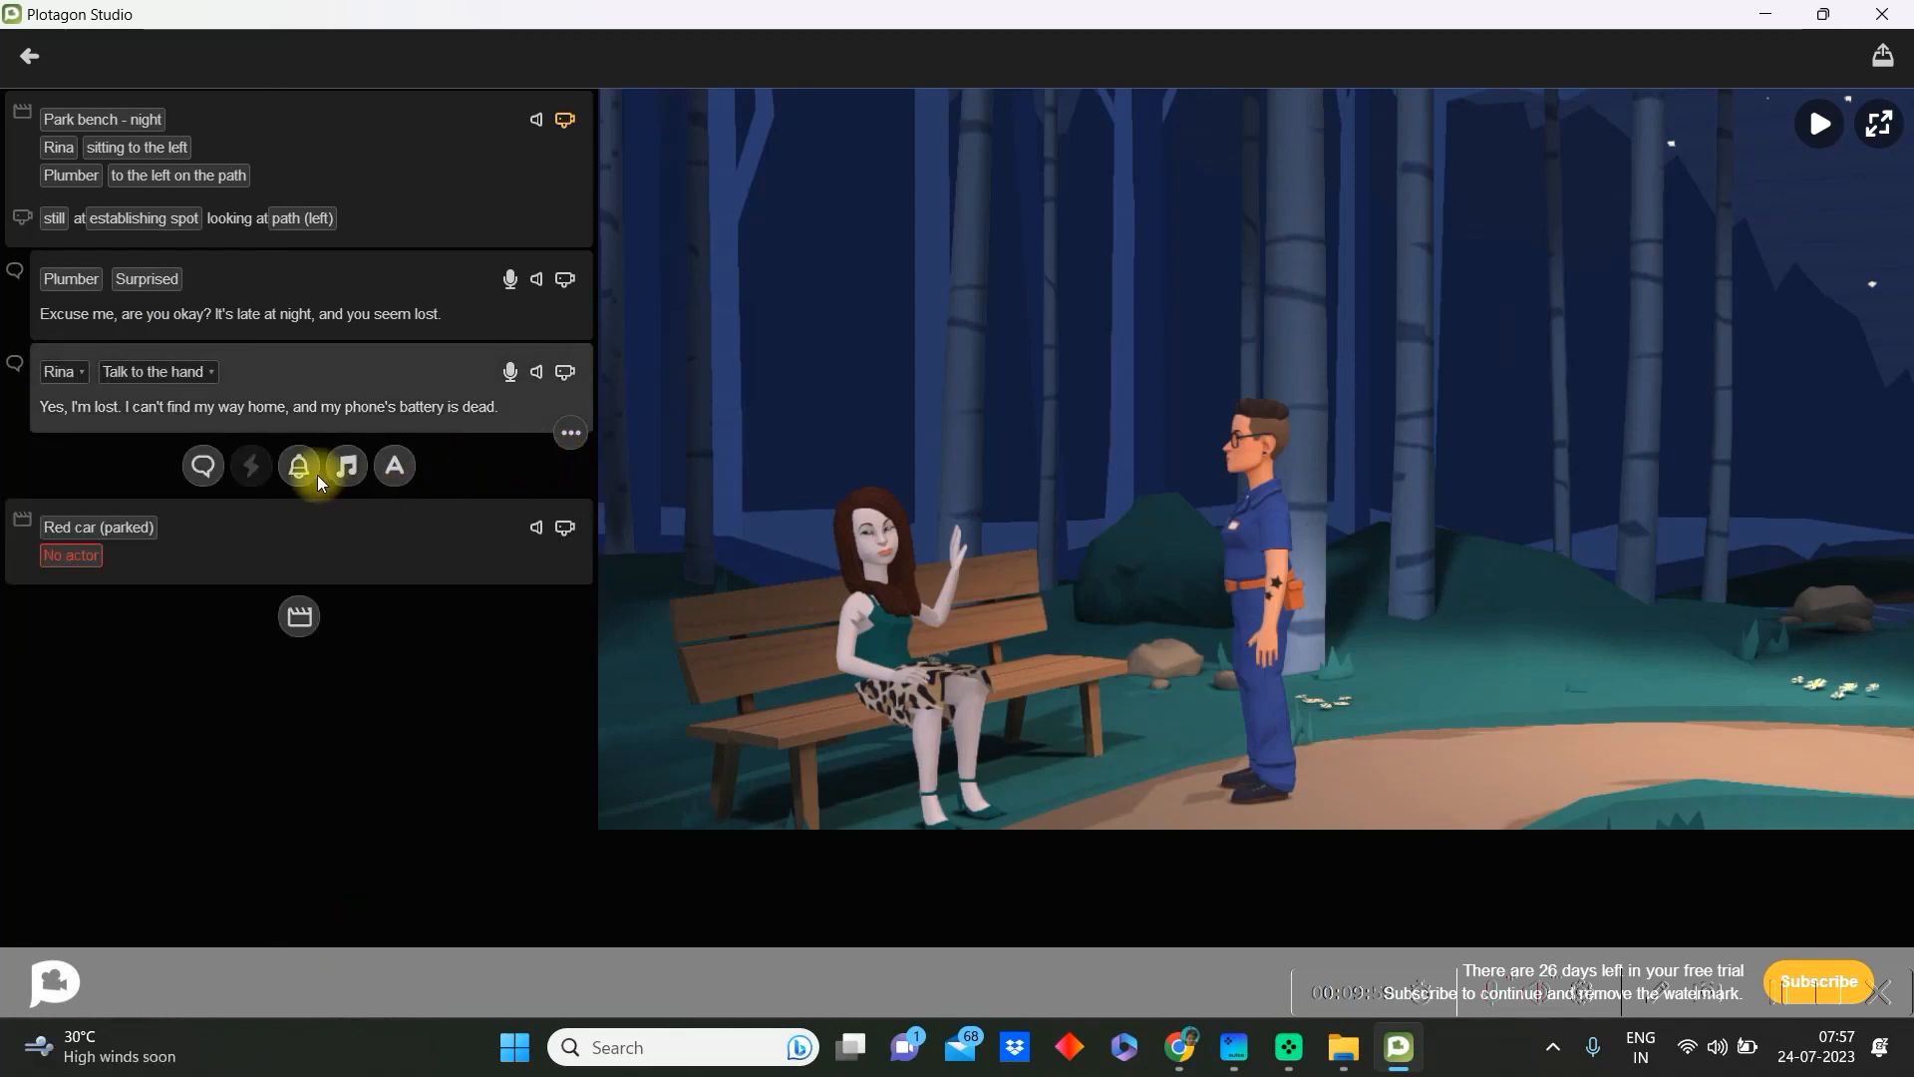
pyautogui.click(345, 466)
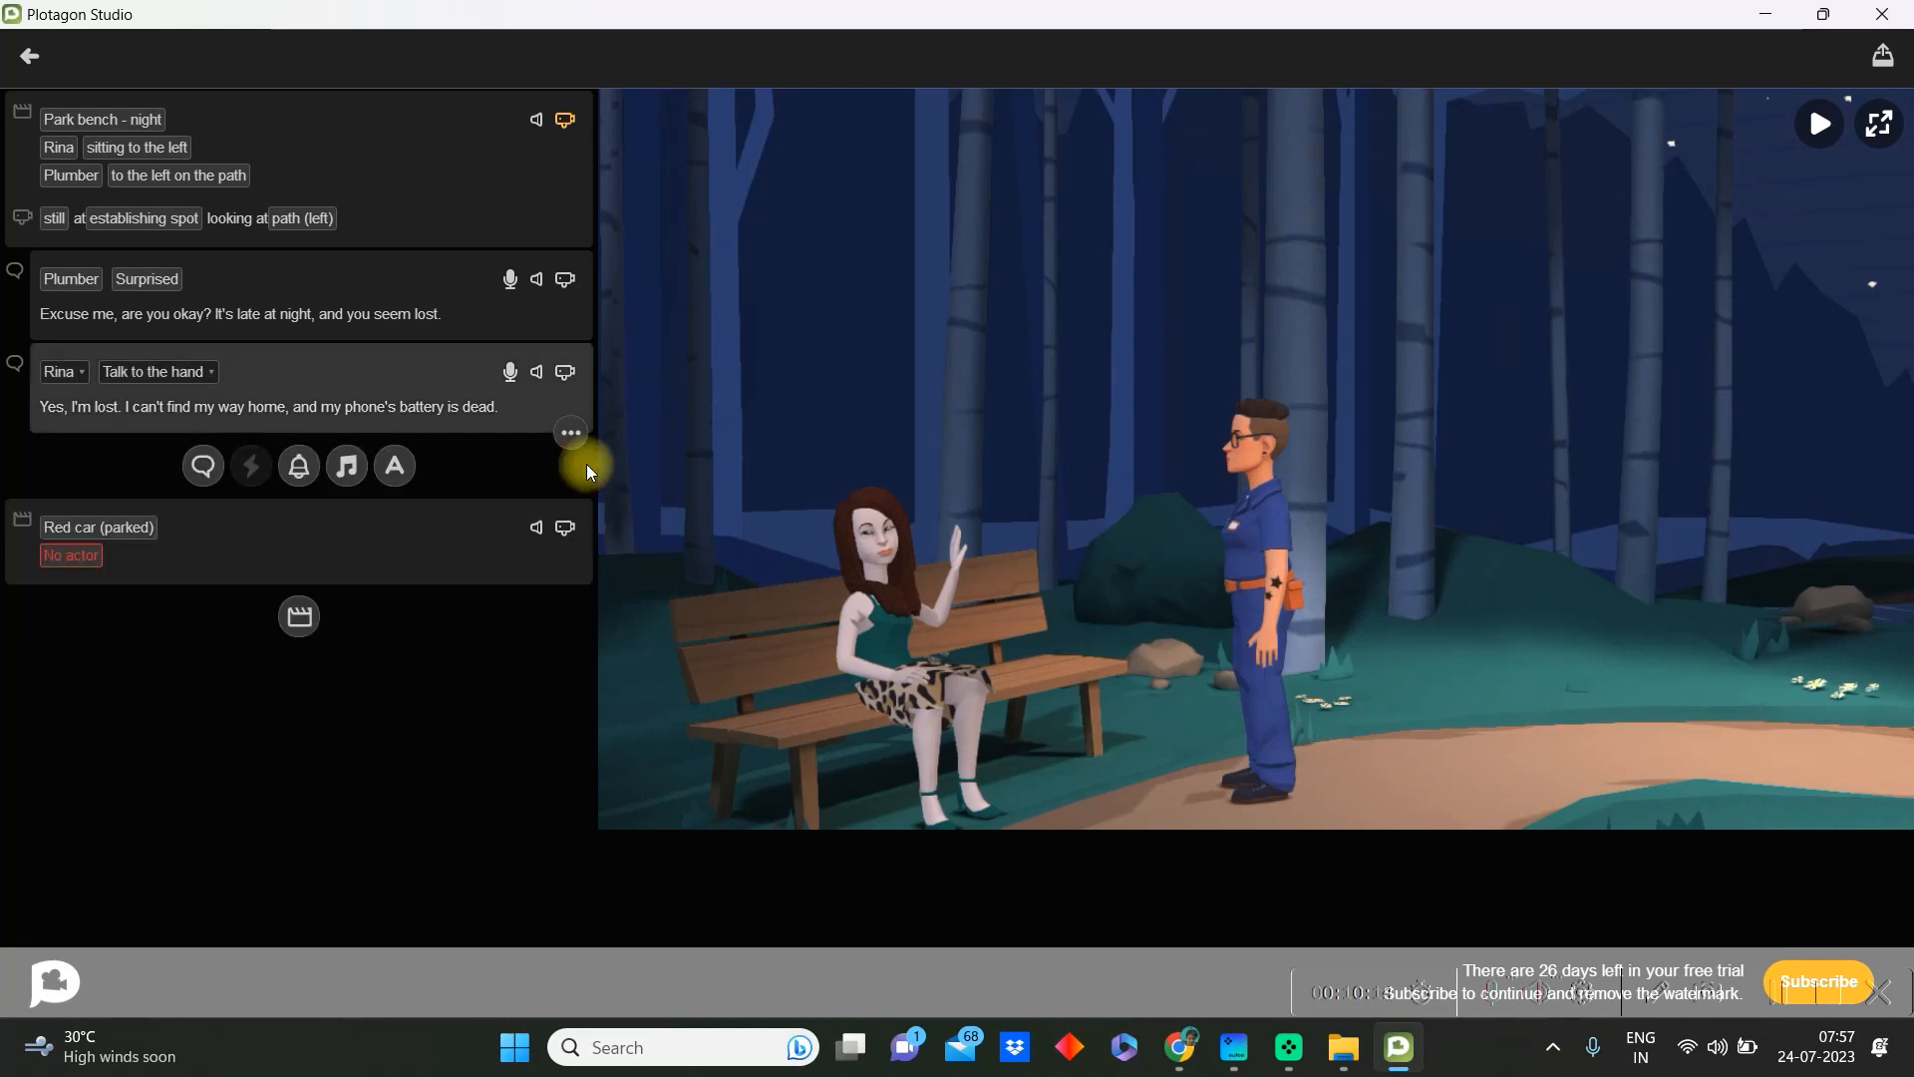
pyautogui.click(395, 466)
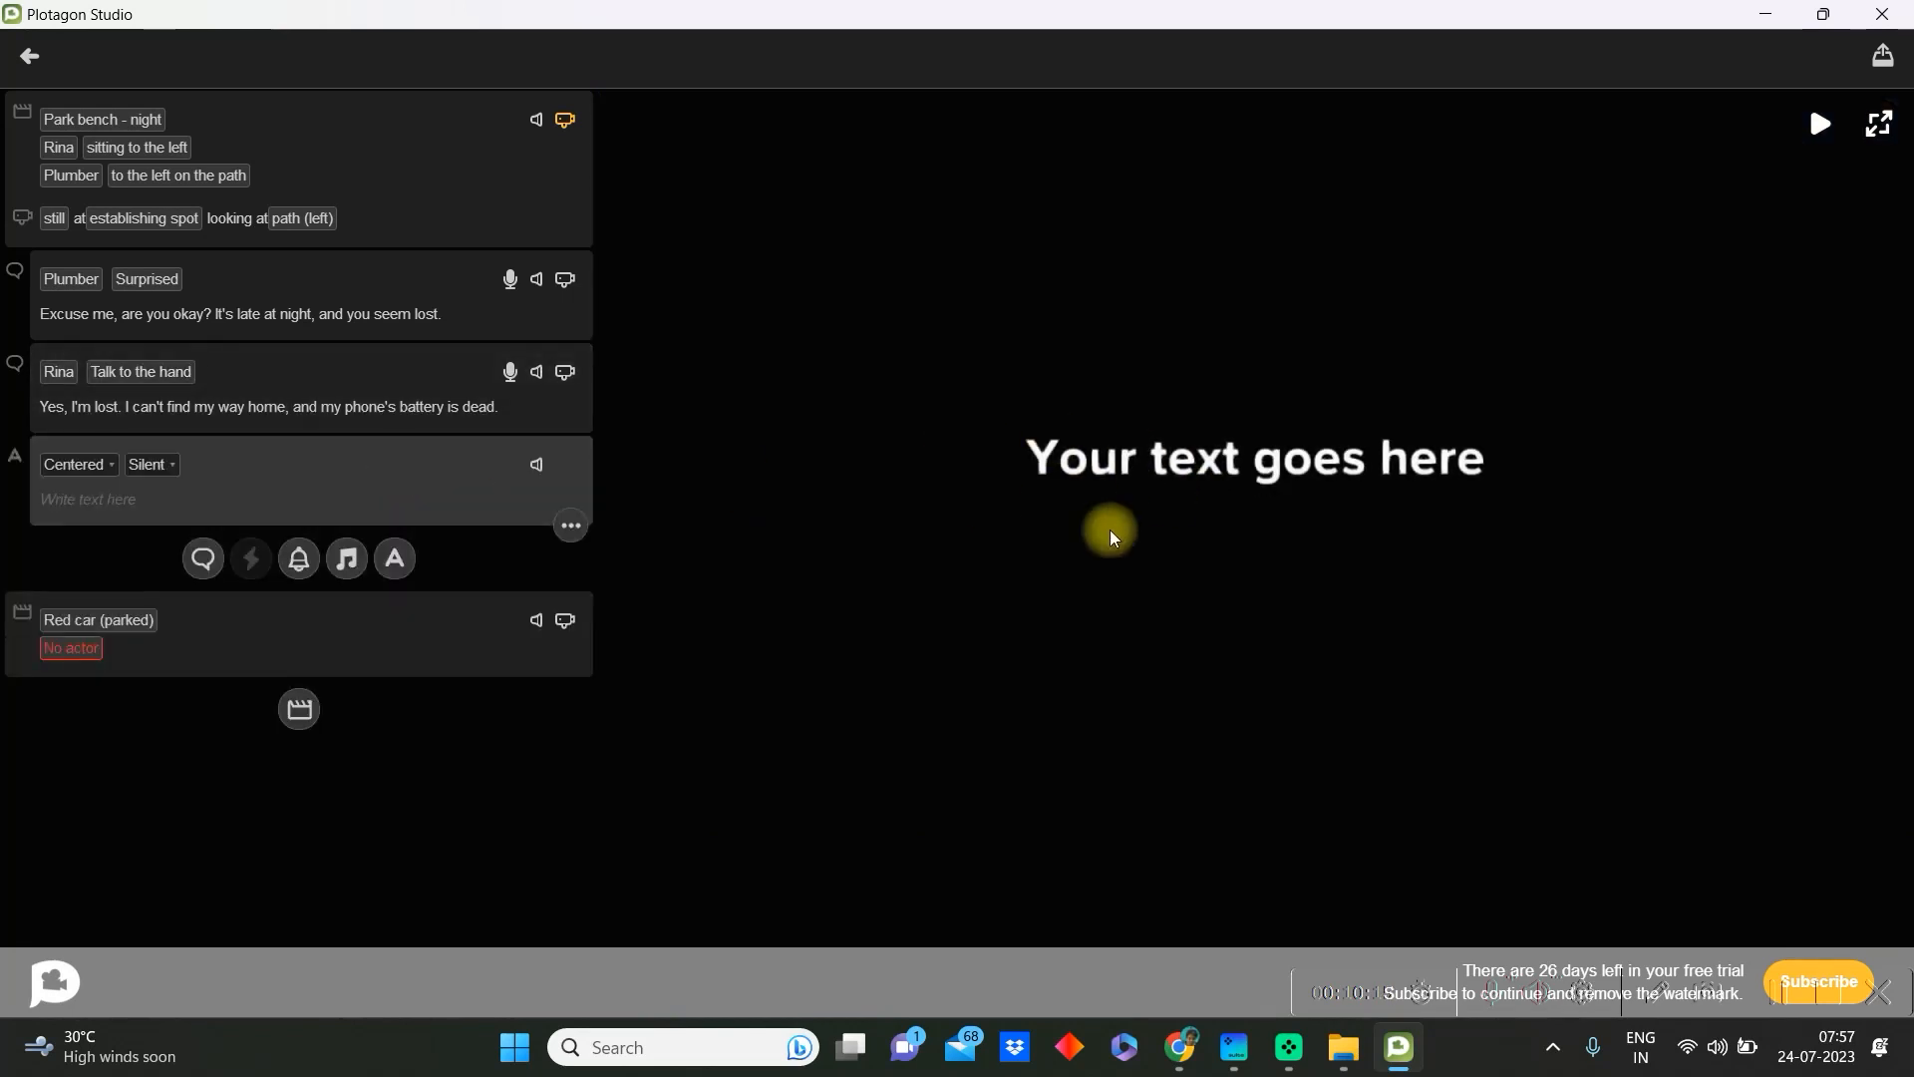
pyautogui.moveTo(203, 558)
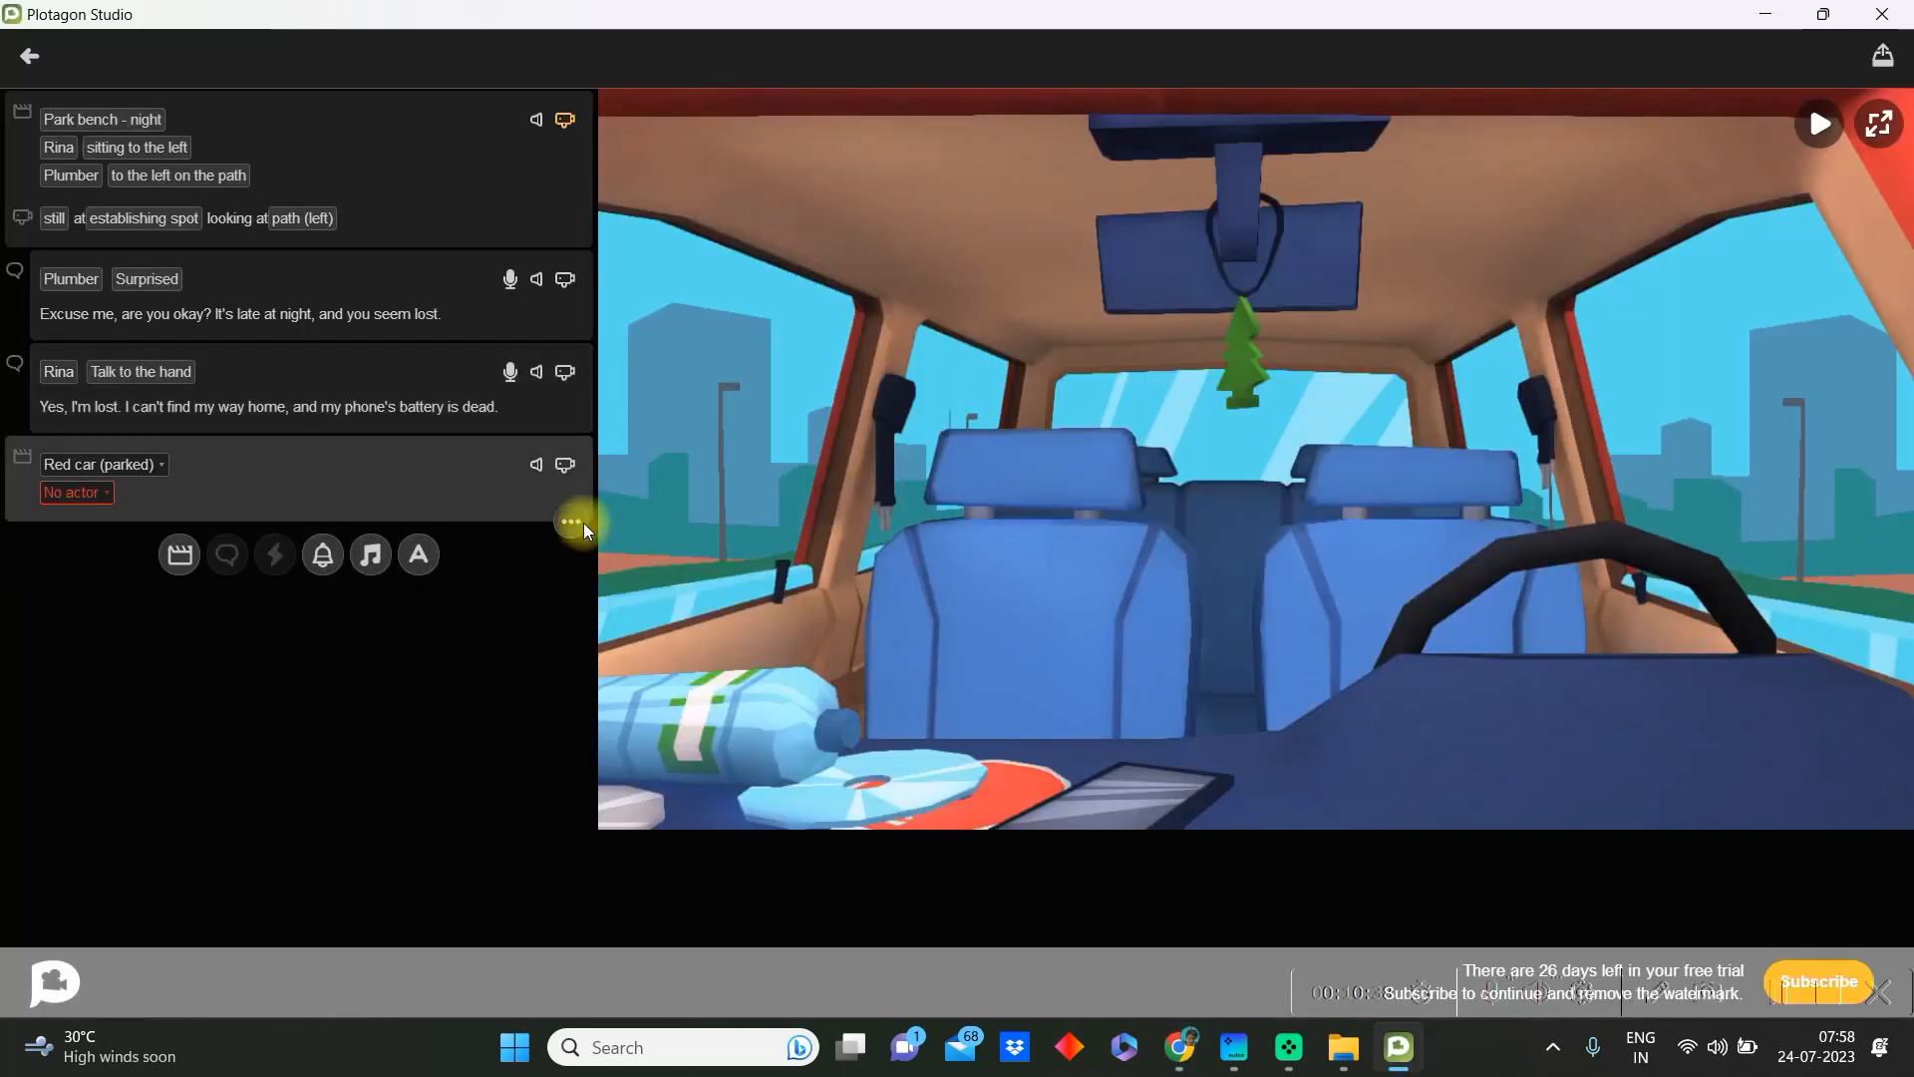
pyautogui.moveTo(574, 525)
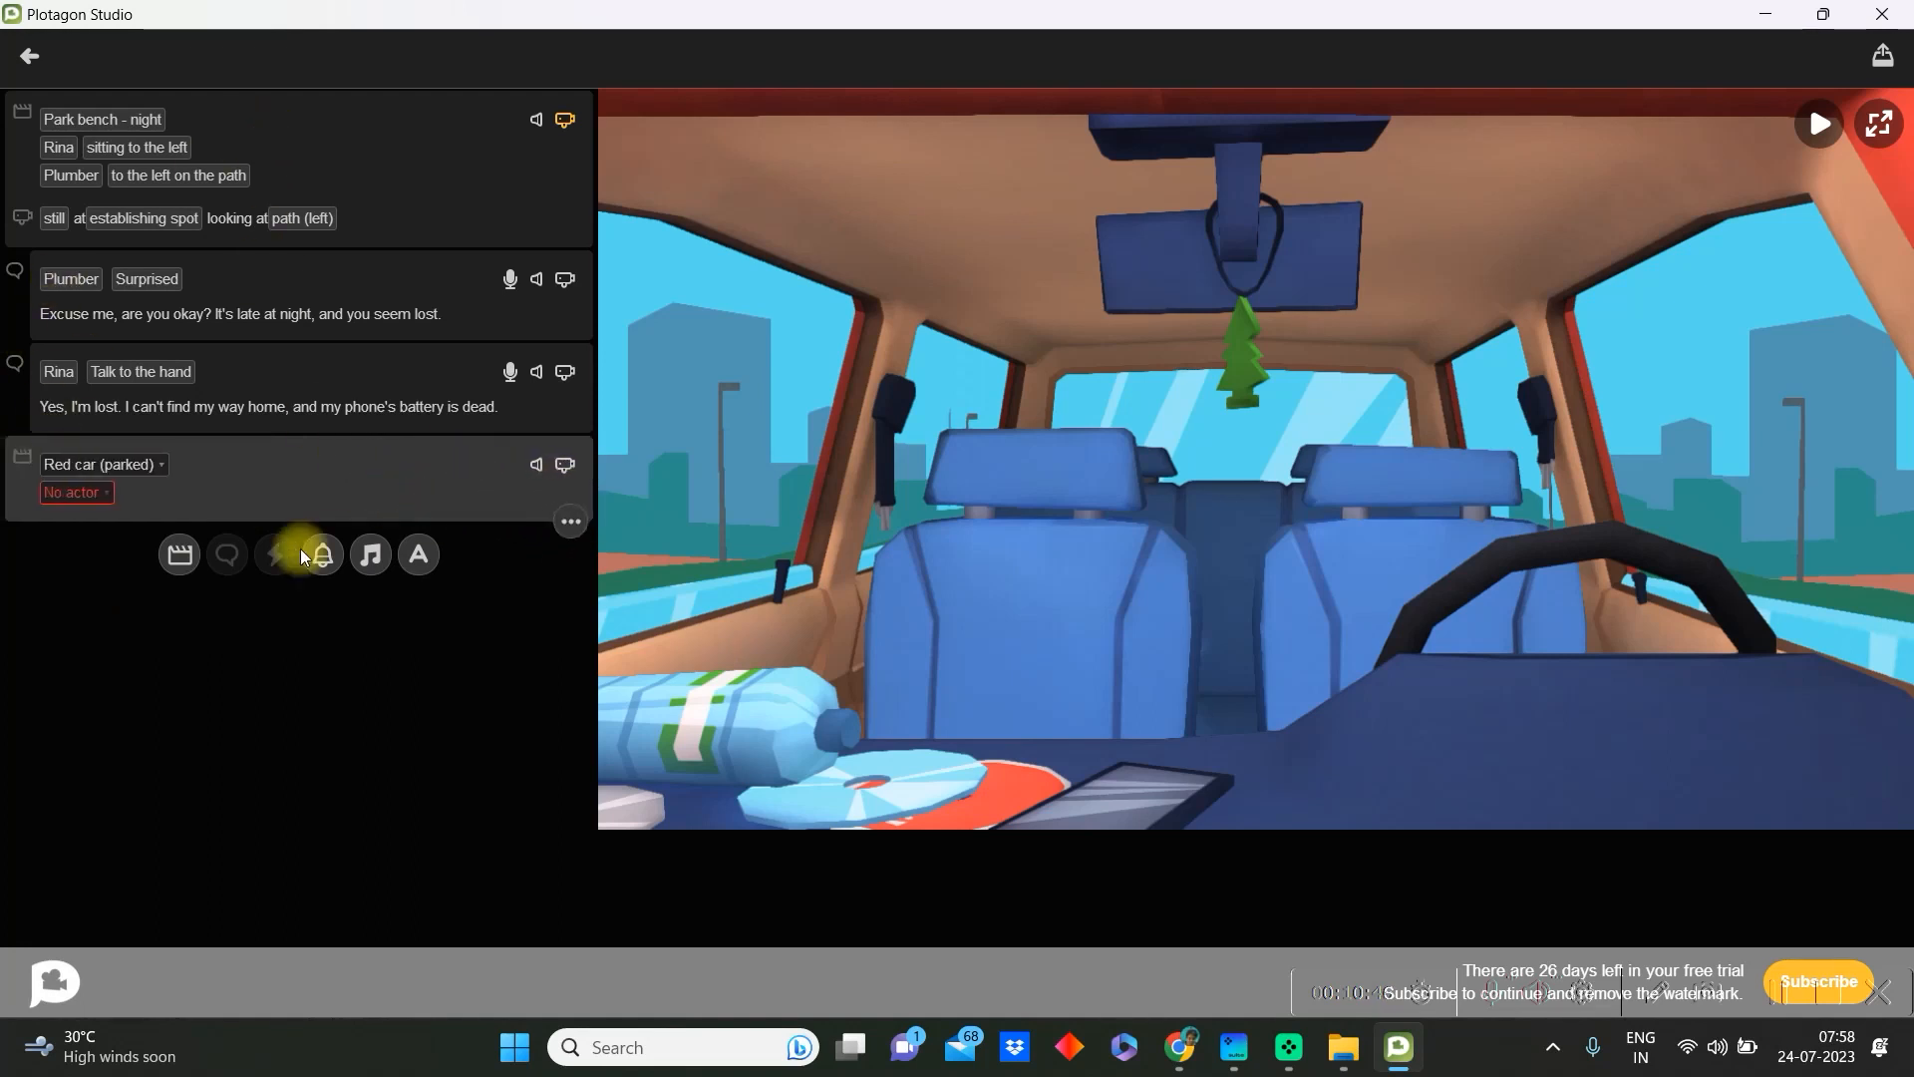
# Add an actorless Scary place scene after the Red car (parked) scene
pyautogui.click(177, 562)
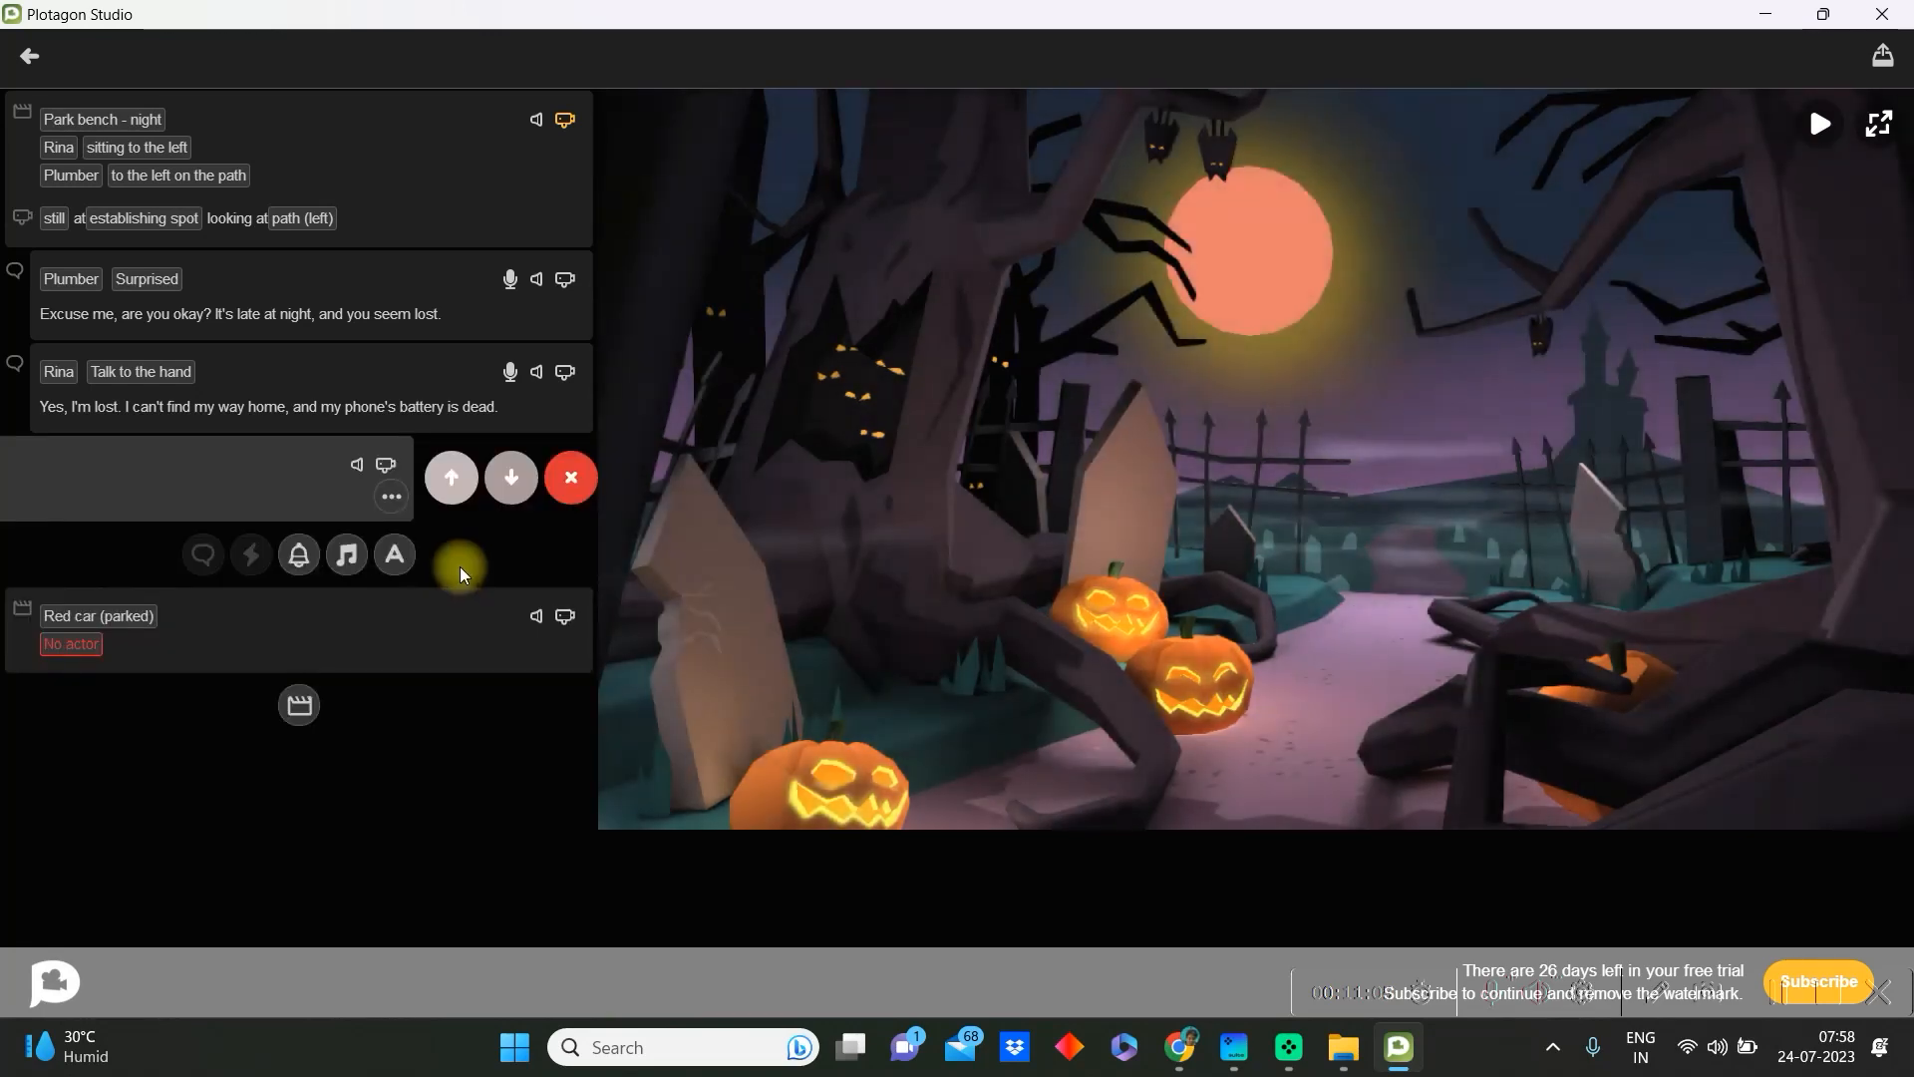
pyautogui.click(299, 704)
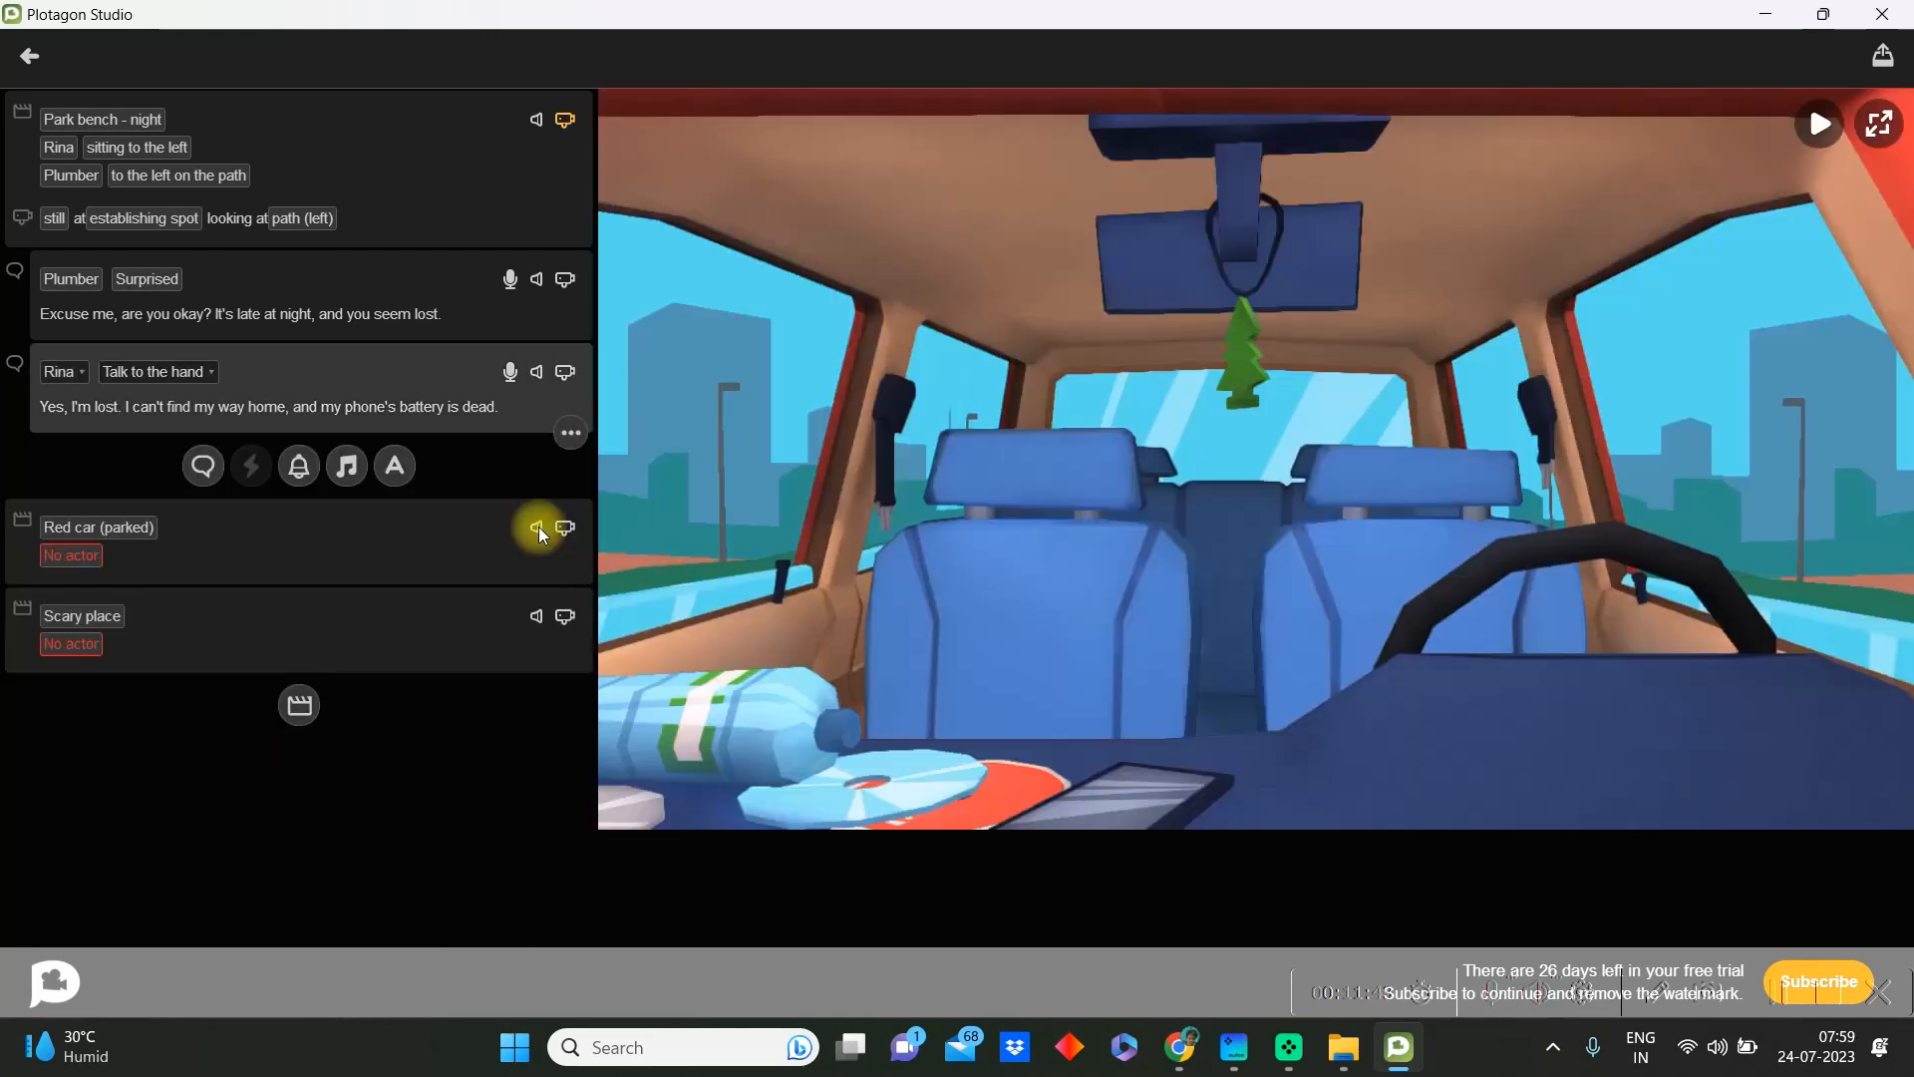
# Turn the Red car (parked) scene's sound volume down to a low level
pyautogui.click(537, 527)
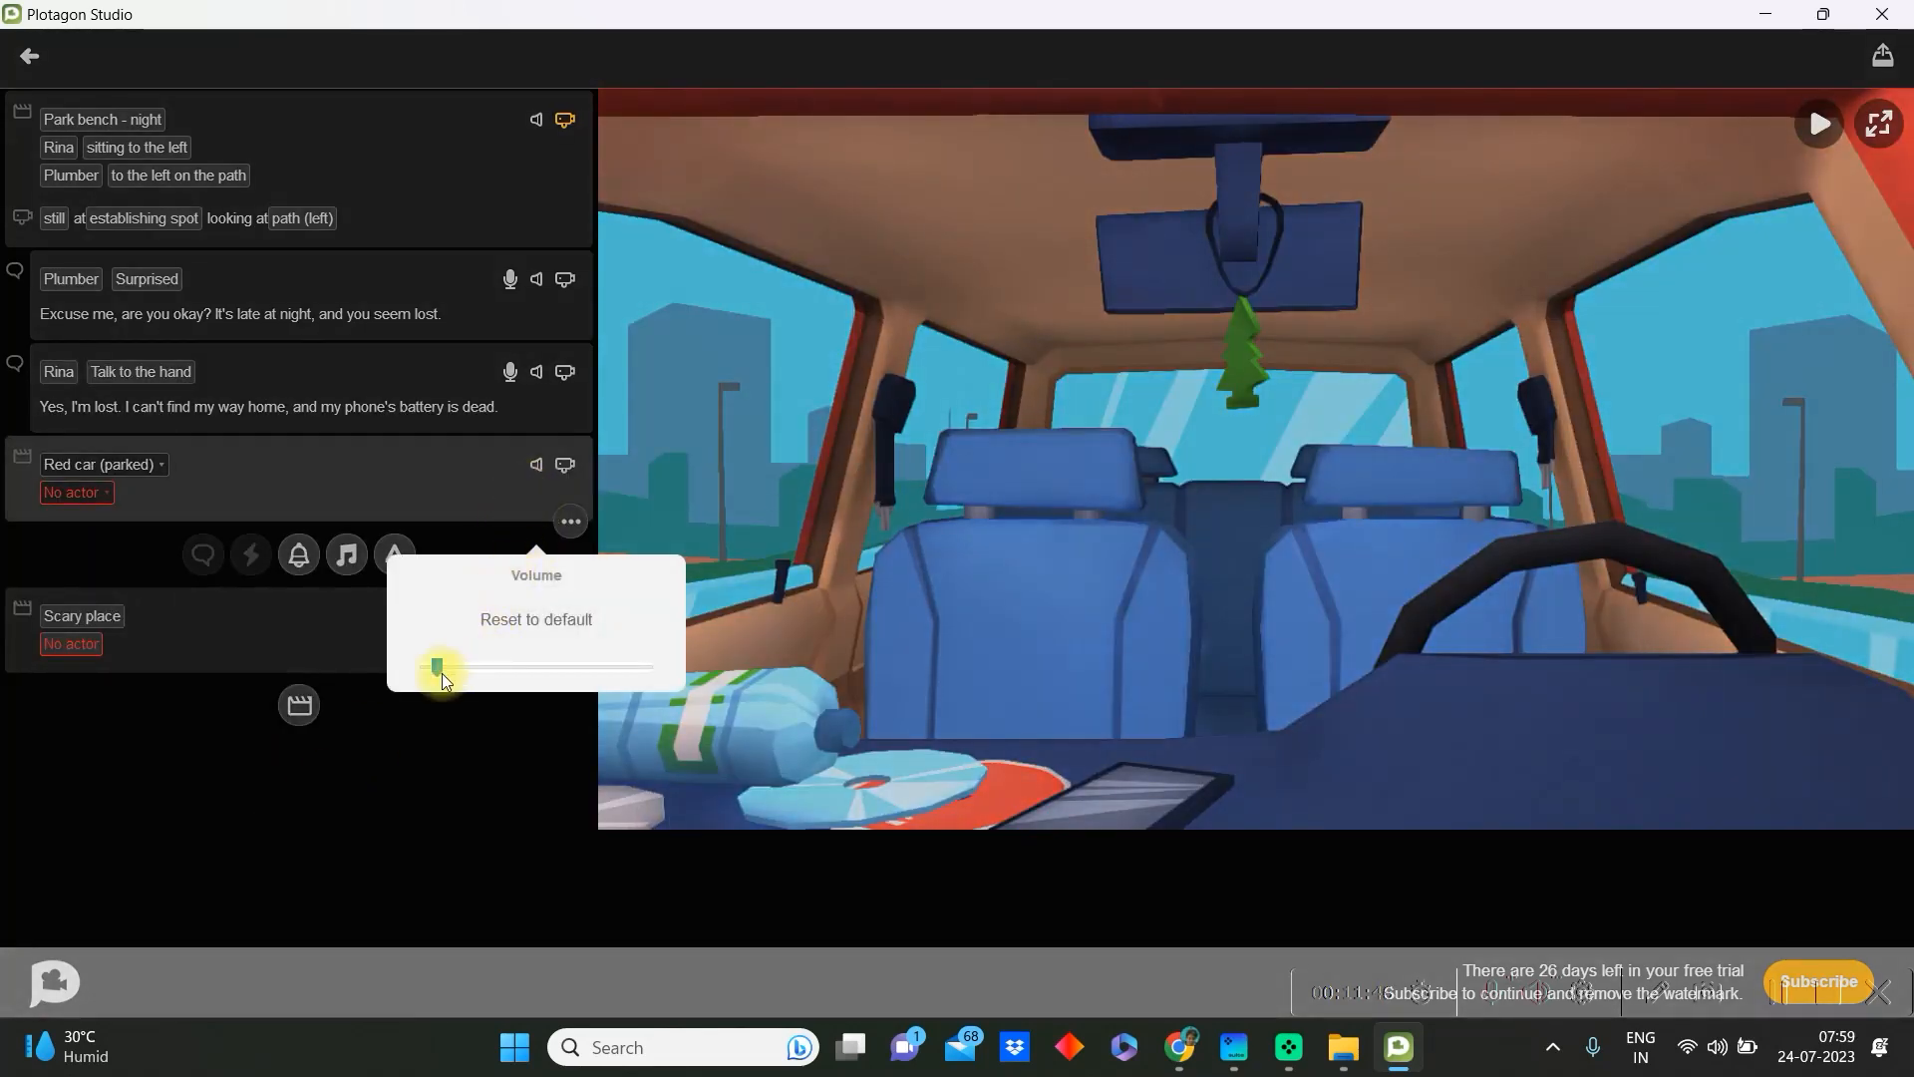
pyautogui.moveTo(439, 668); pyautogui.dragTo(535, 668)
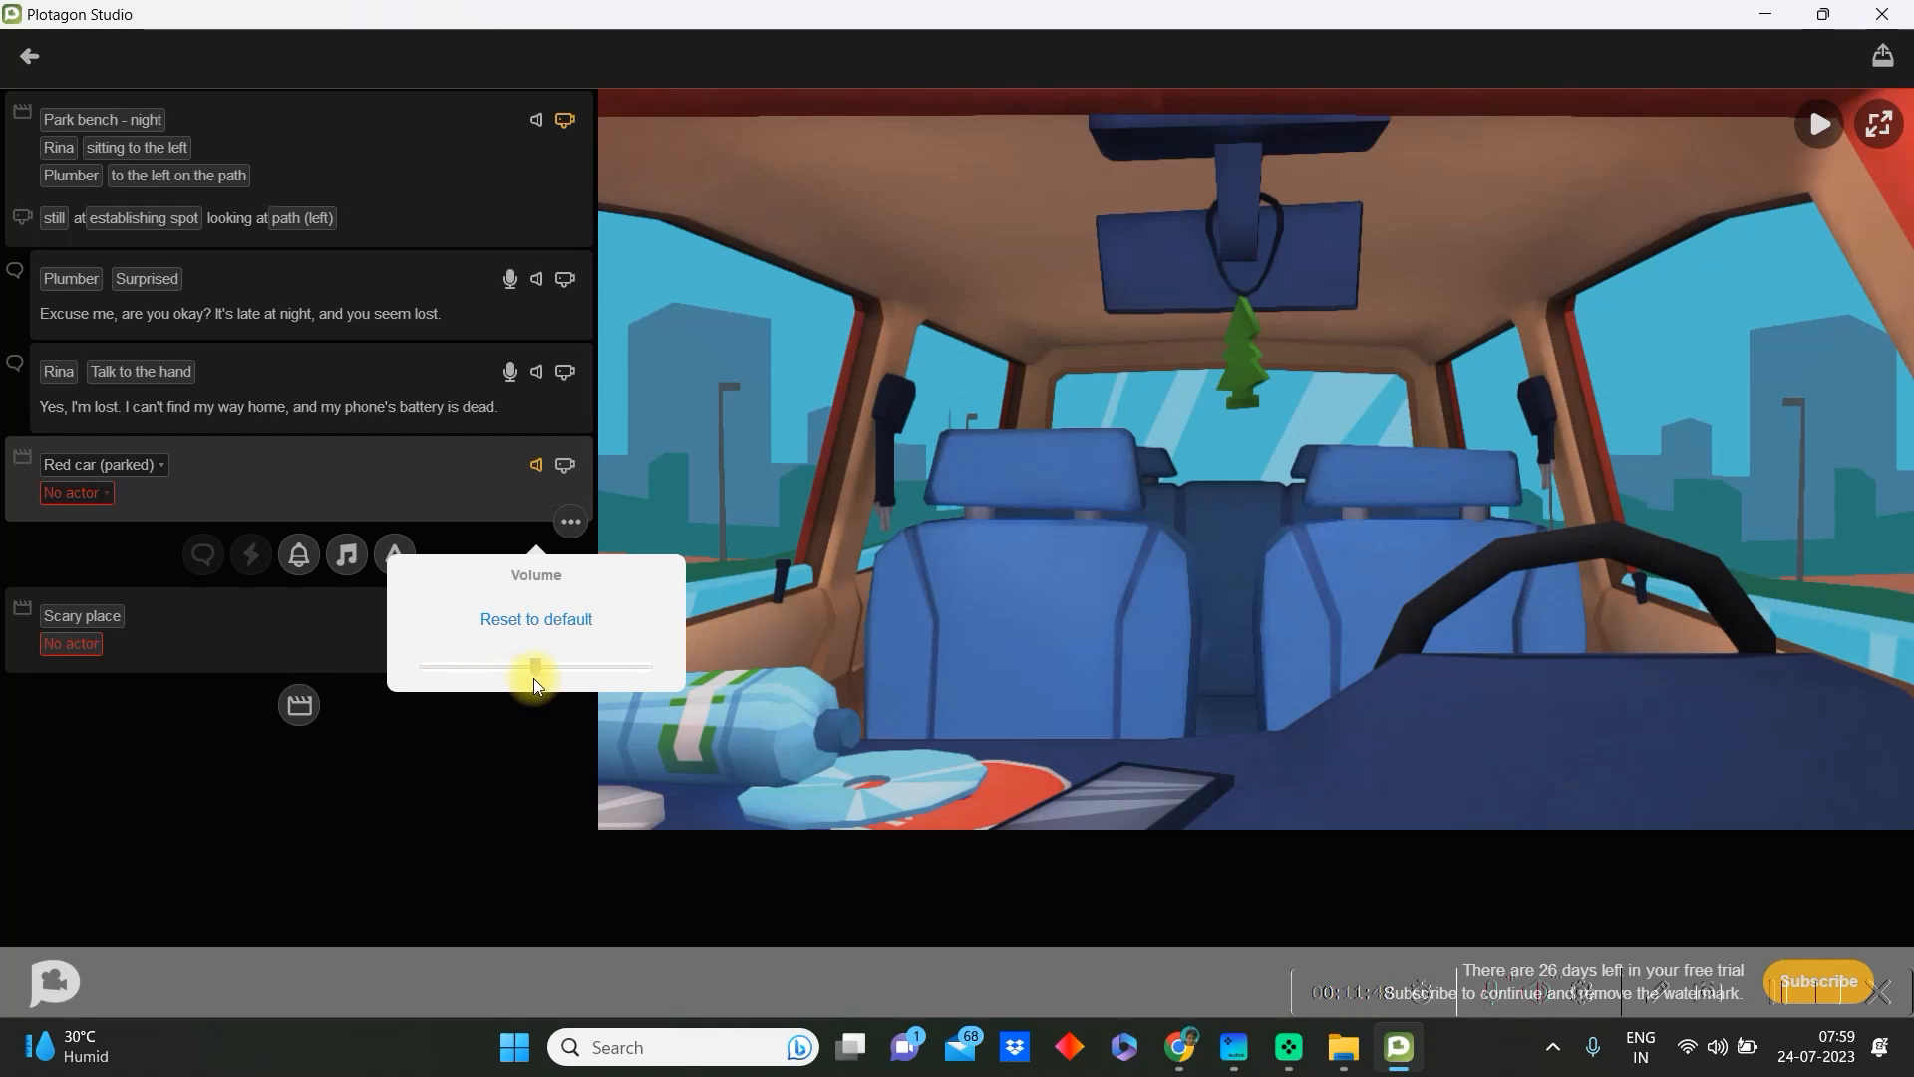
pyautogui.moveTo(534, 666); pyautogui.dragTo(442, 667)
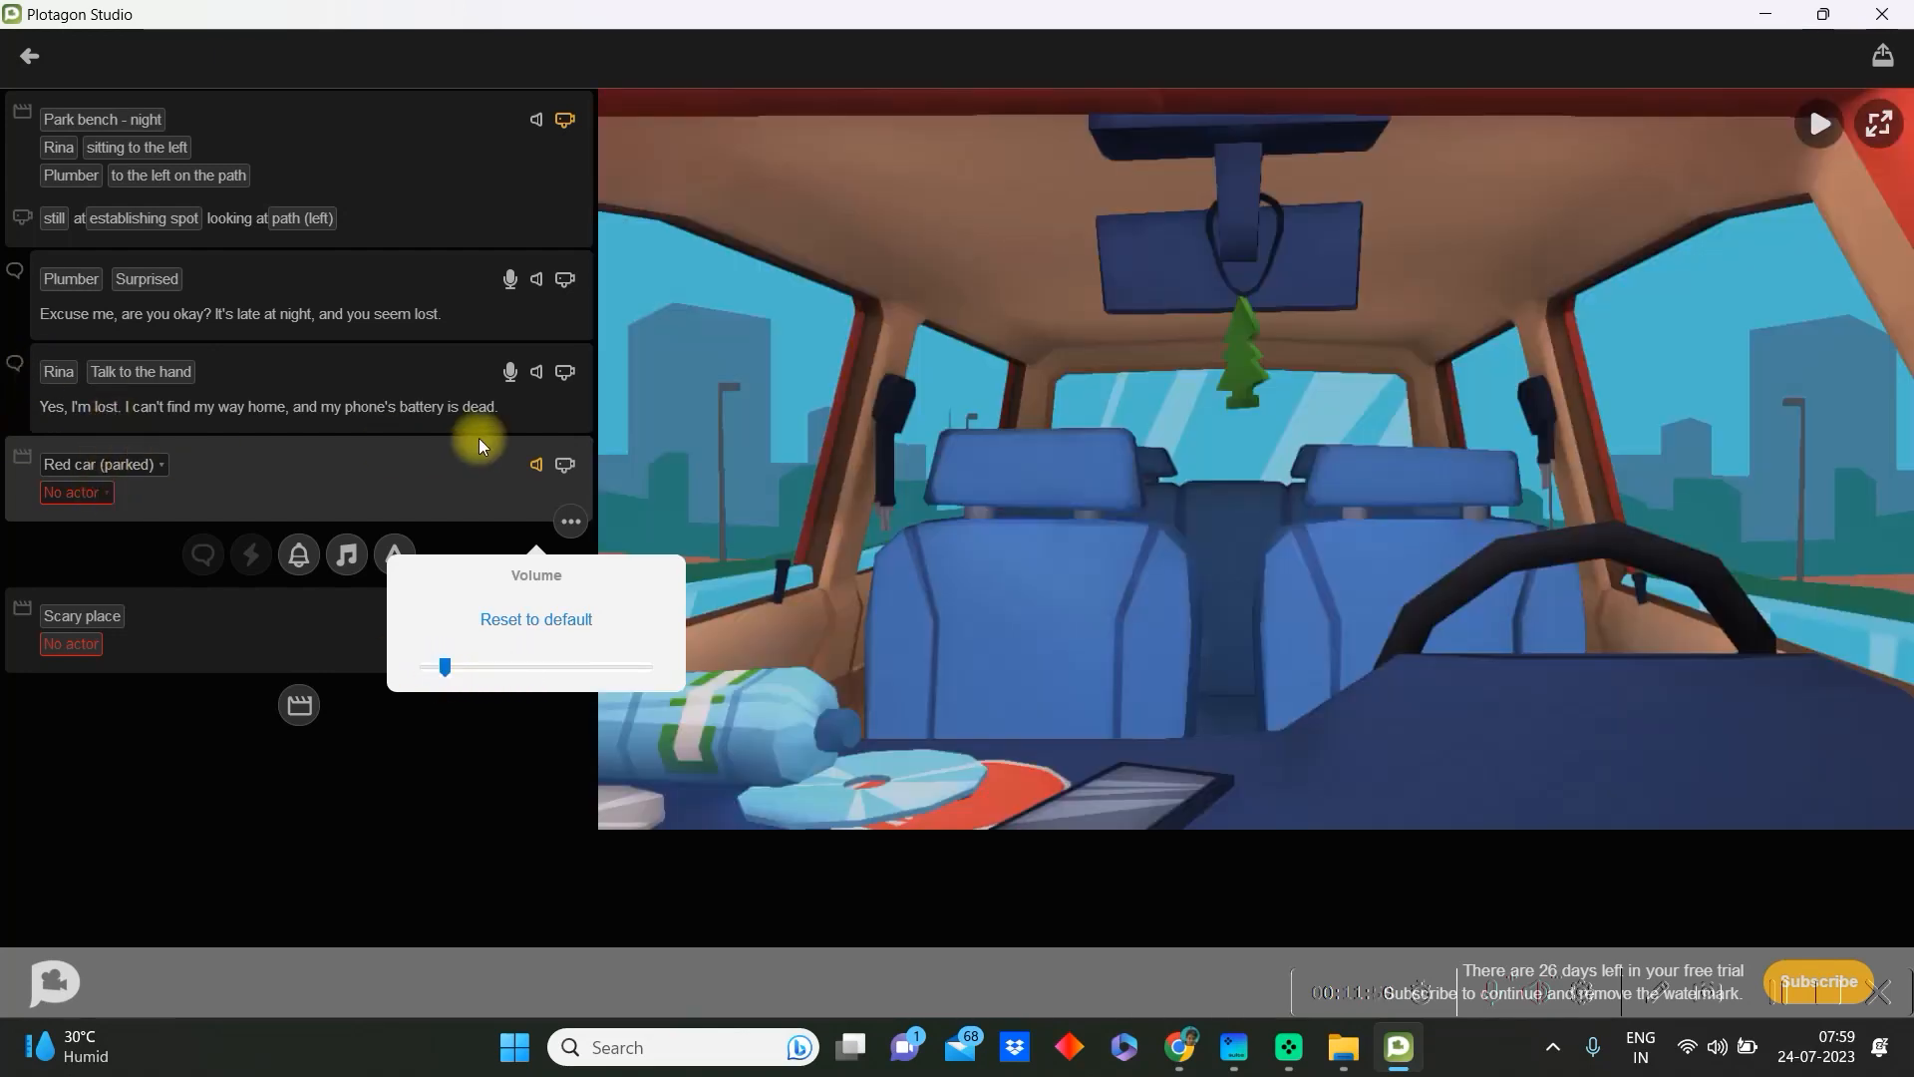
pyautogui.moveTo(534, 470)
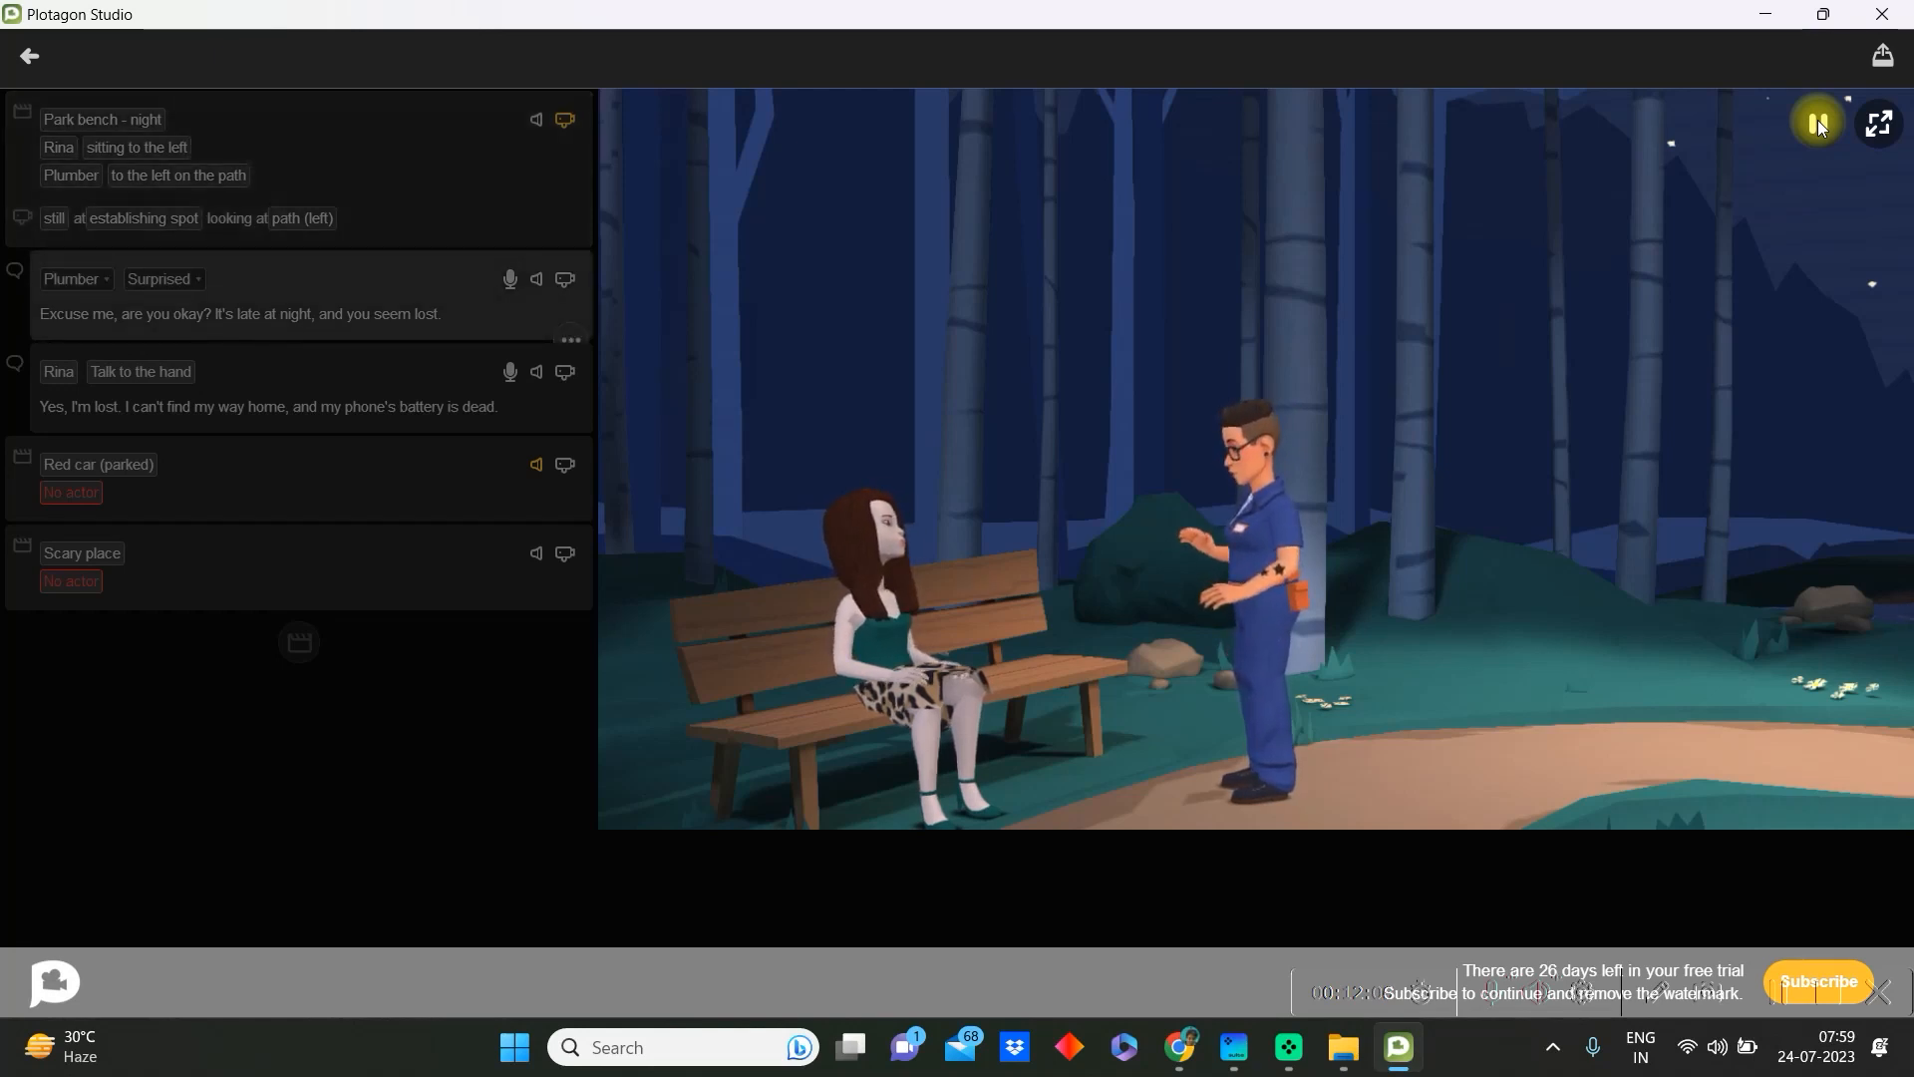
# Pause the story playback before building the Scary place scenes
pyautogui.click(1819, 124)
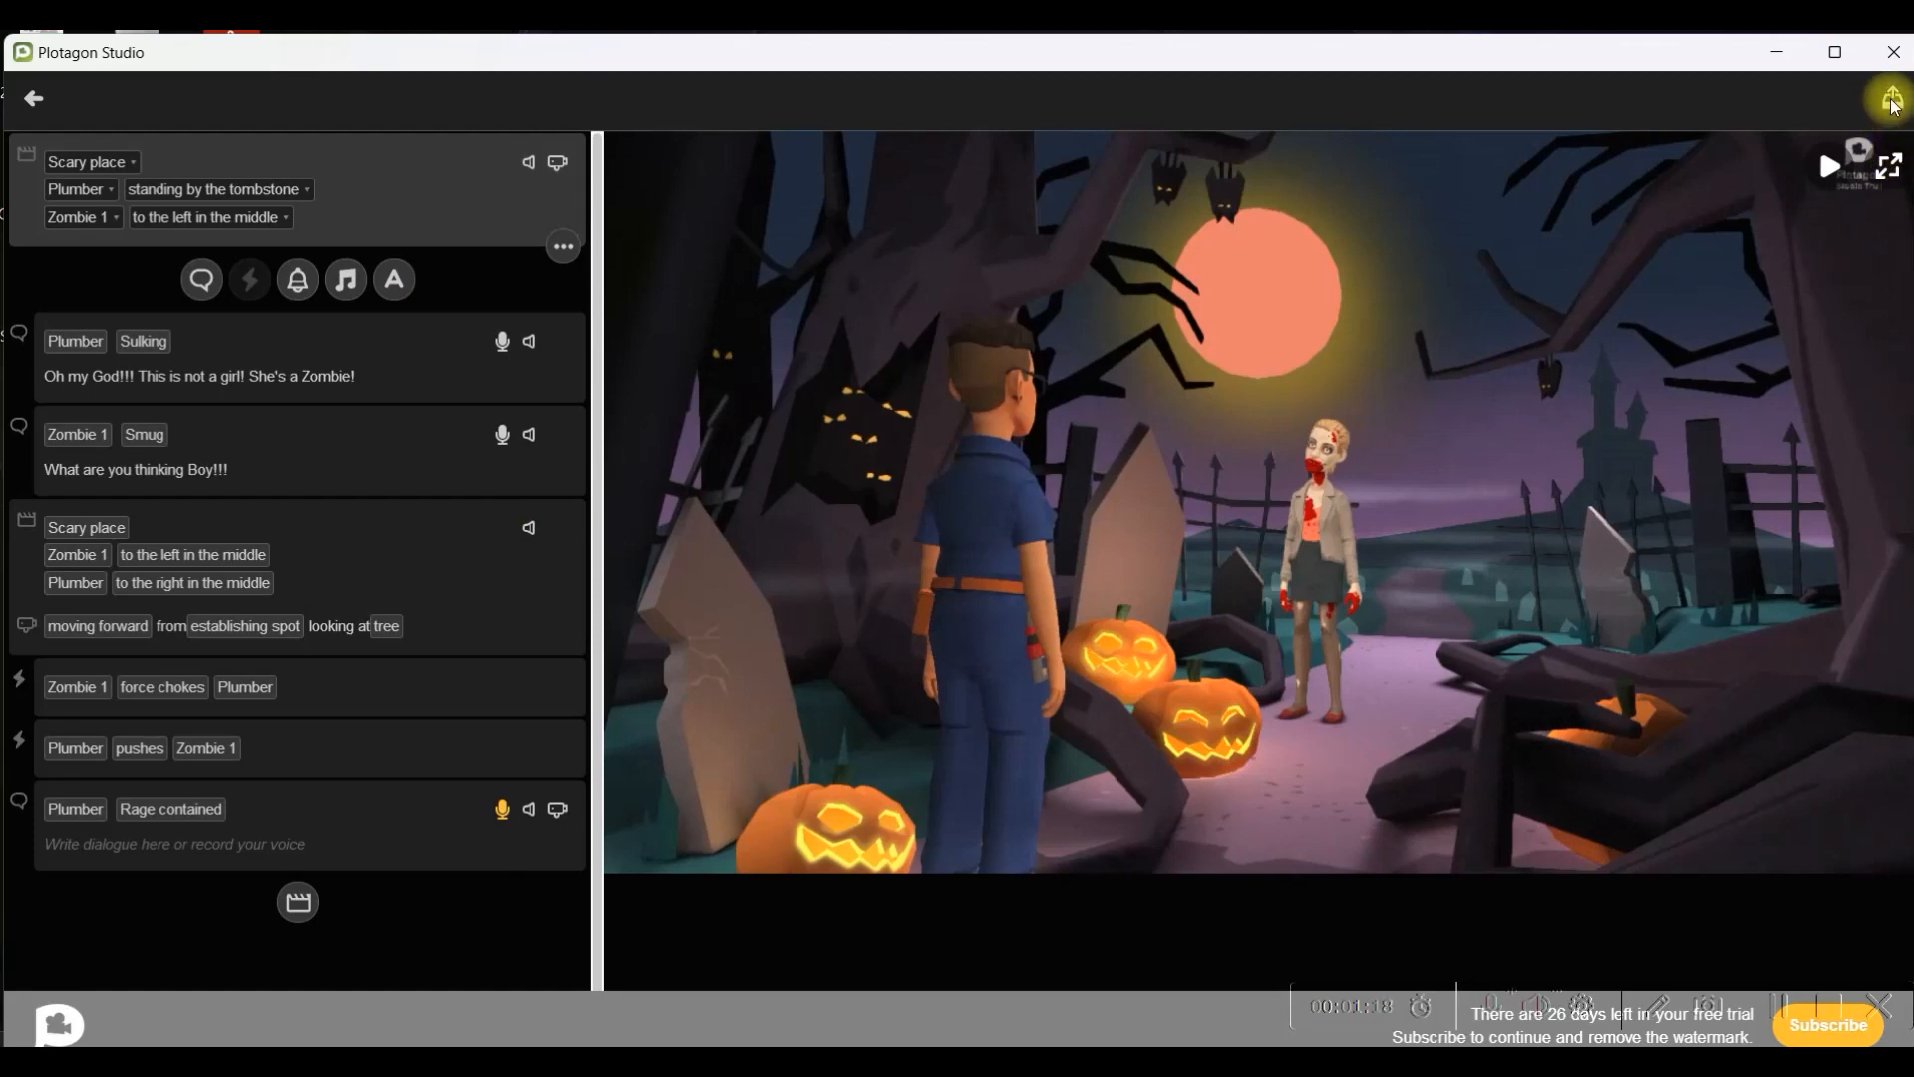
# Choose Render video from the share menu to reach the Save video screen
pyautogui.click(1890, 98)
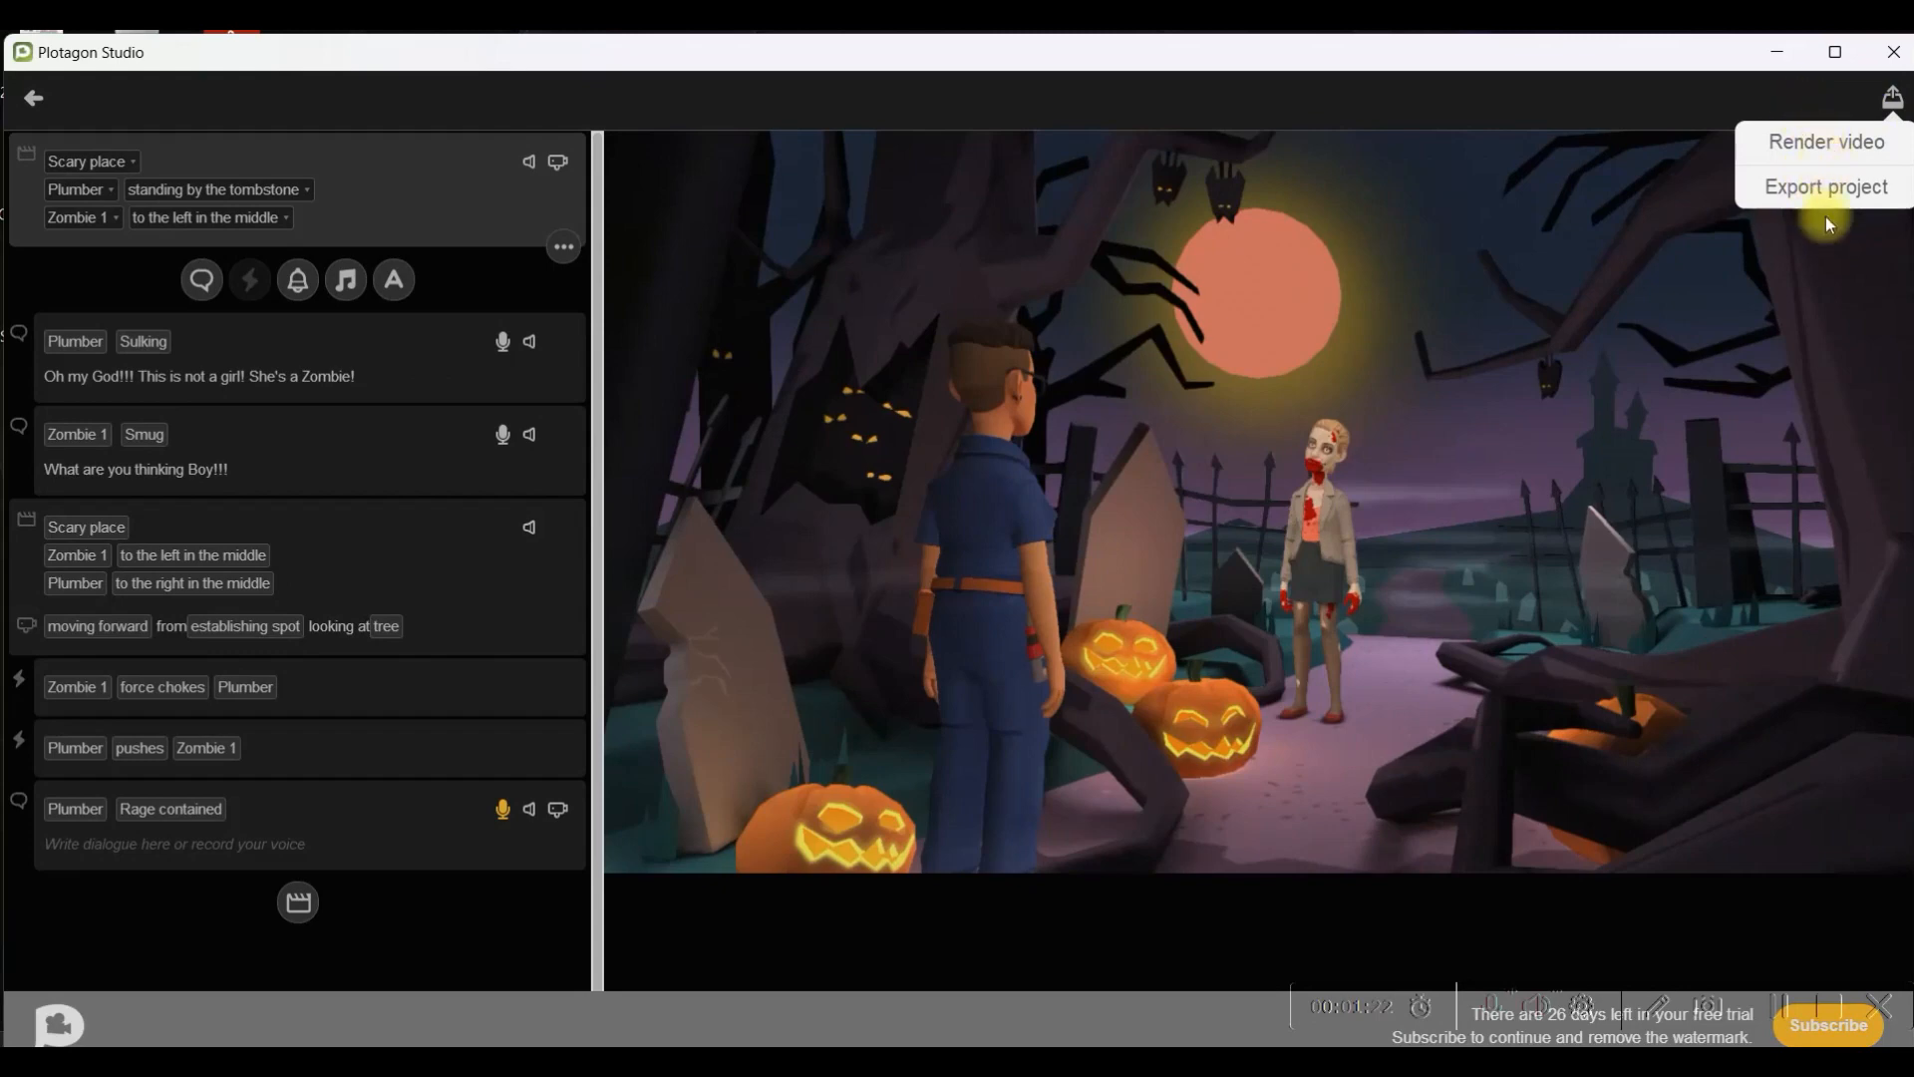
pyautogui.moveTo(1825, 141)
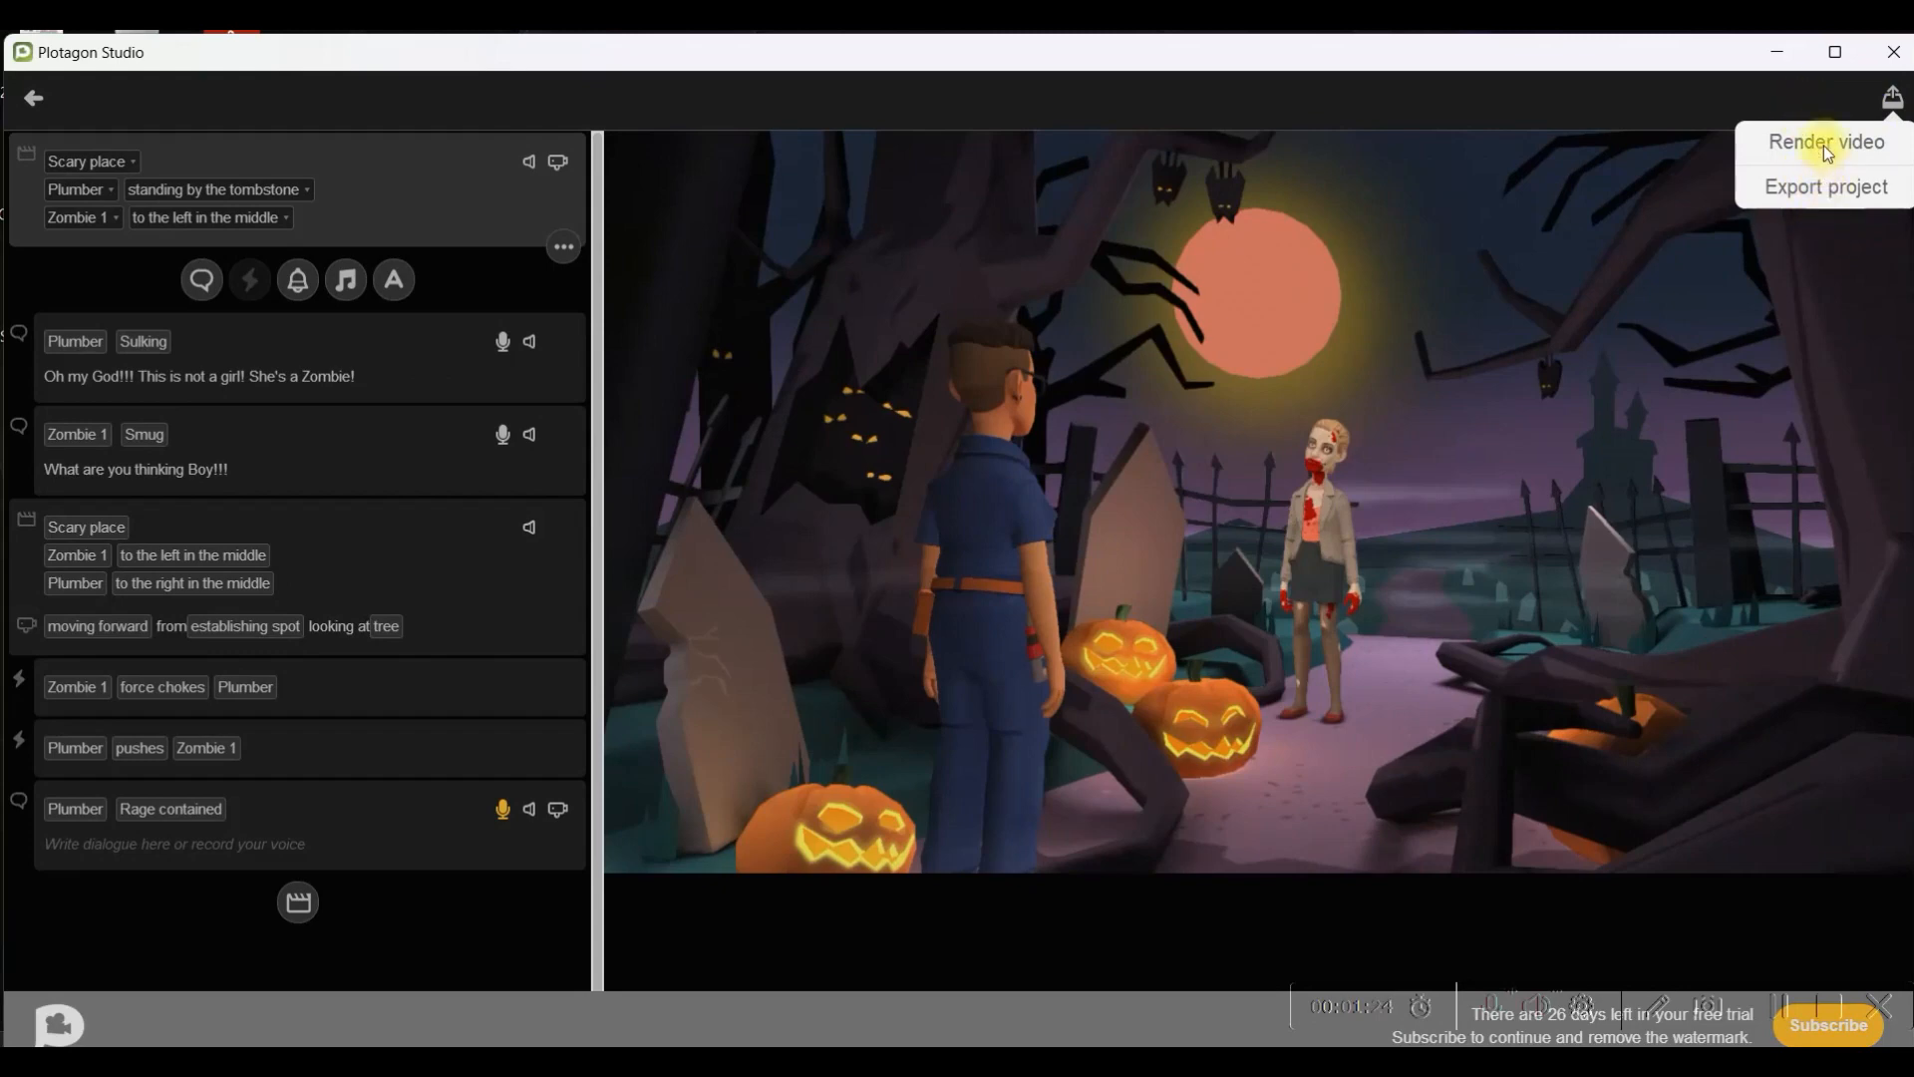
pyautogui.moveTo(1825, 186)
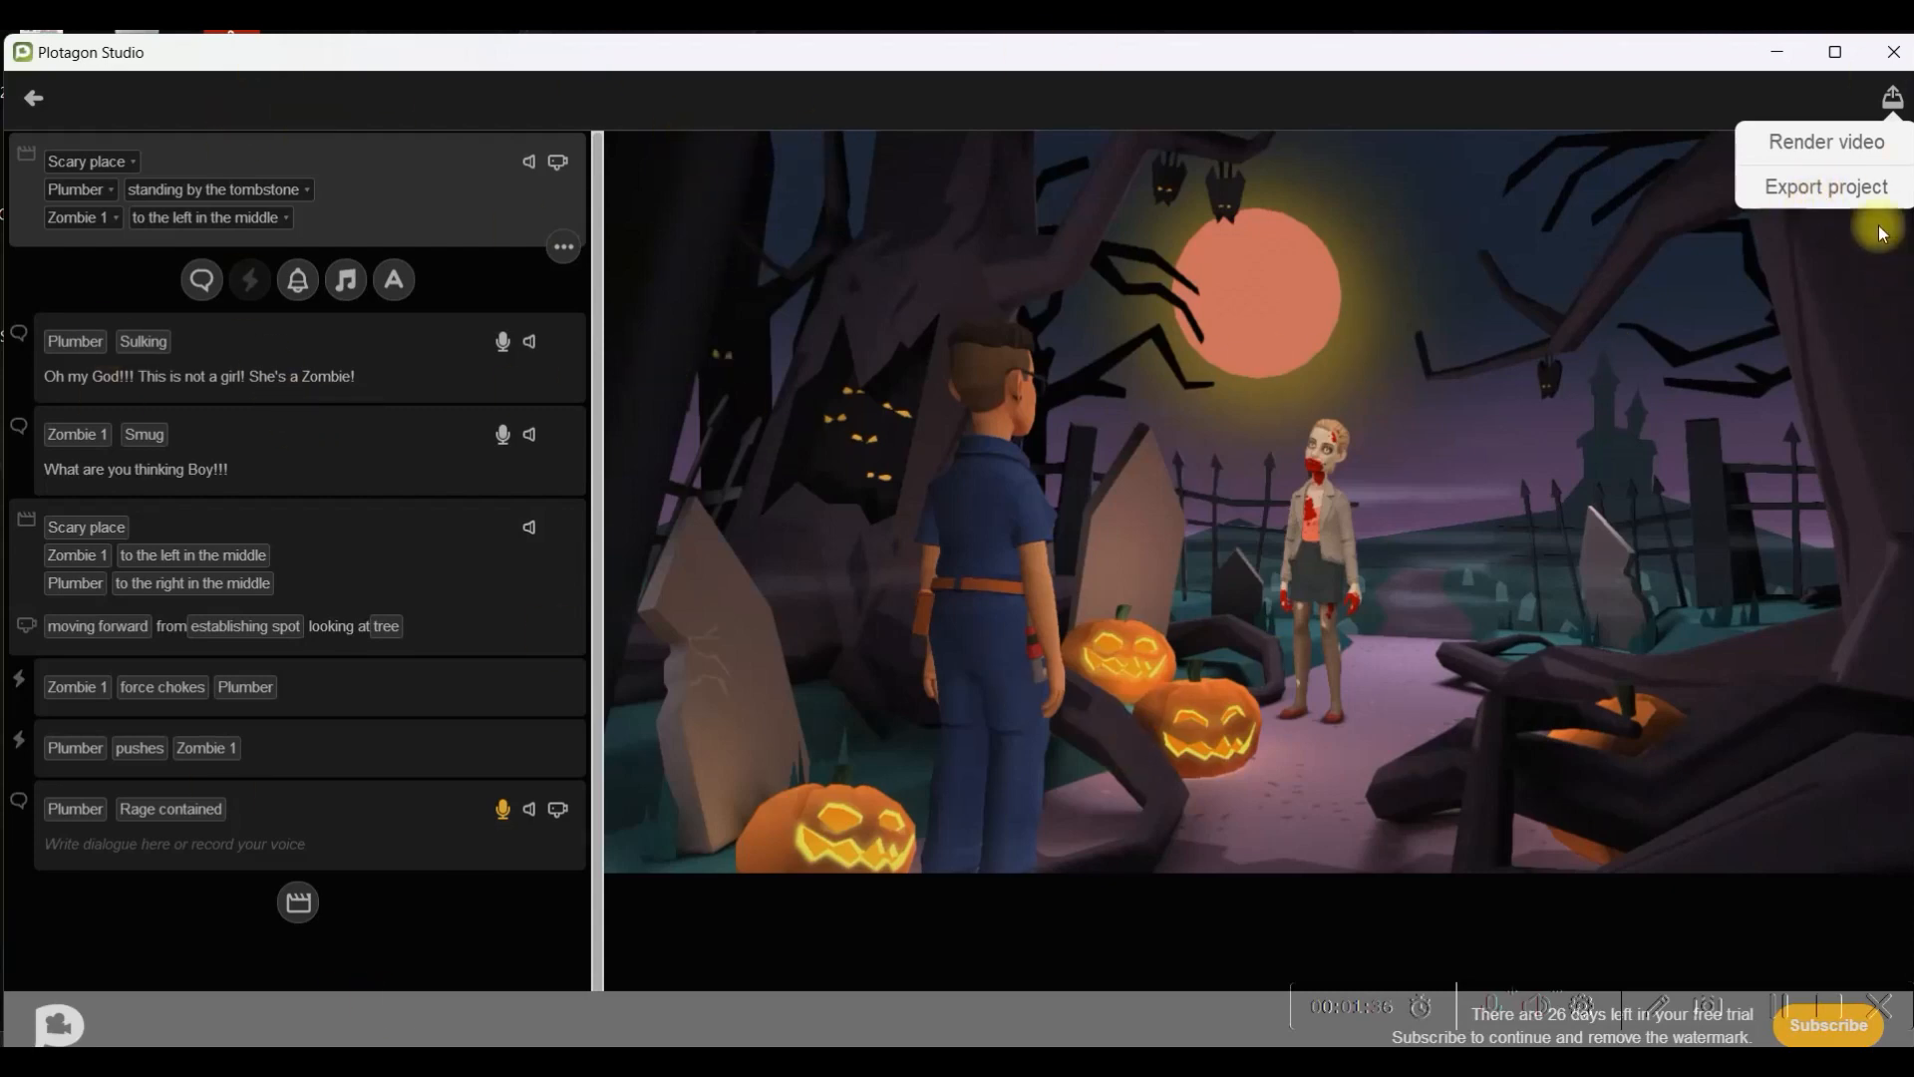
pyautogui.moveTo(449, 803)
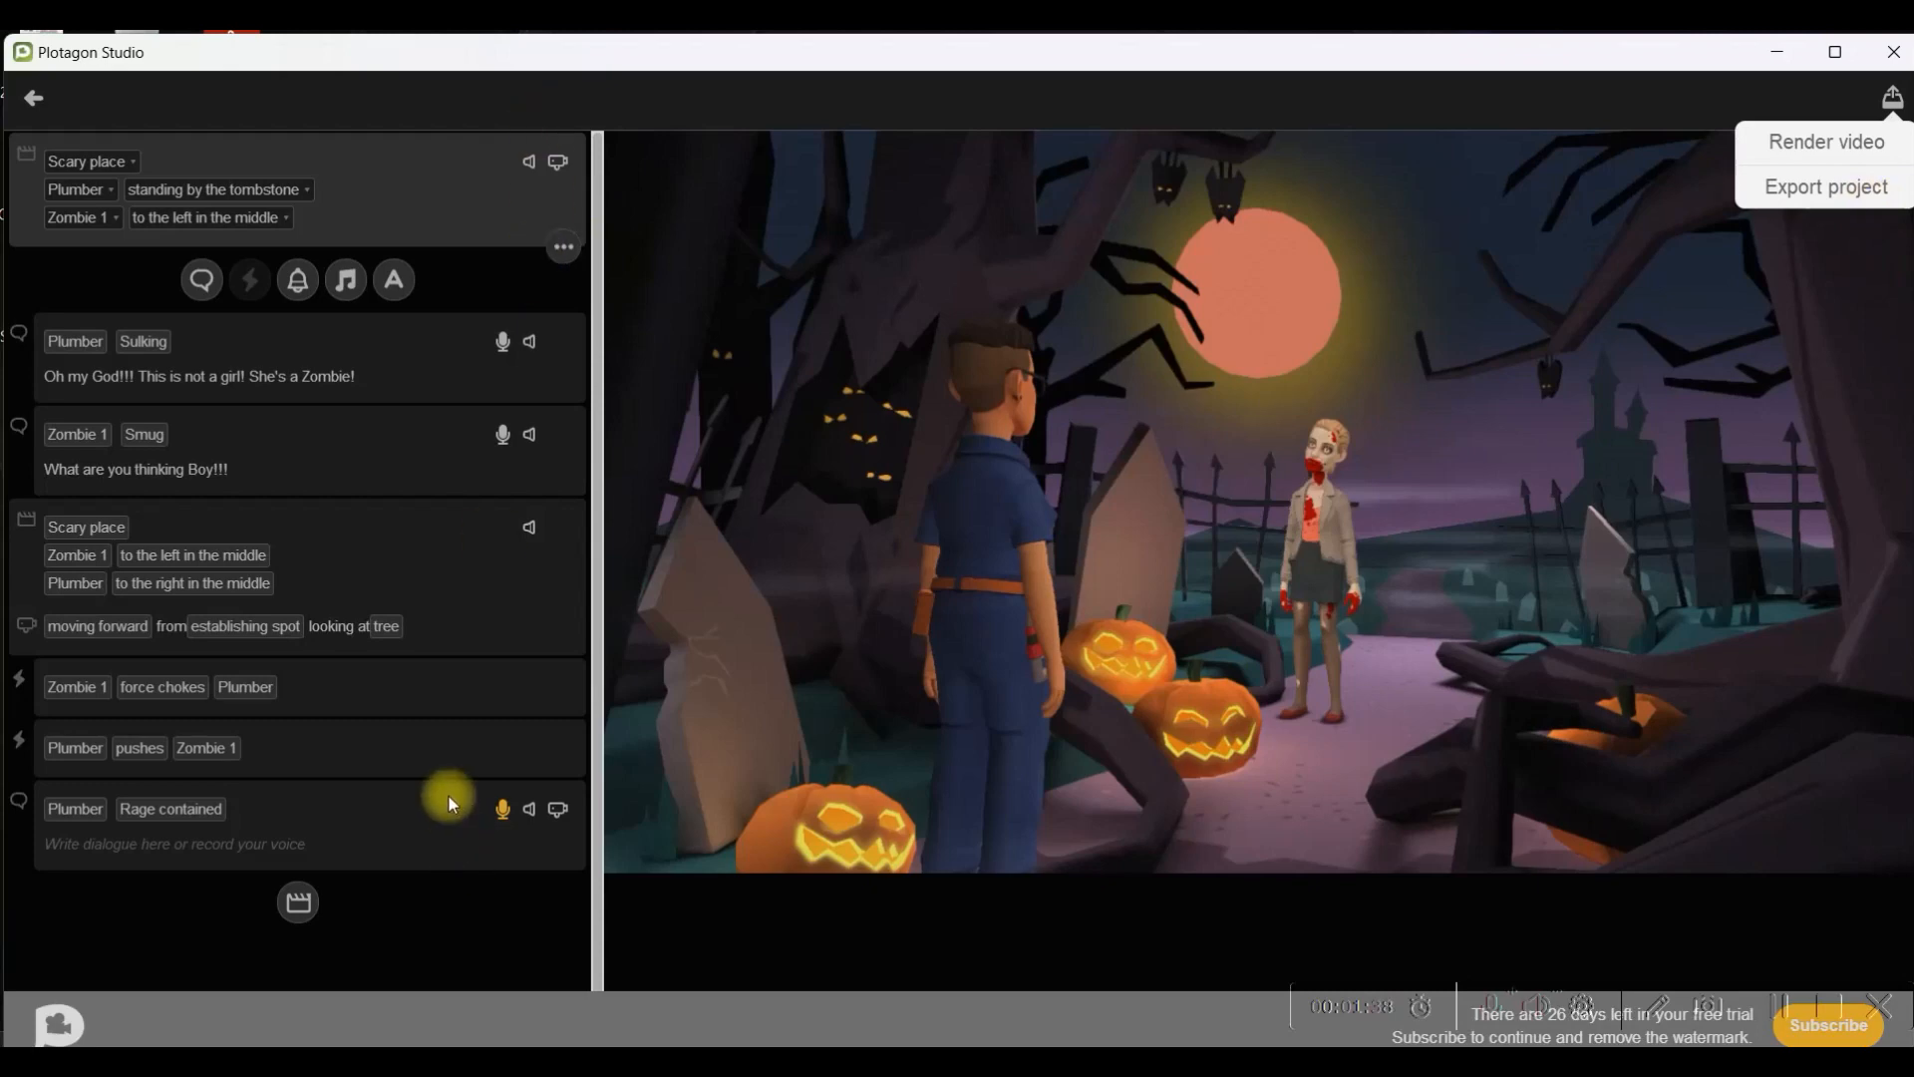
pyautogui.moveTo(1850, 188)
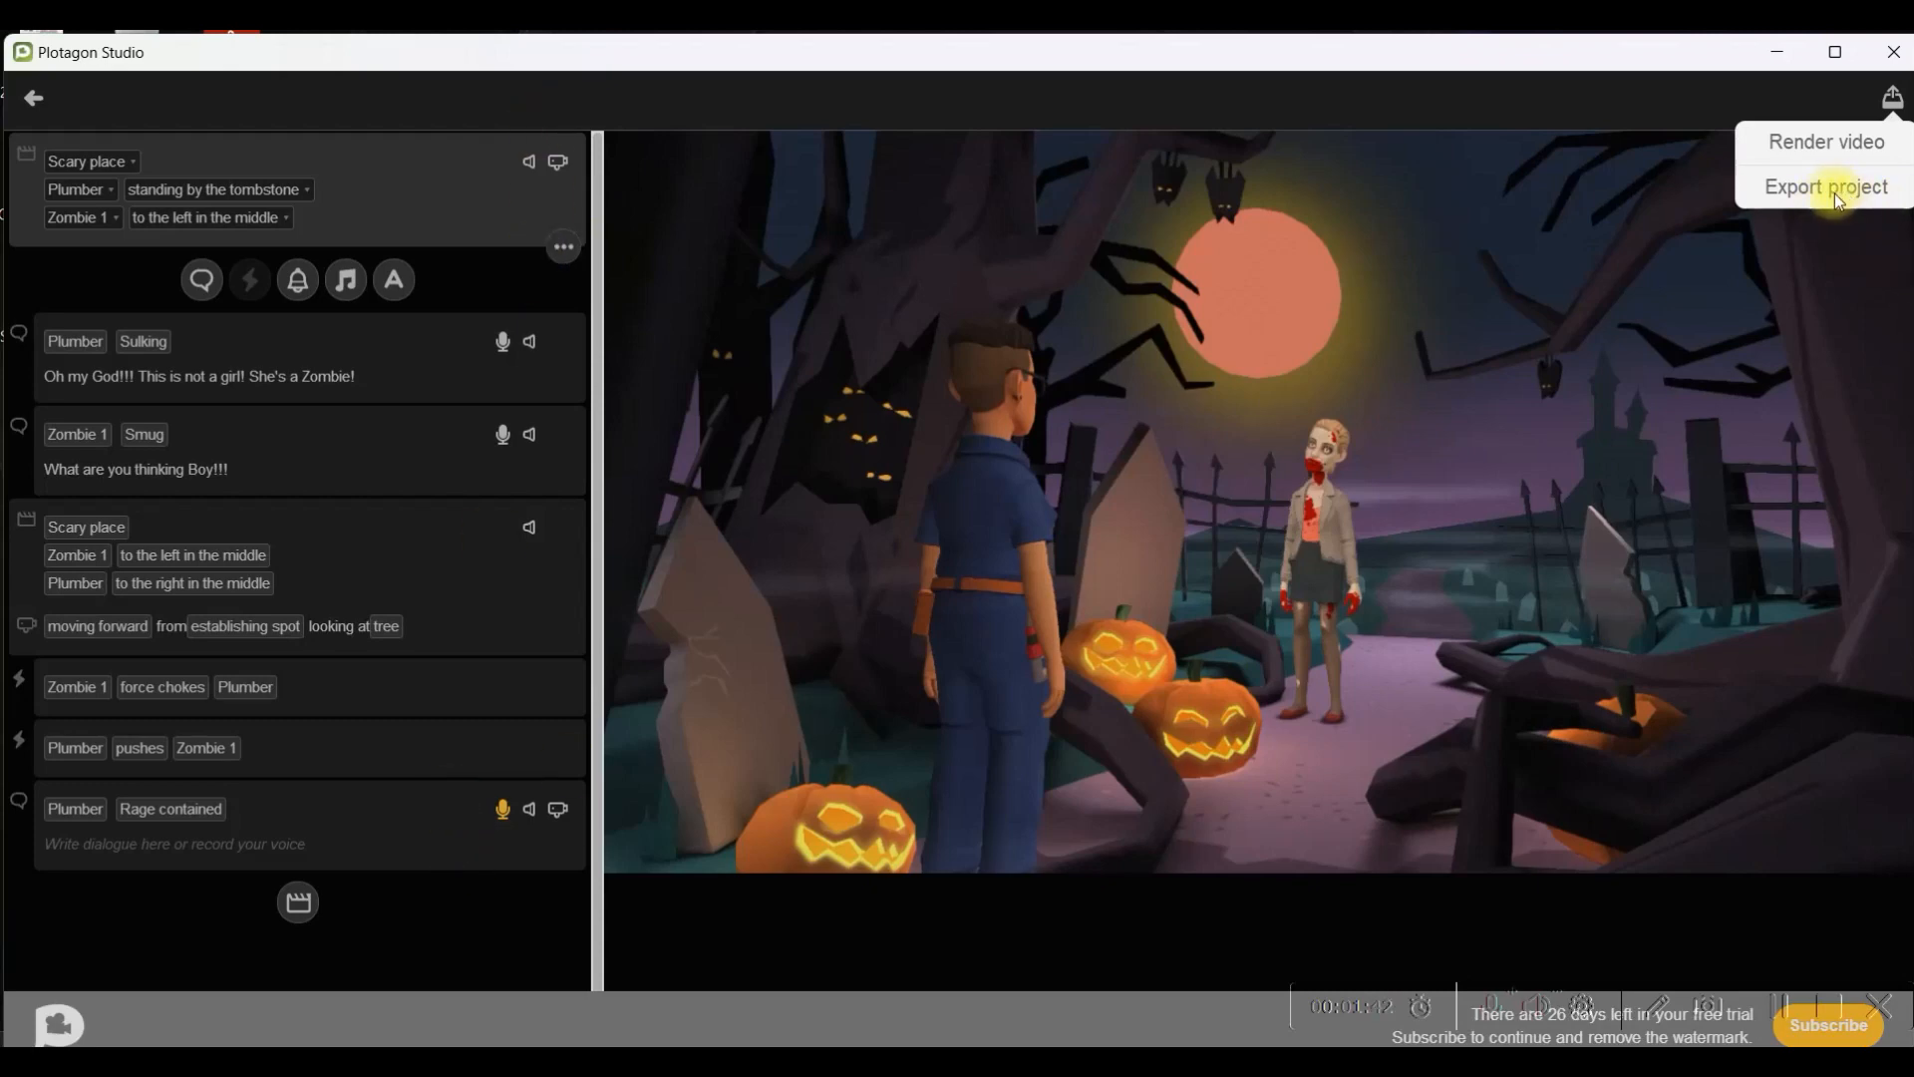
pyautogui.moveTo(1824, 142)
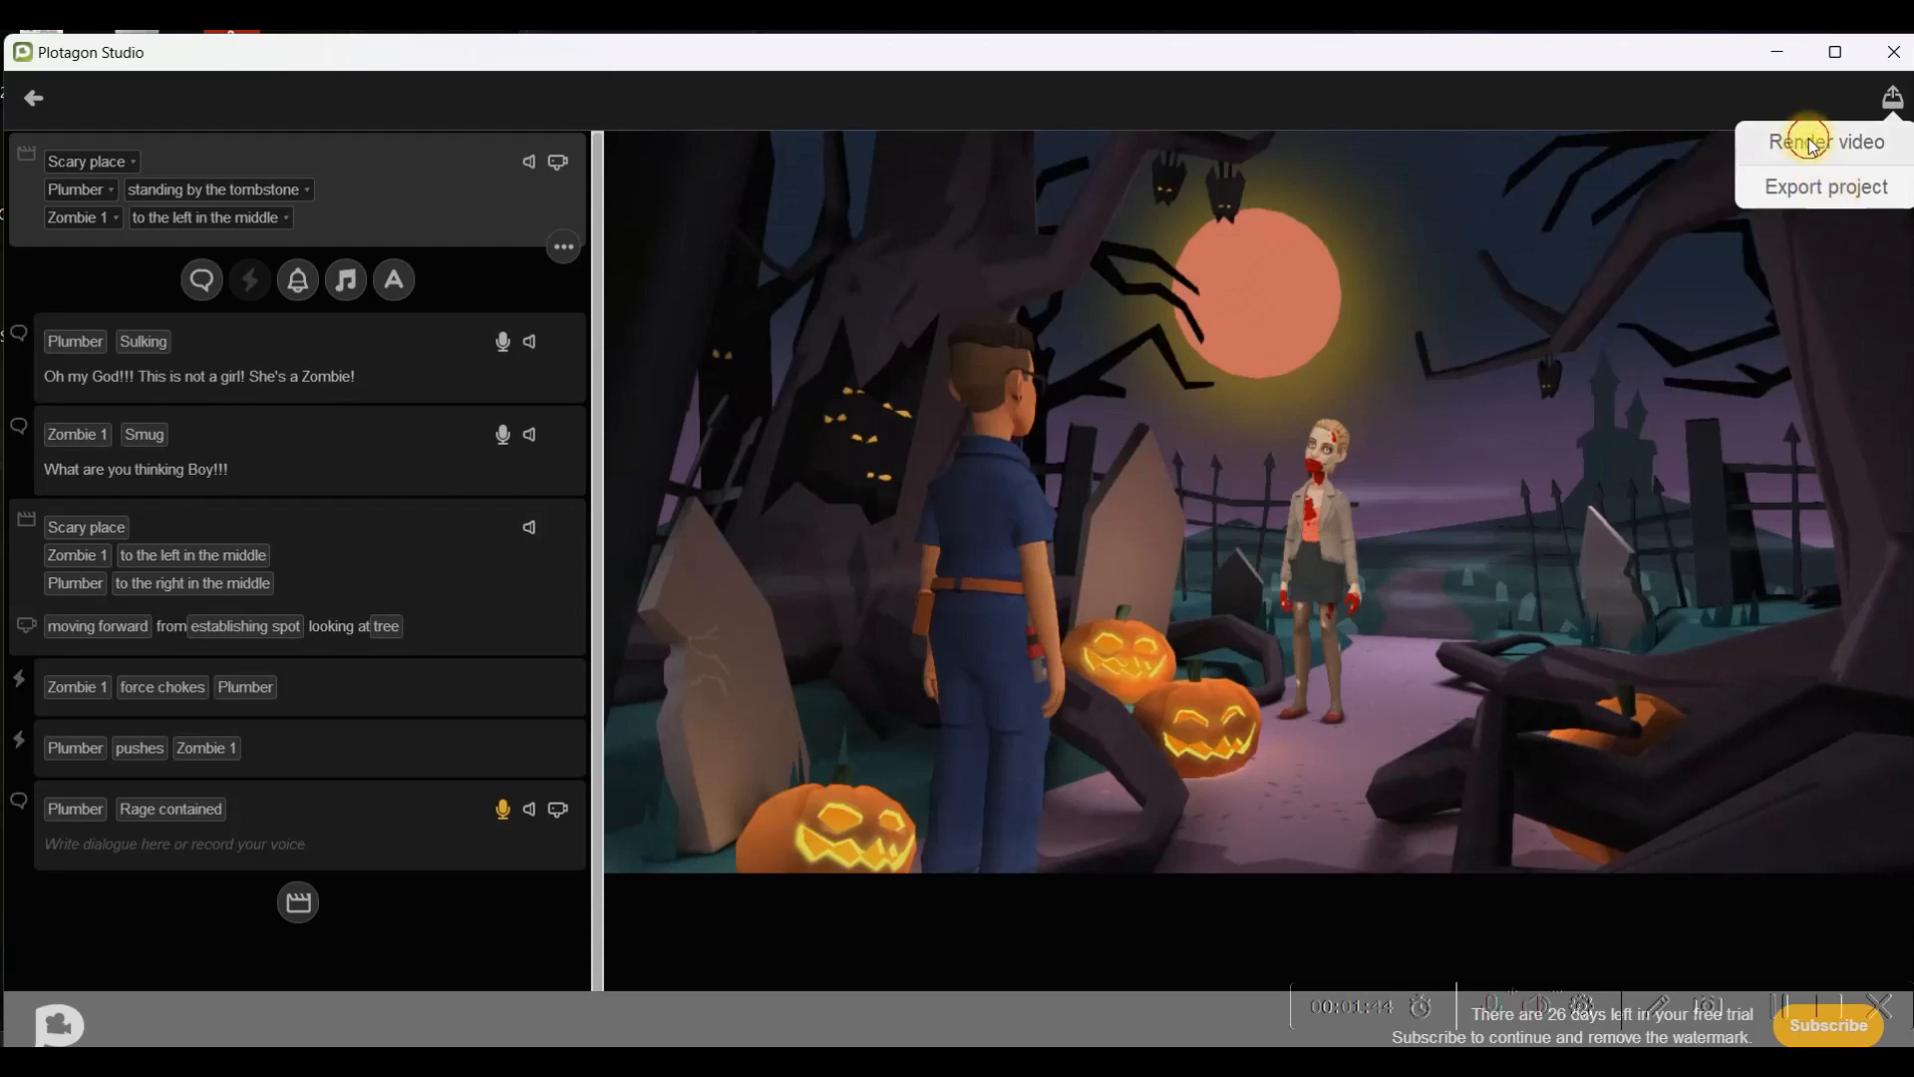
pyautogui.click(1826, 141)
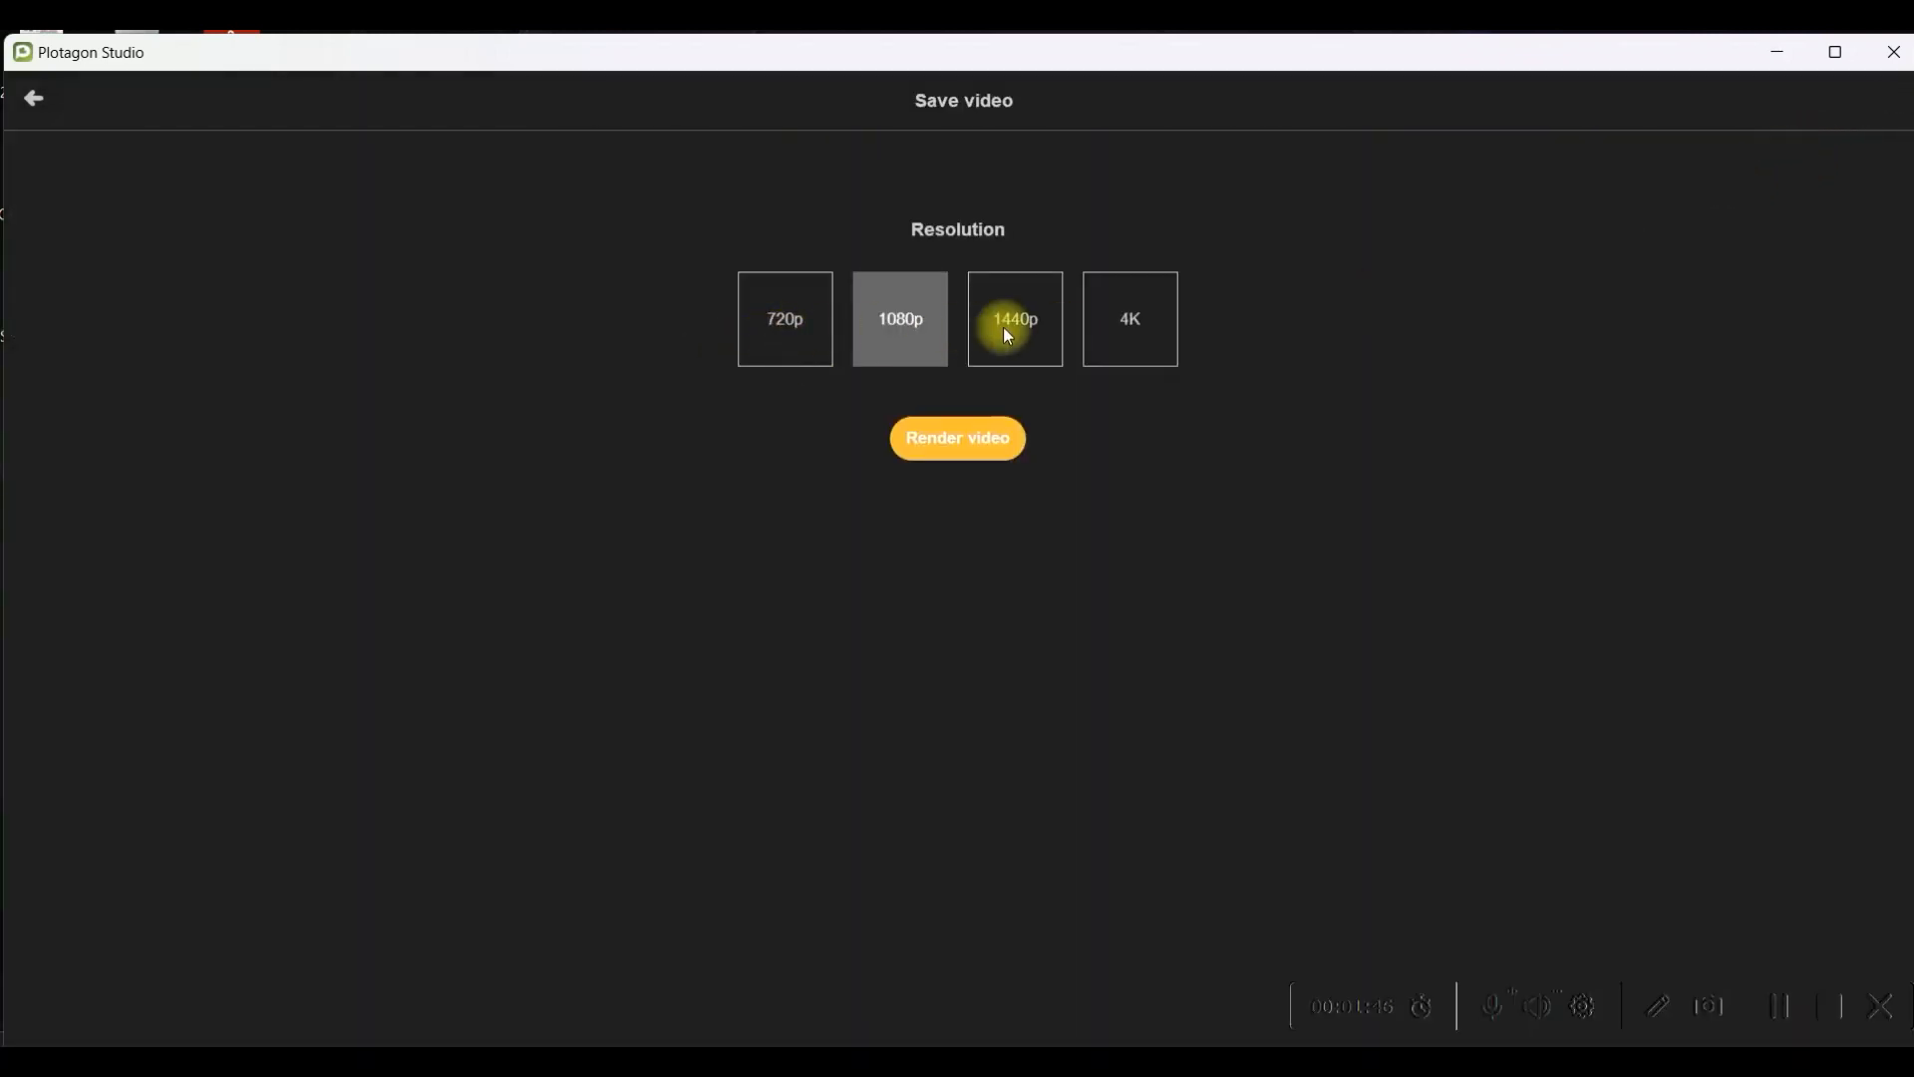
pyautogui.moveTo(1129, 319)
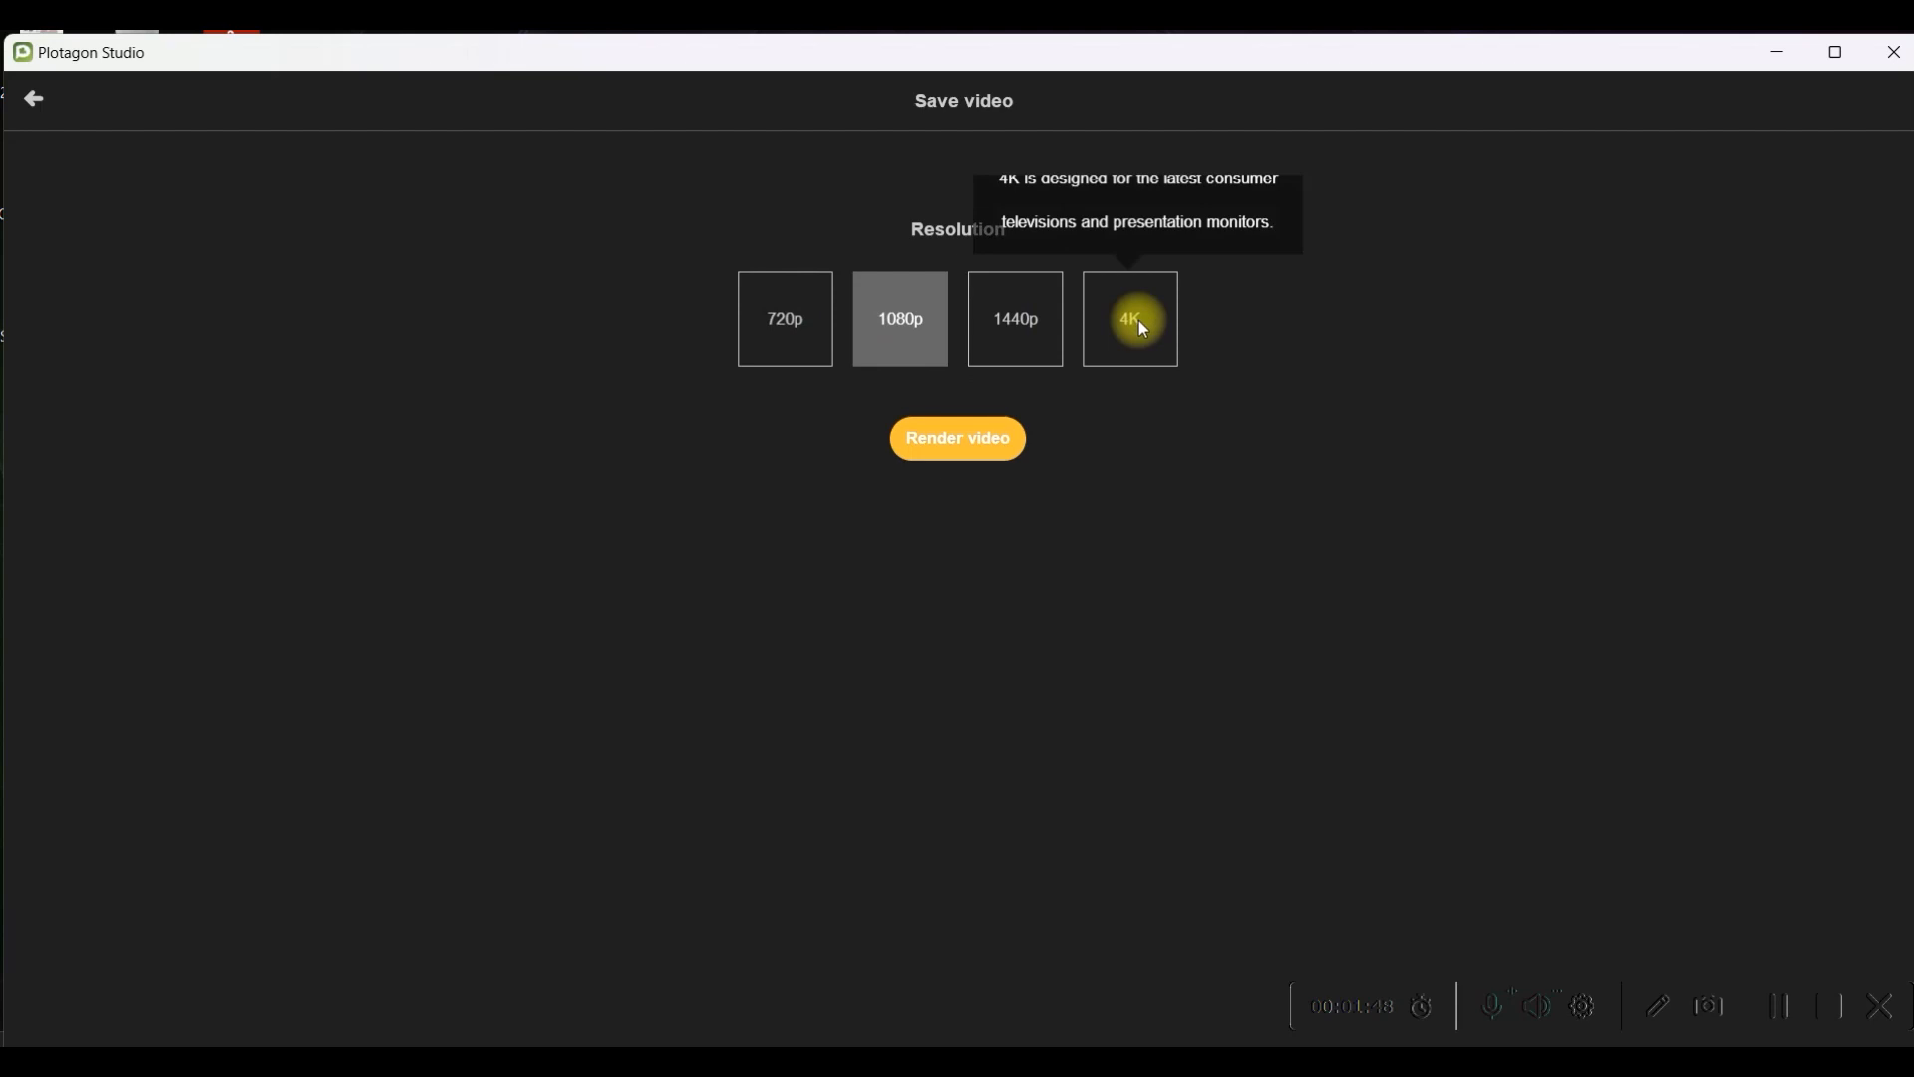
pyautogui.moveTo(1695, 868)
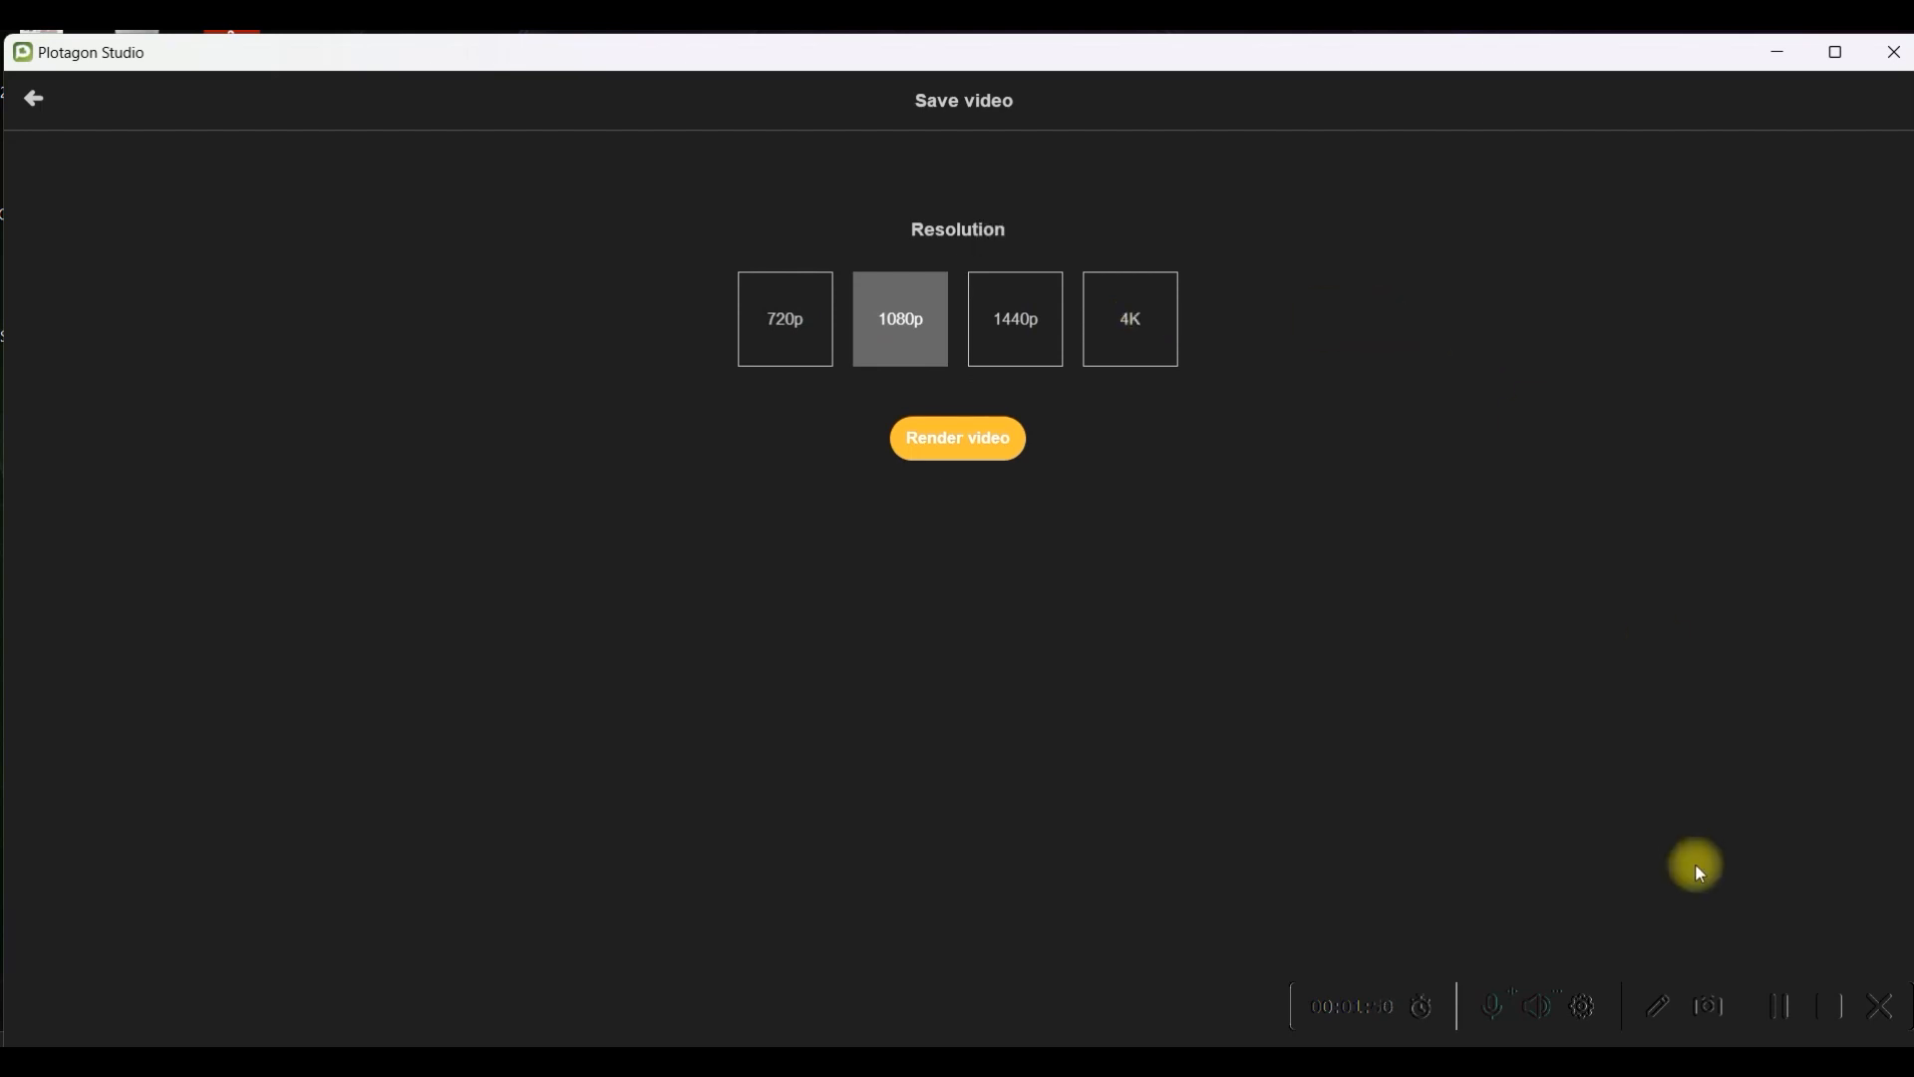
pyautogui.moveTo(965, 405)
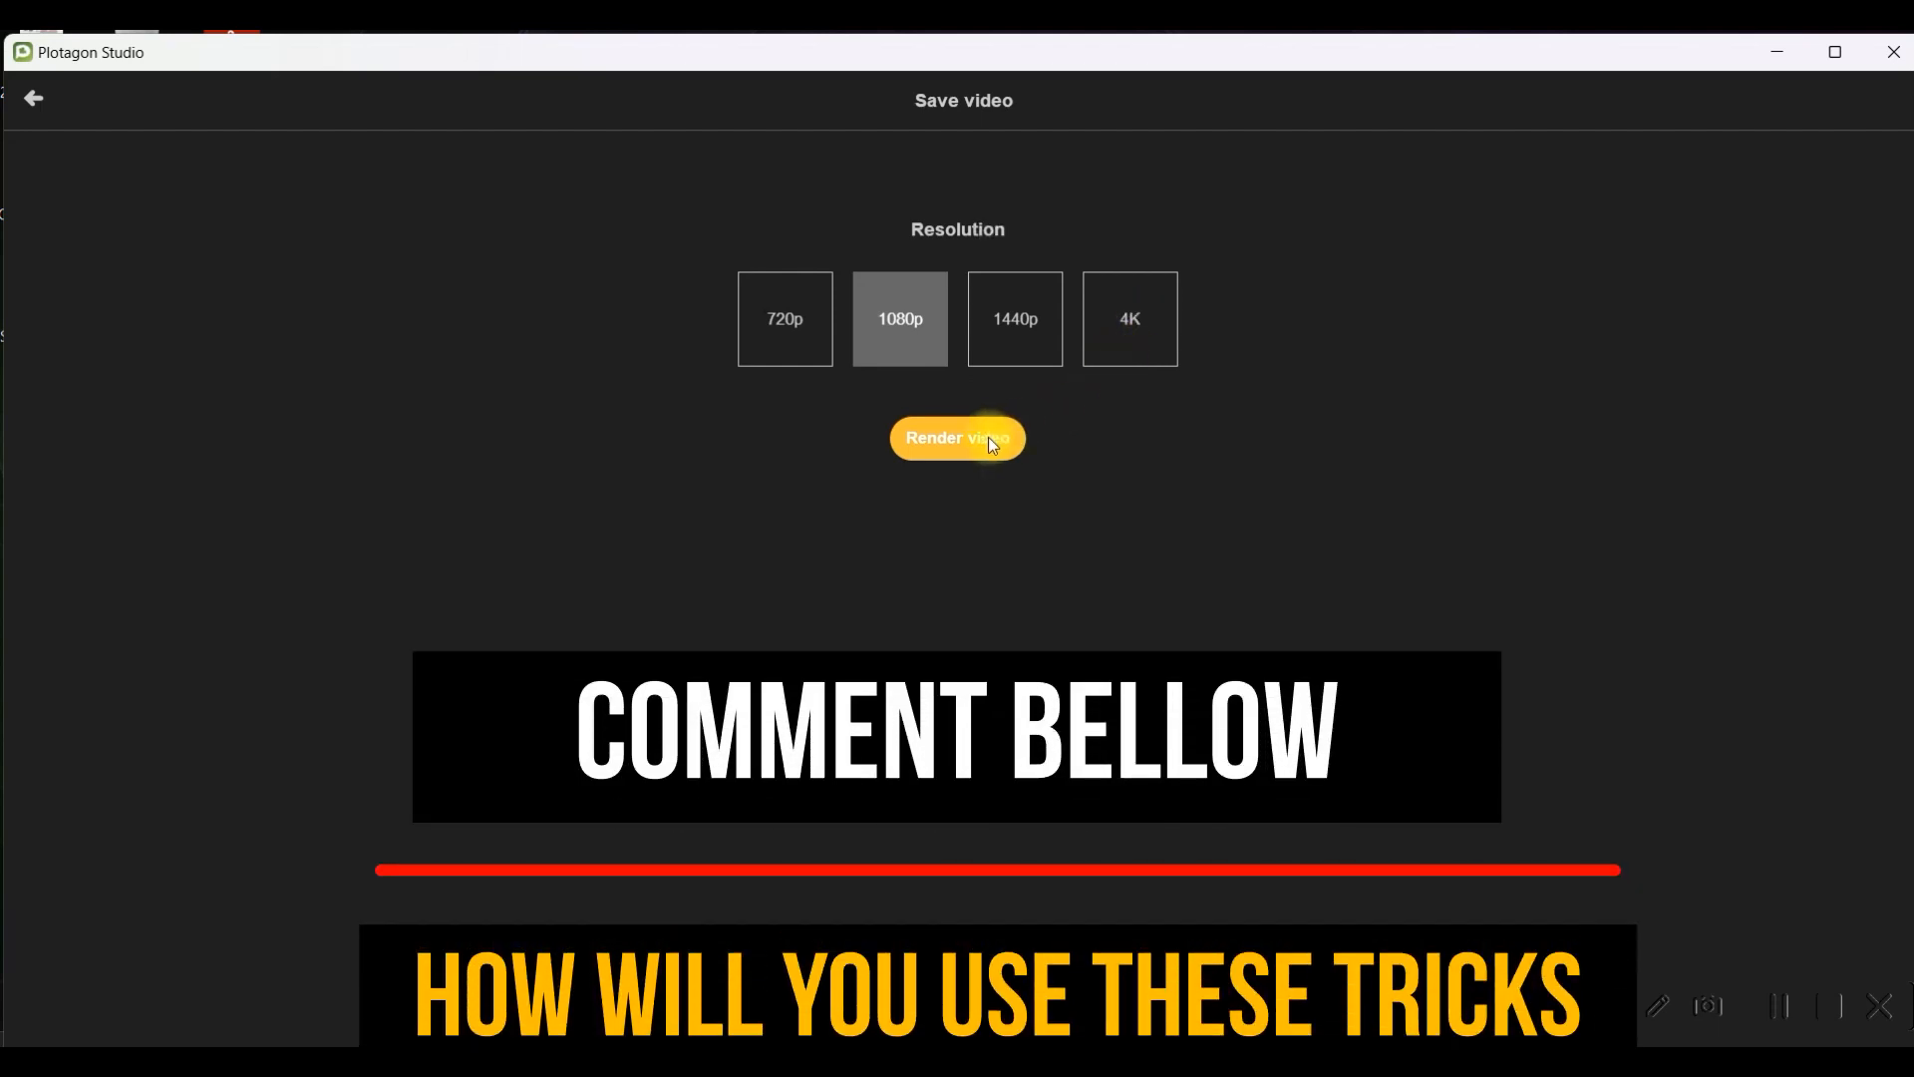
# Set the video resolution to 4K and bring up the subtitle export choices
pyautogui.click(957, 438)
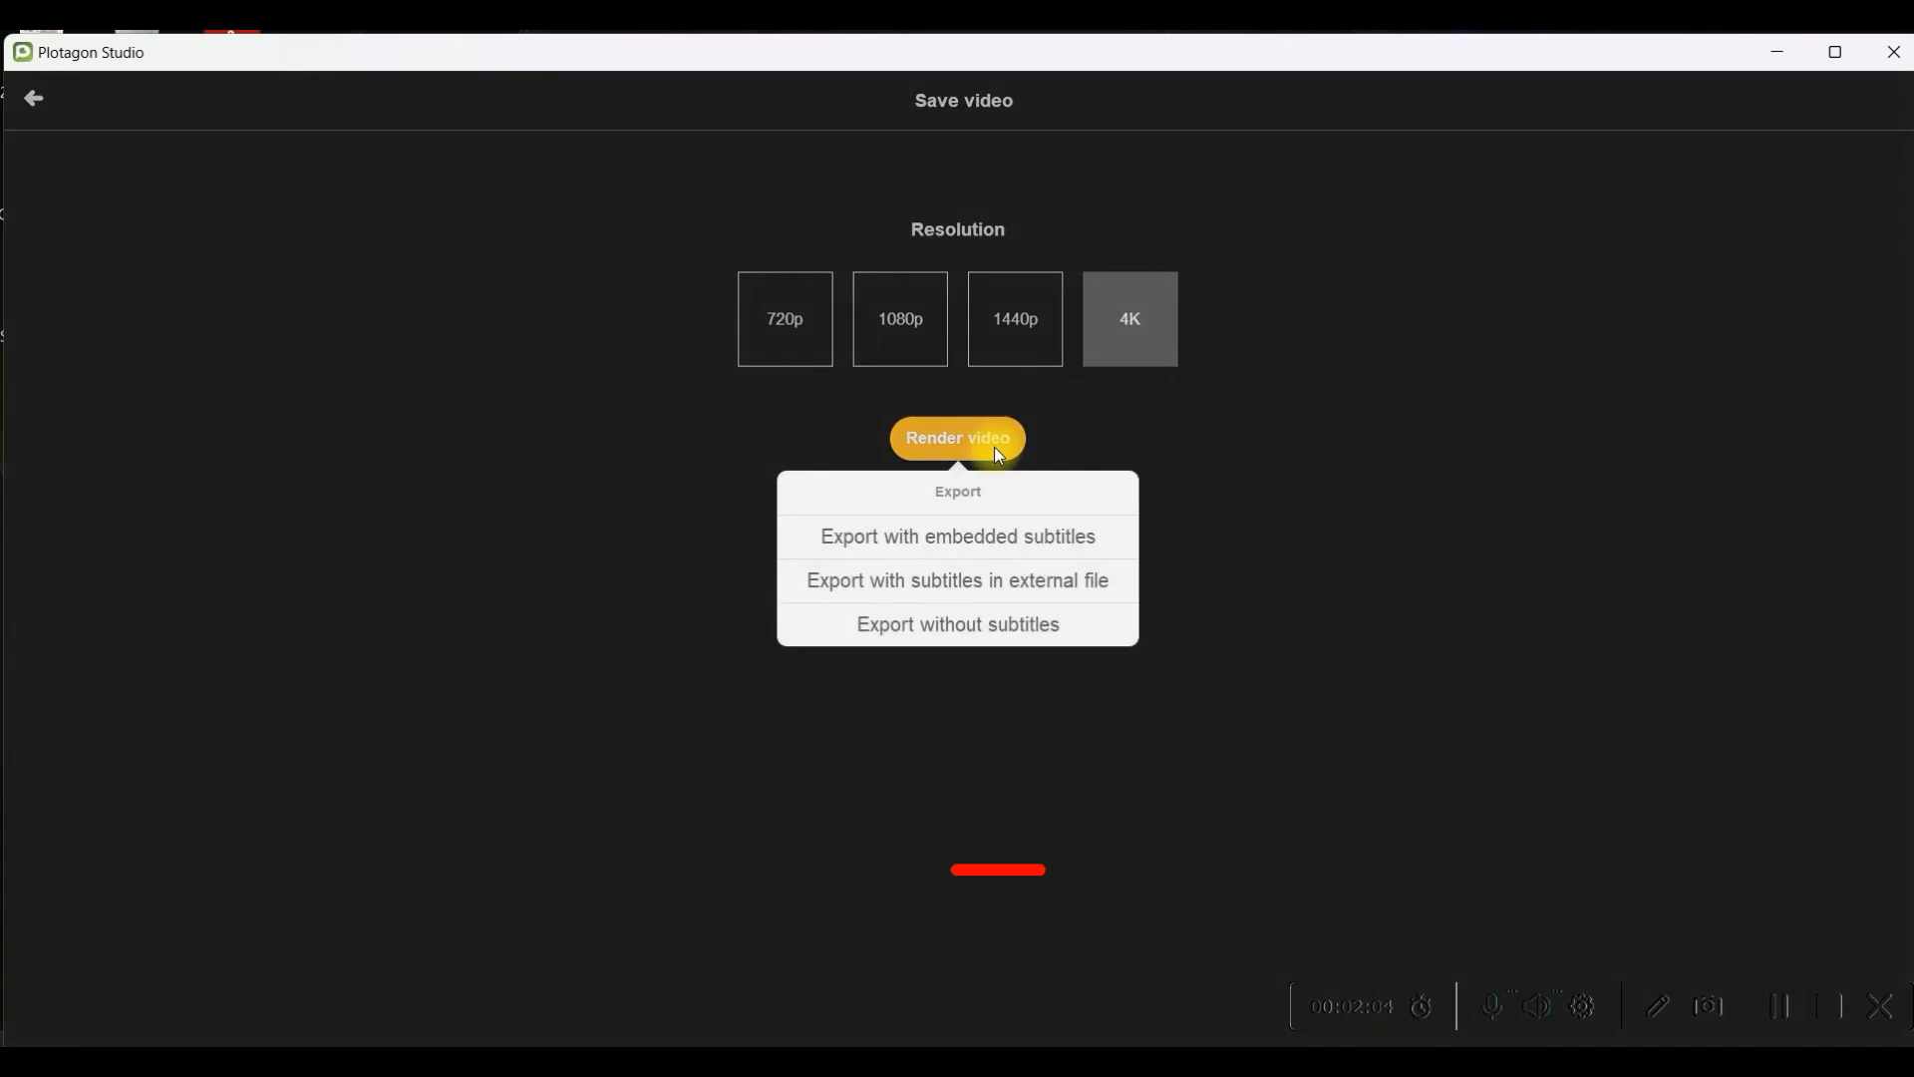
pyautogui.moveTo(1019, 632)
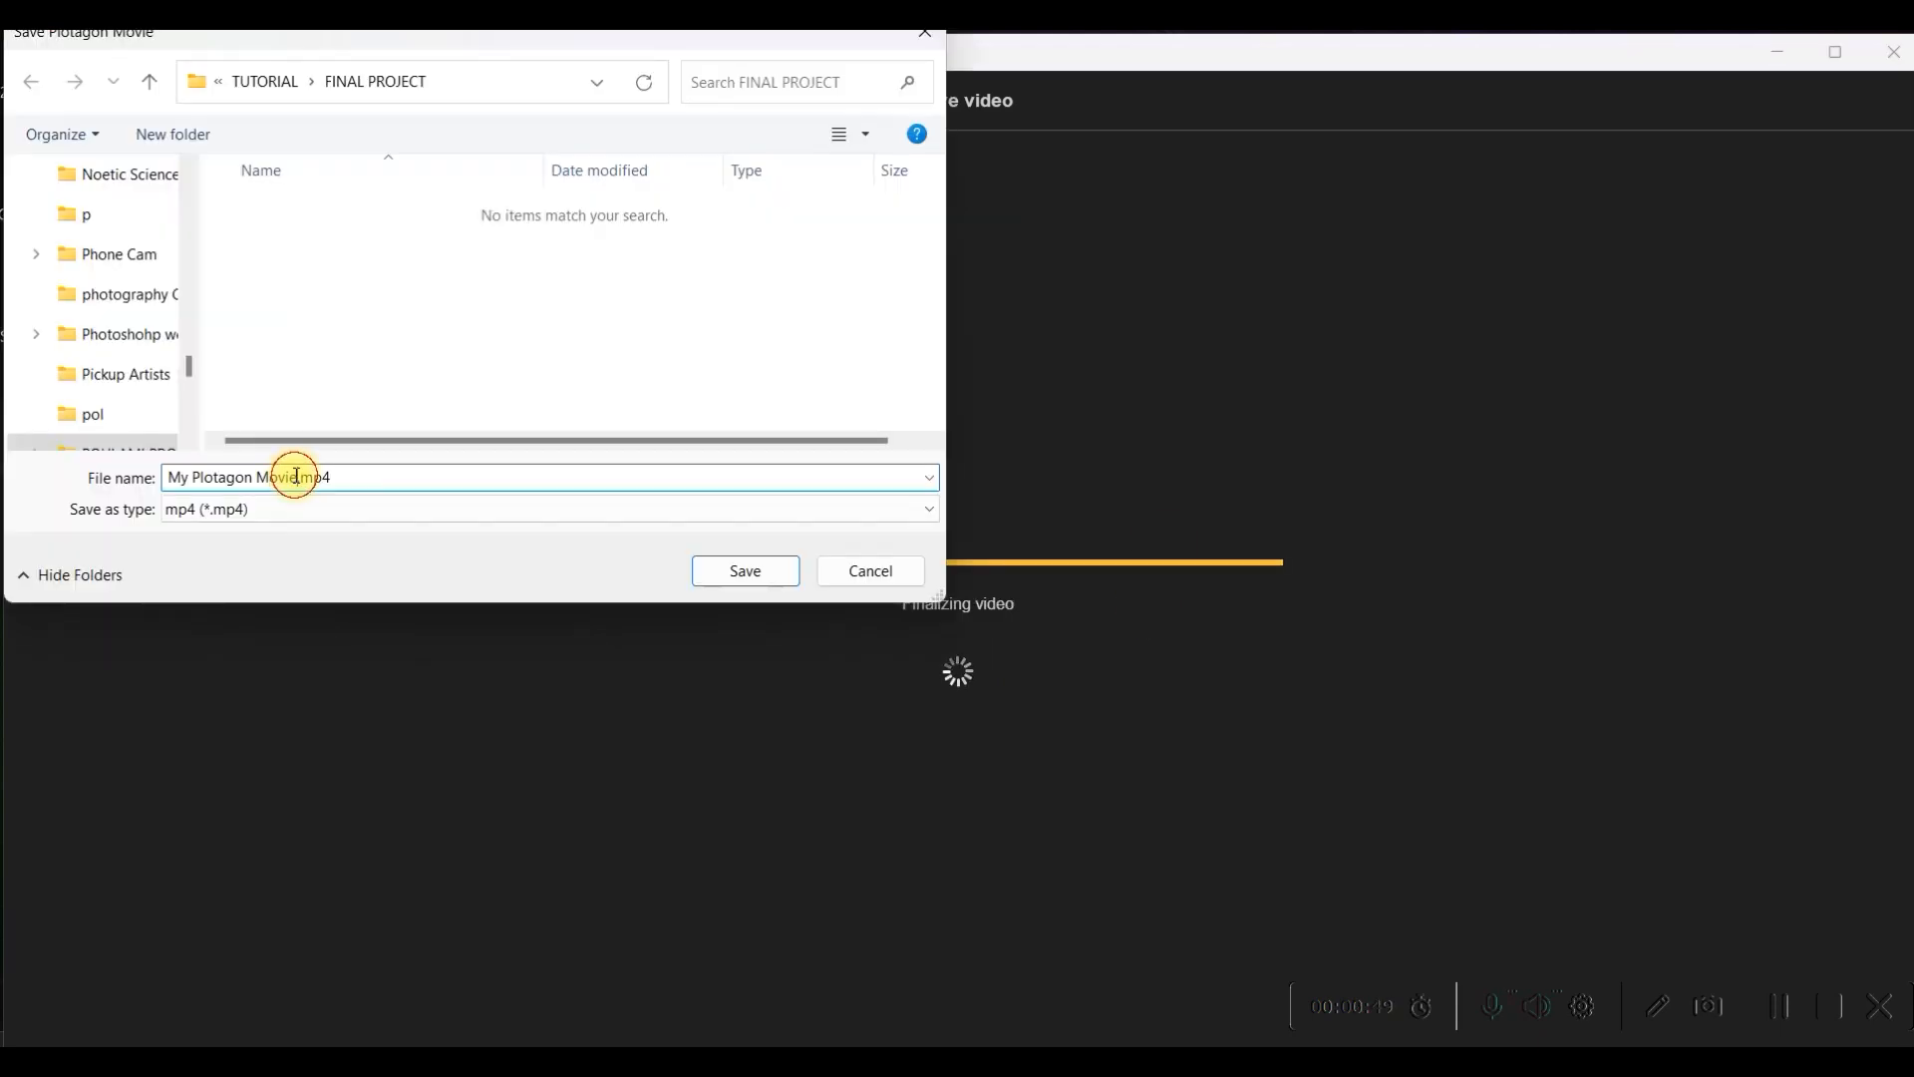
# Save the 4K movie as 'Addition scene to hook.mp4' and return to the story editor
pyautogui.write('Addition scene to hook.mp4')
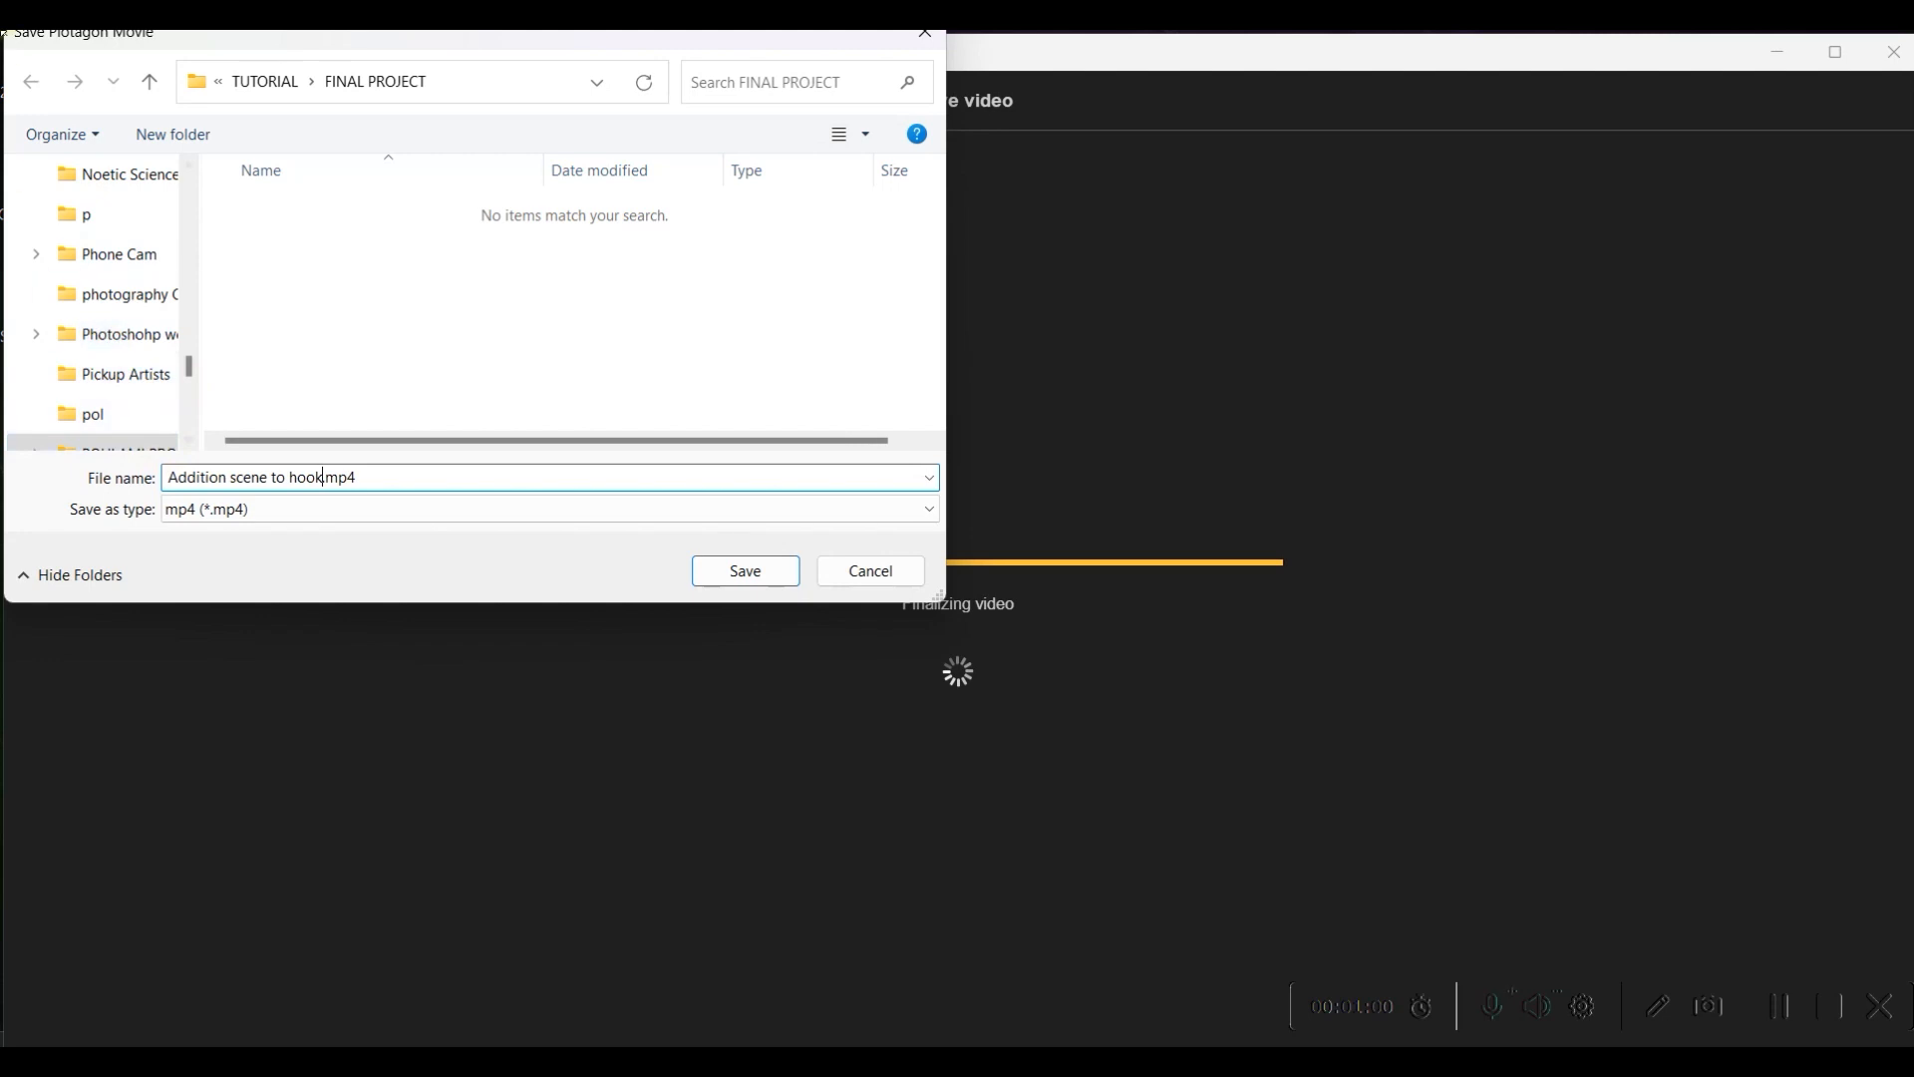
pyautogui.click(744, 570)
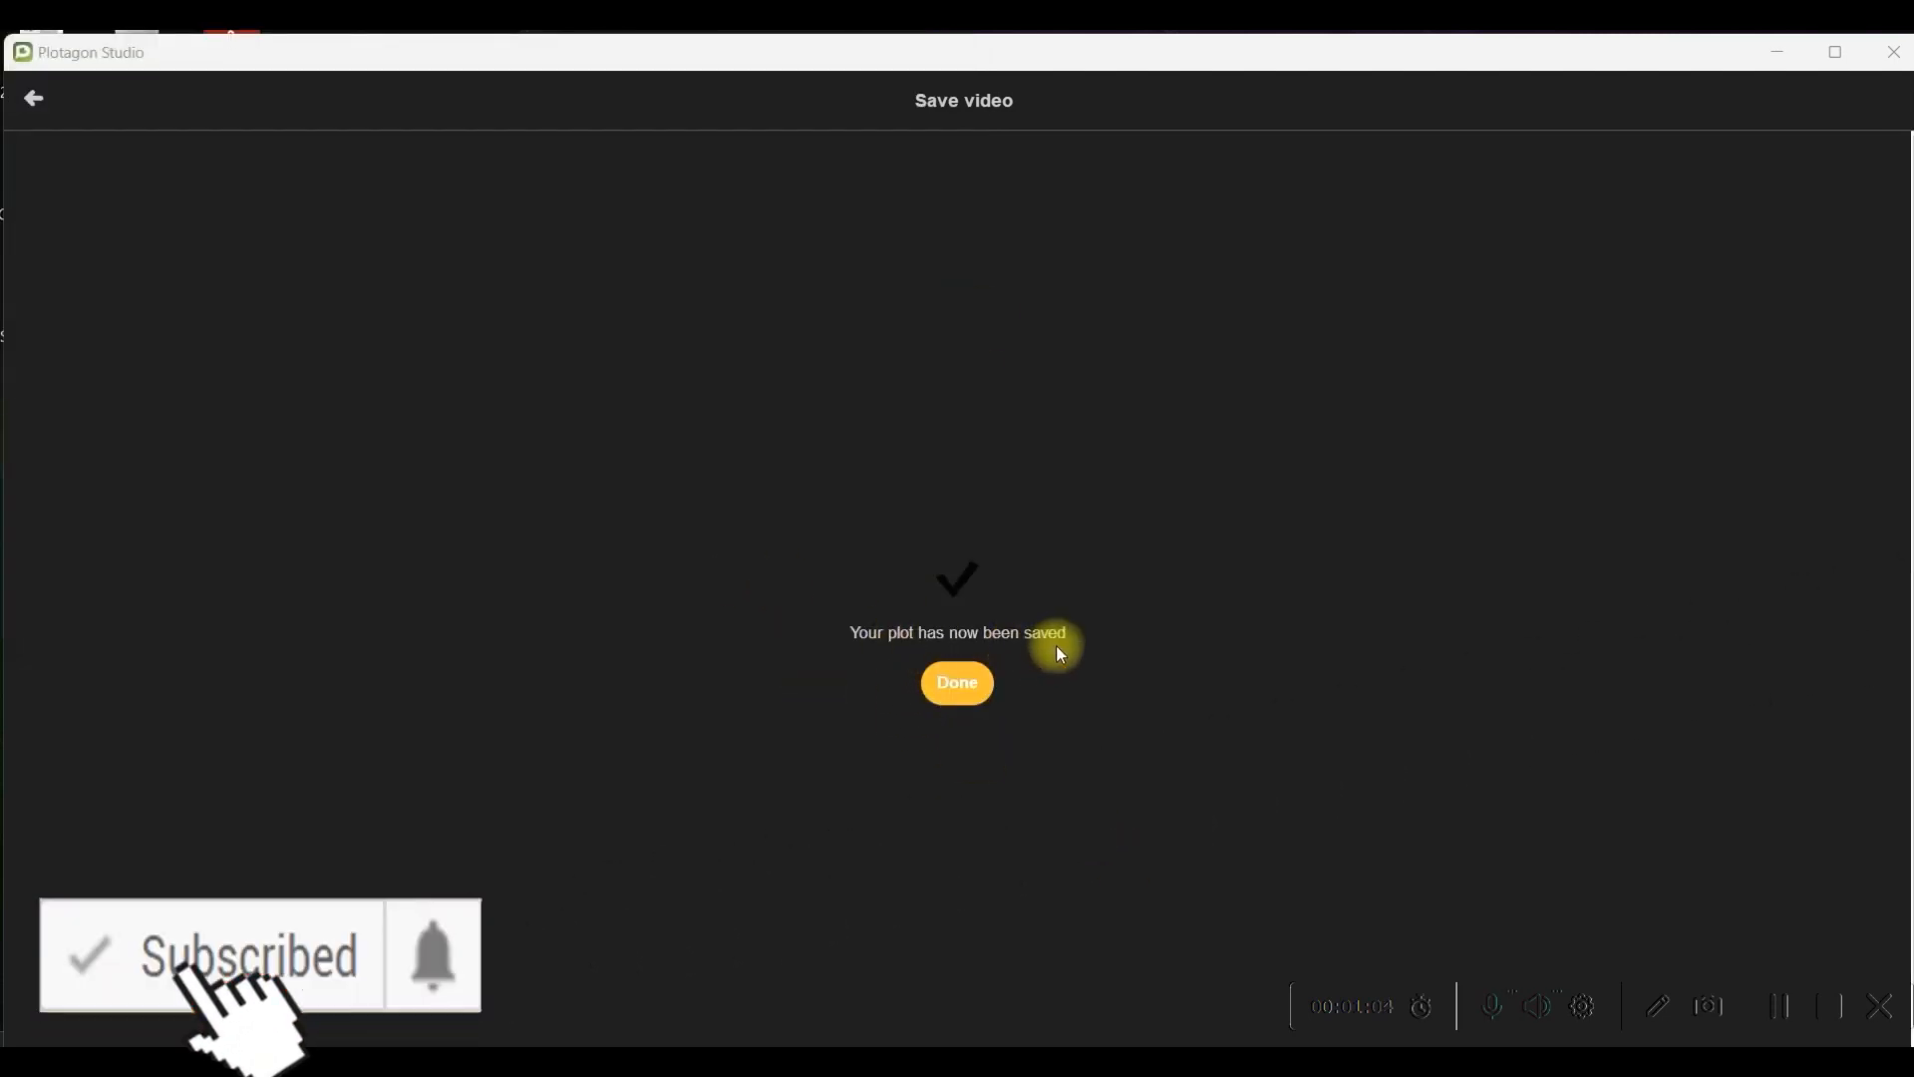
pyautogui.click(956, 682)
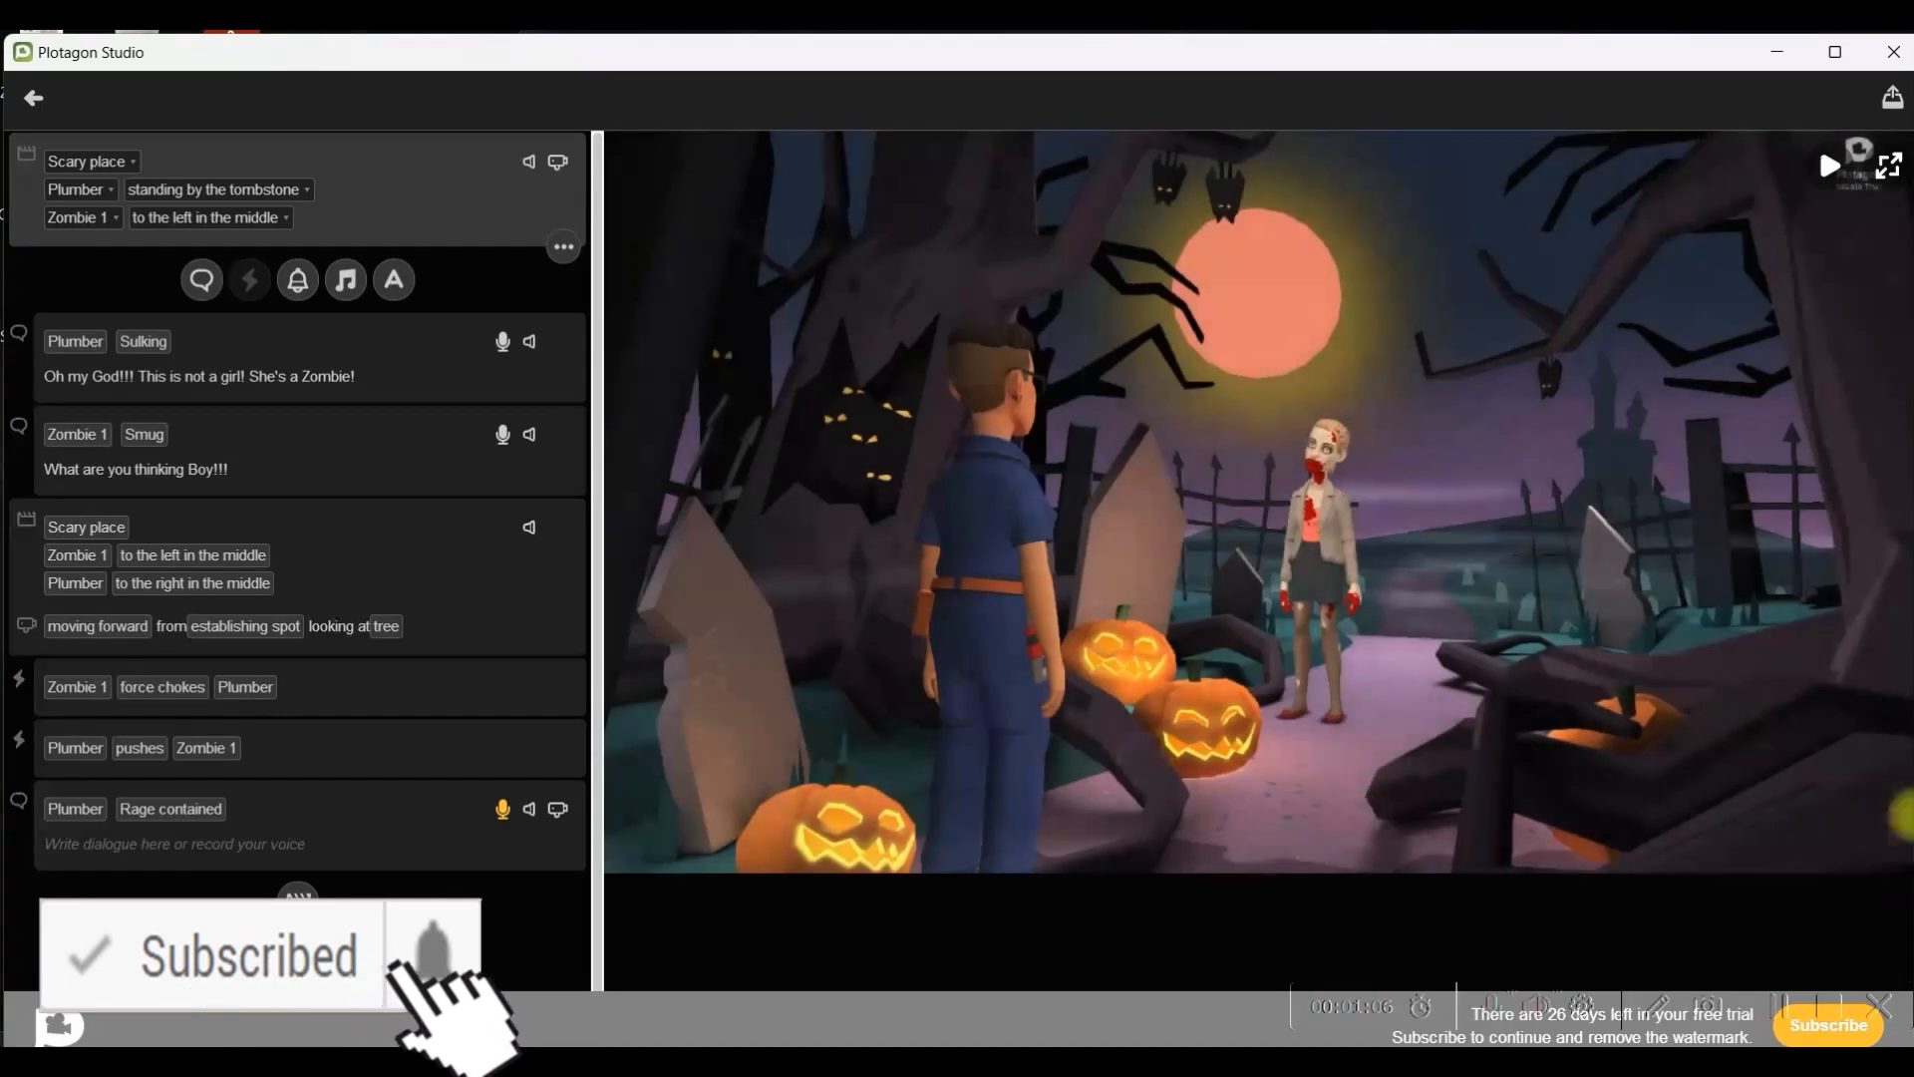